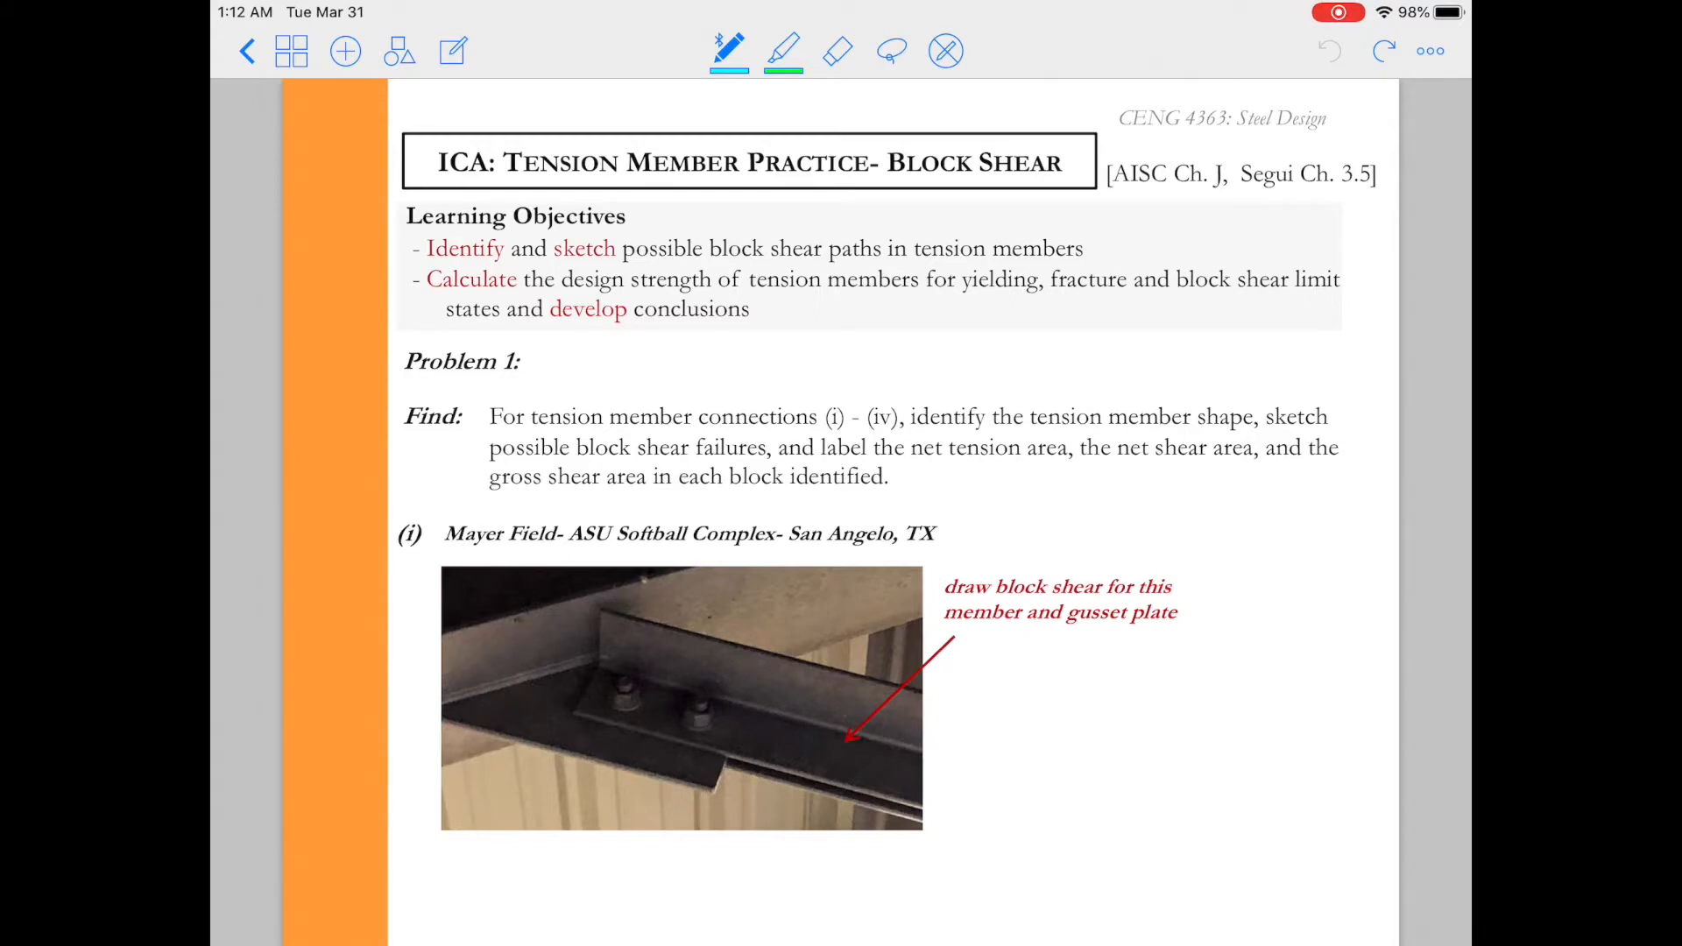
Trace the block shear path around the bolts on the photo and hatch the failure block in cyan.
drag(584, 695, 610, 691)
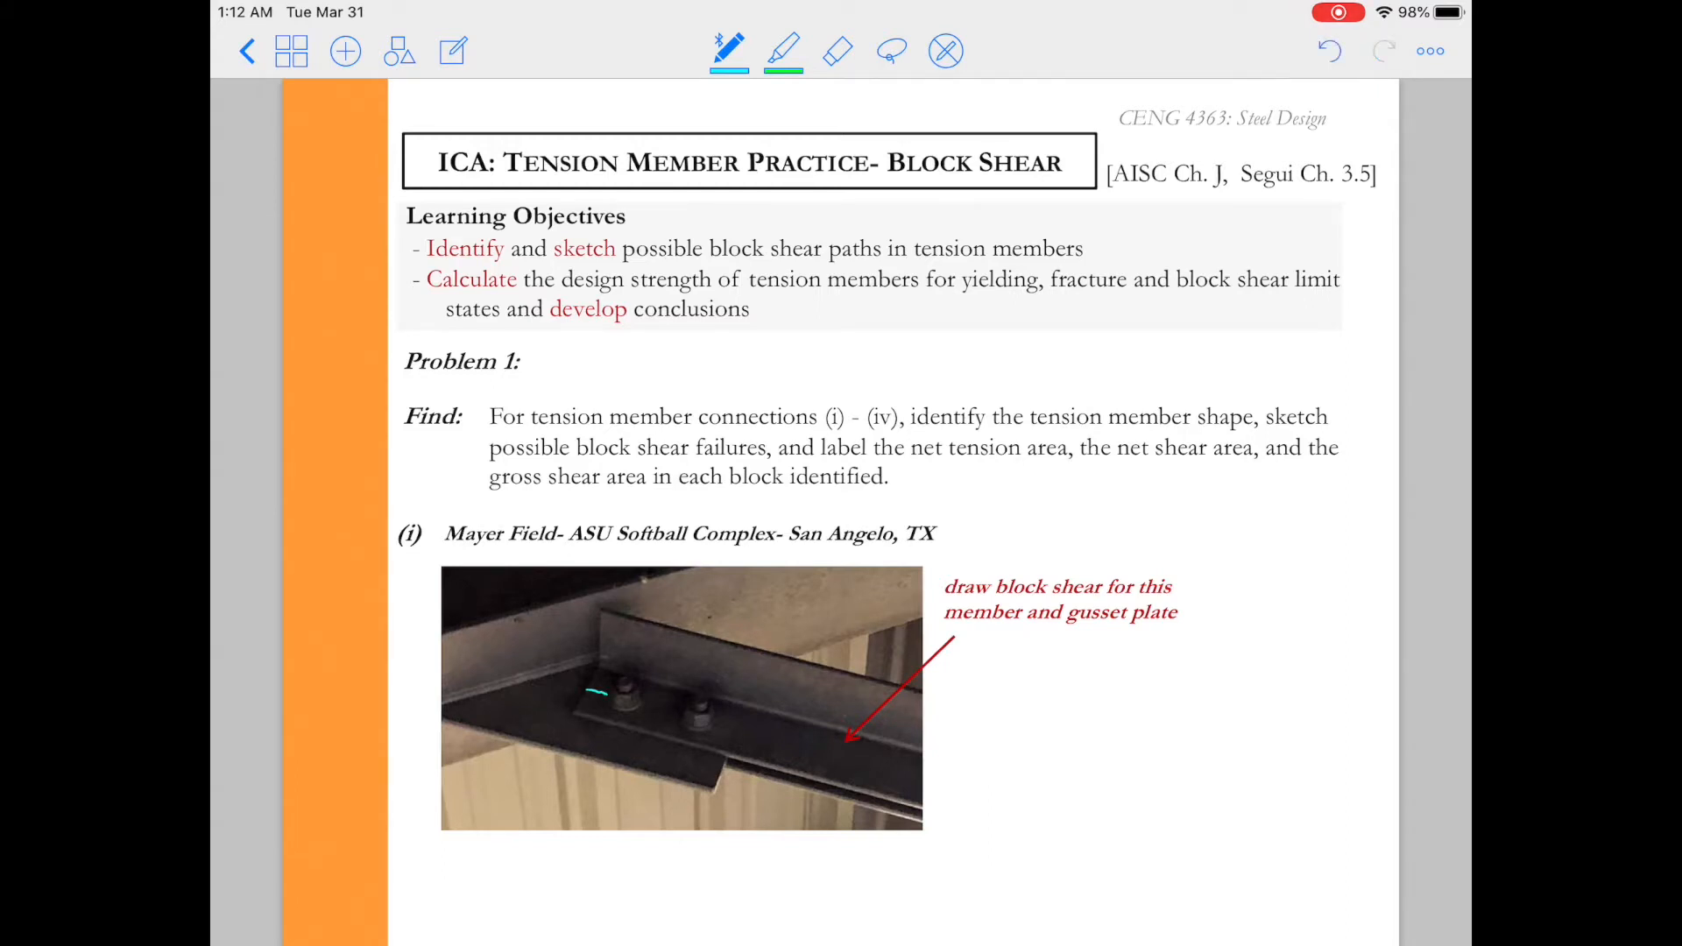
drag(633, 713, 682, 711)
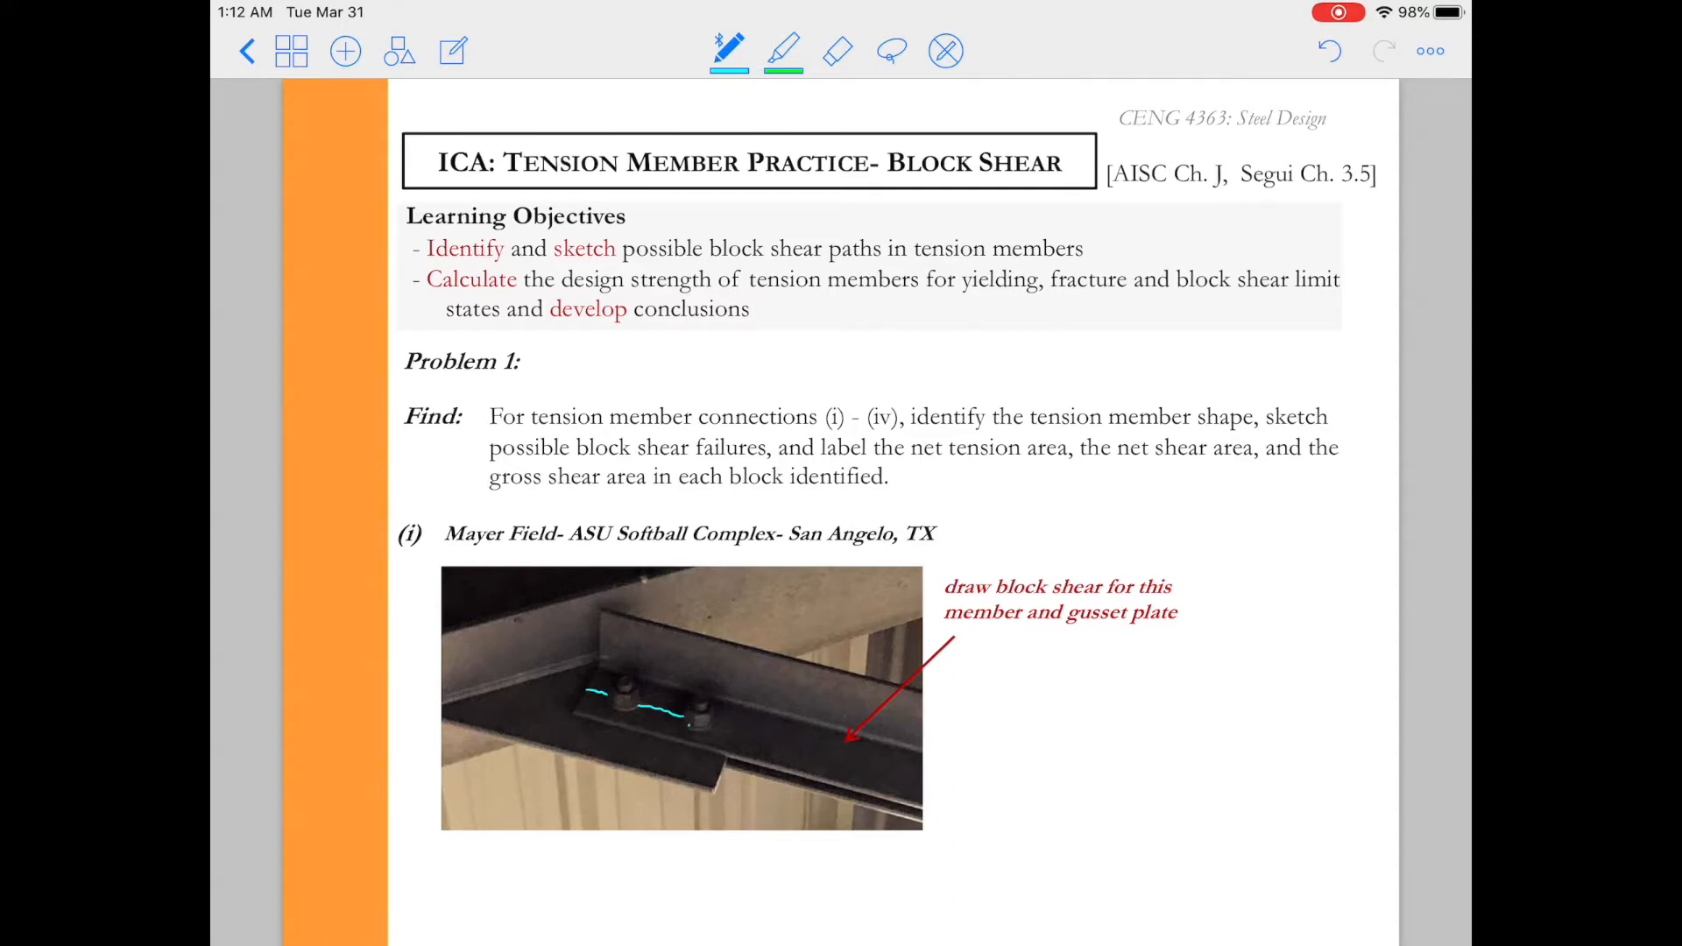
drag(675, 708, 686, 735)
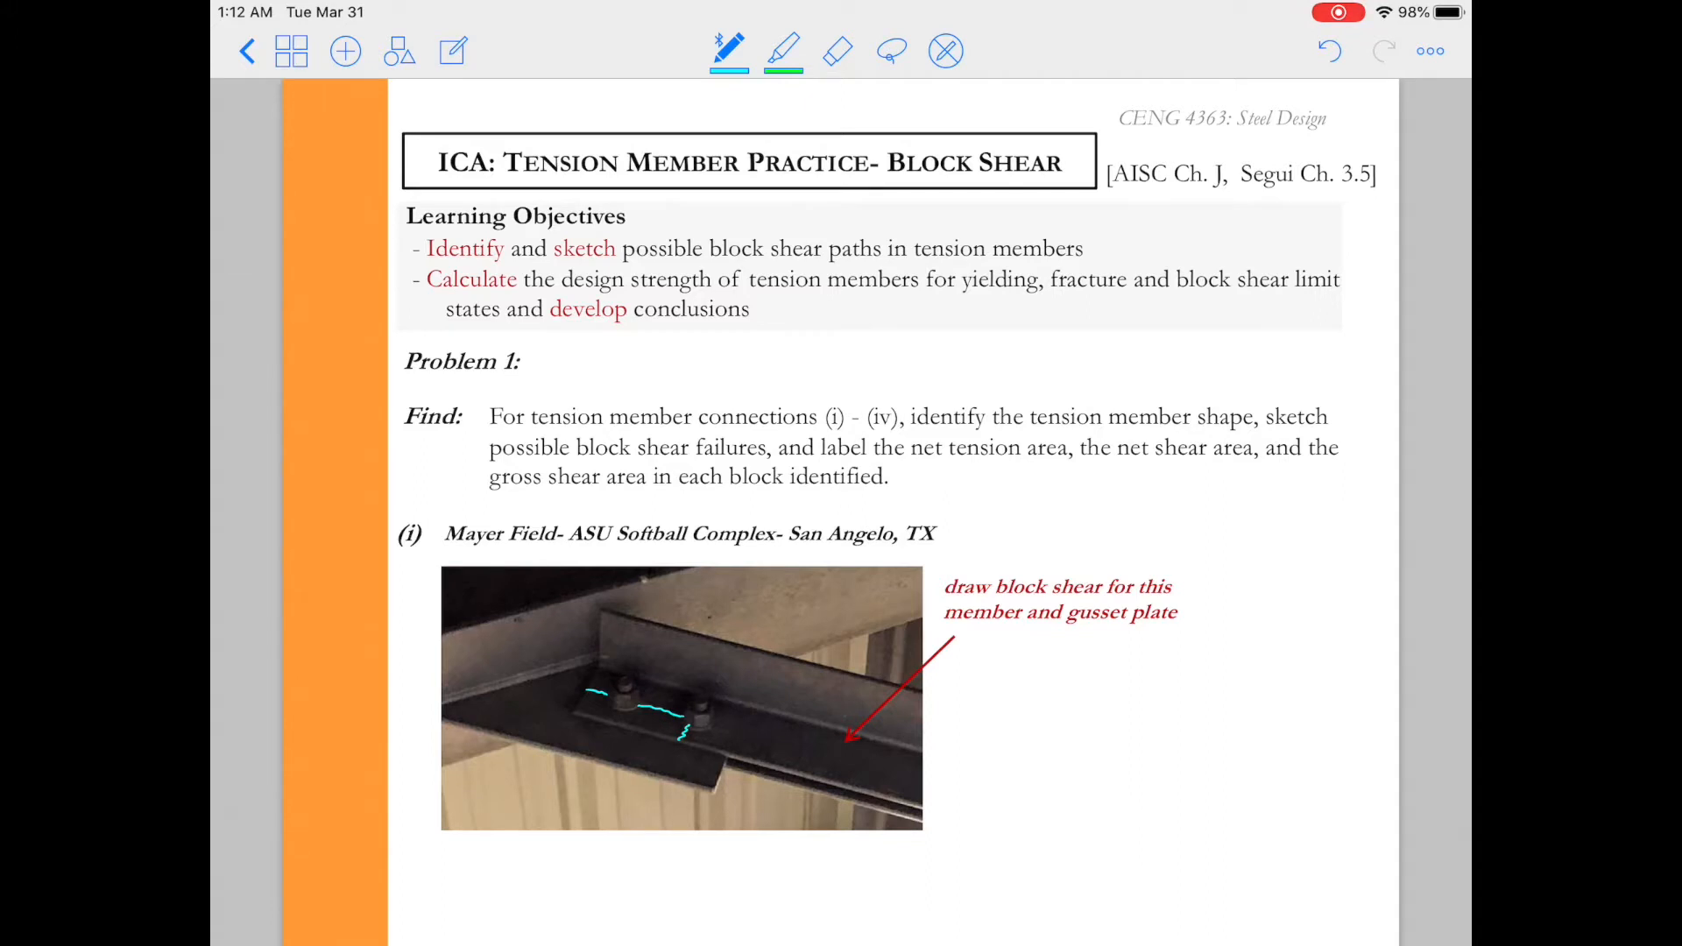
drag(585, 708, 665, 713)
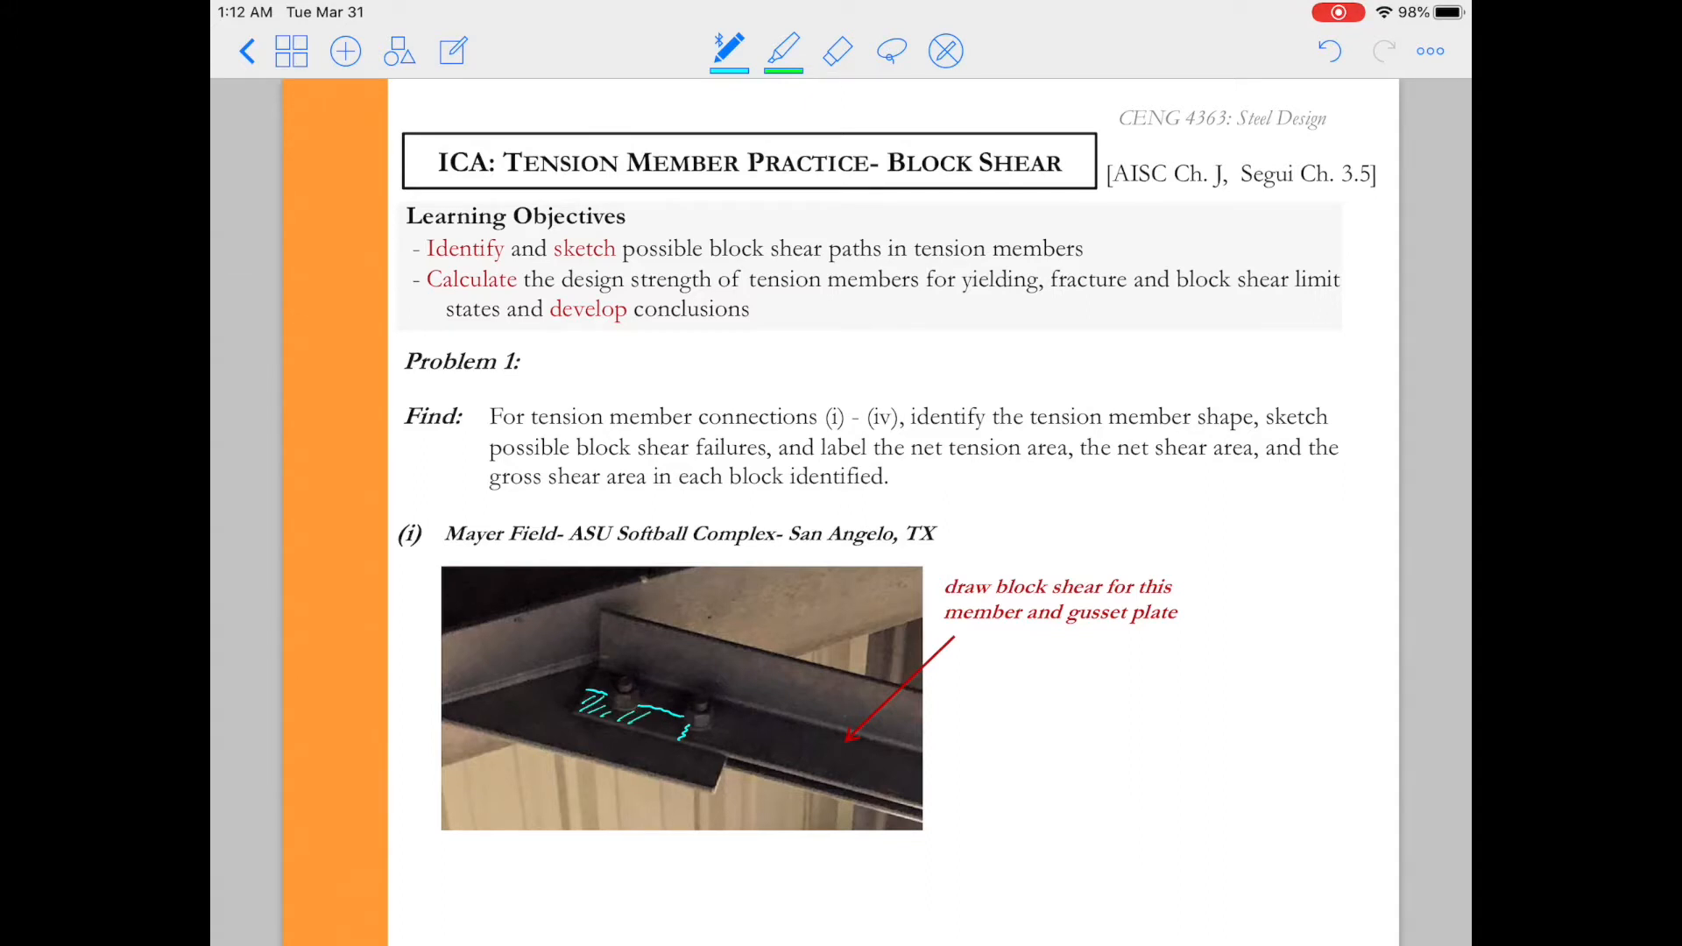
drag(644, 719, 692, 730)
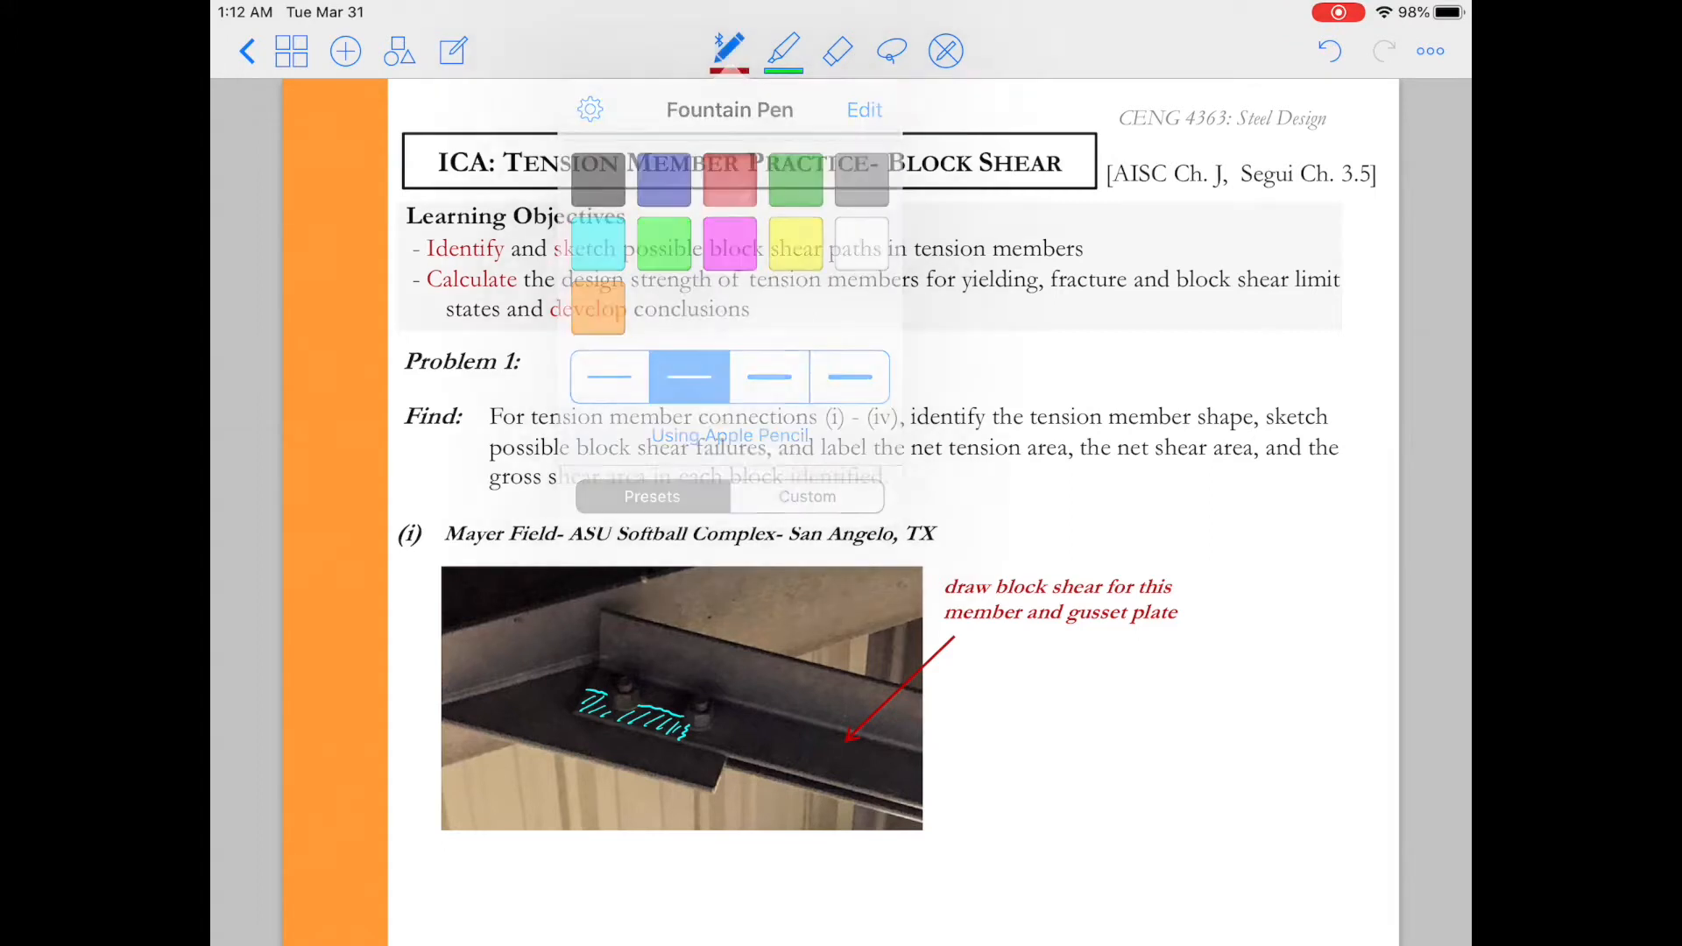
Handwrite 'Double Angle Member' in red and underline it with a wavy line.
click(728, 51)
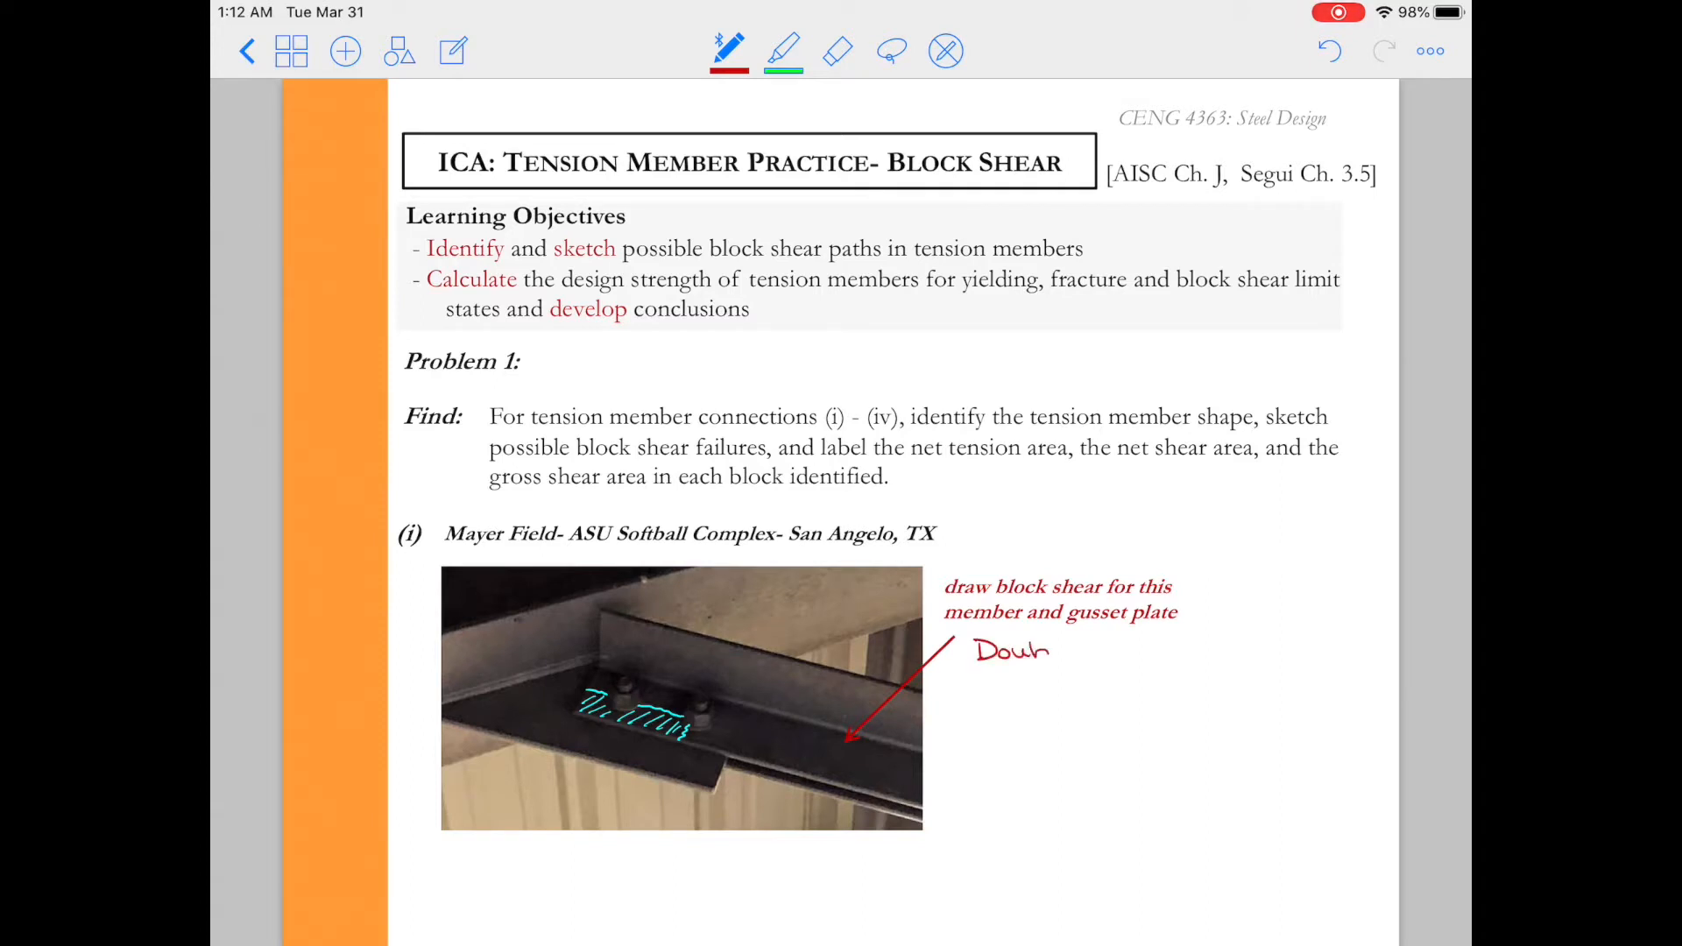
text(Double A)
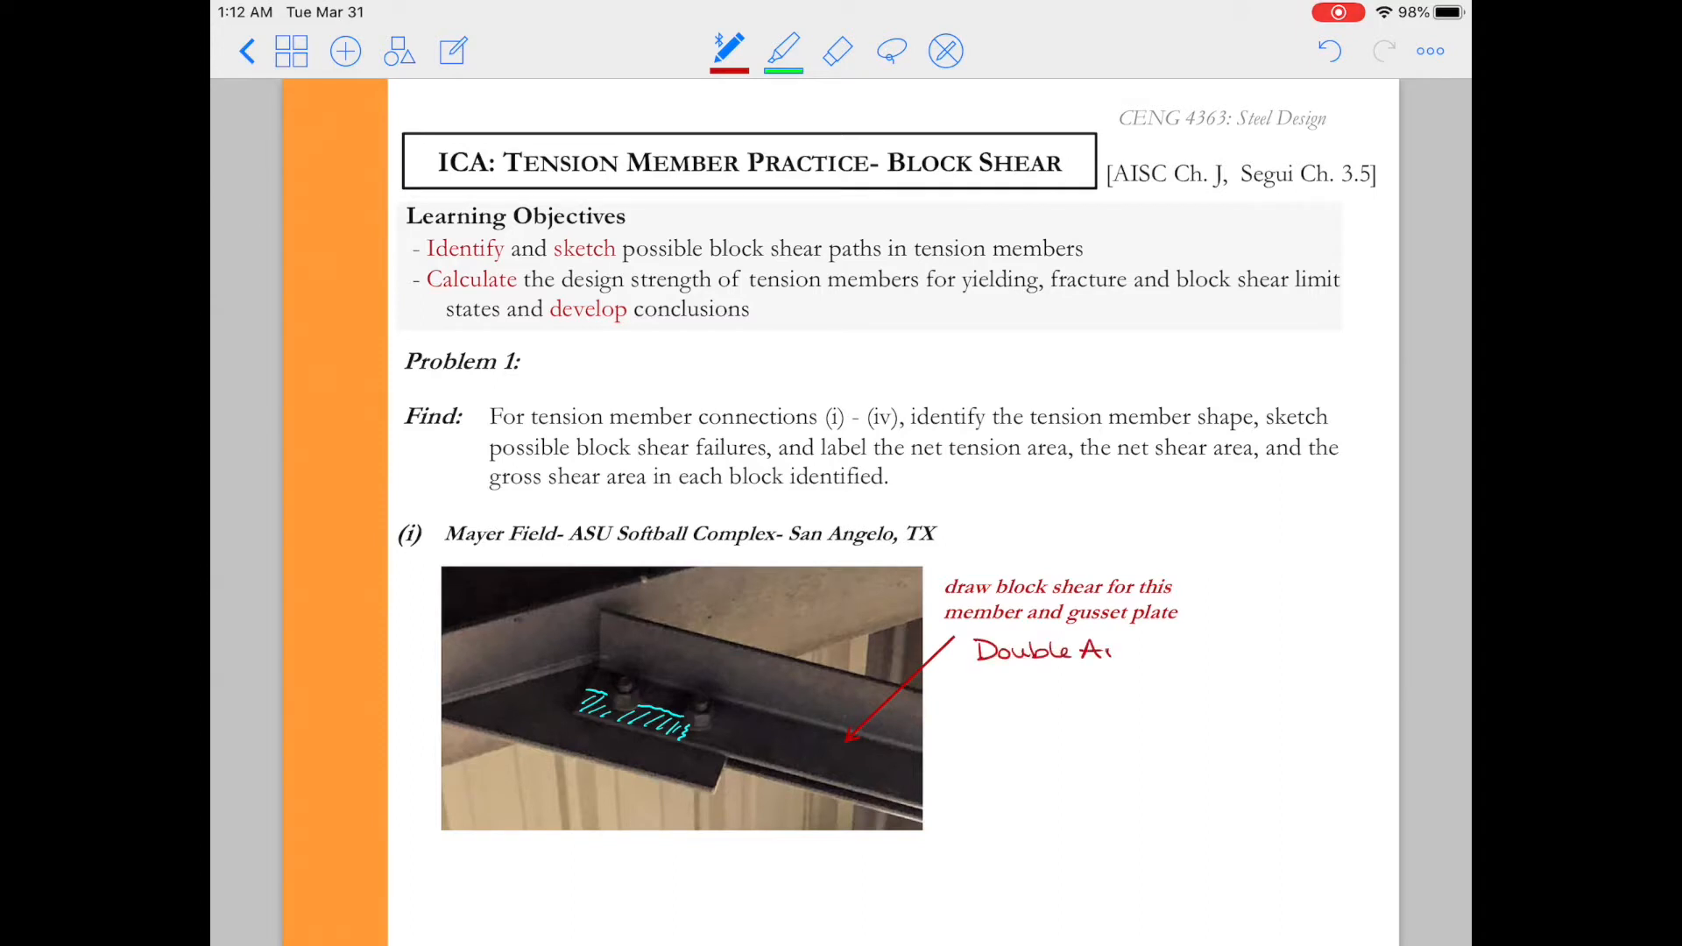
text(Angle N)
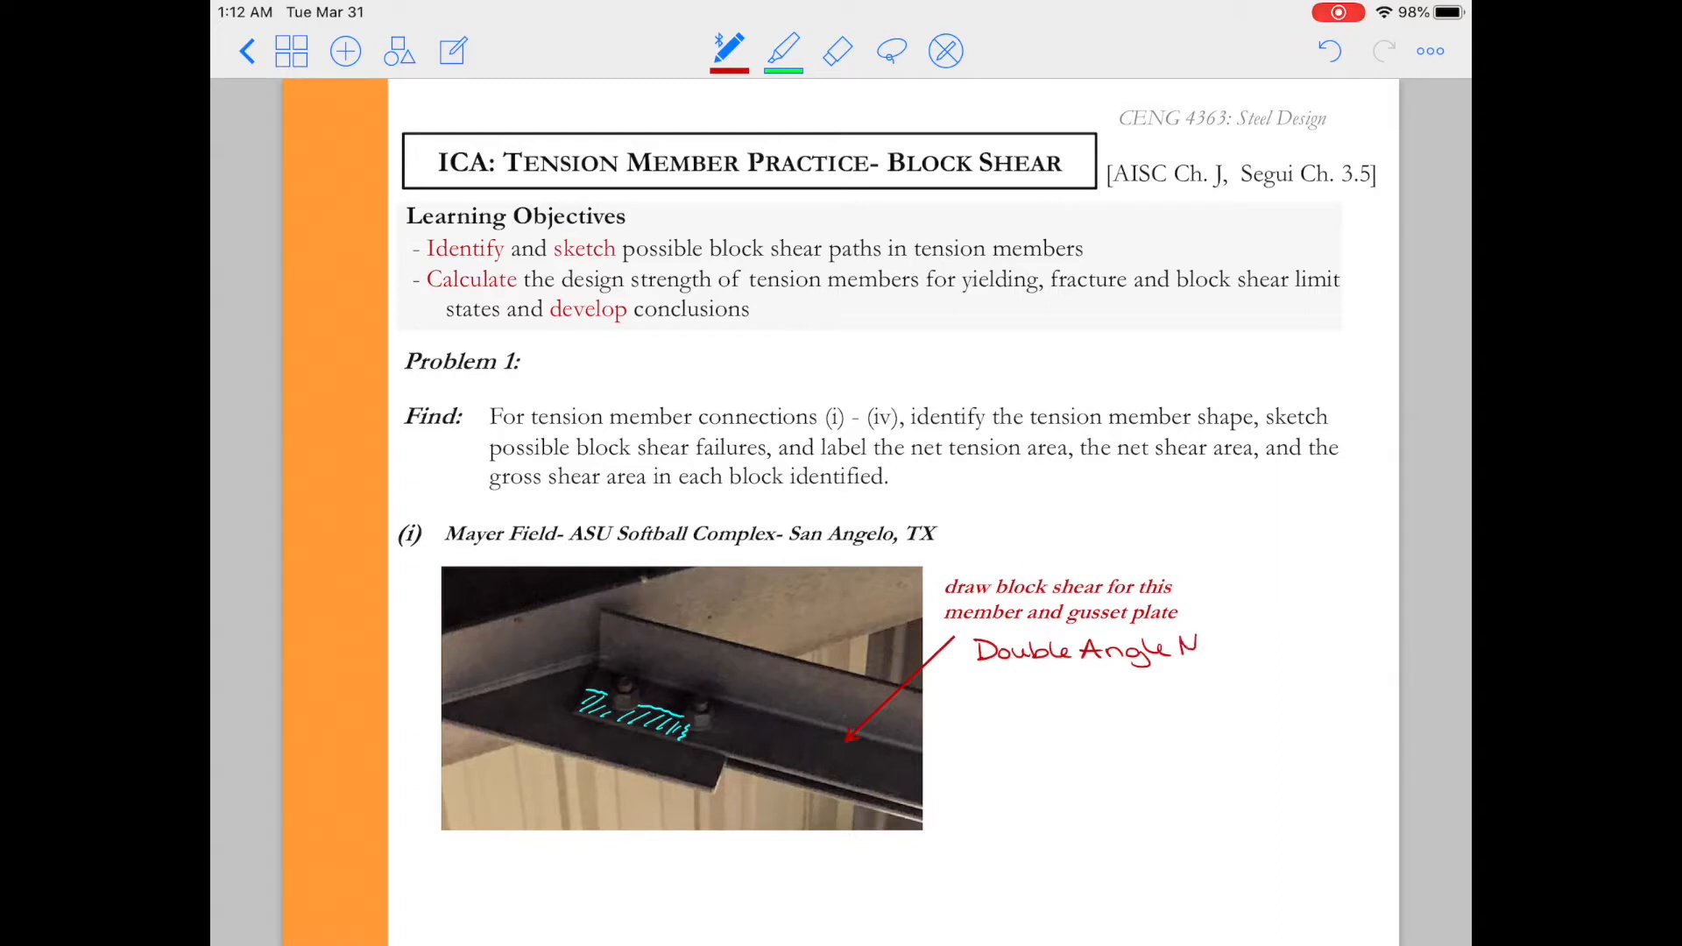
drag(1201, 649, 1298, 649)
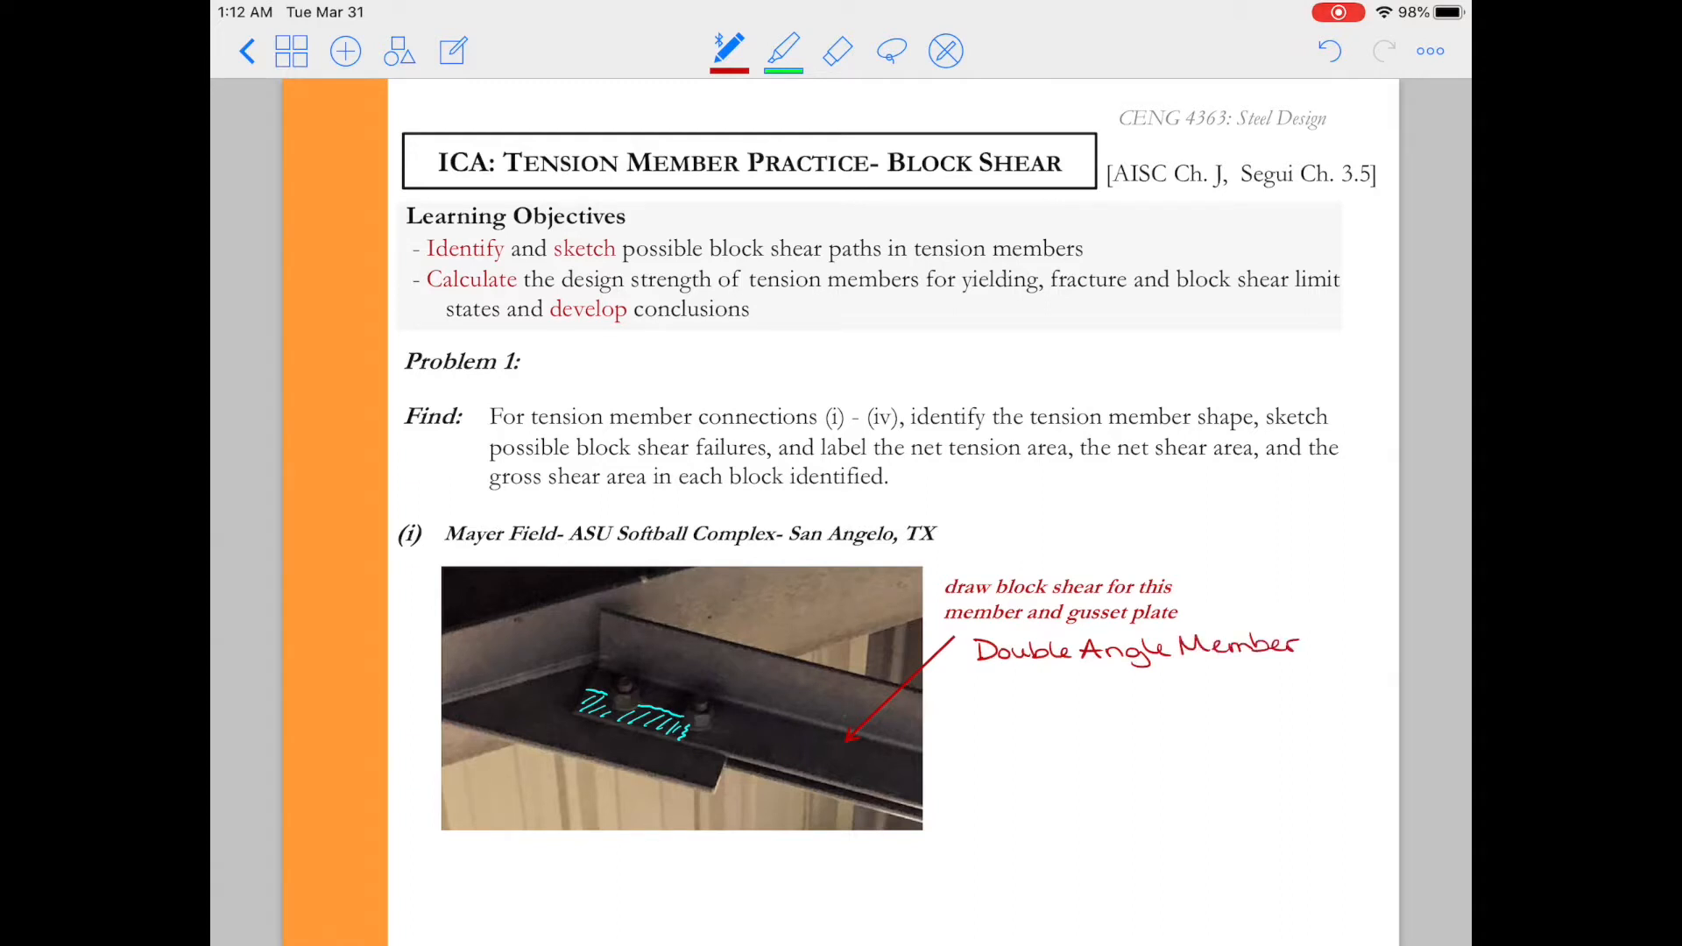
drag(998, 674, 1293, 667)
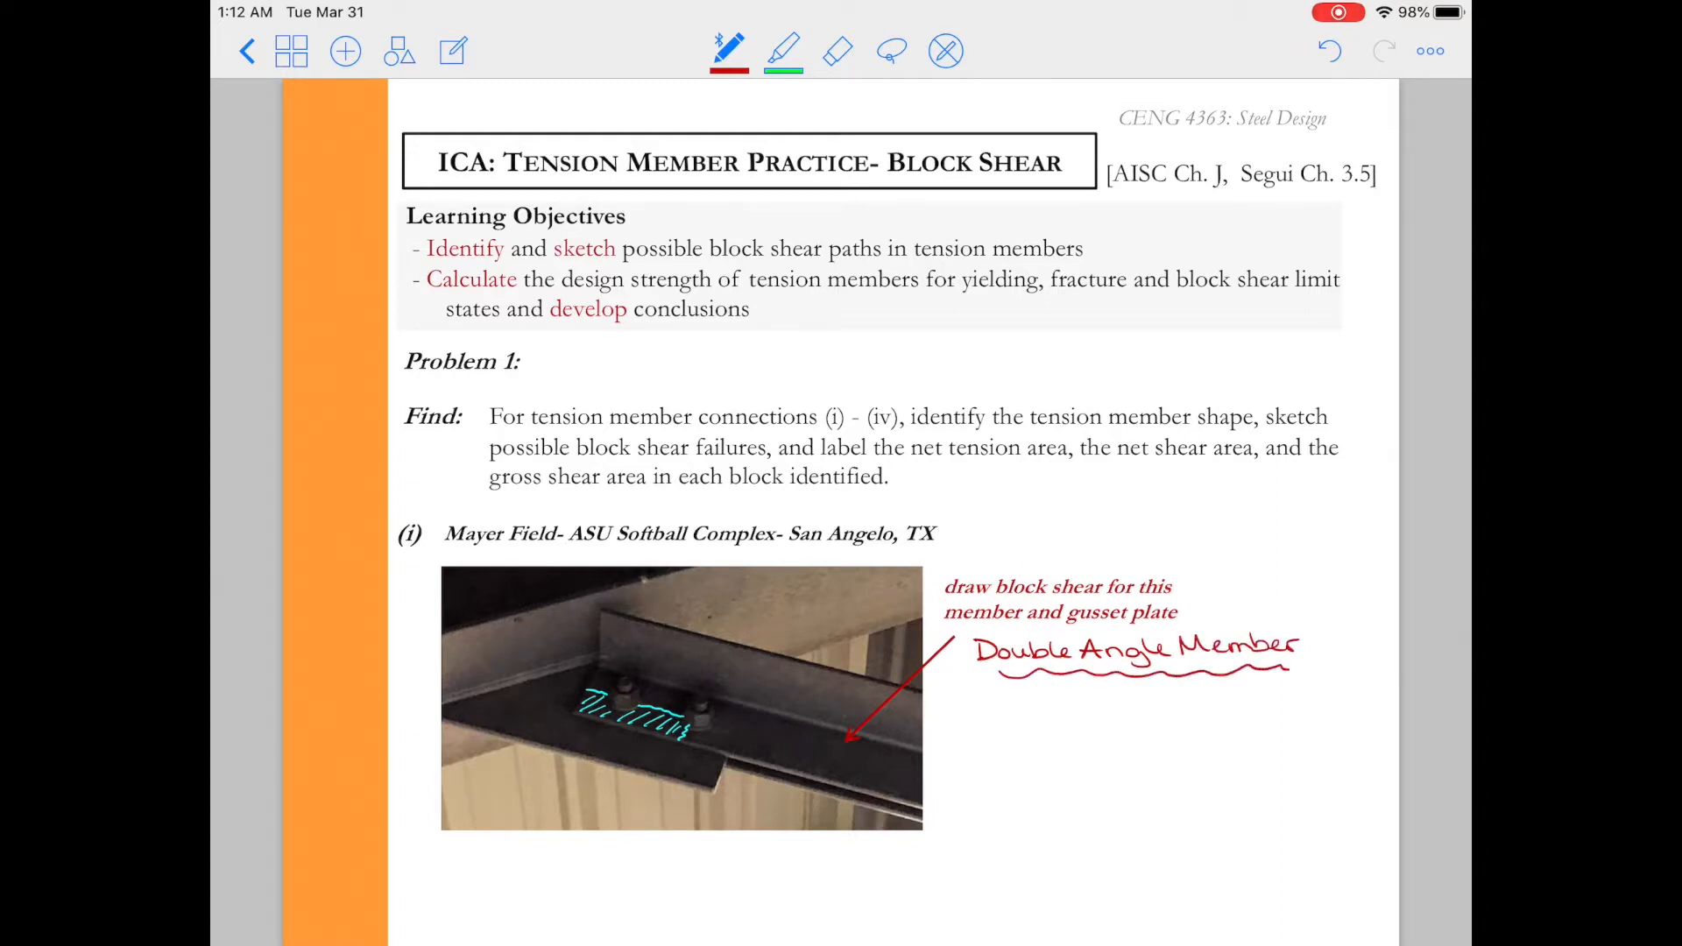
click(728, 50)
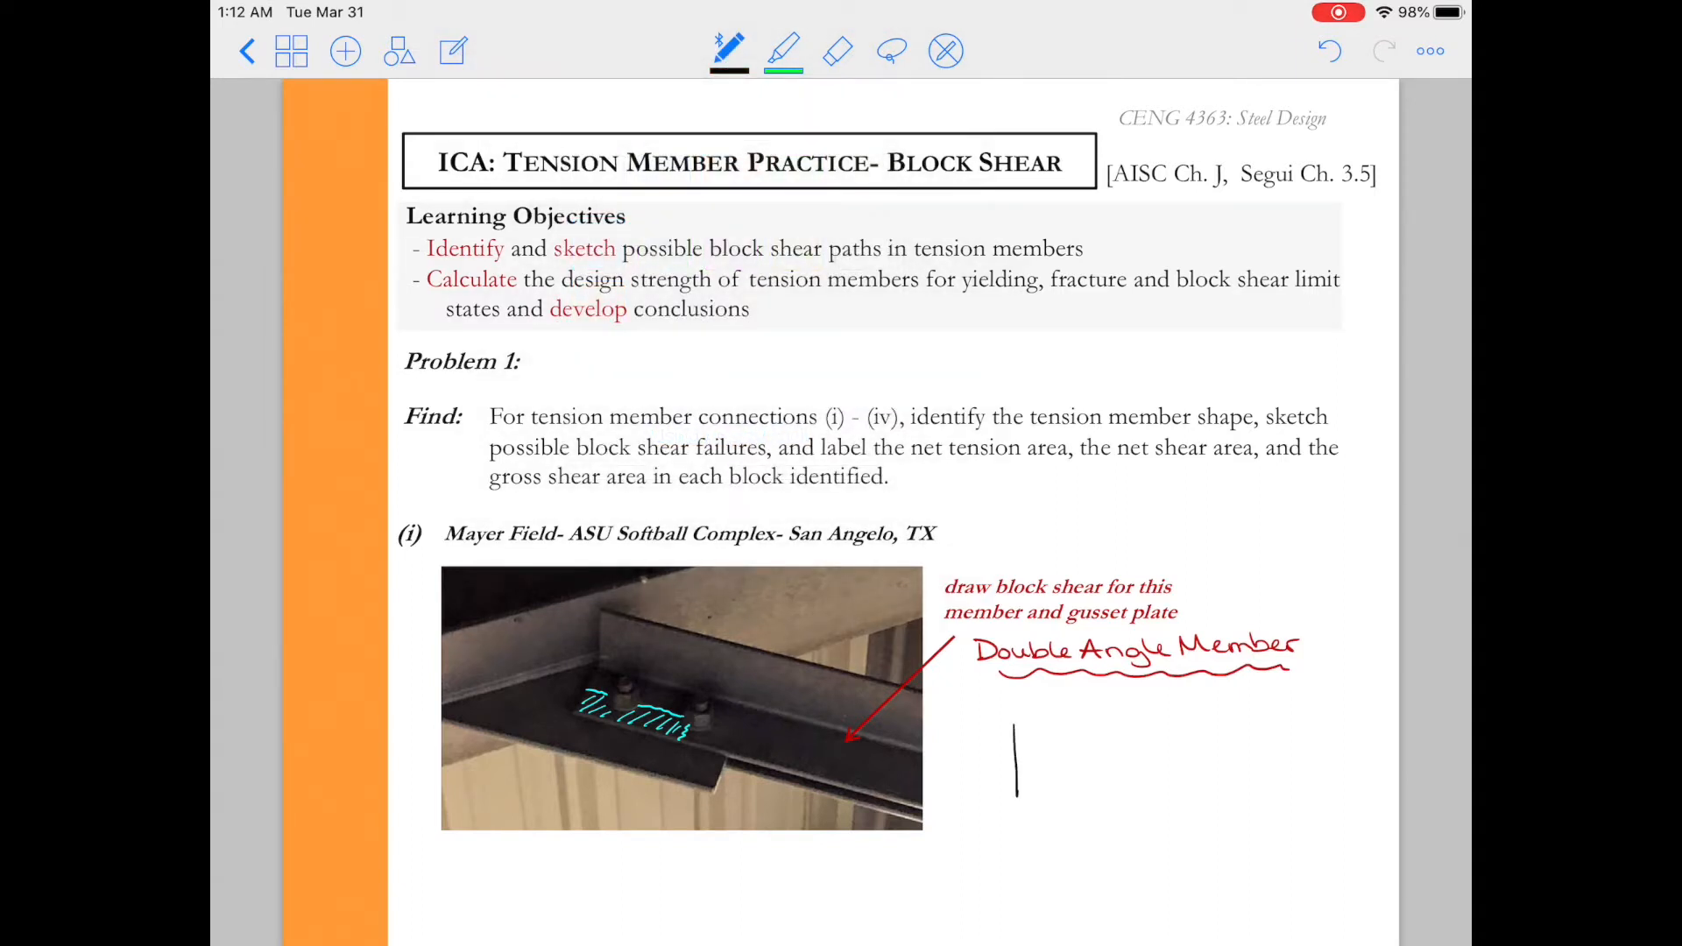
Sketch the angle member outline with a break line, leg line and two bolt holes.
drag(1013, 718, 1309, 794)
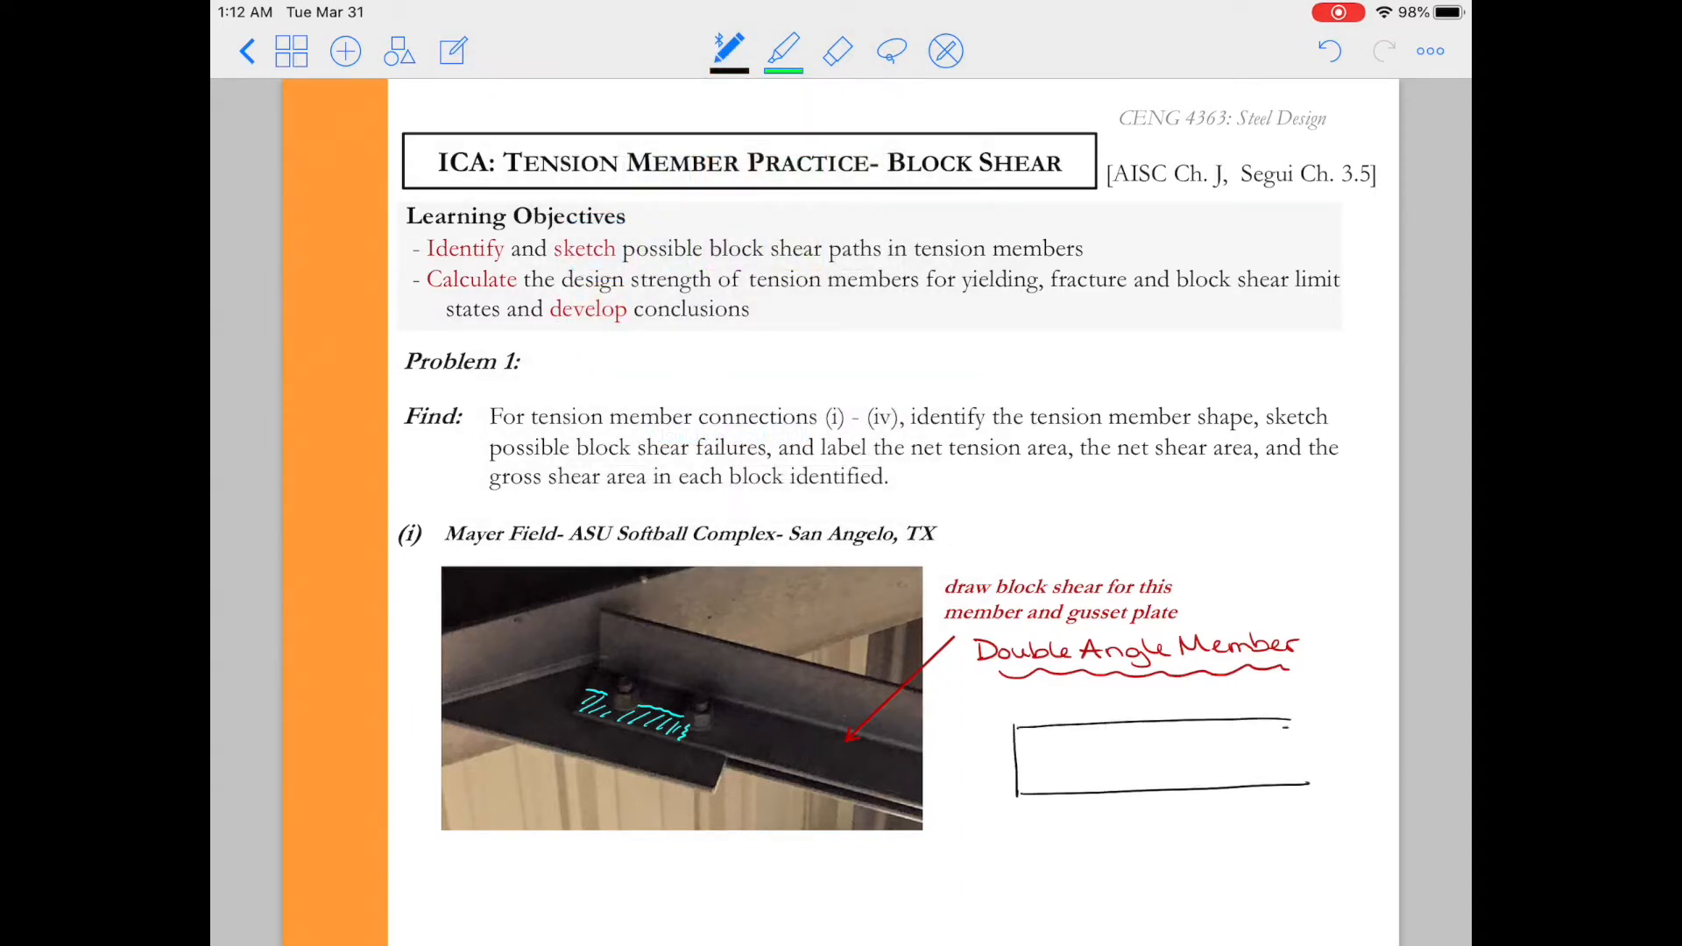
drag(1298, 727, 1304, 788)
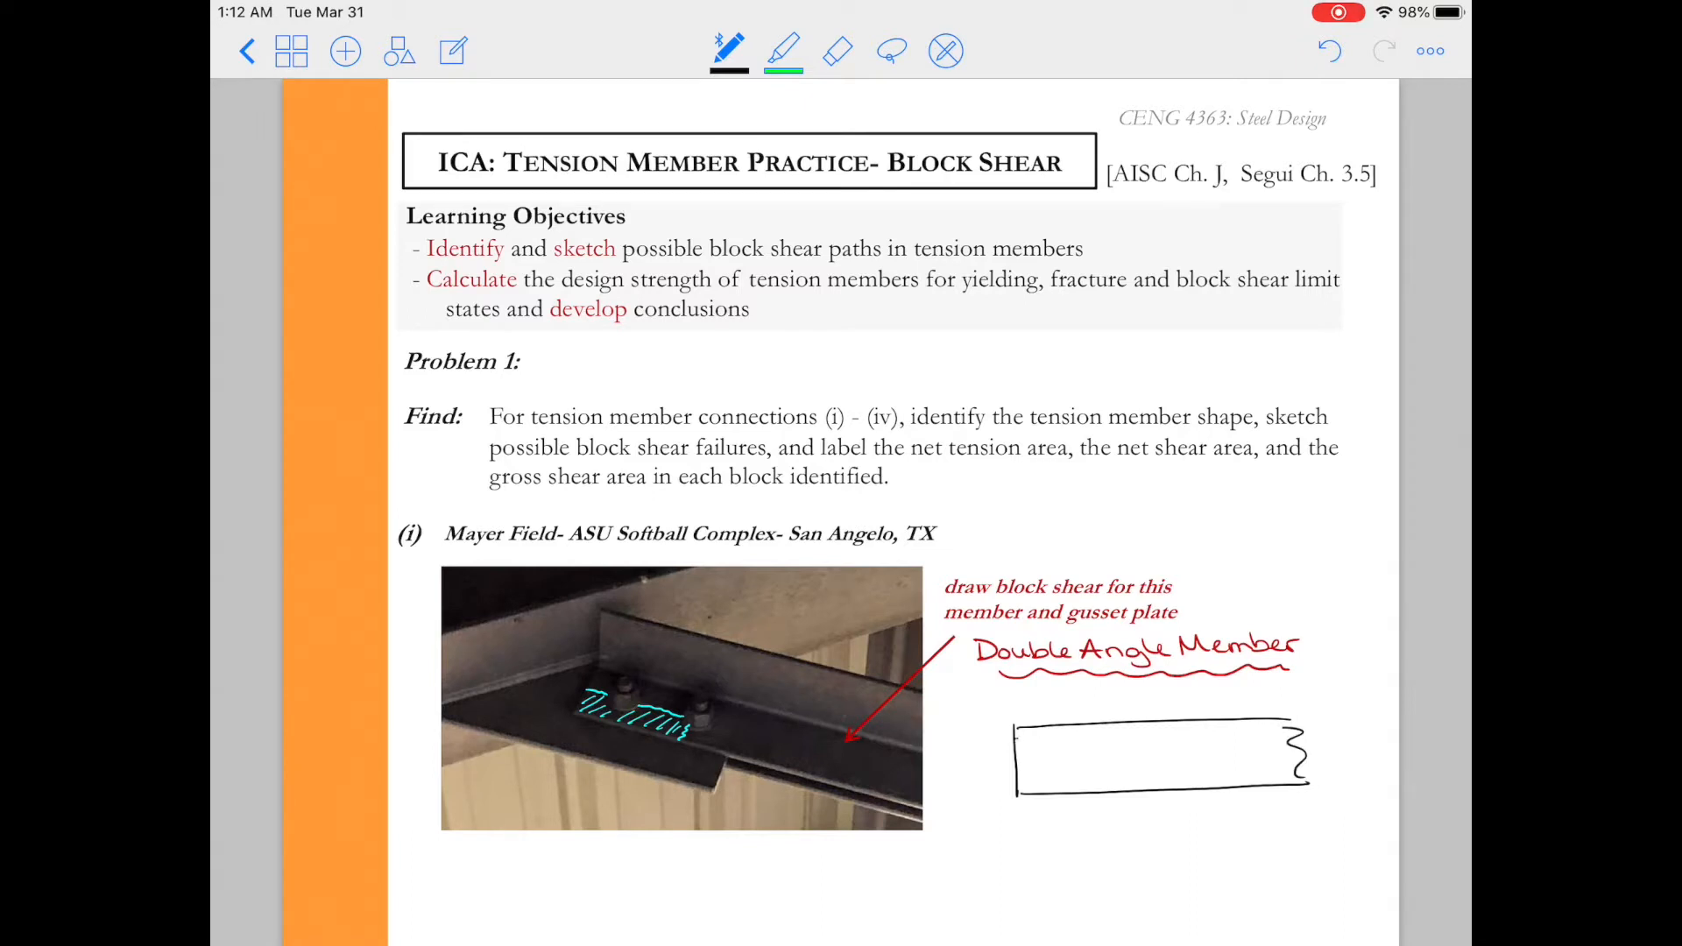
drag(1017, 741, 1287, 732)
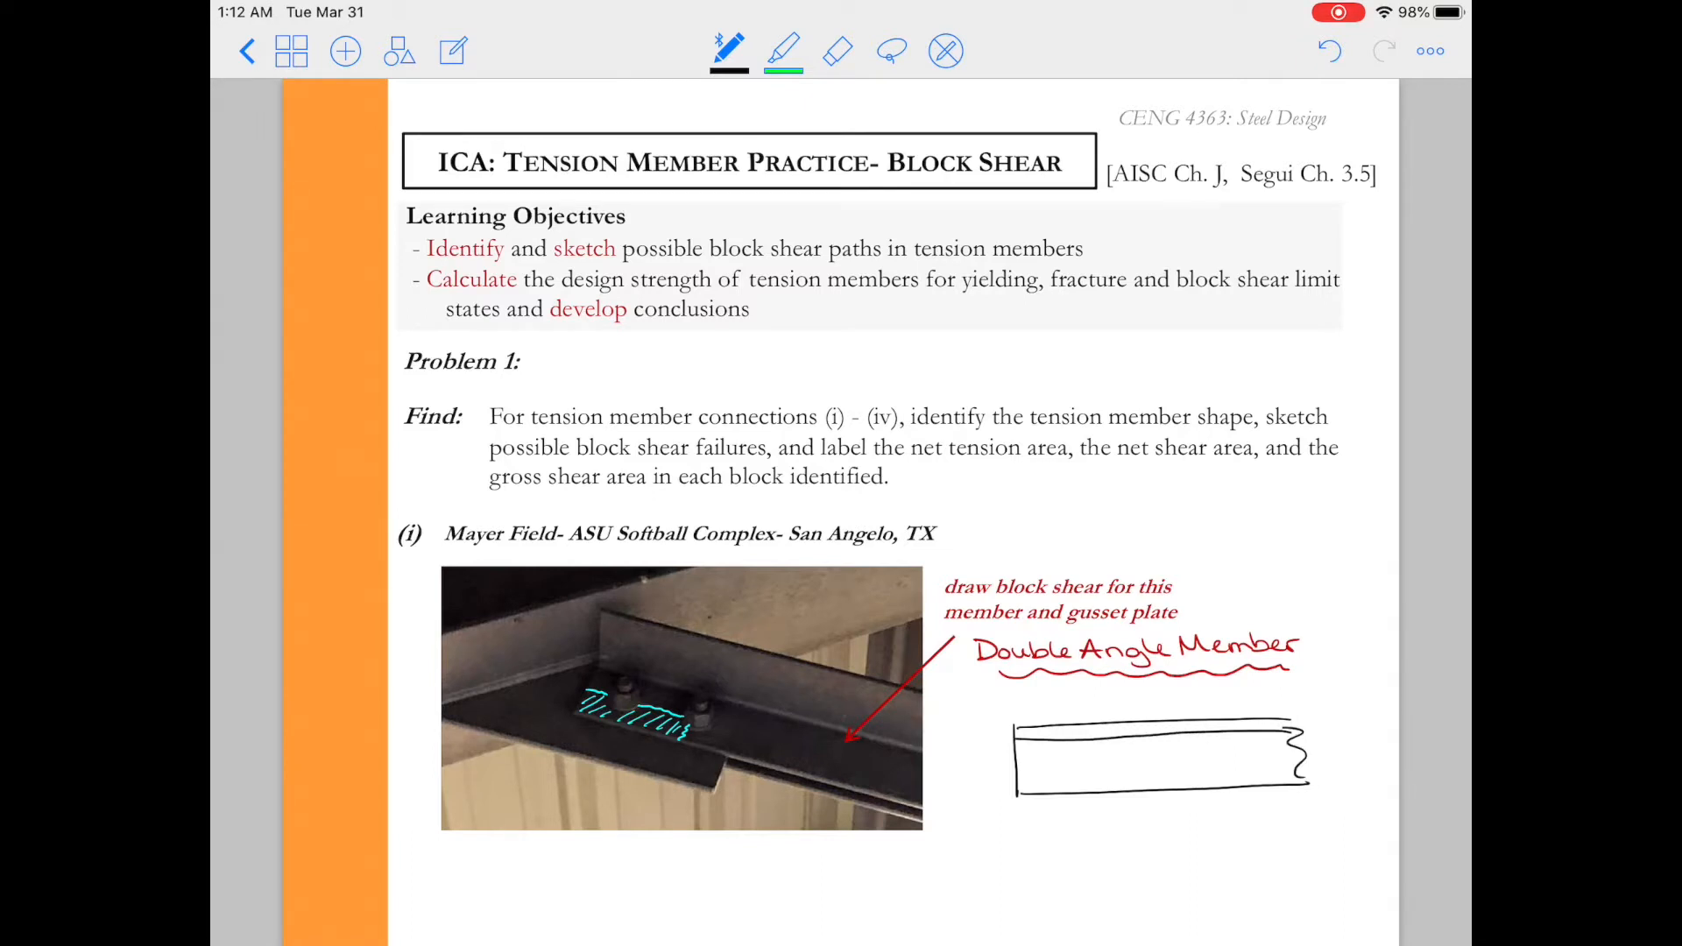
drag(1049, 770, 1060, 764)
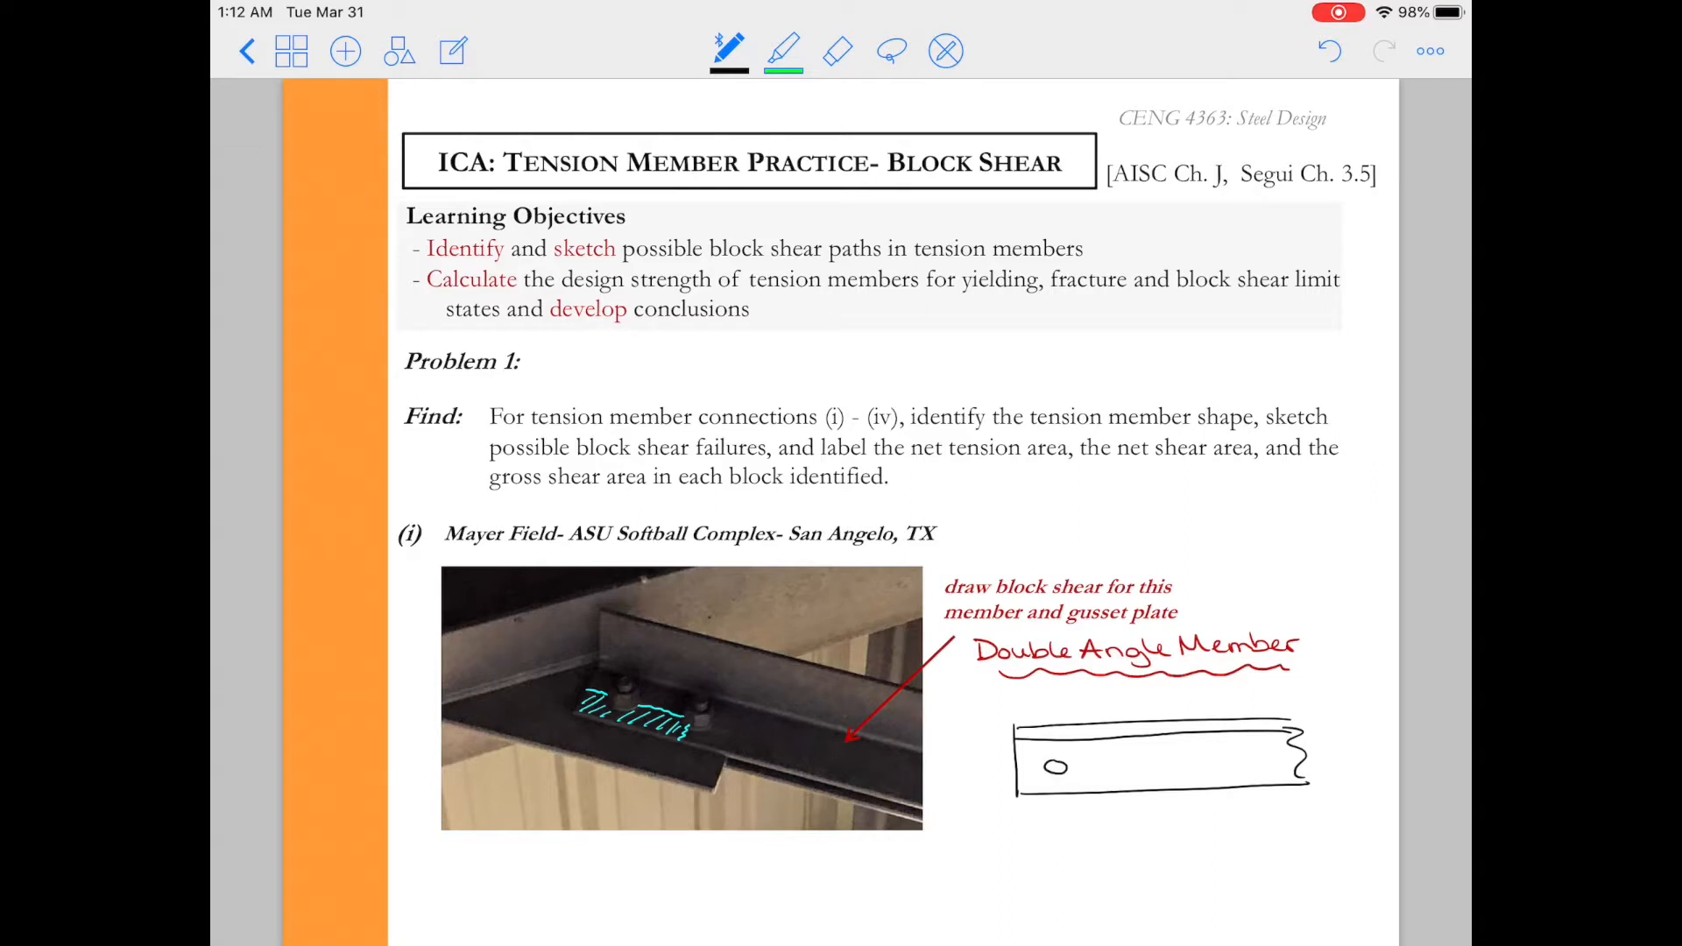
drag(1094, 764, 1127, 763)
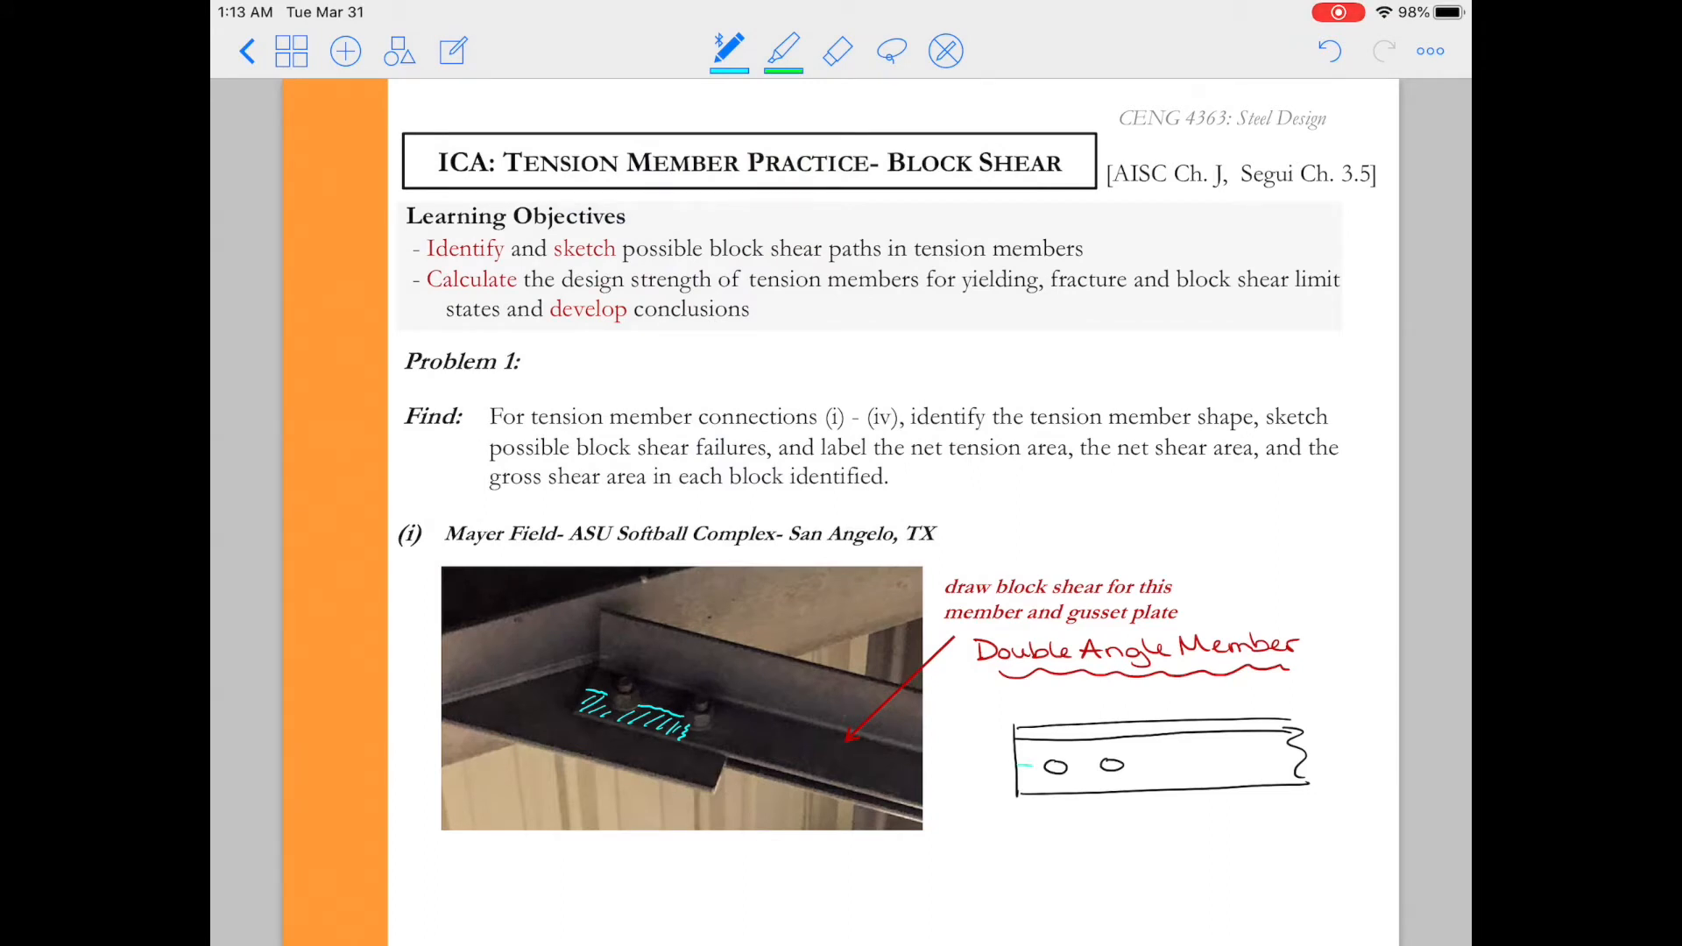
Draw the shear and tension path through both holes and shade the block shear region.
drag(1019, 766, 1115, 766)
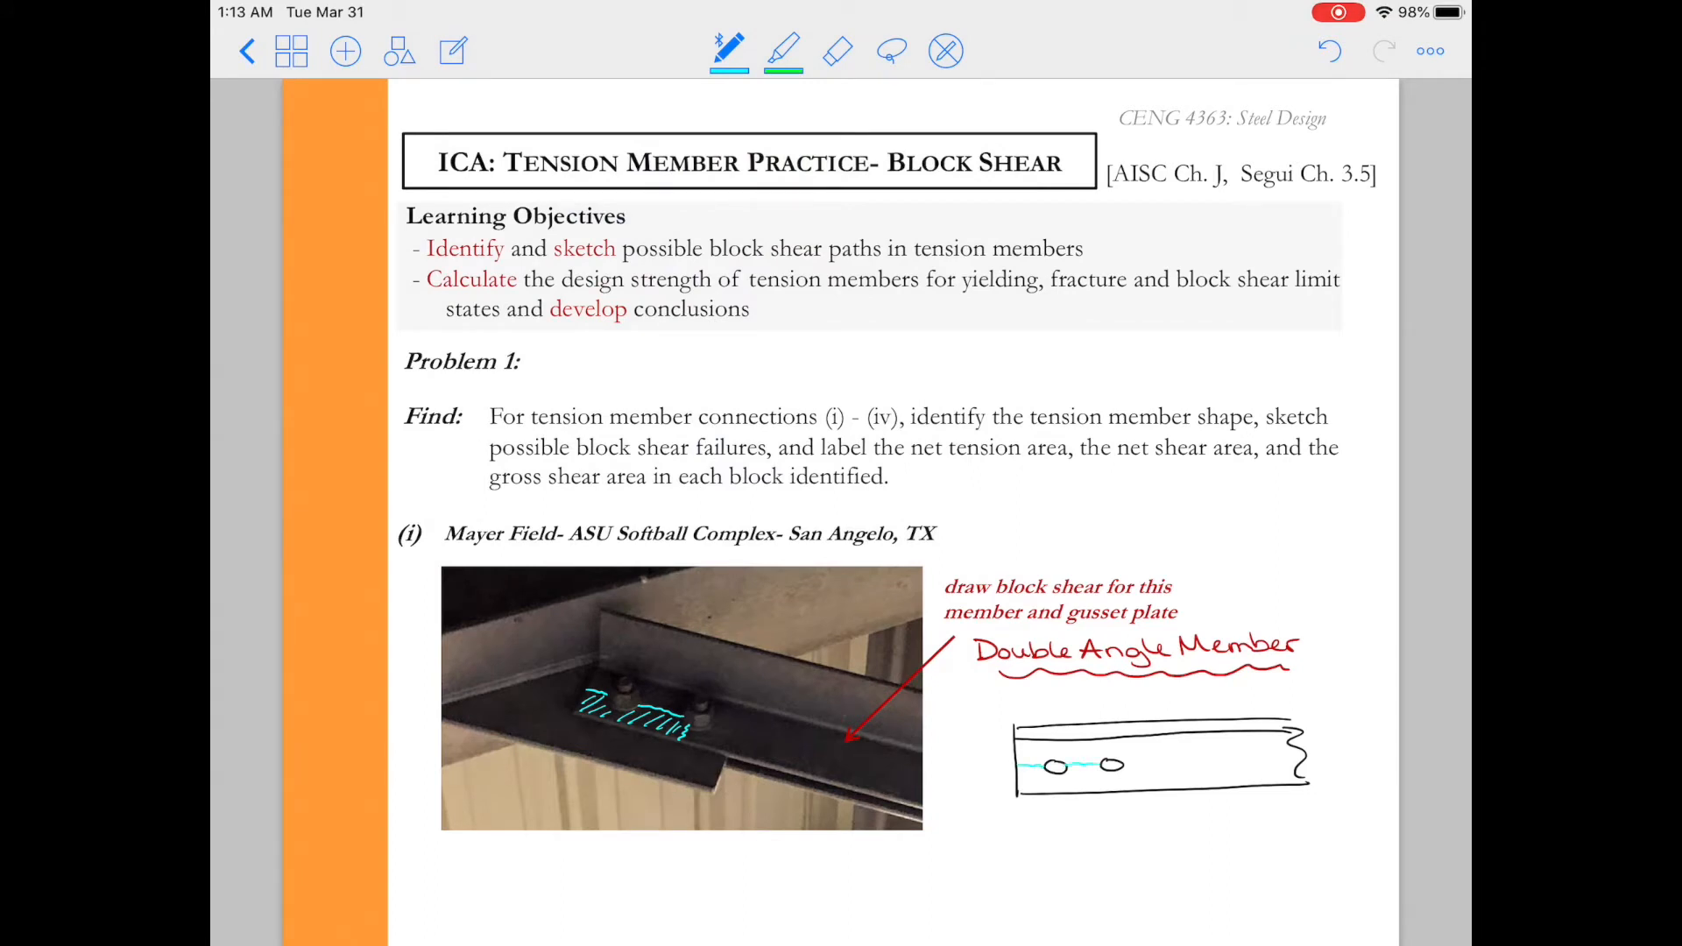
drag(1019, 773, 1147, 751)
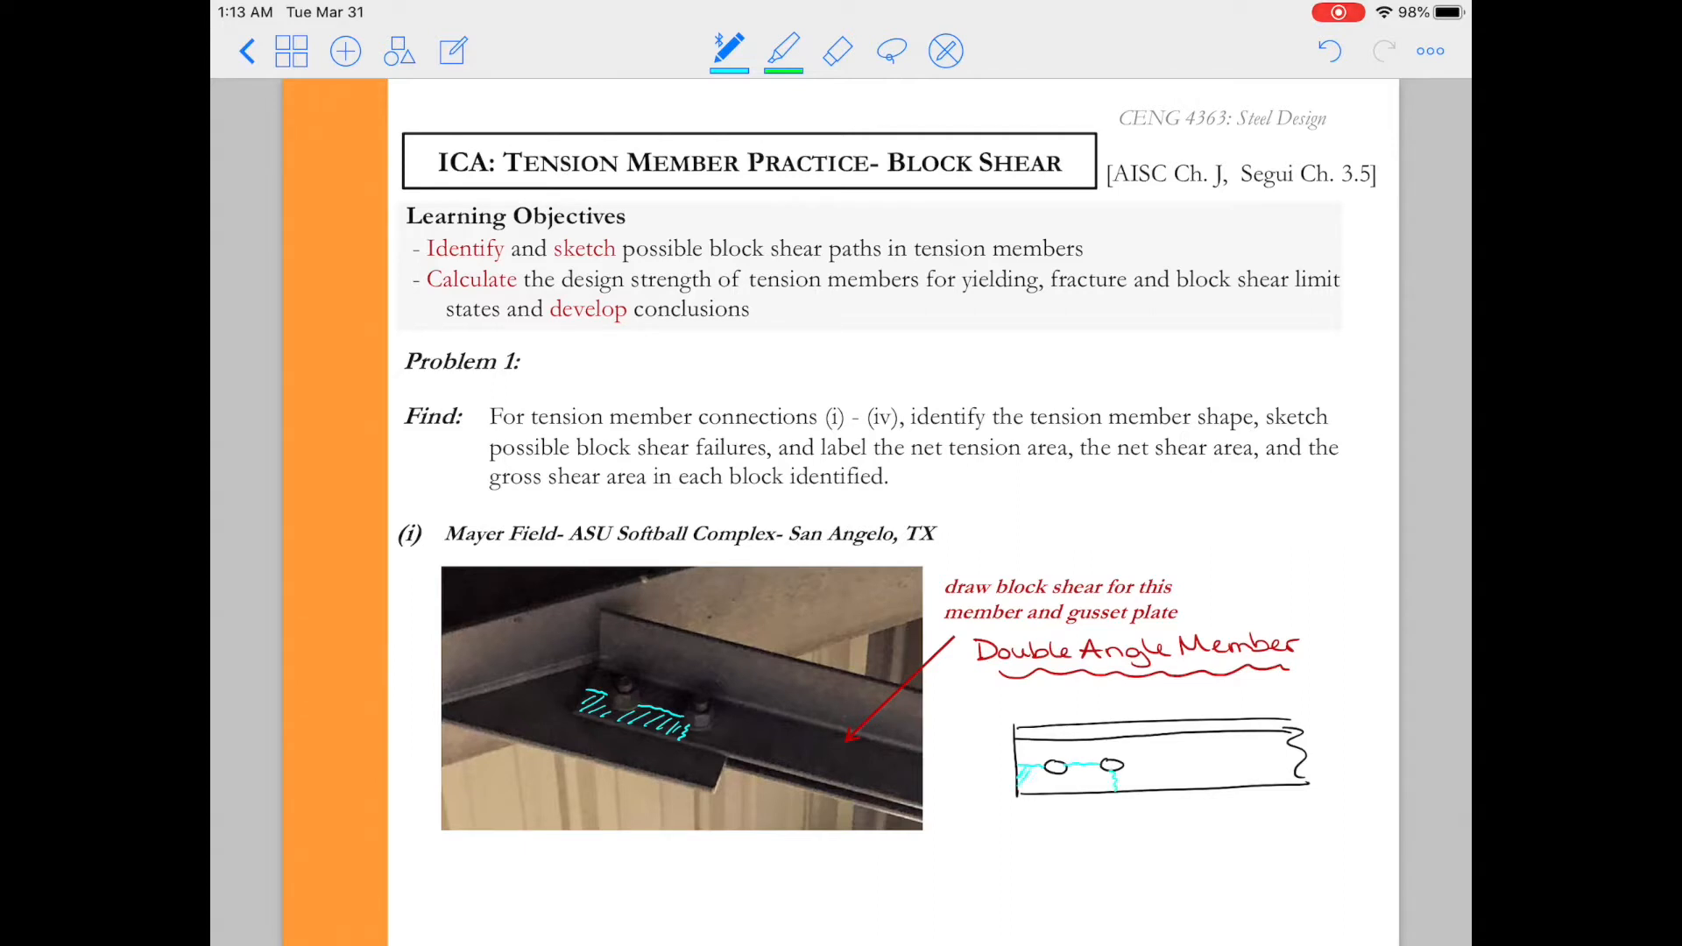
drag(1024, 773, 1115, 778)
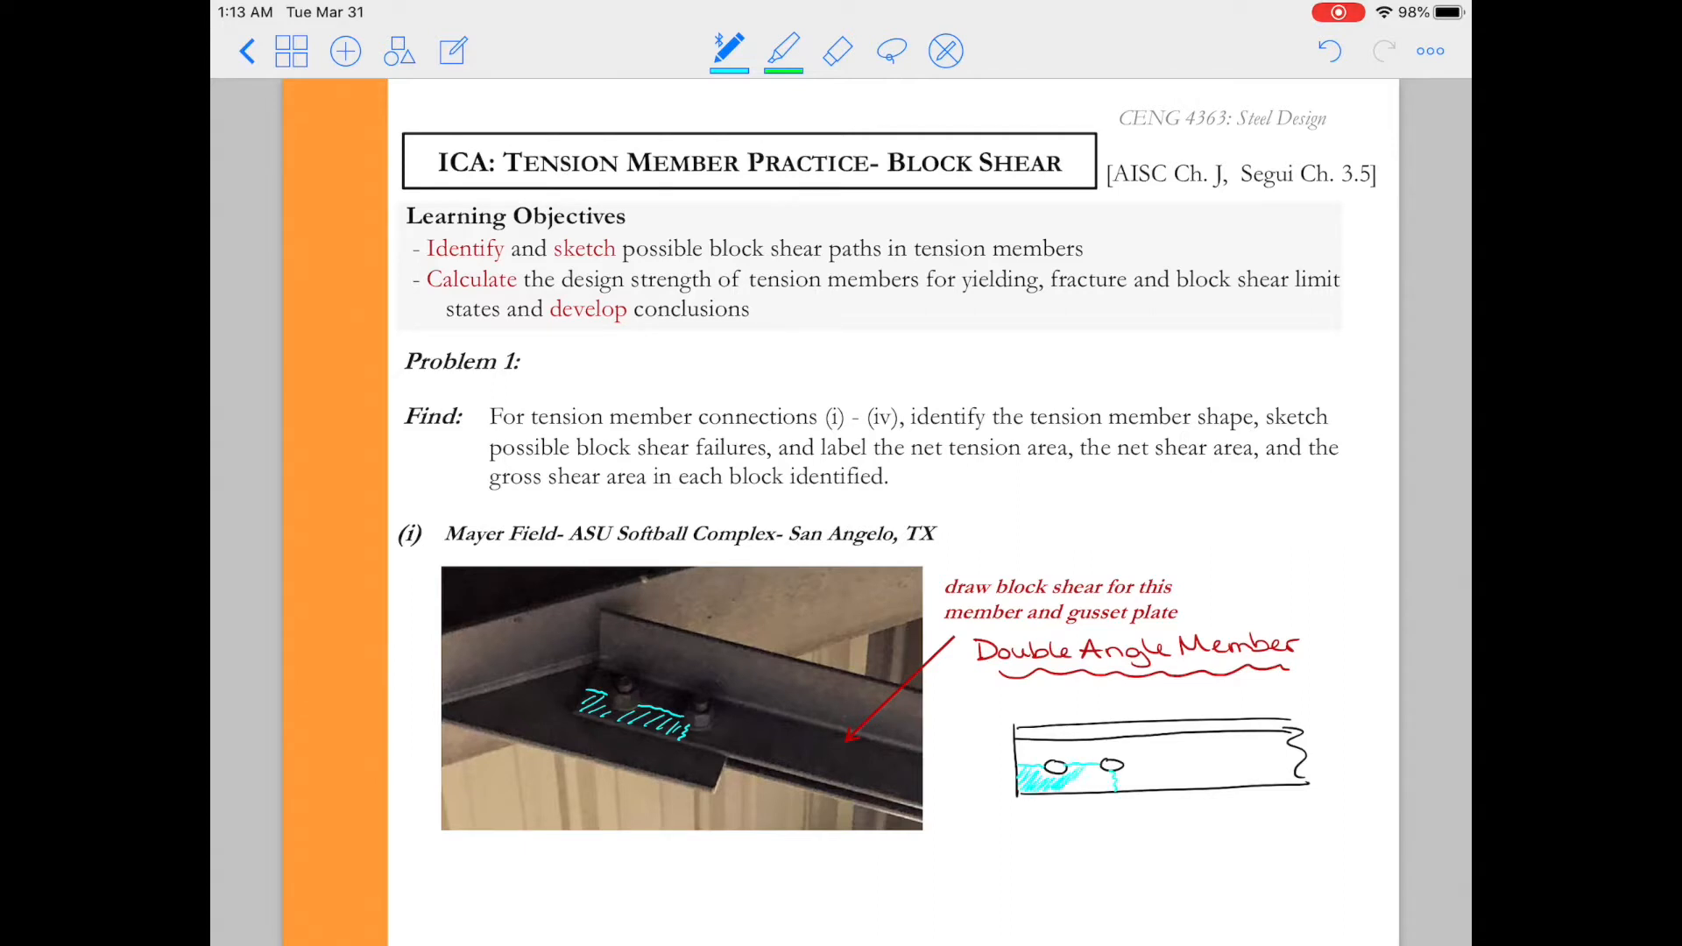
drag(1030, 772, 1115, 761)
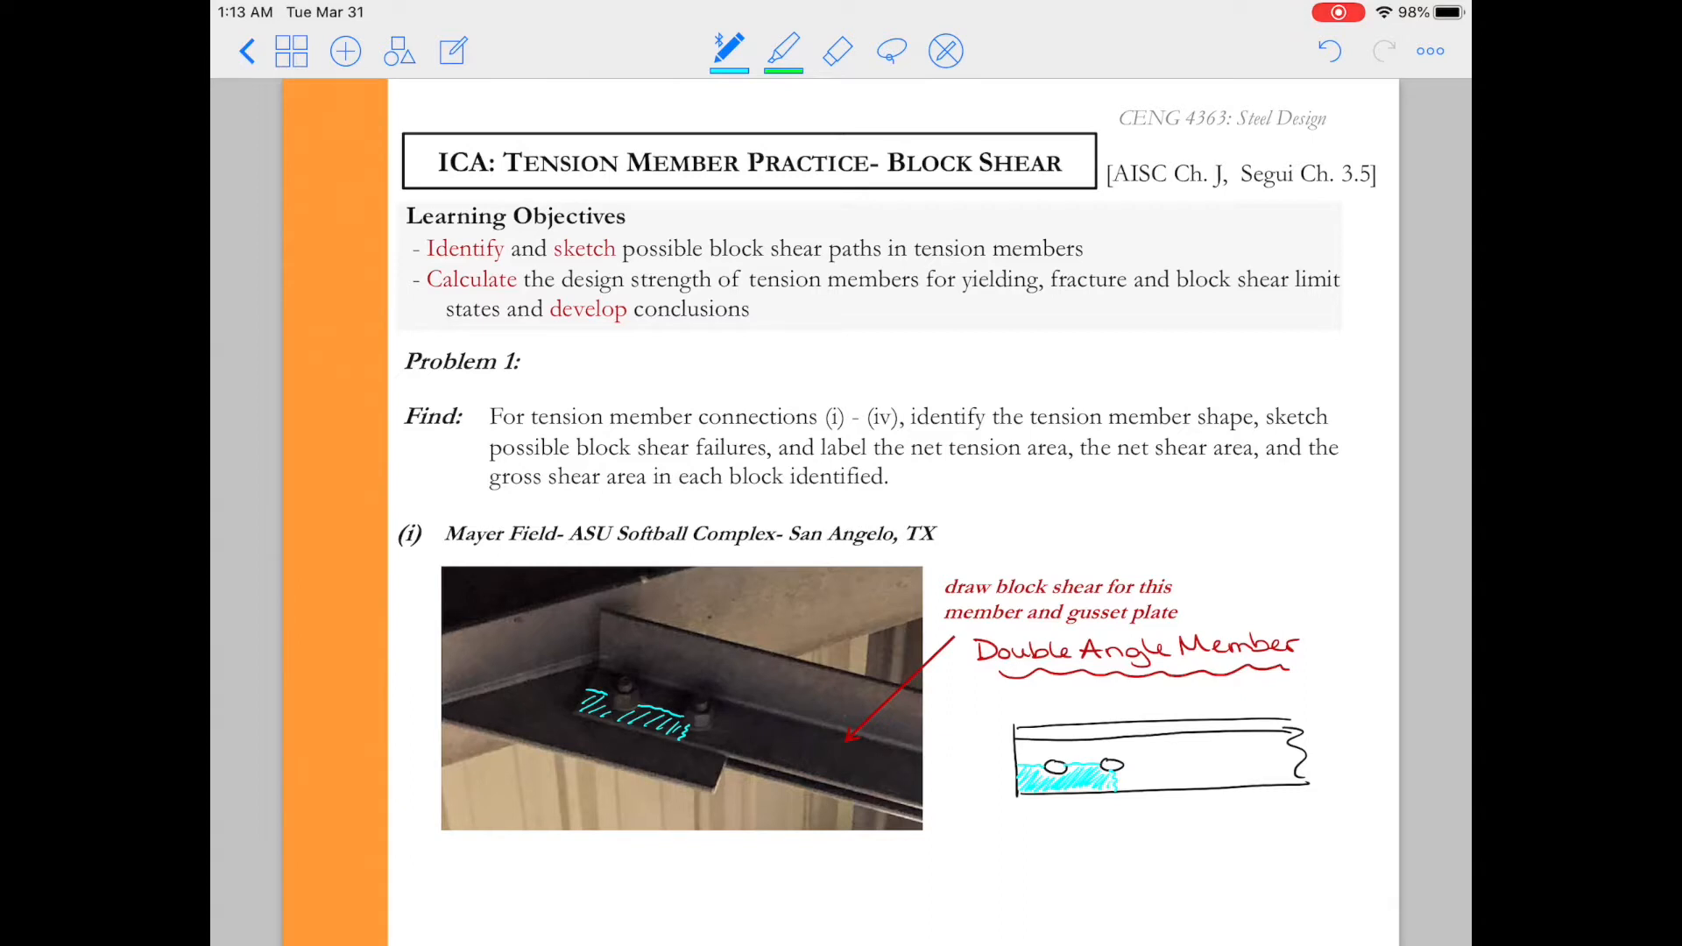
Draw an orange rightward load arrow labelled φPn.
click(728, 51)
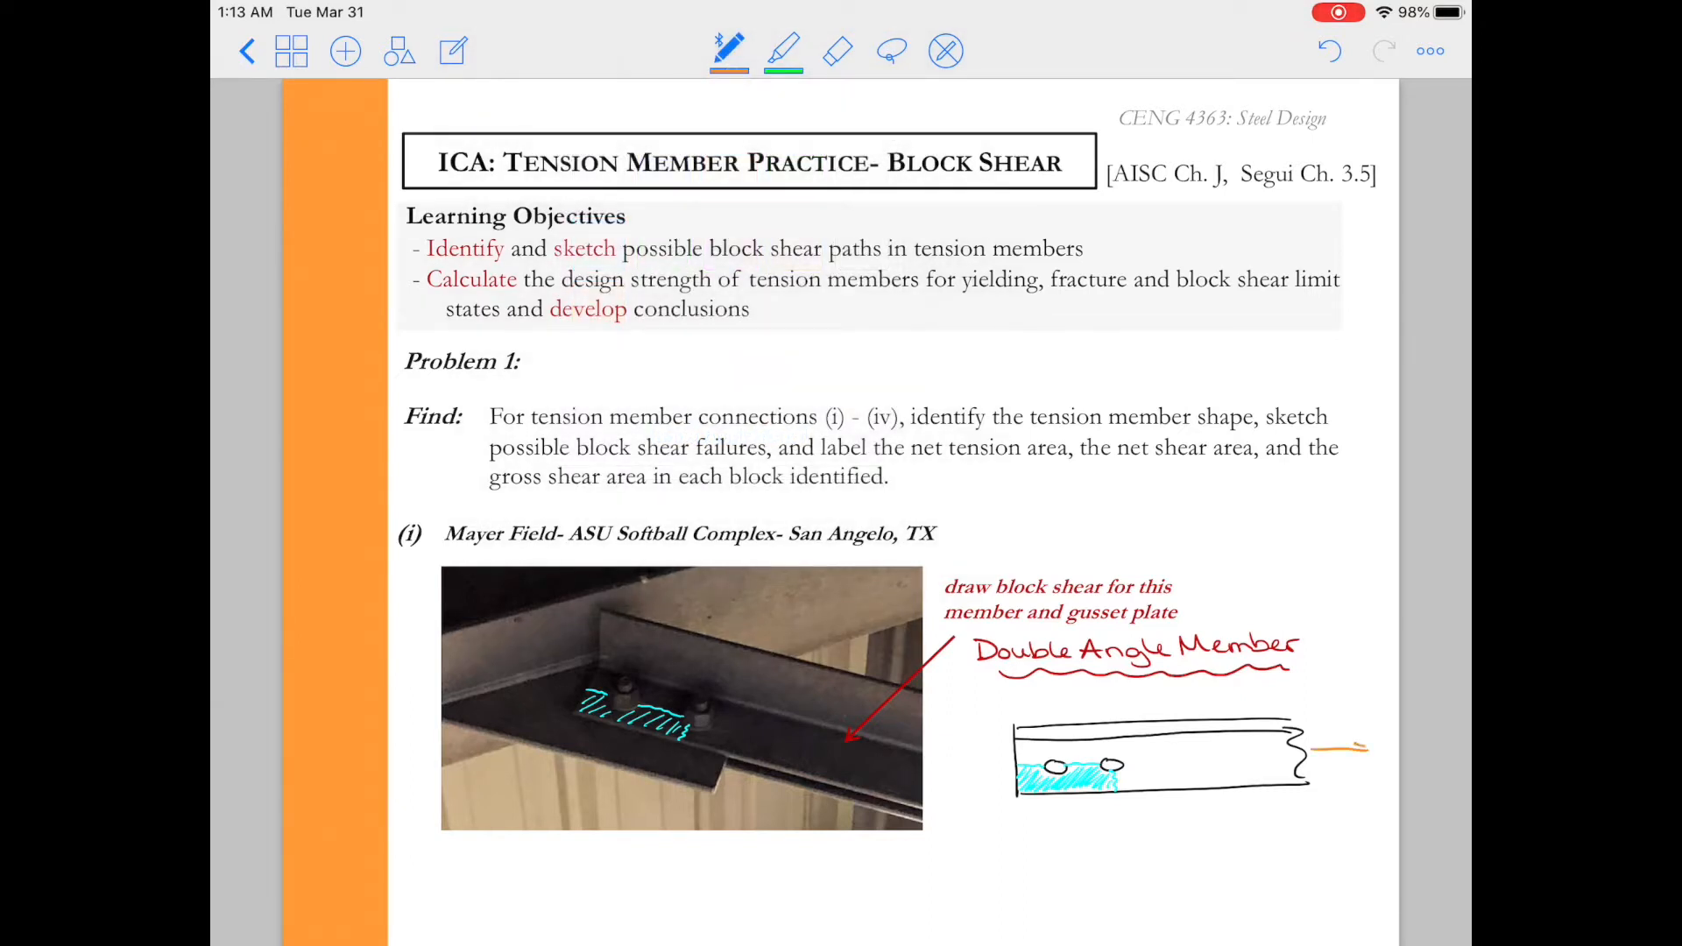
drag(1329, 708, 1373, 751)
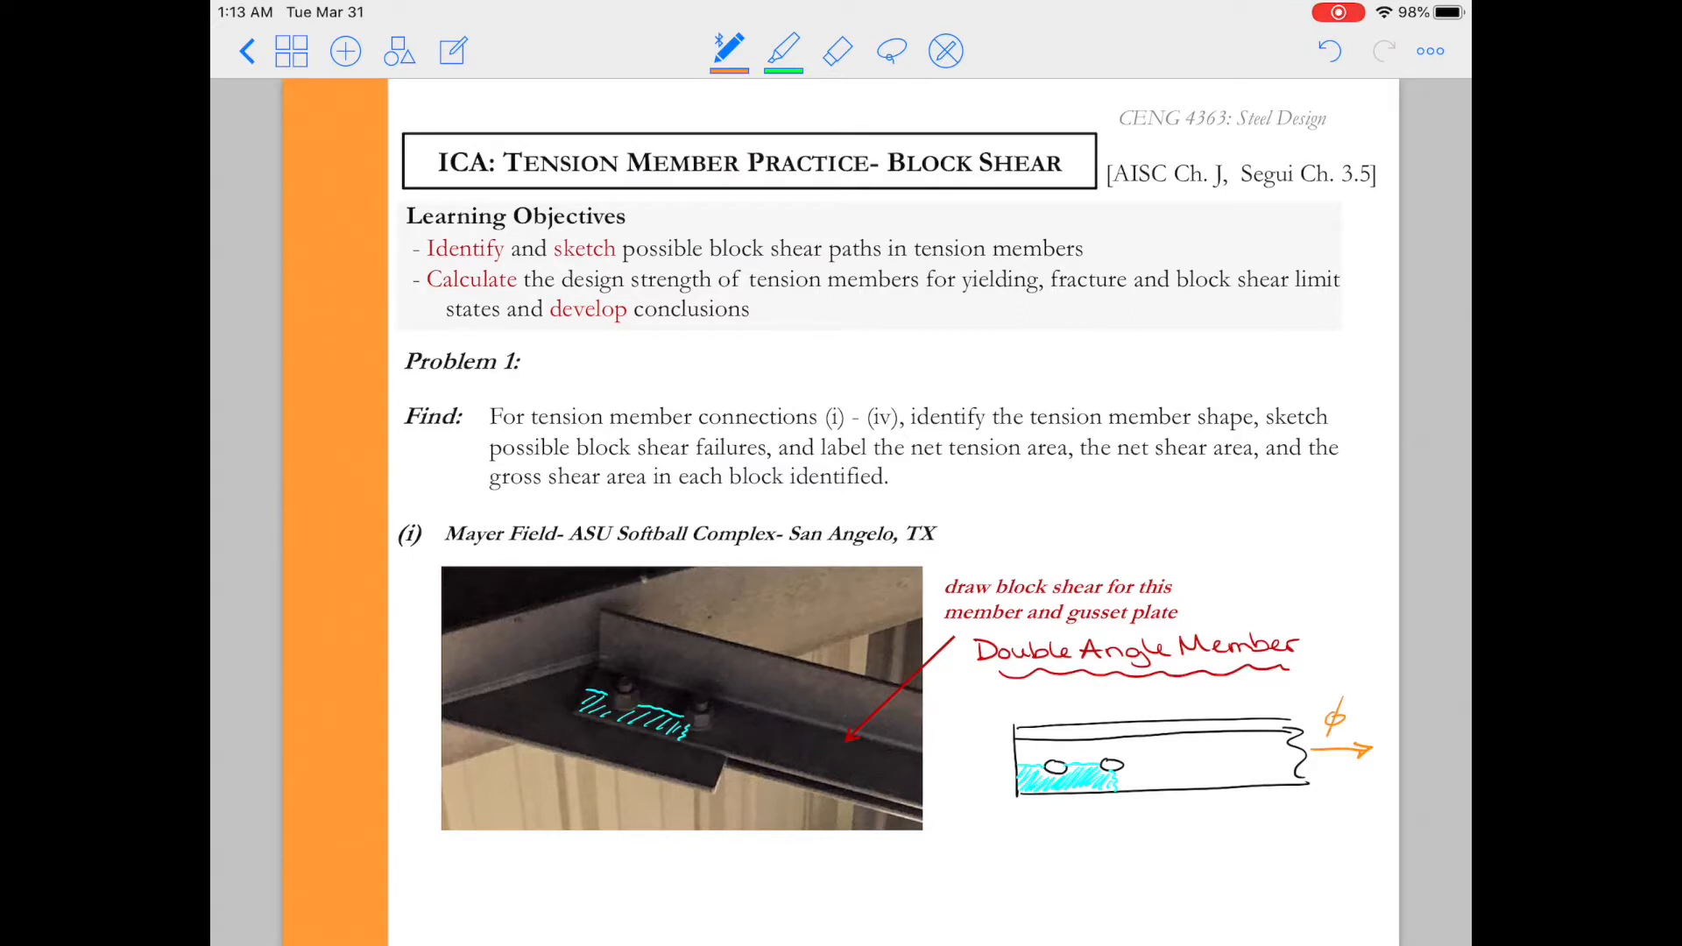
text(Pn)
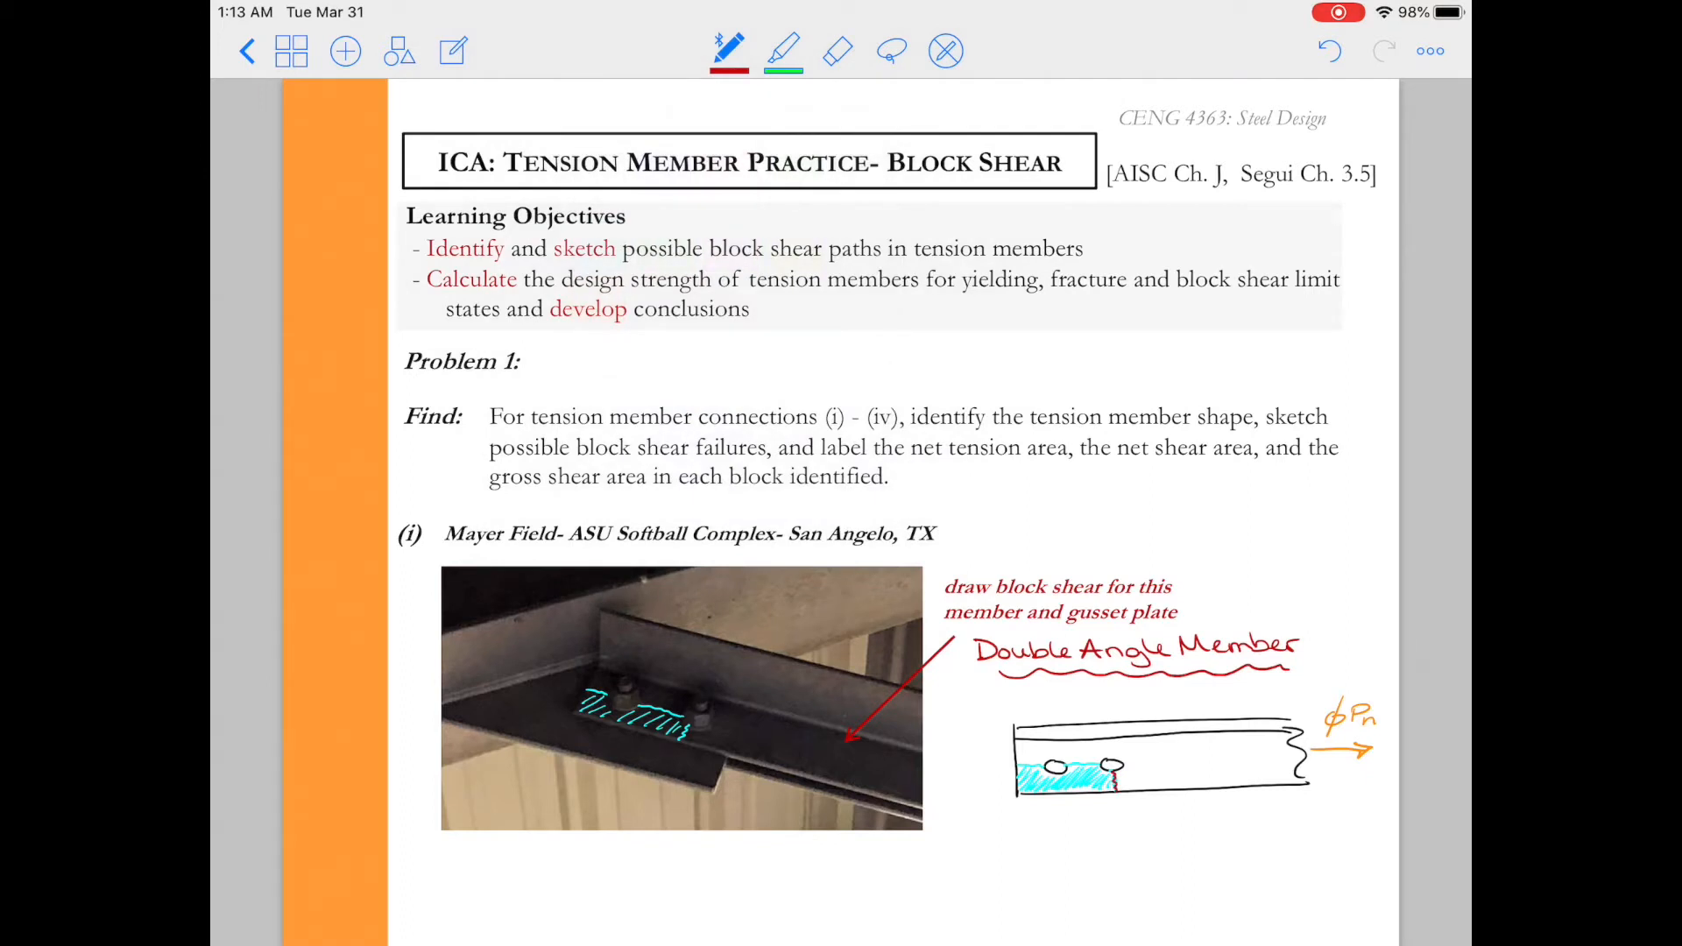
Add a 'tension' leader label and write the 'Gusset Plate' heading in red.
drag(1104, 772, 1158, 799)
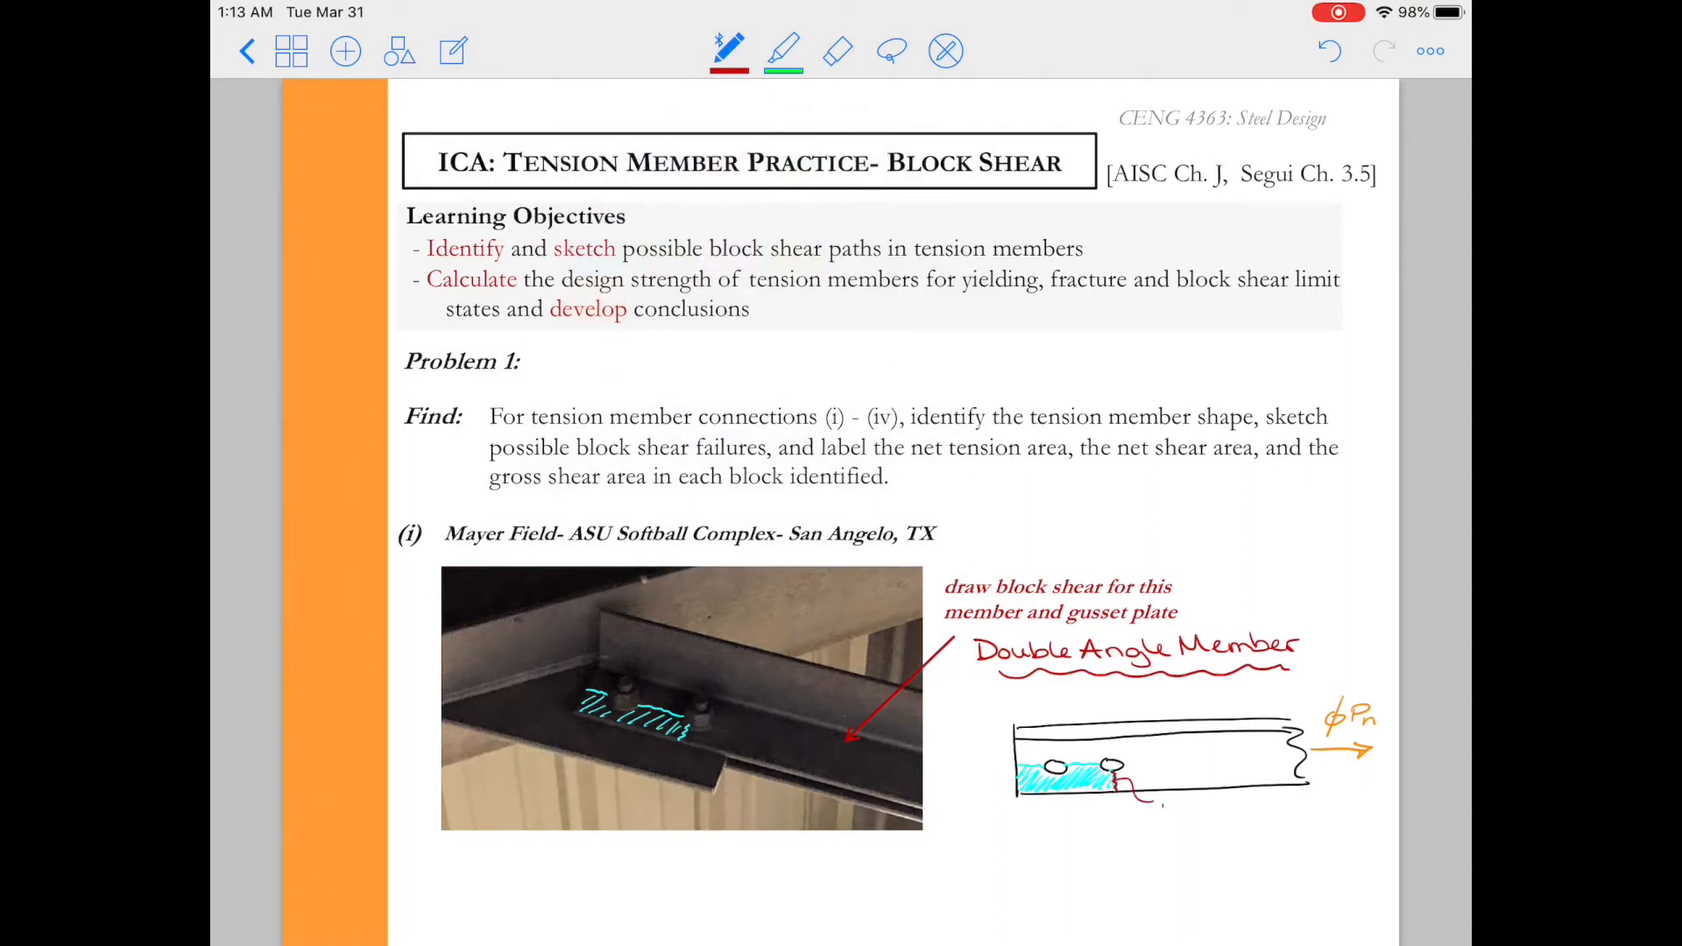
text(tension)
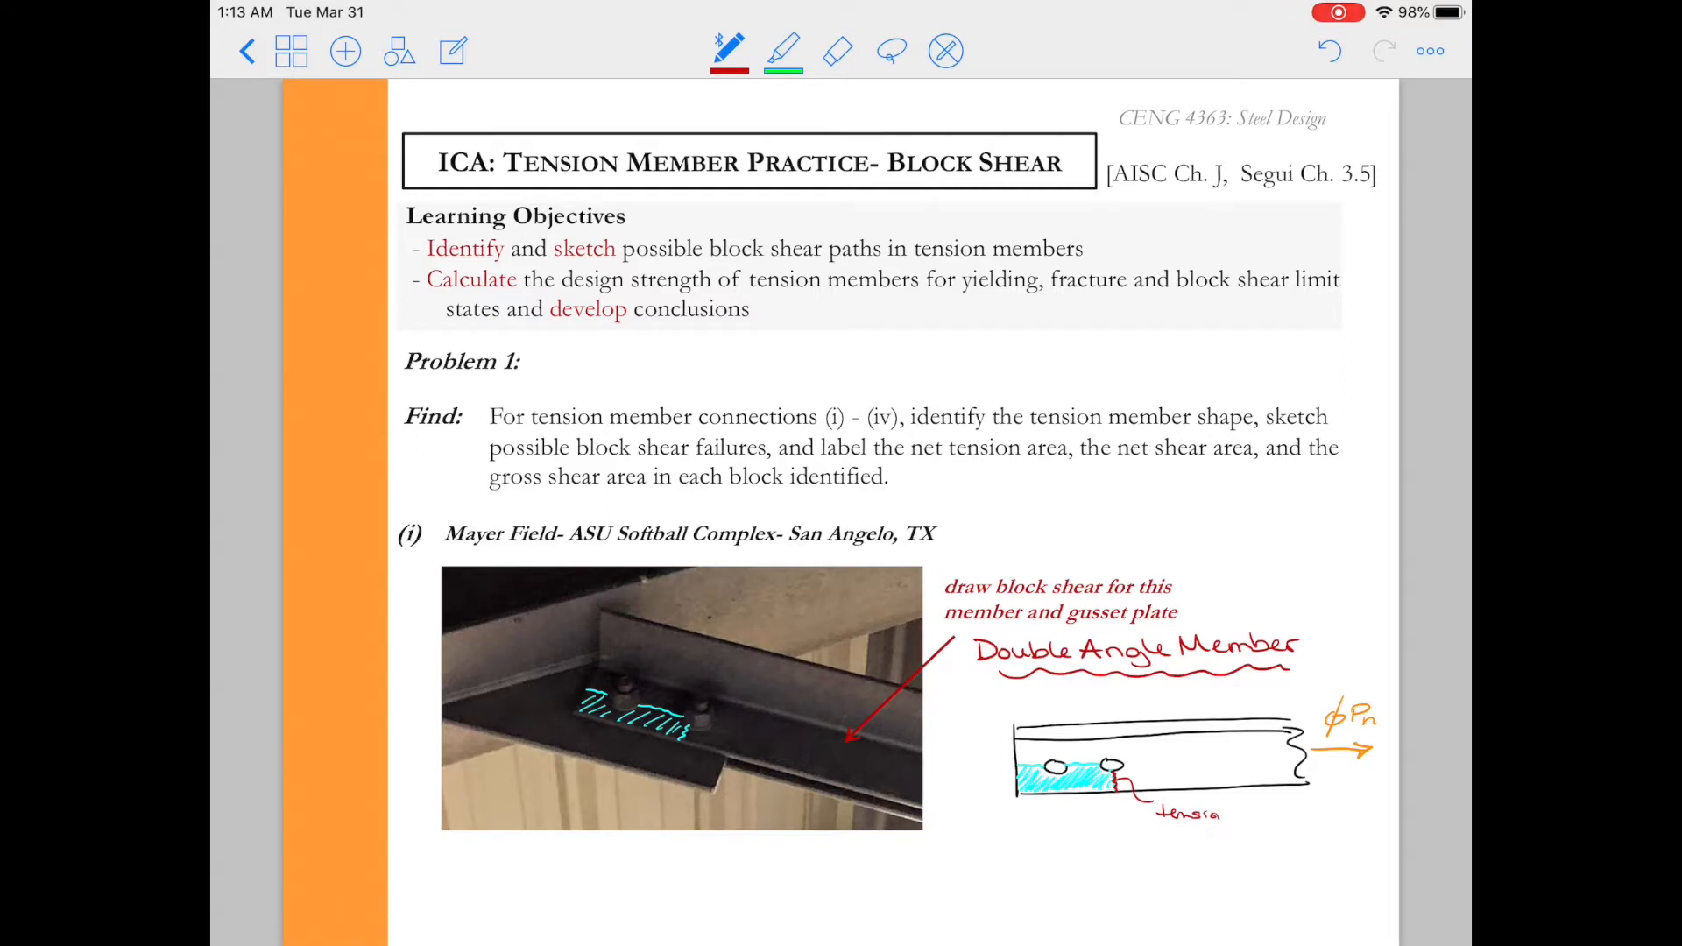
click(727, 51)
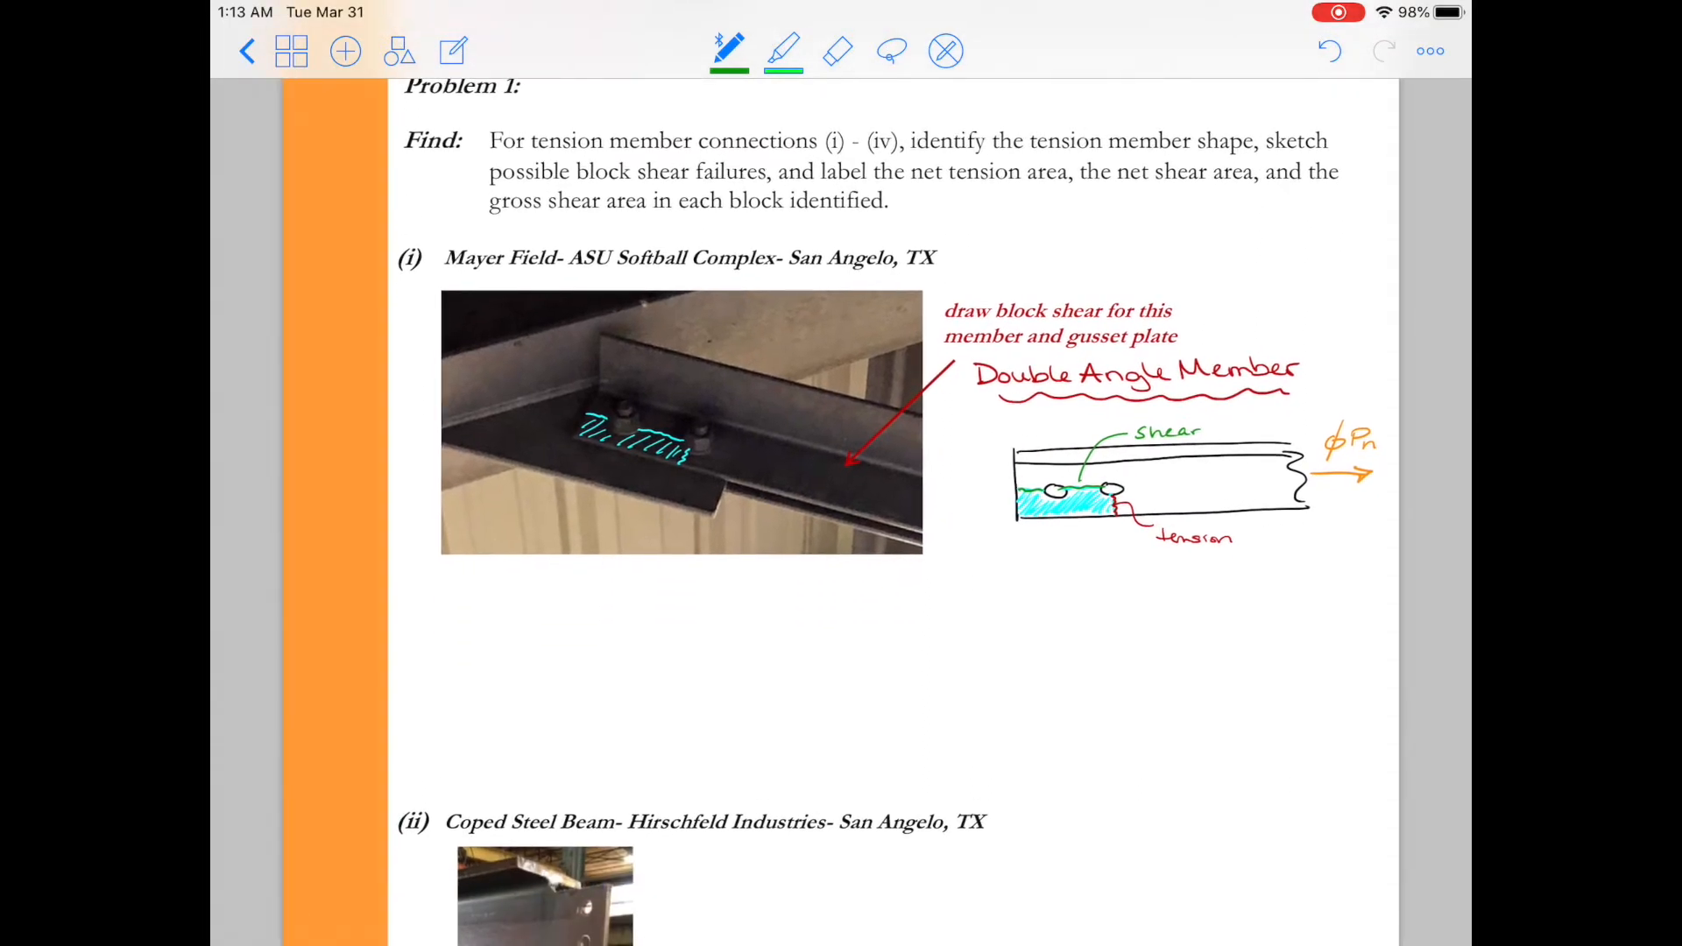
click(728, 51)
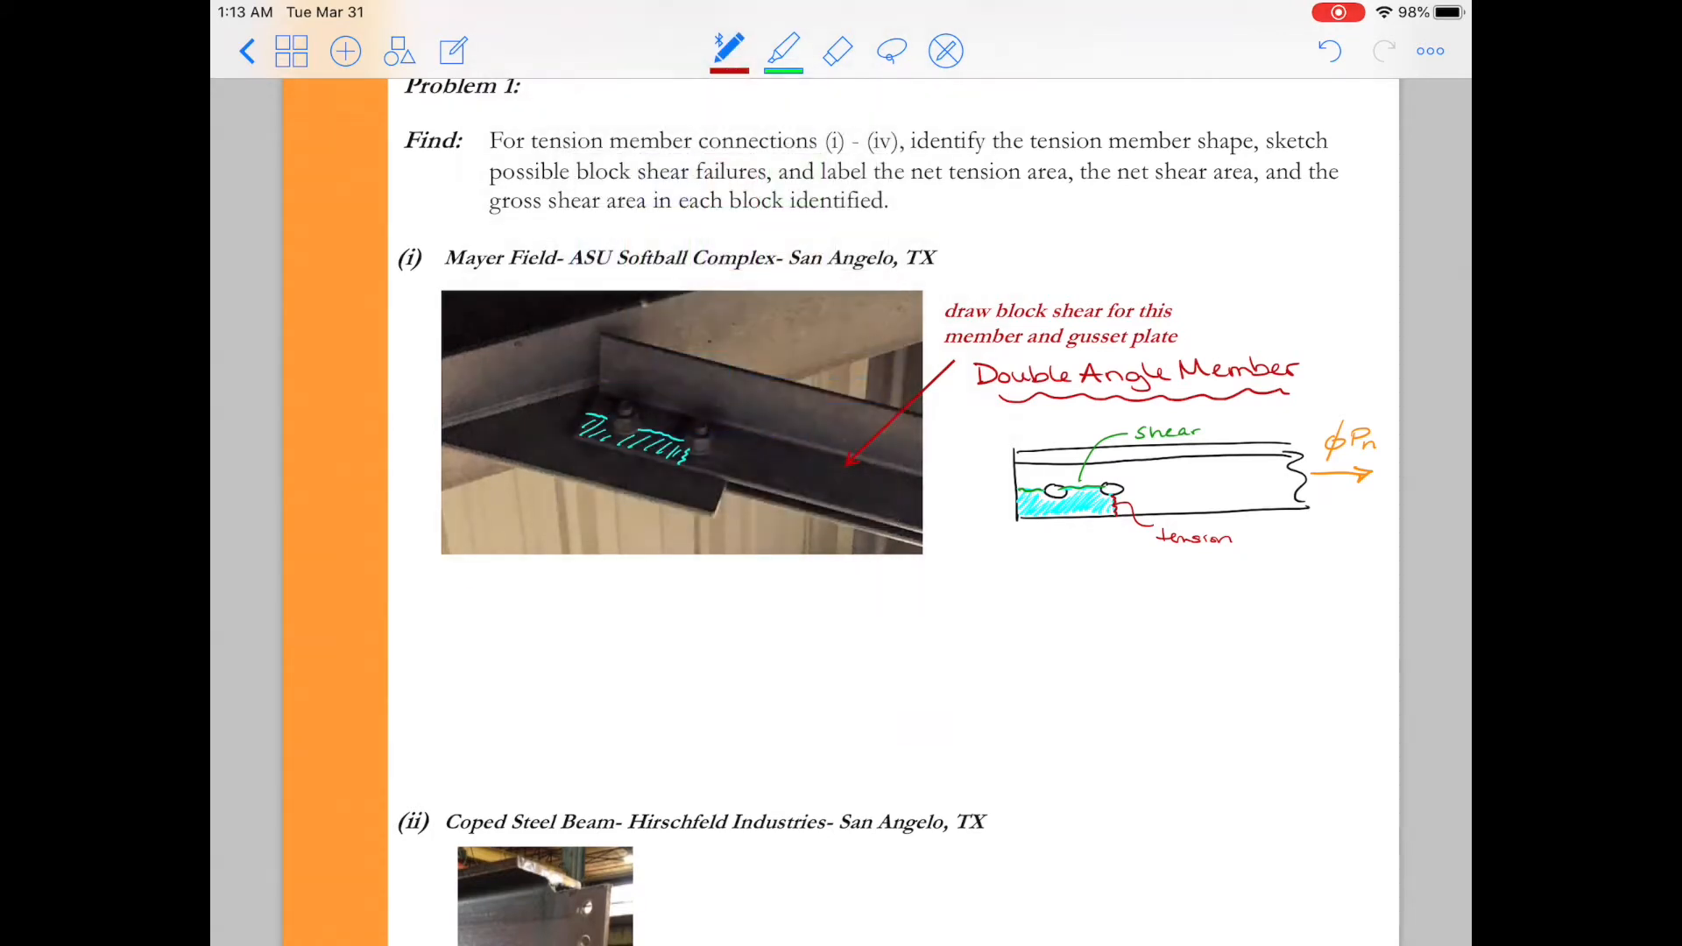
text(Gusset Plate)
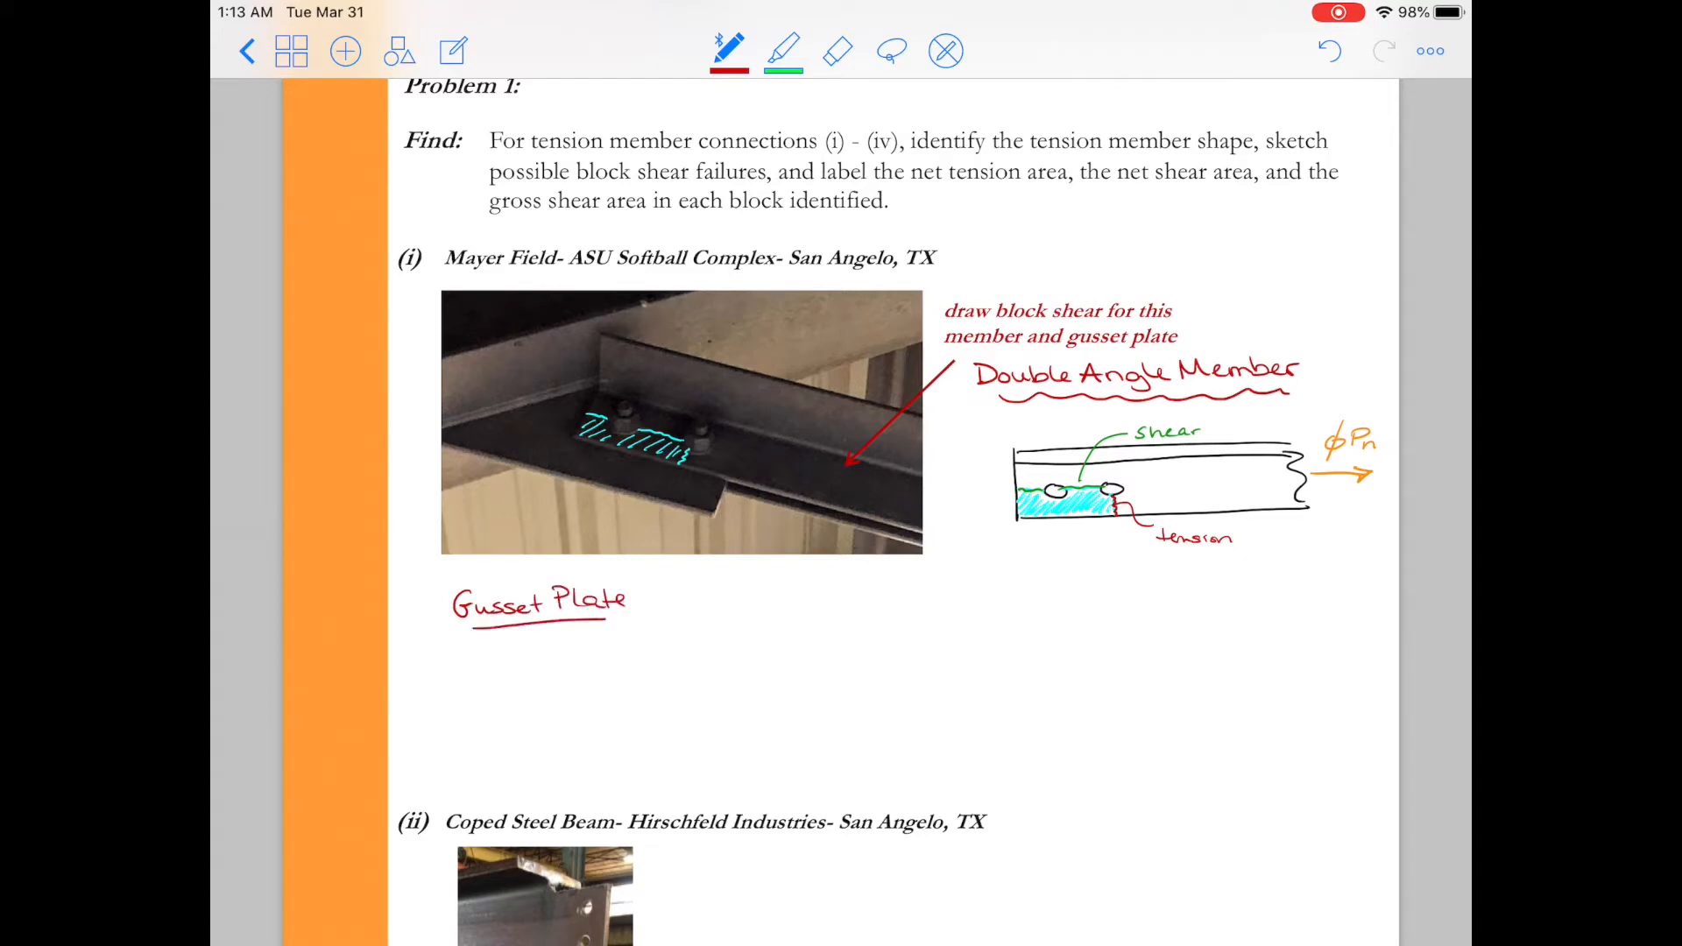
Write the 2L4x4x½ '(Double Angle)' callout in black below the sketch.
click(728, 51)
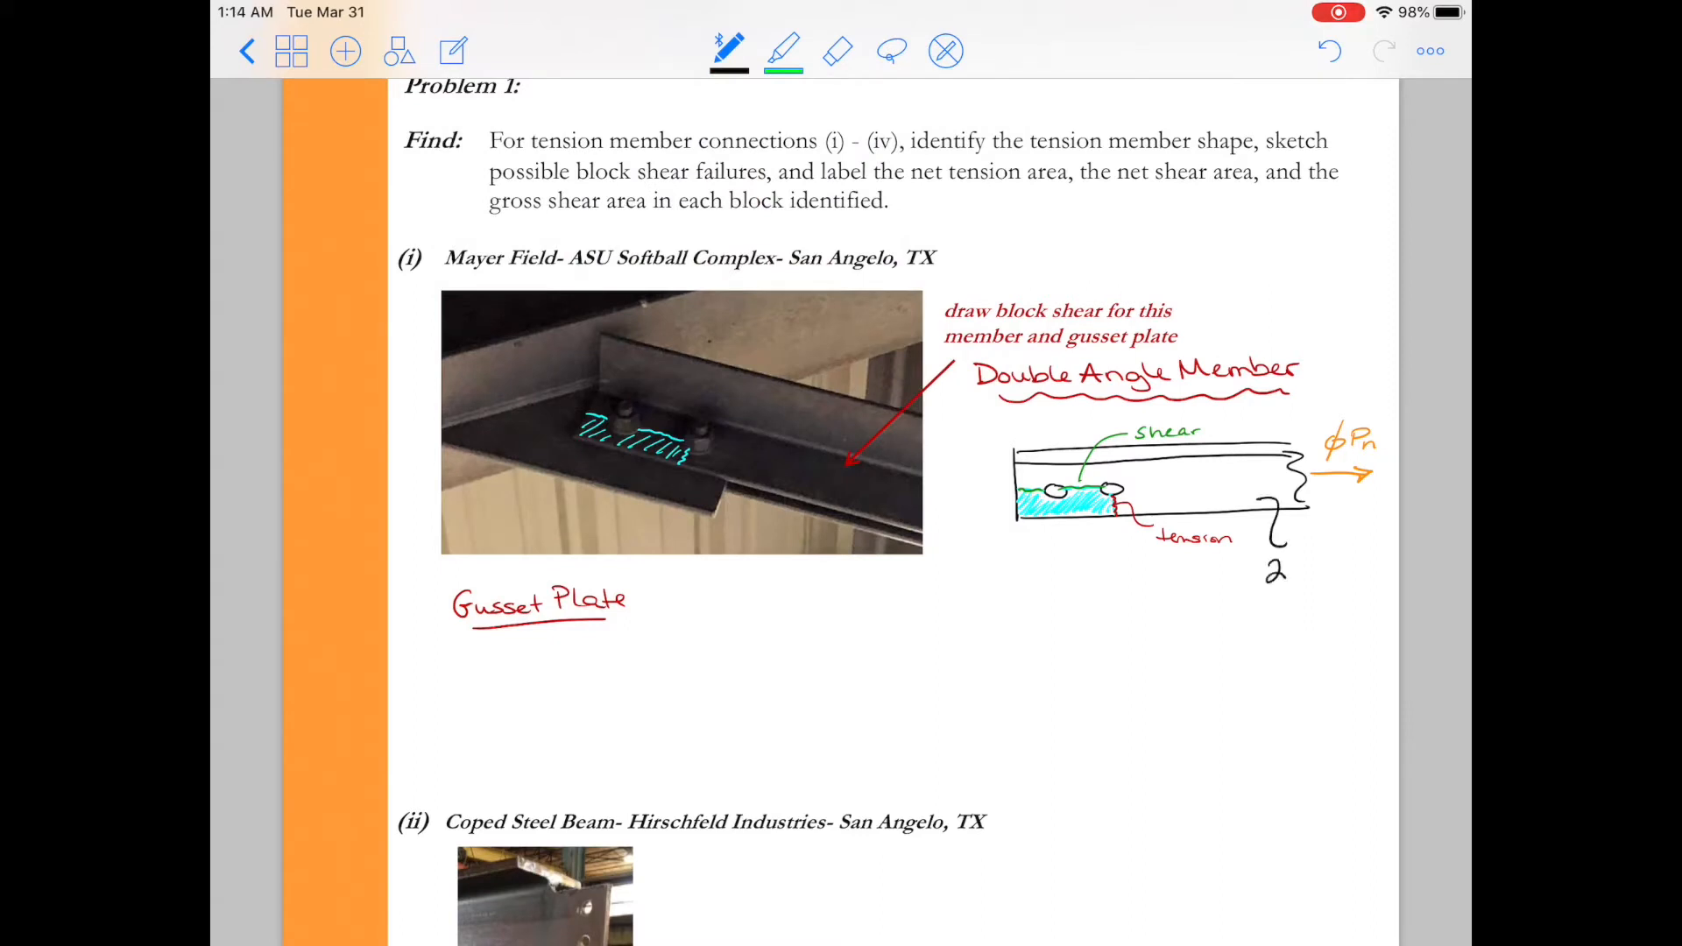
text(L....)
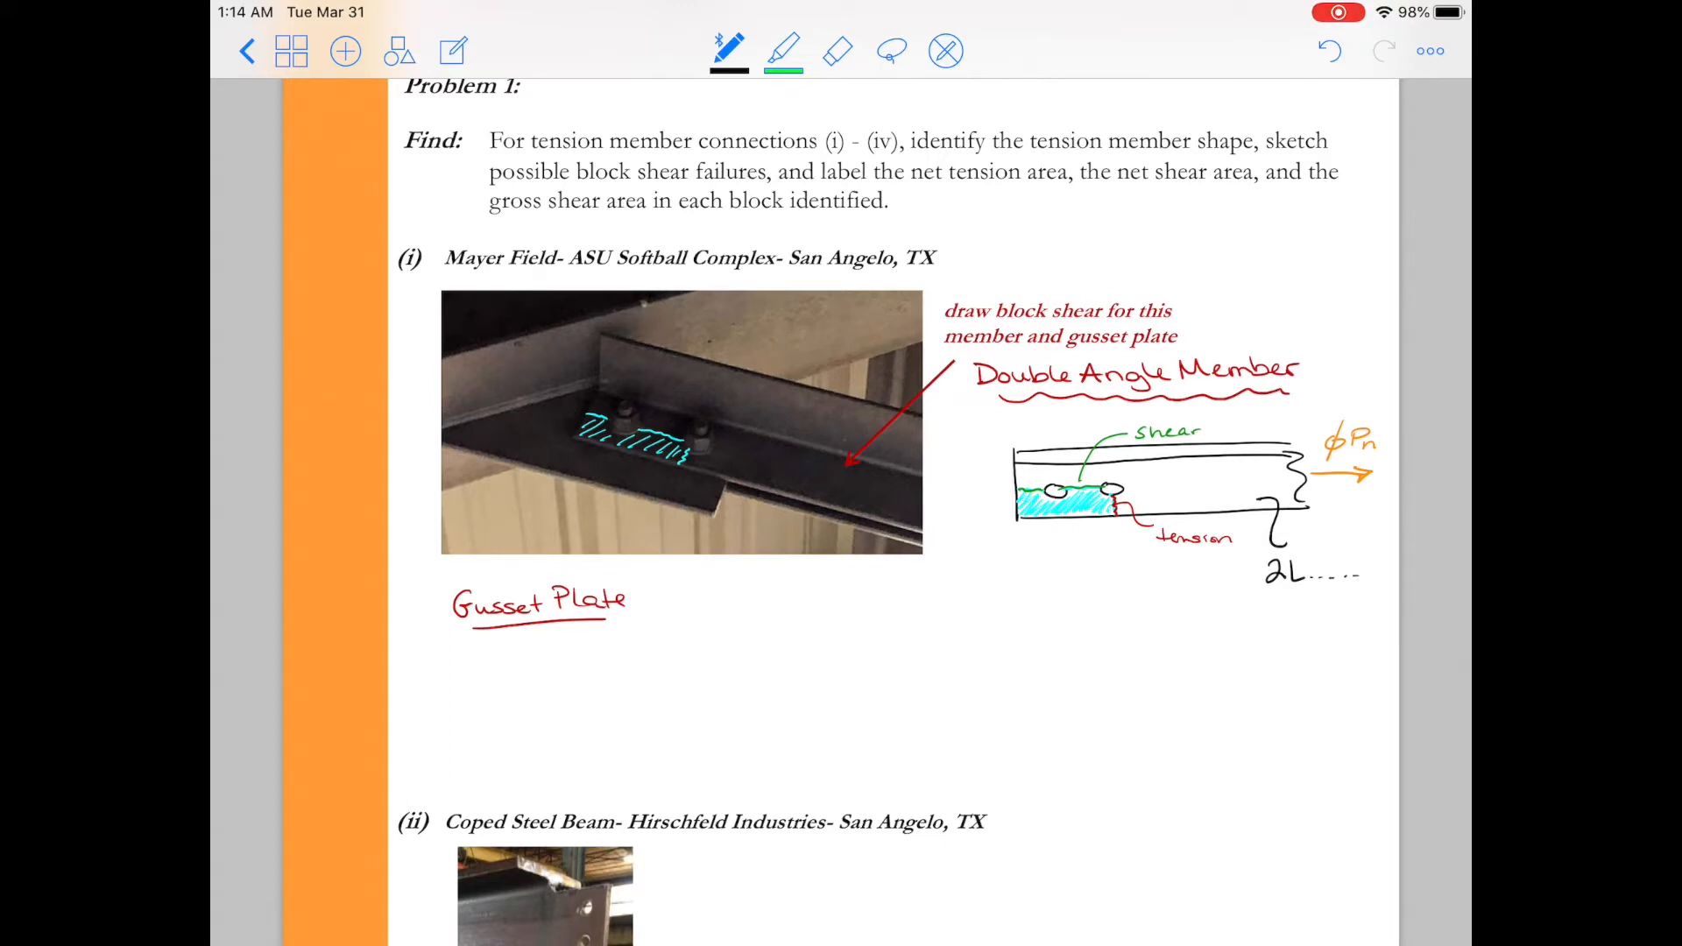
text((Doul)
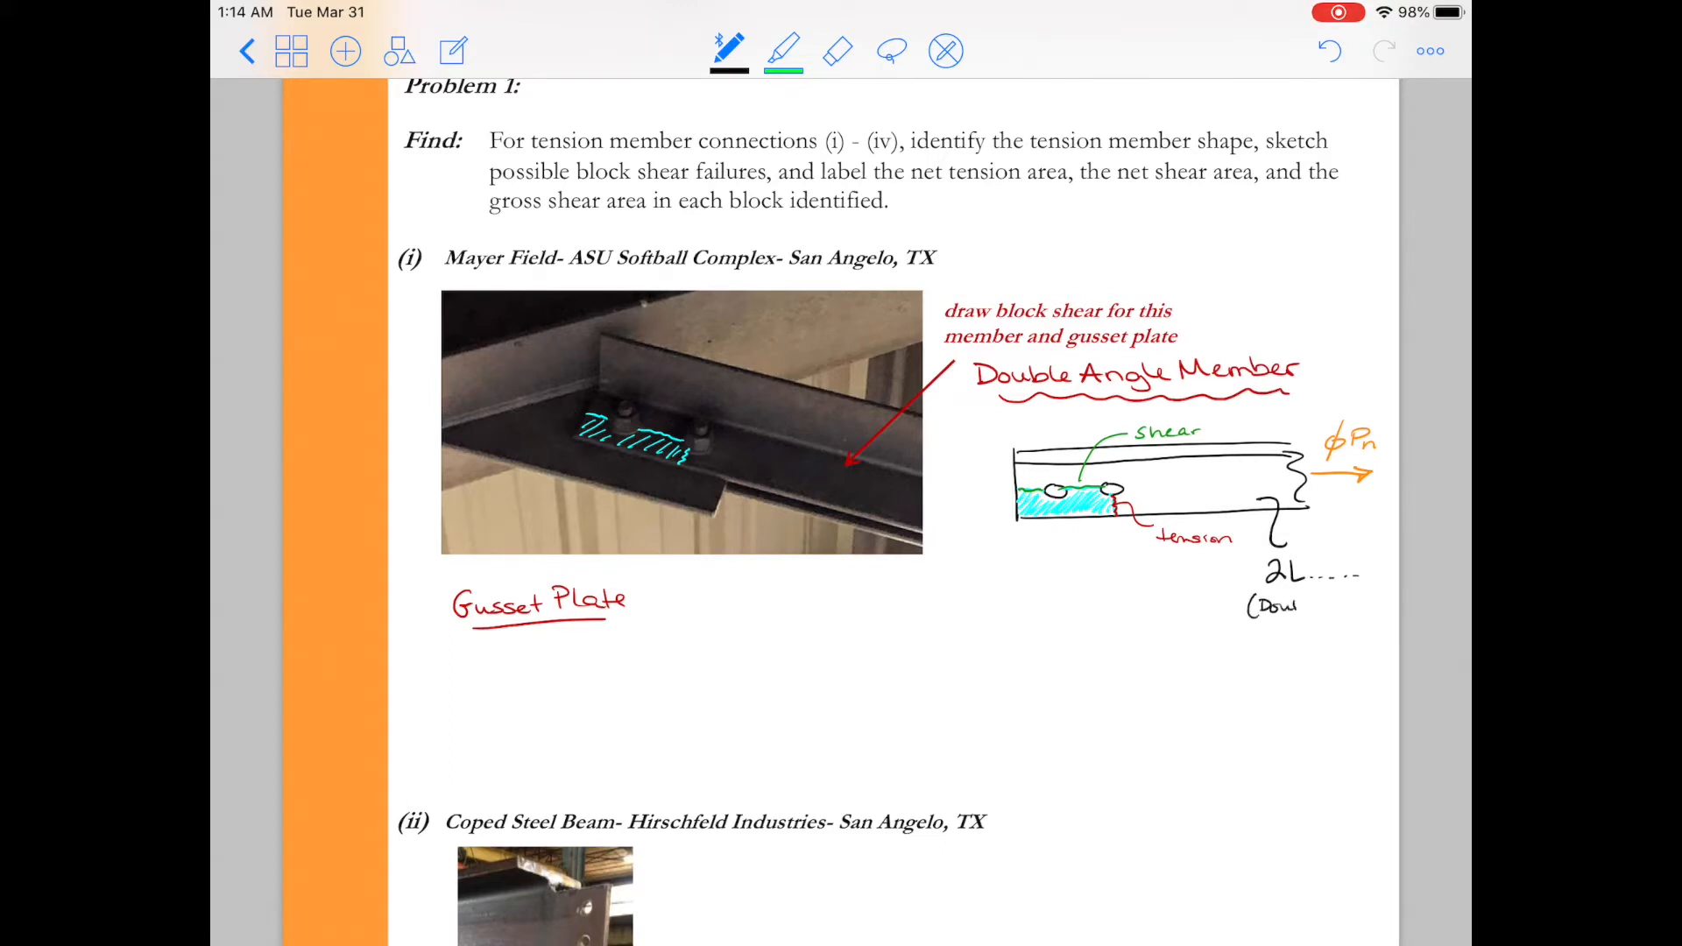
text(Double Angle)
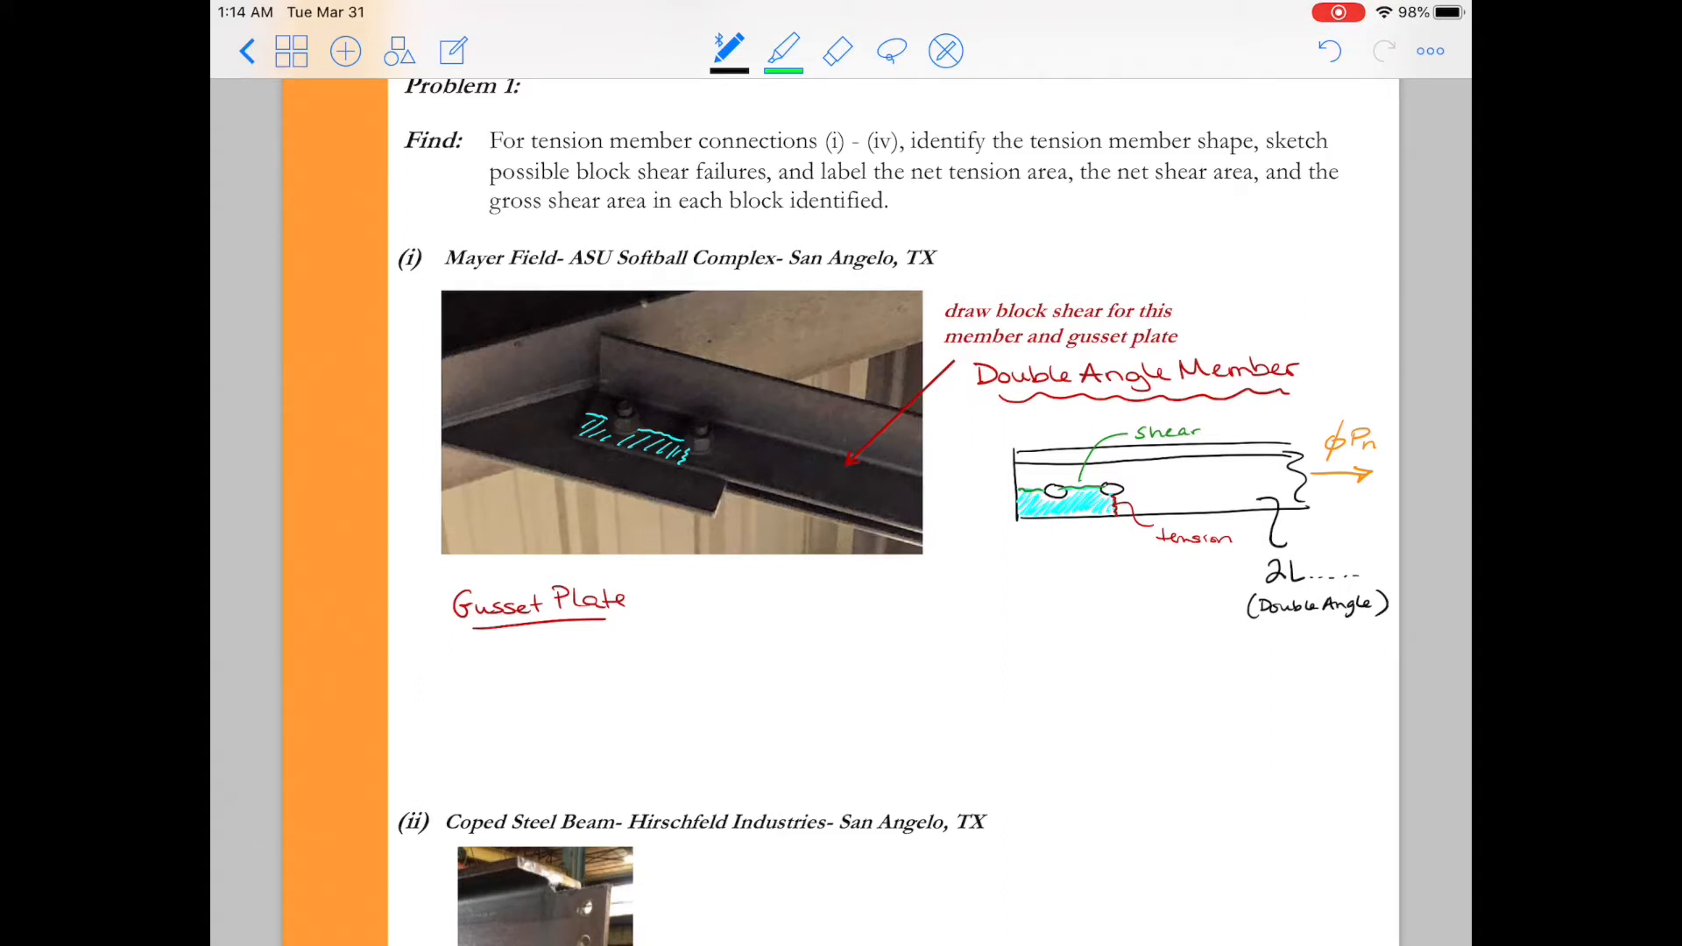
text(4x4x½)
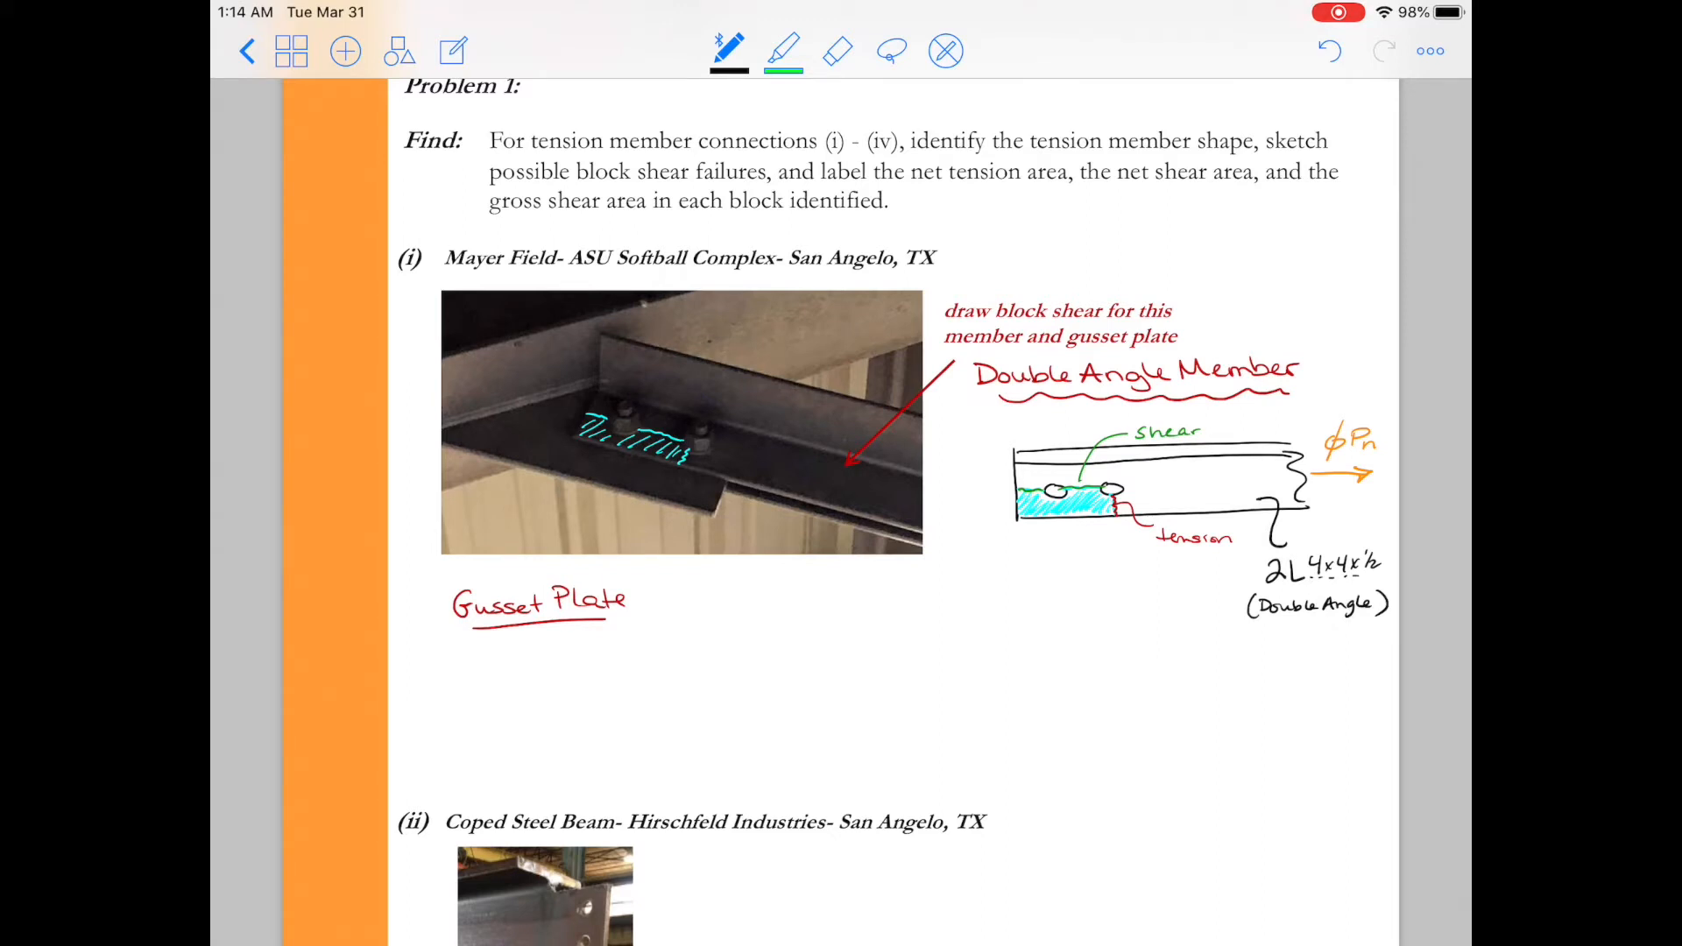
Draw the gusset plate's bottom, right and top edges plus two bolt holes.
drag(488, 740, 663, 745)
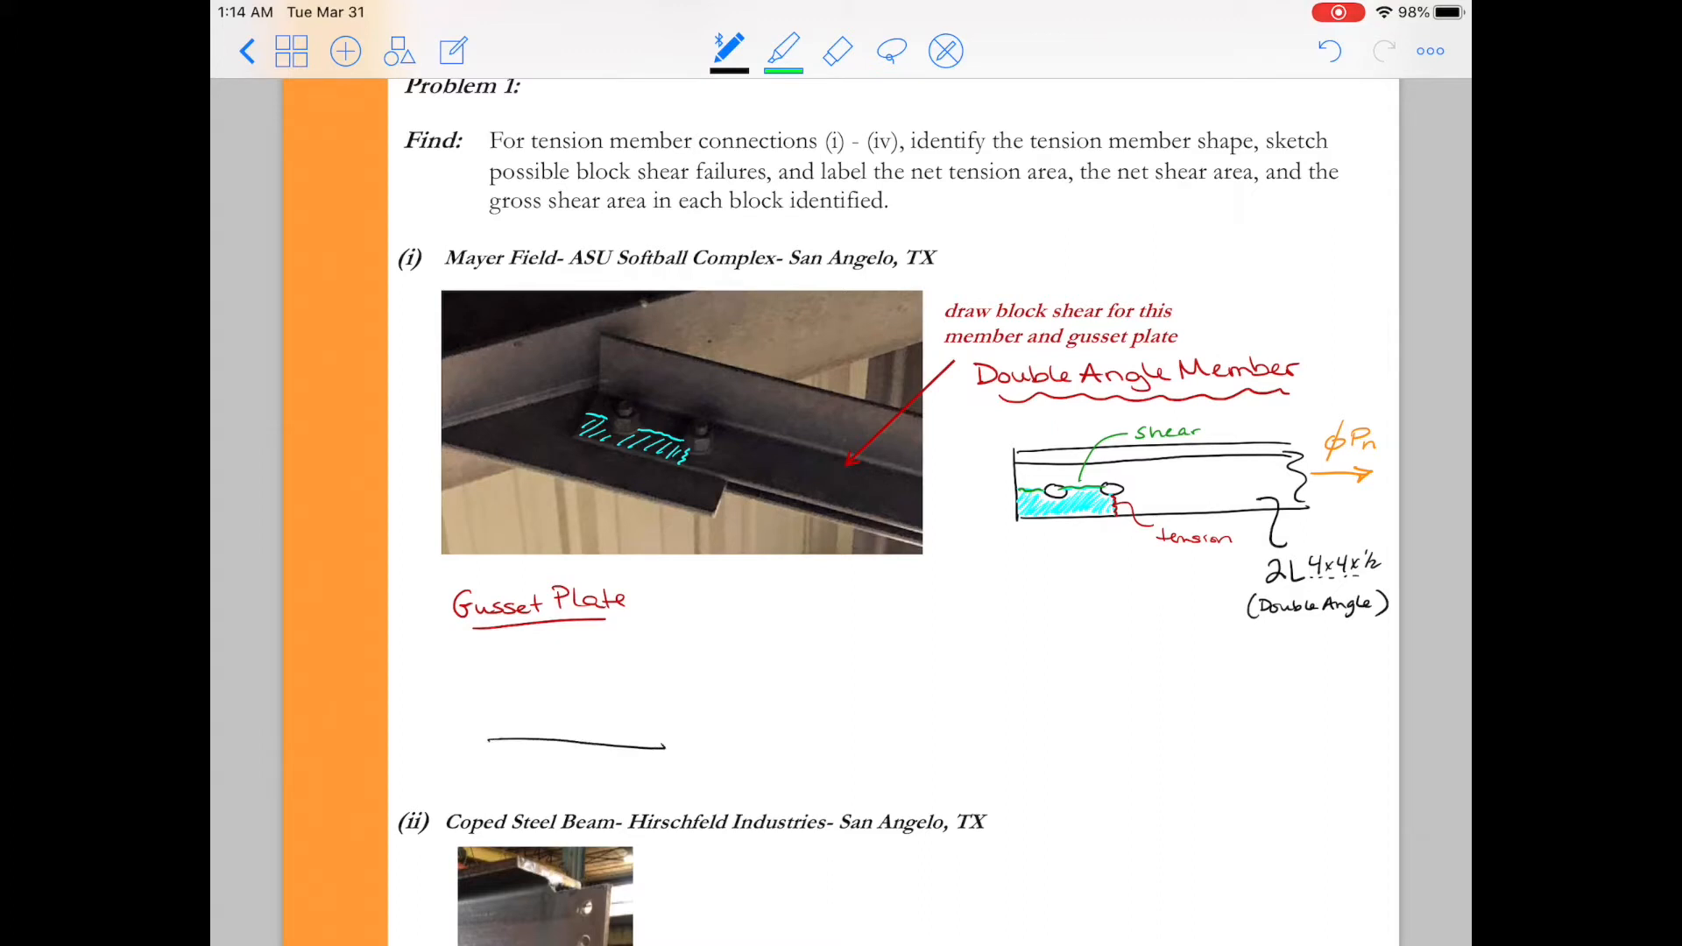
drag(659, 740, 654, 649)
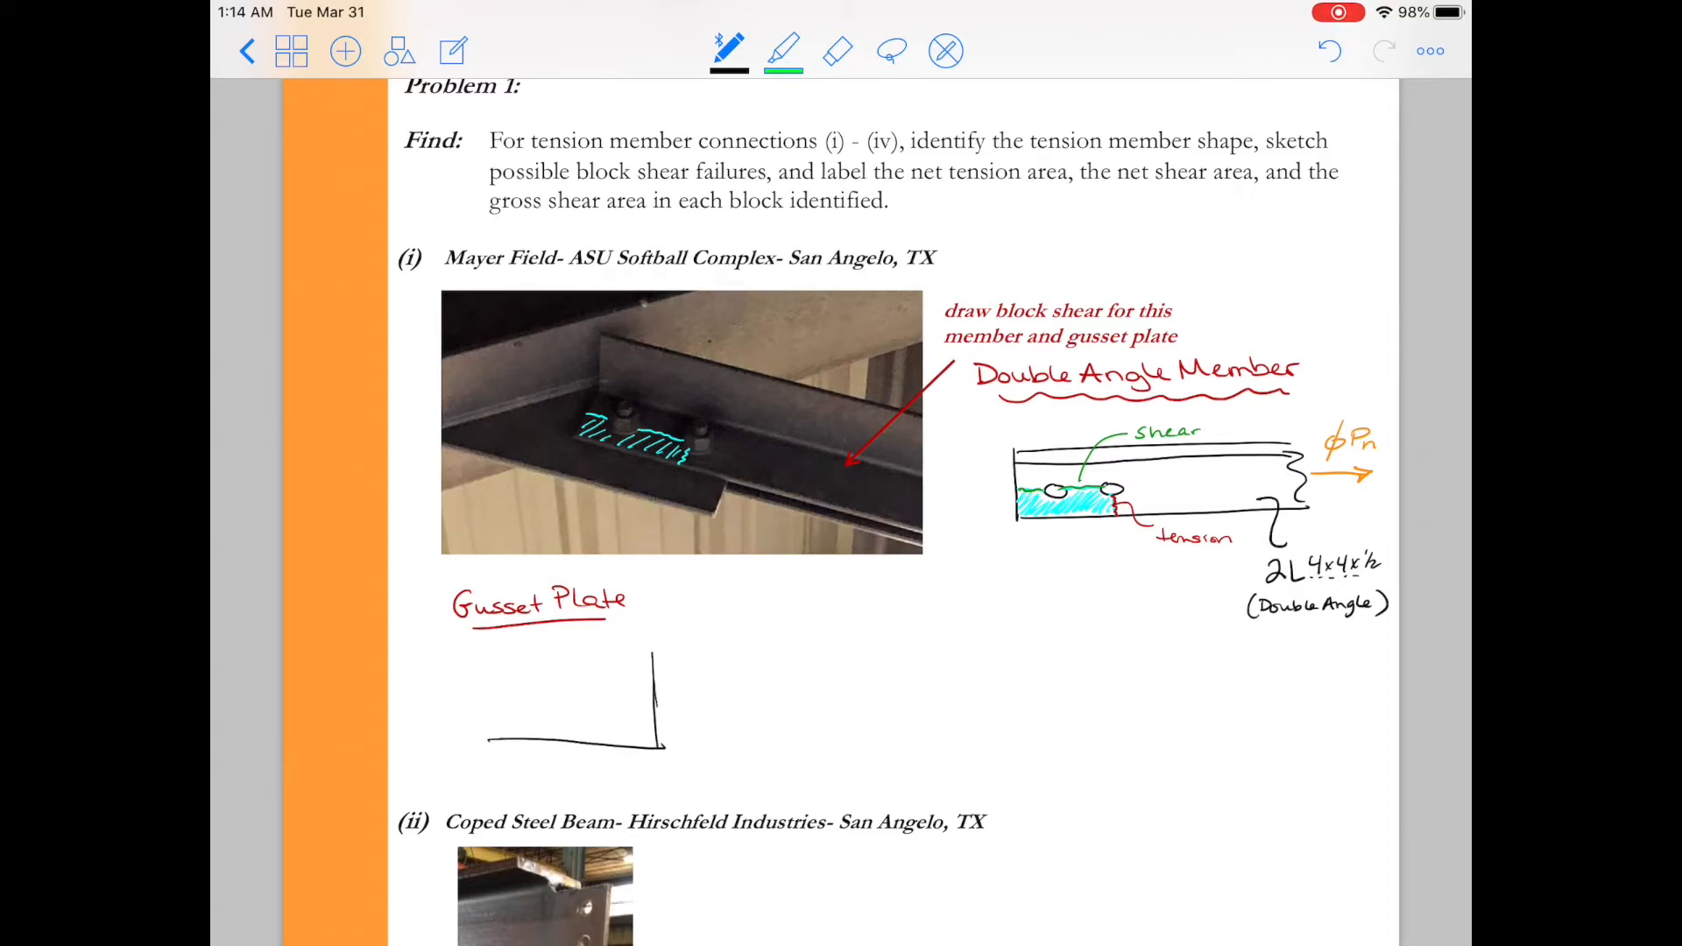
drag(489, 652, 650, 651)
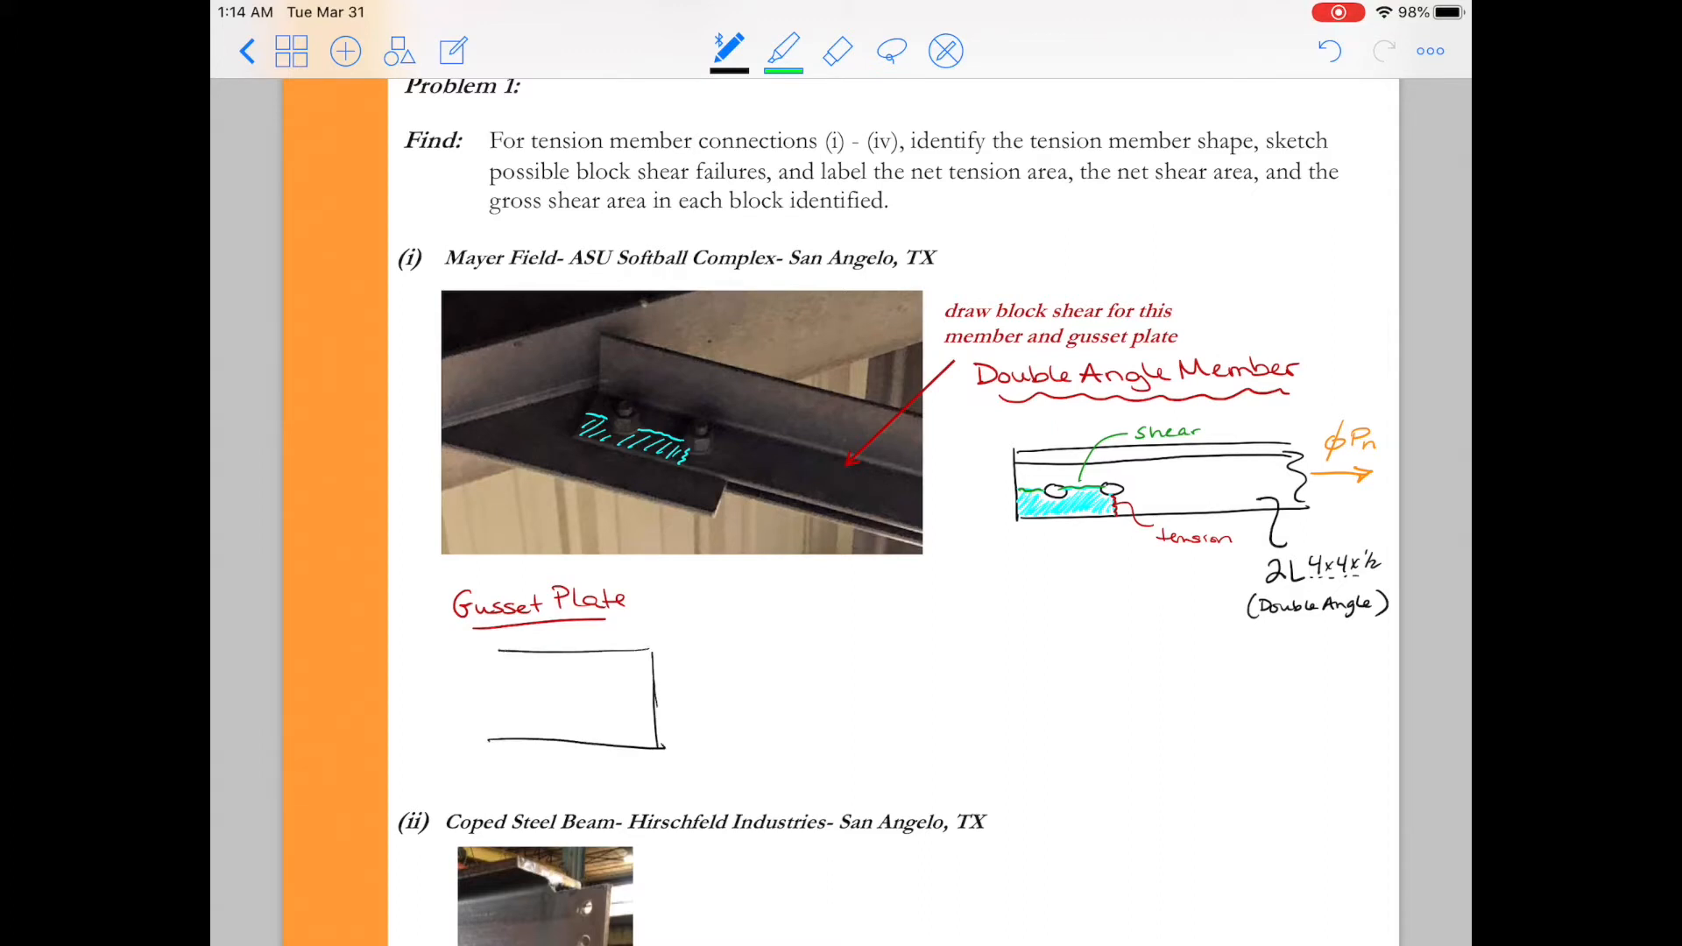
drag(578, 692, 635, 692)
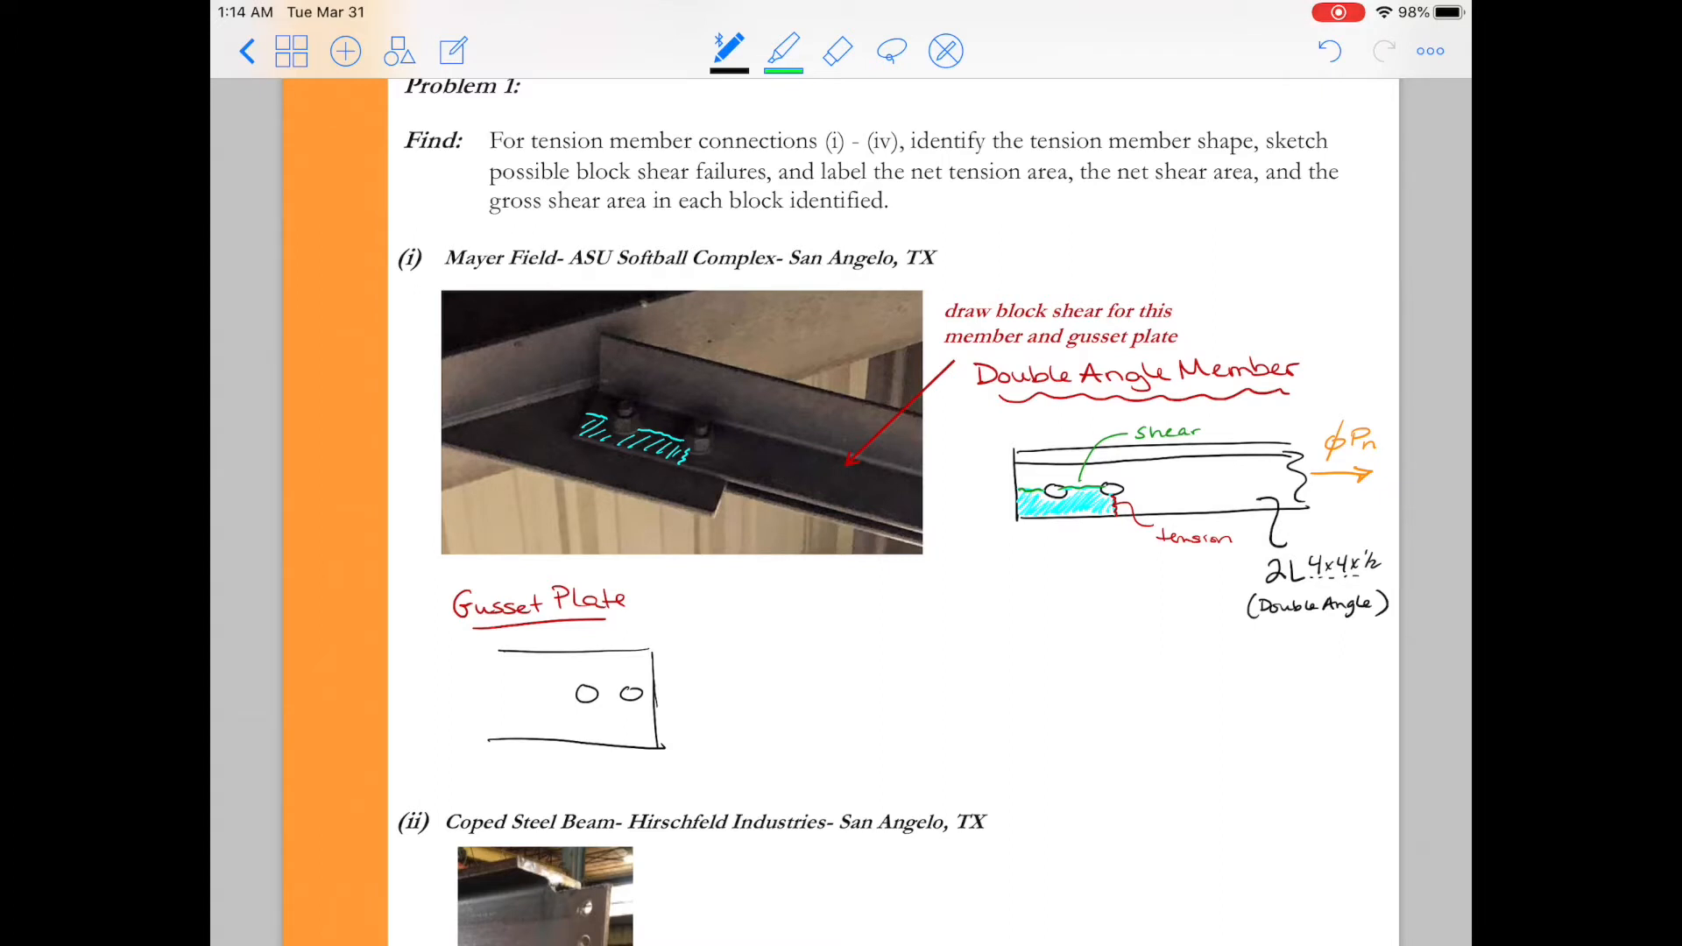
Add the red tension line below the hole and hatch the plate's block shear region.
click(728, 51)
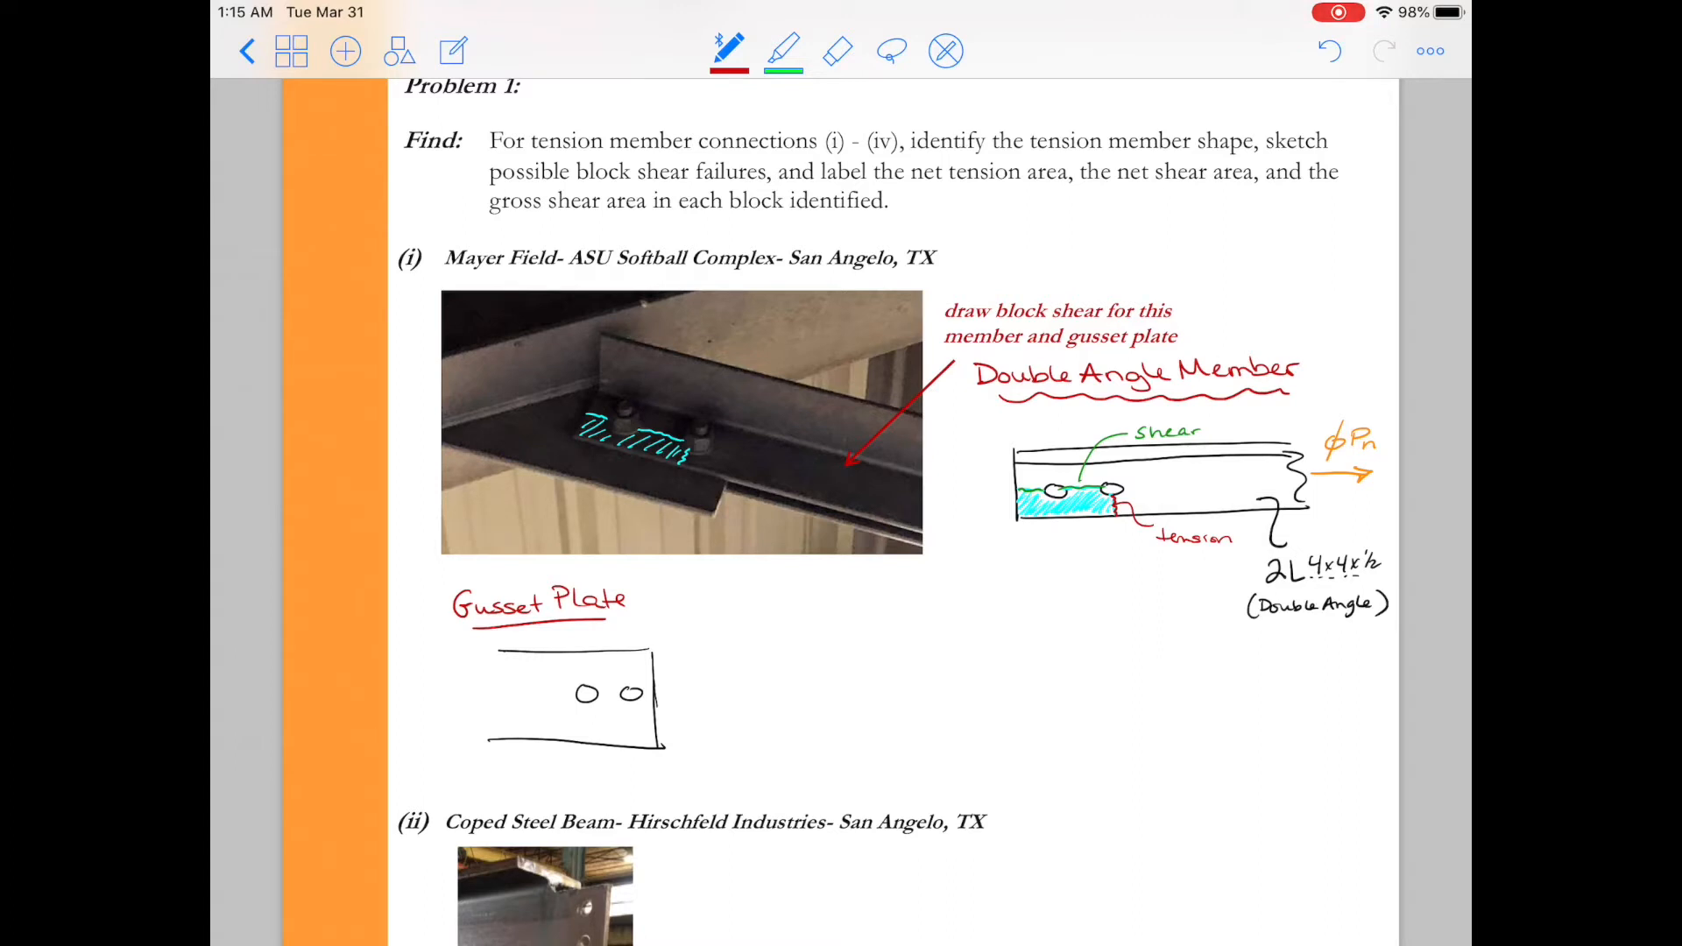
click(728, 51)
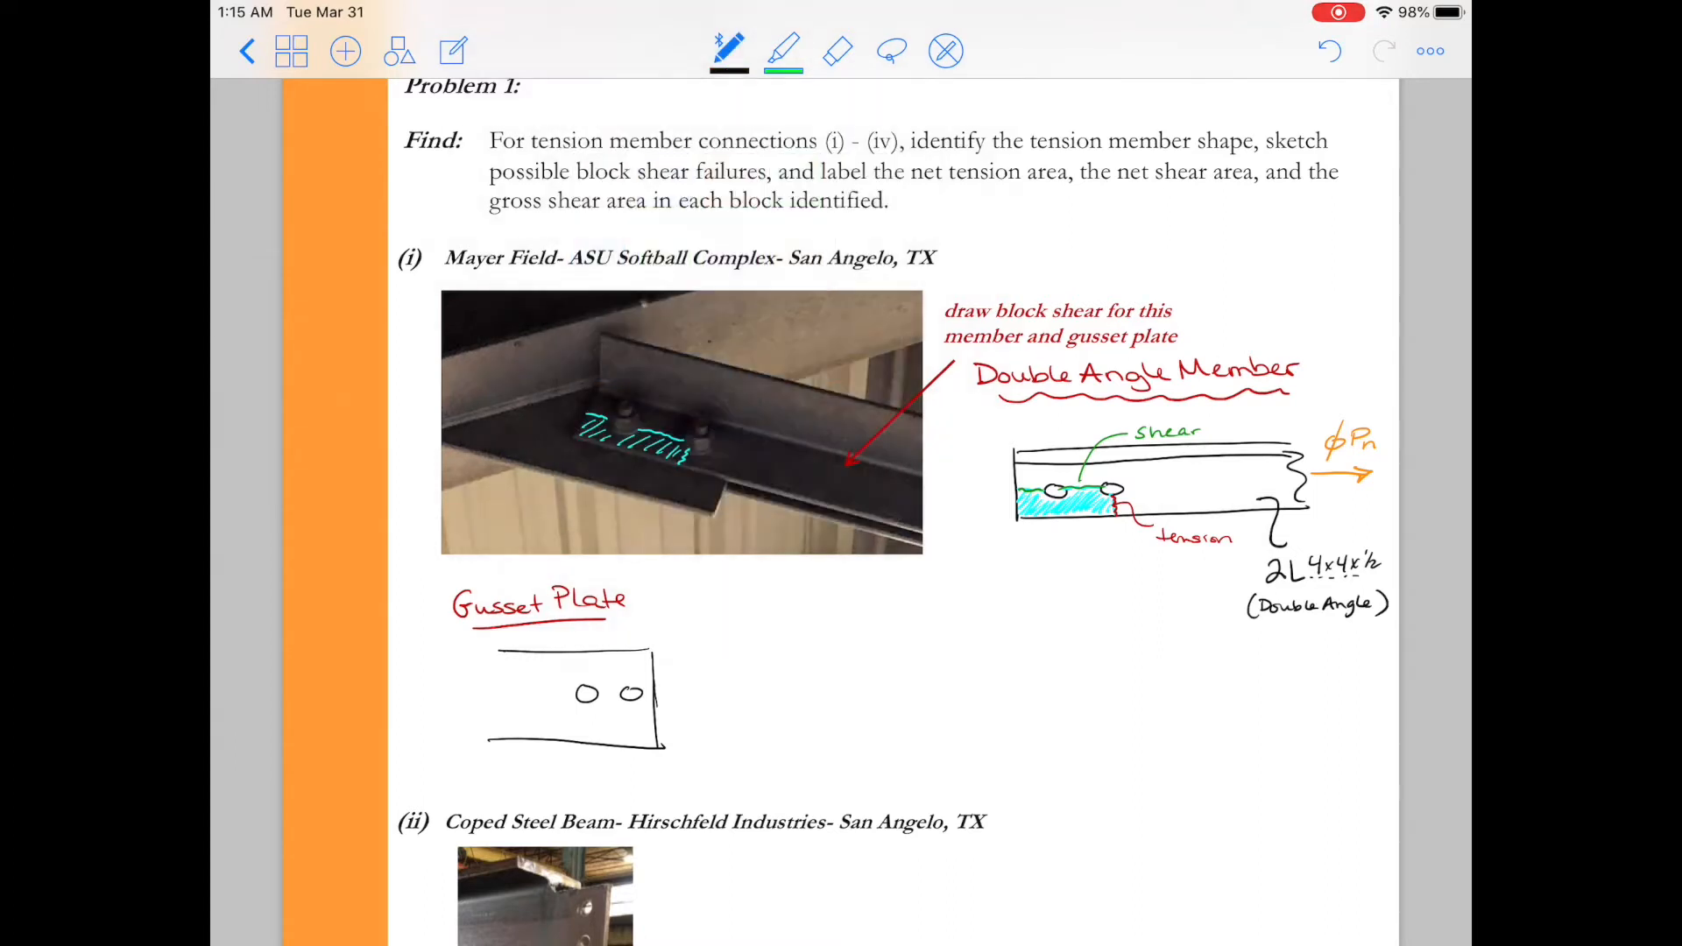
click(728, 52)
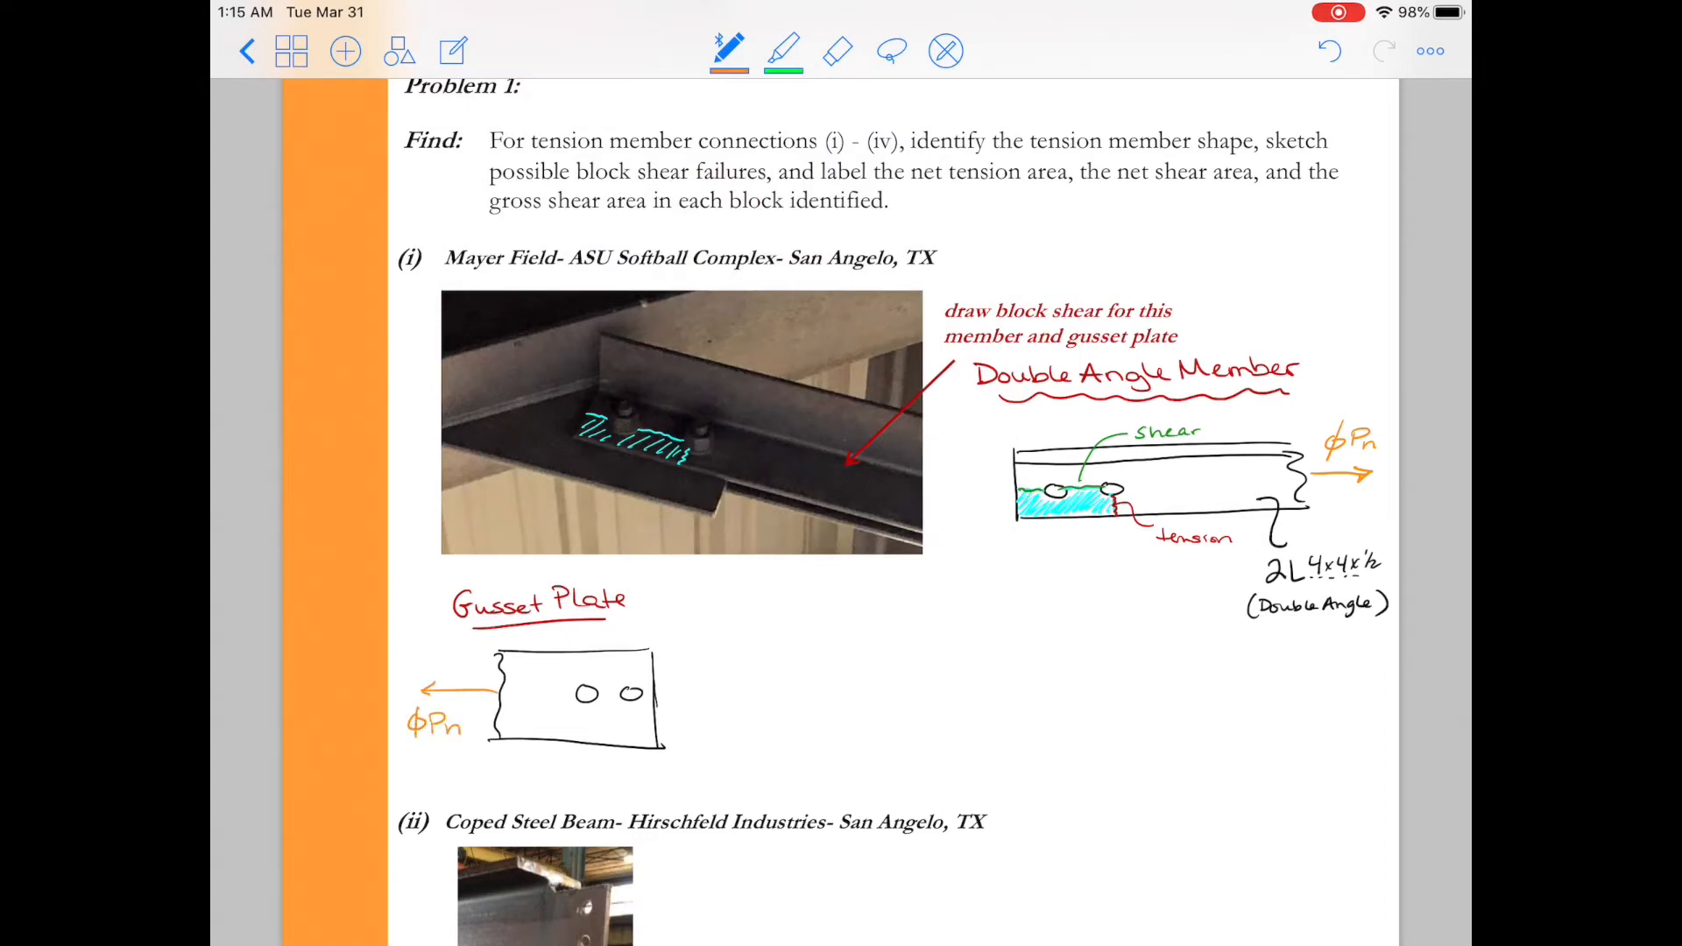
click(728, 52)
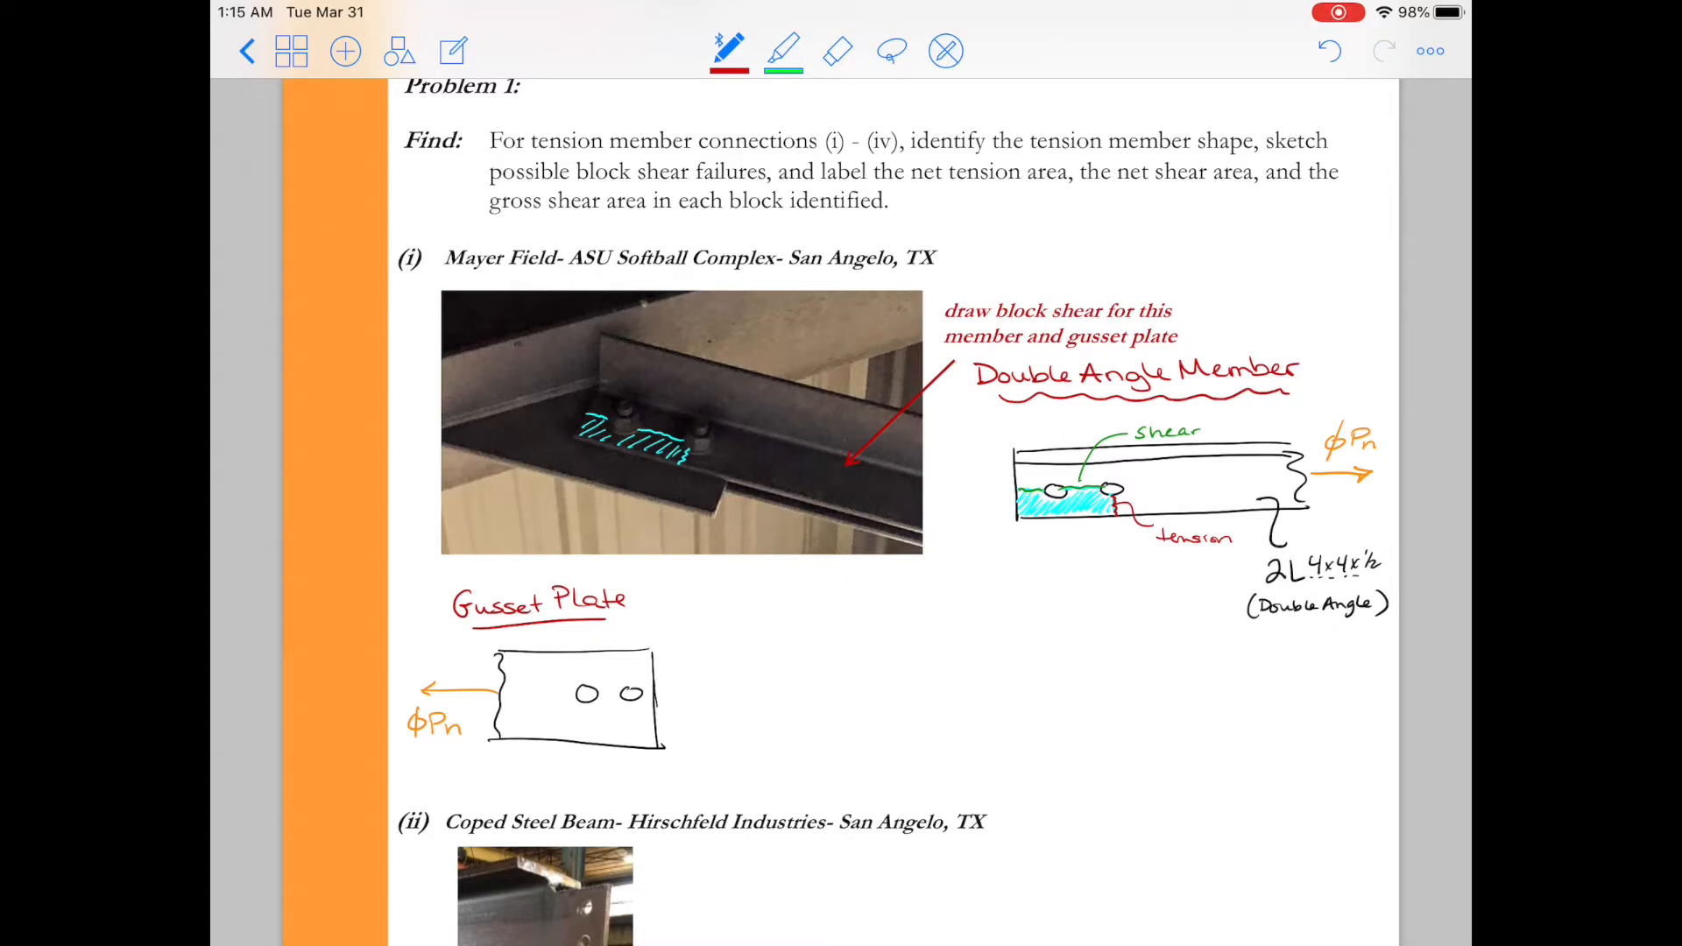
drag(582, 692, 583, 737)
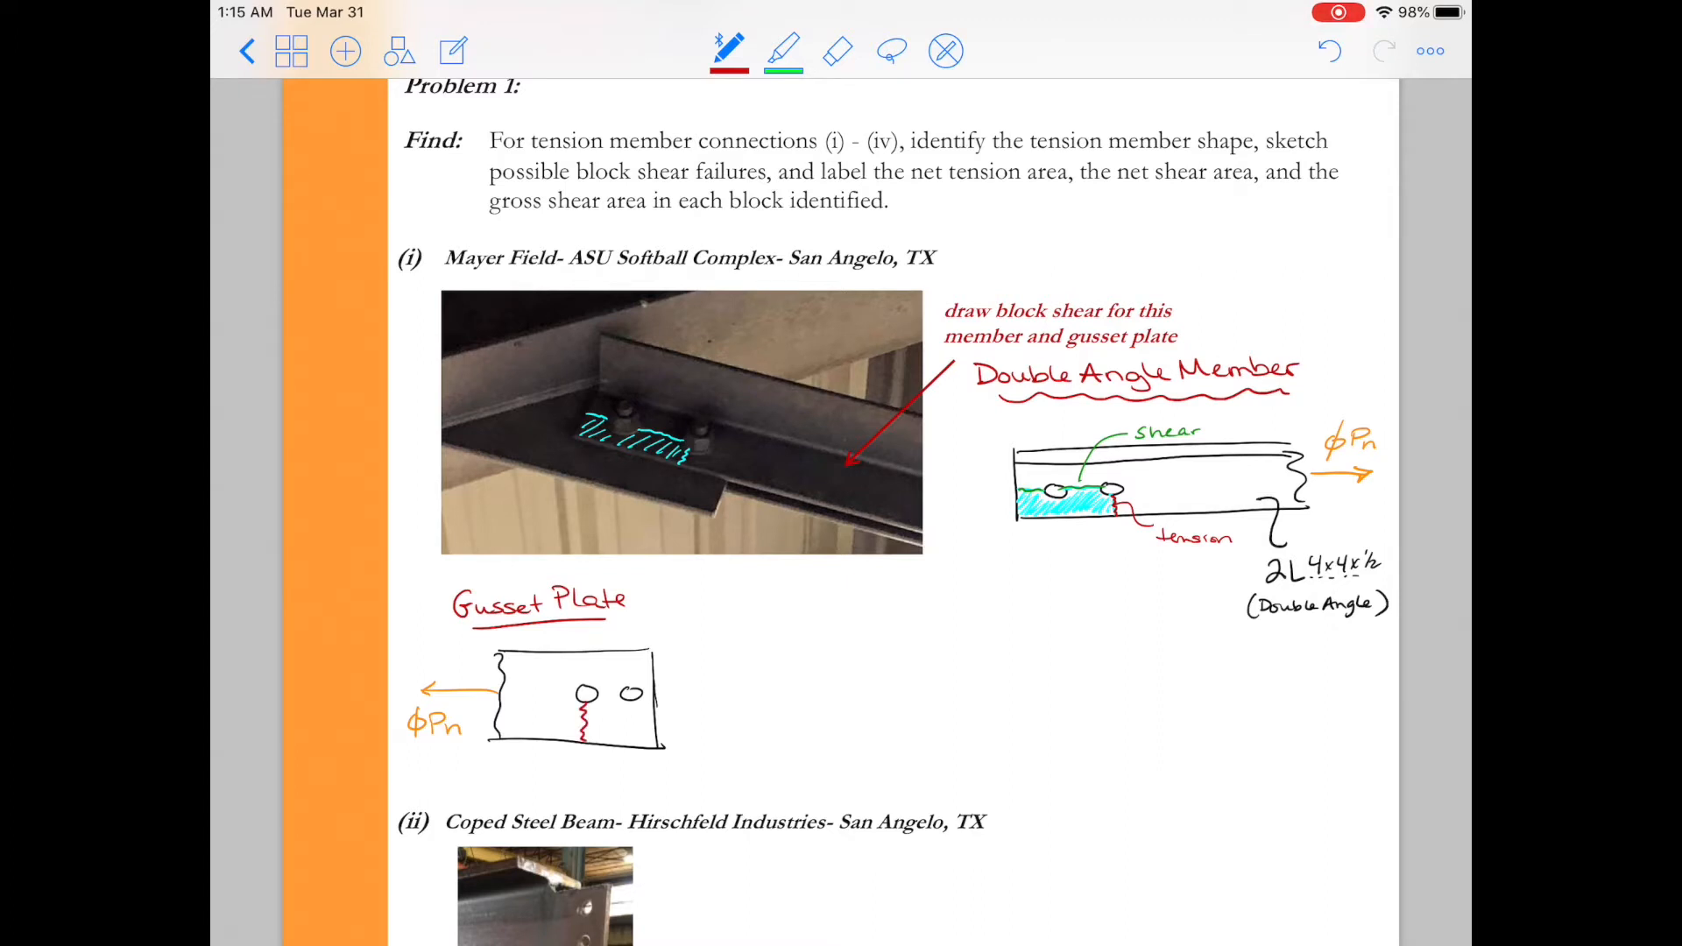
click(729, 51)
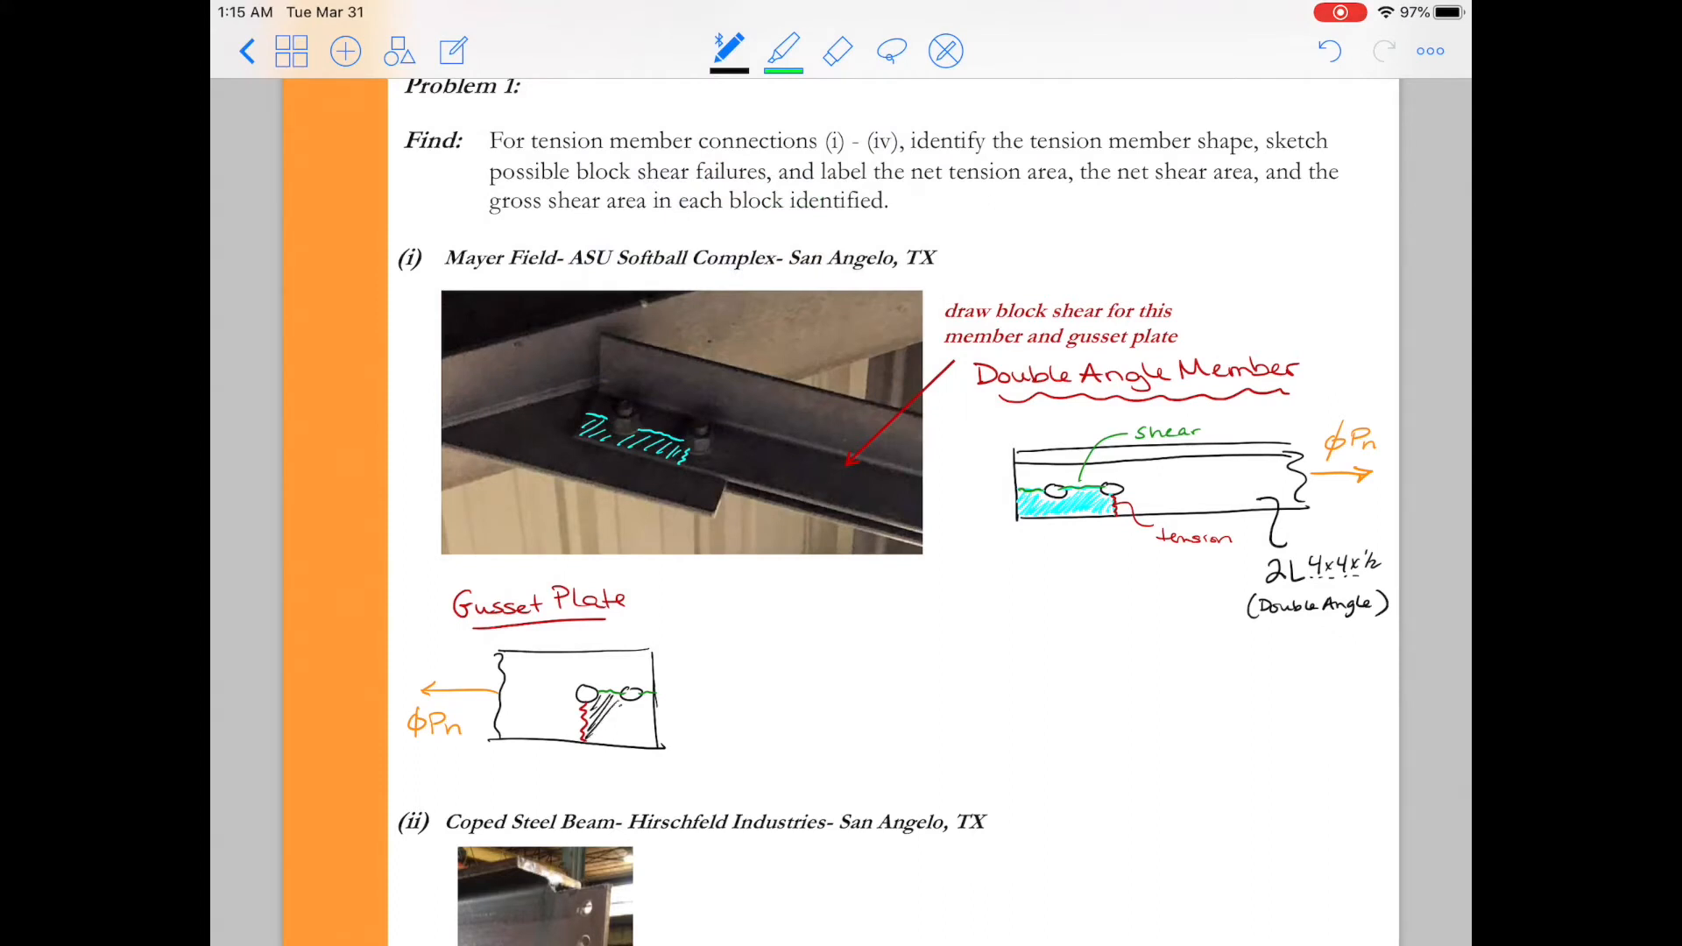
drag(596, 713, 654, 735)
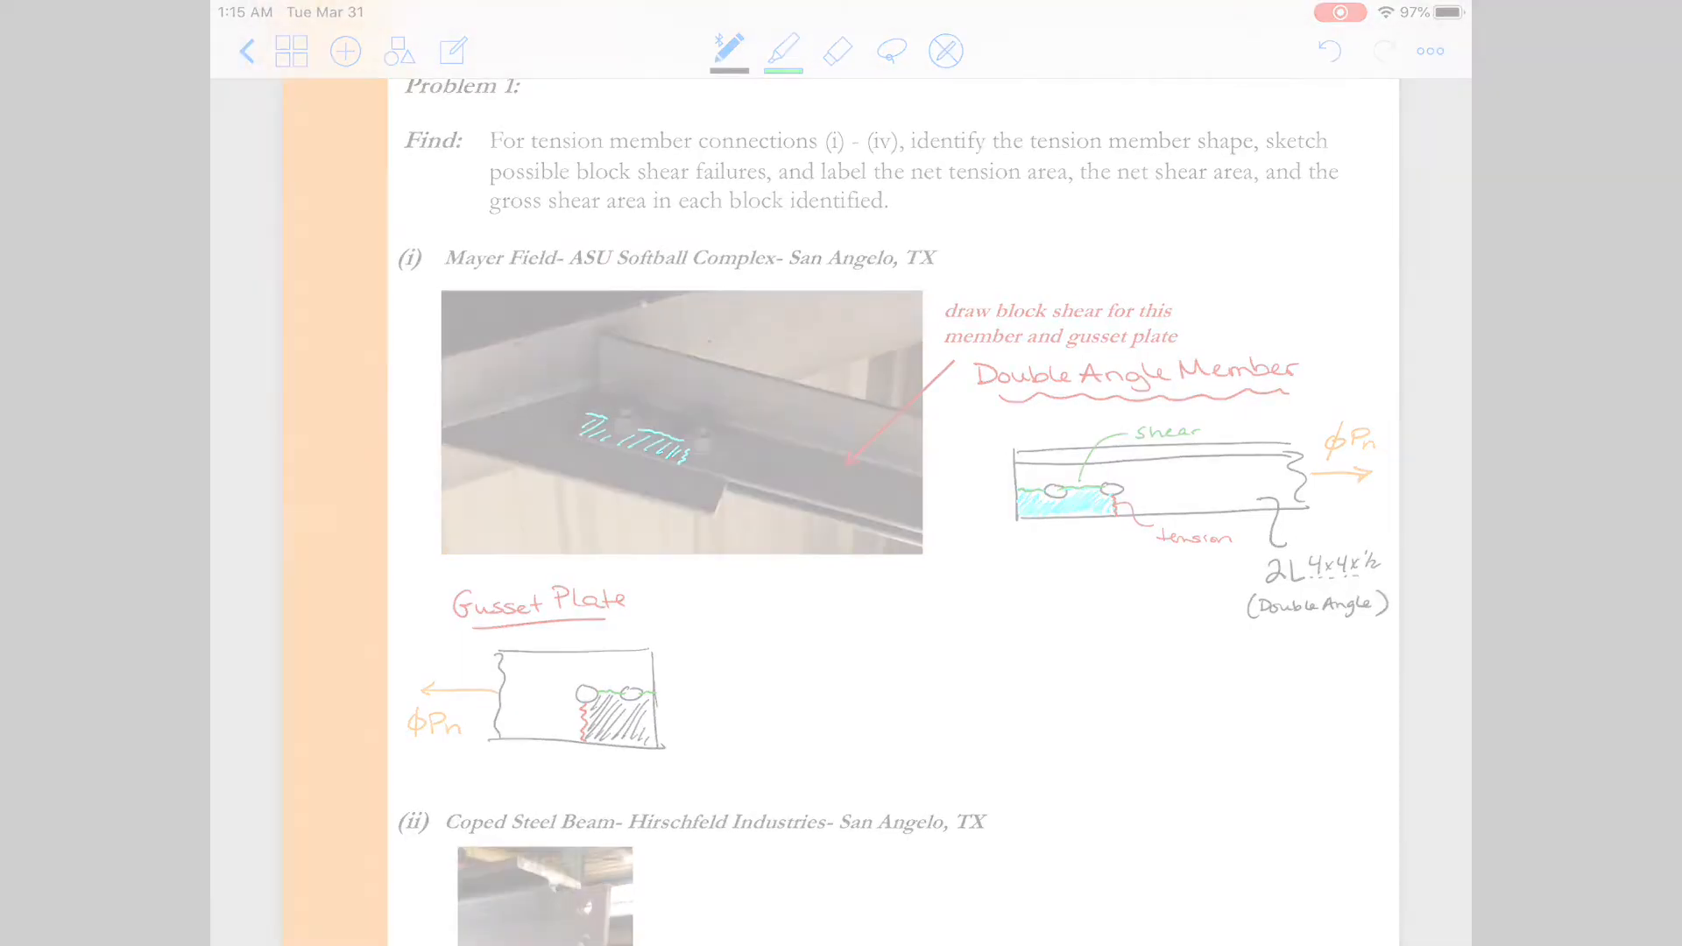
Scroll to the coped beam photo, trace the tear line through the holes, and hatch the strip.
scroll(down, 3)
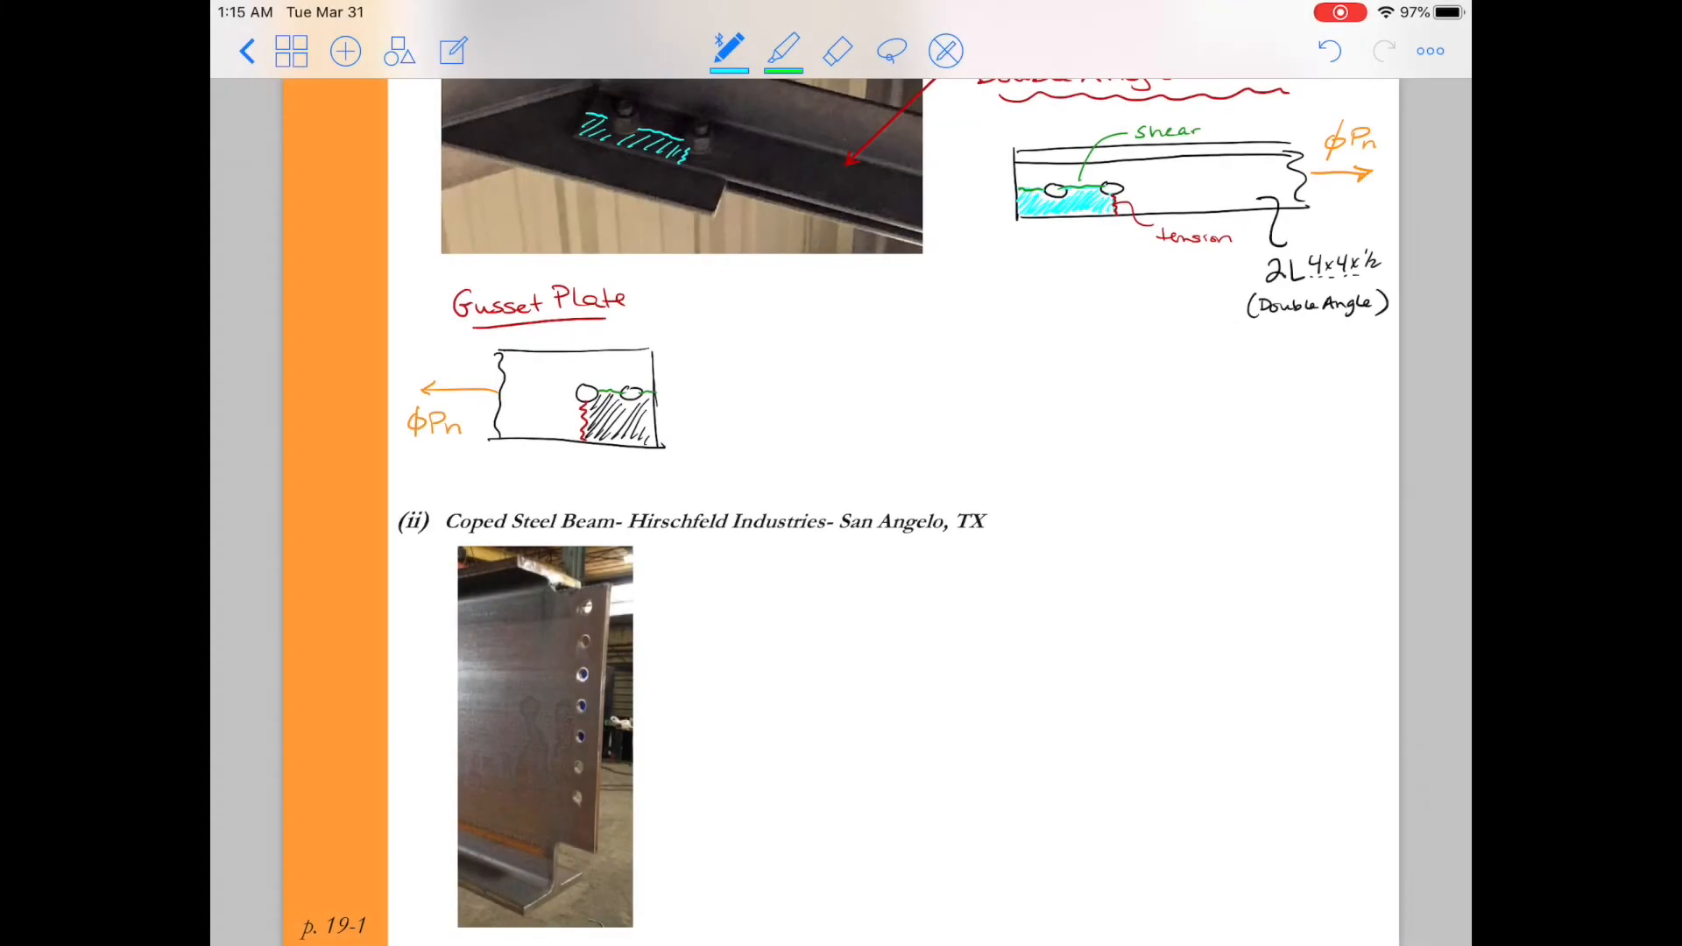
click(580, 593)
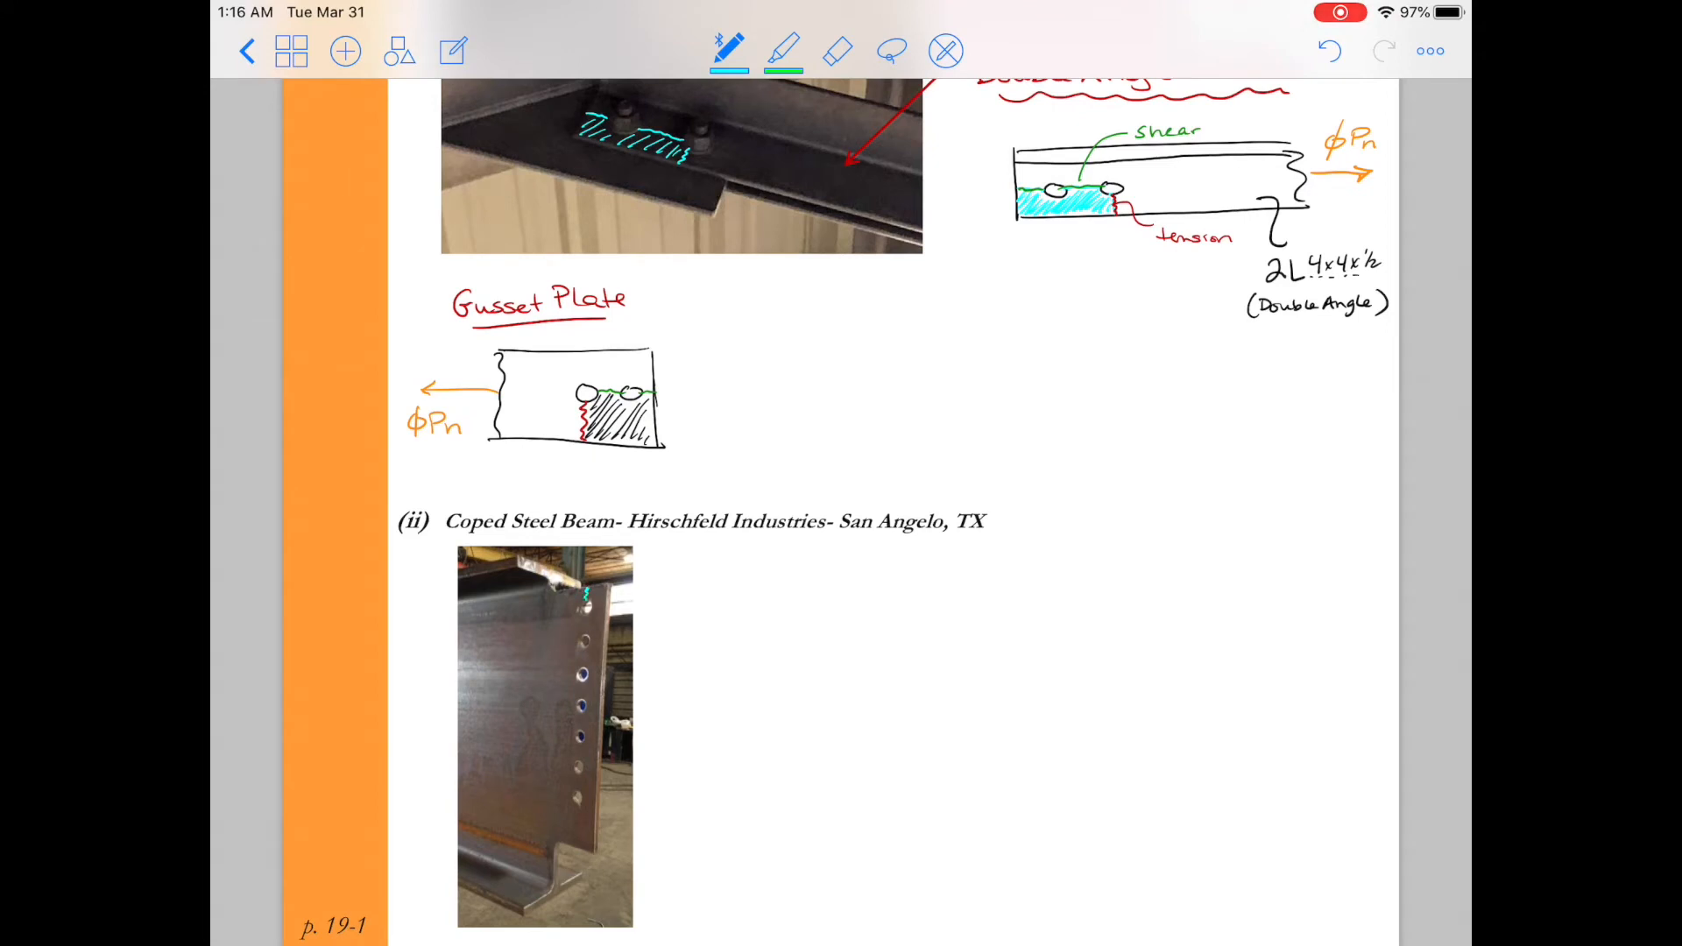
drag(583, 590, 583, 664)
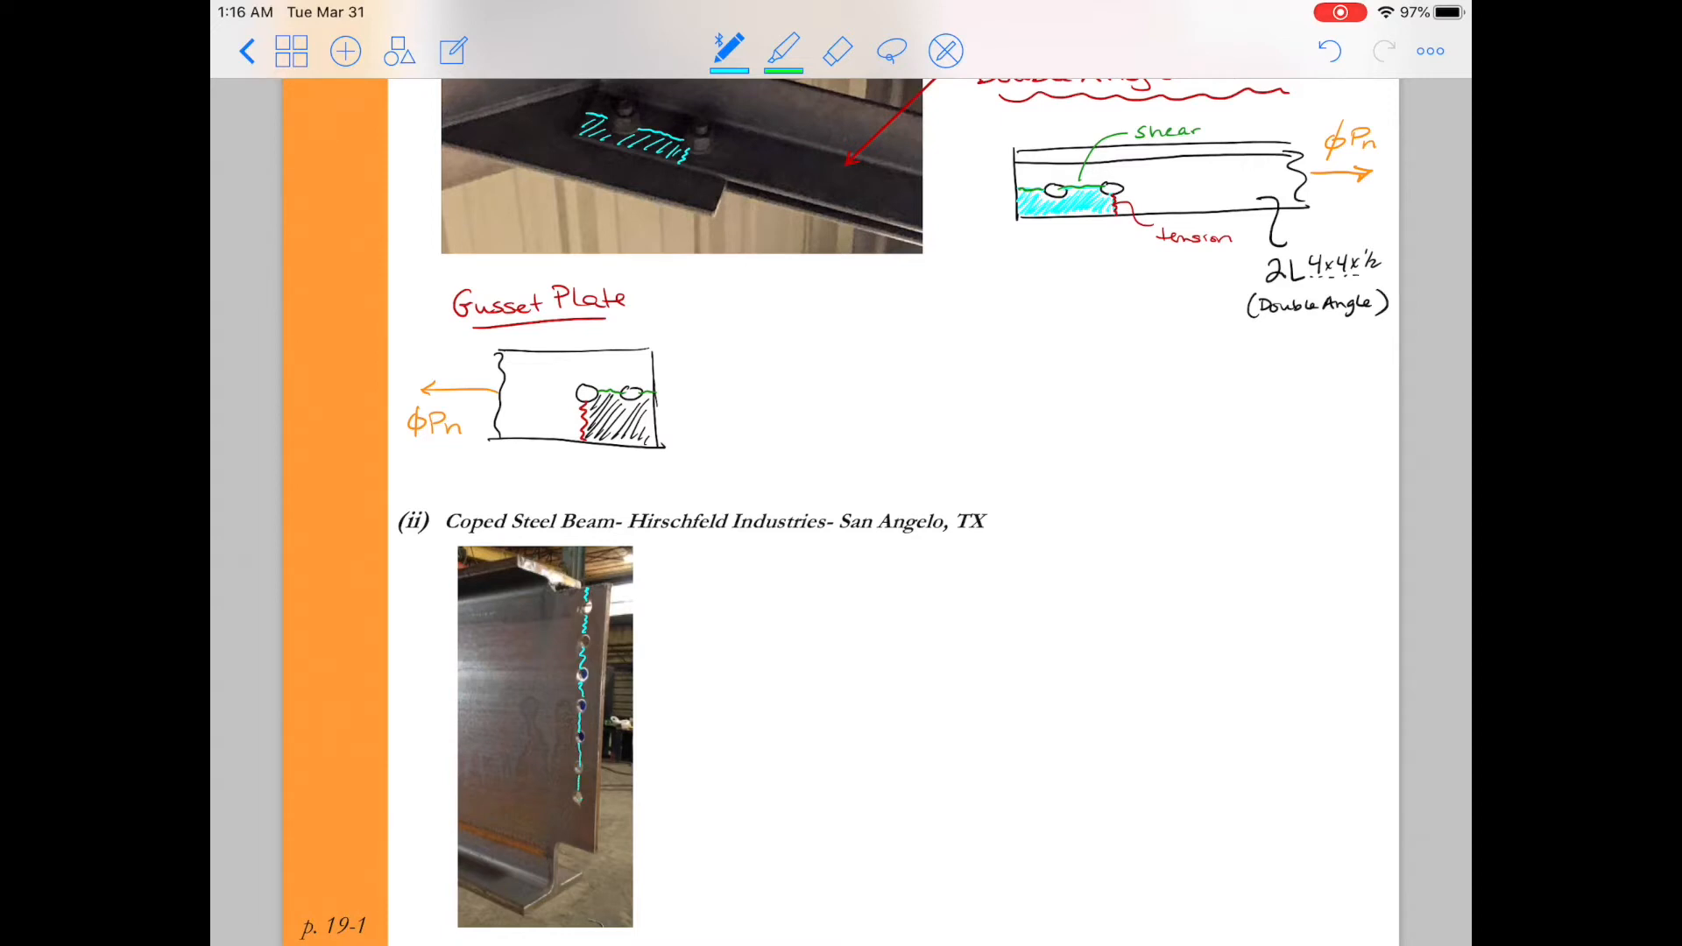
drag(589, 596, 584, 799)
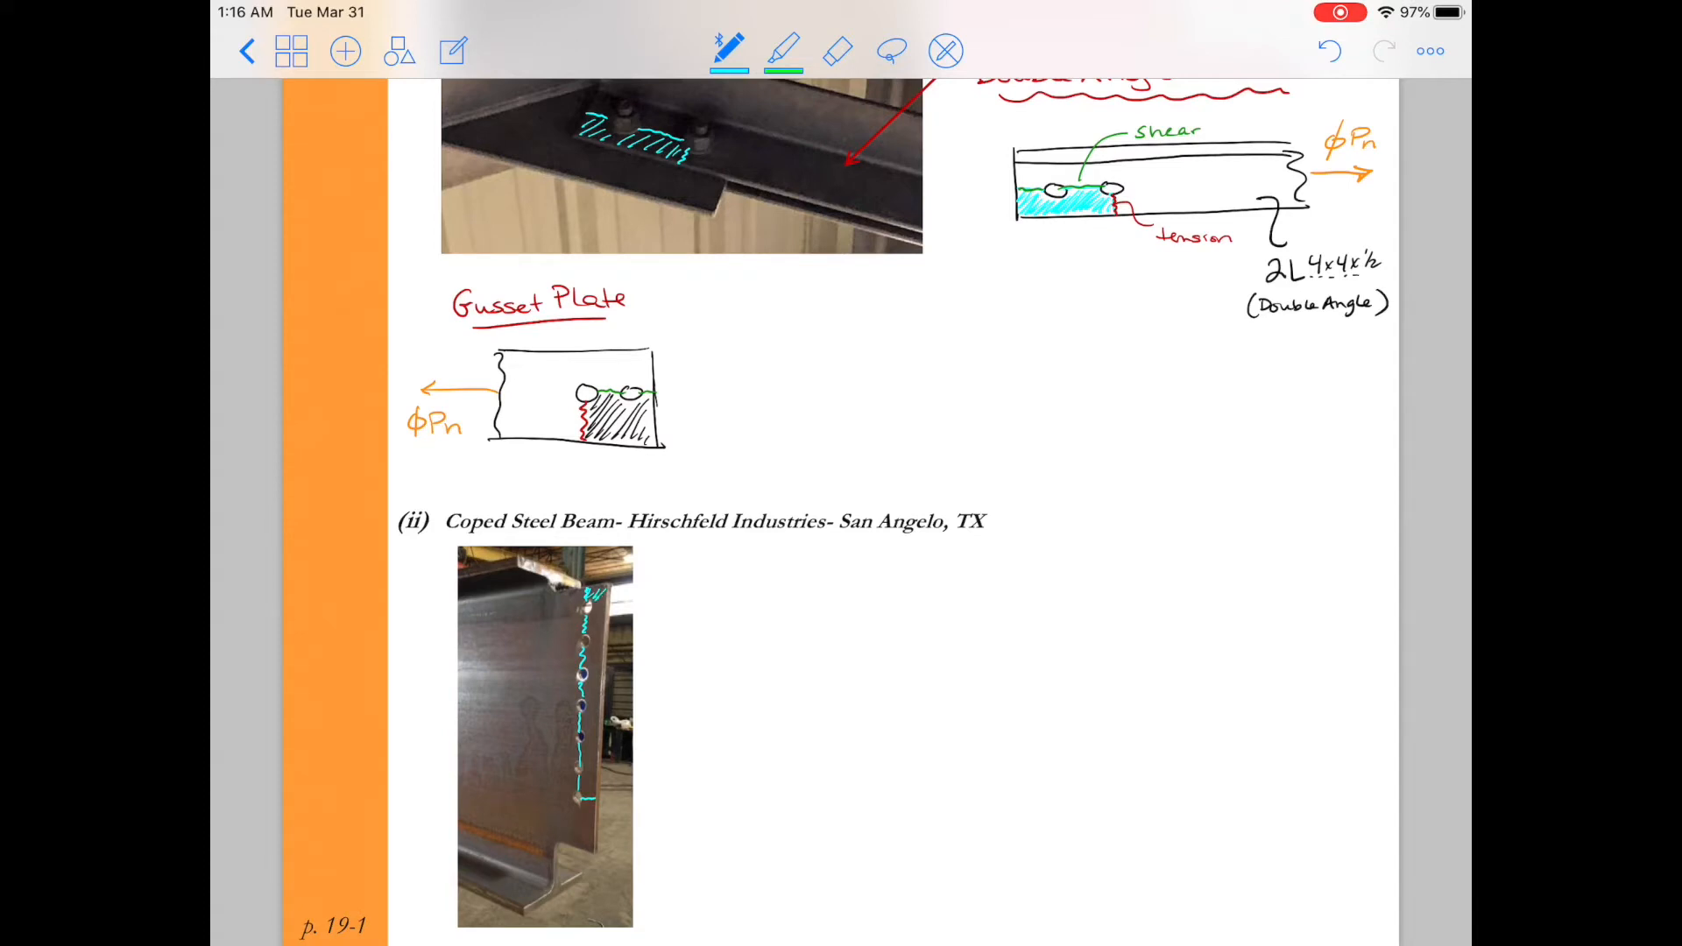
drag(588, 601, 590, 676)
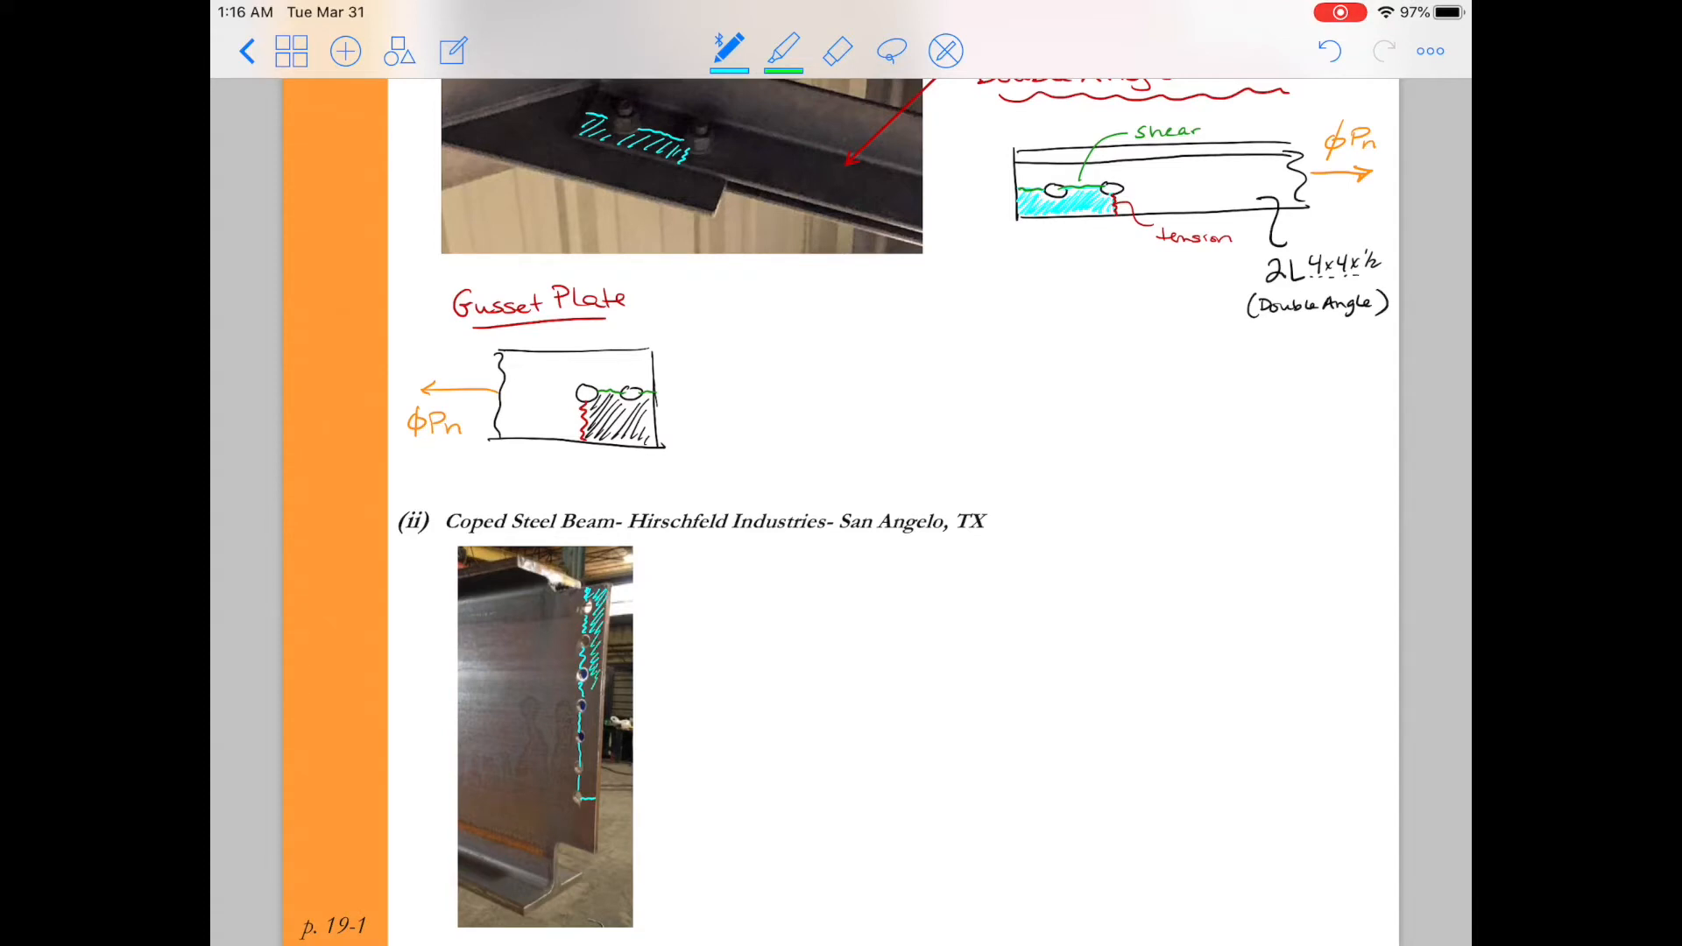
drag(588, 692, 595, 746)
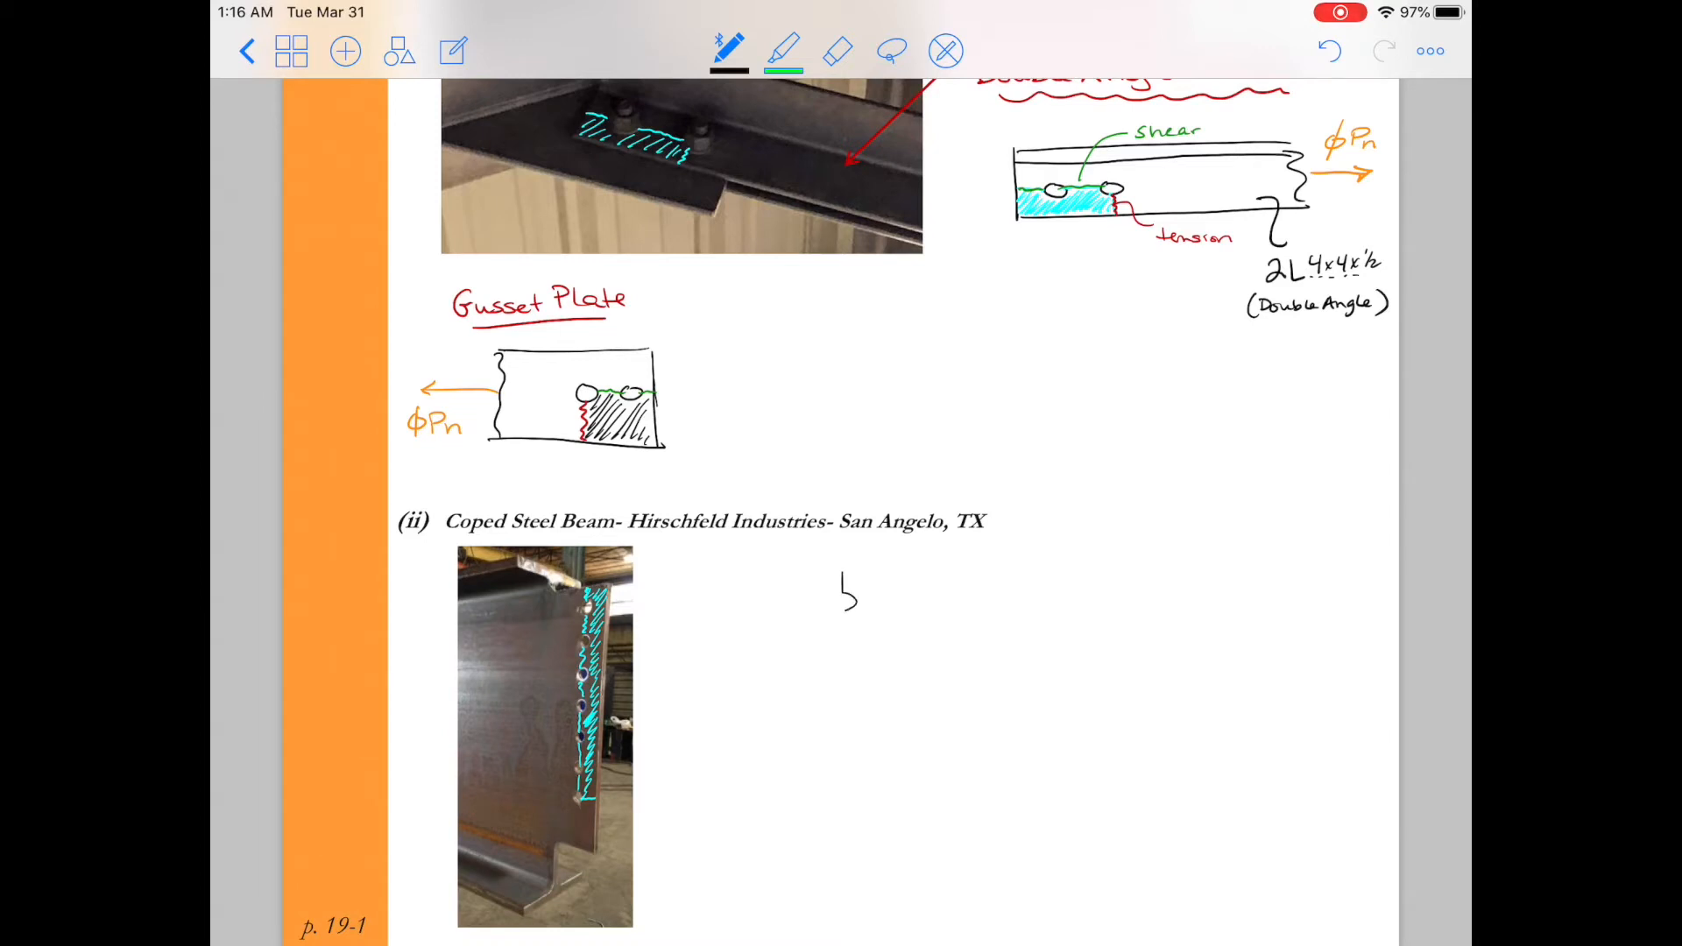
Draw the web outline in black: notched left edge with half-holes, then bottom and right edges.
drag(847, 584, 853, 654)
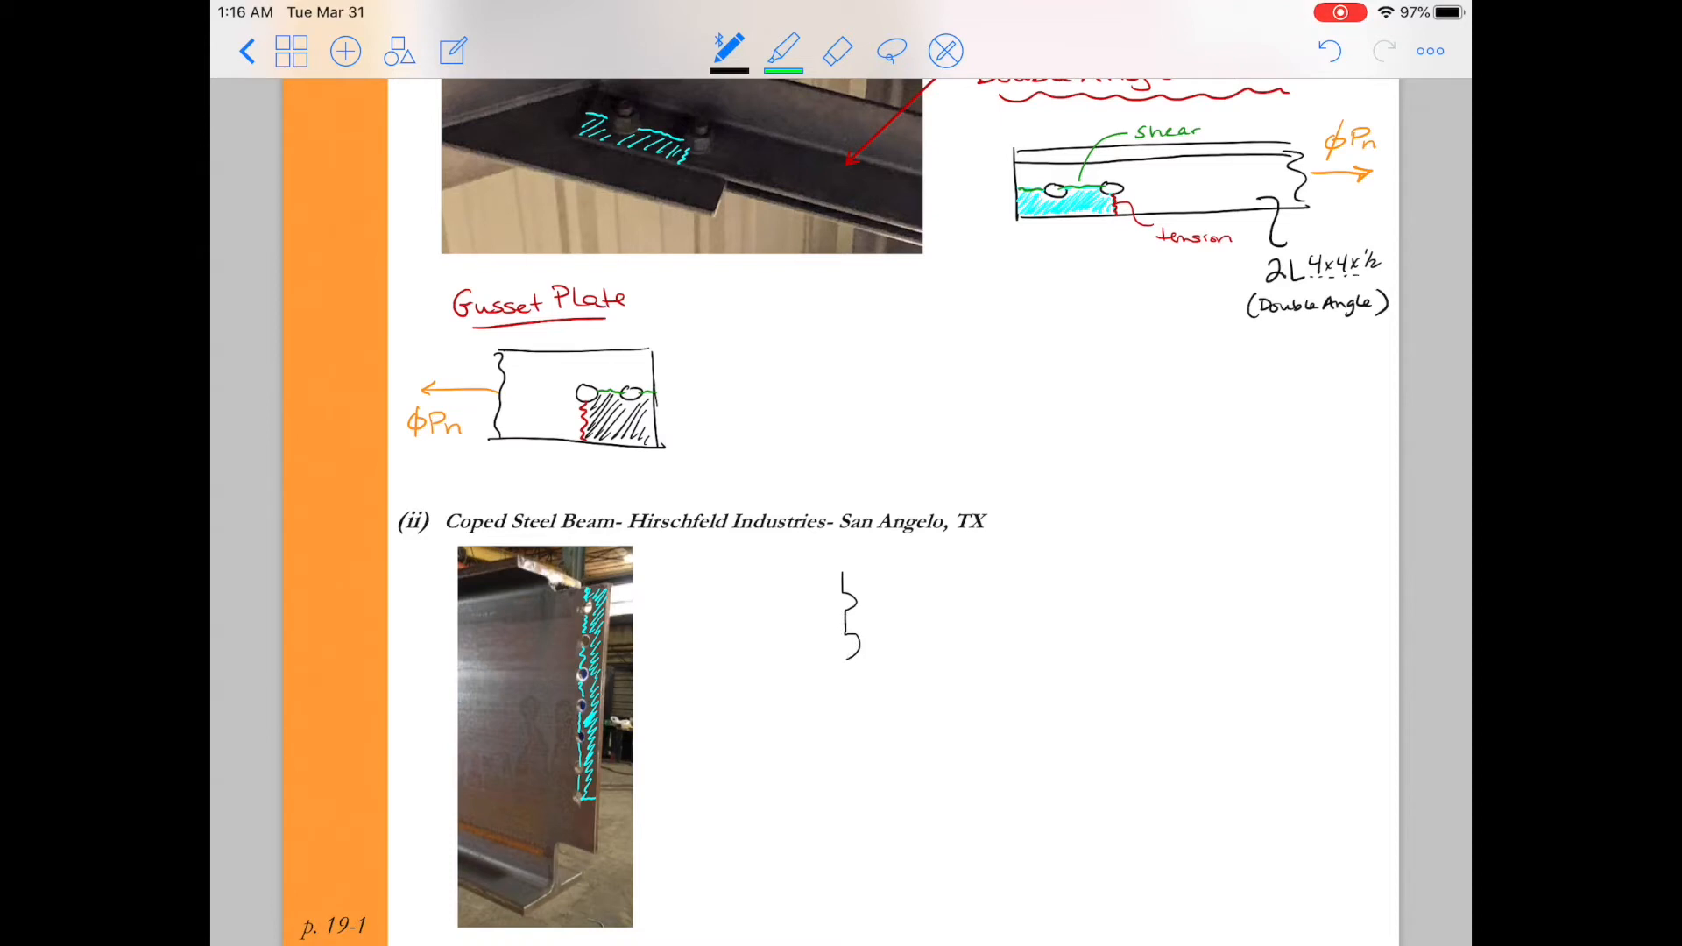
drag(853, 655, 847, 697)
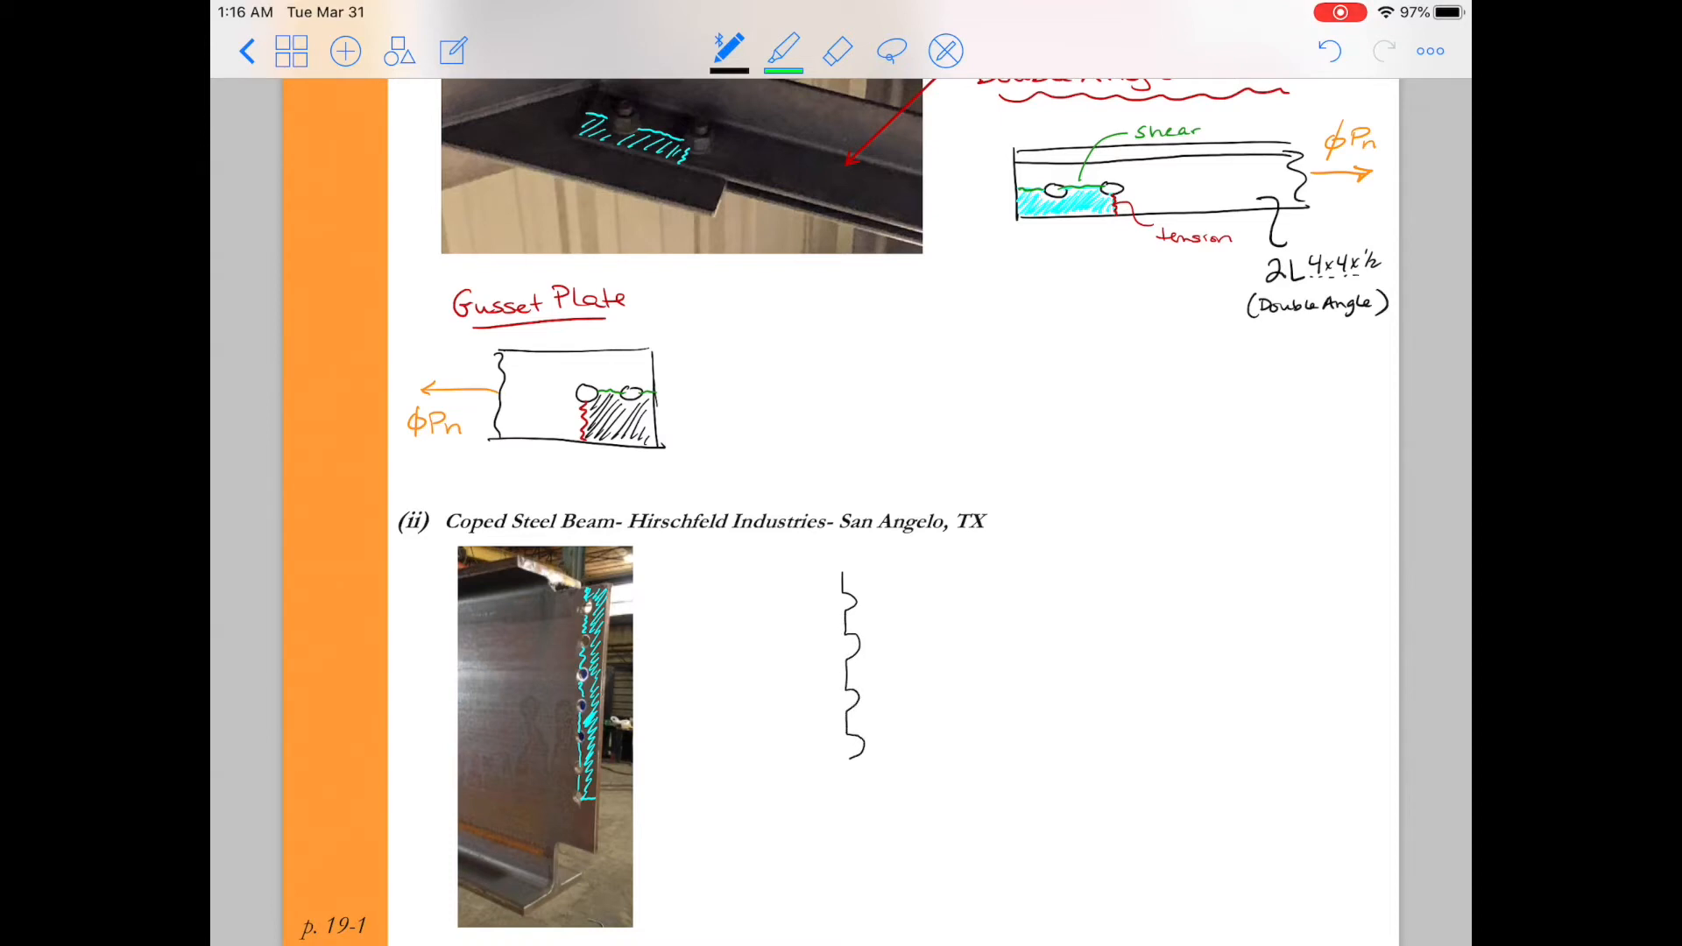
drag(852, 750, 852, 815)
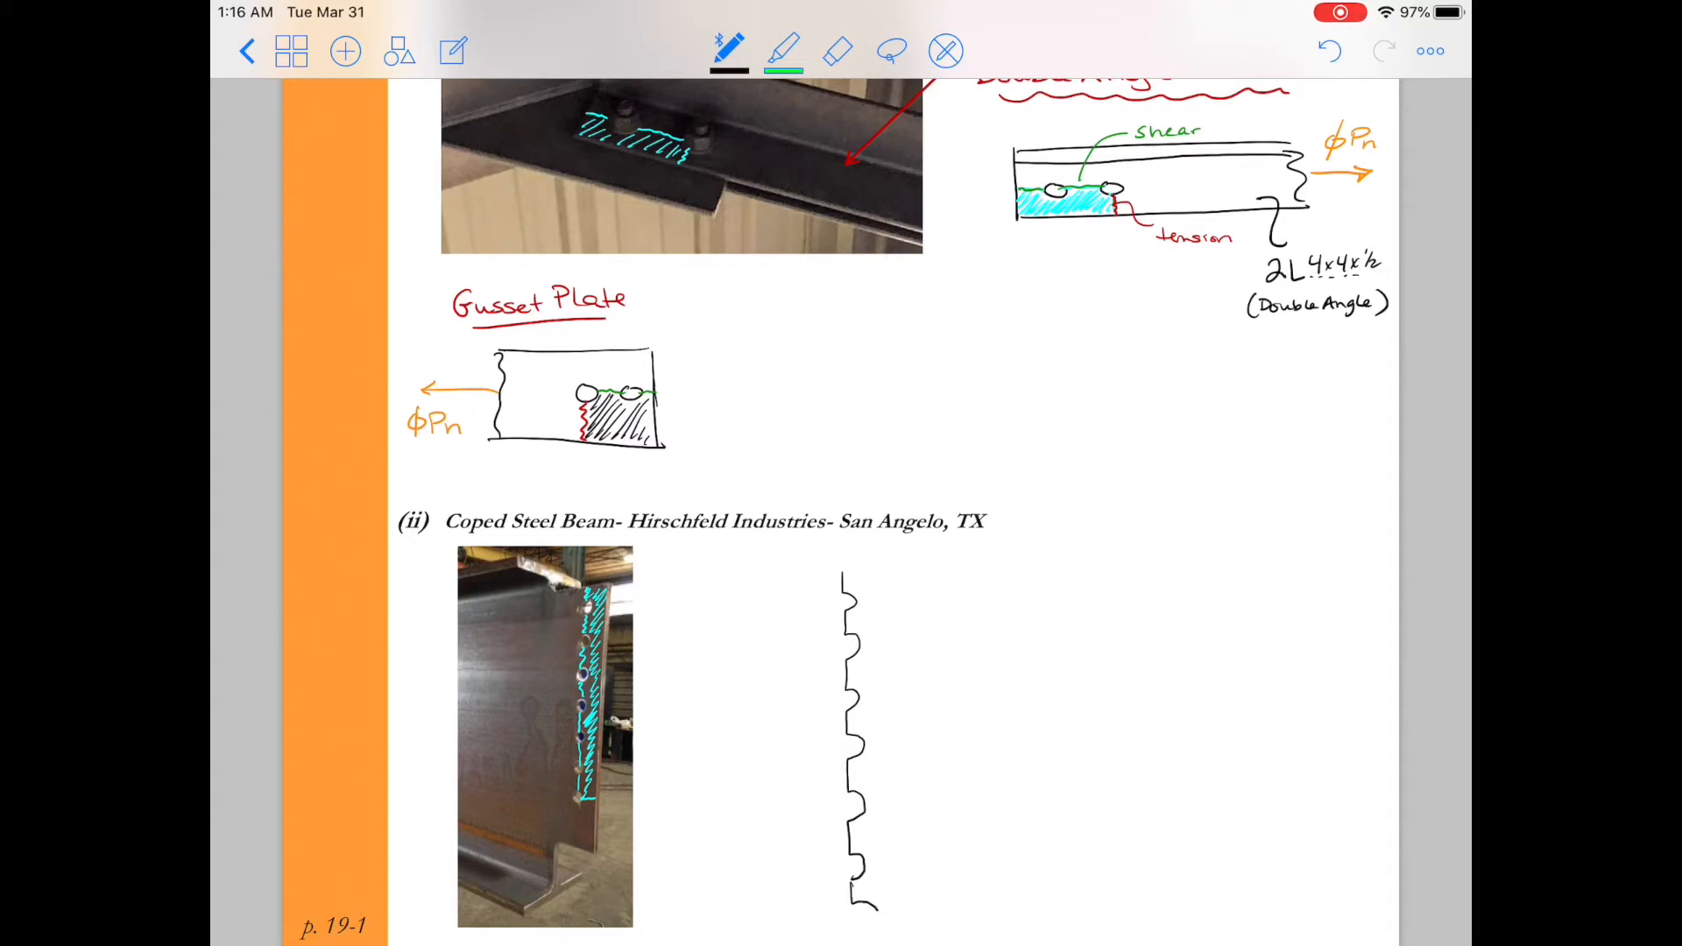
drag(874, 895, 923, 917)
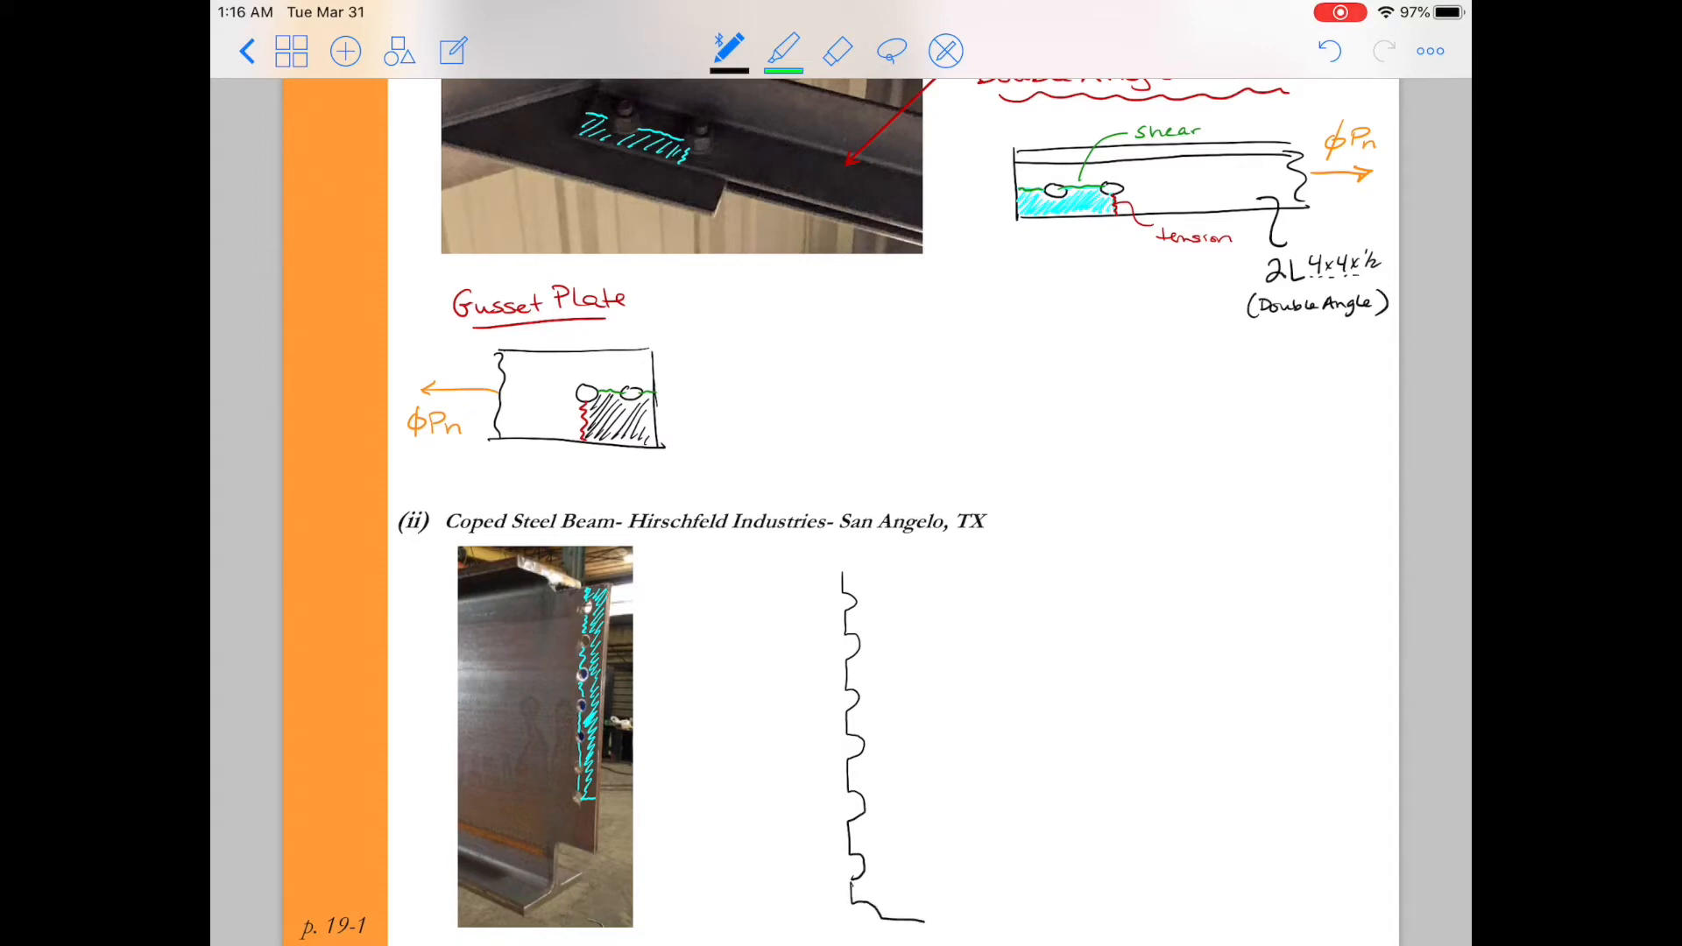
drag(909, 627, 920, 917)
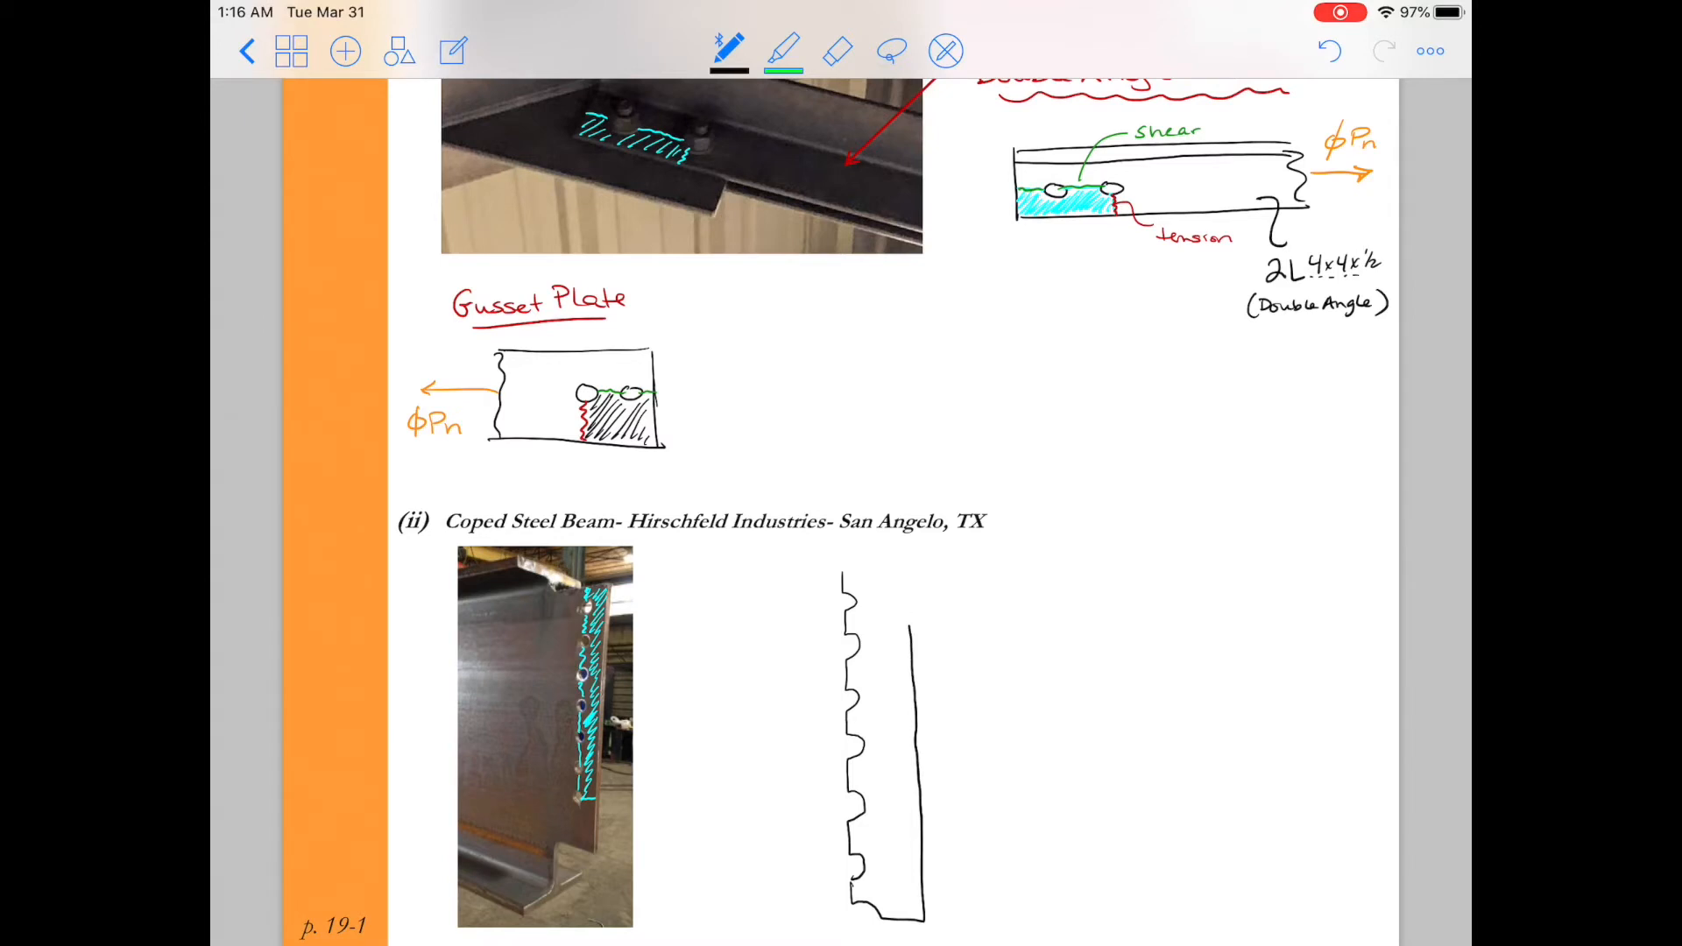
drag(847, 565, 917, 628)
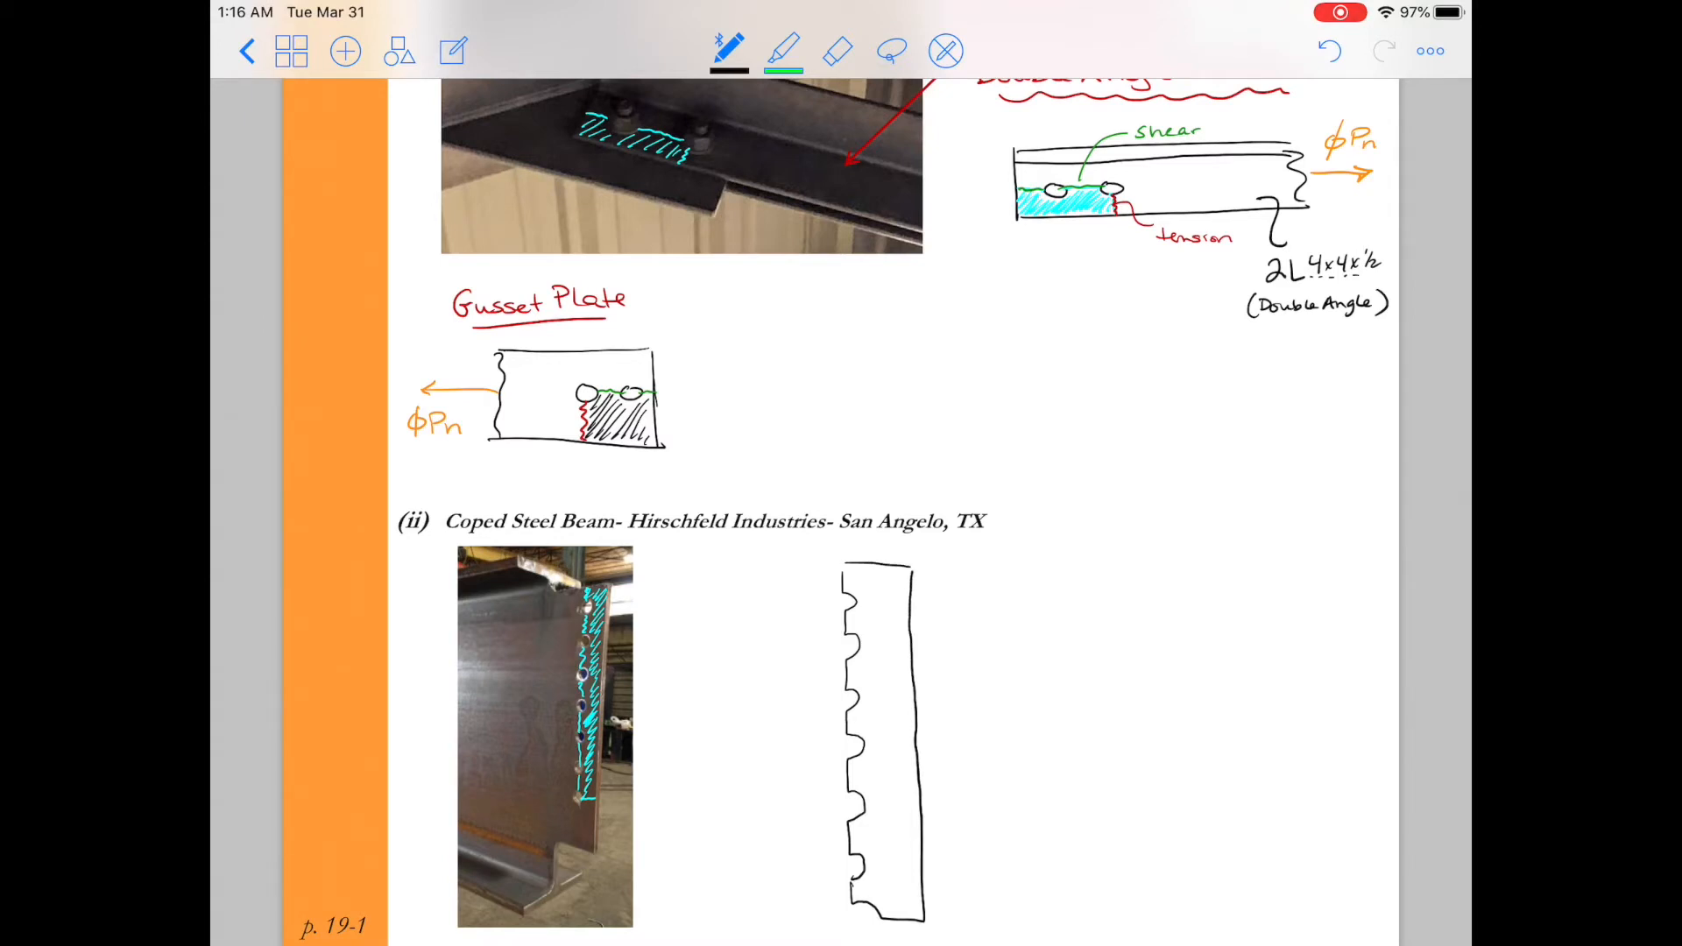
click(727, 51)
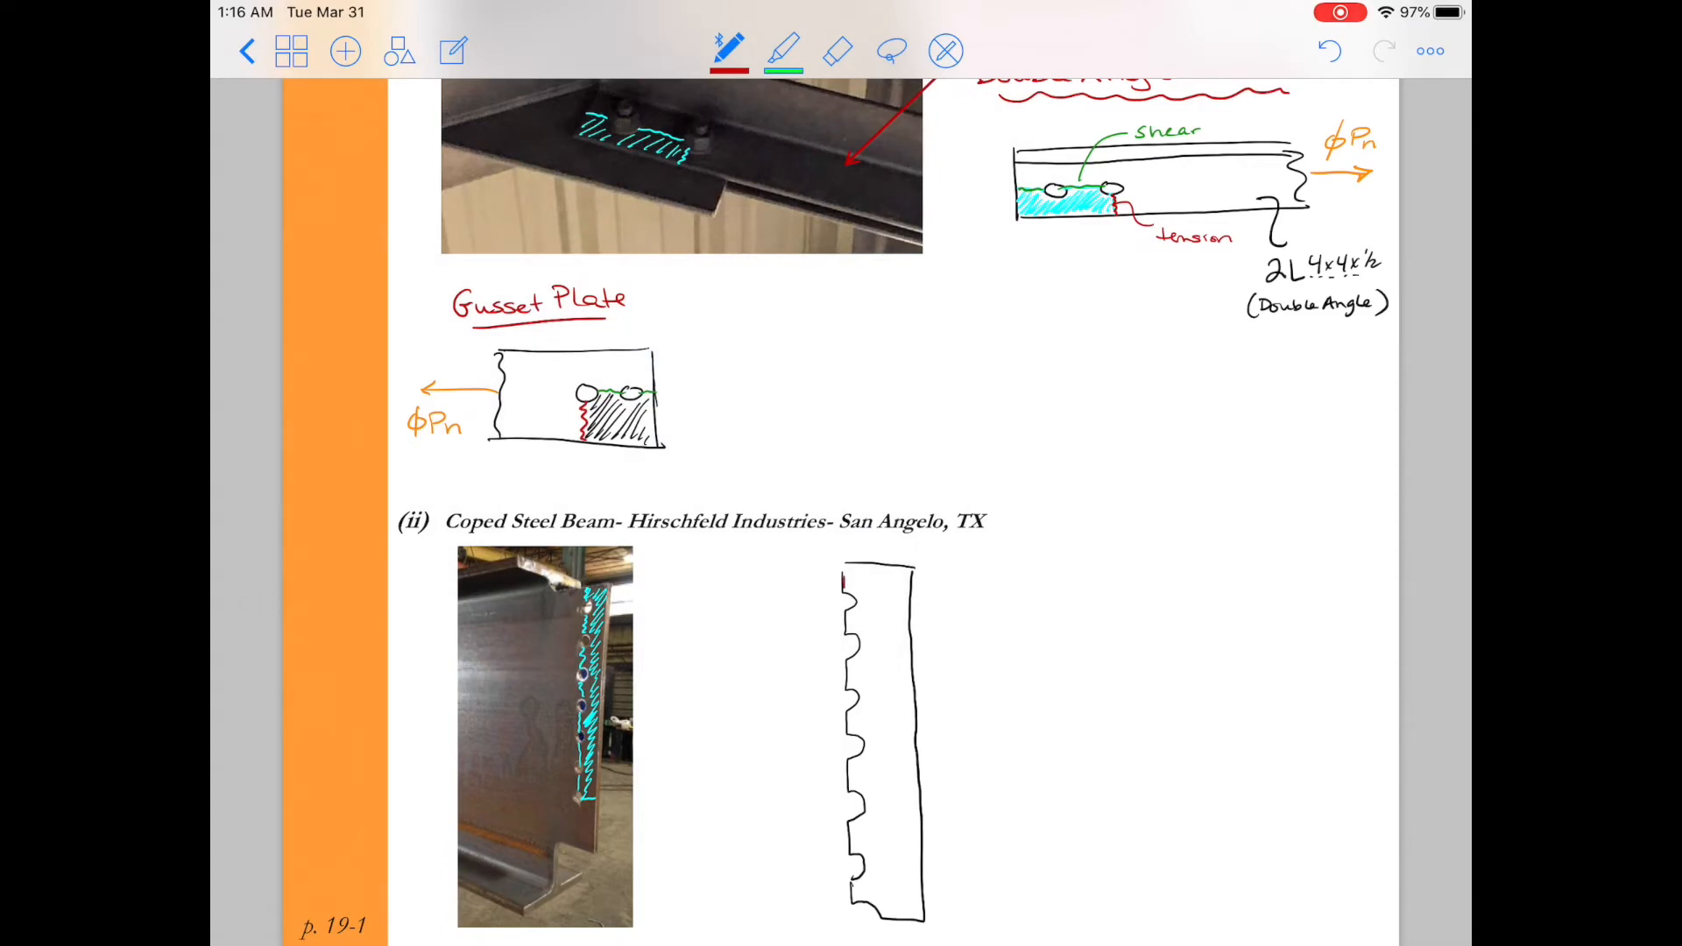
Draw red tension marks between the top half-holes on the web sketch.
drag(841, 579, 843, 627)
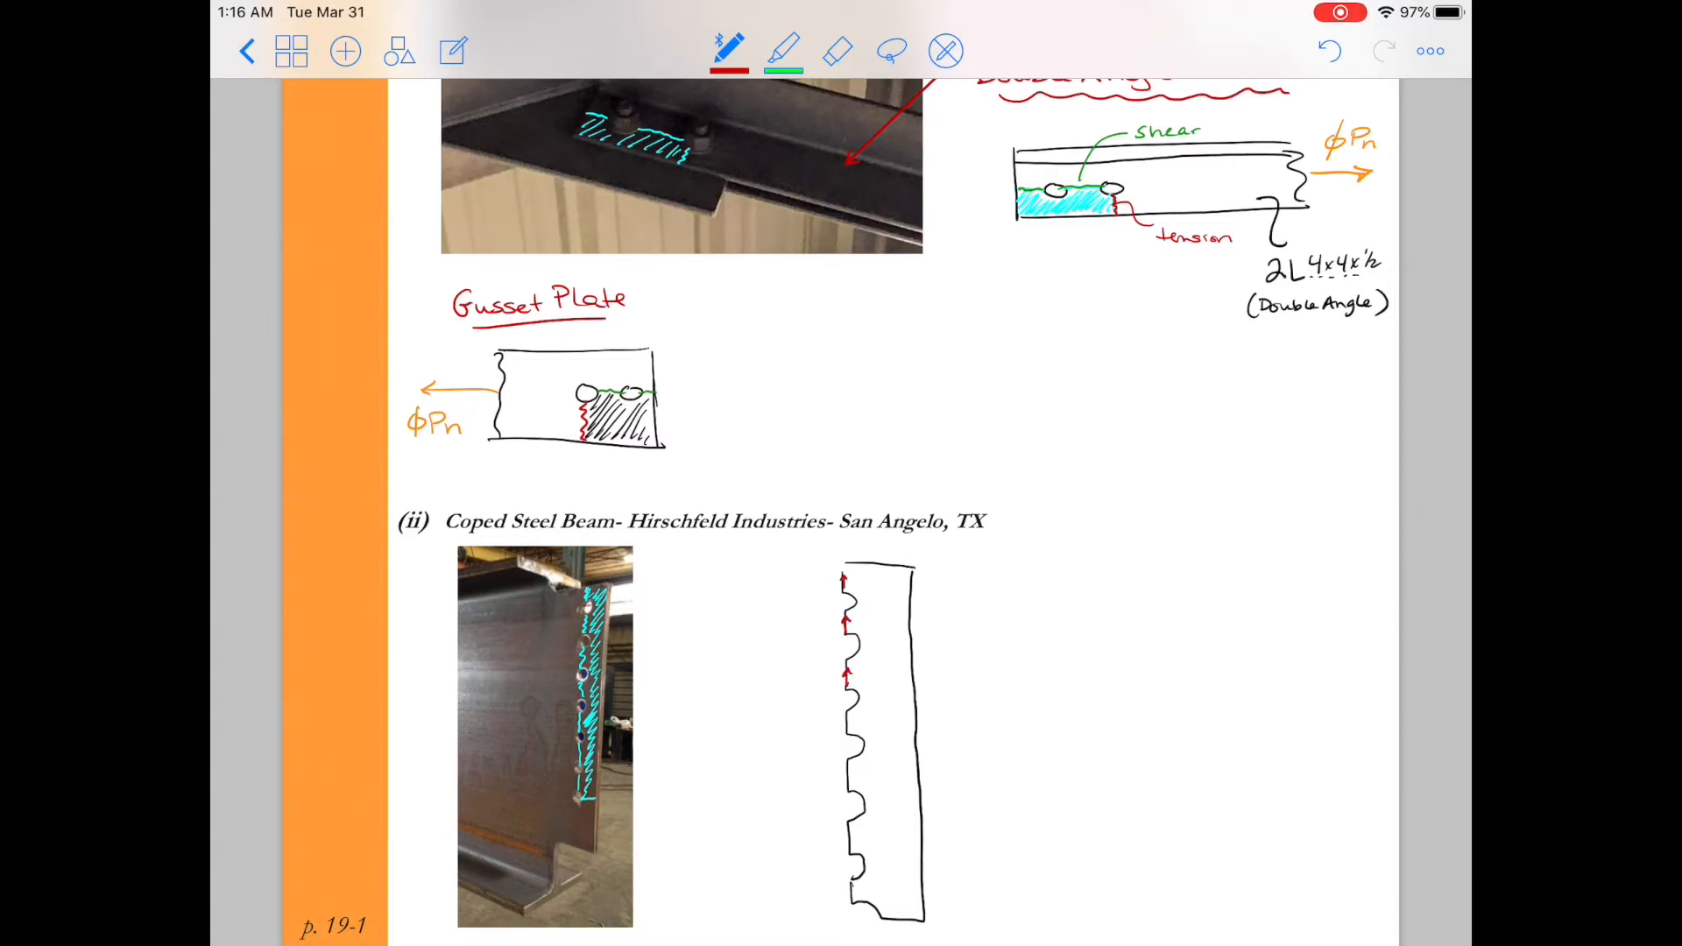
click(847, 740)
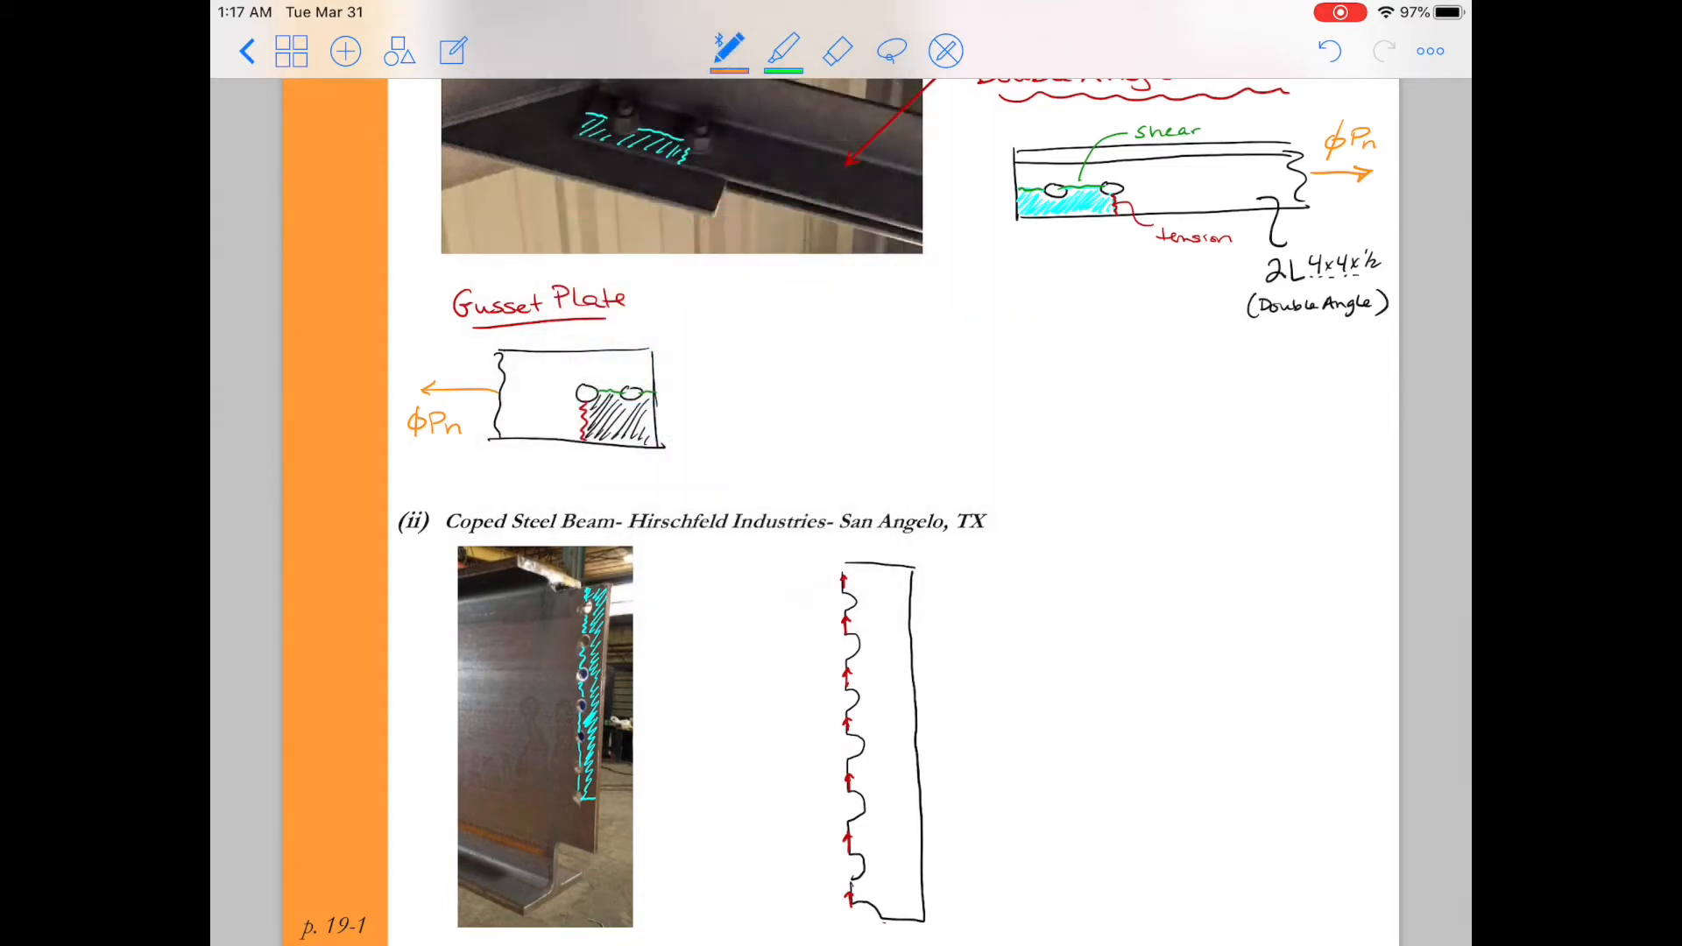
Add an upward φ load line above the beam and a red bottom tension line labelled 'tension'.
drag(885, 563, 884, 493)
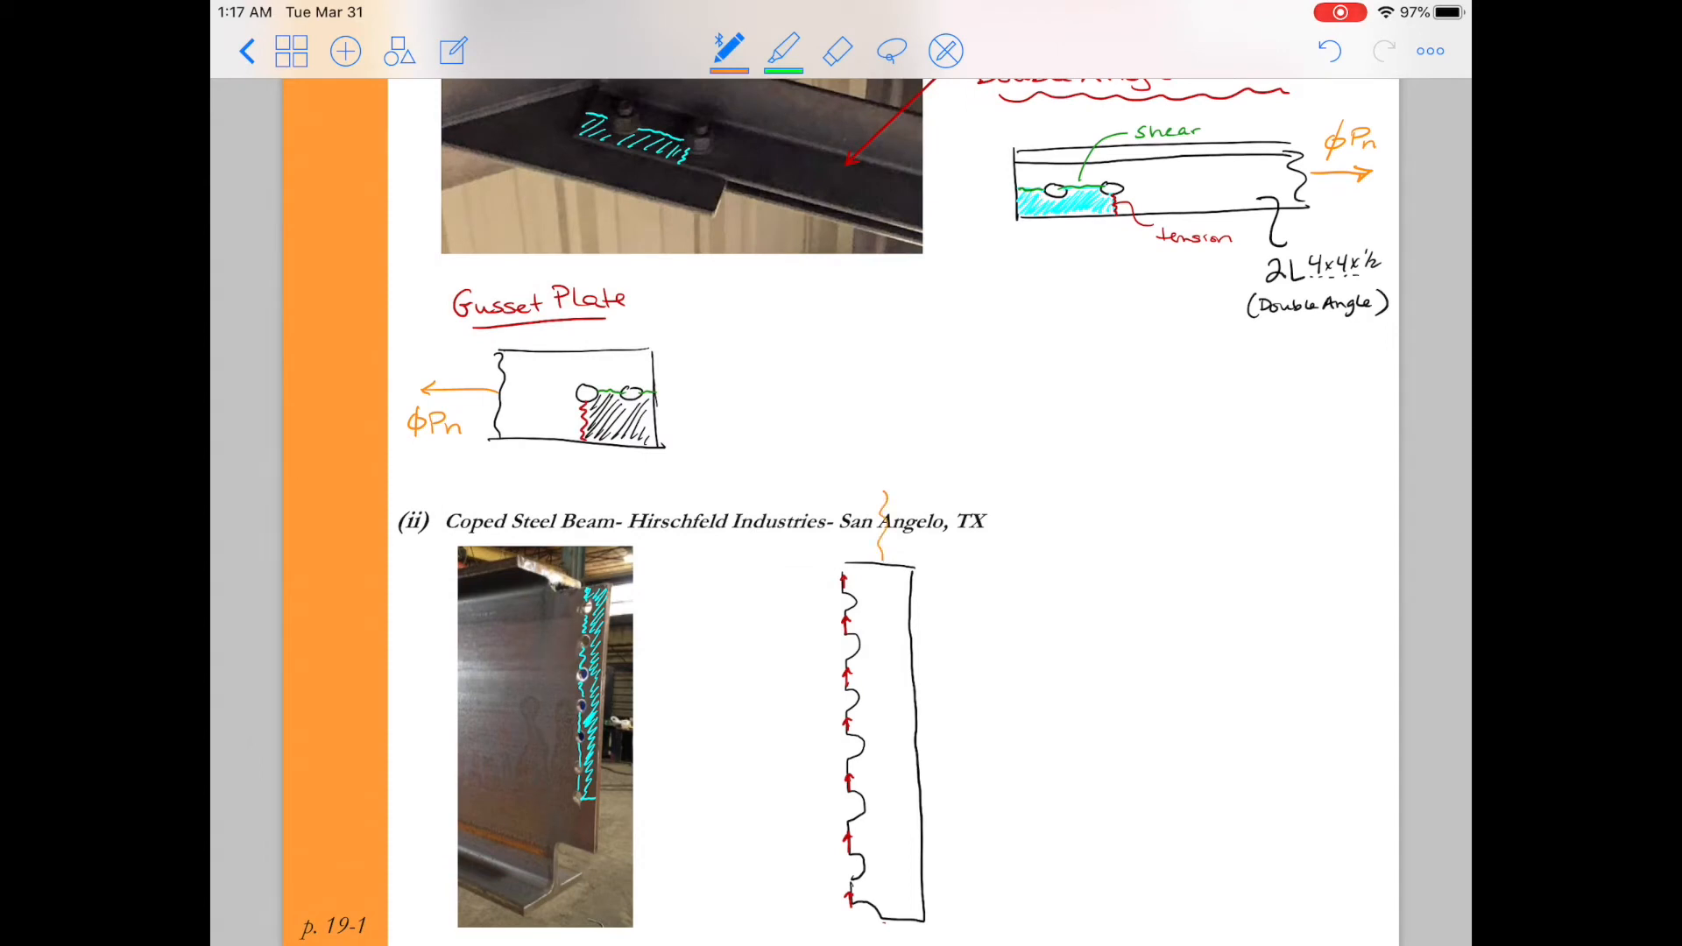
text(φ)
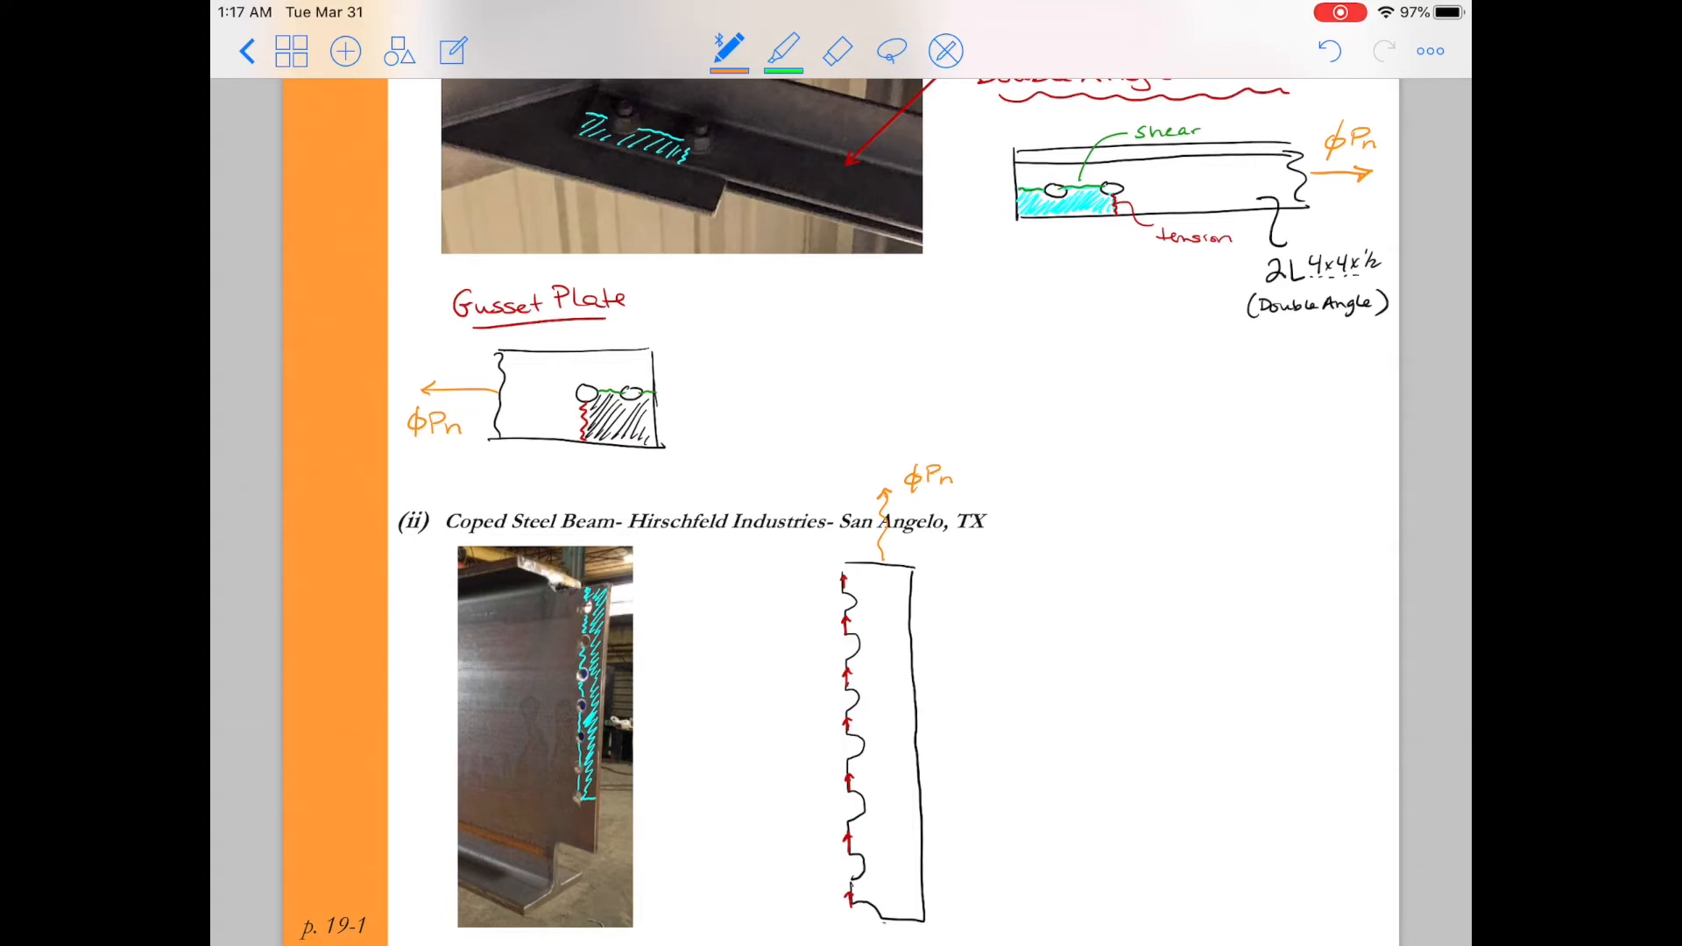
click(728, 51)
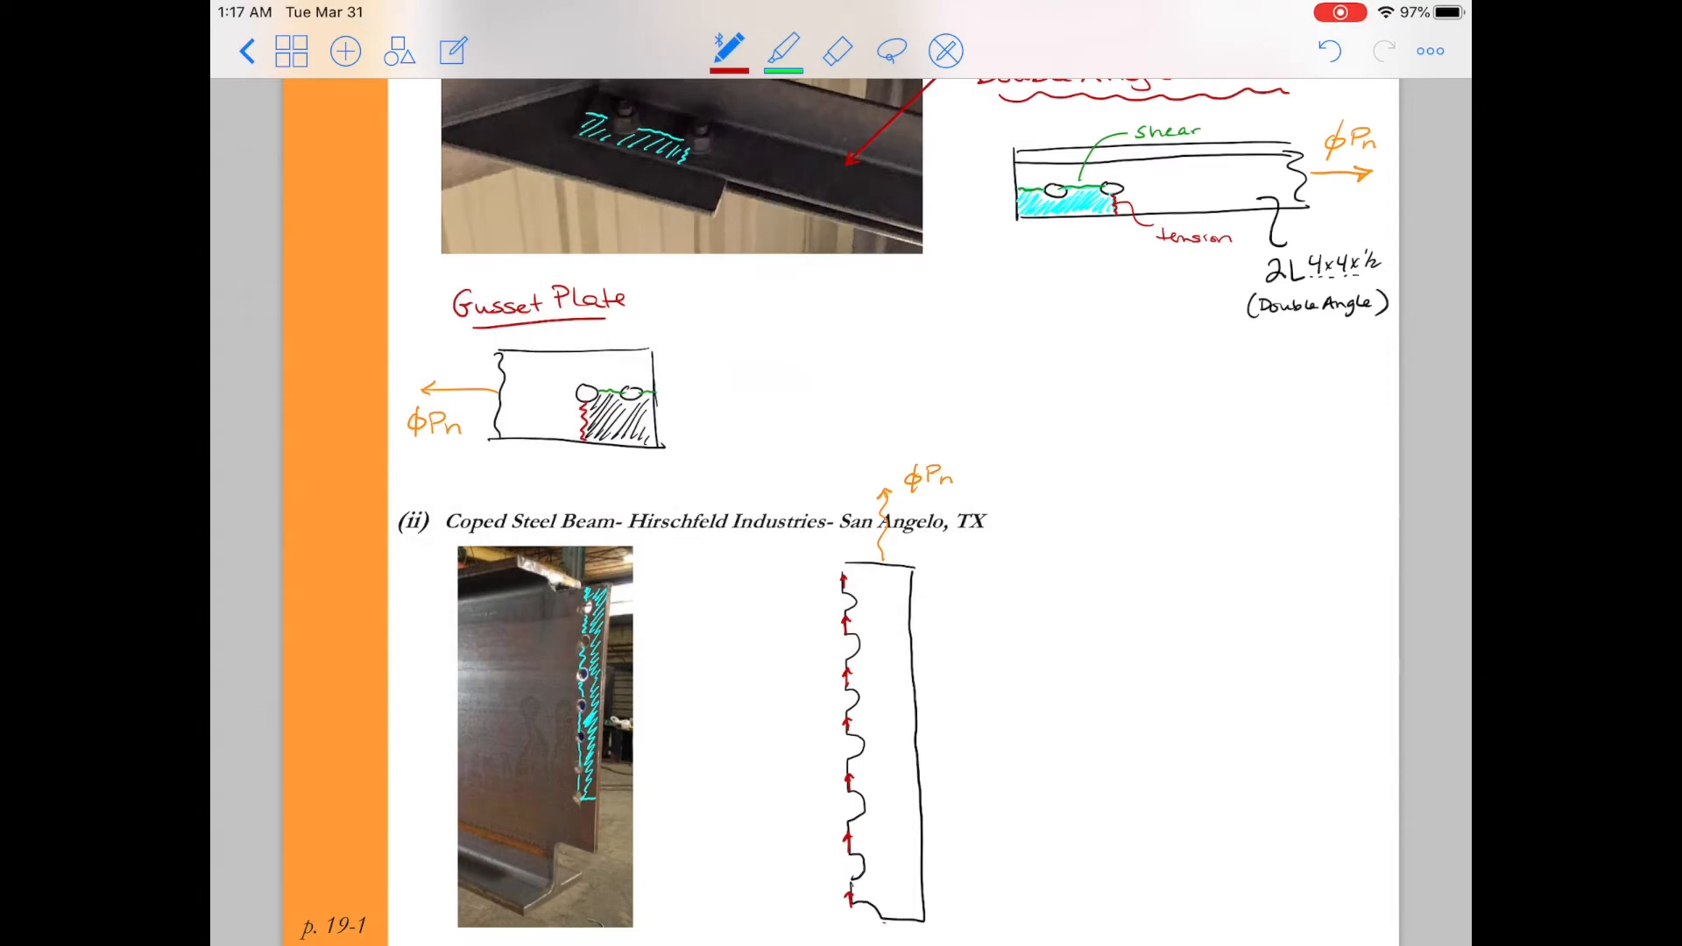
drag(853, 918, 923, 917)
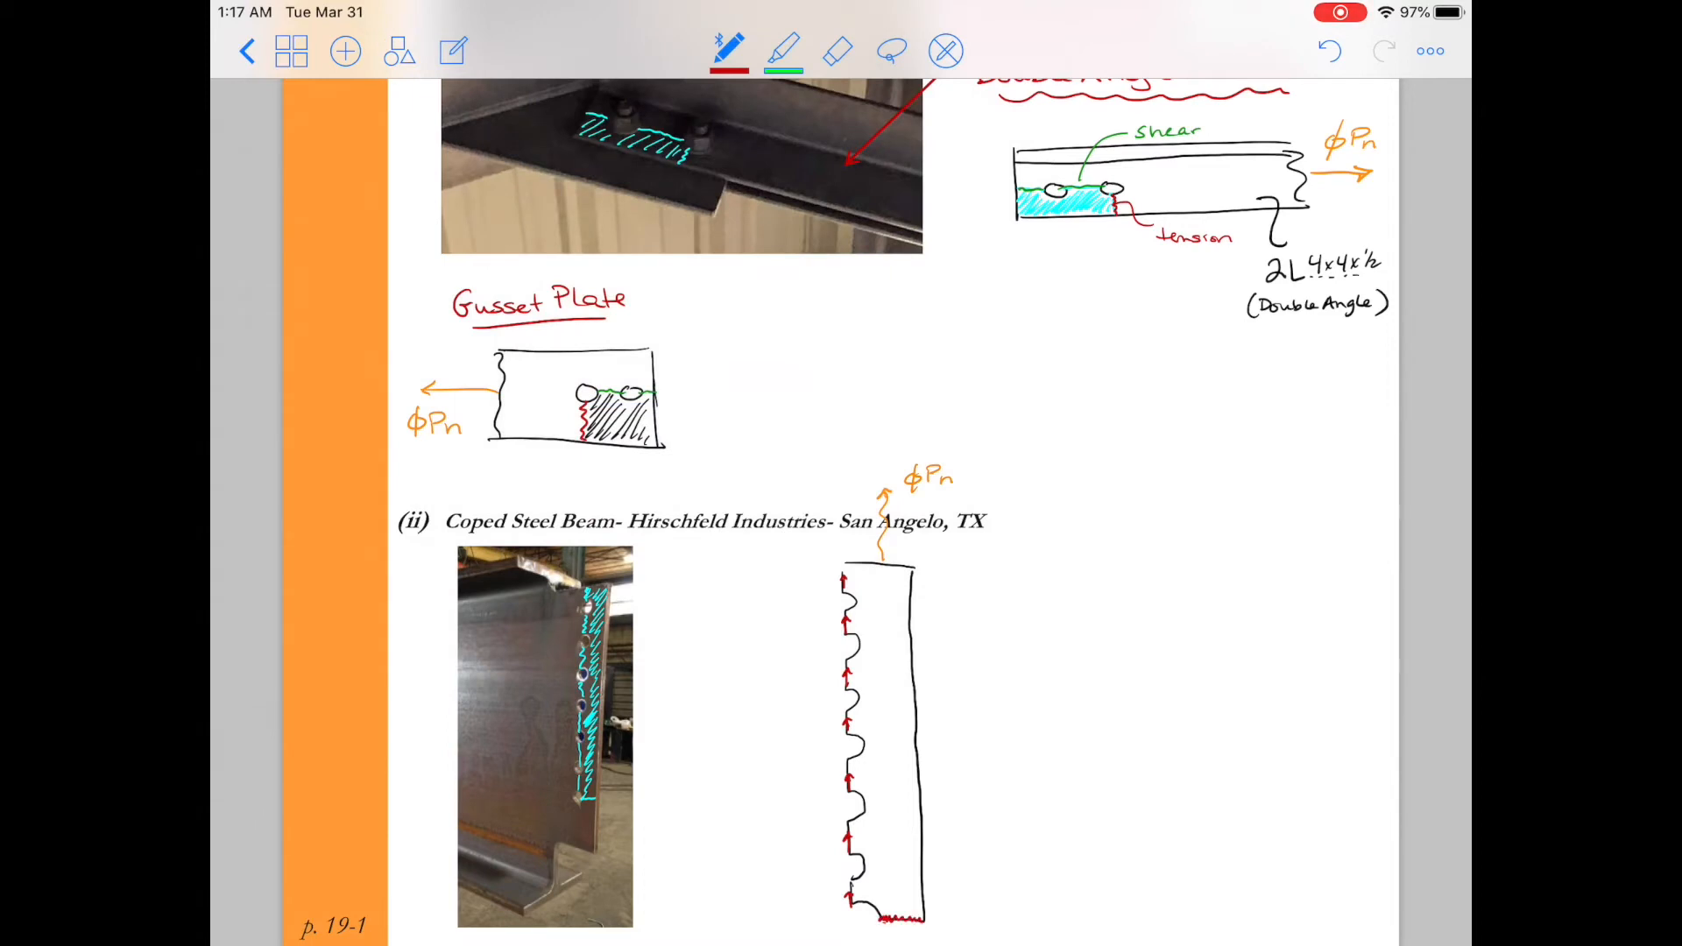
text(ten)
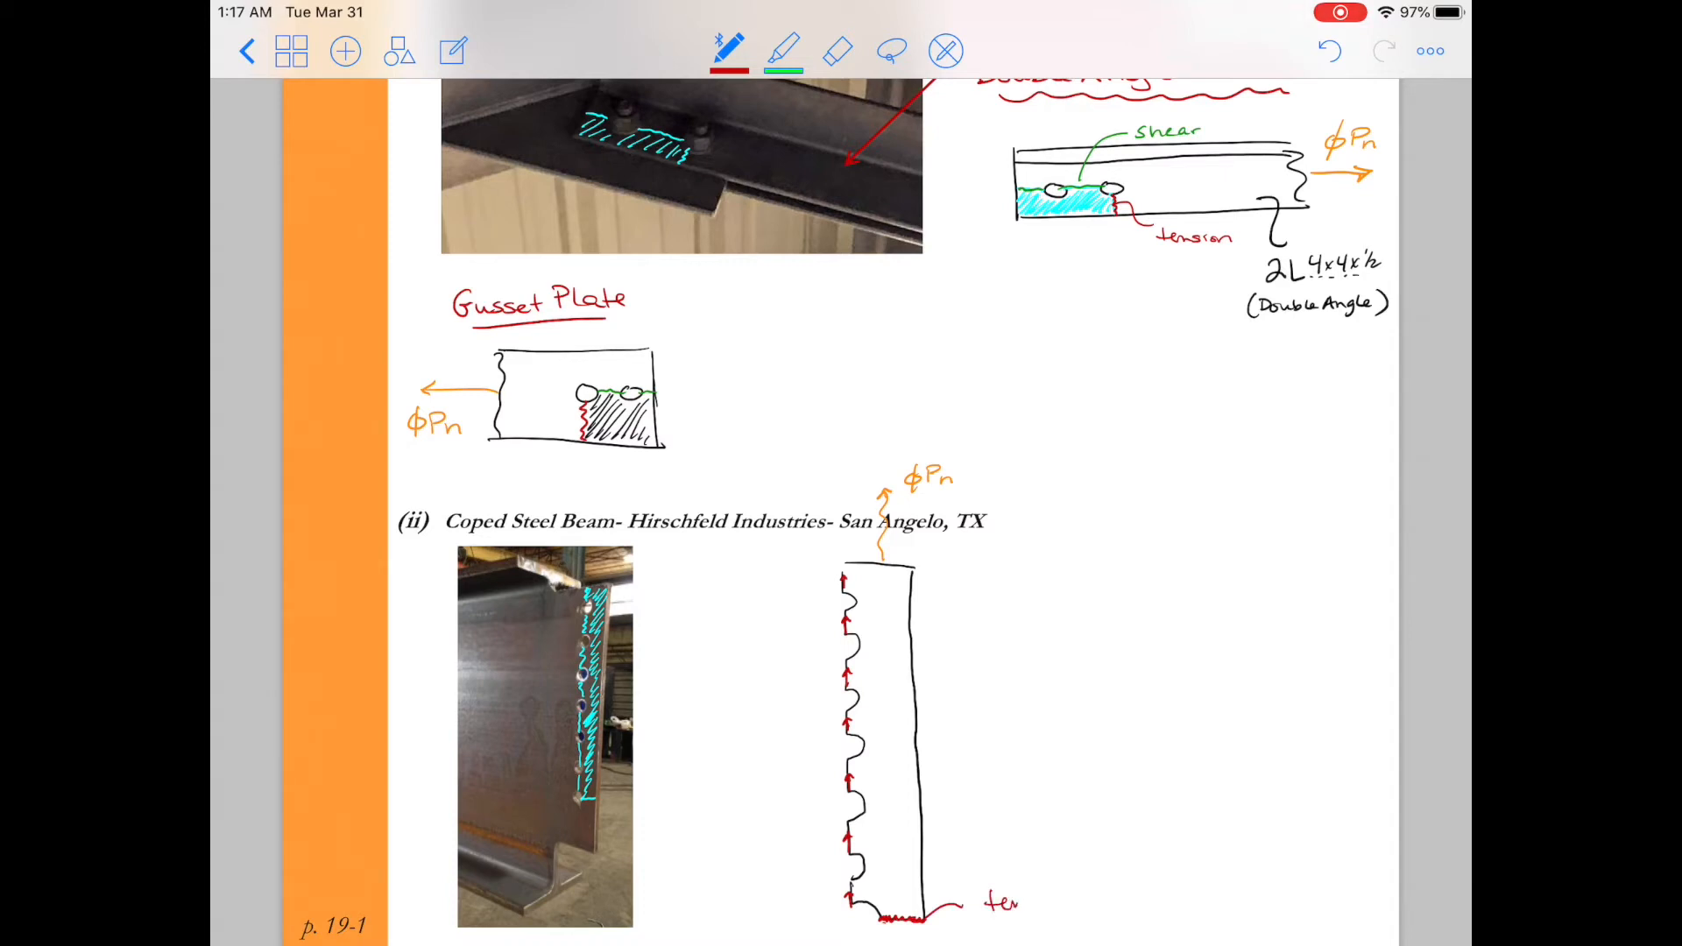
text(sion)
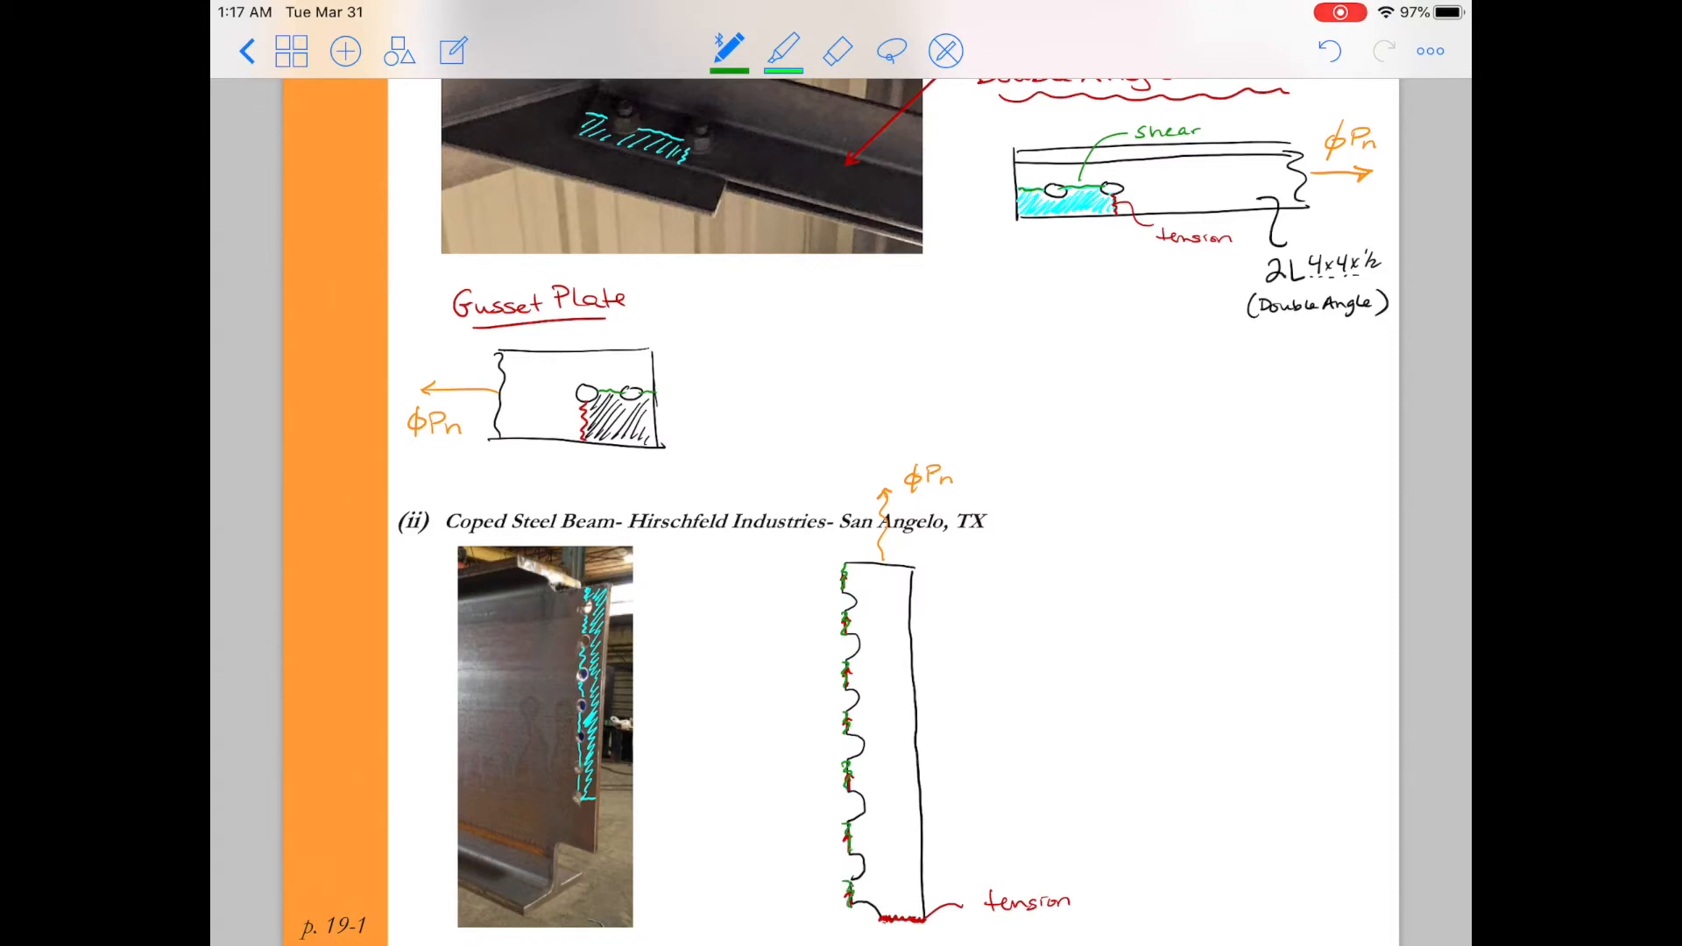
Bracket the top holes as 'Shear', hatch the beam block, note 'cope', and scroll to part (iii).
drag(778, 596, 842, 579)
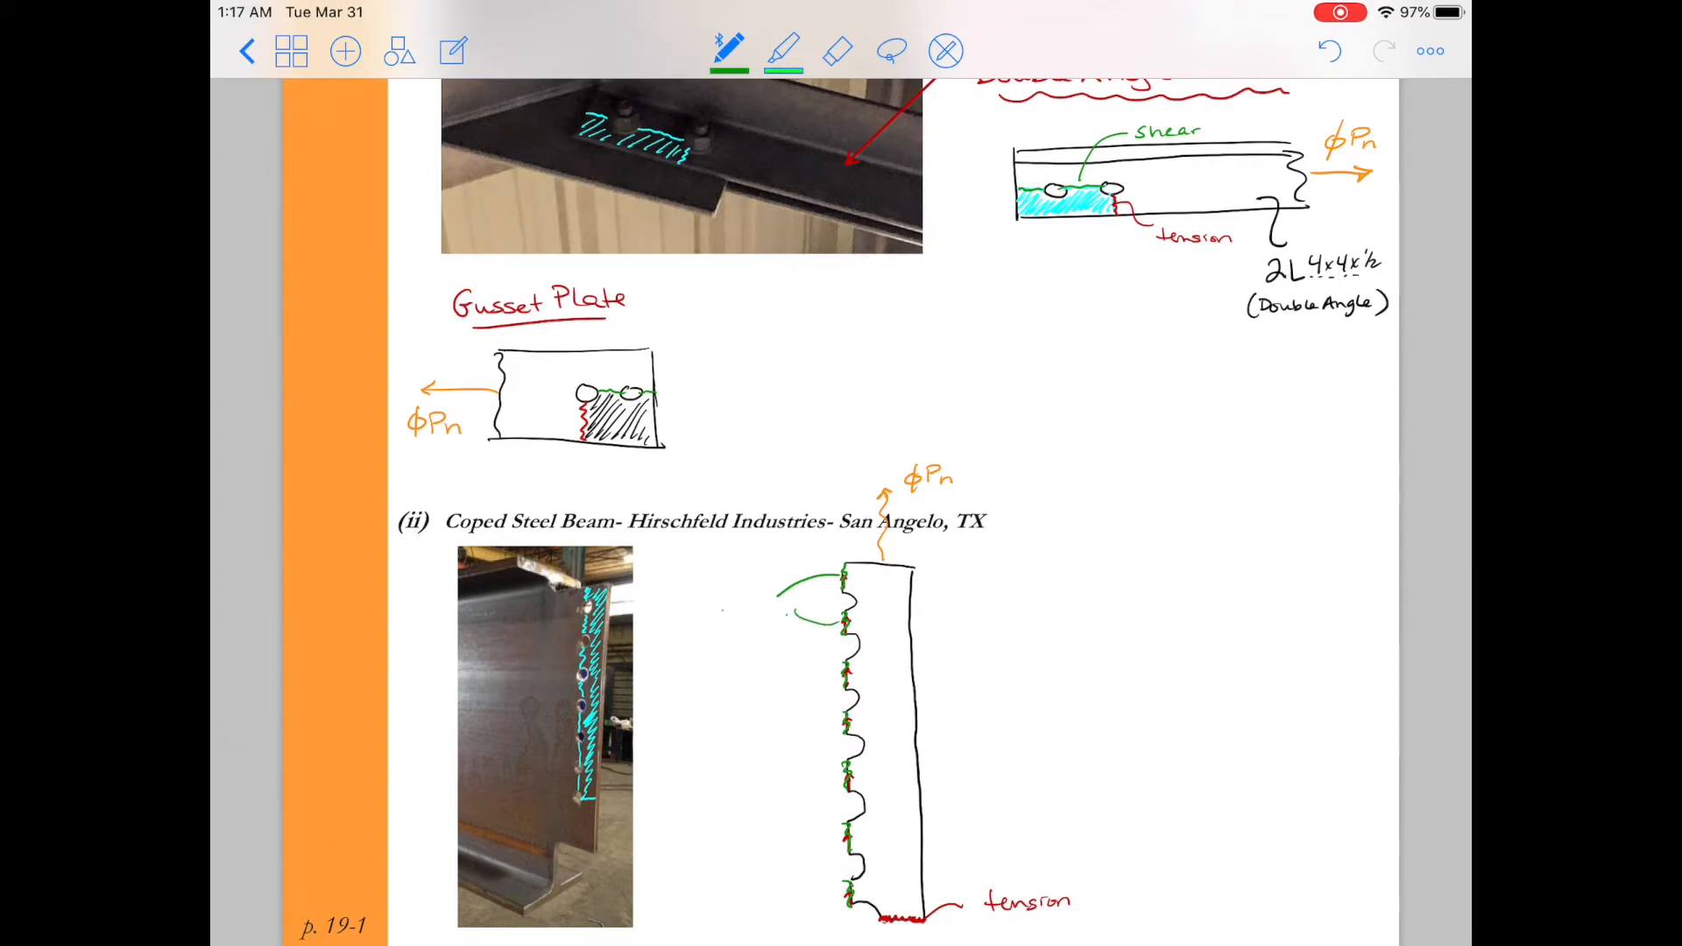
text(Shear)
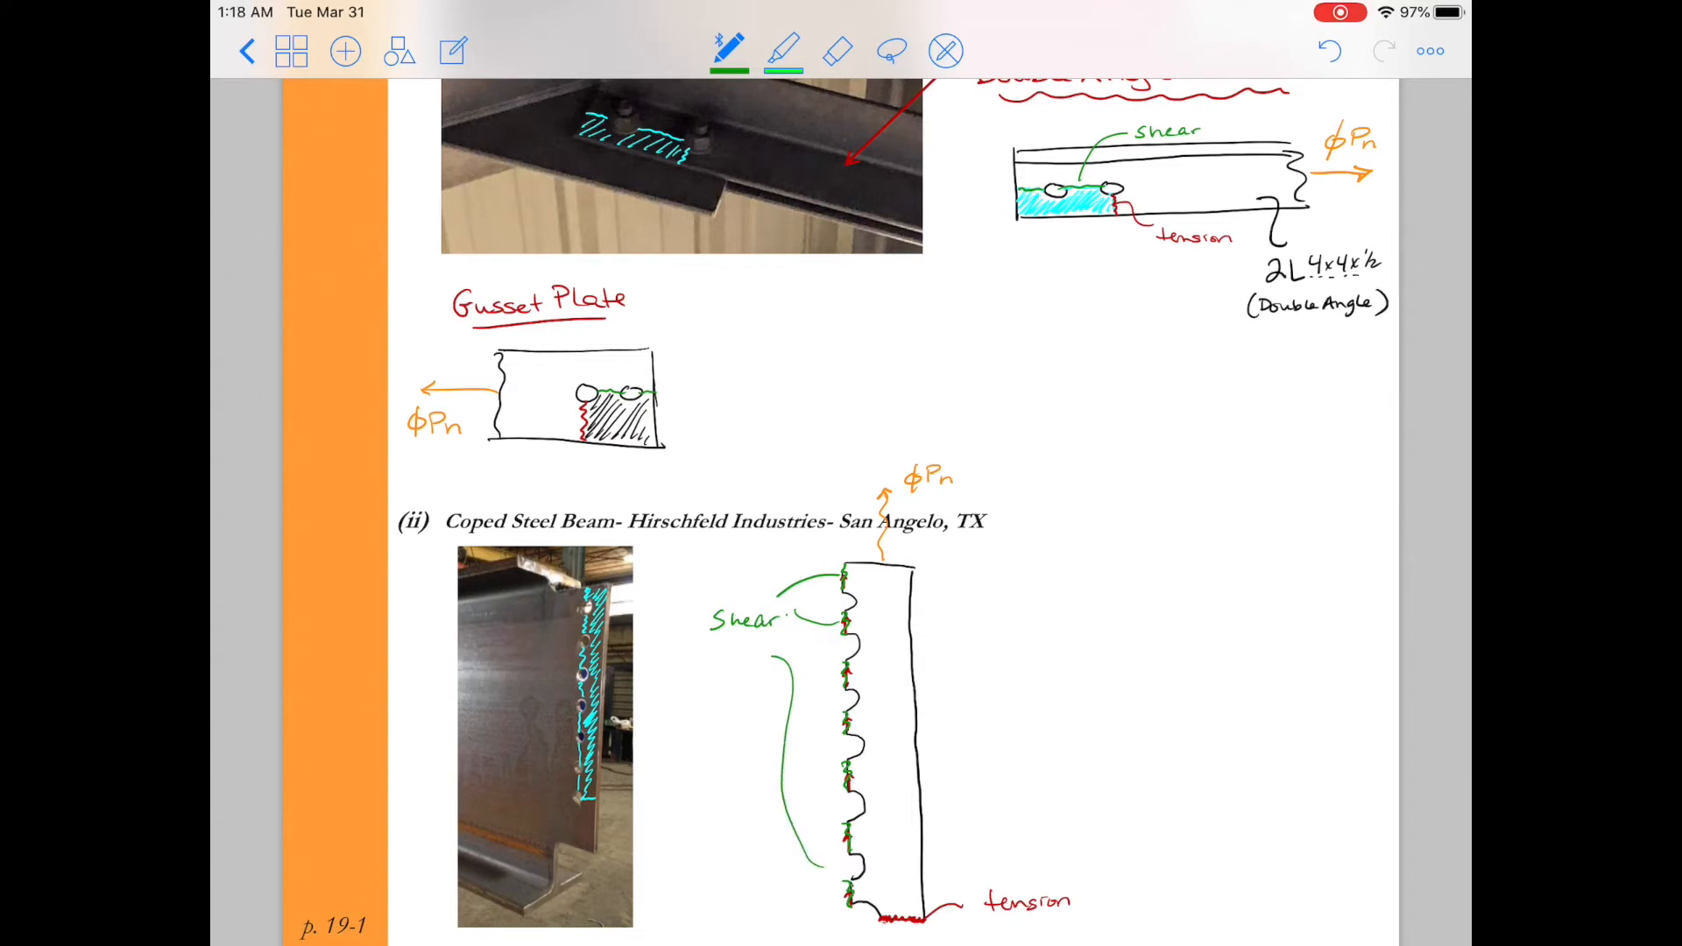
drag(853, 574, 901, 638)
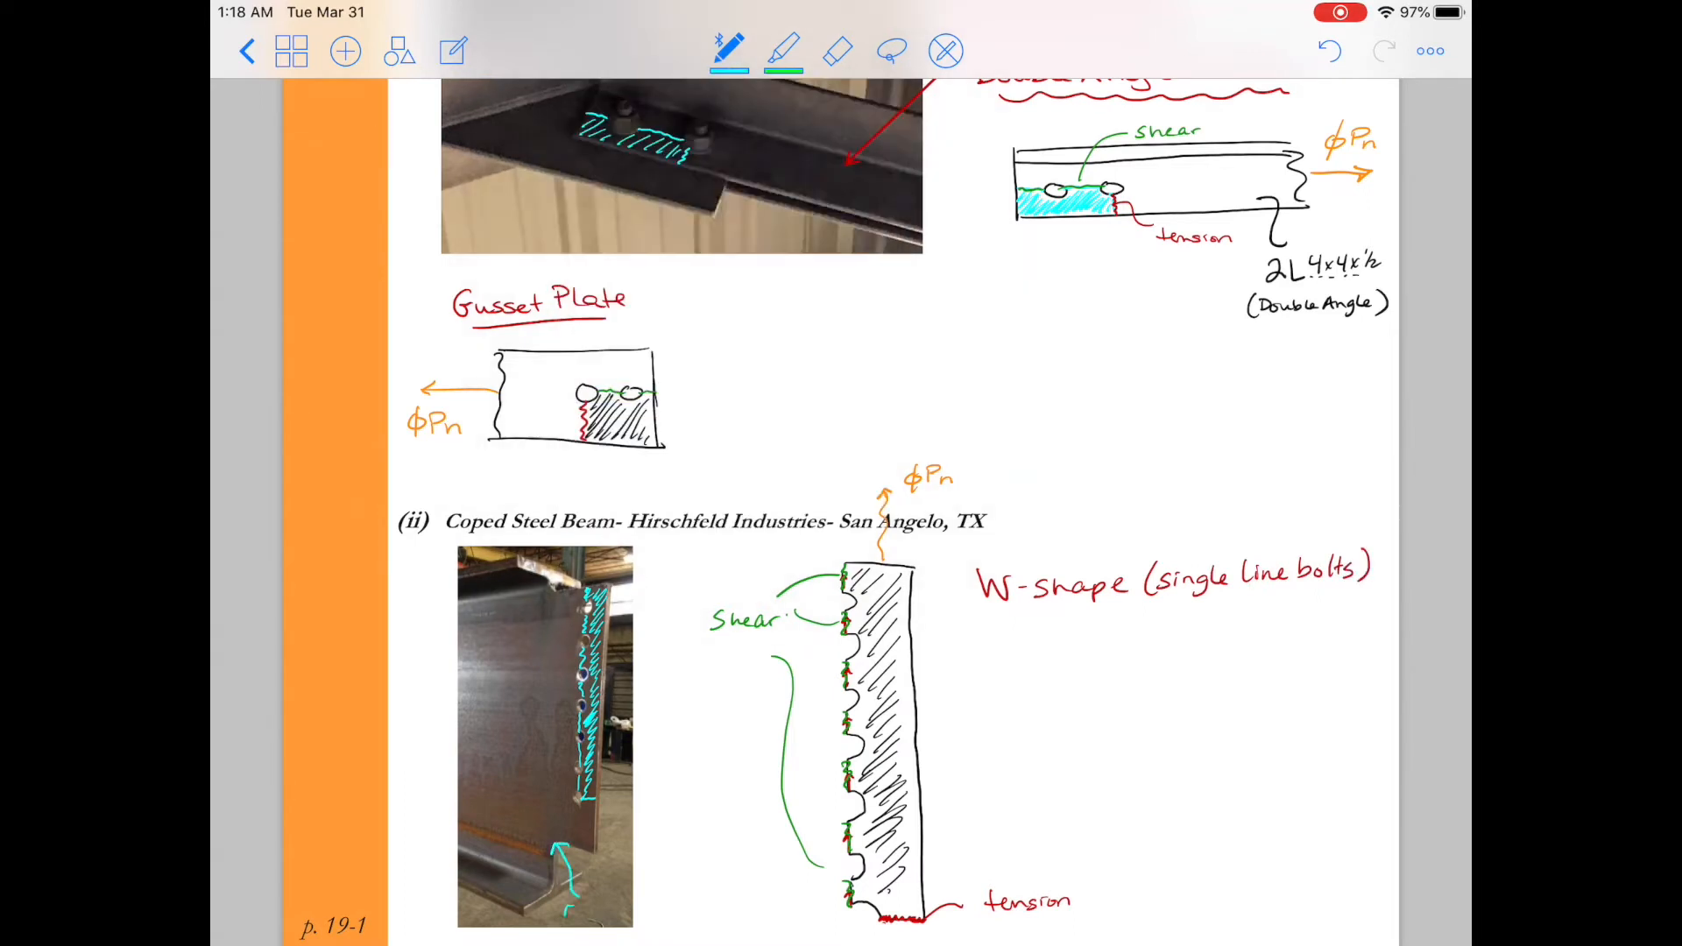
text(cope)
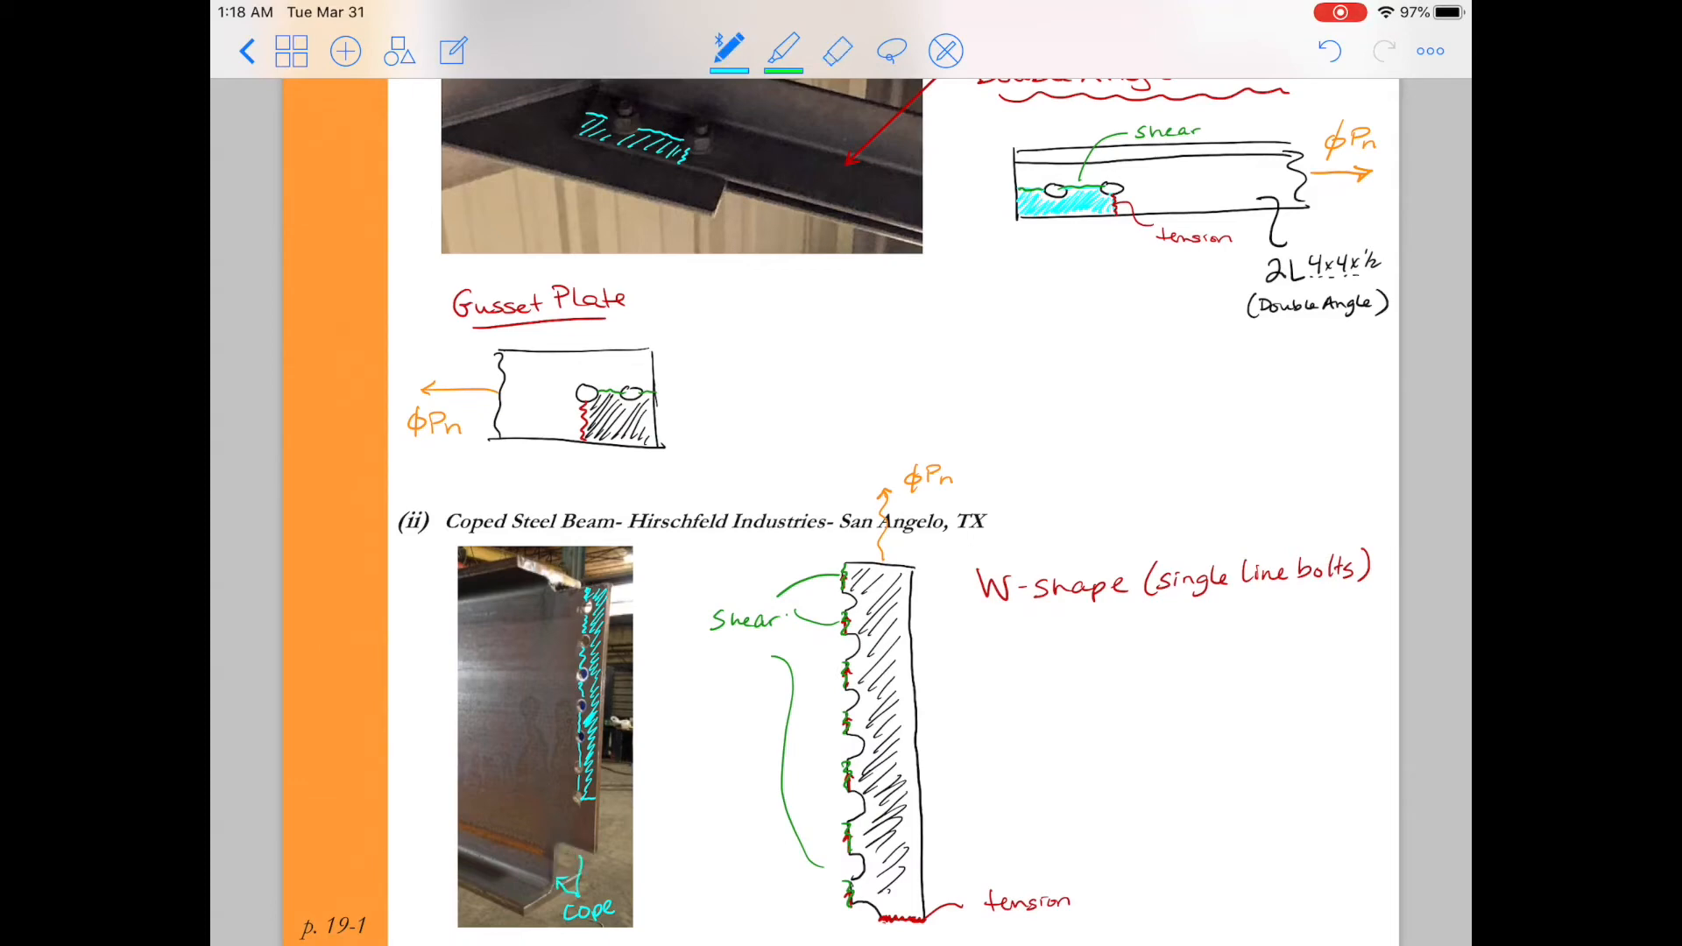
scroll(down, 3)
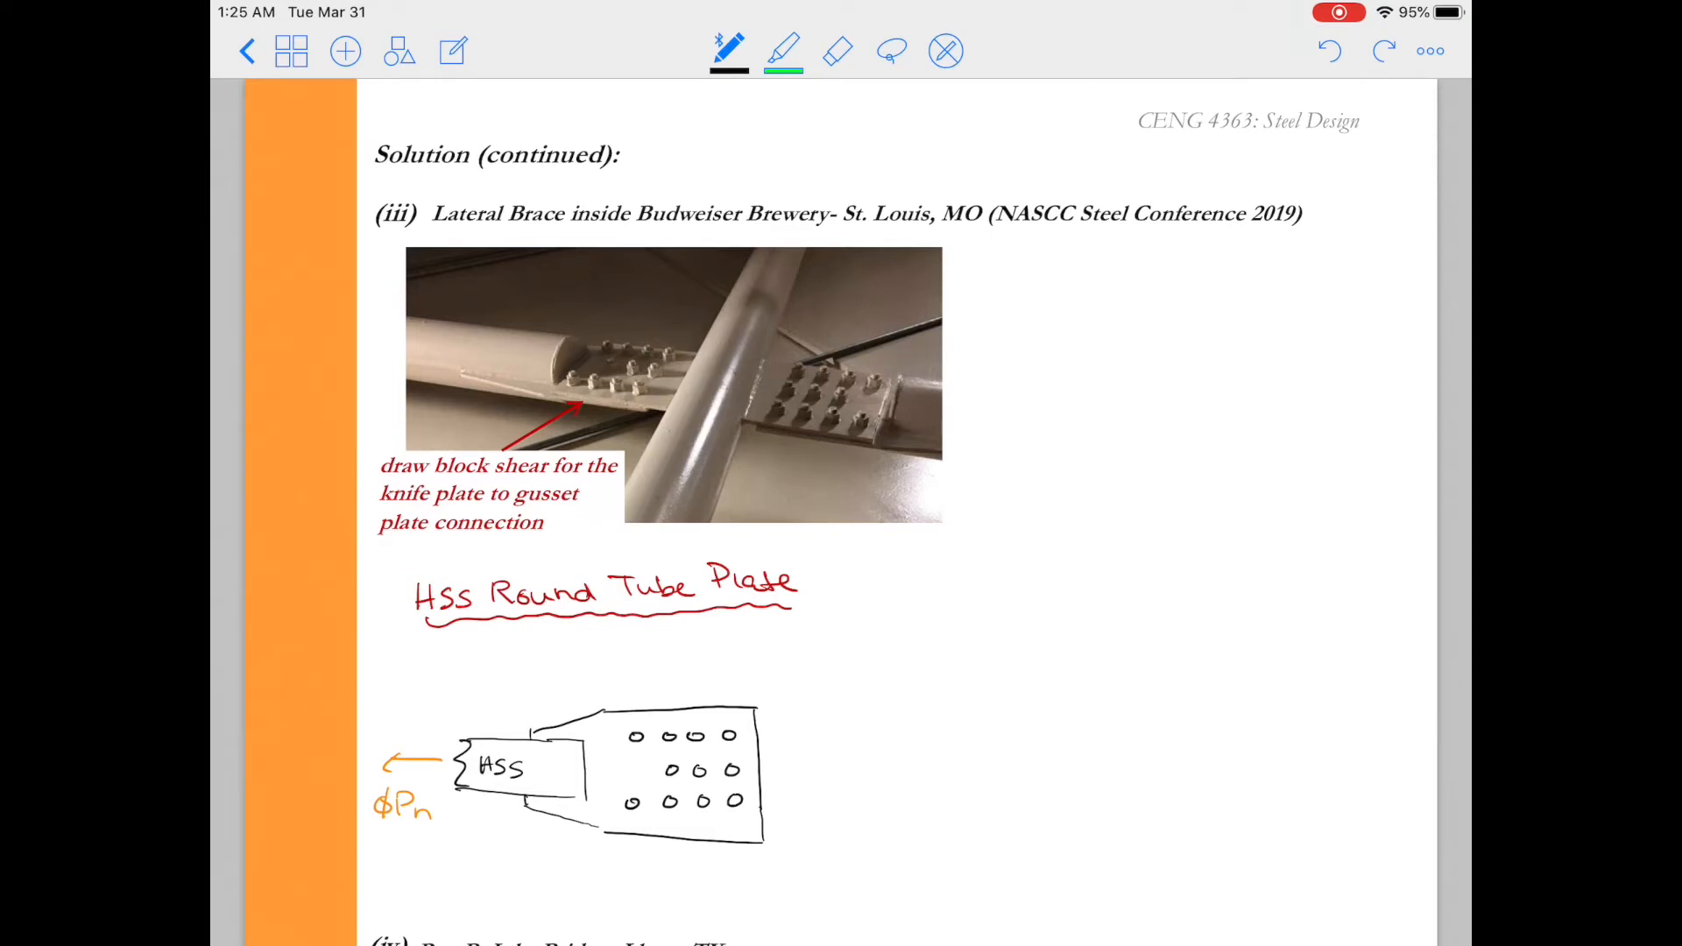
Lasso-select the HSS knife plate sketch, then resize and place a pasted copy beside it.
click(891, 51)
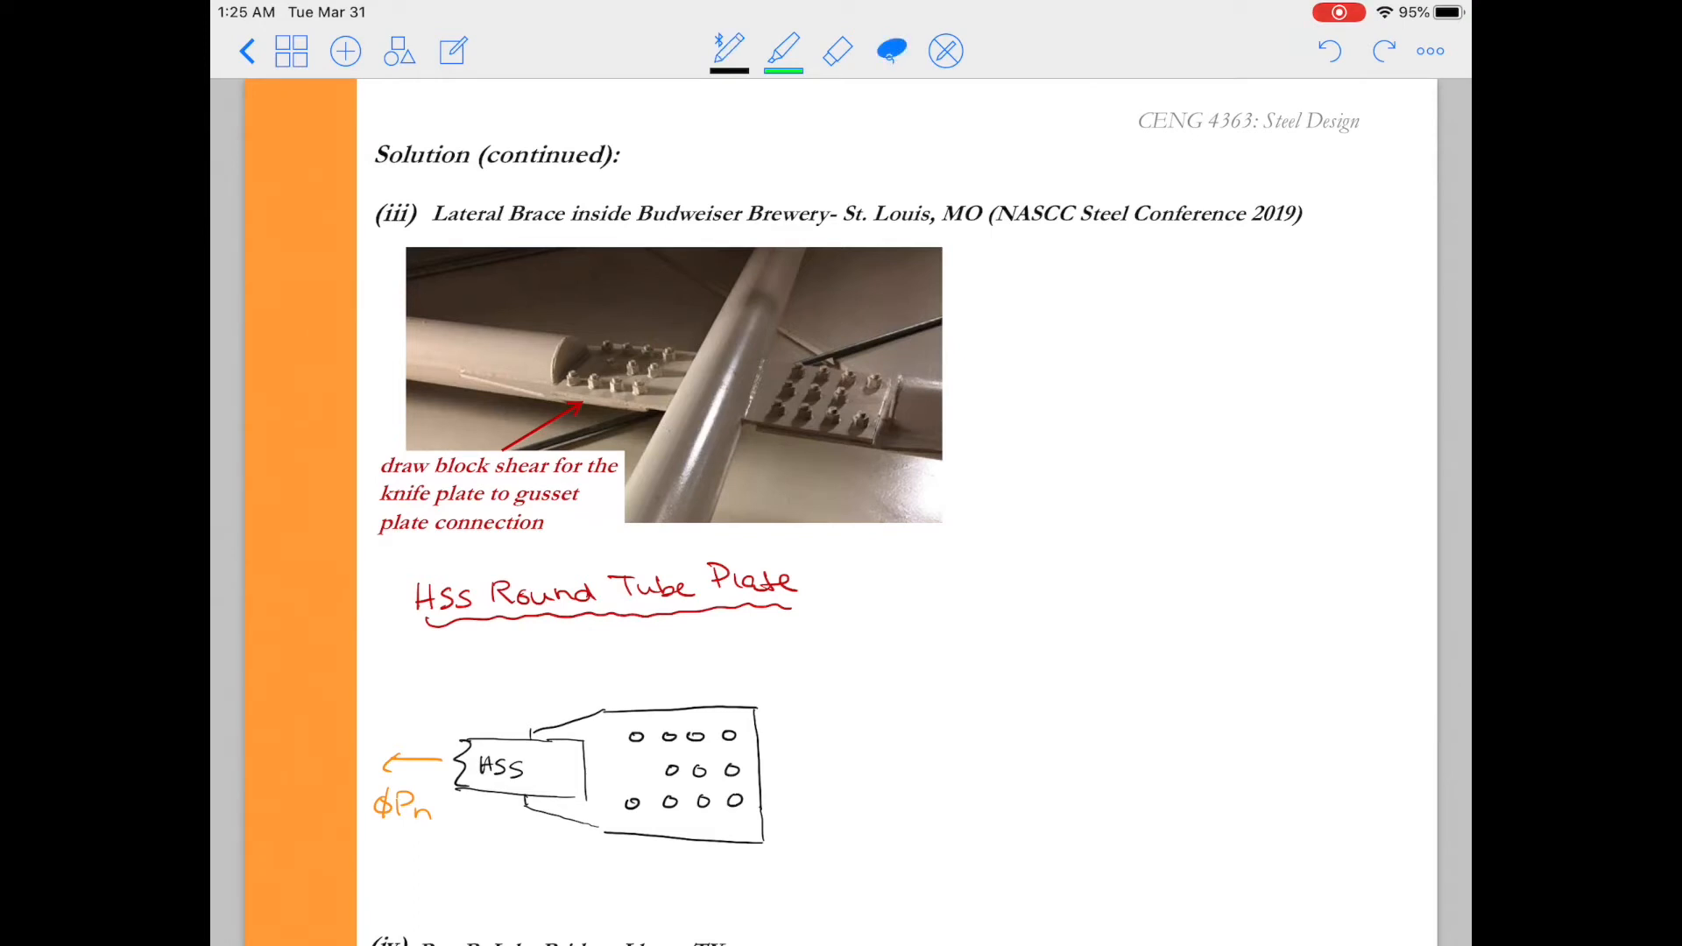
drag(364, 740, 435, 697)
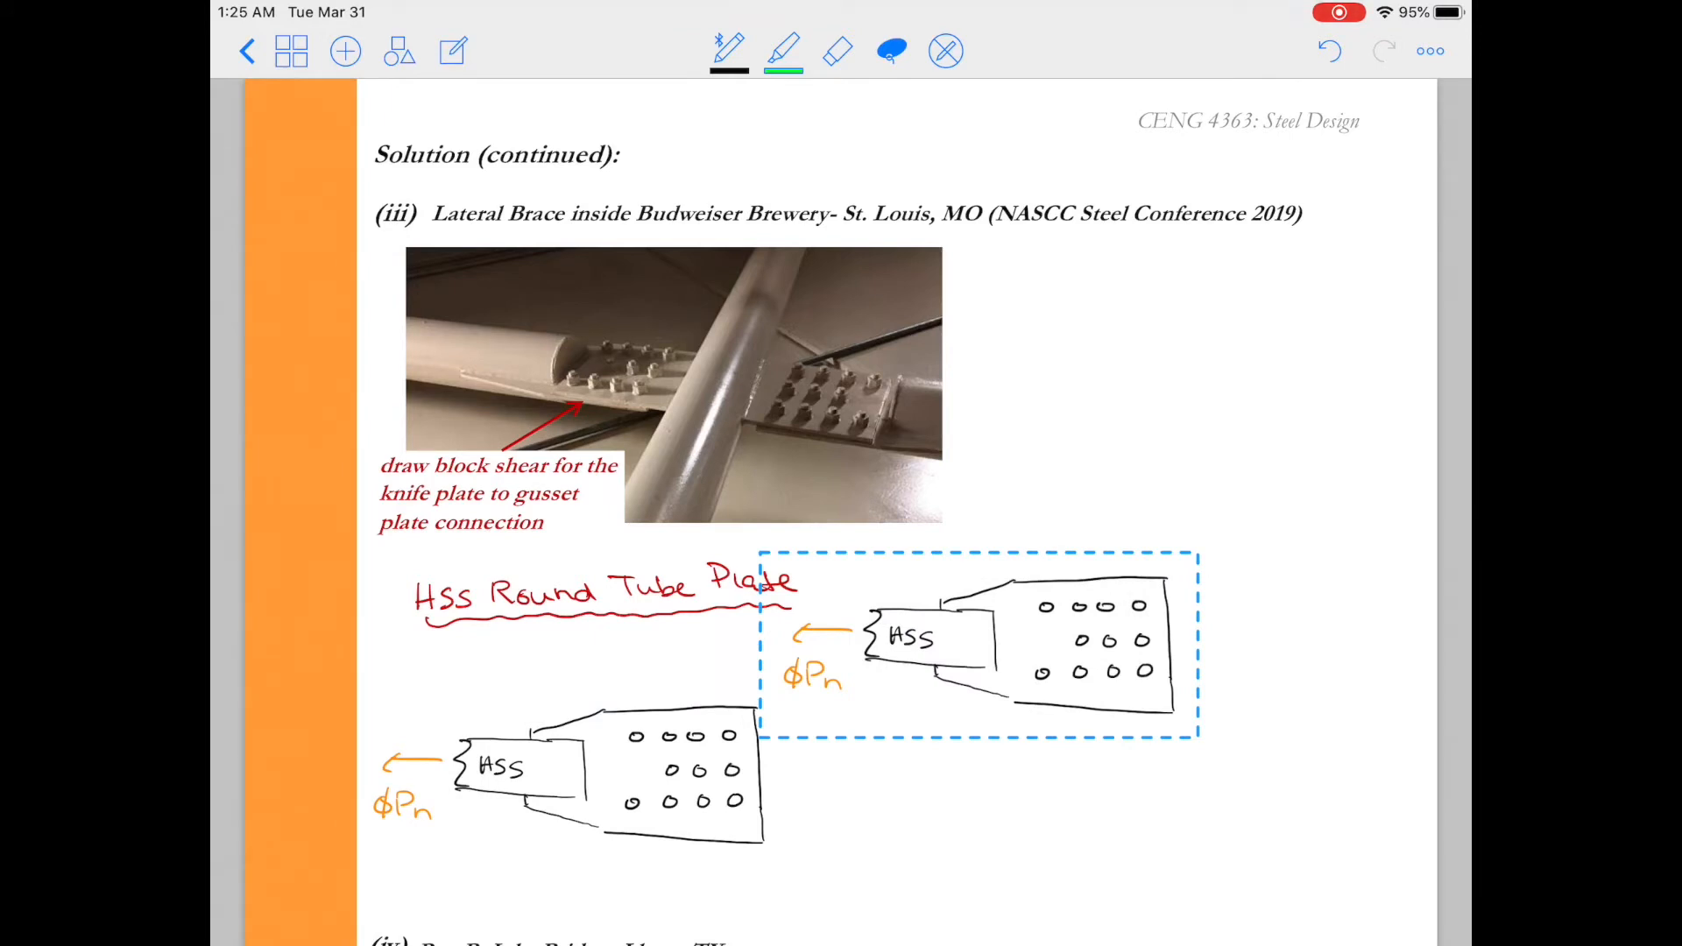
click(976, 641)
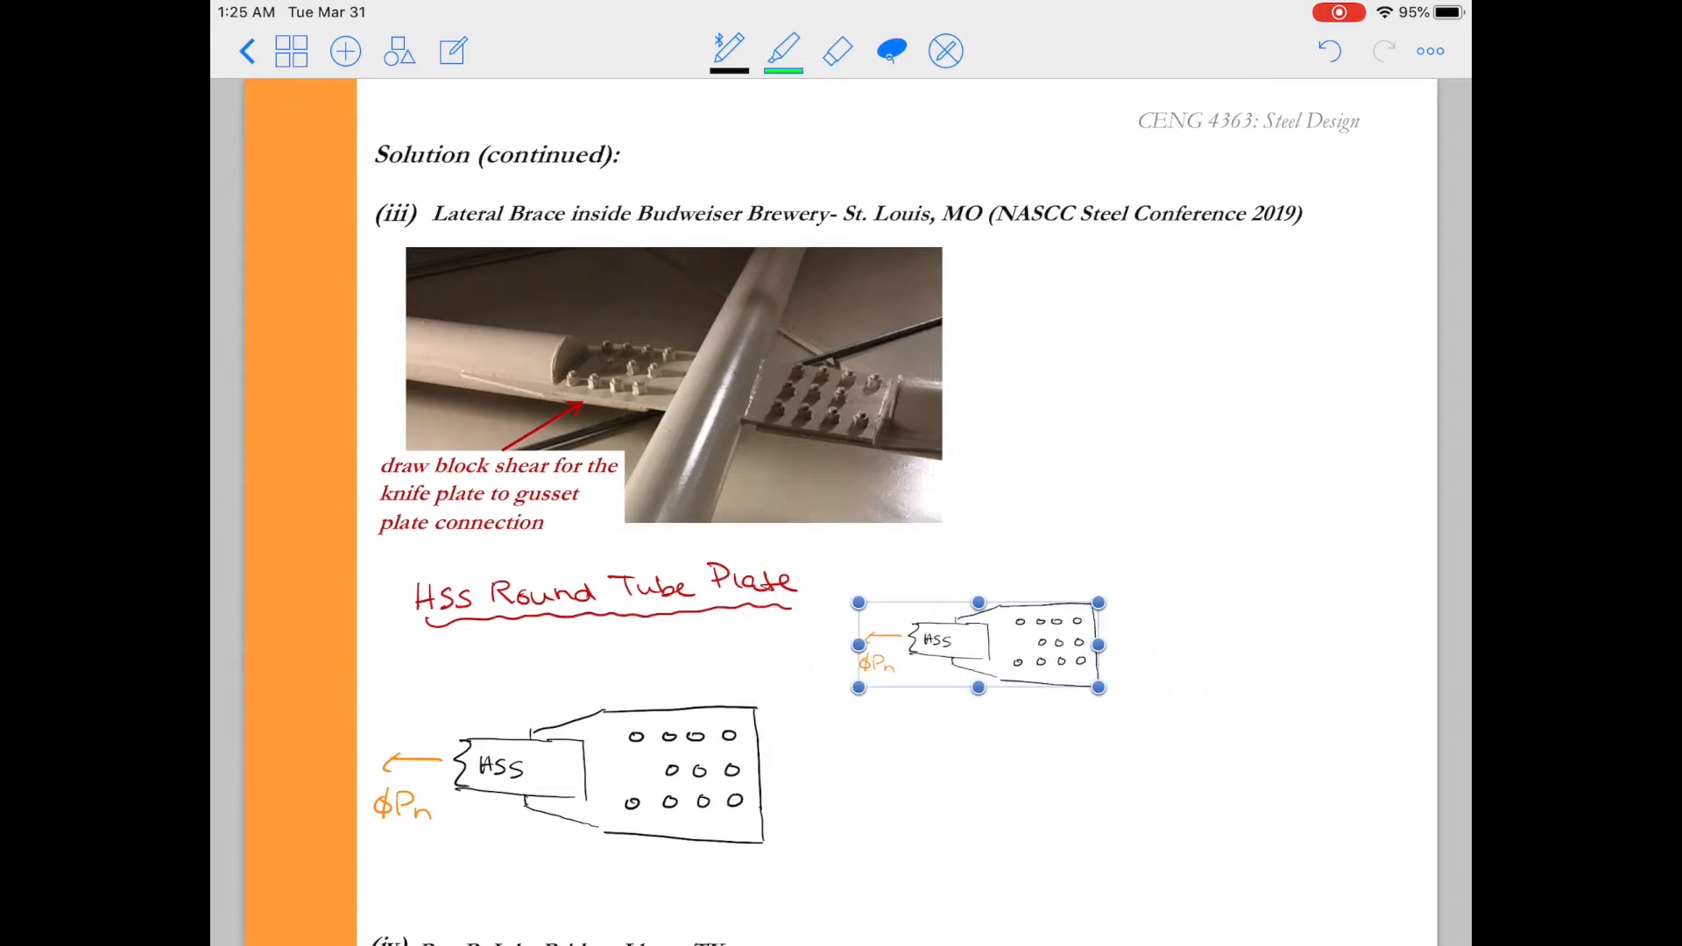
drag(976, 644, 985, 617)
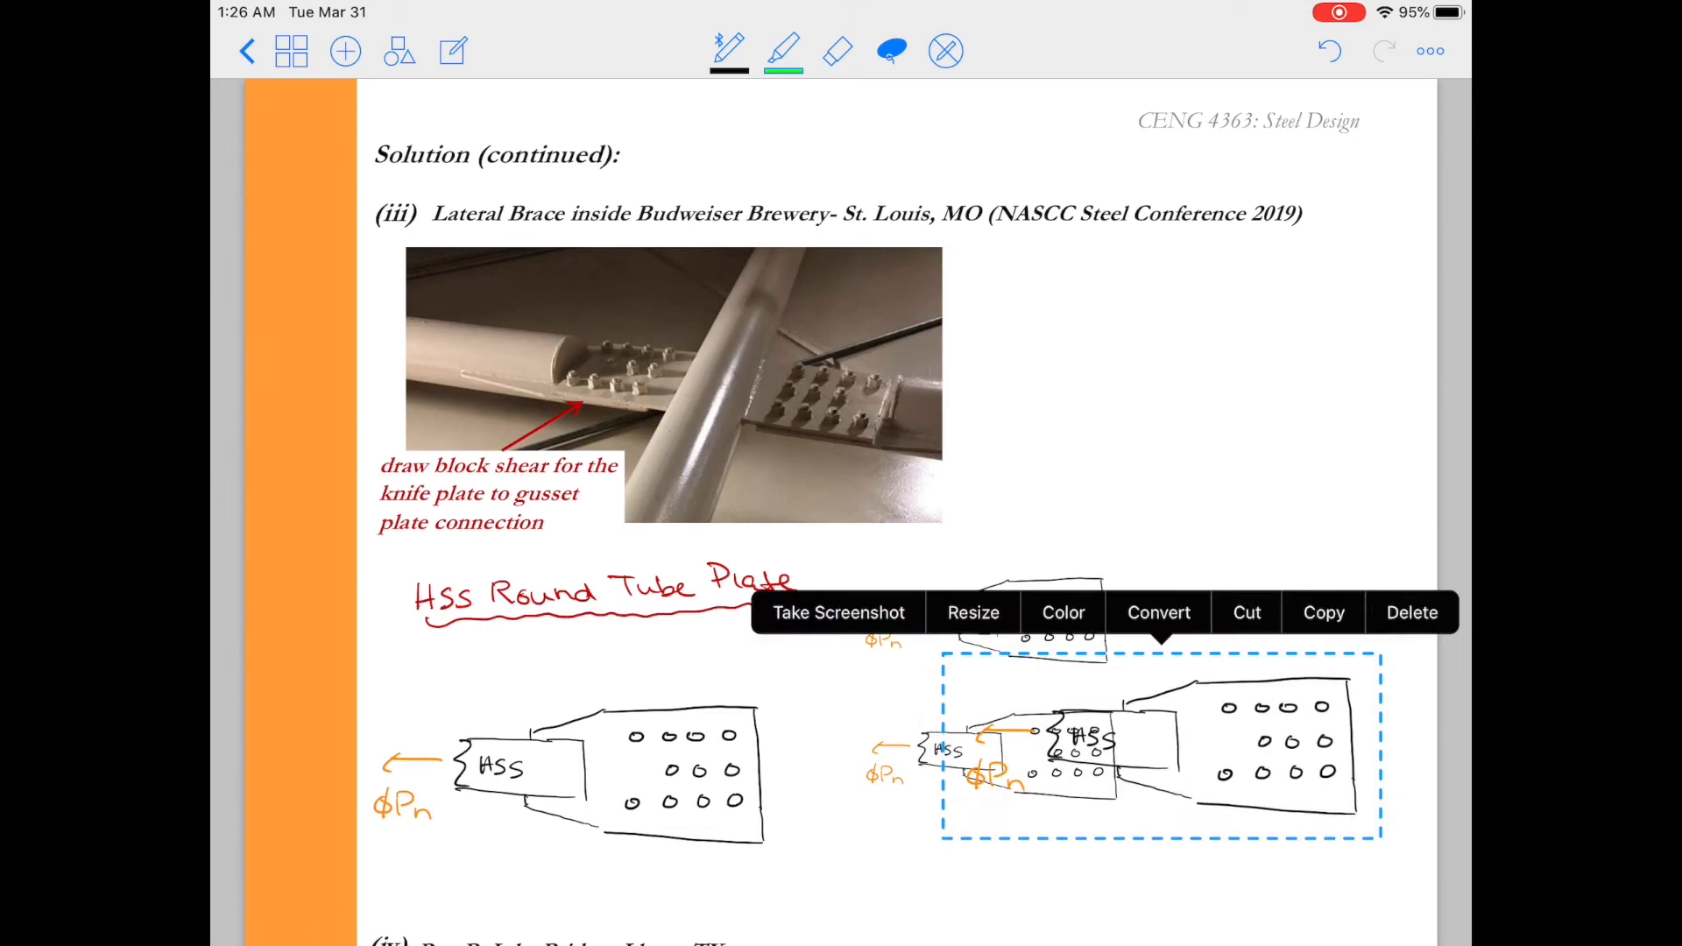
click(727, 51)
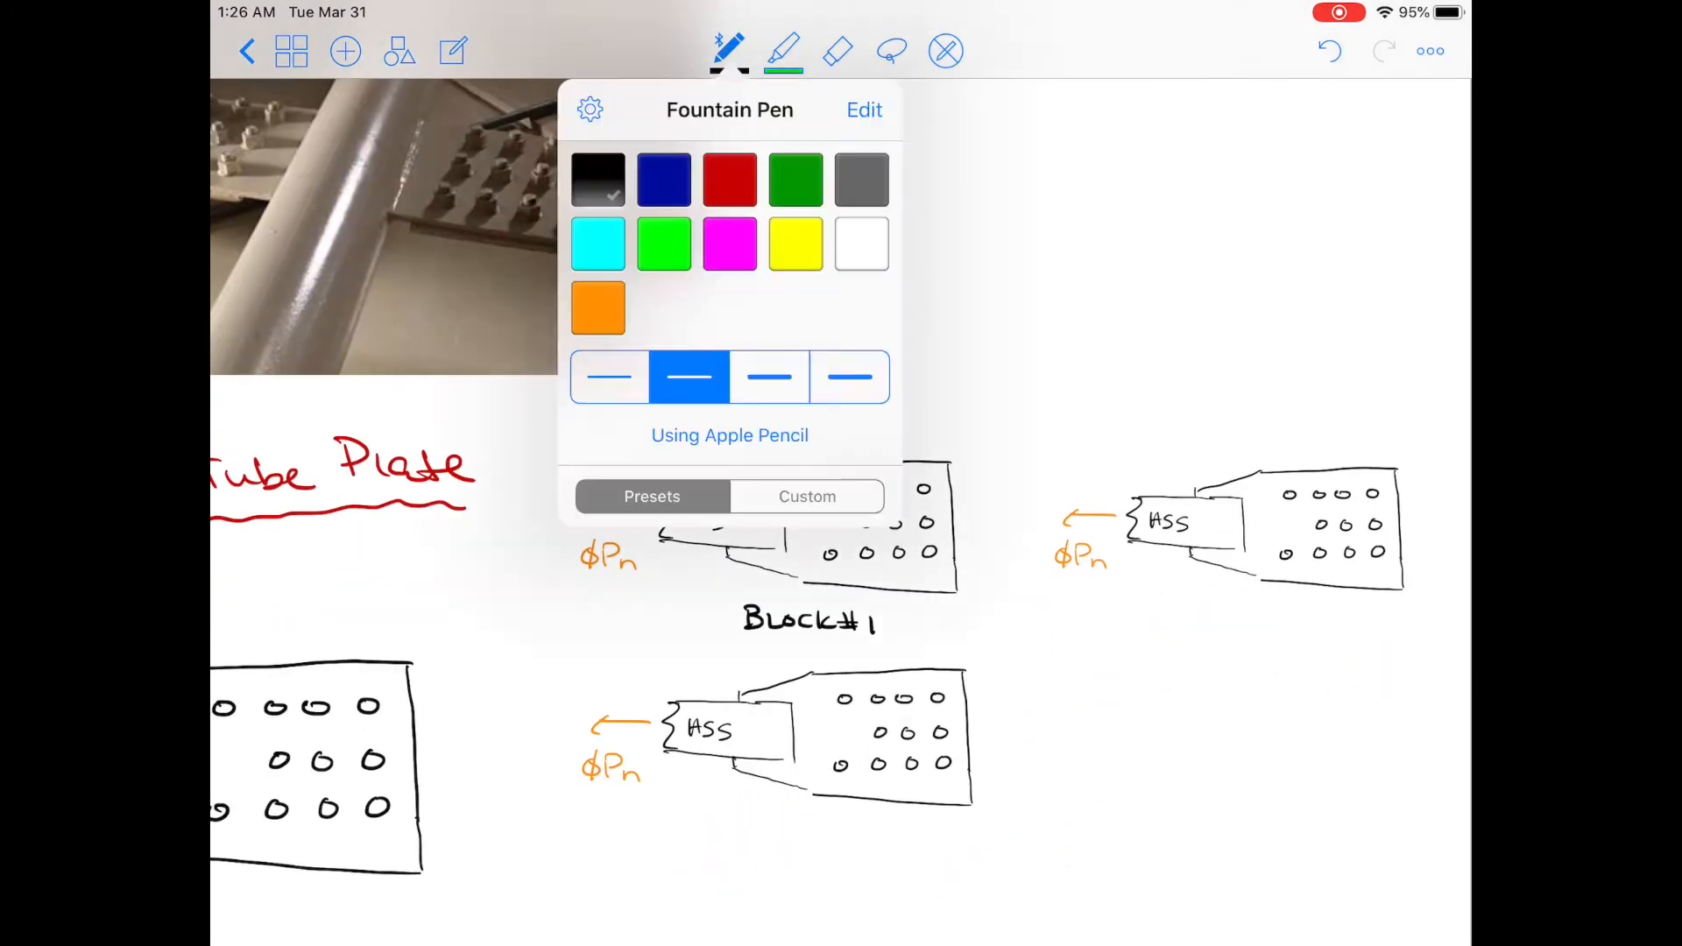
Outline and hatch the BLOCK#1 bolt block in dark blue, then shade it with blue highlighter.
click(728, 51)
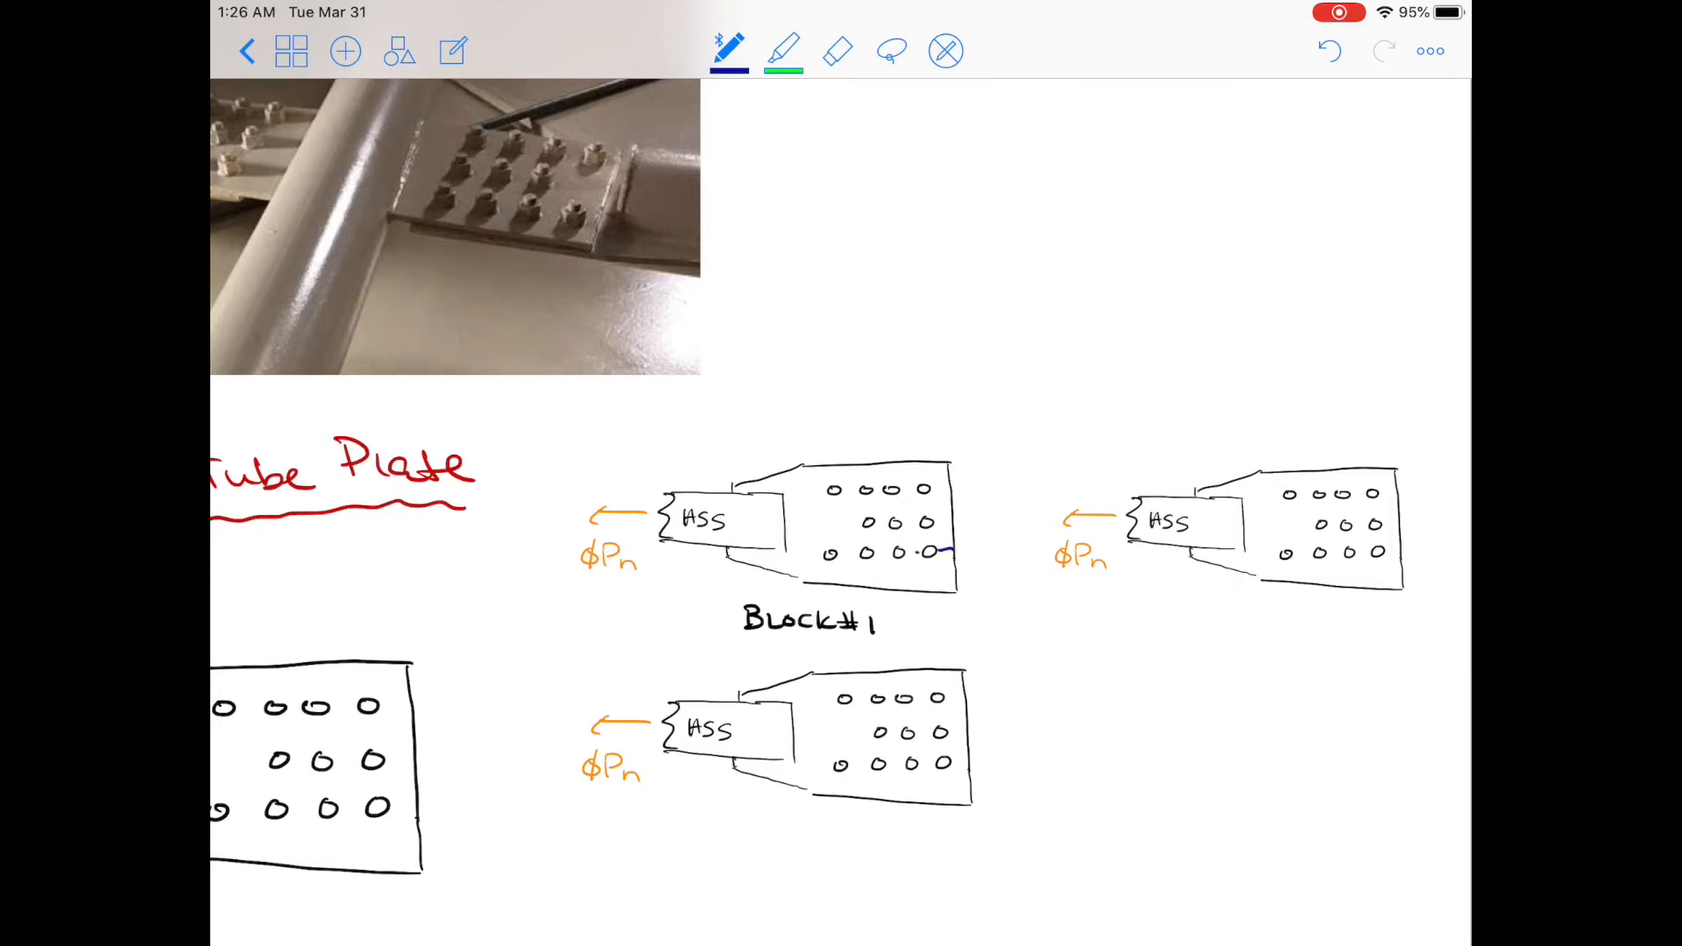
drag(858, 554, 950, 551)
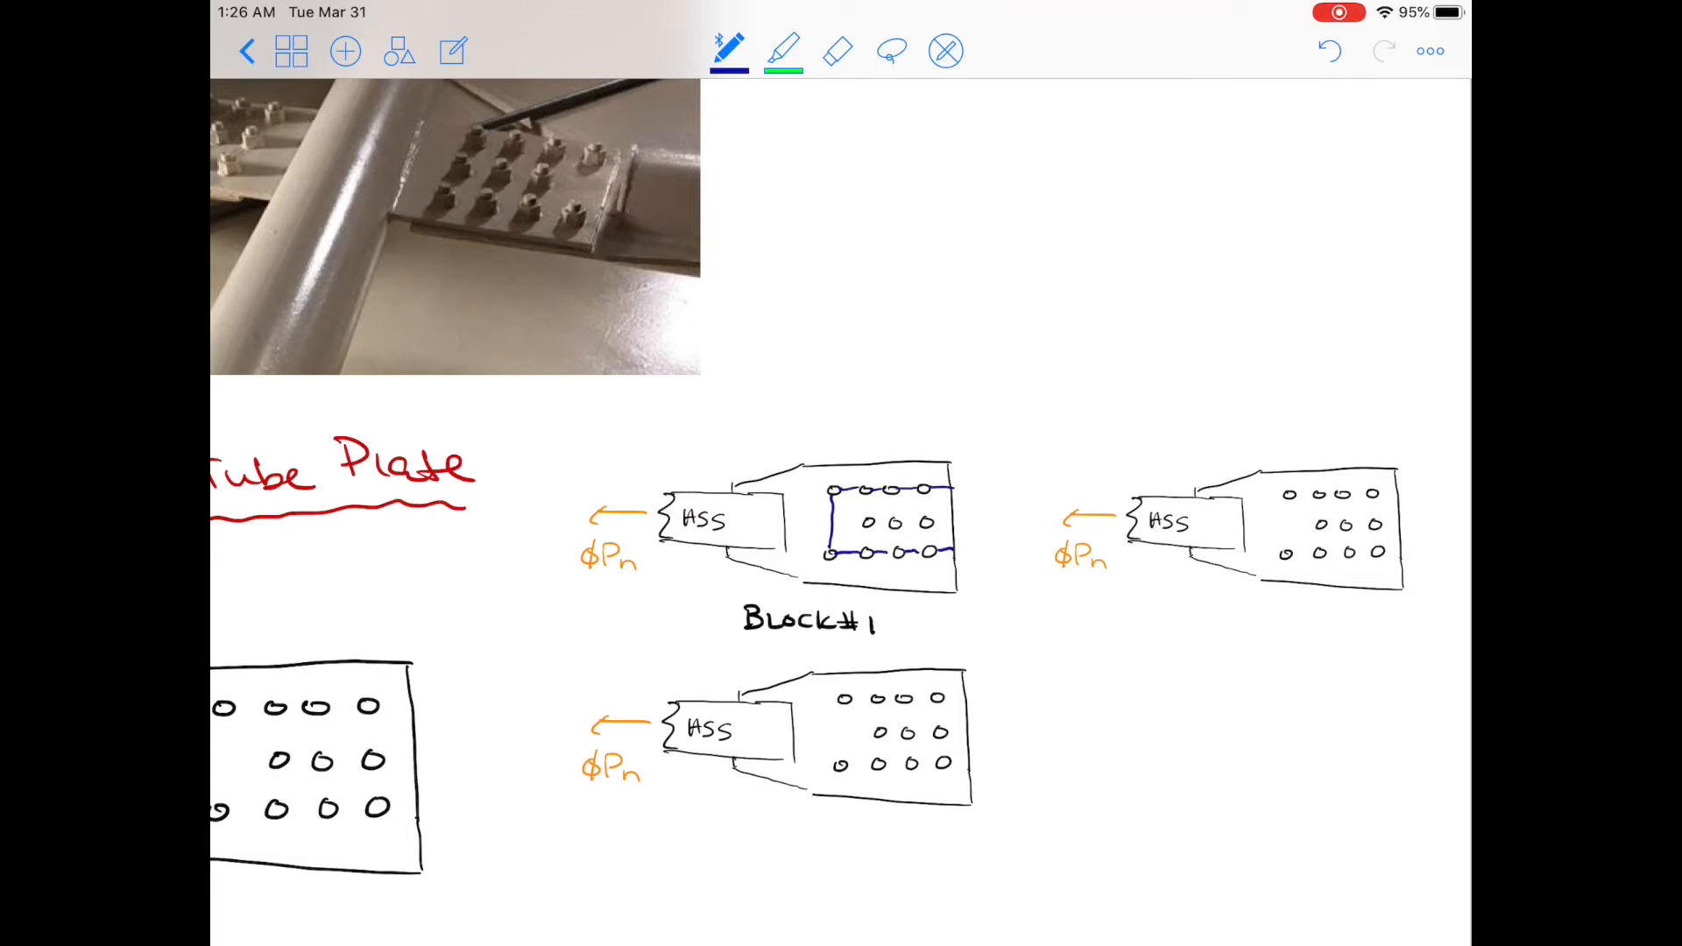
drag(834, 498, 880, 546)
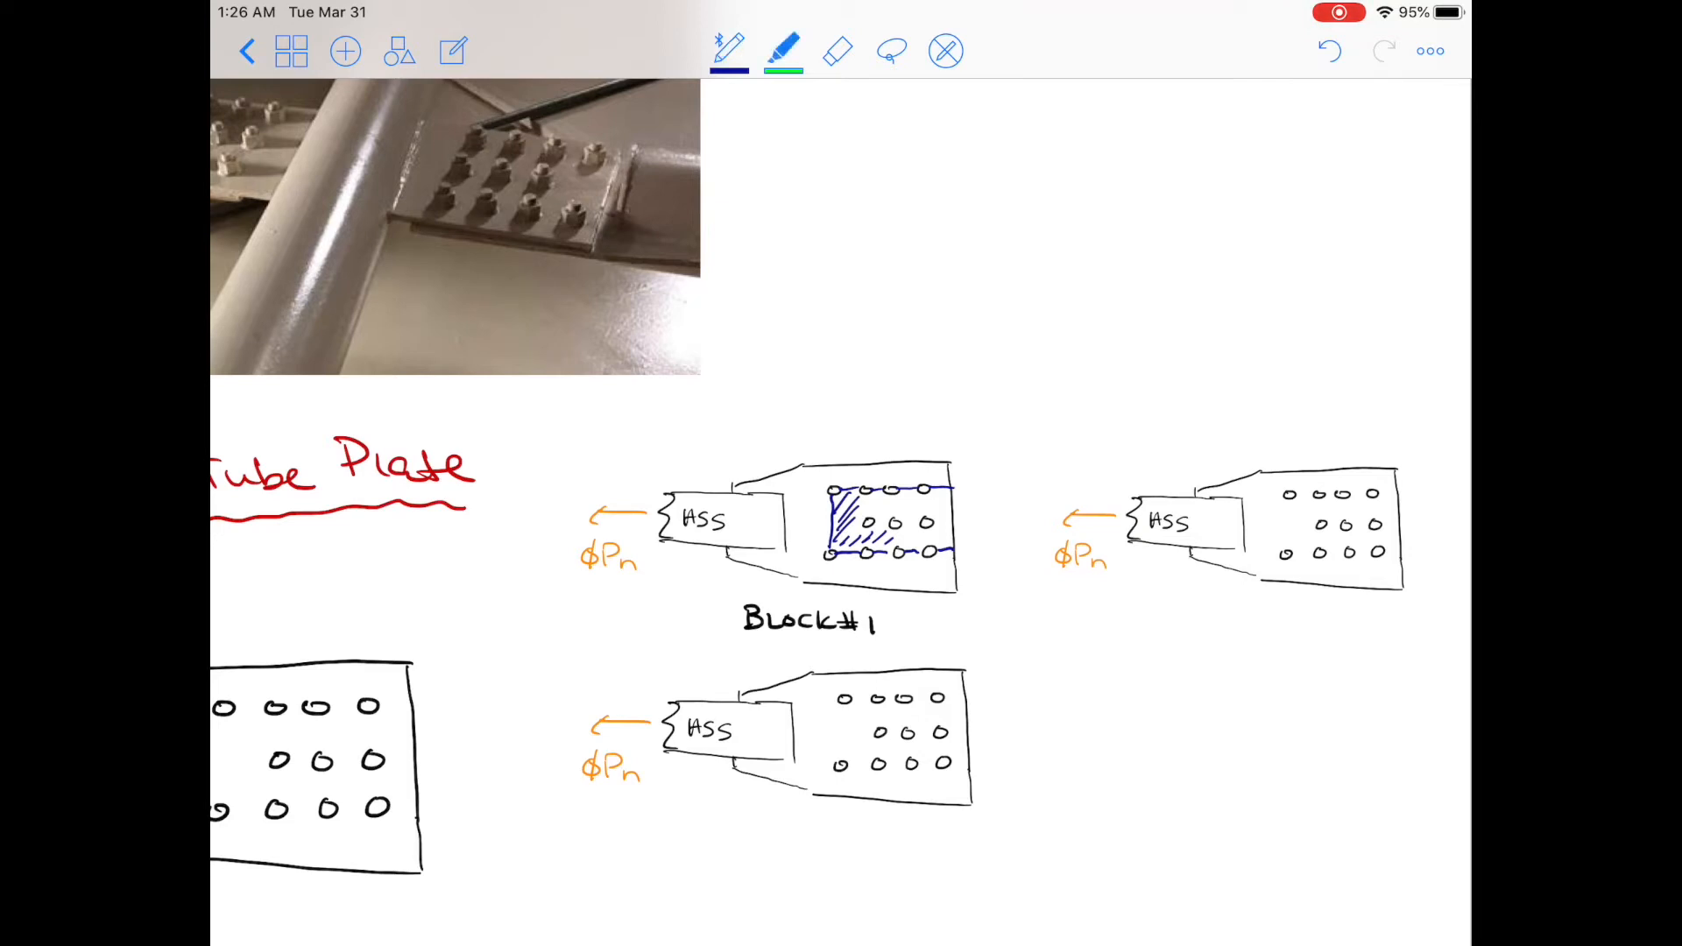
click(782, 50)
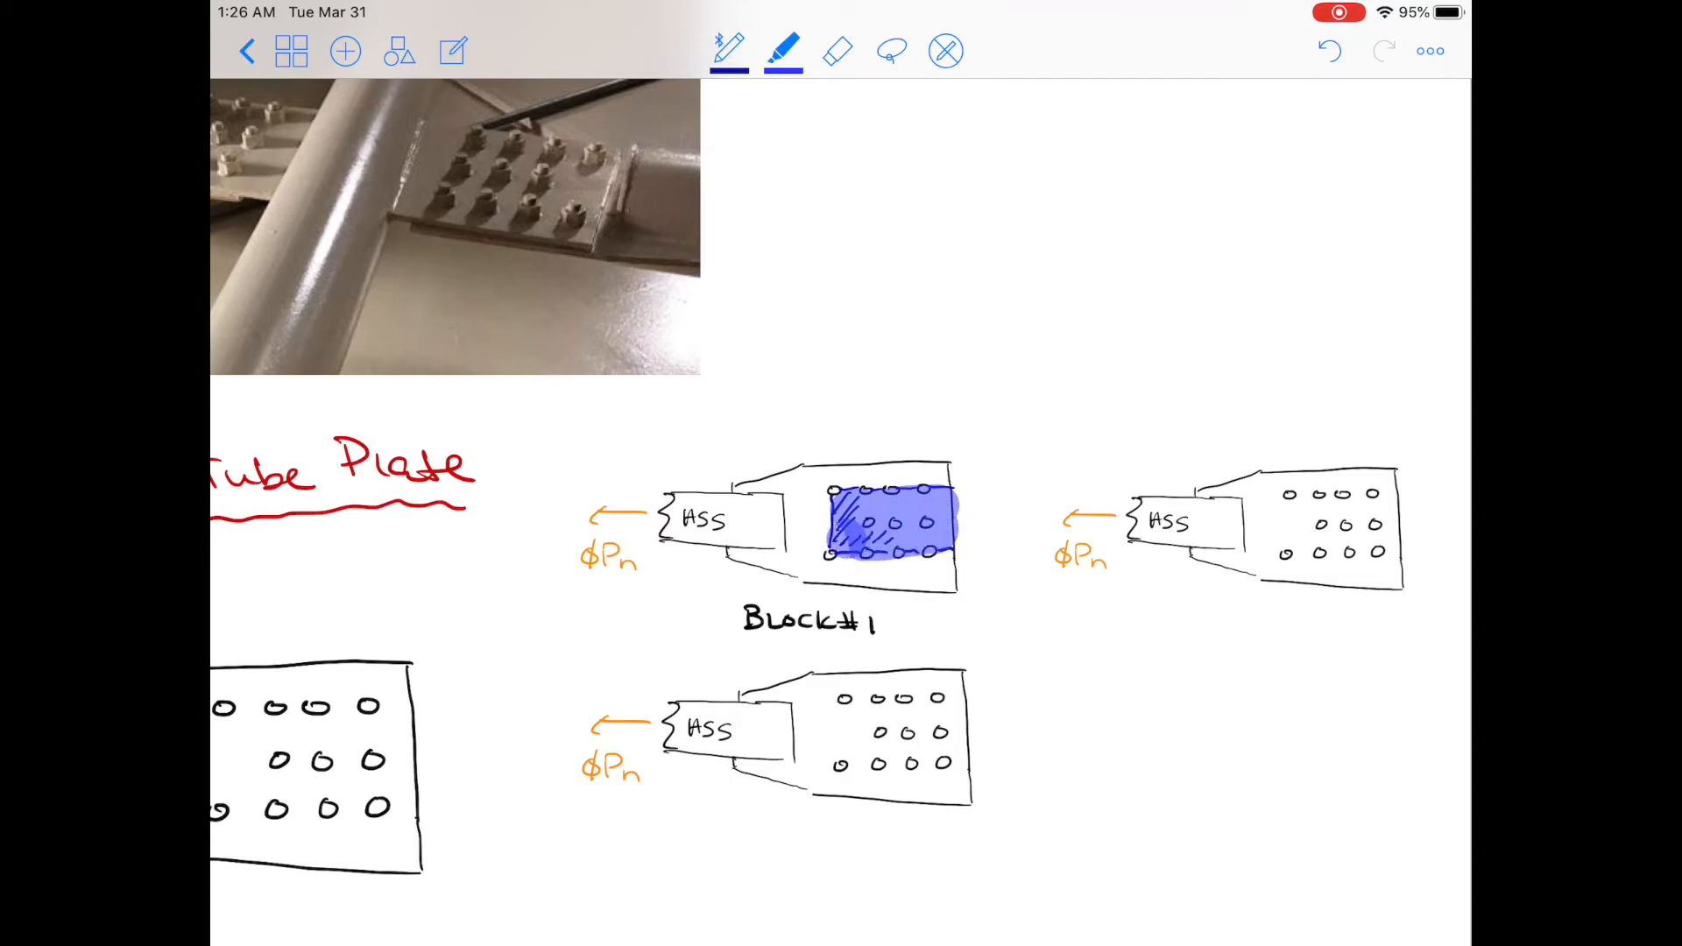
click(782, 51)
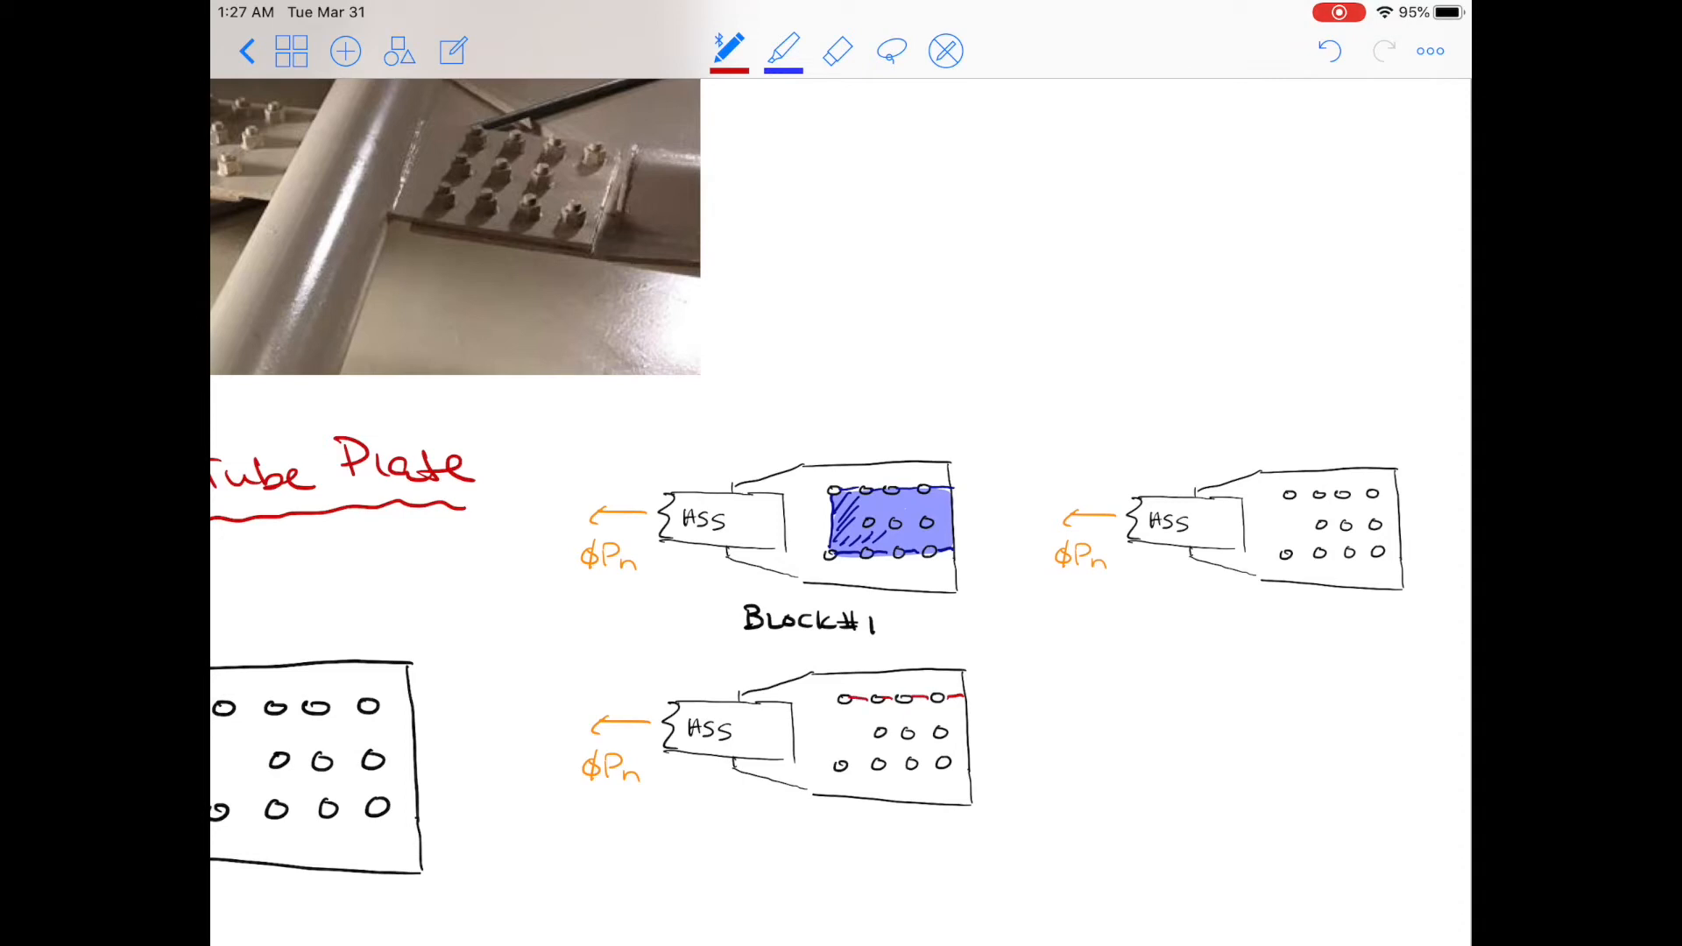
Draw the red zigzag path along the top row, diagonal, and bottom bolt row, and highlight it red.
drag(864, 697, 847, 741)
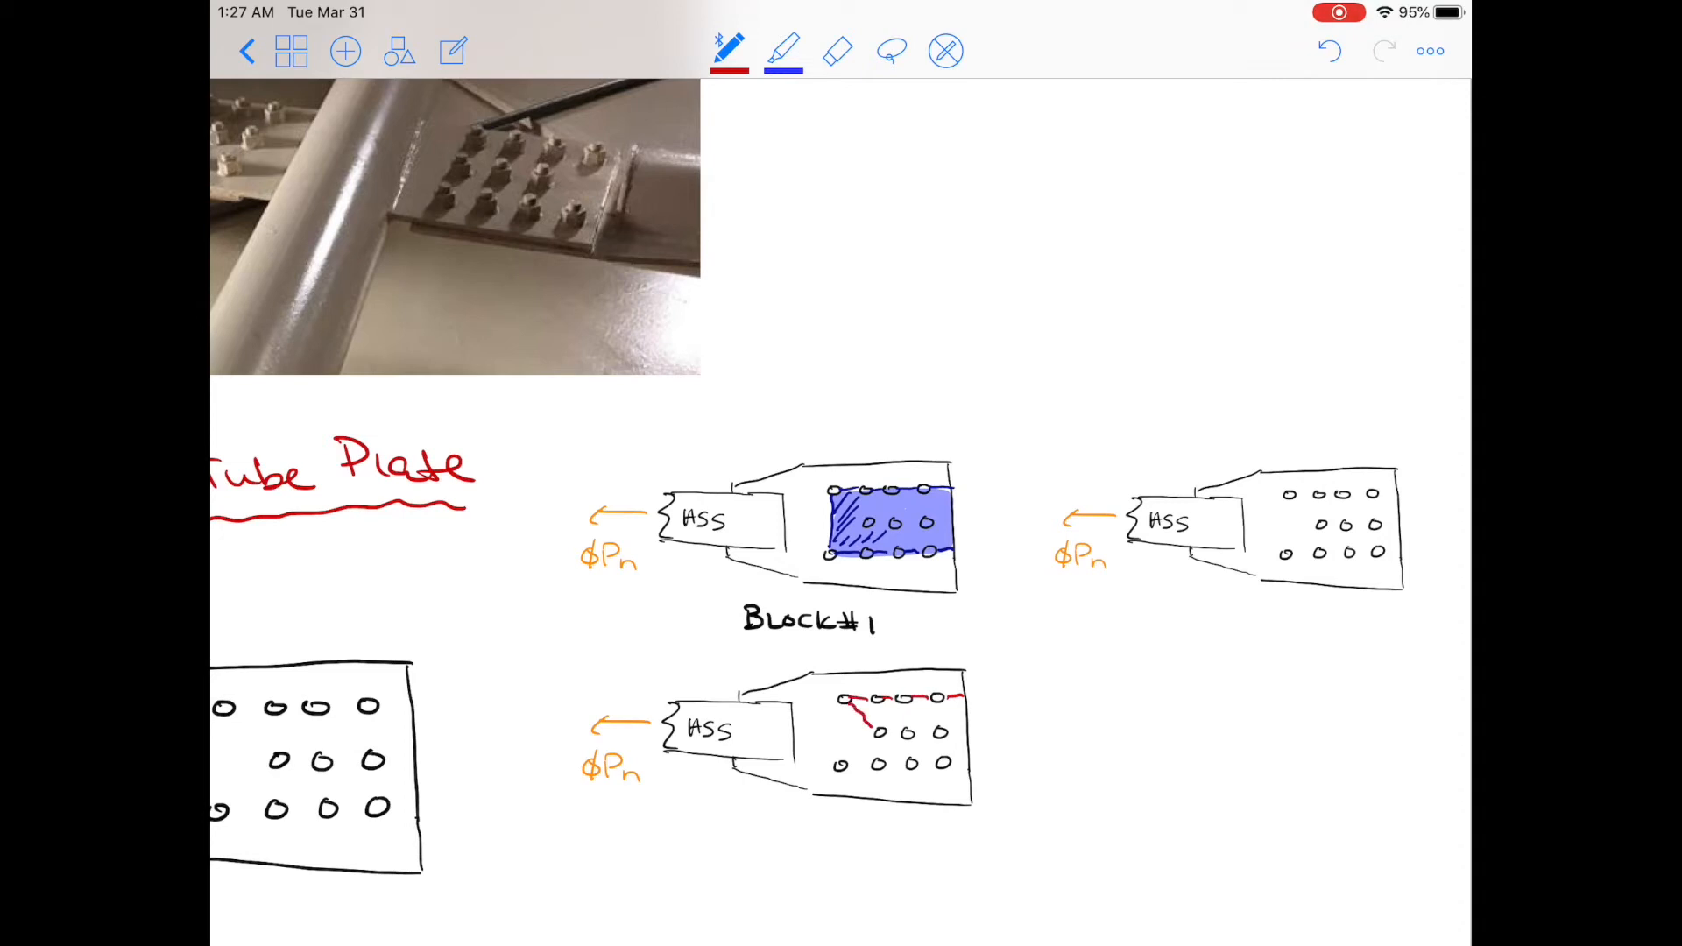
drag(874, 713, 847, 767)
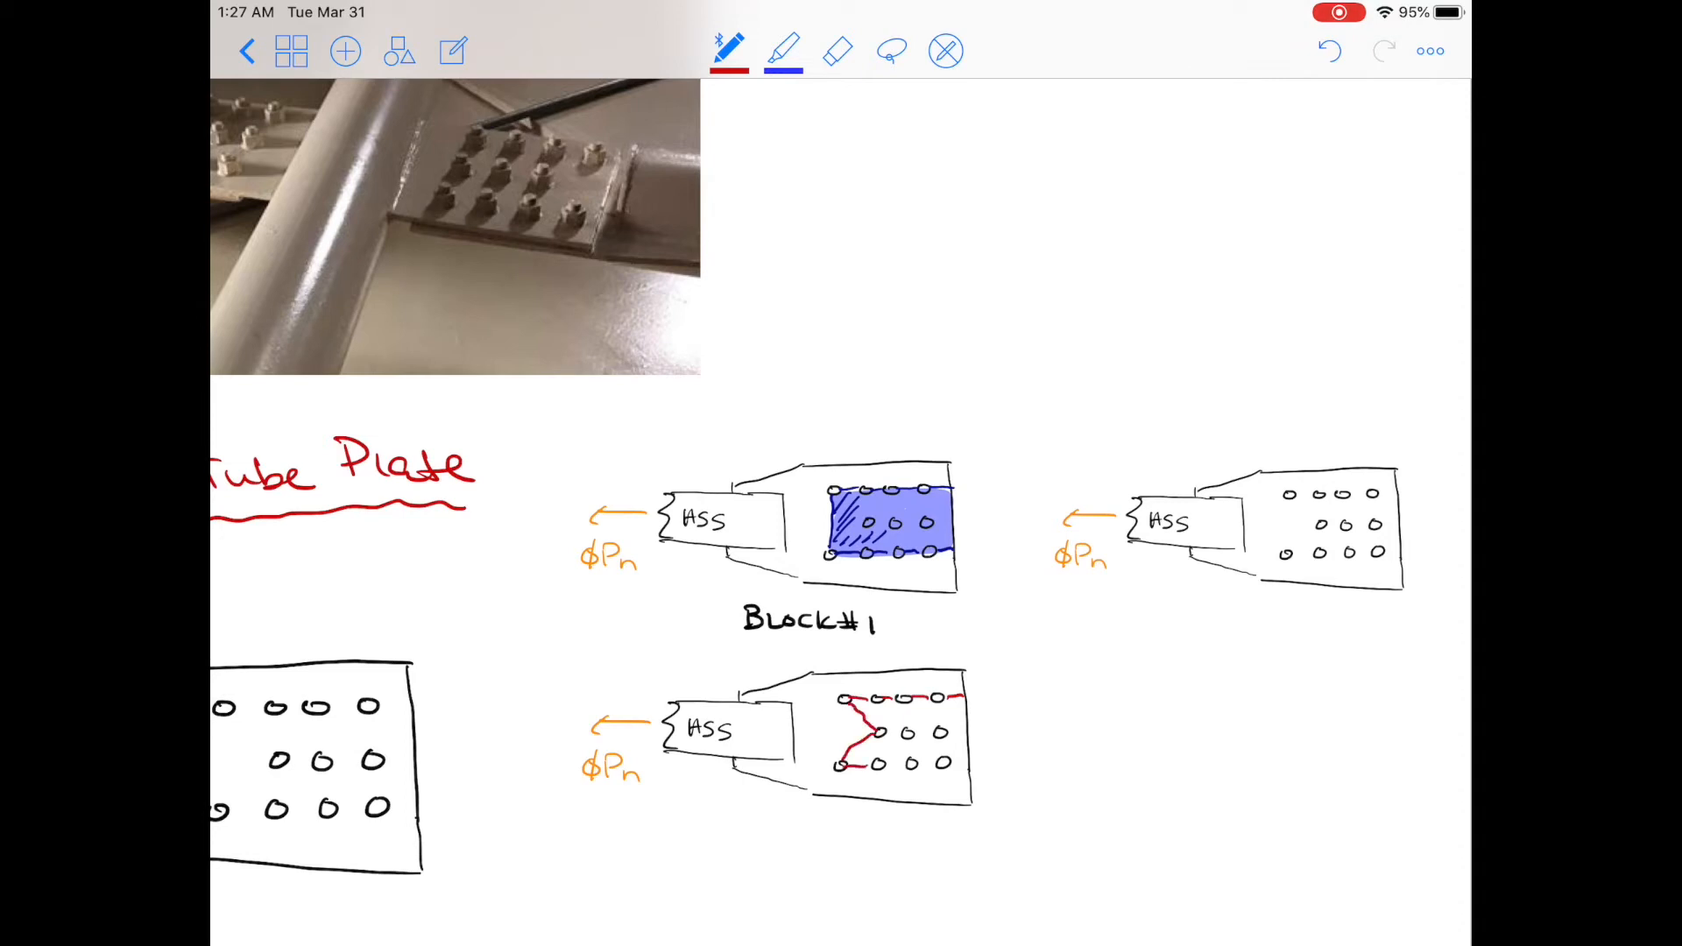
drag(847, 764, 939, 764)
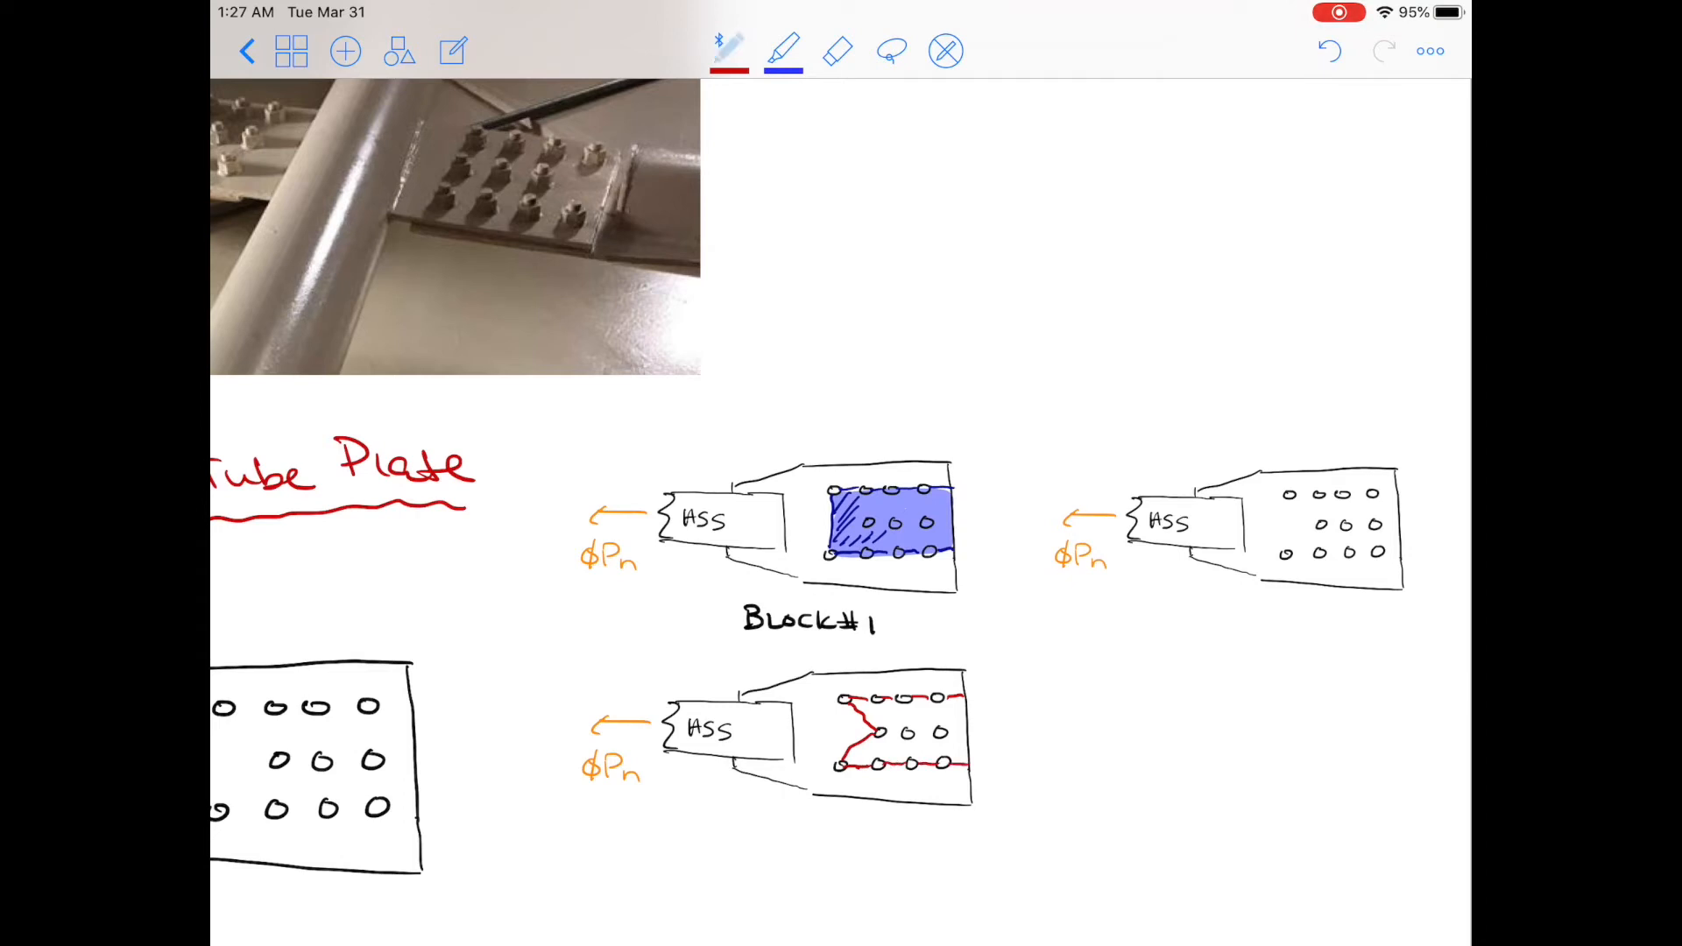
click(728, 51)
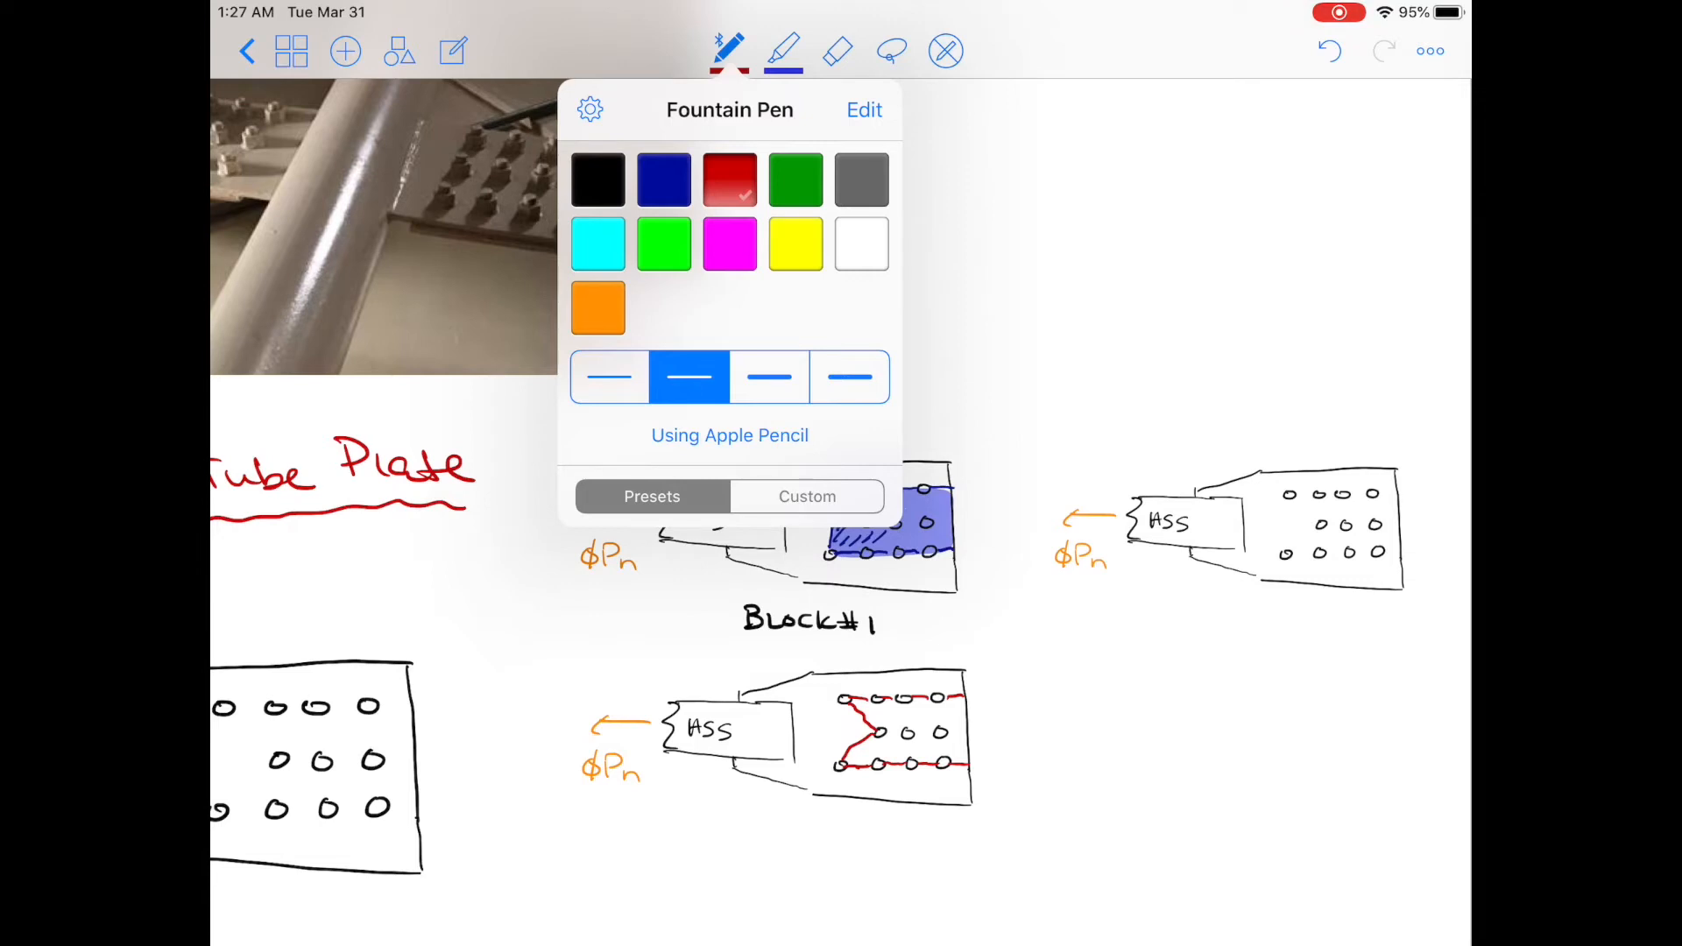
click(782, 51)
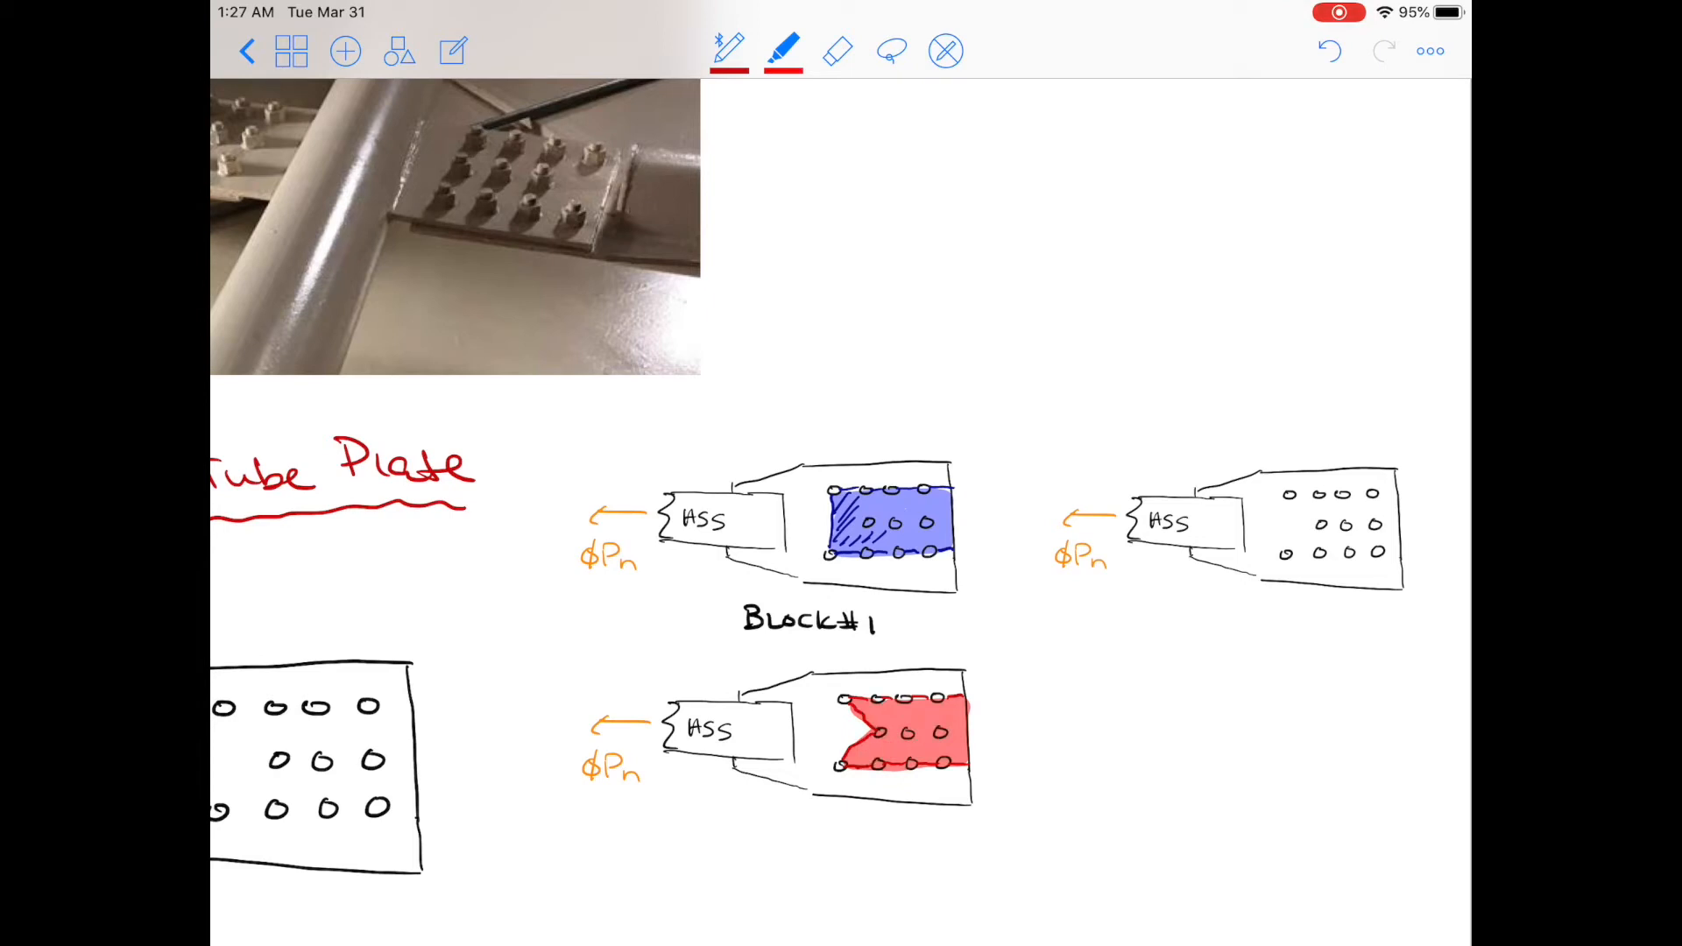
click(728, 51)
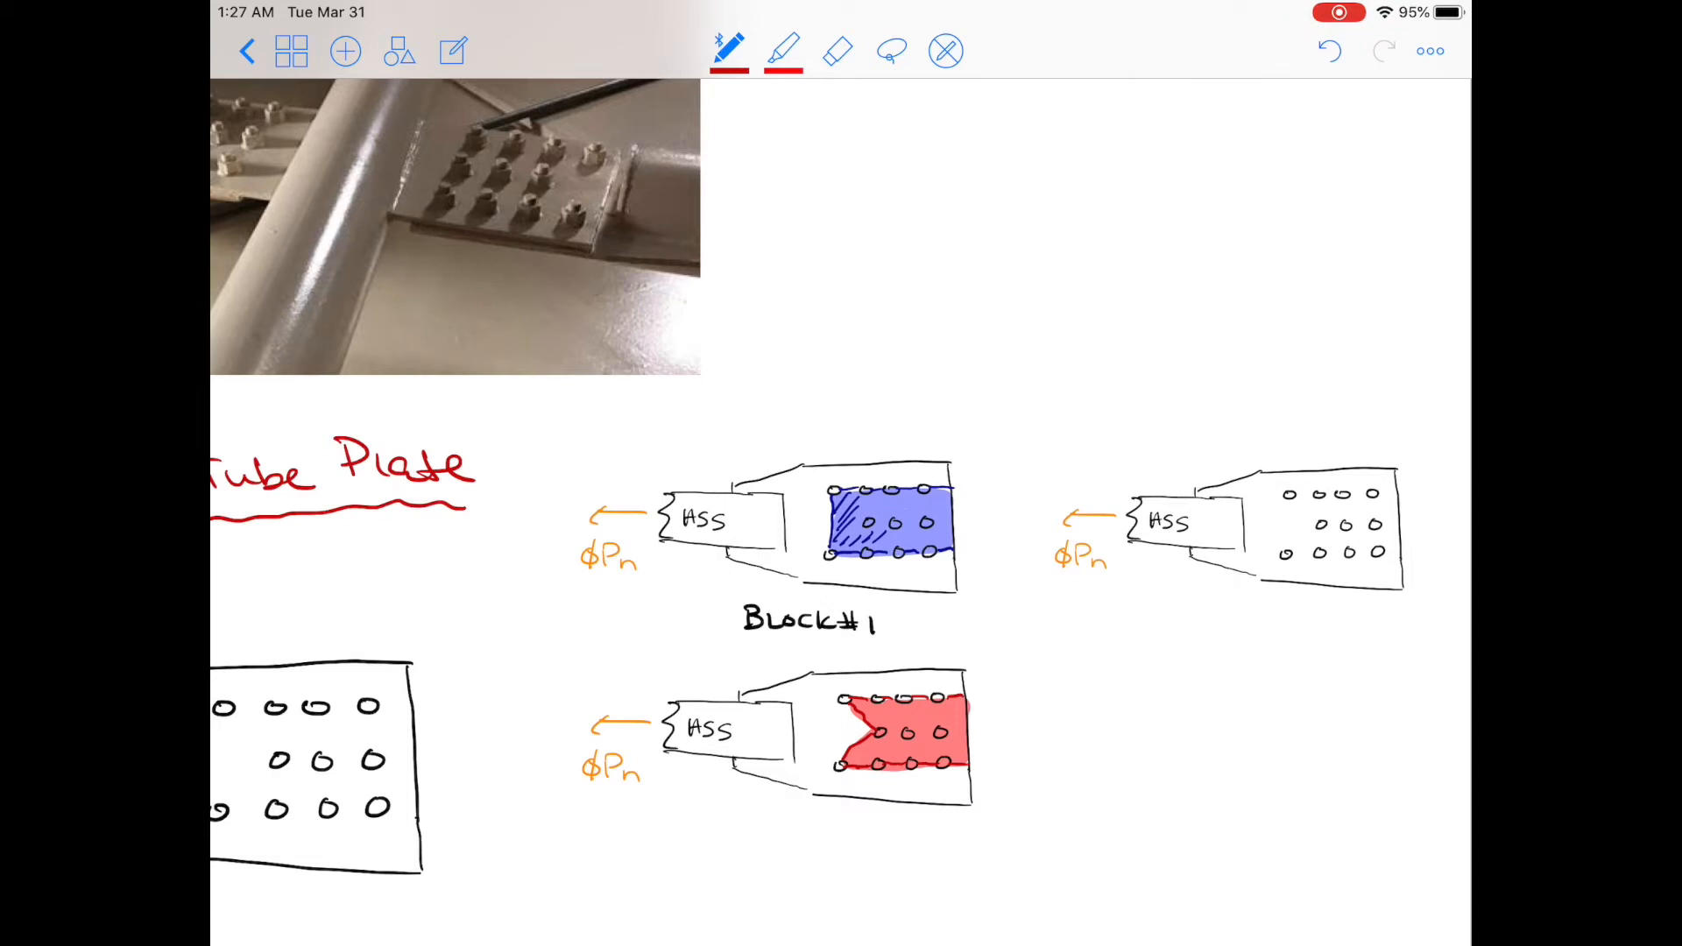
click(728, 50)
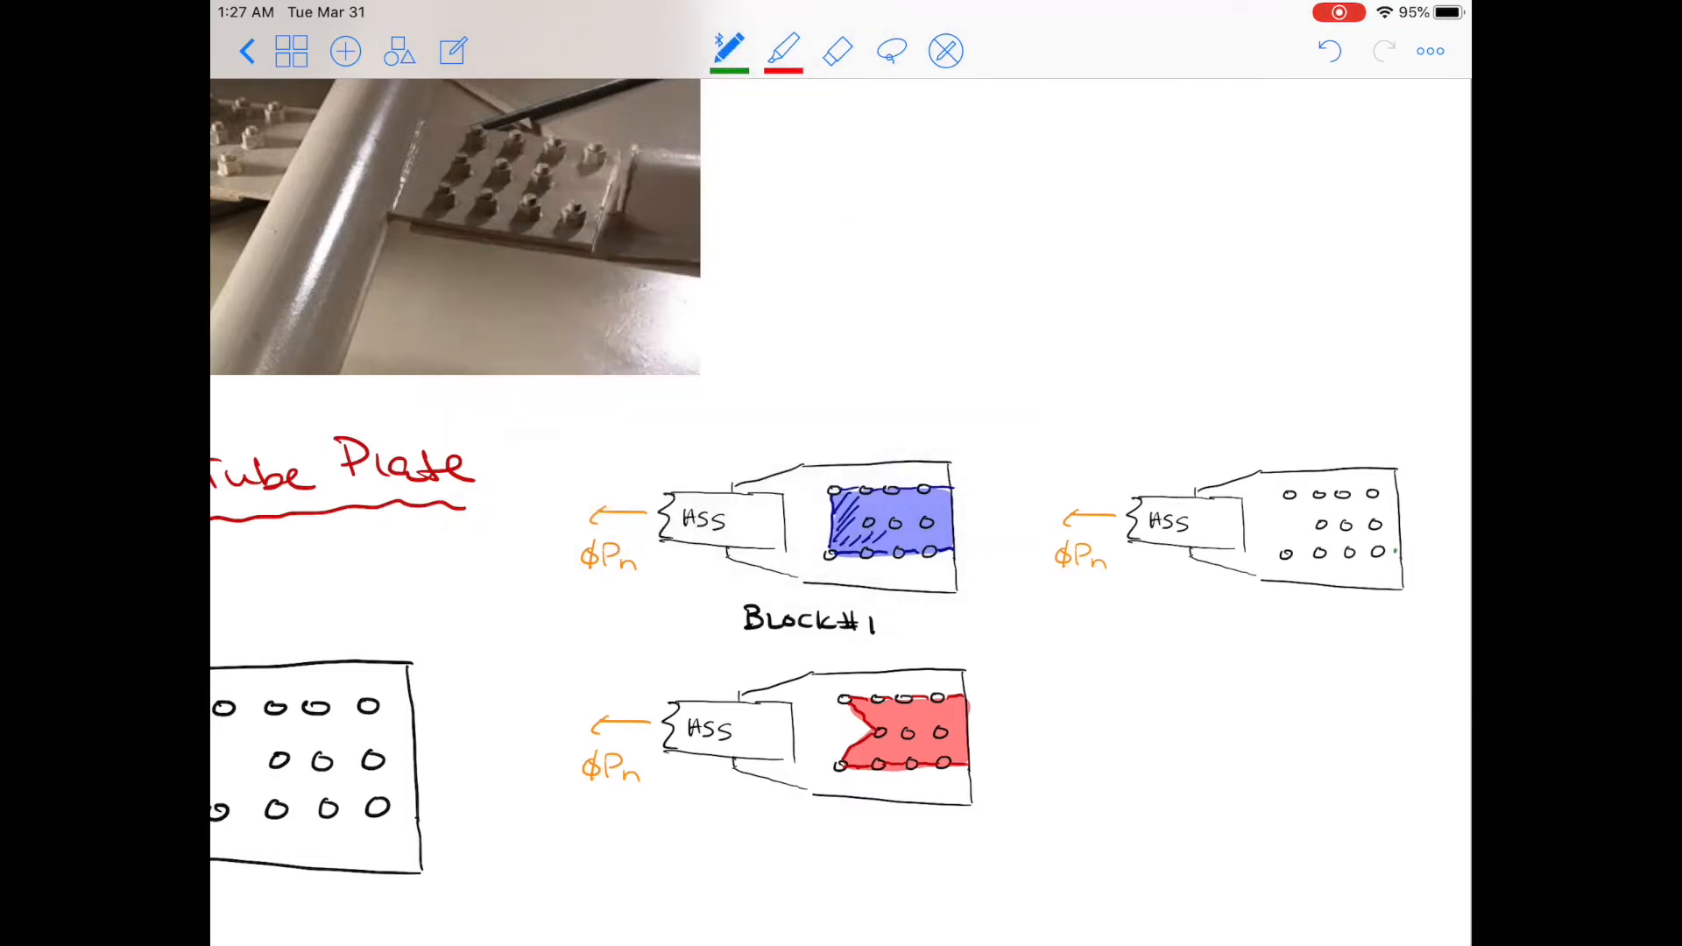
Outline the right copy's bottom bolt row and first column in green, shade it green, and paste another copy.
drag(1282, 554, 1395, 553)
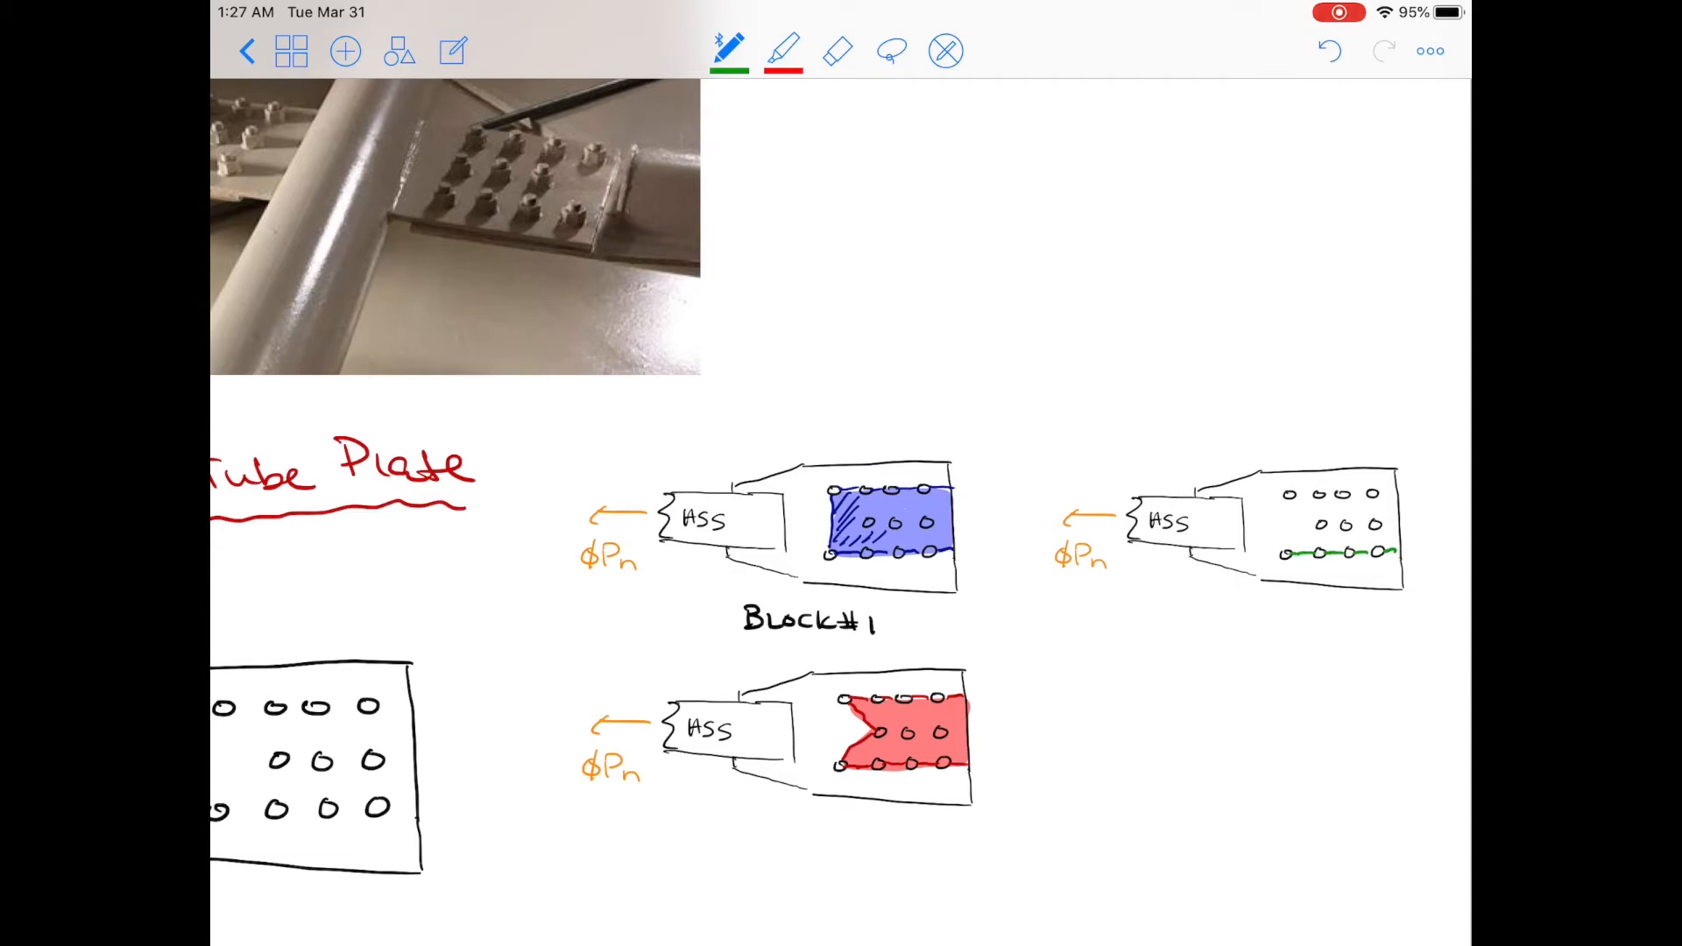
drag(1282, 493, 1282, 553)
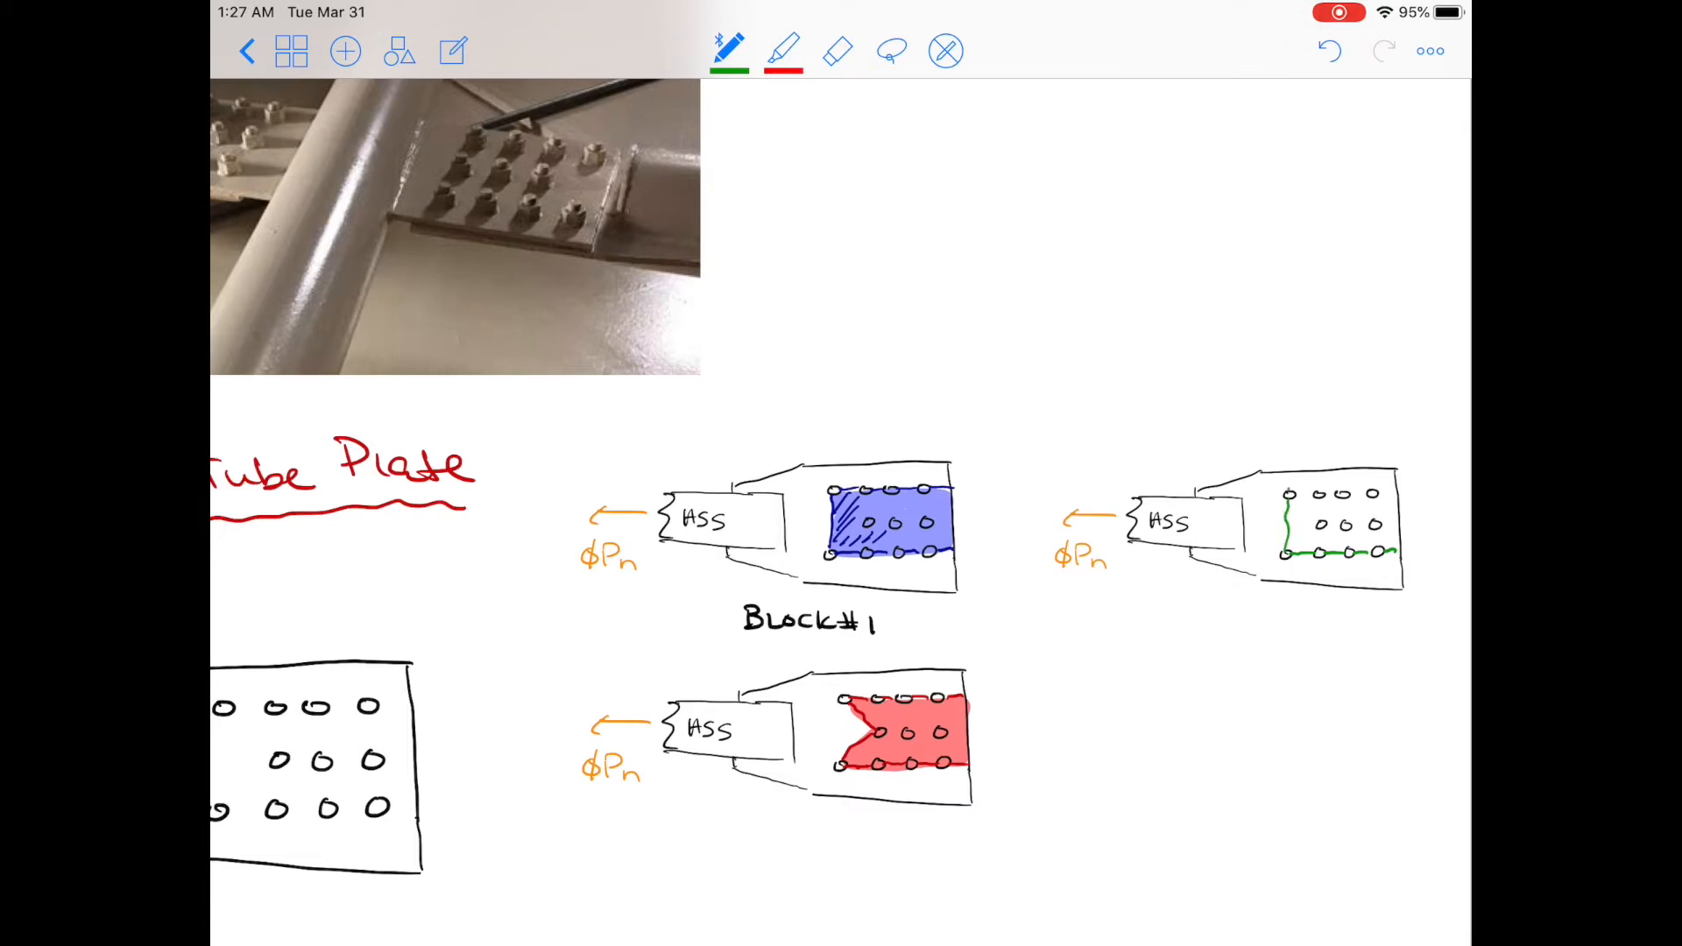
click(783, 51)
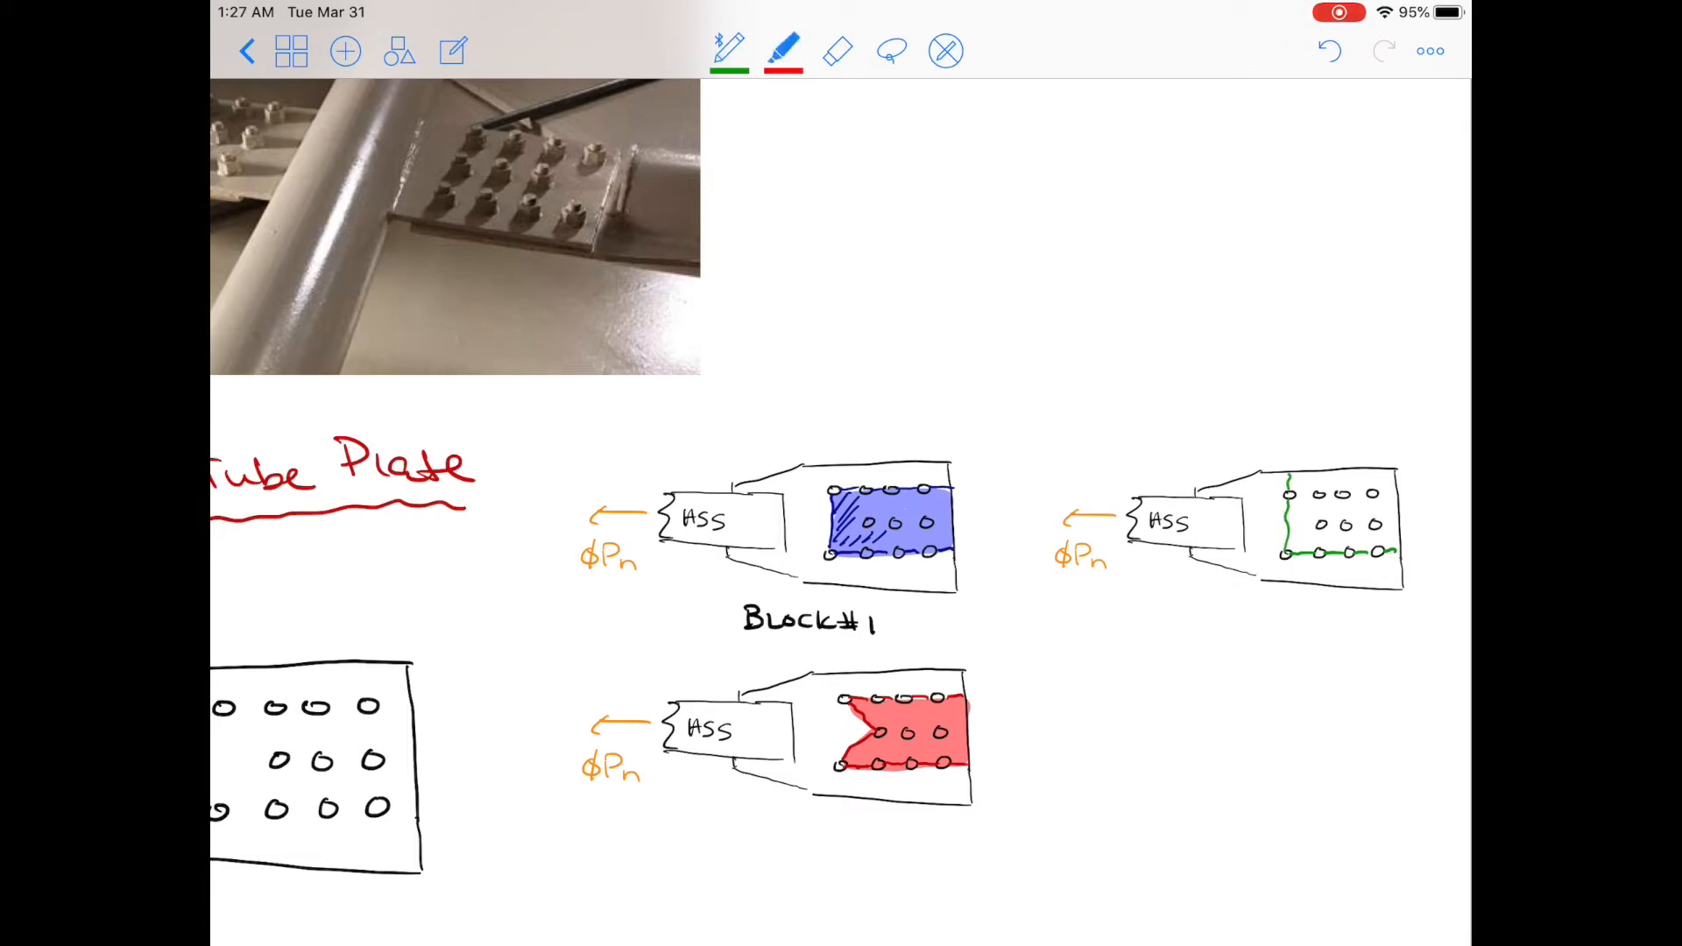
click(784, 51)
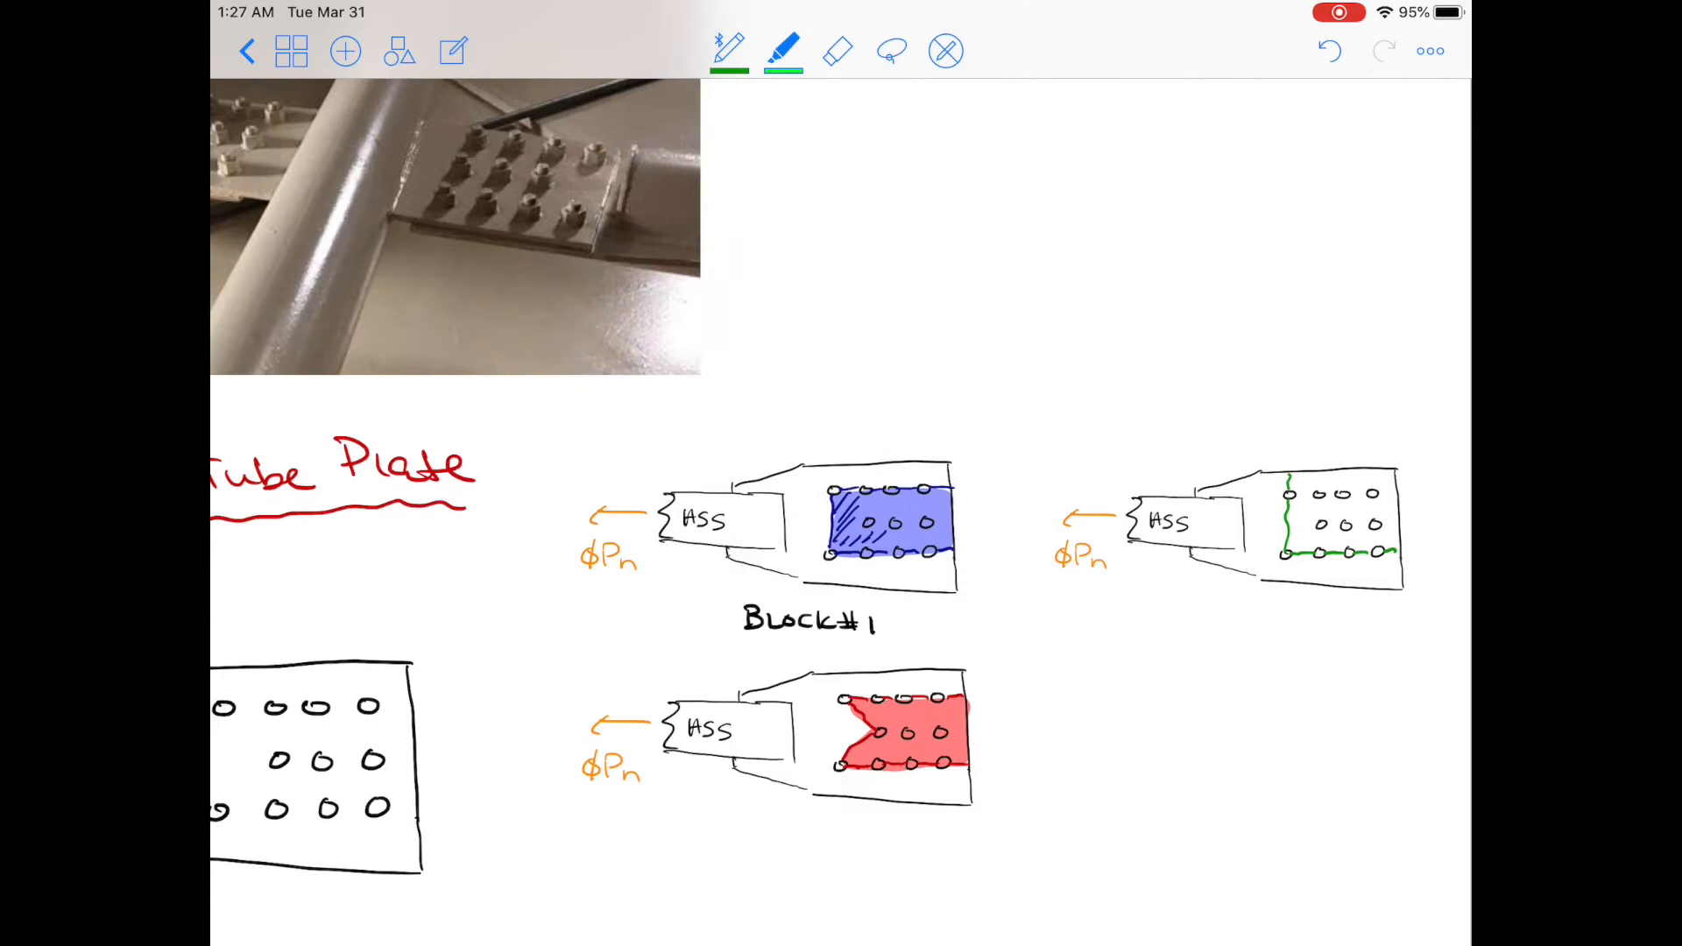
drag(1287, 488, 1395, 488)
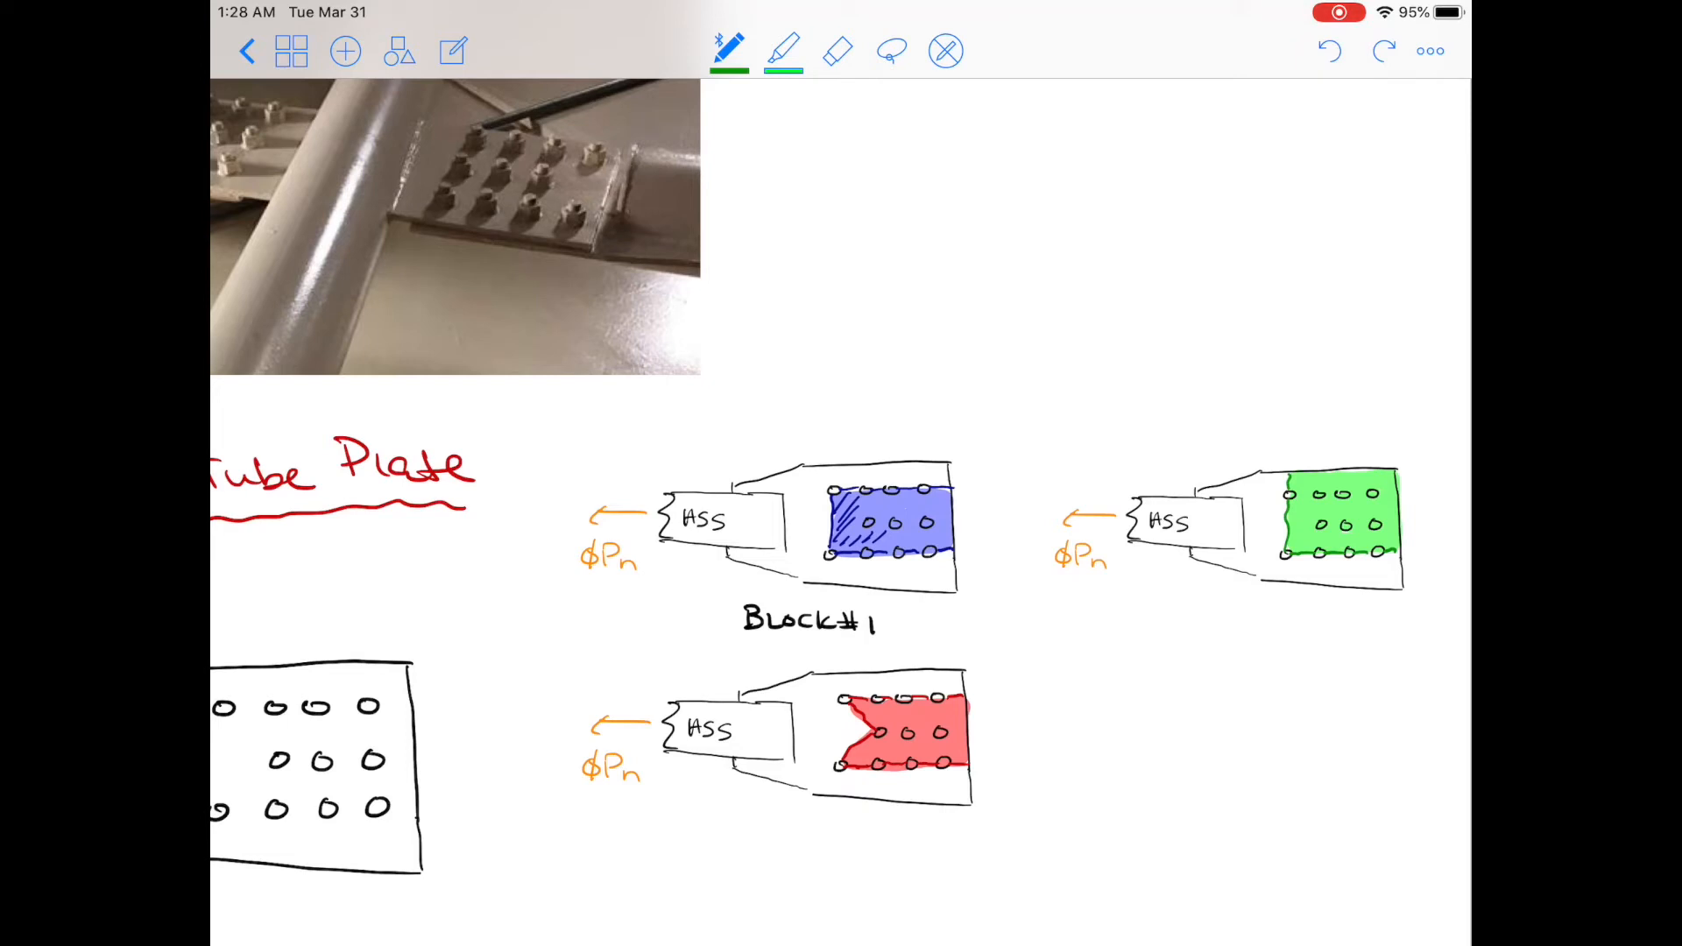
click(892, 51)
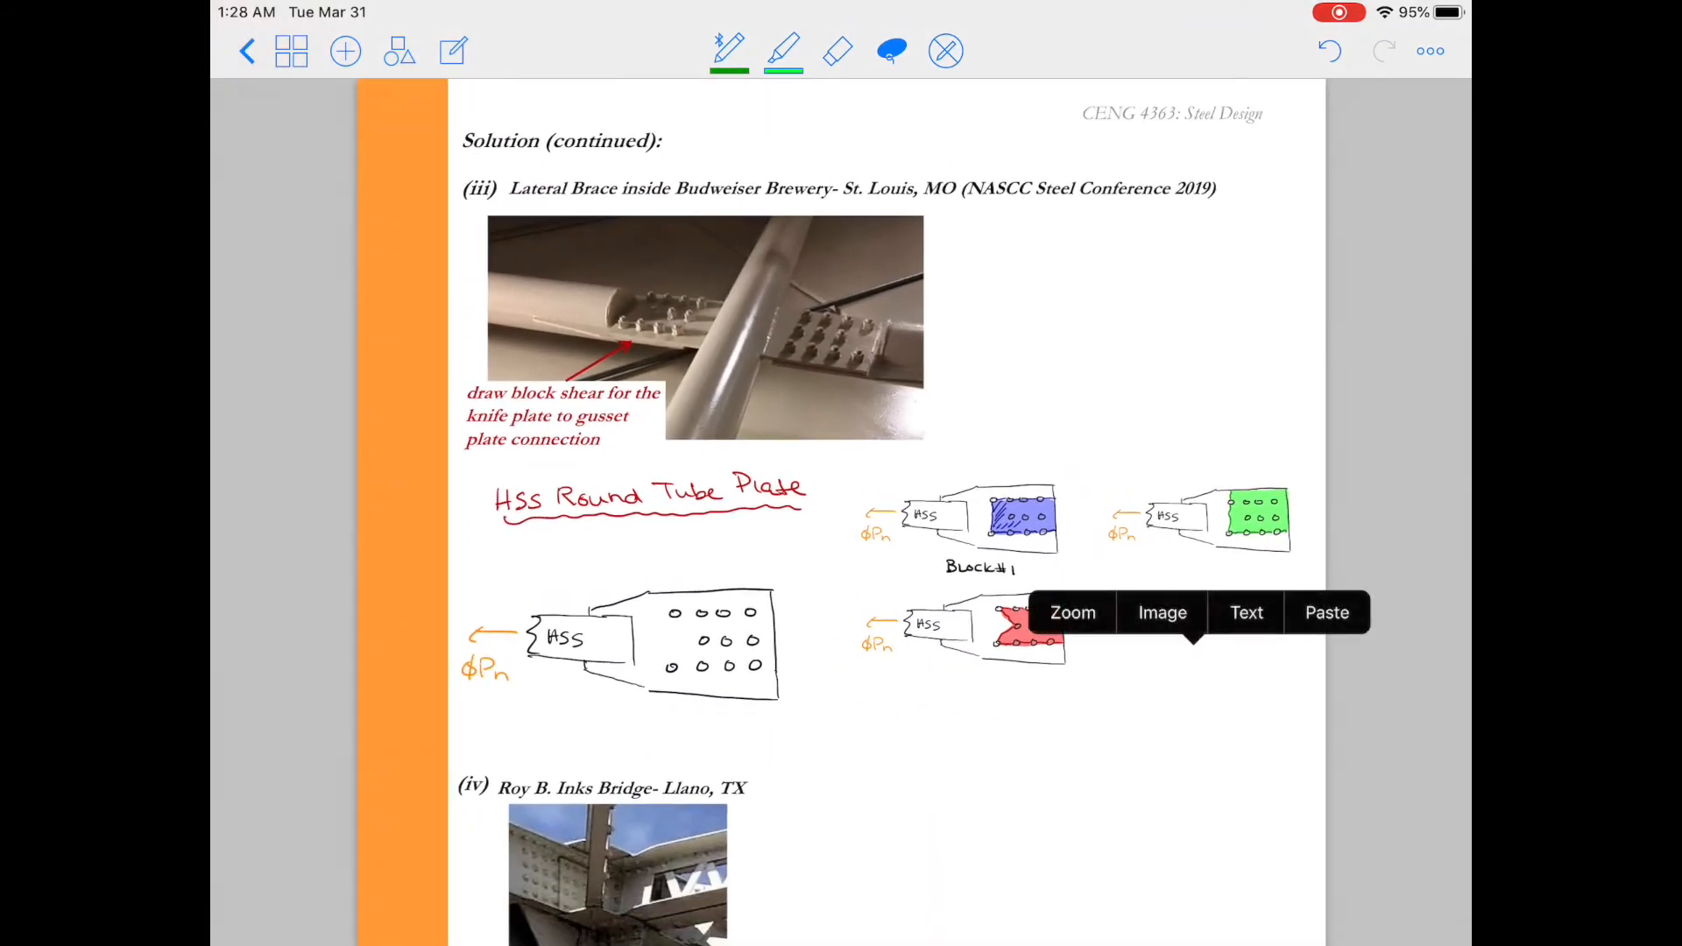
click(1328, 613)
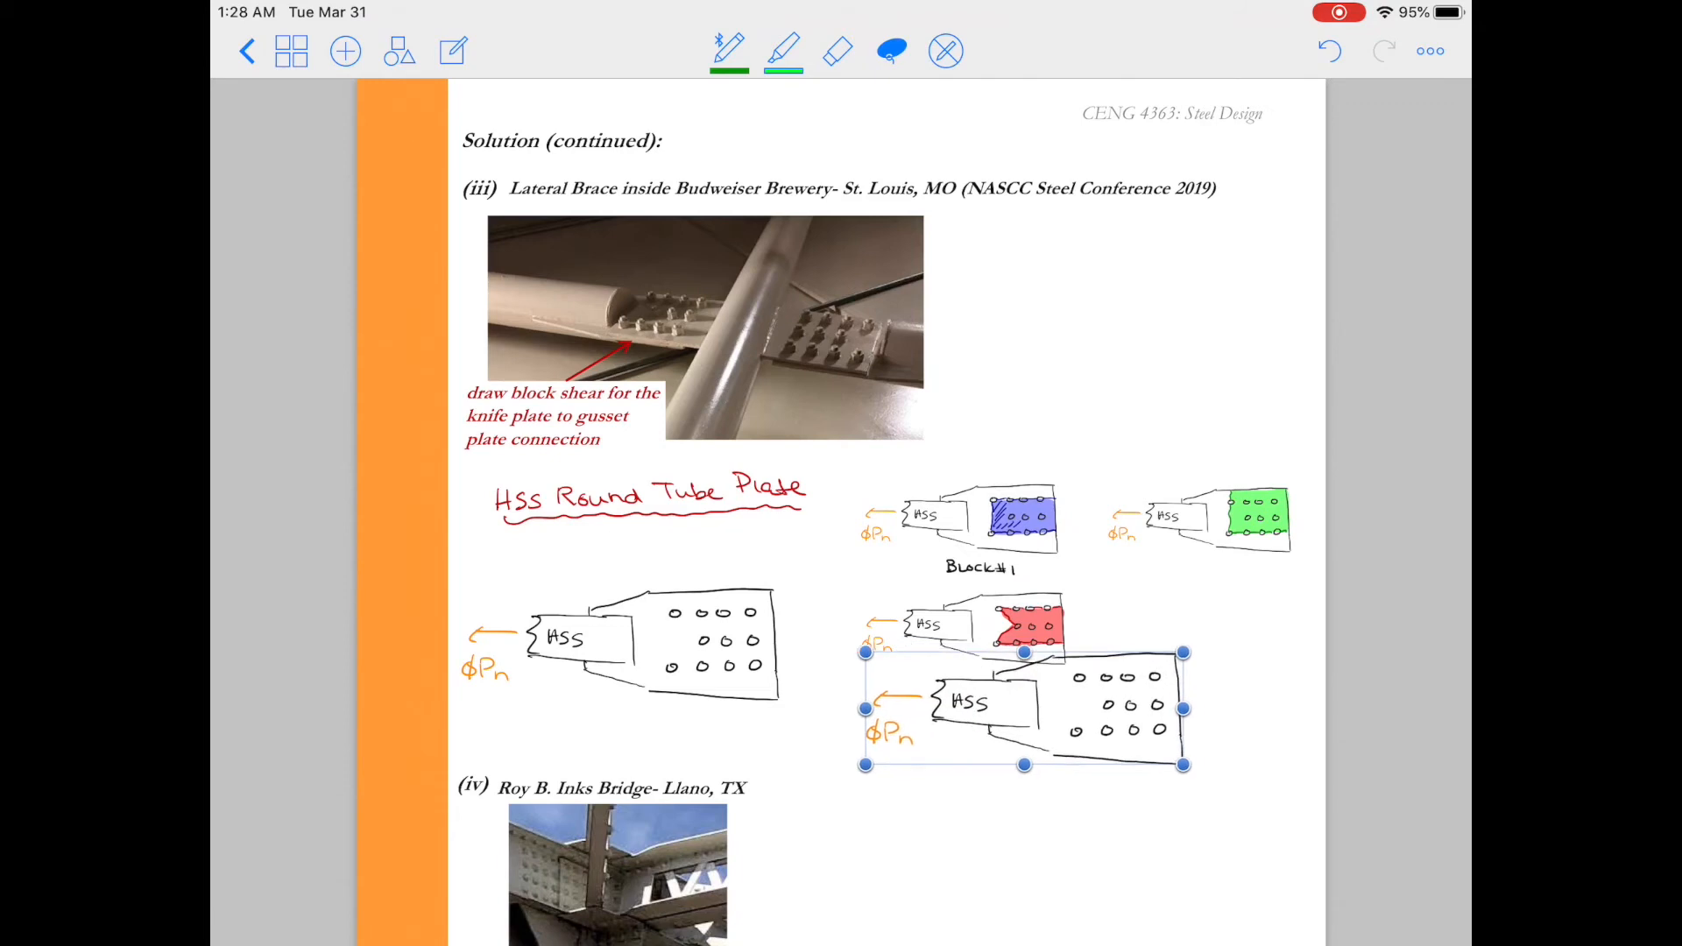
Shrink the pasted HSS plate copy and place it beside the red-shaded sketch.
drag(1024, 708, 995, 724)
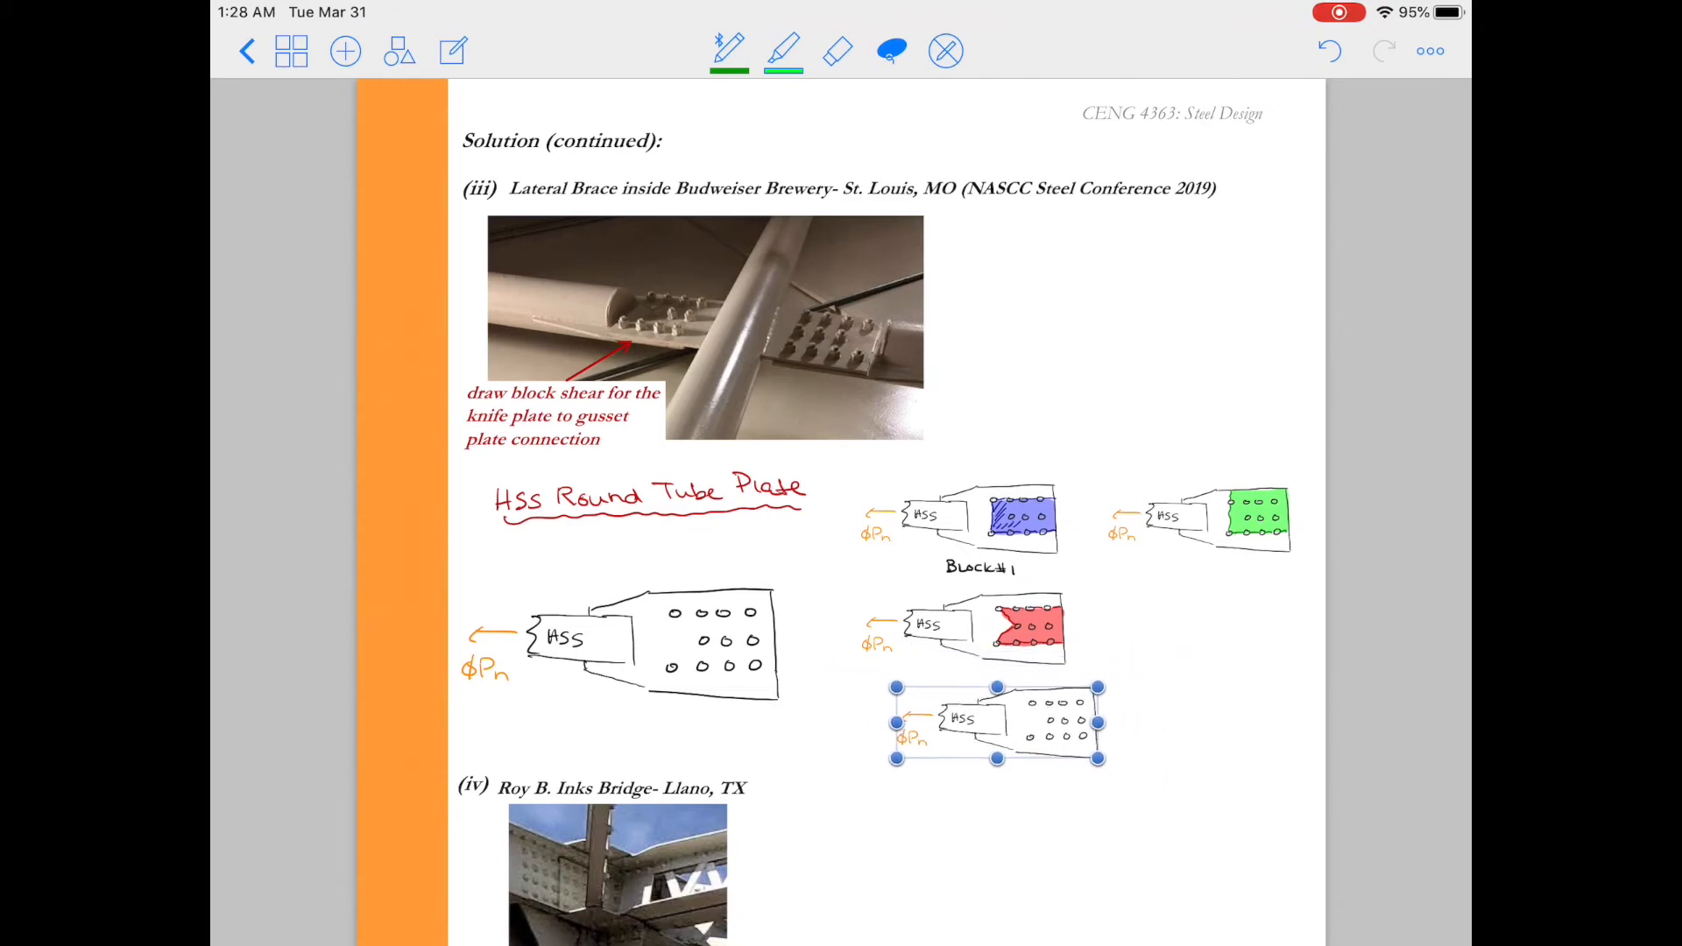
drag(994, 722, 1195, 627)
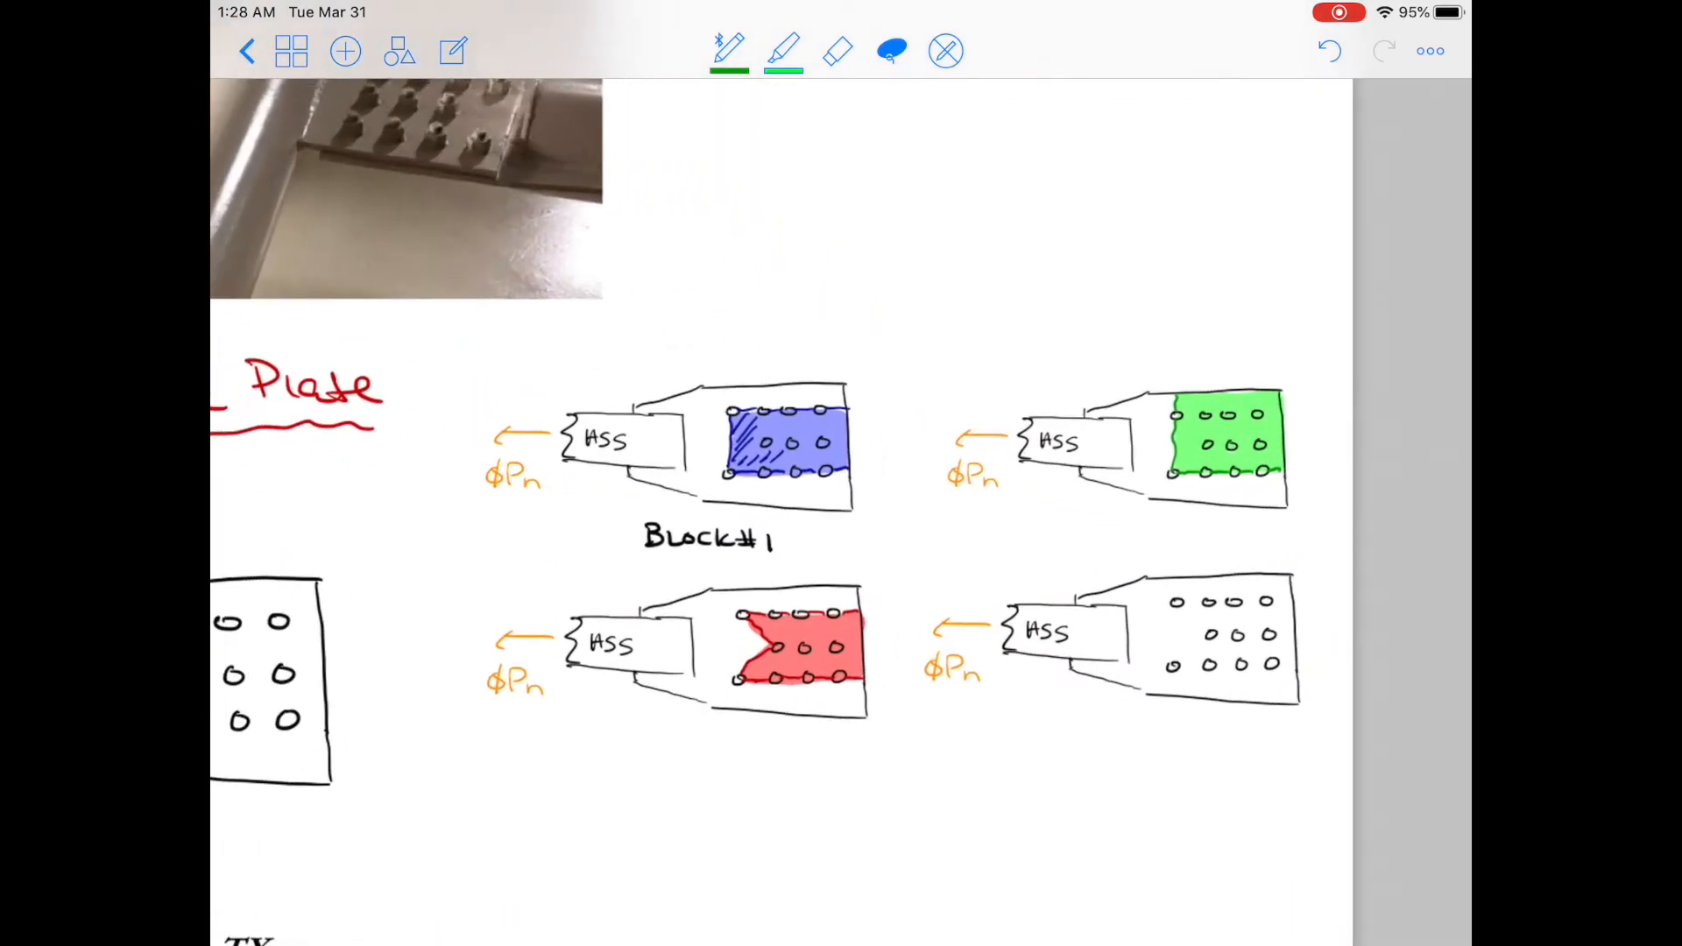
click(727, 51)
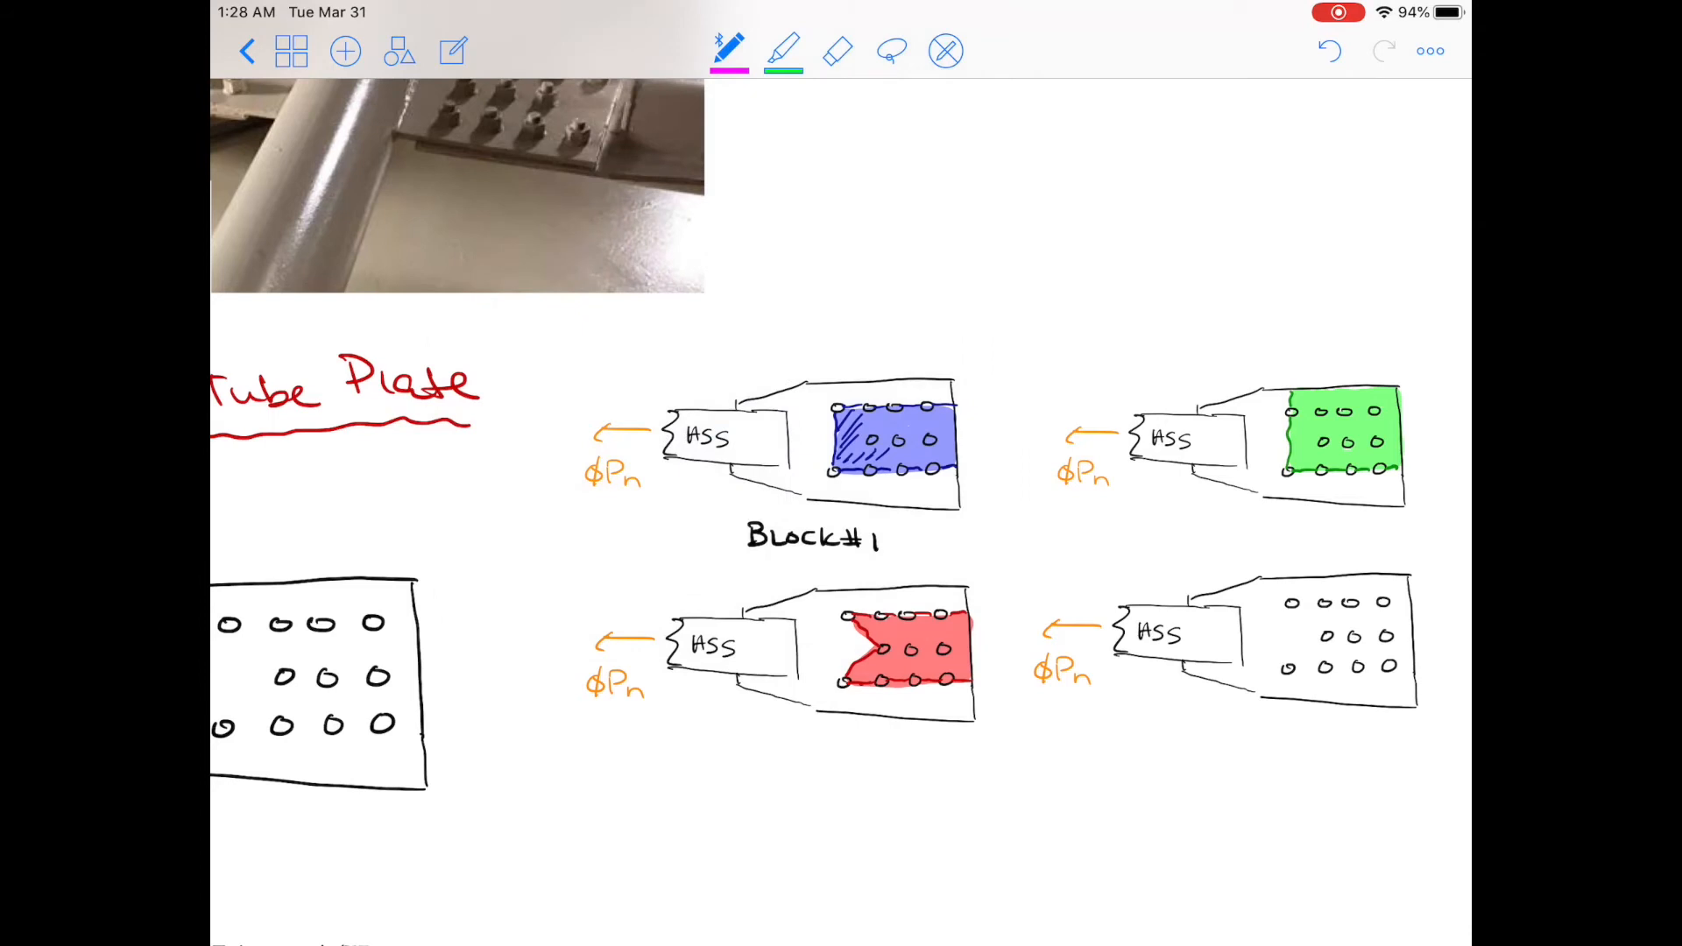
Outline and shade a magenta failure block on the fourth copy, then paste a fifth copy.
drag(1349, 670, 1414, 668)
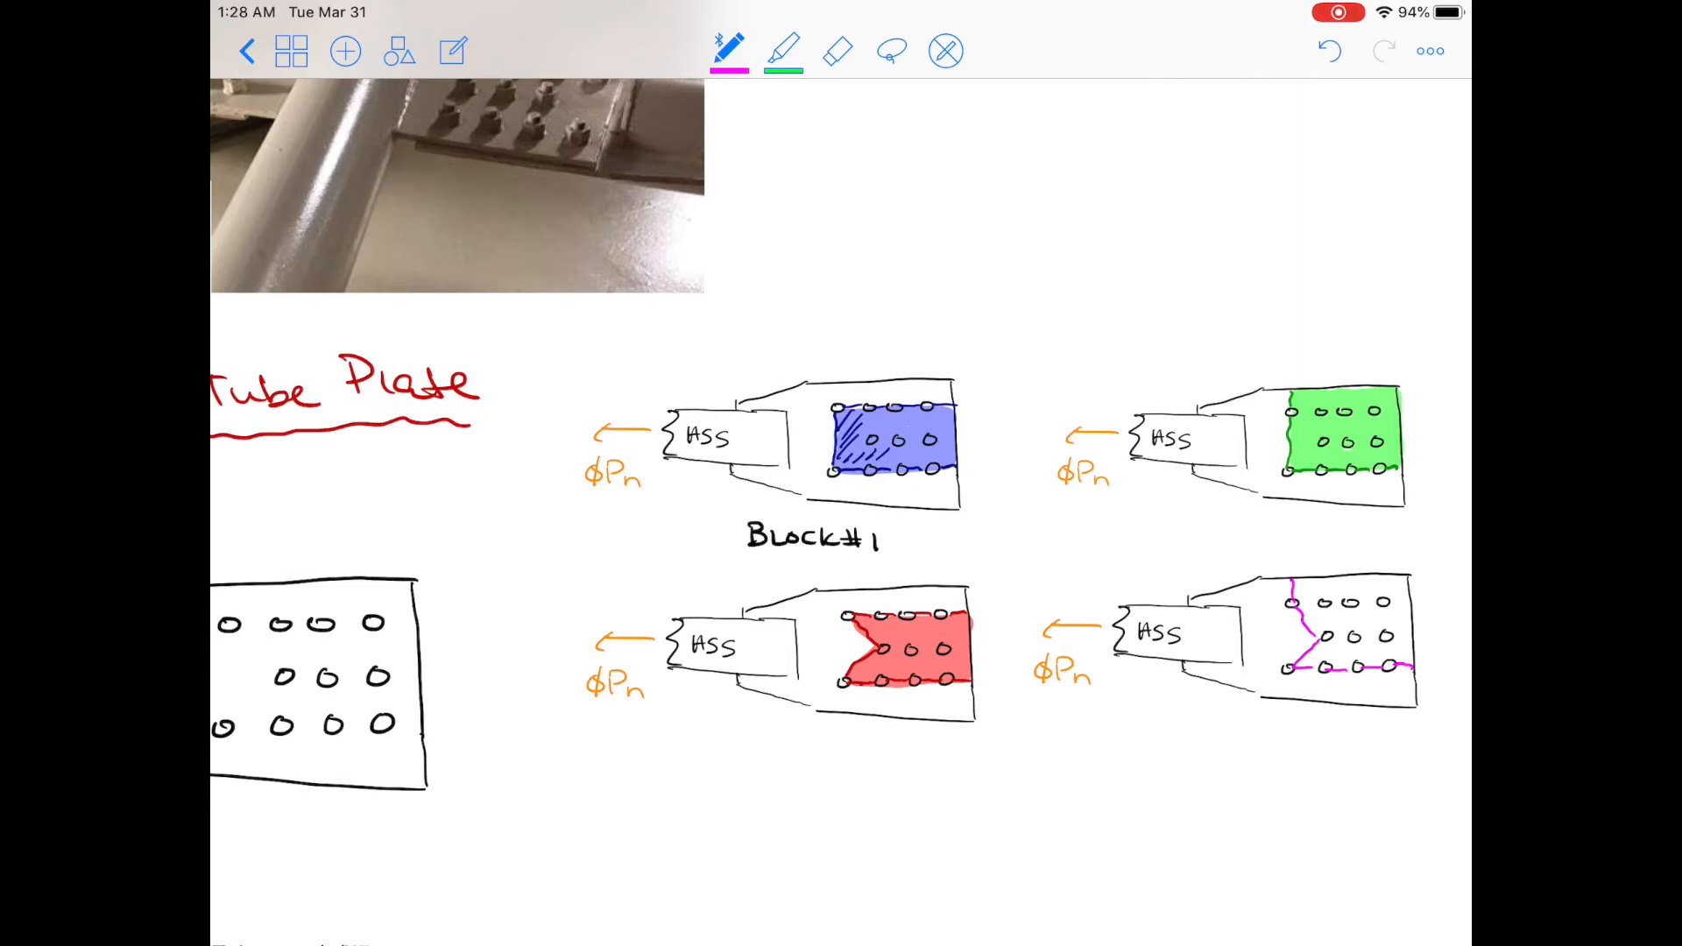
click(782, 51)
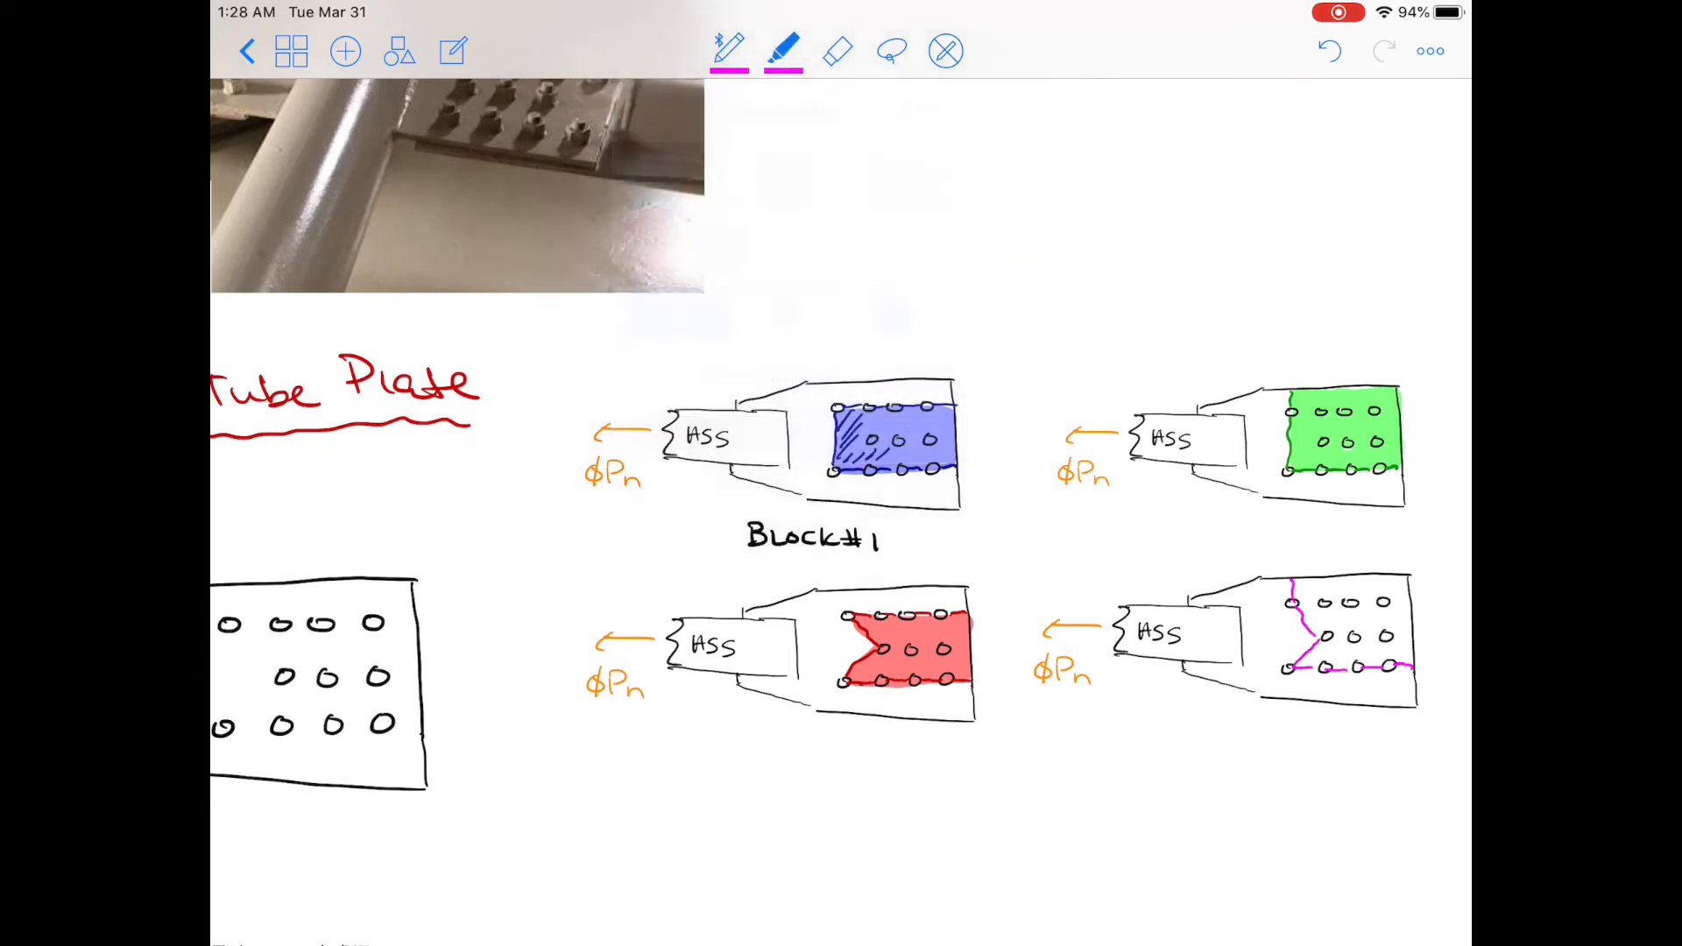
drag(1324, 601, 1298, 644)
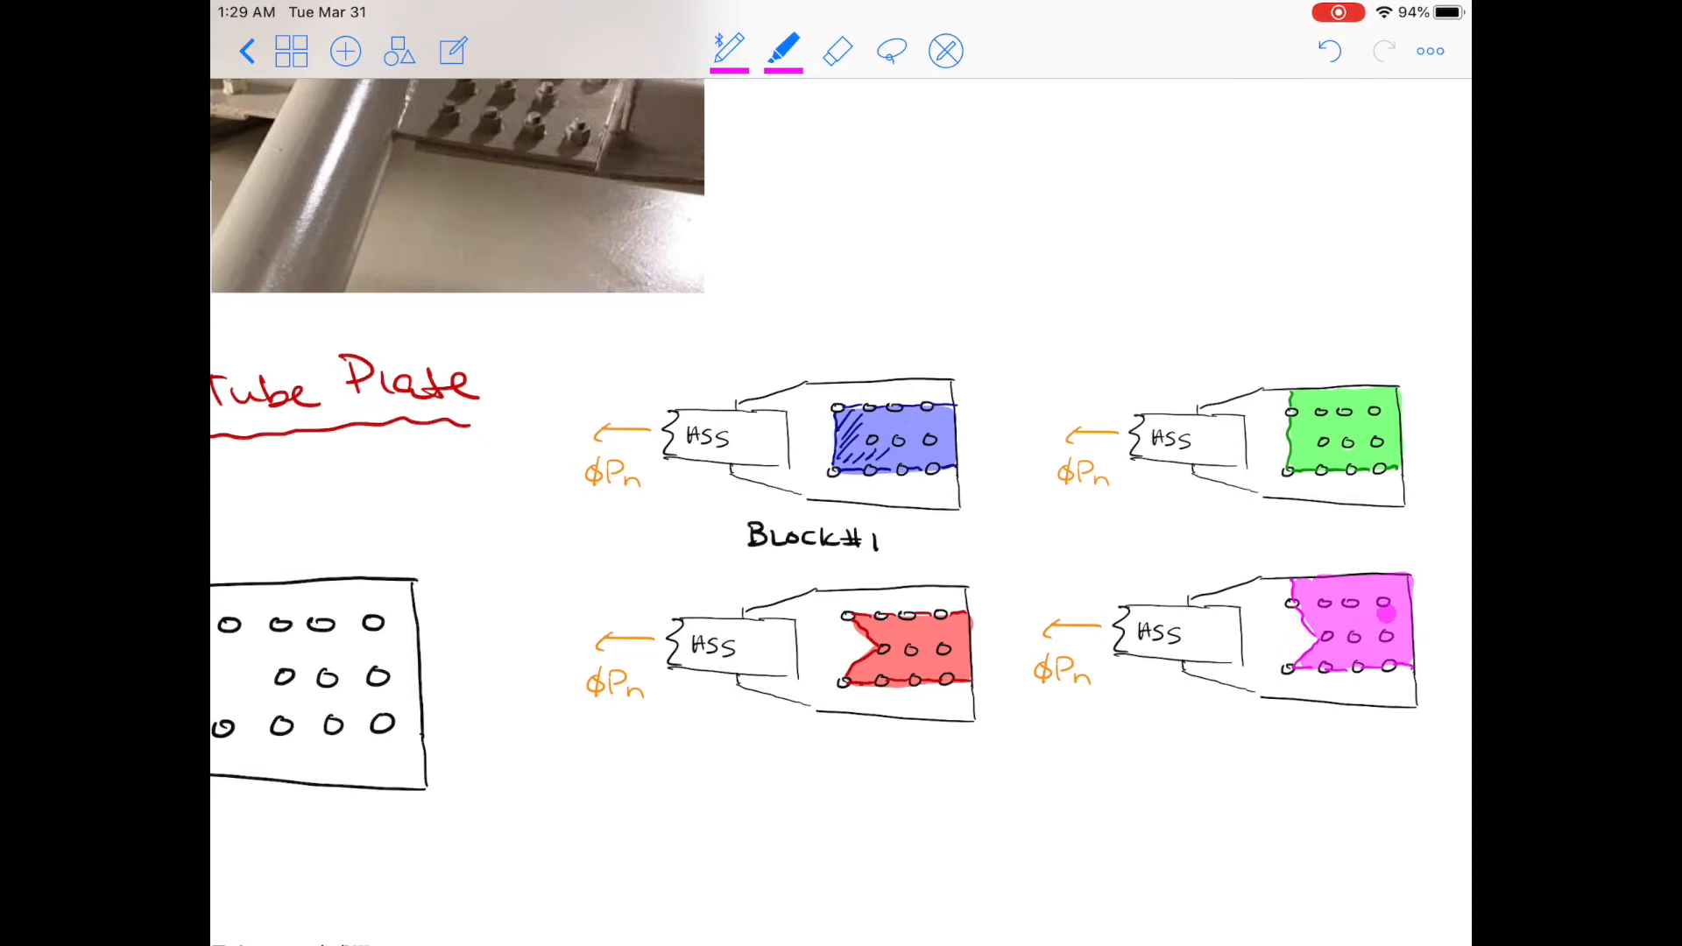
click(891, 51)
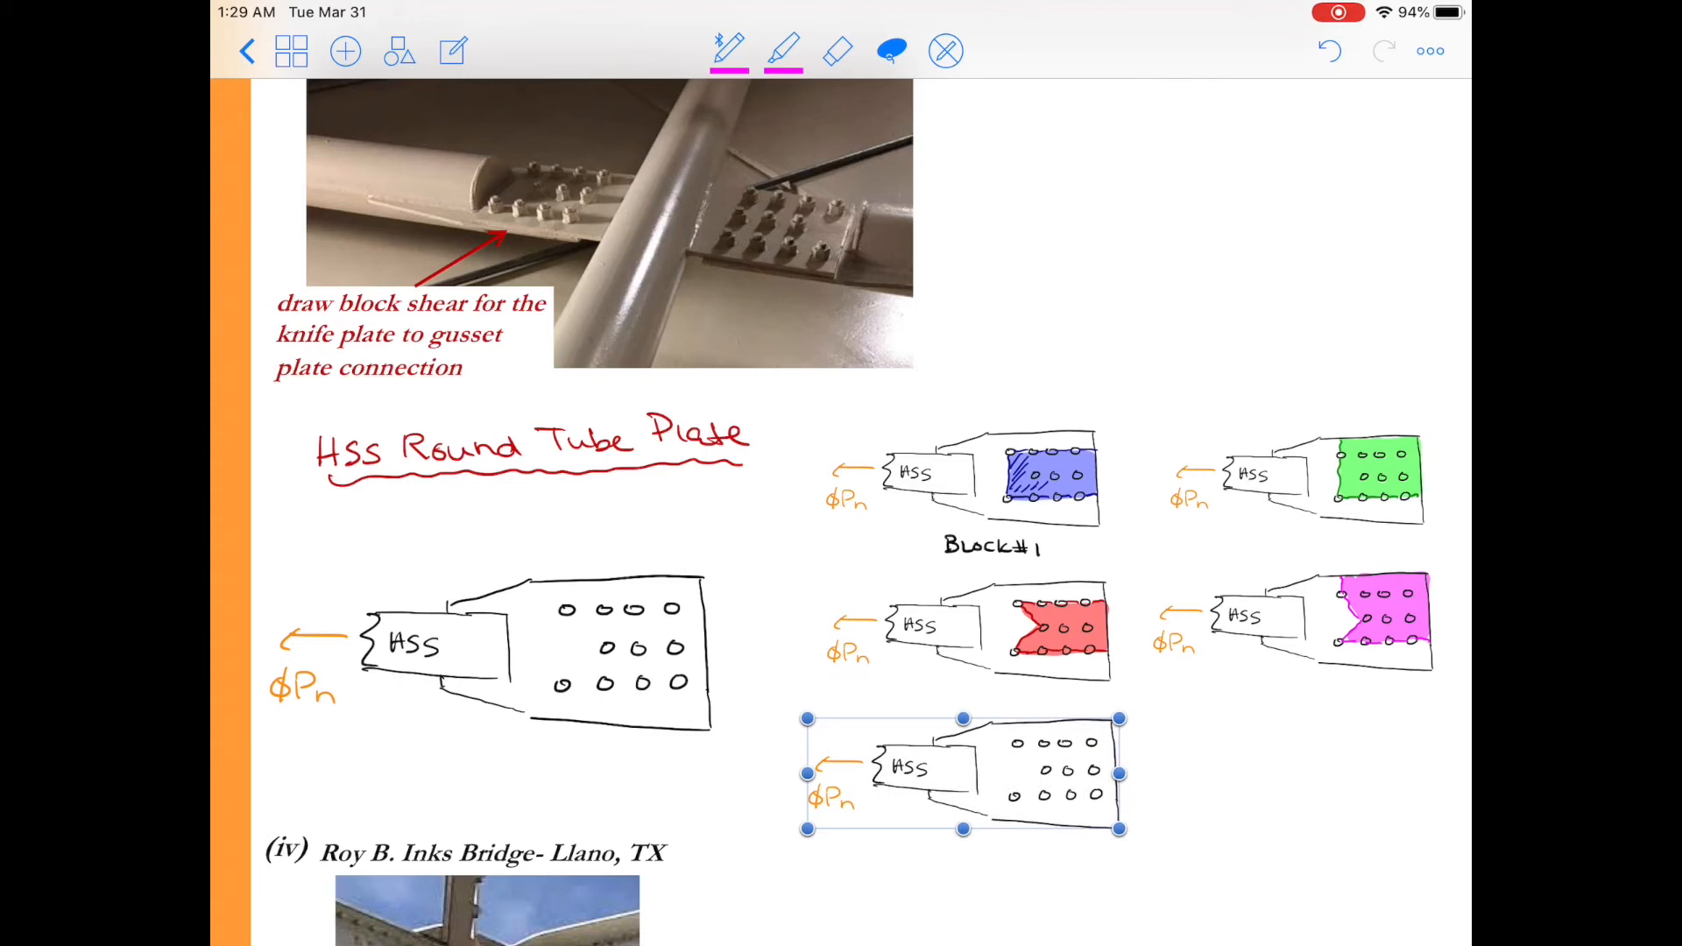
Outline the fifth copy's lower-right bolt block in dark blue and fill it with blue highlighter.
click(728, 51)
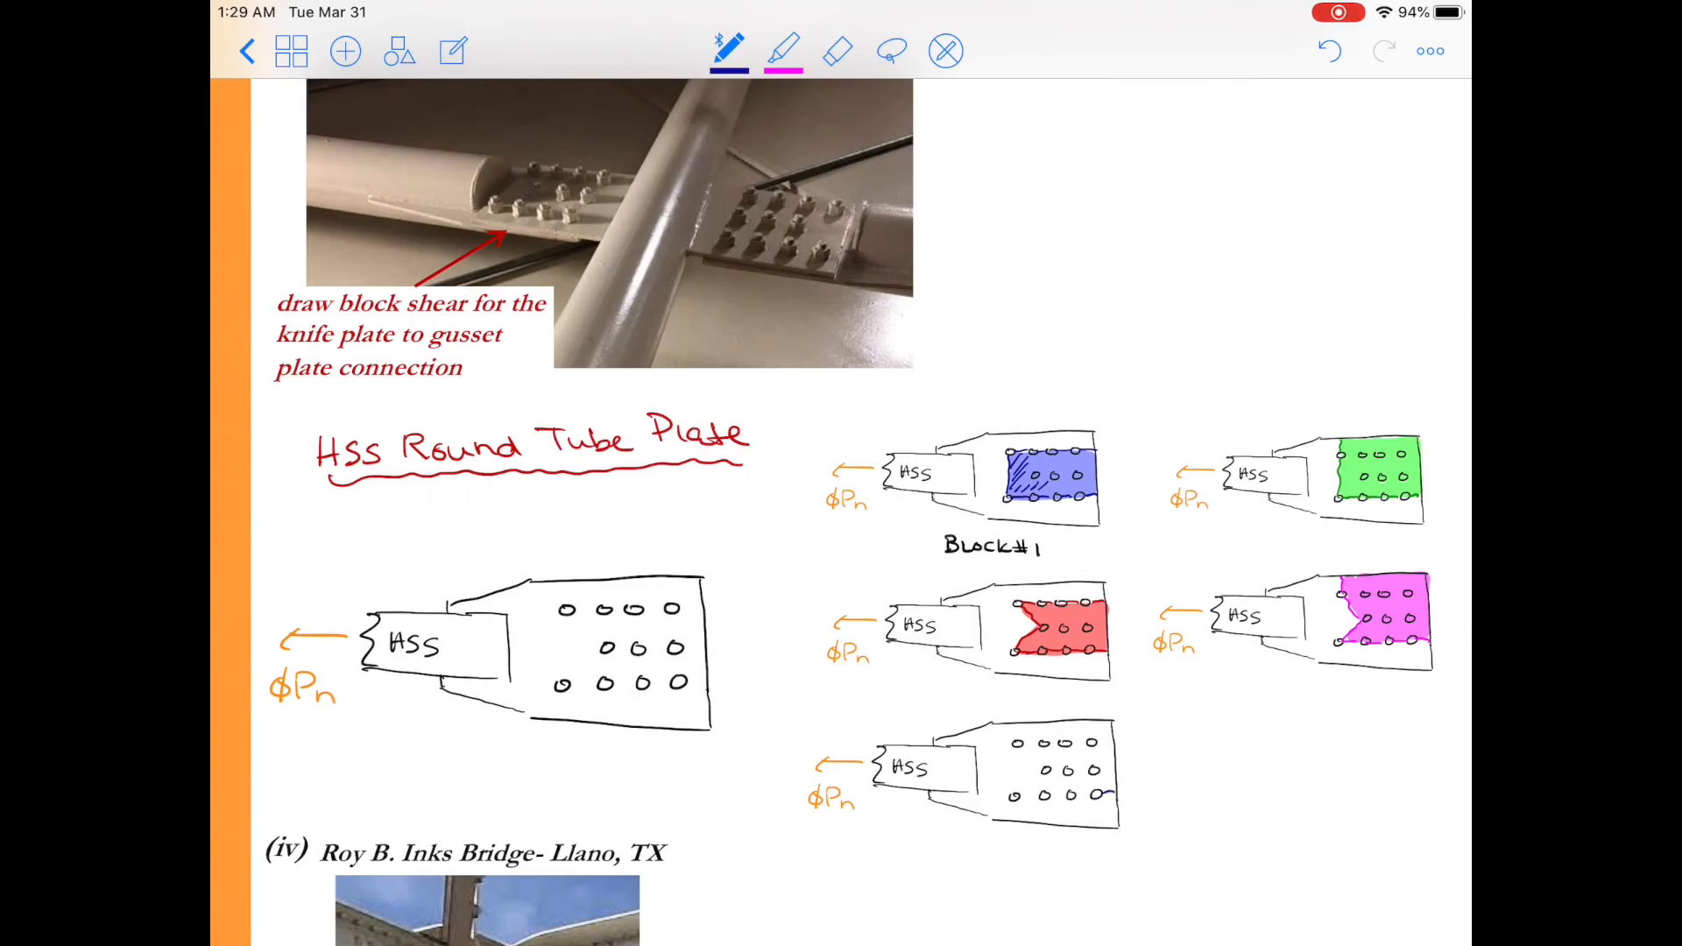
drag(1014, 796, 1105, 797)
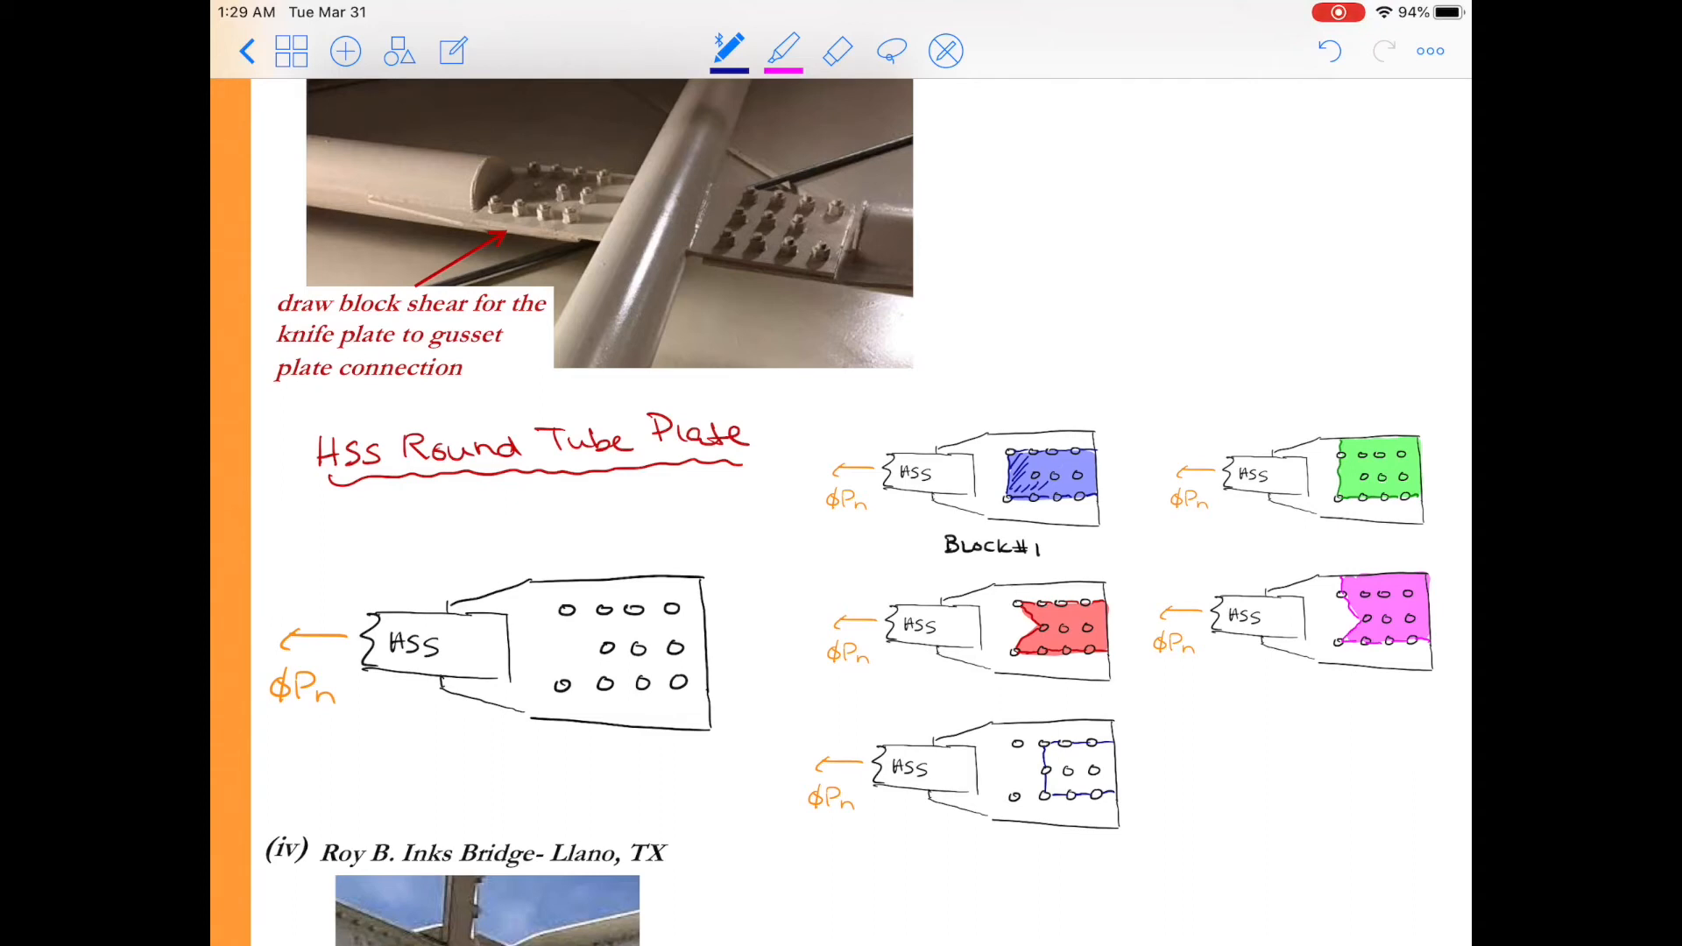
click(782, 51)
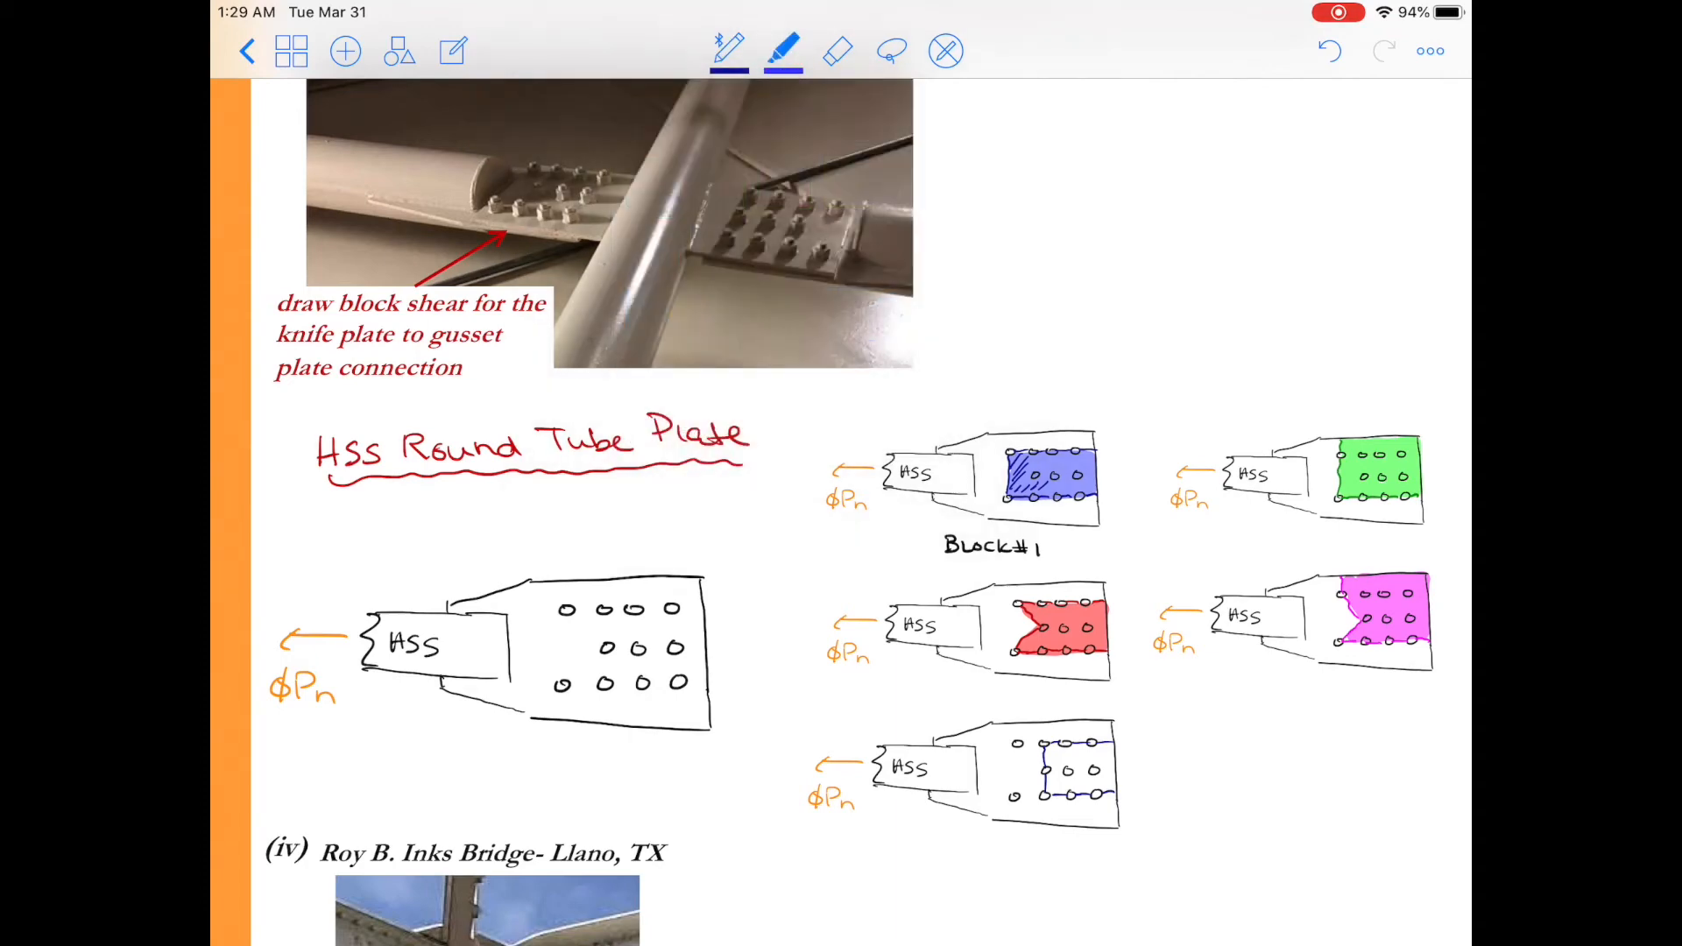
drag(1056, 756, 1116, 750)
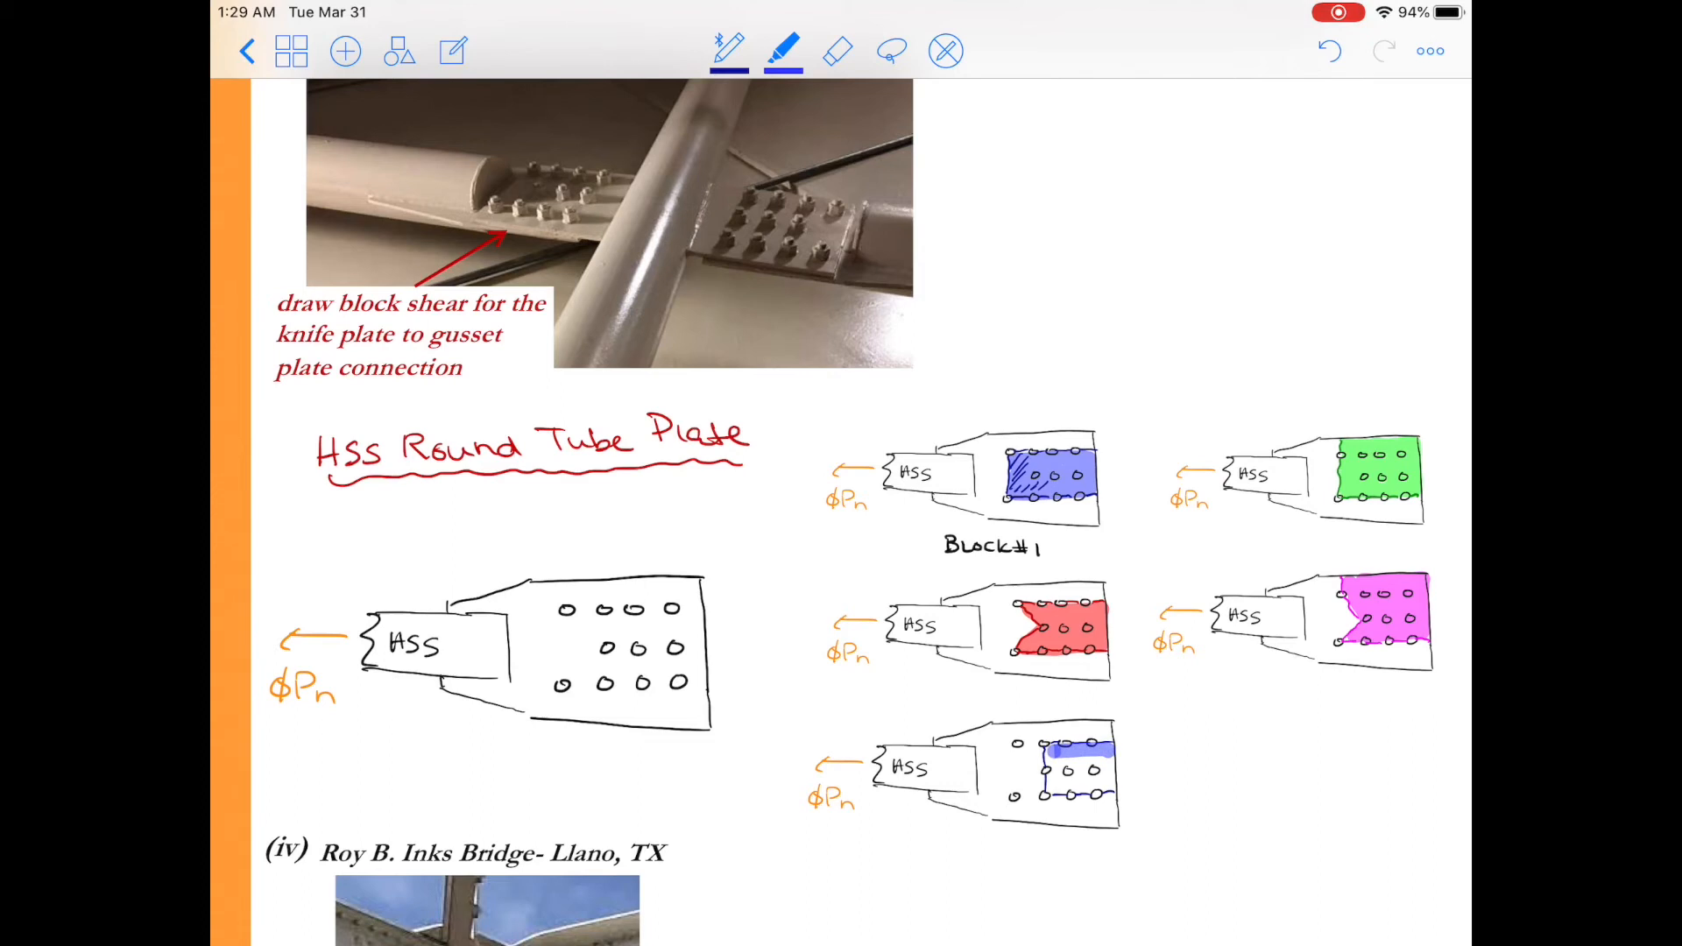
drag(1057, 750, 1110, 783)
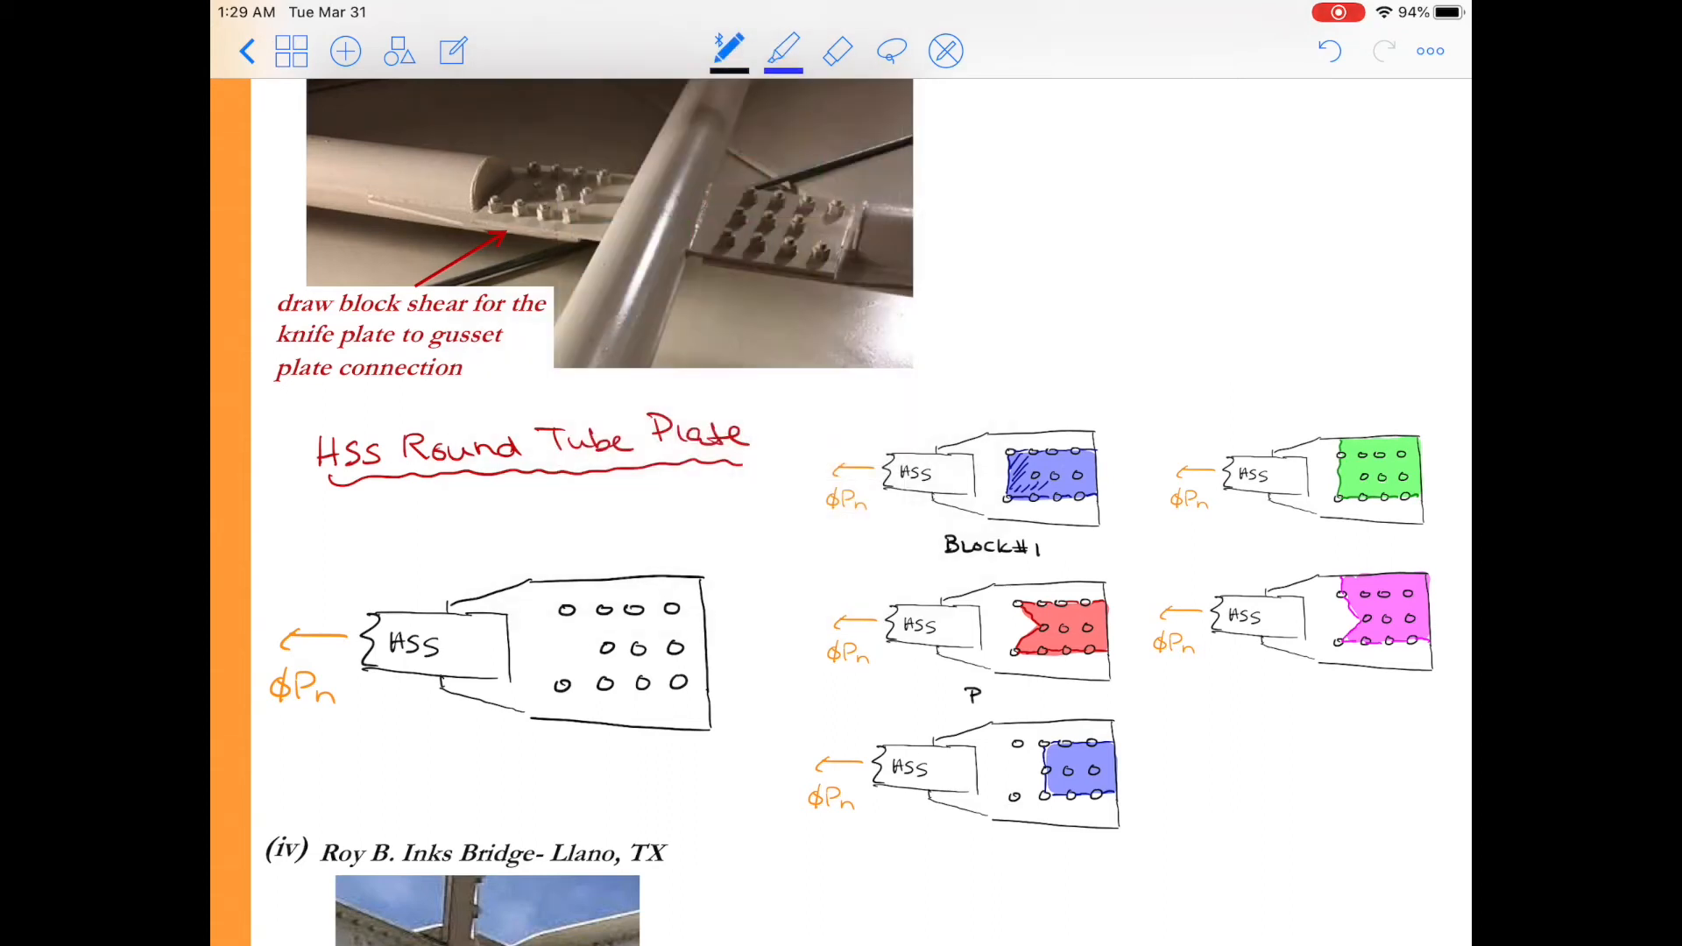
Handwrite the labels Block #2, #3, #4 and #5 beneath the shaded sketch copies.
text(Block #2)
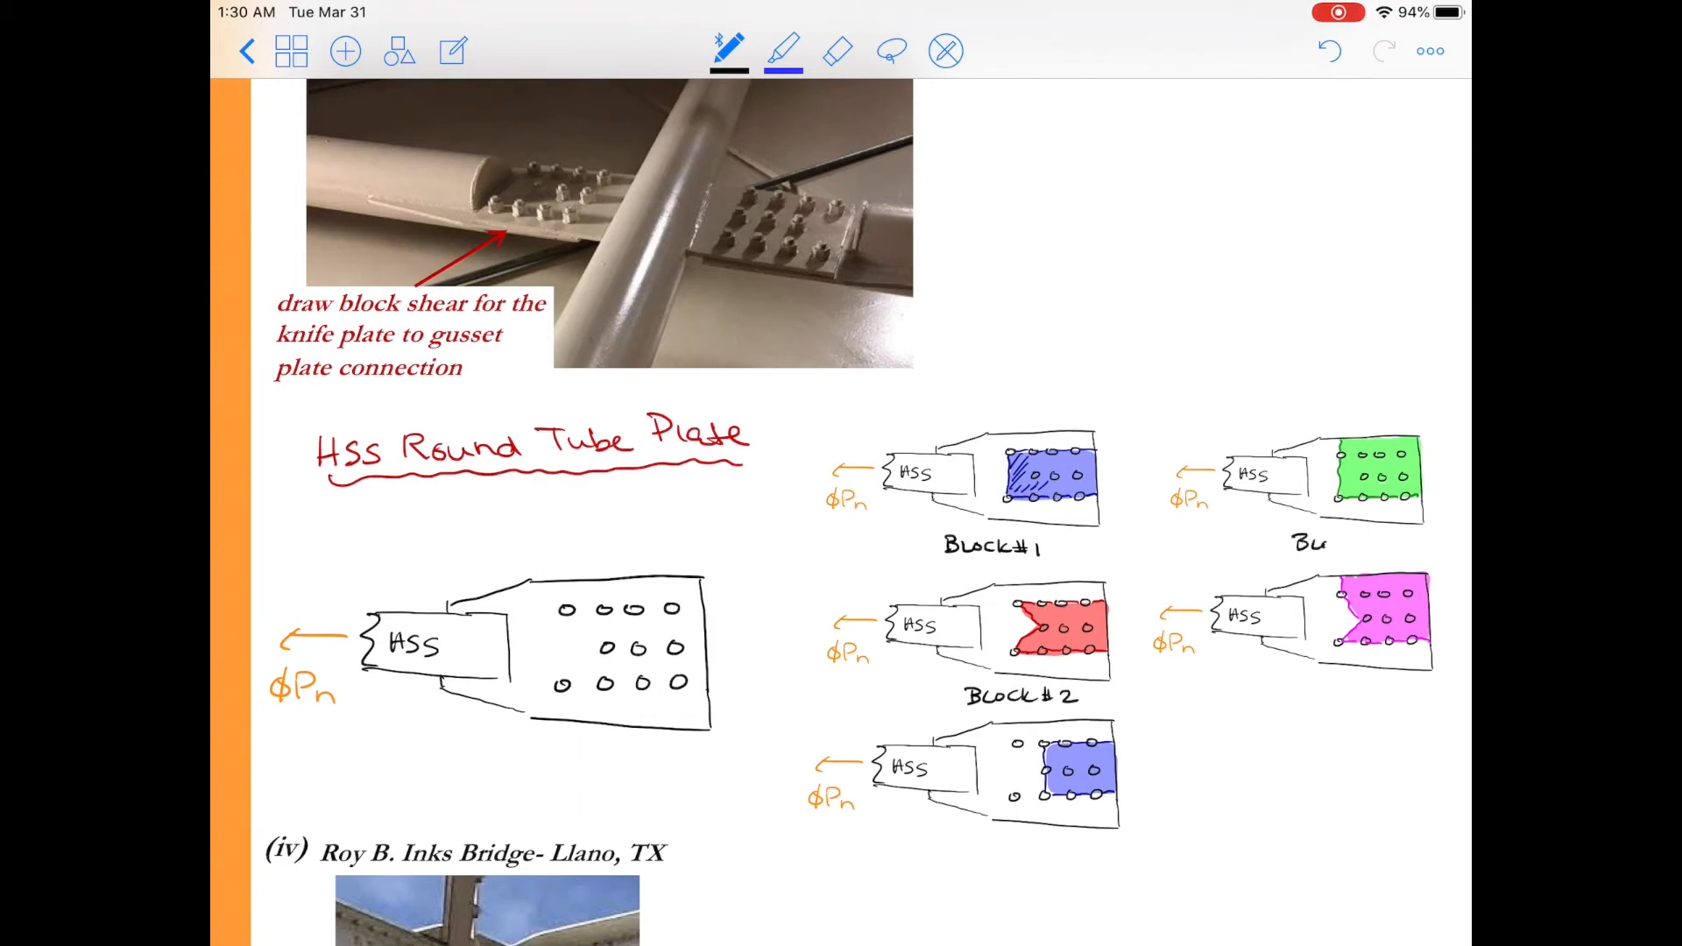
text(Block # 3)
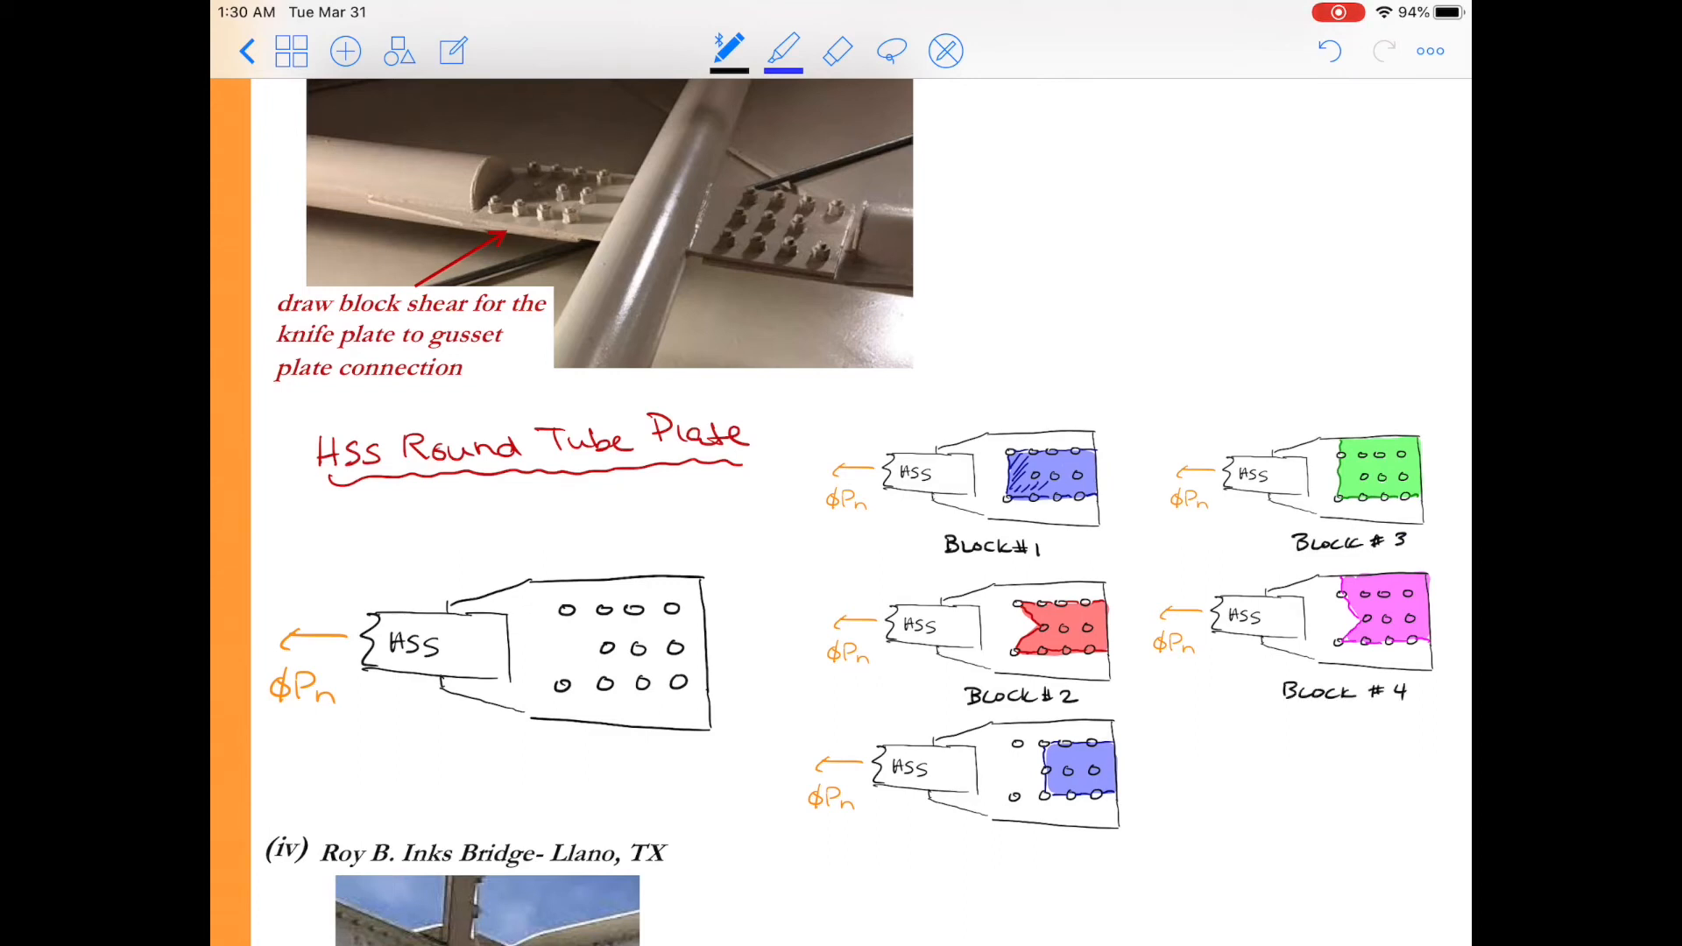
text(Block #5)
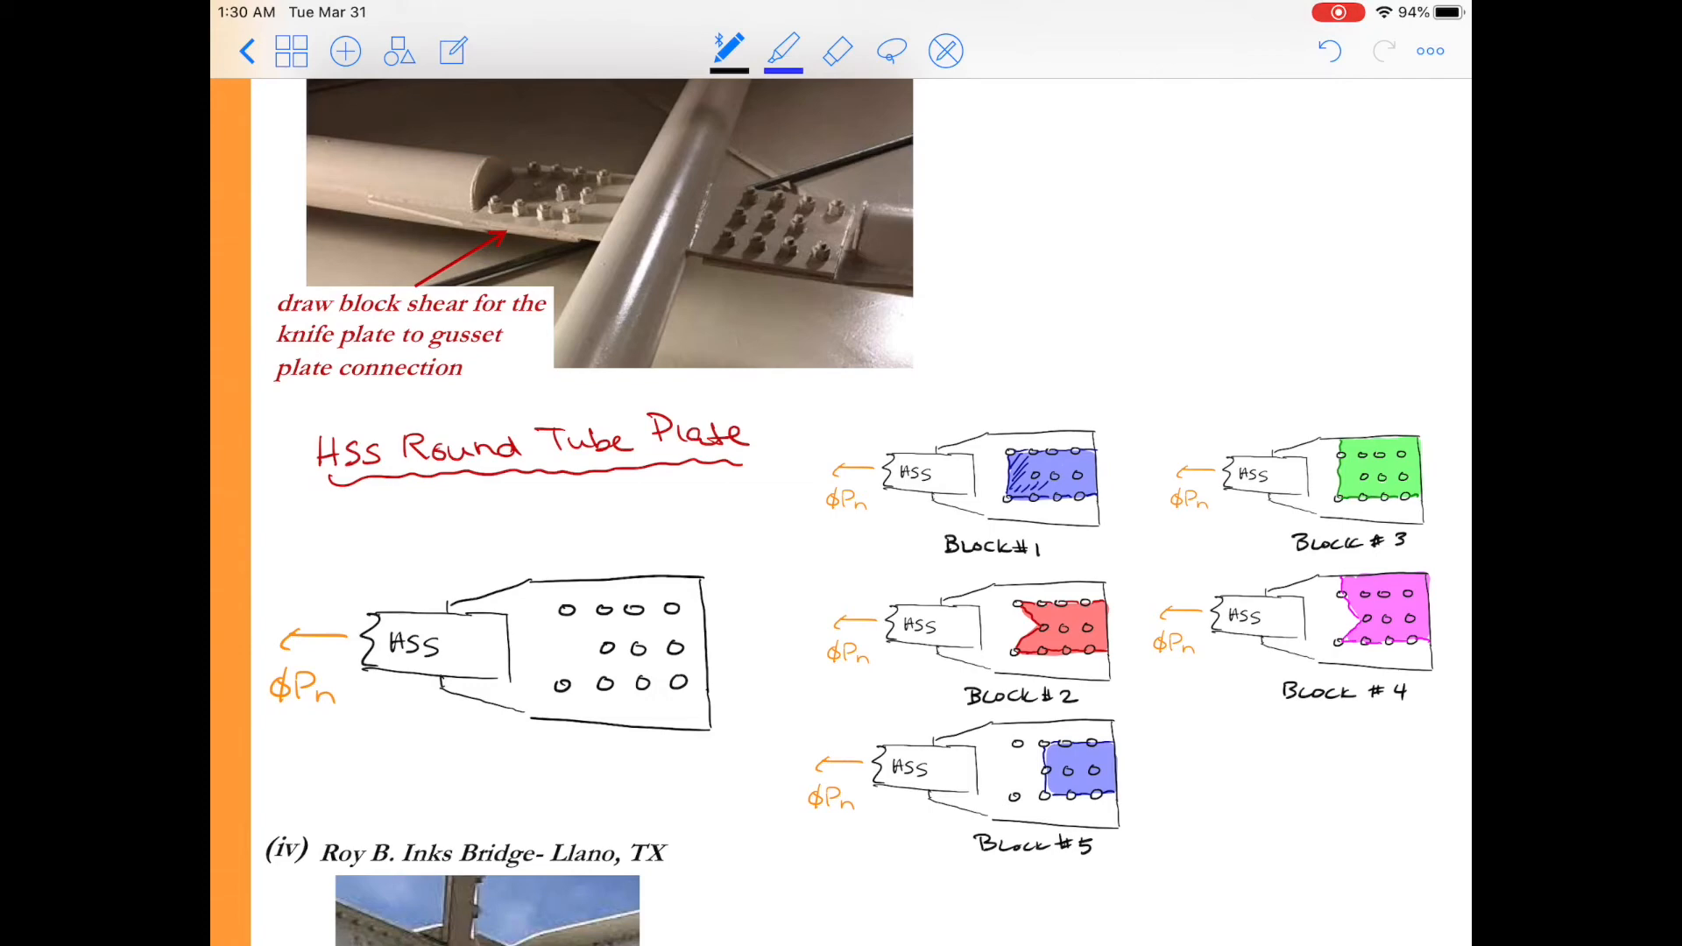
click(728, 51)
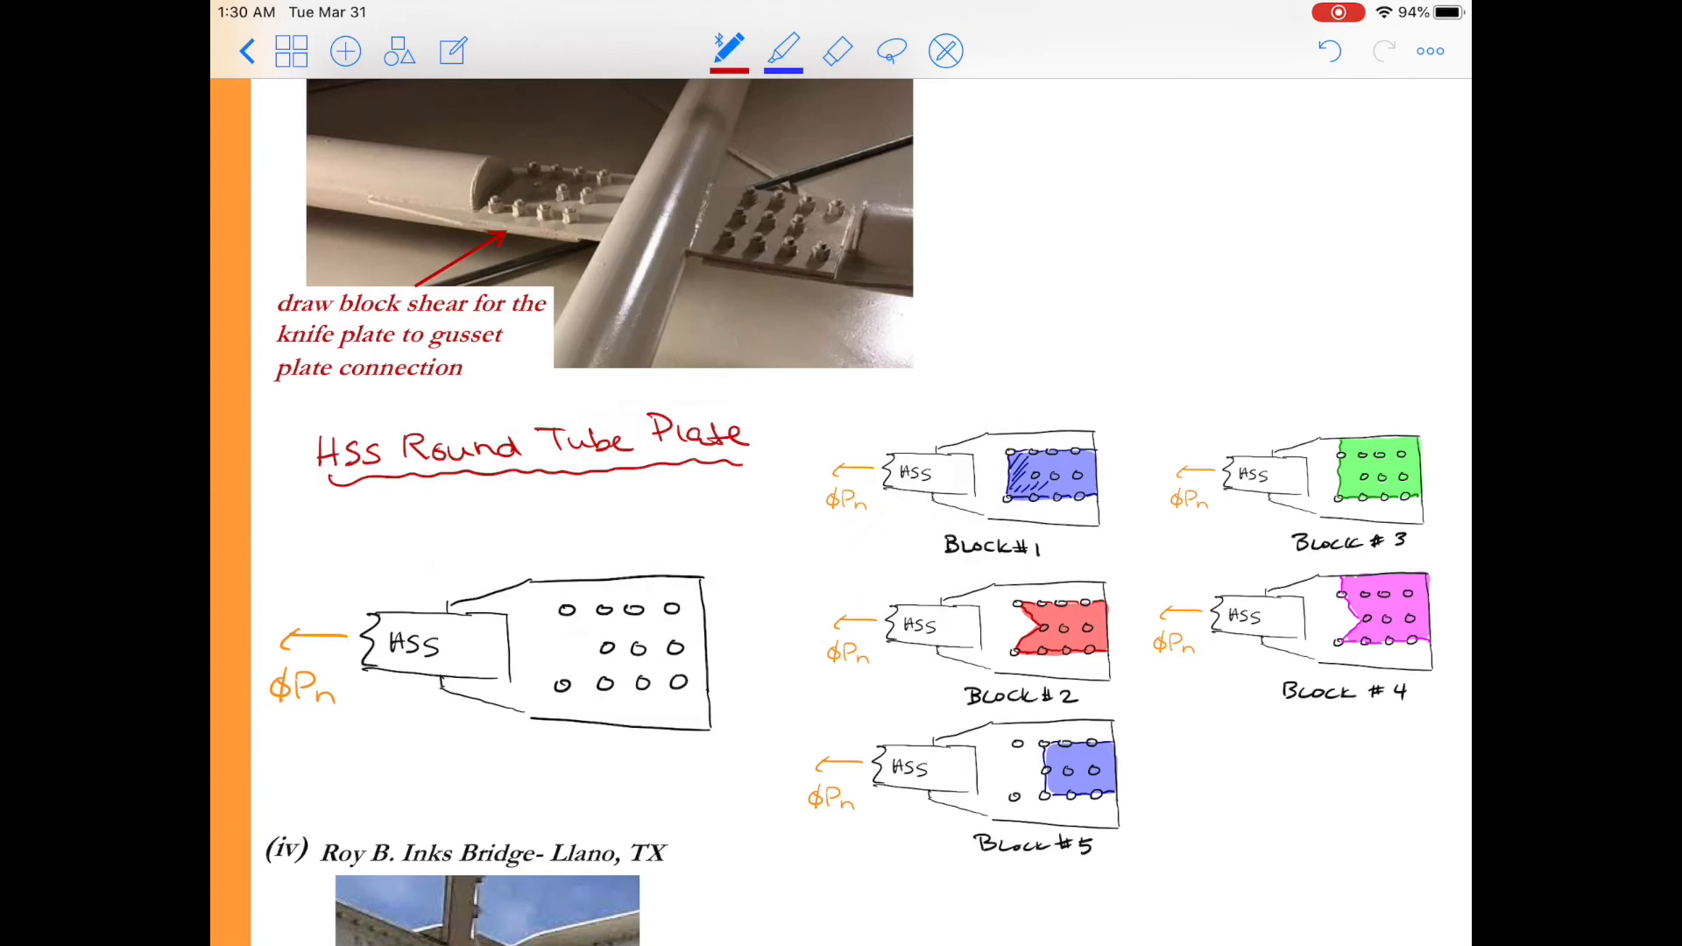
Write 'Gusset Plate' with the note 'Similar to HSS Tube Plate, consider multiple blocks'.
text(Gusset Plate)
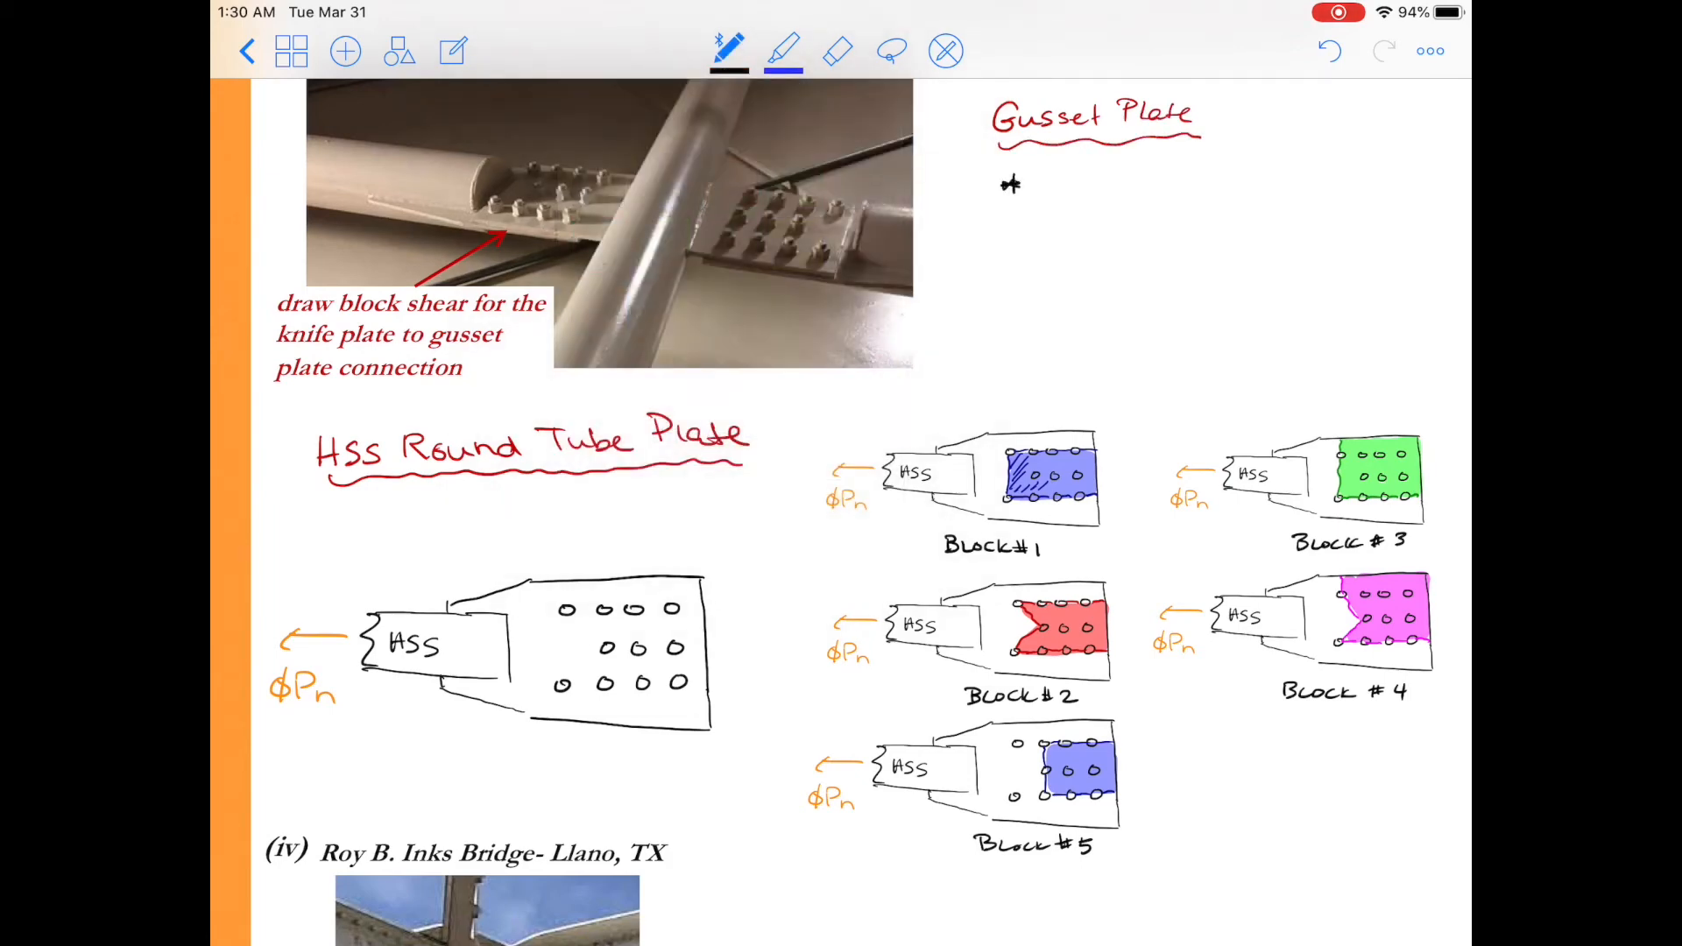
text(Similar to)
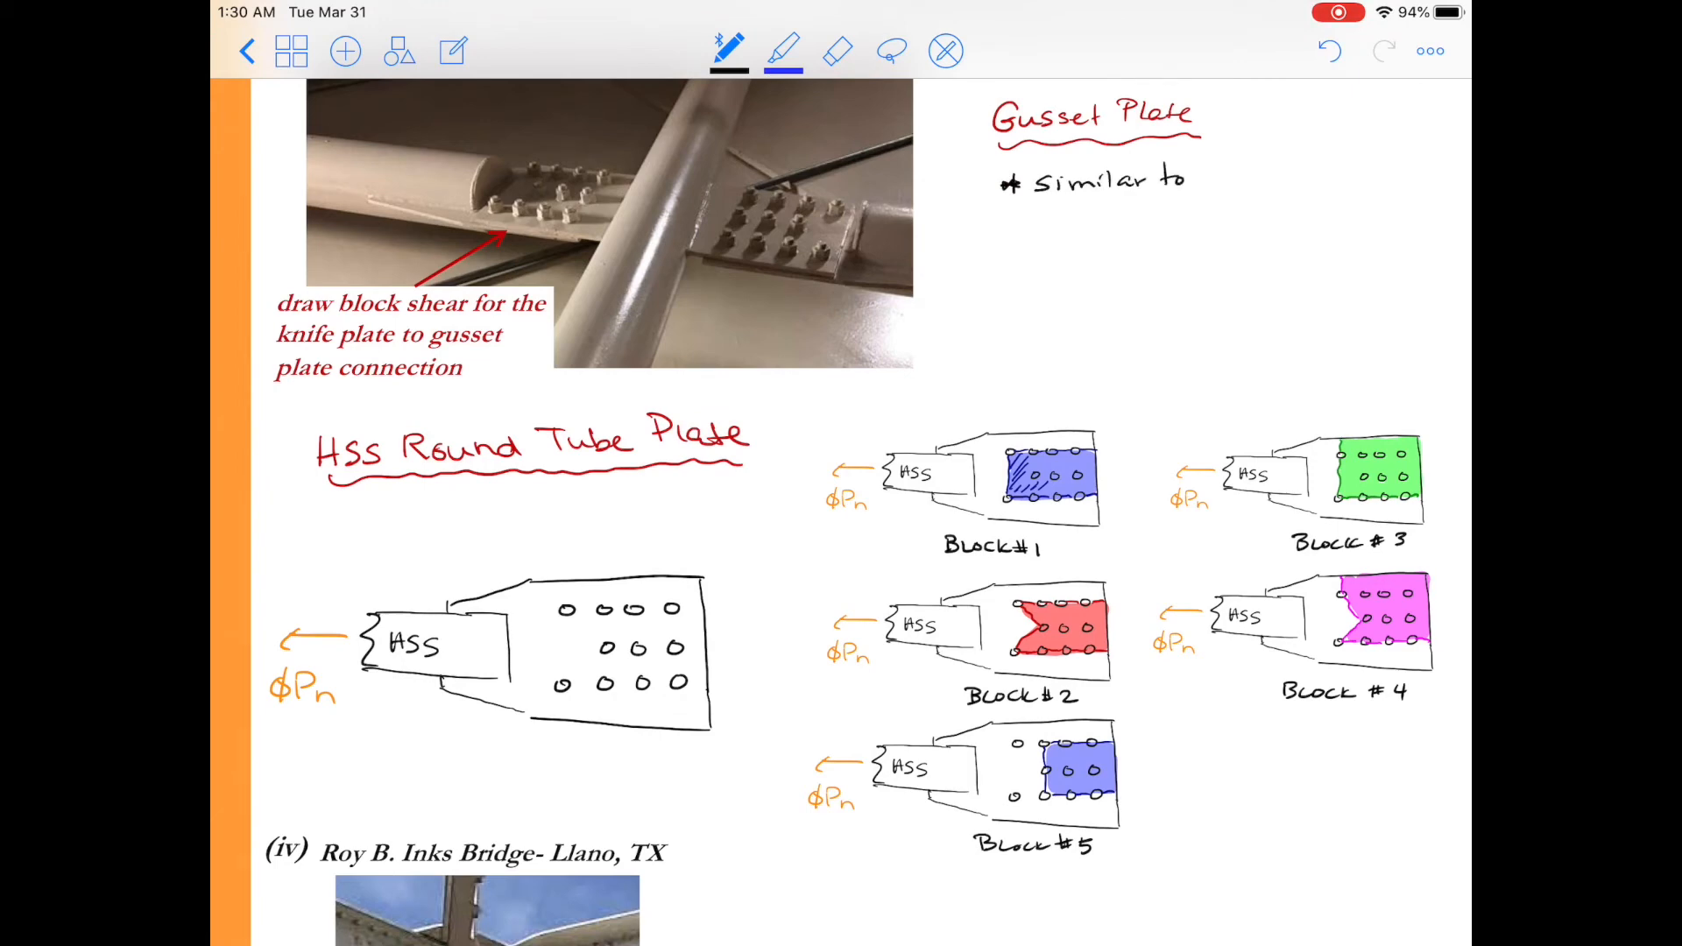
text(HSS T)
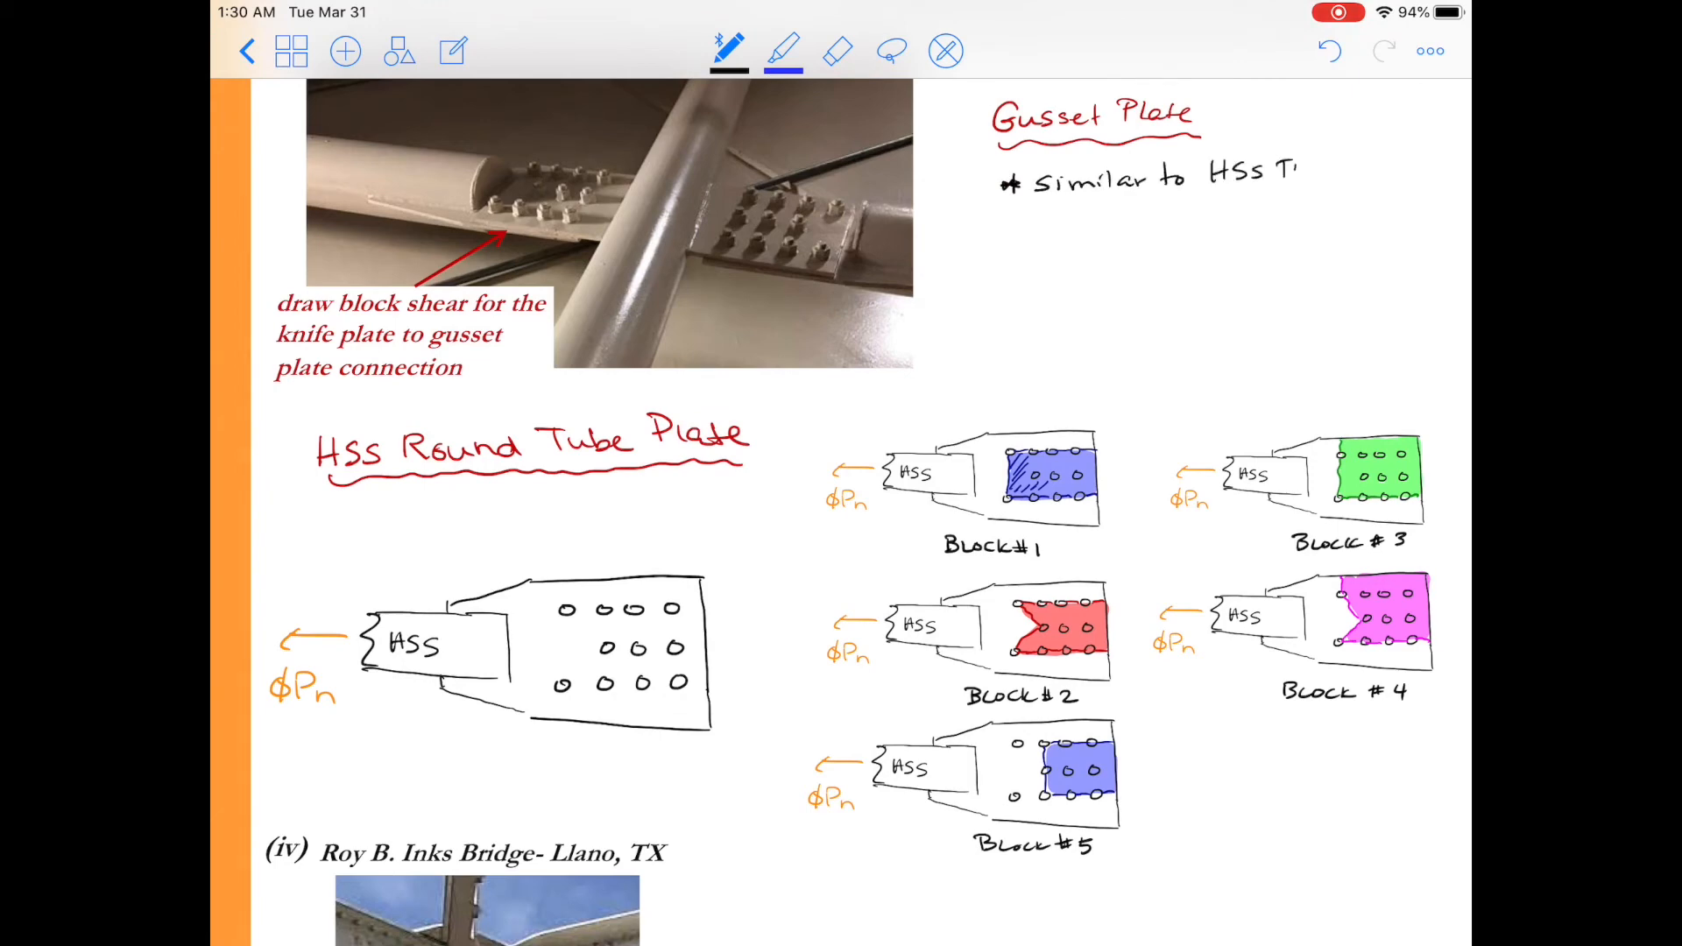
text(Tube Pla)
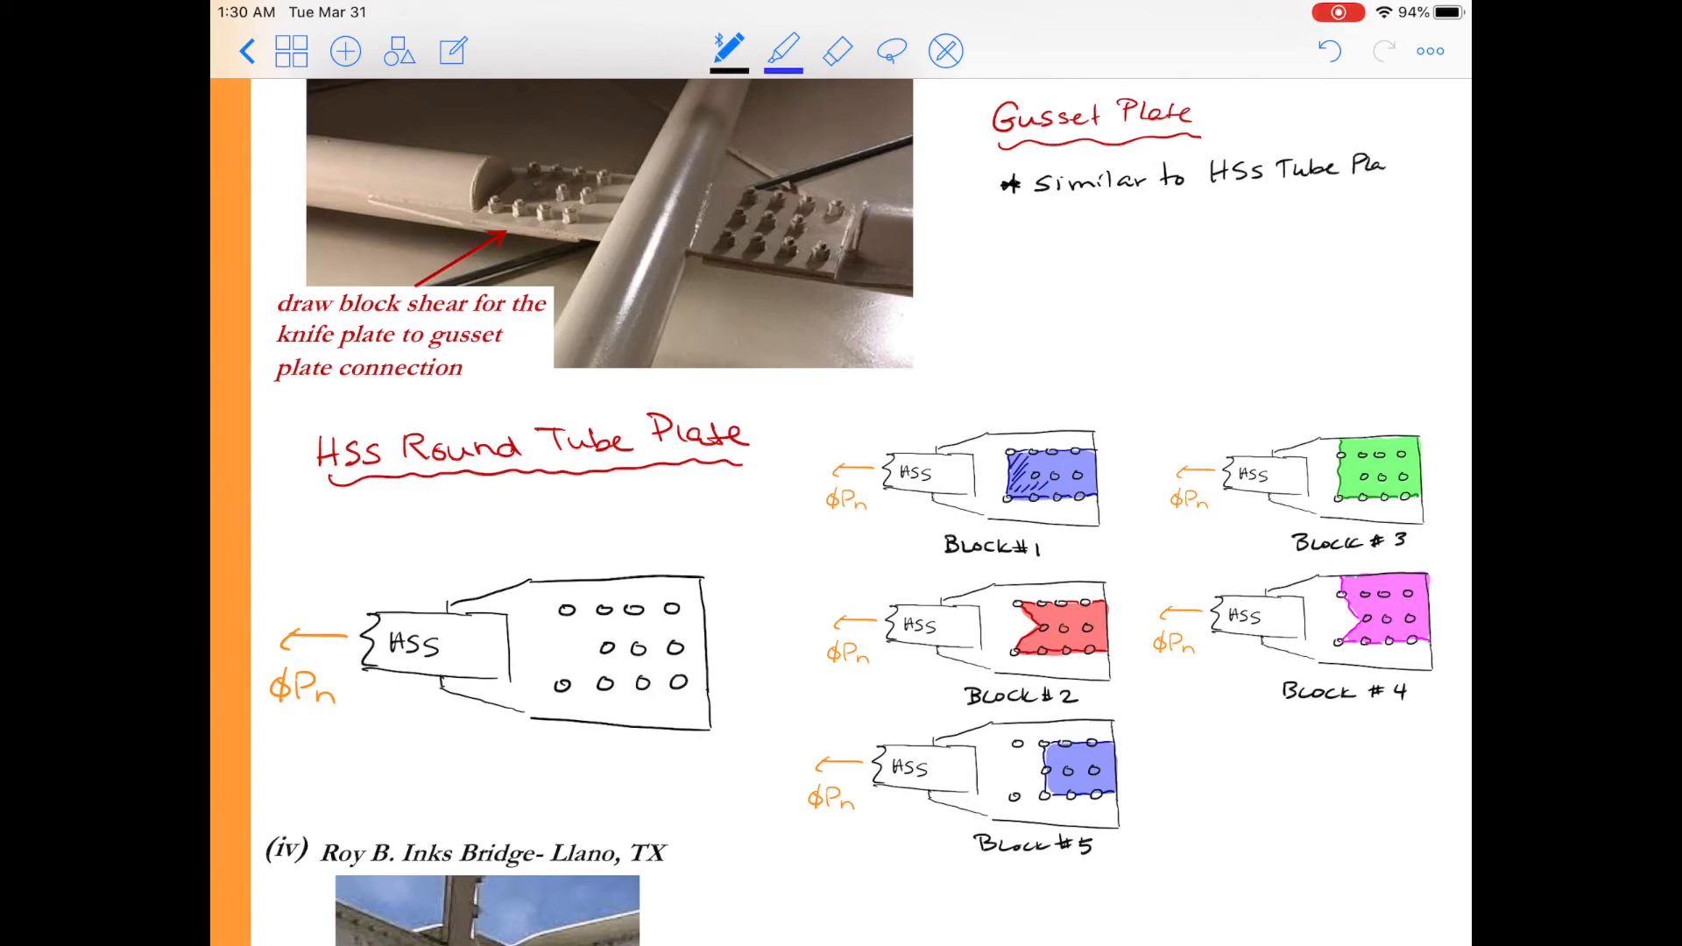
text(Con)
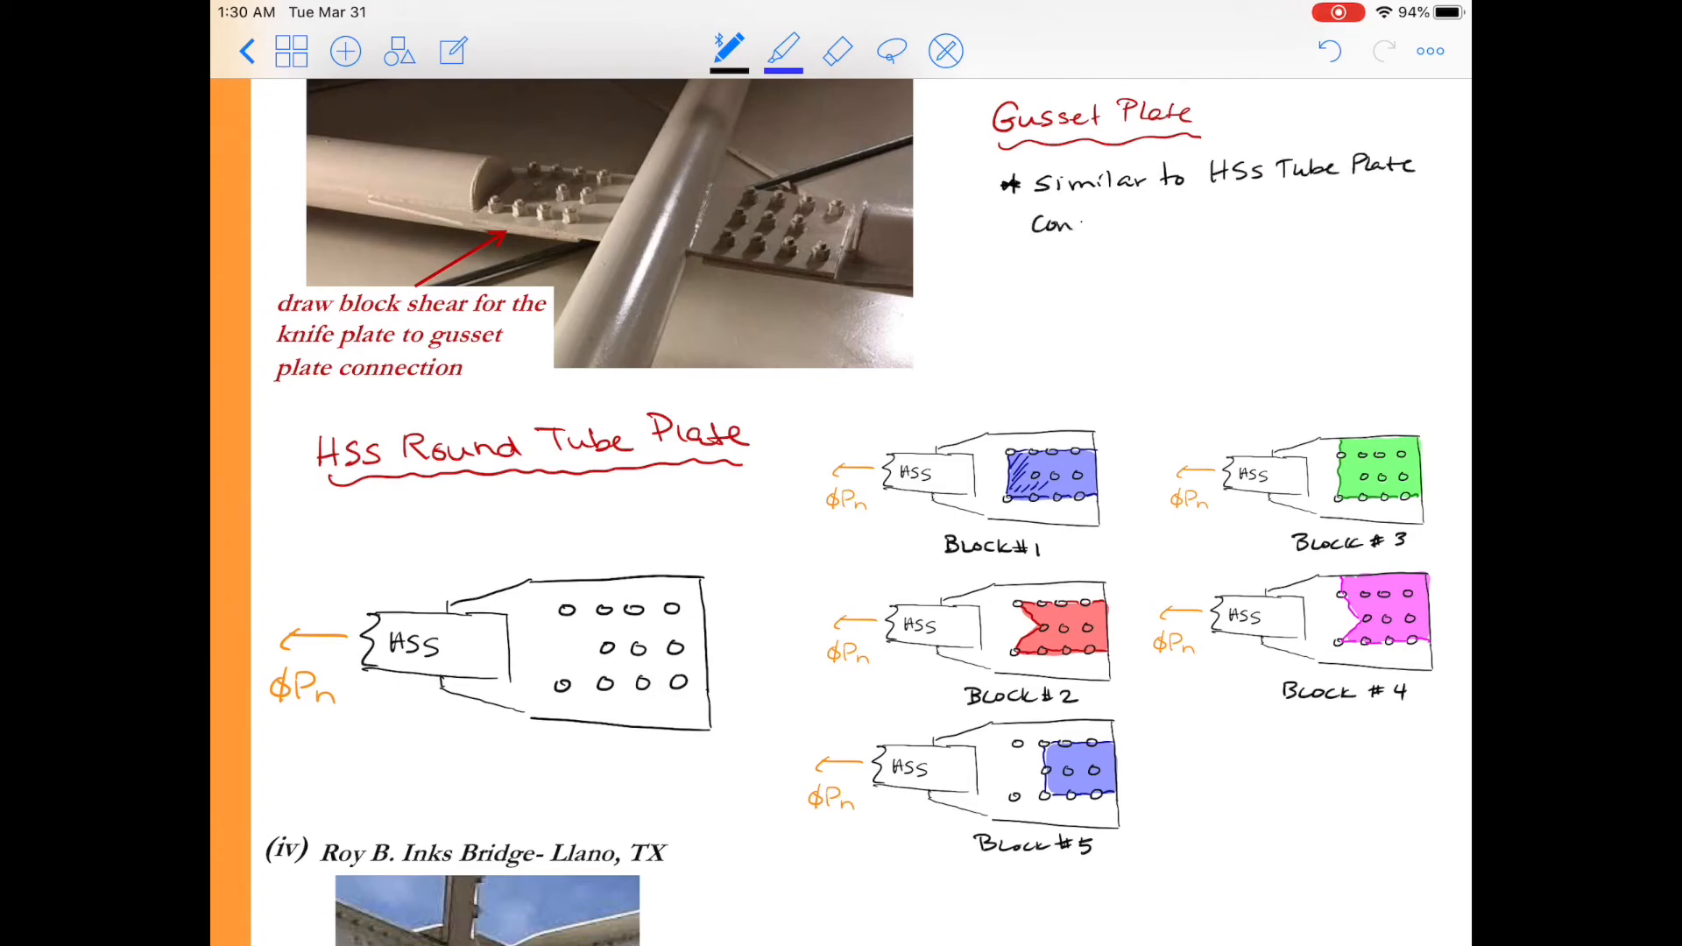
text(Consider r)
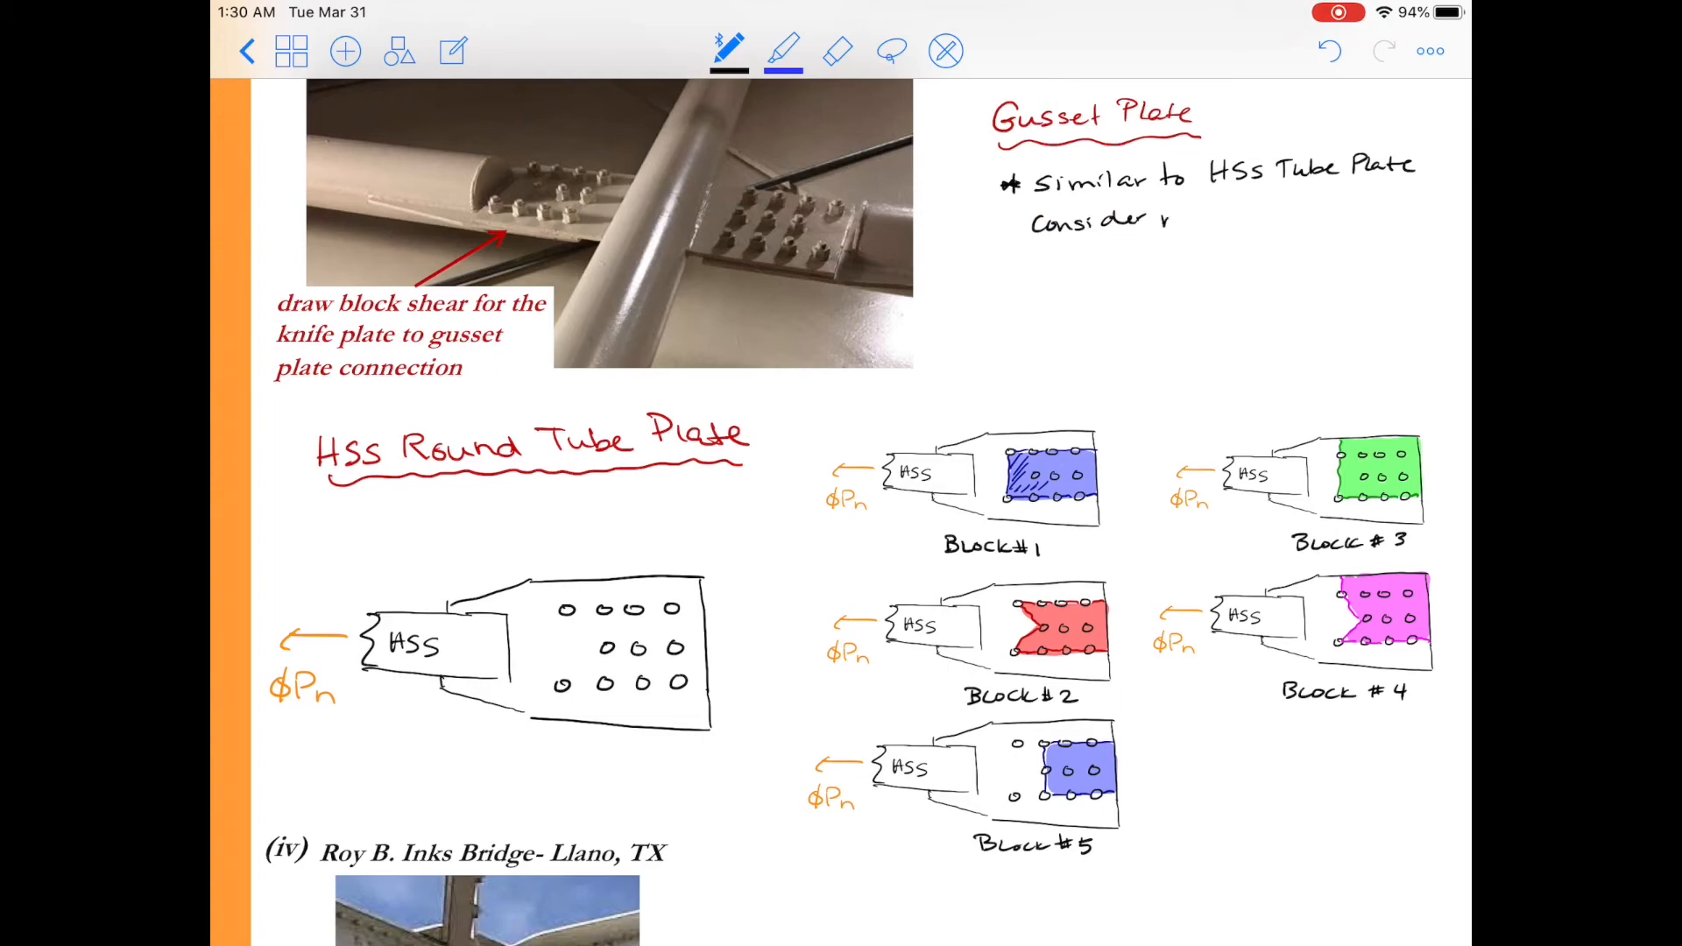
text(multir)
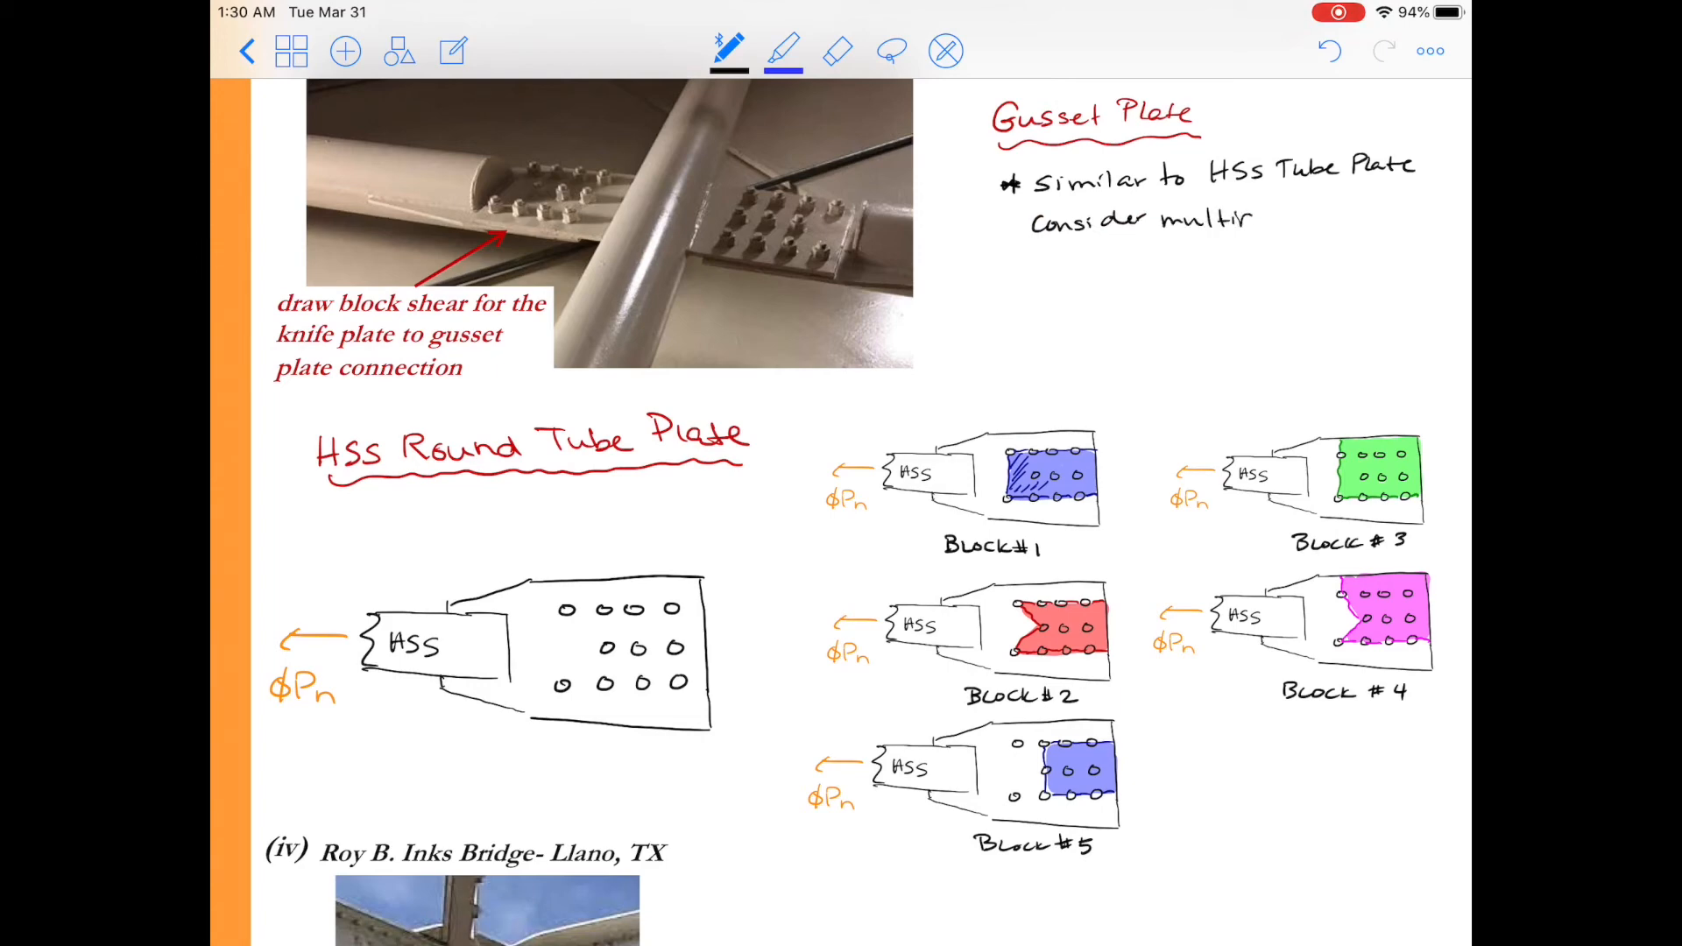
text(multiple block)
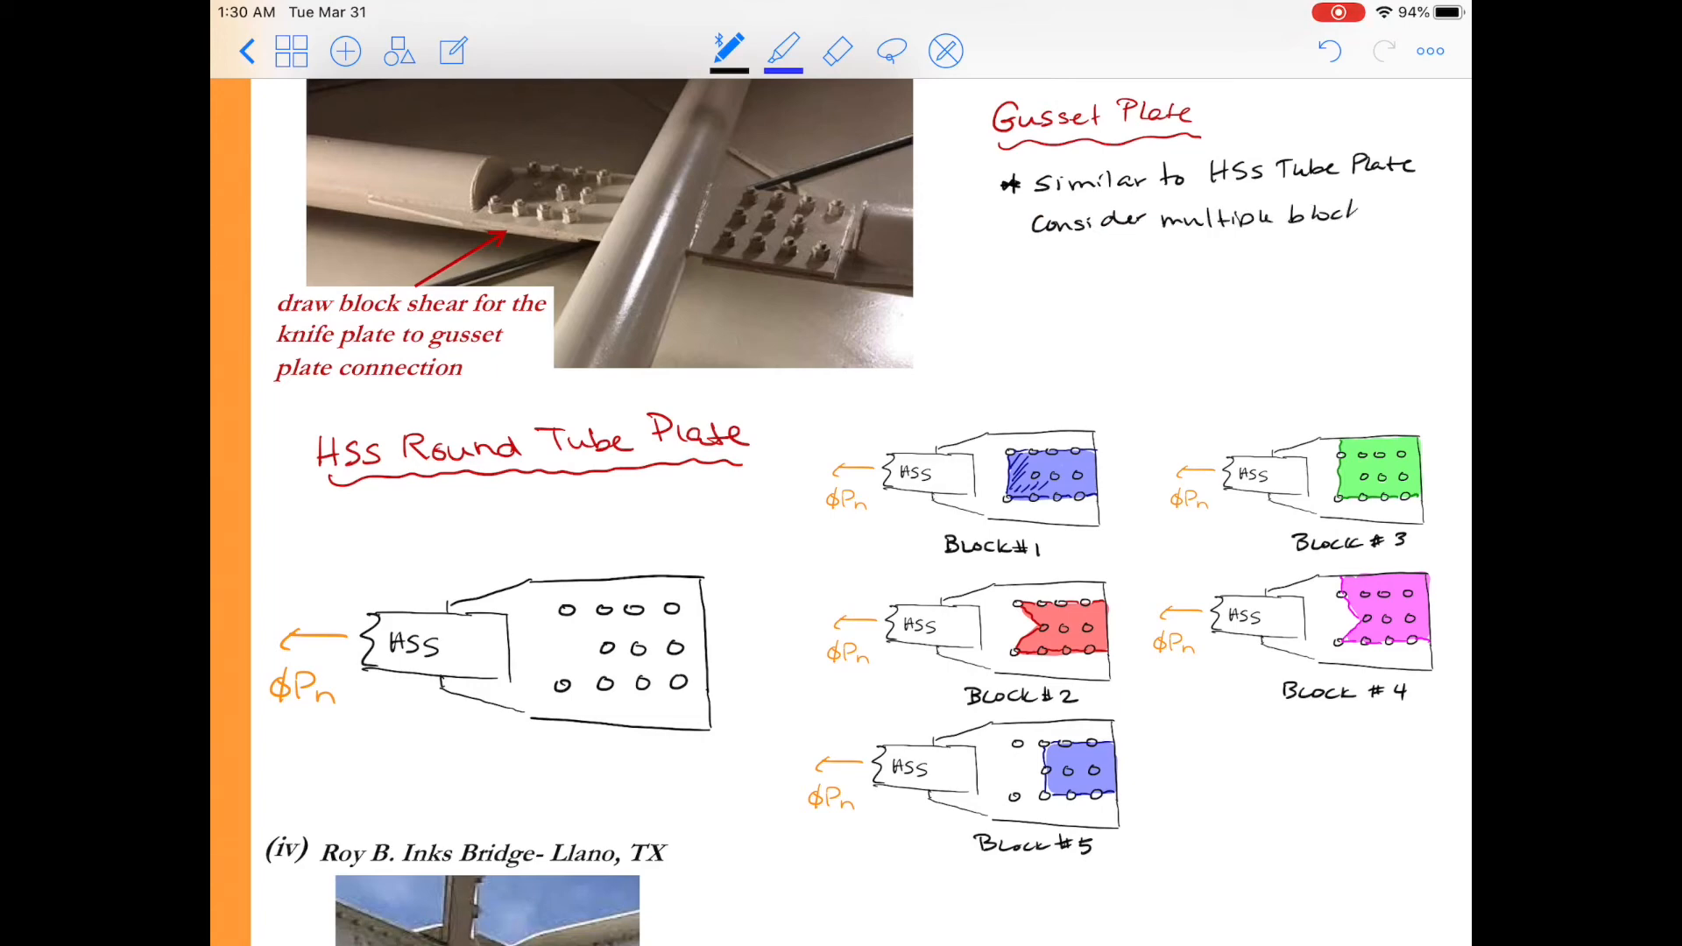
text(s)
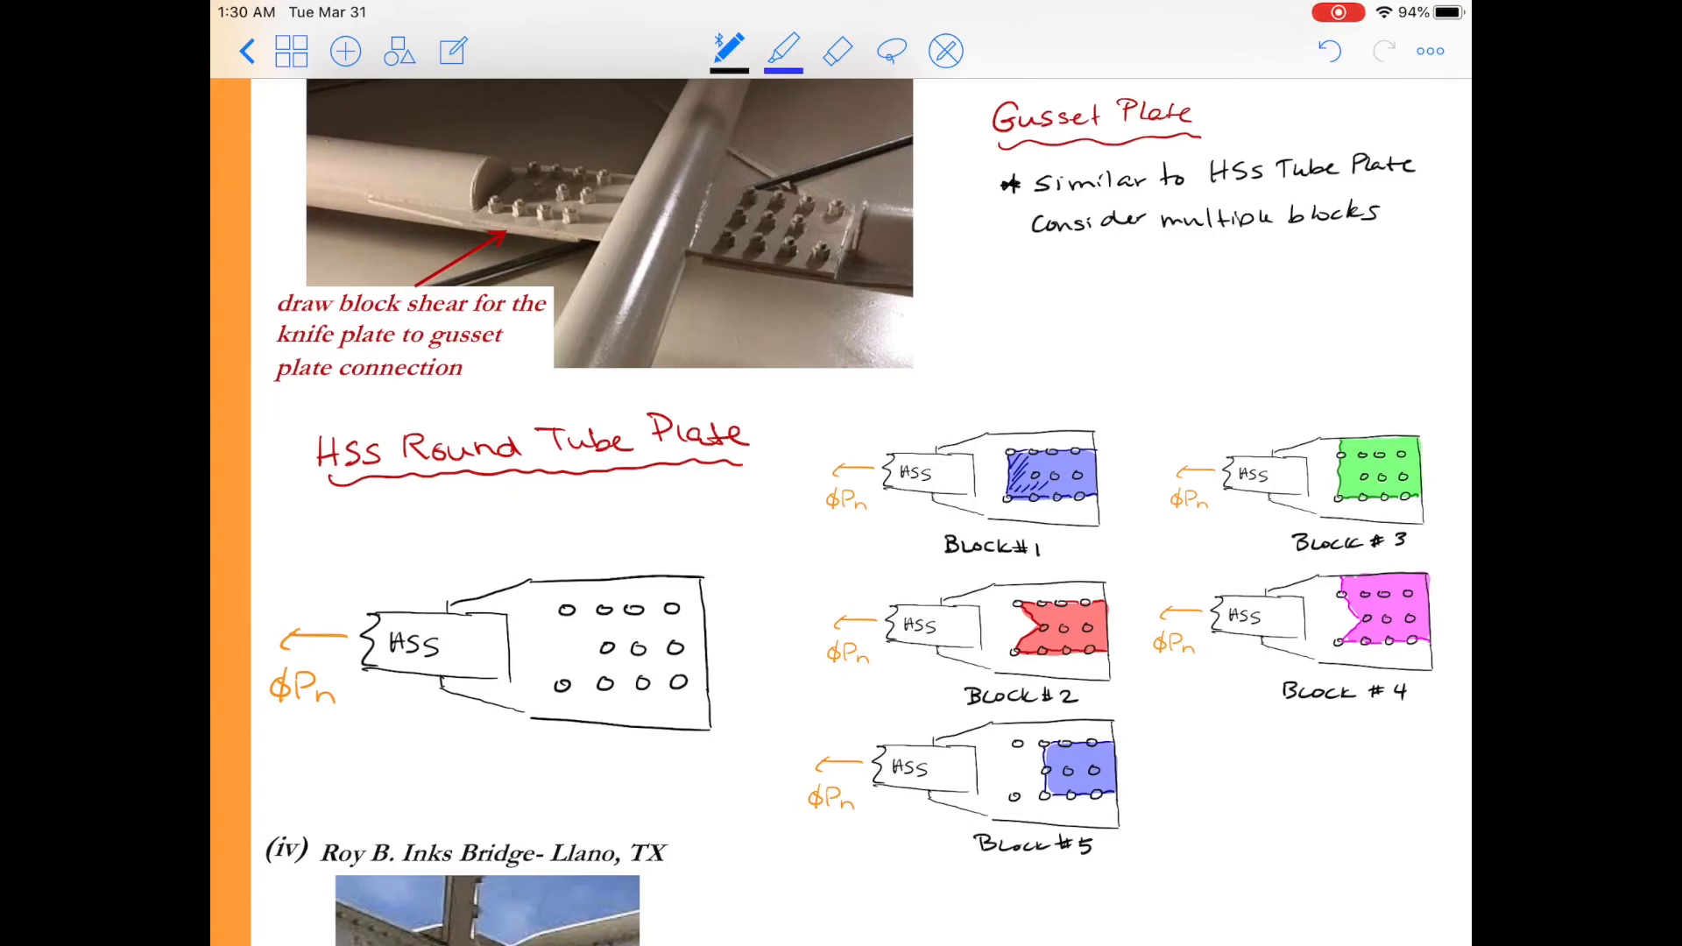
scroll(down, 3)
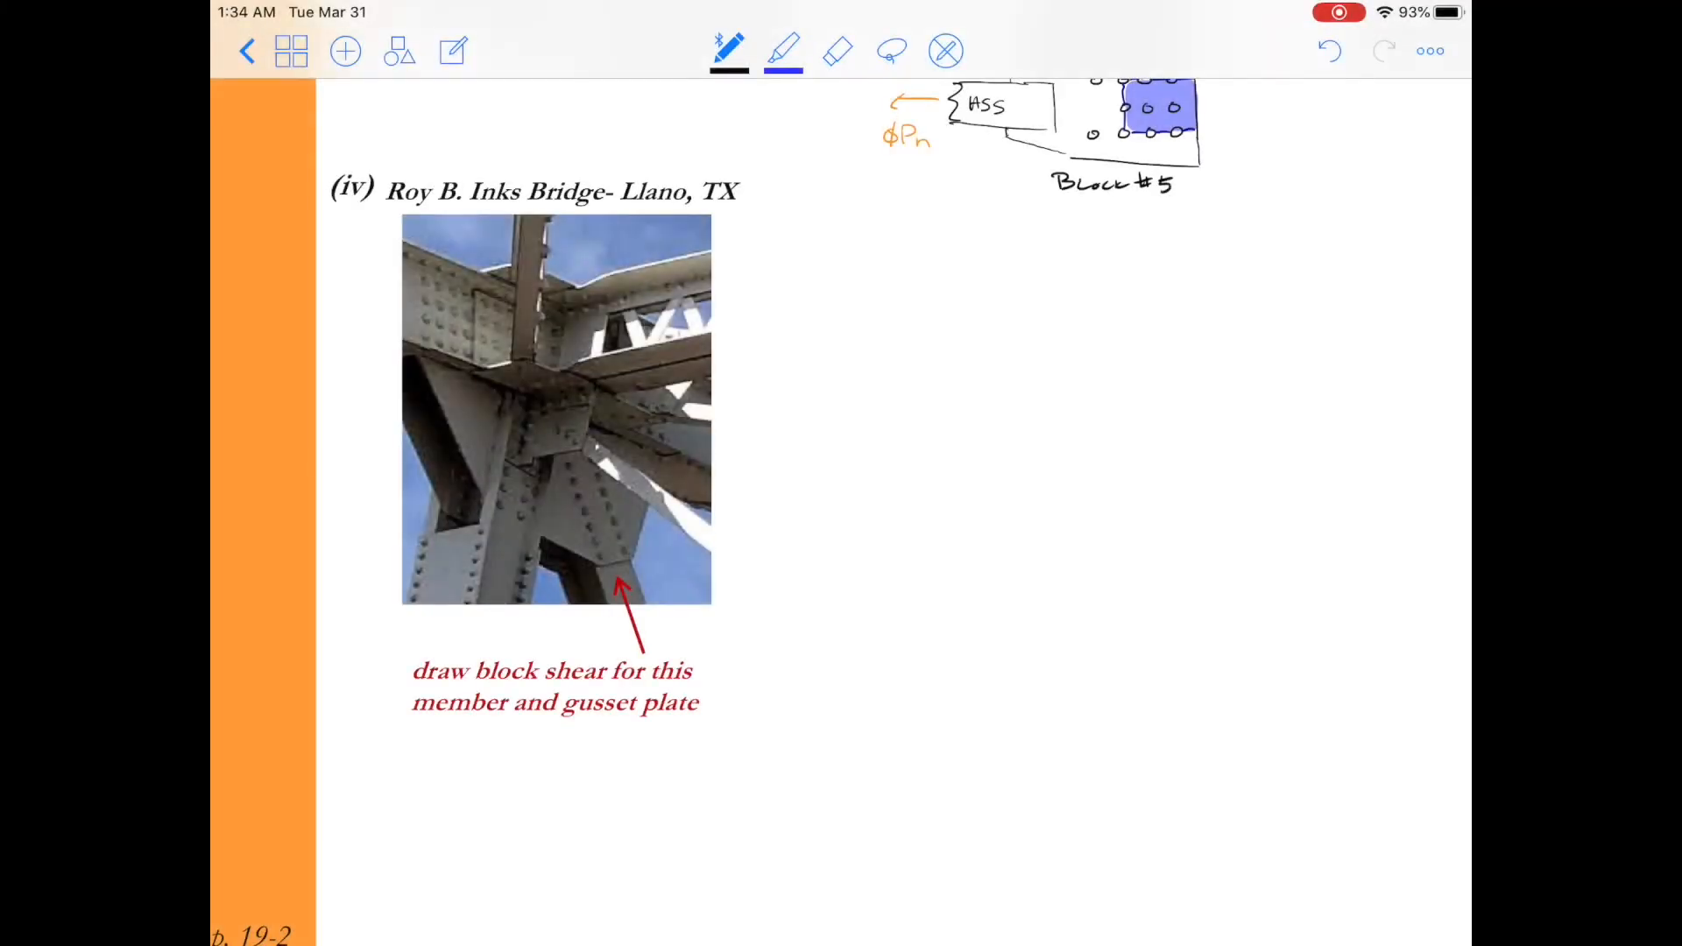
Write and underline a red 'W-shape' heading.
click(728, 51)
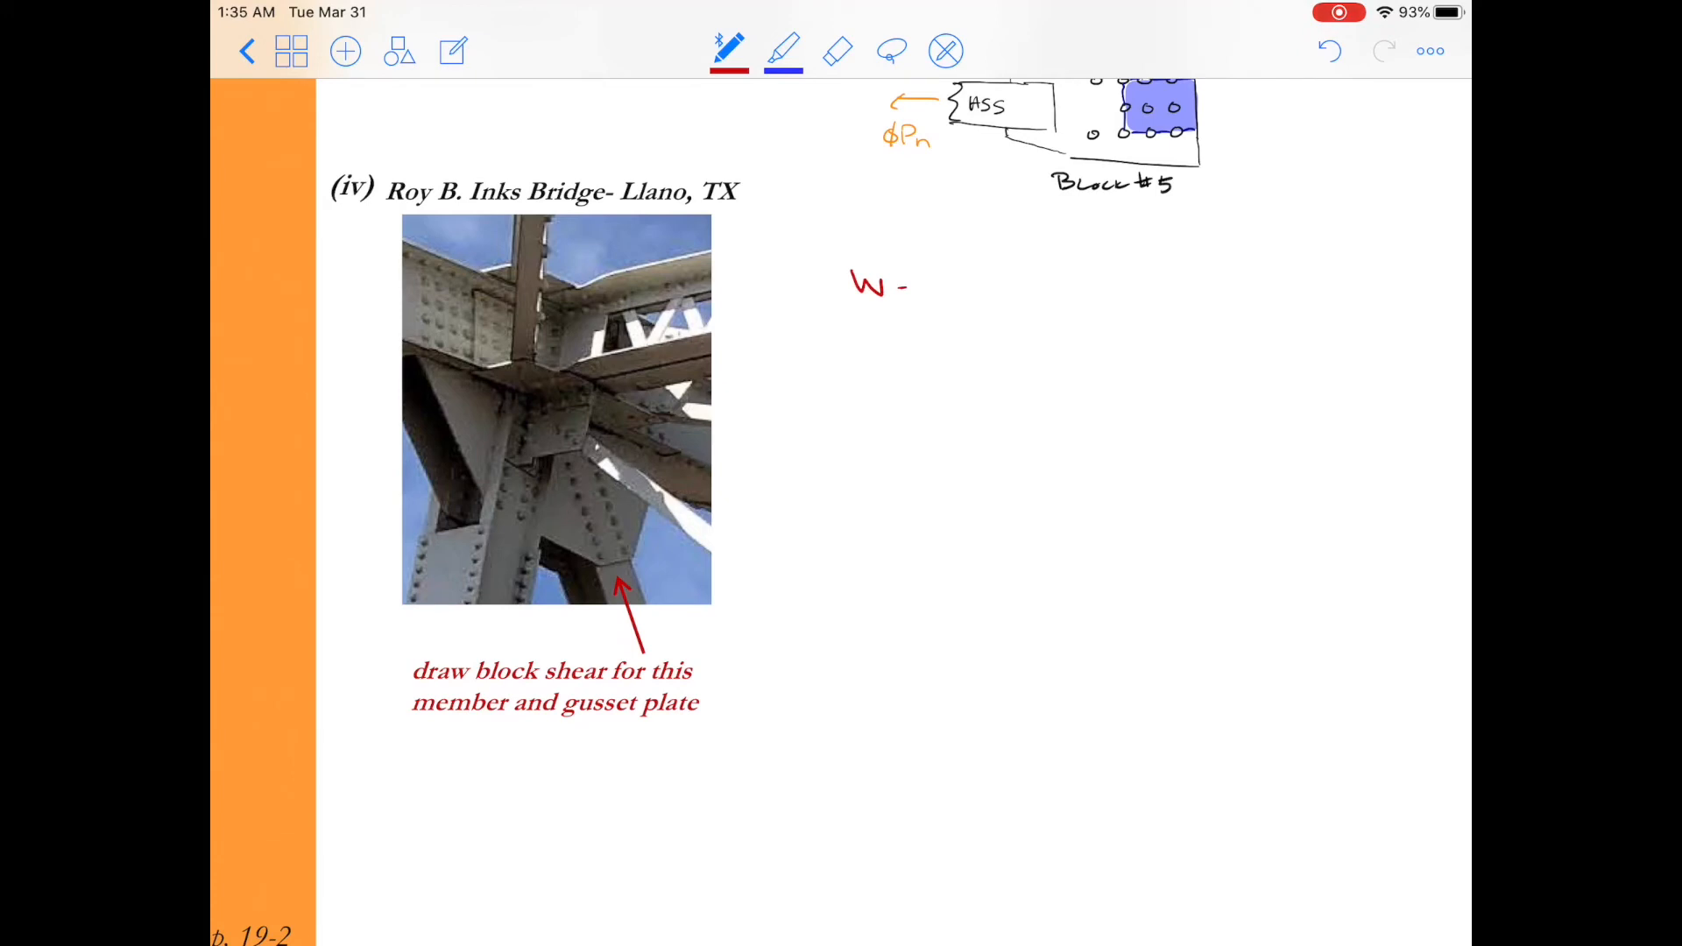
text(shap)
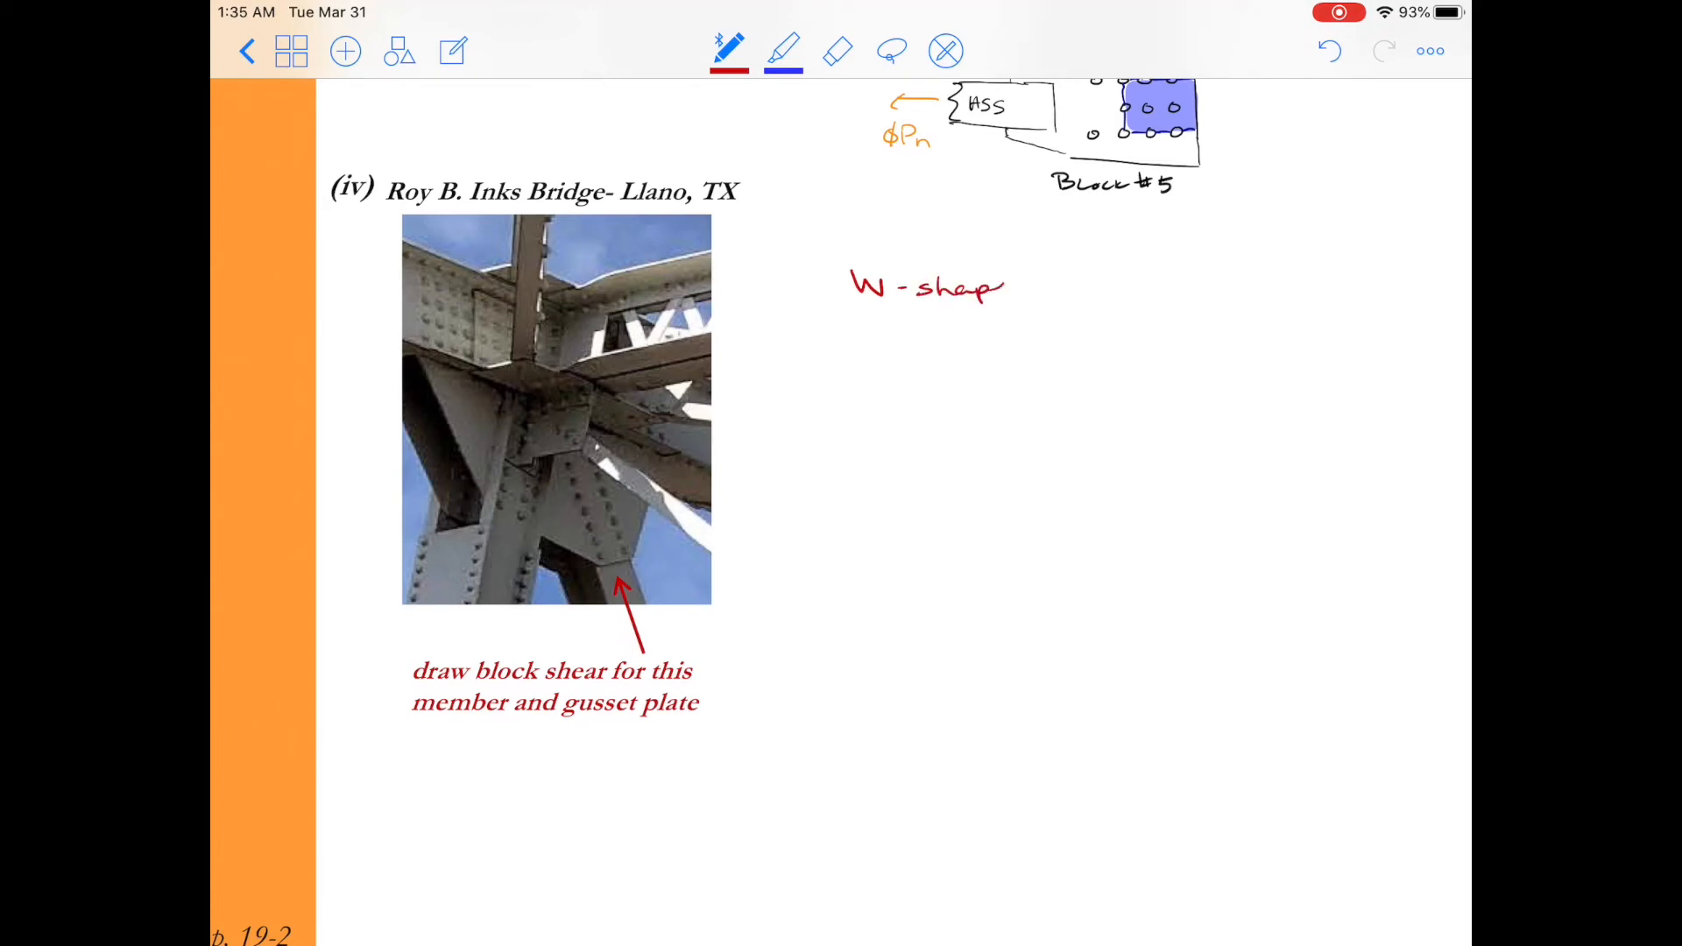
drag(864, 311, 1019, 311)
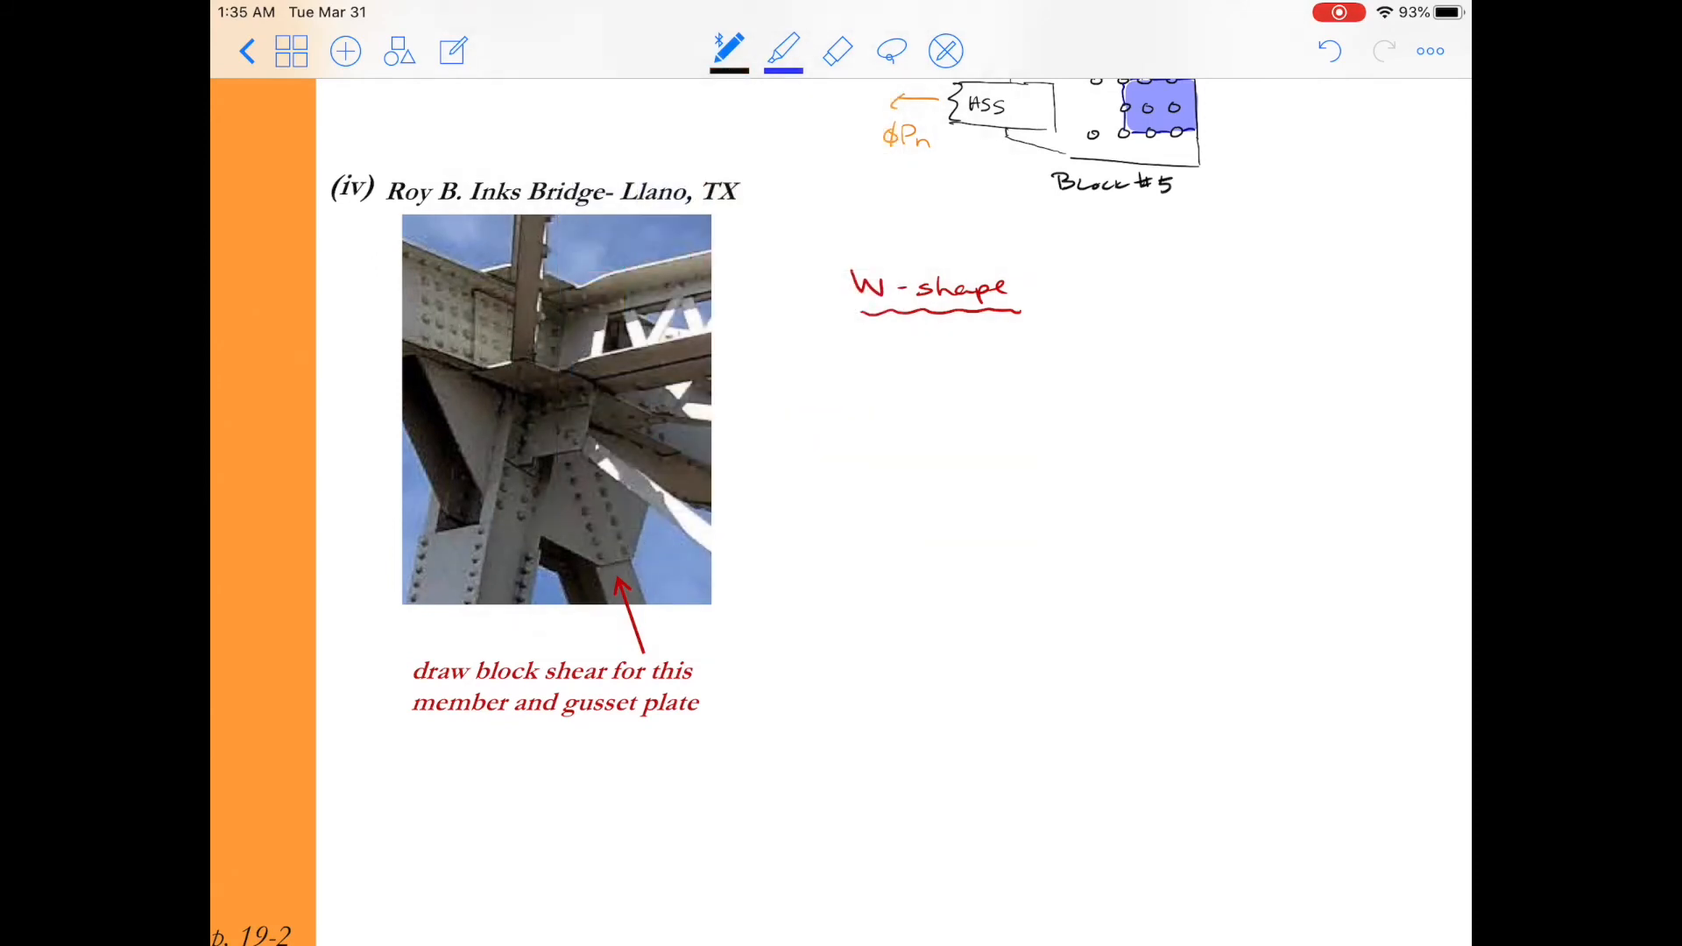
Sketch the inclined flange plate with two rows of bolt holes and a jagged cut end.
drag(944, 388, 1078, 596)
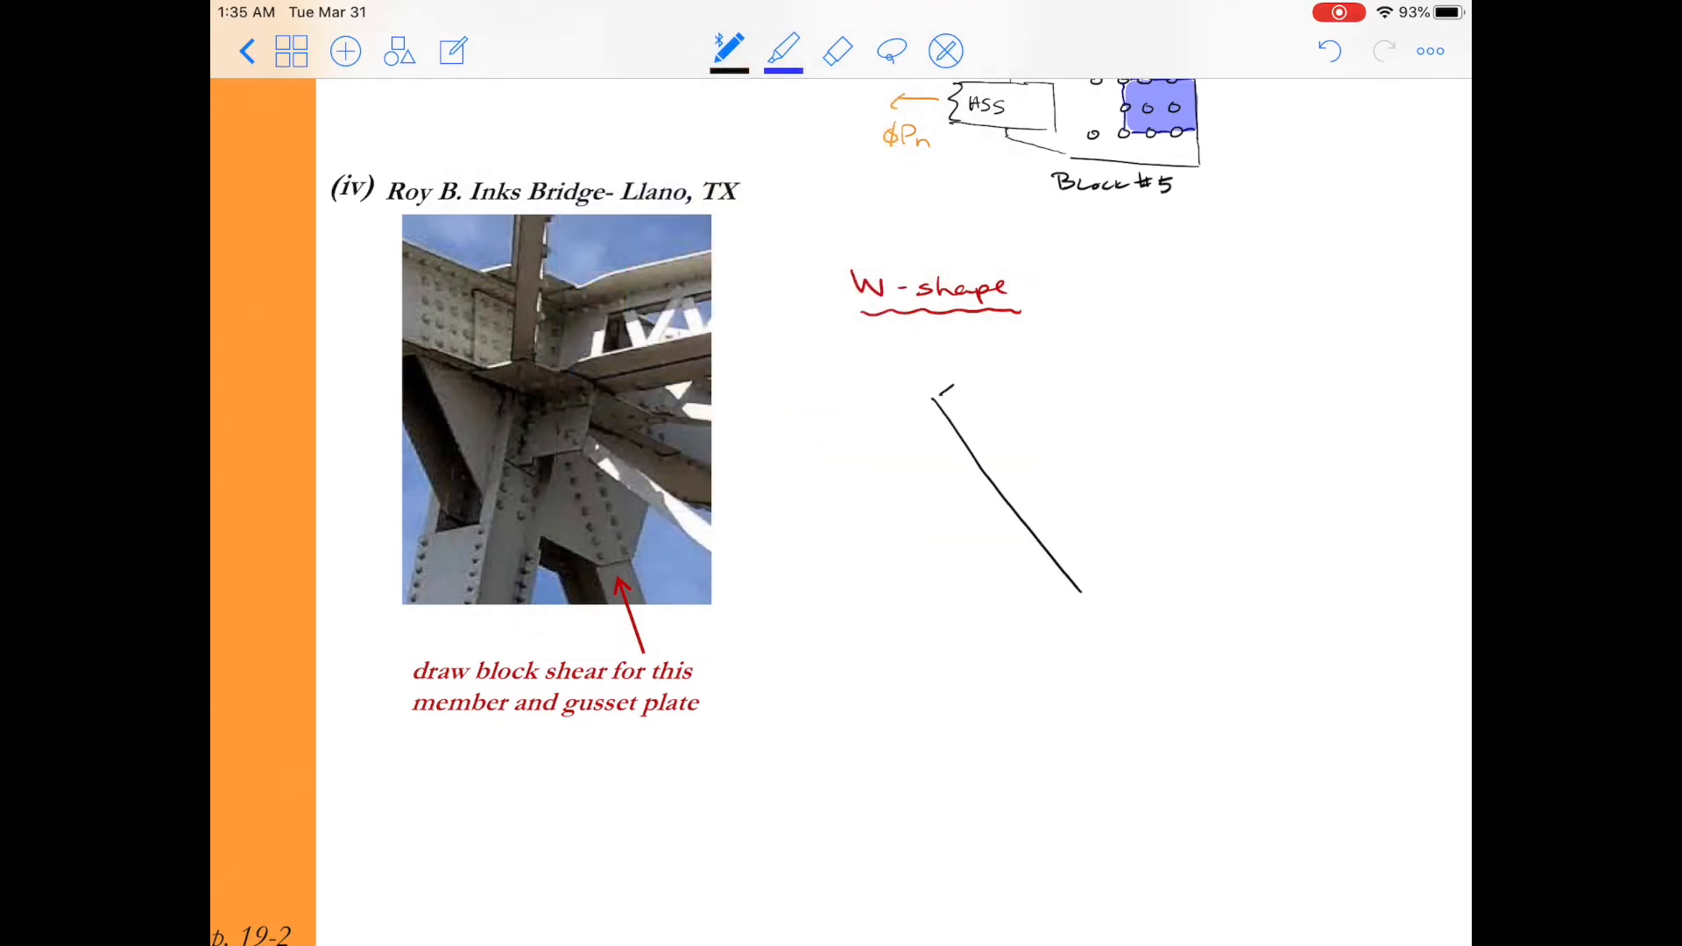
drag(945, 392, 1051, 311)
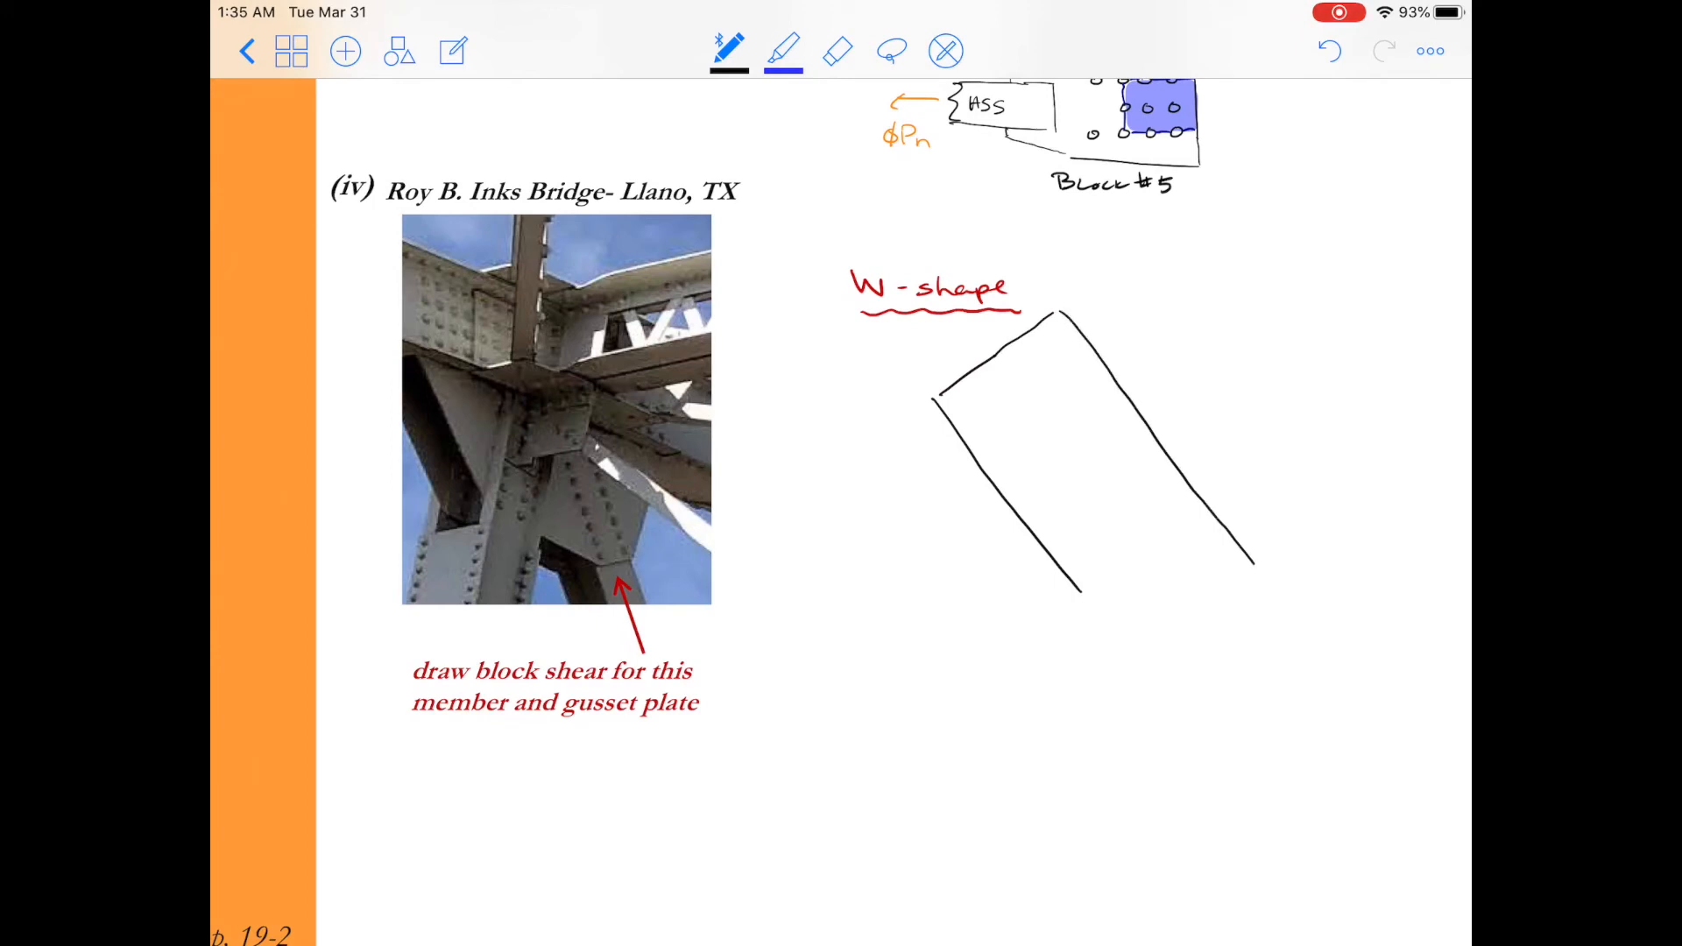
click(983, 414)
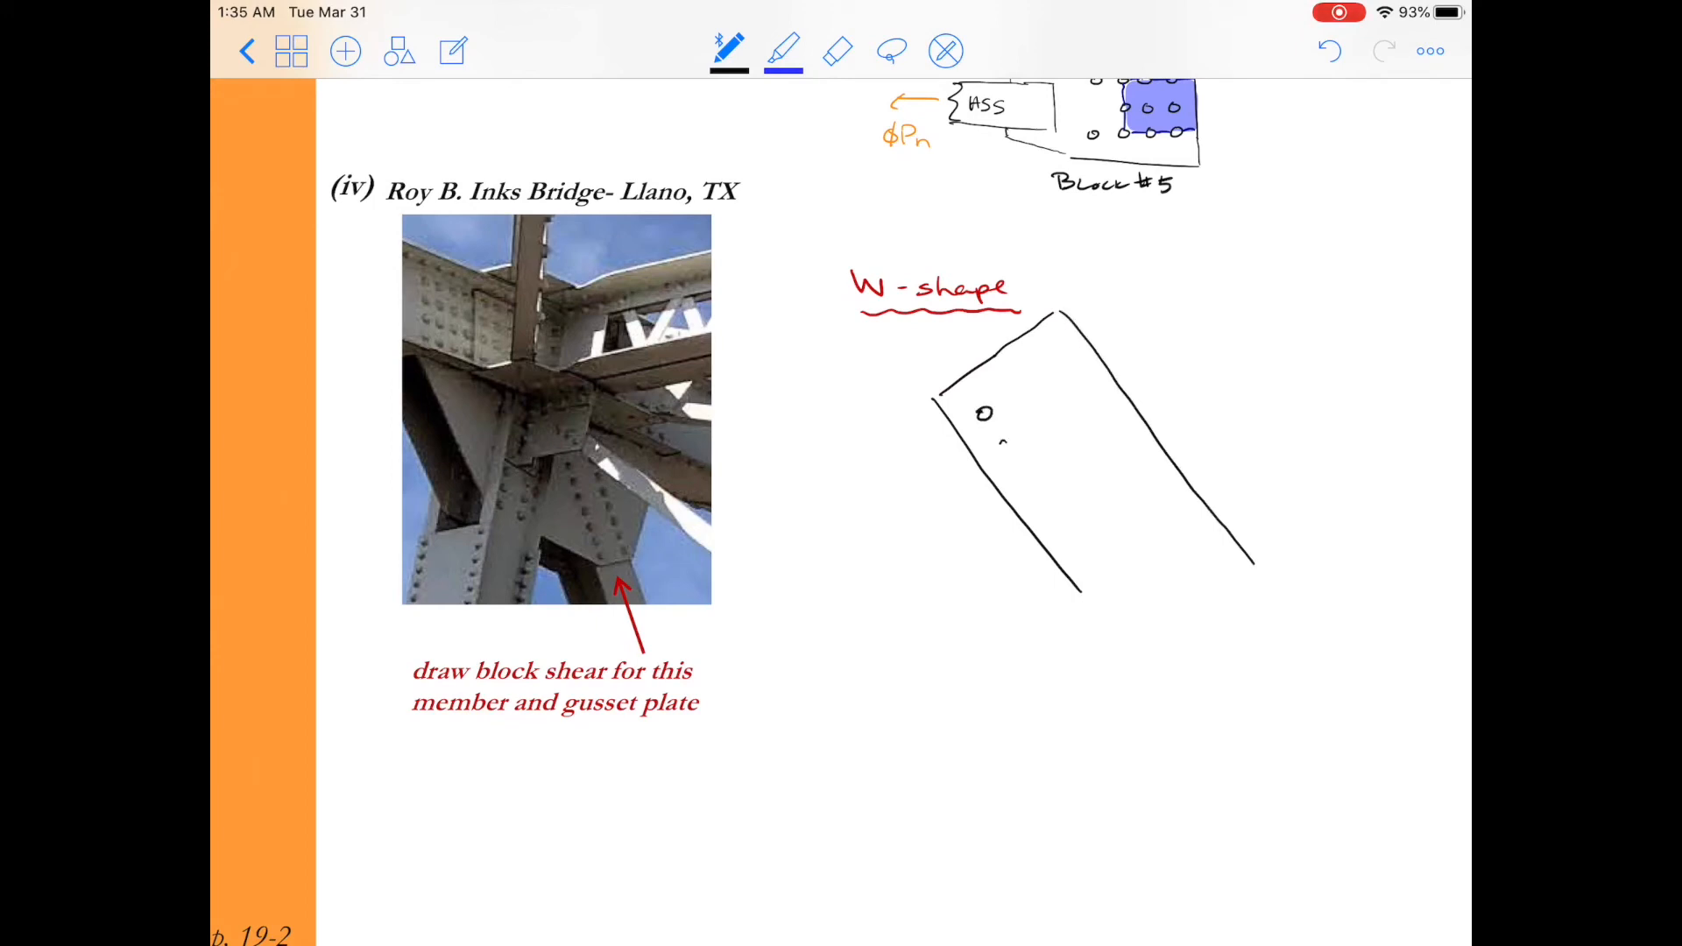
drag(1003, 440, 1046, 505)
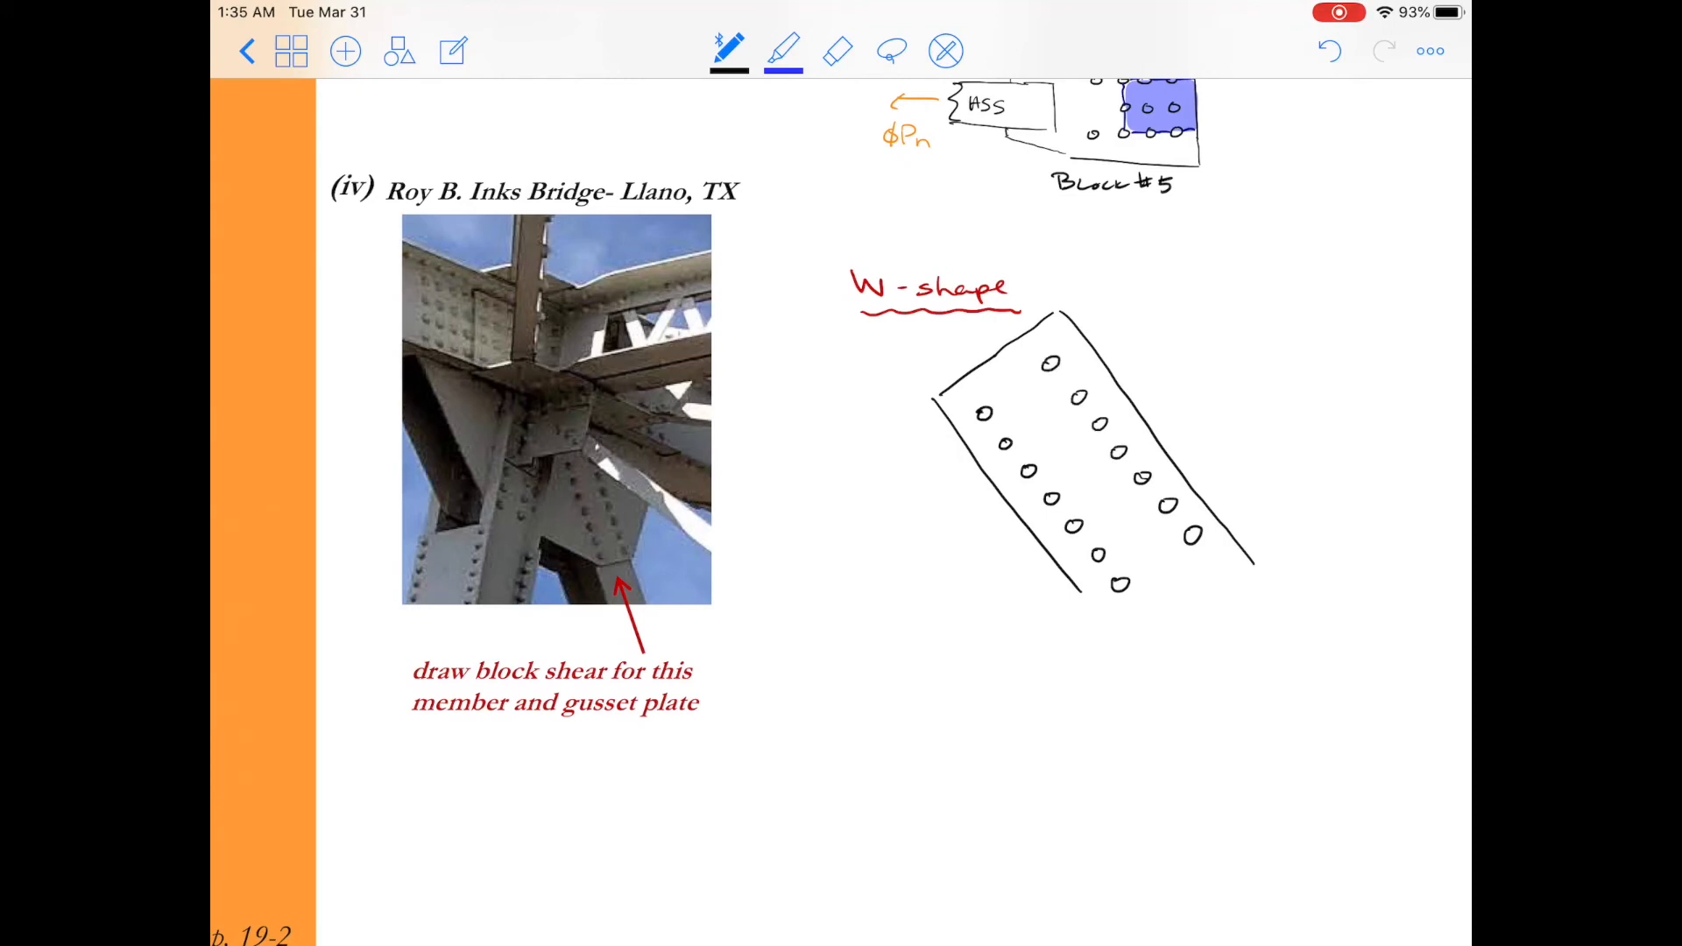
drag(1079, 588, 1143, 673)
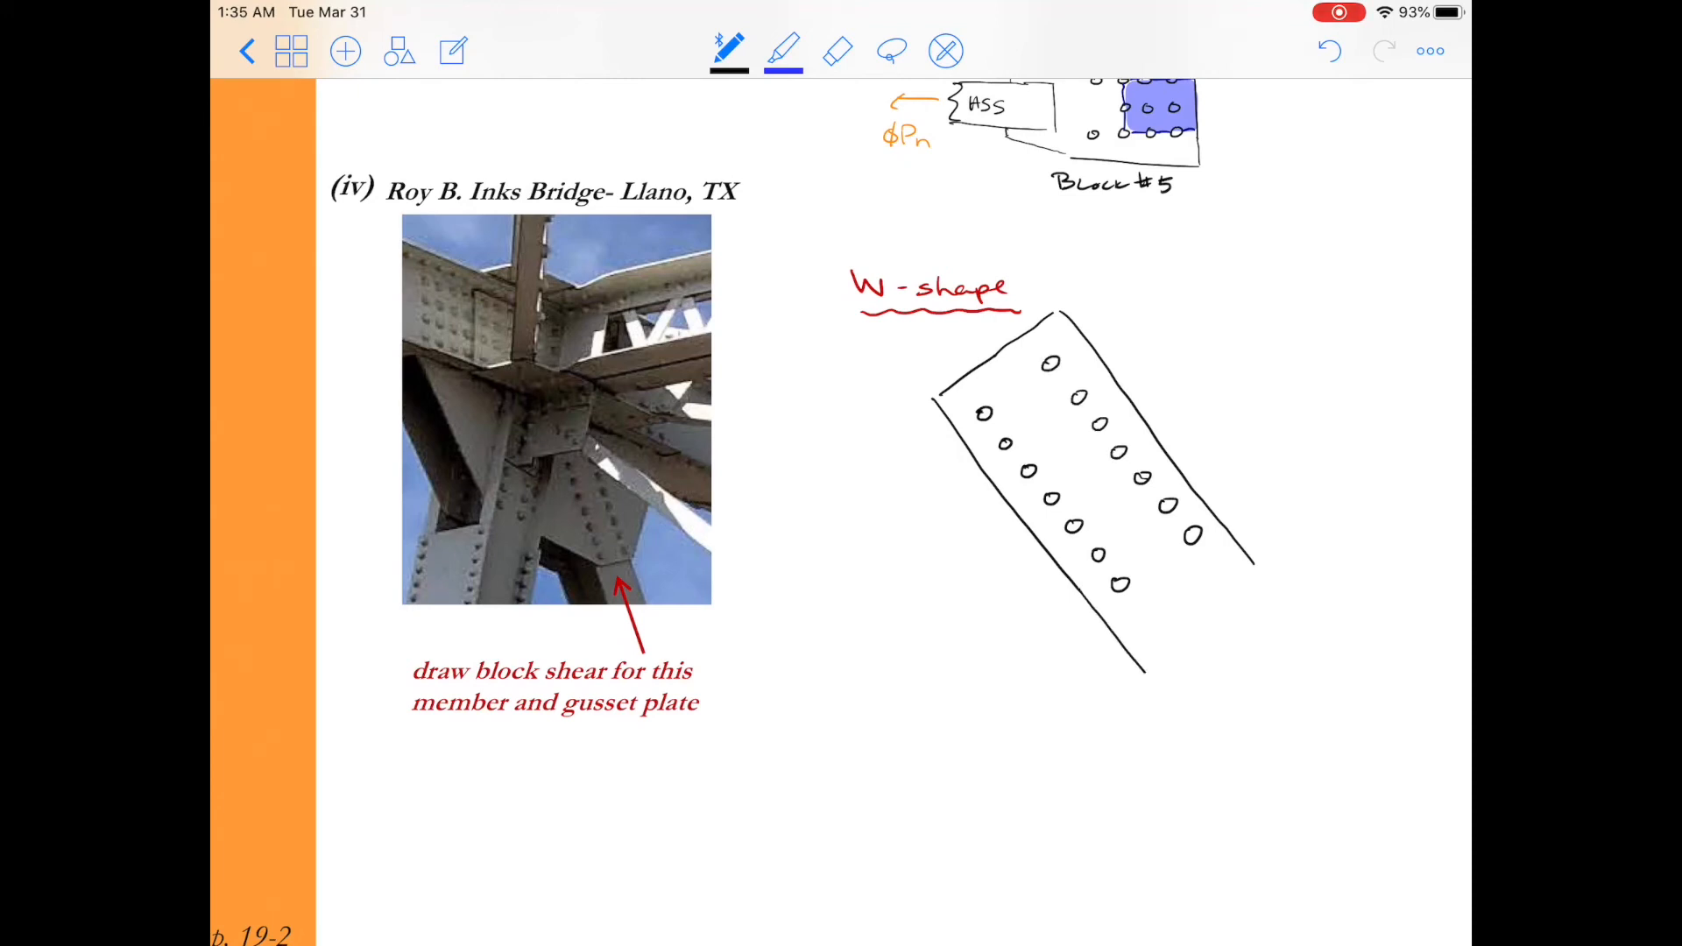
drag(1250, 558, 1142, 697)
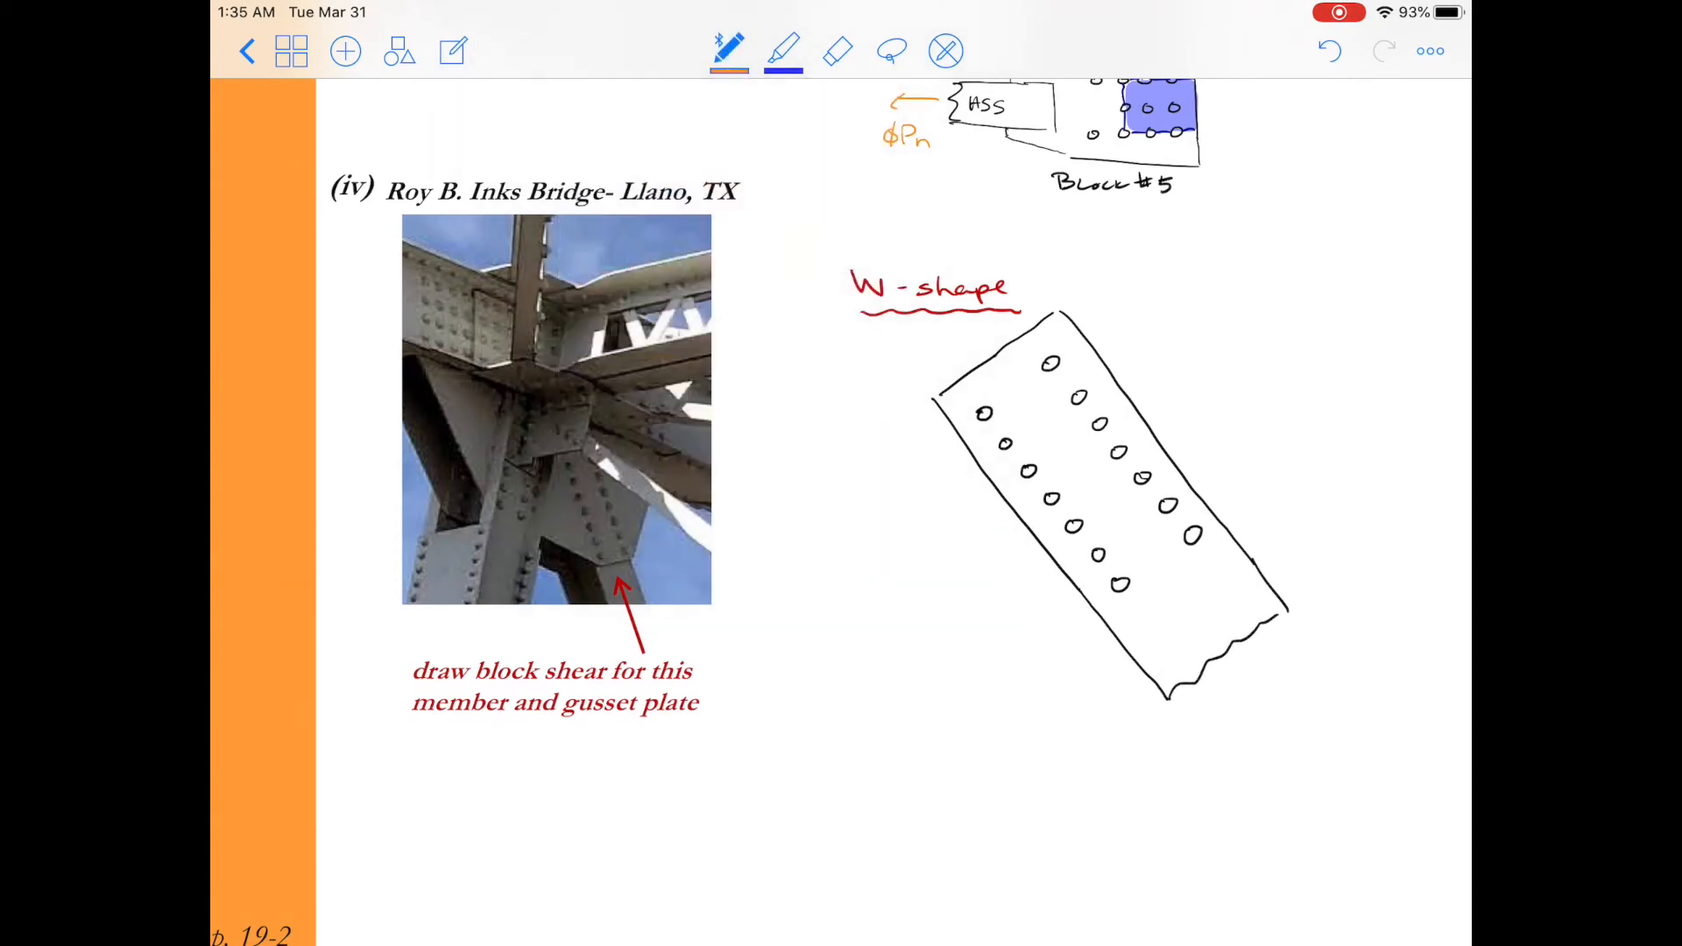
Draw the orange ϕPn load arrow and begin the red shear path along the lower hole row.
drag(1244, 644, 1303, 724)
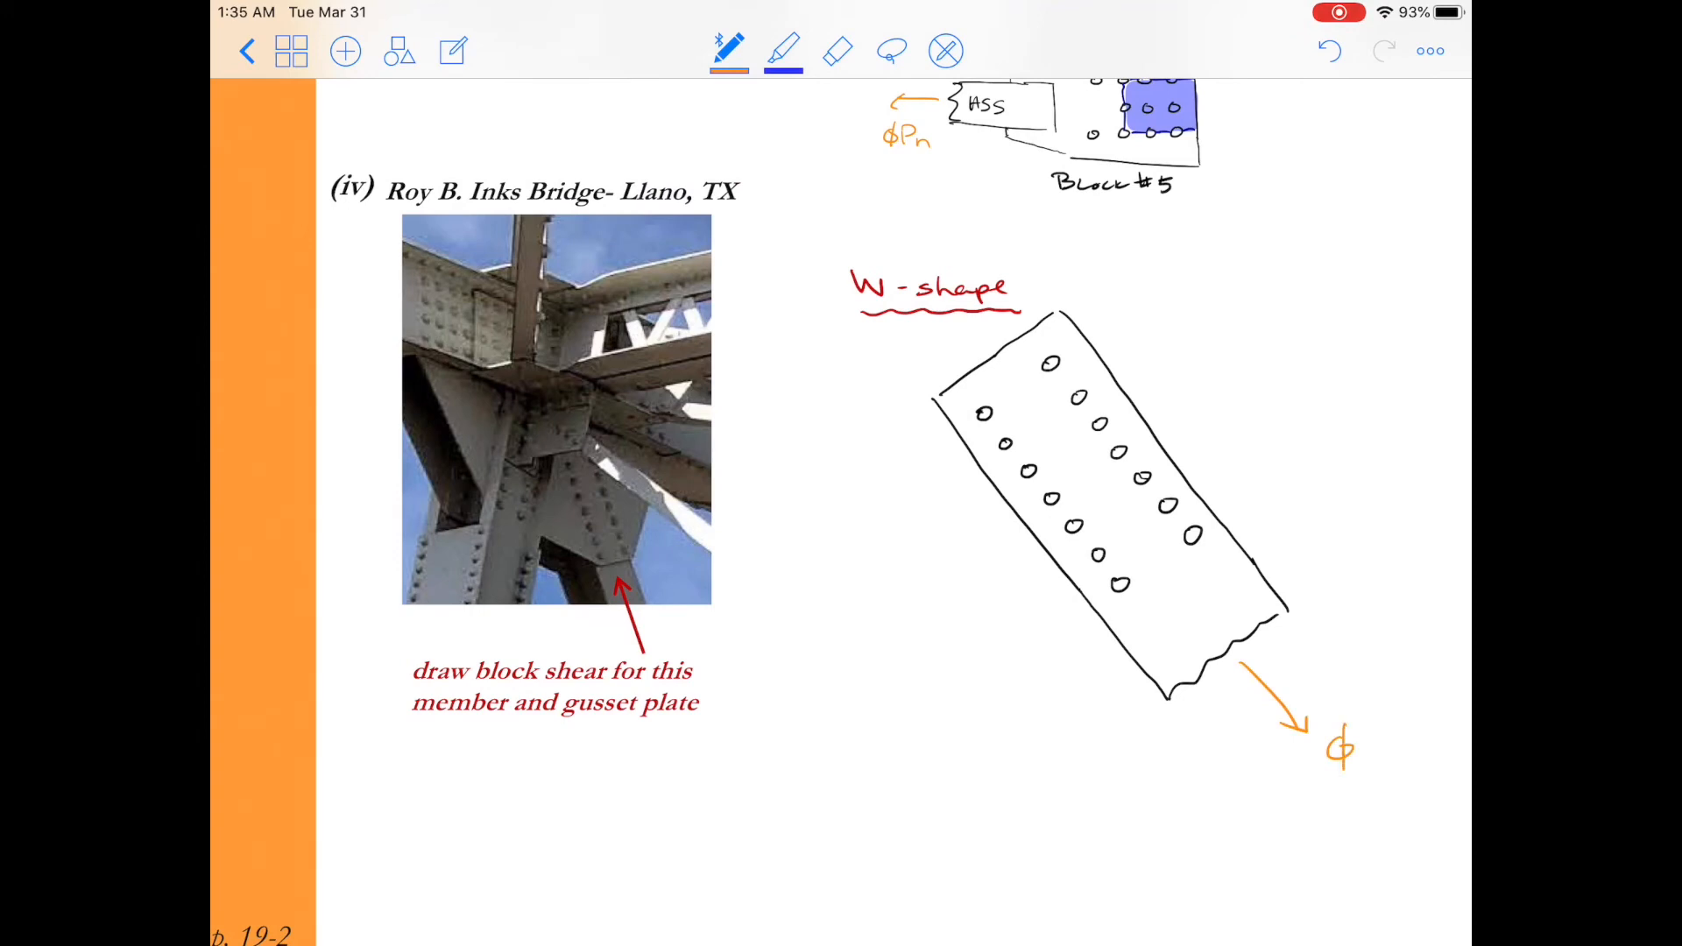
text(Pn)
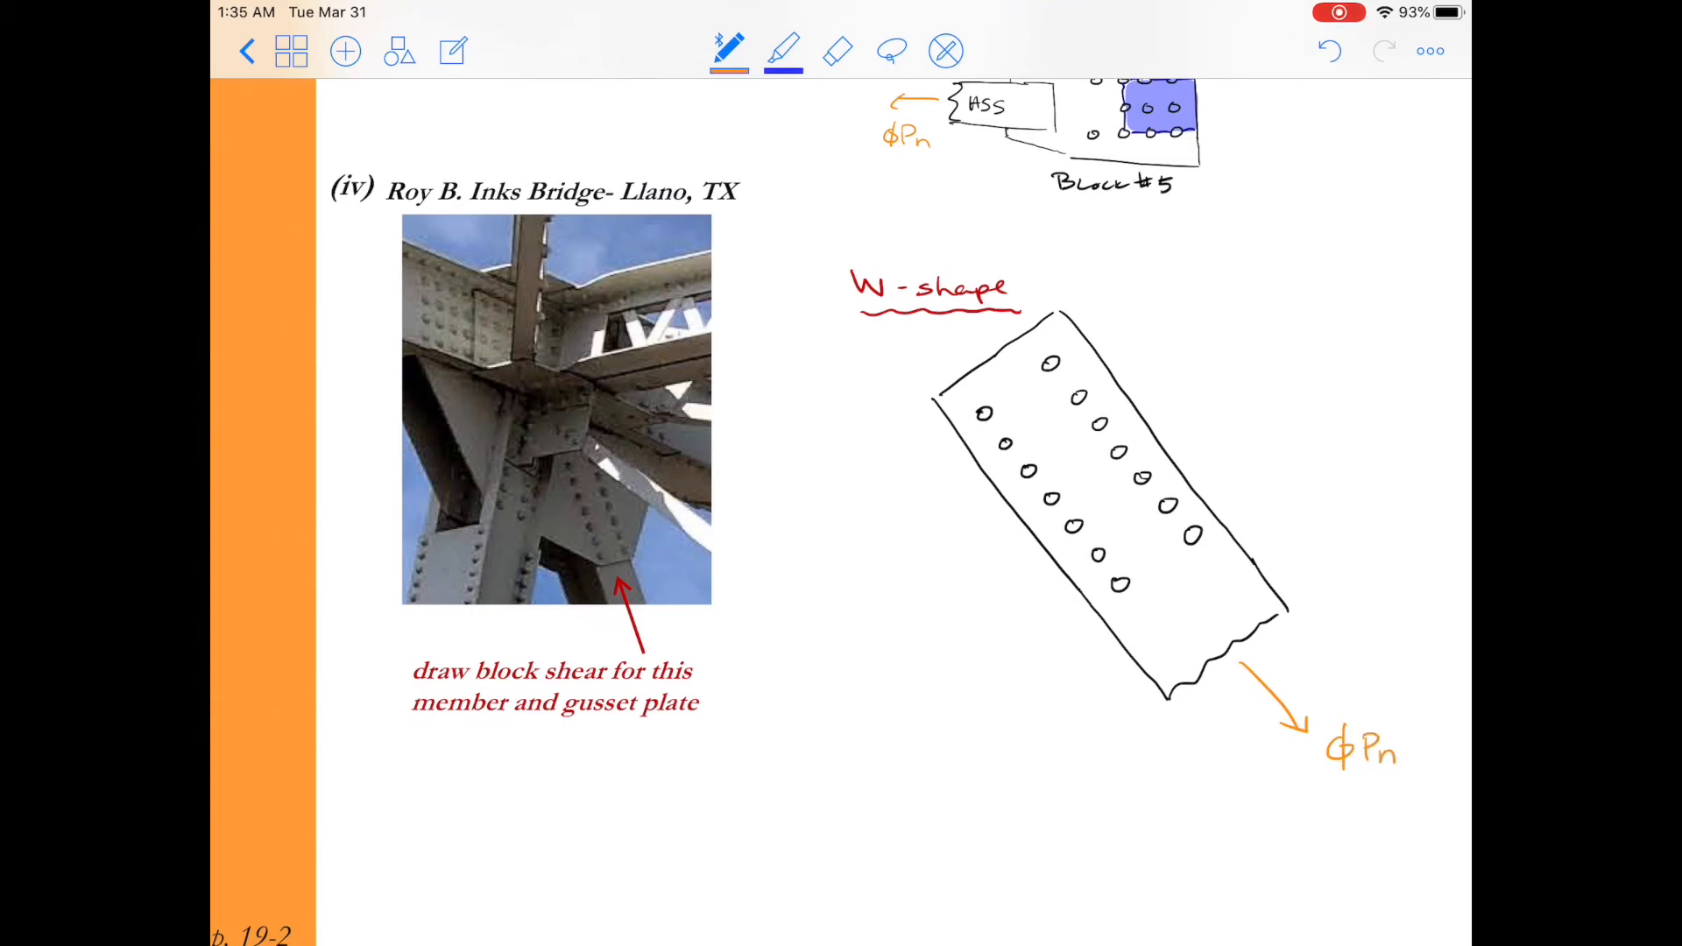
click(728, 51)
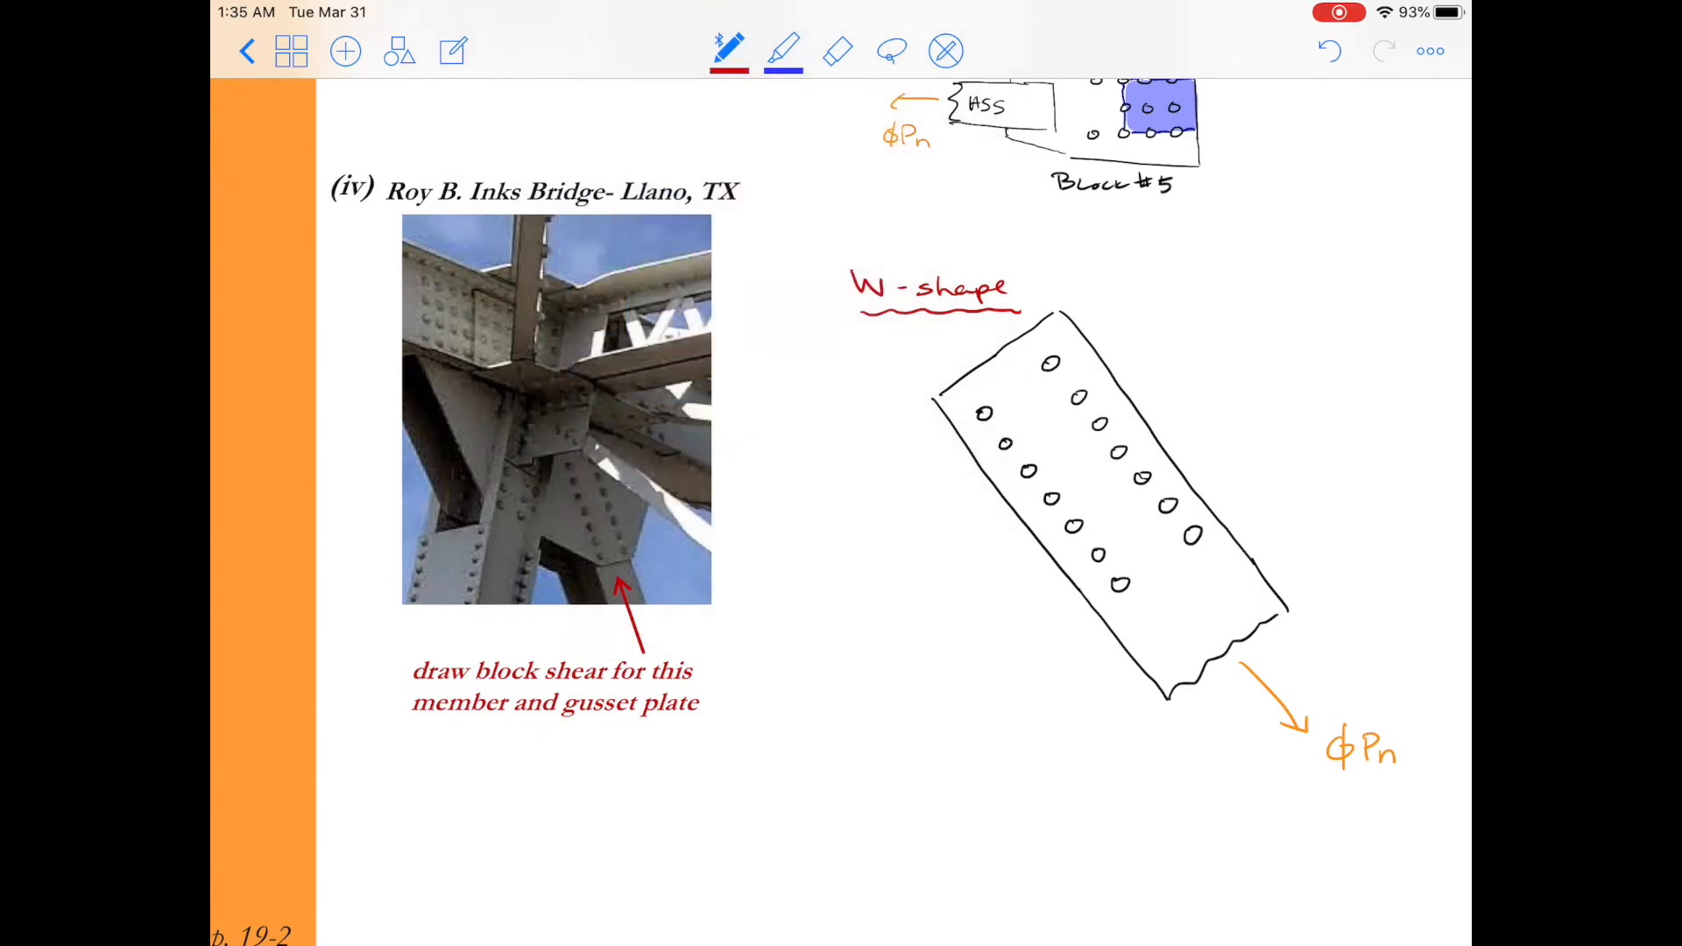
drag(960, 408, 993, 429)
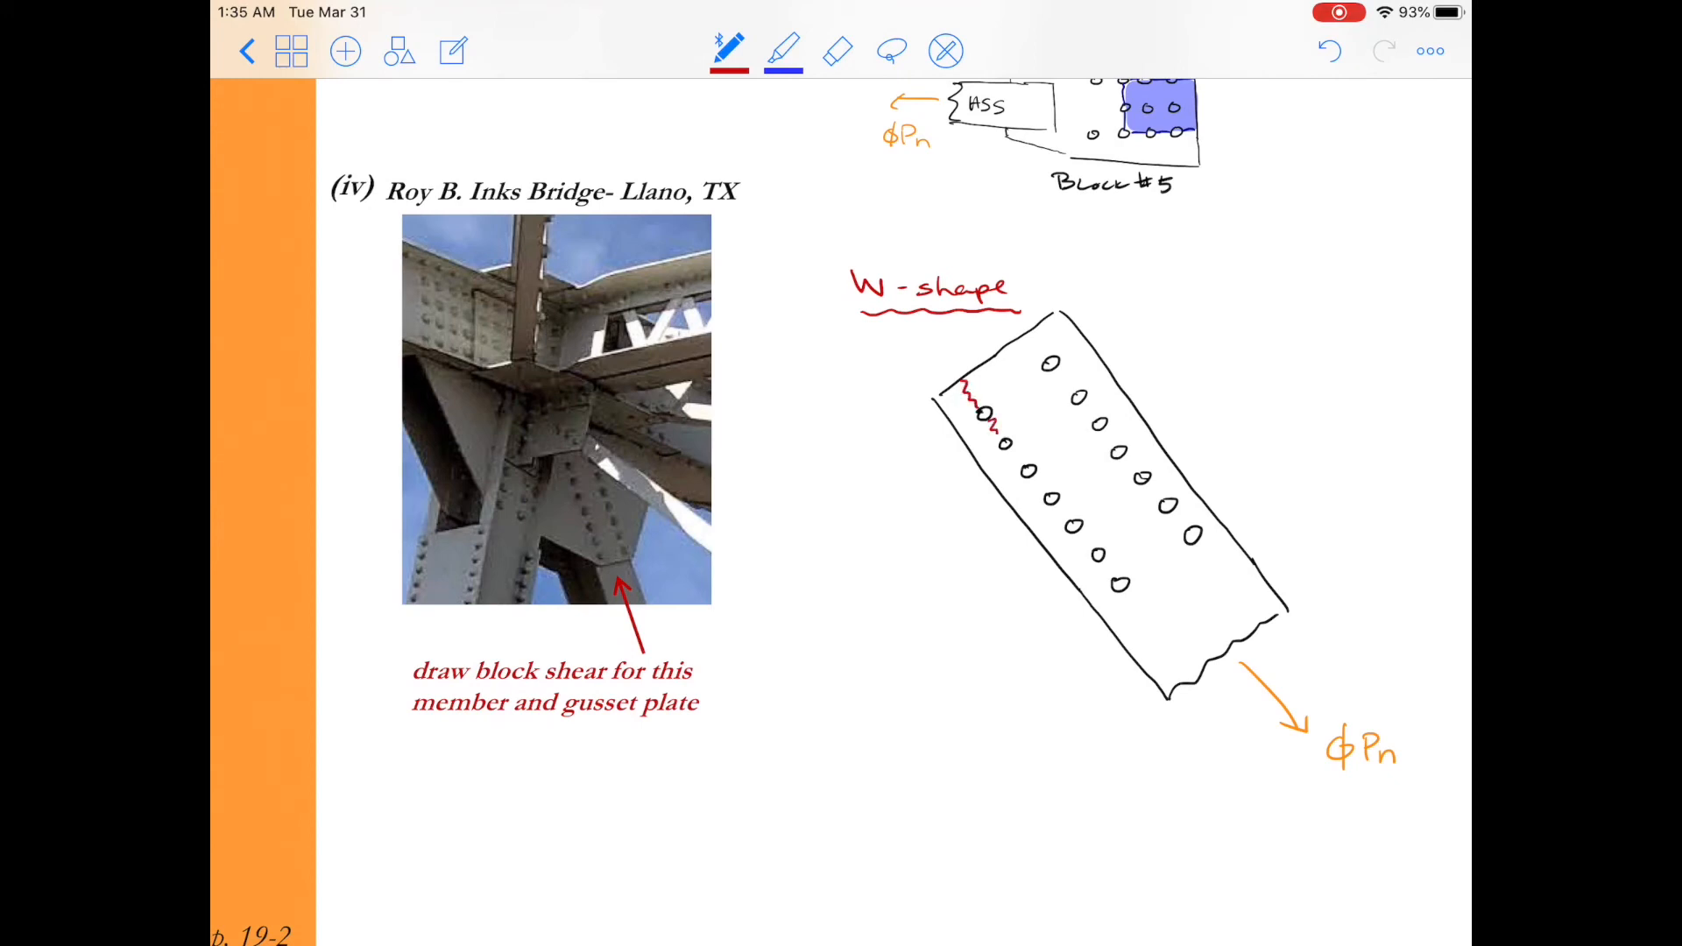
Complete the red shear paths along the lower and upper hole rows.
drag(998, 440, 1036, 488)
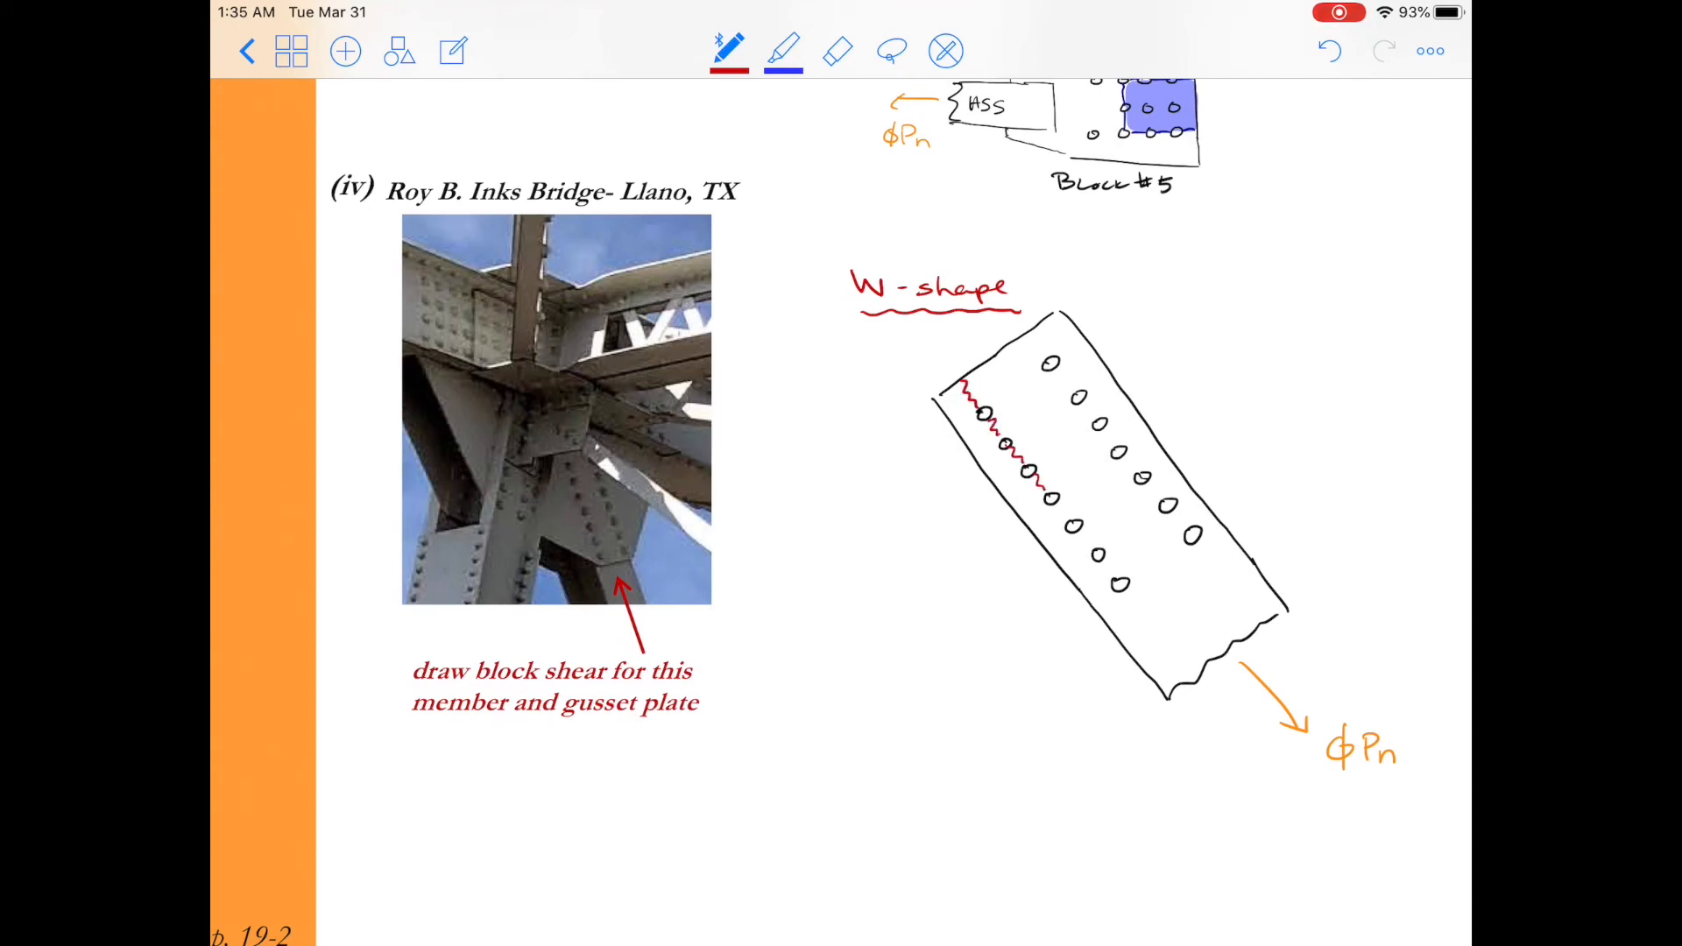
drag(1008, 451, 1126, 590)
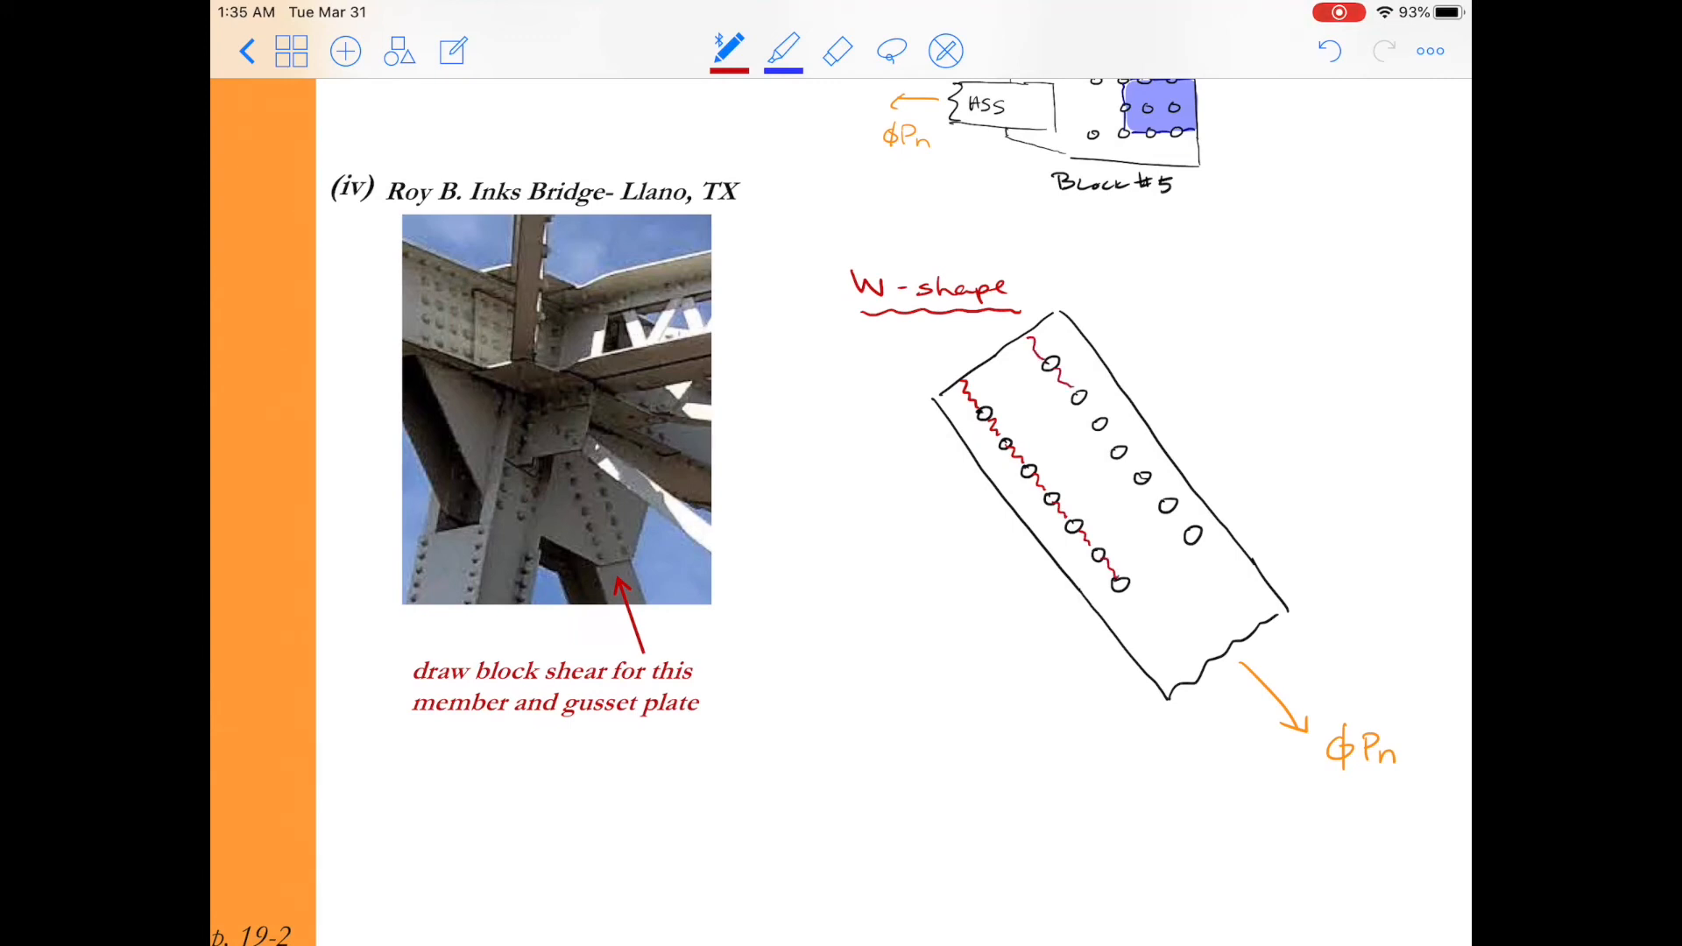
drag(1083, 412, 1131, 472)
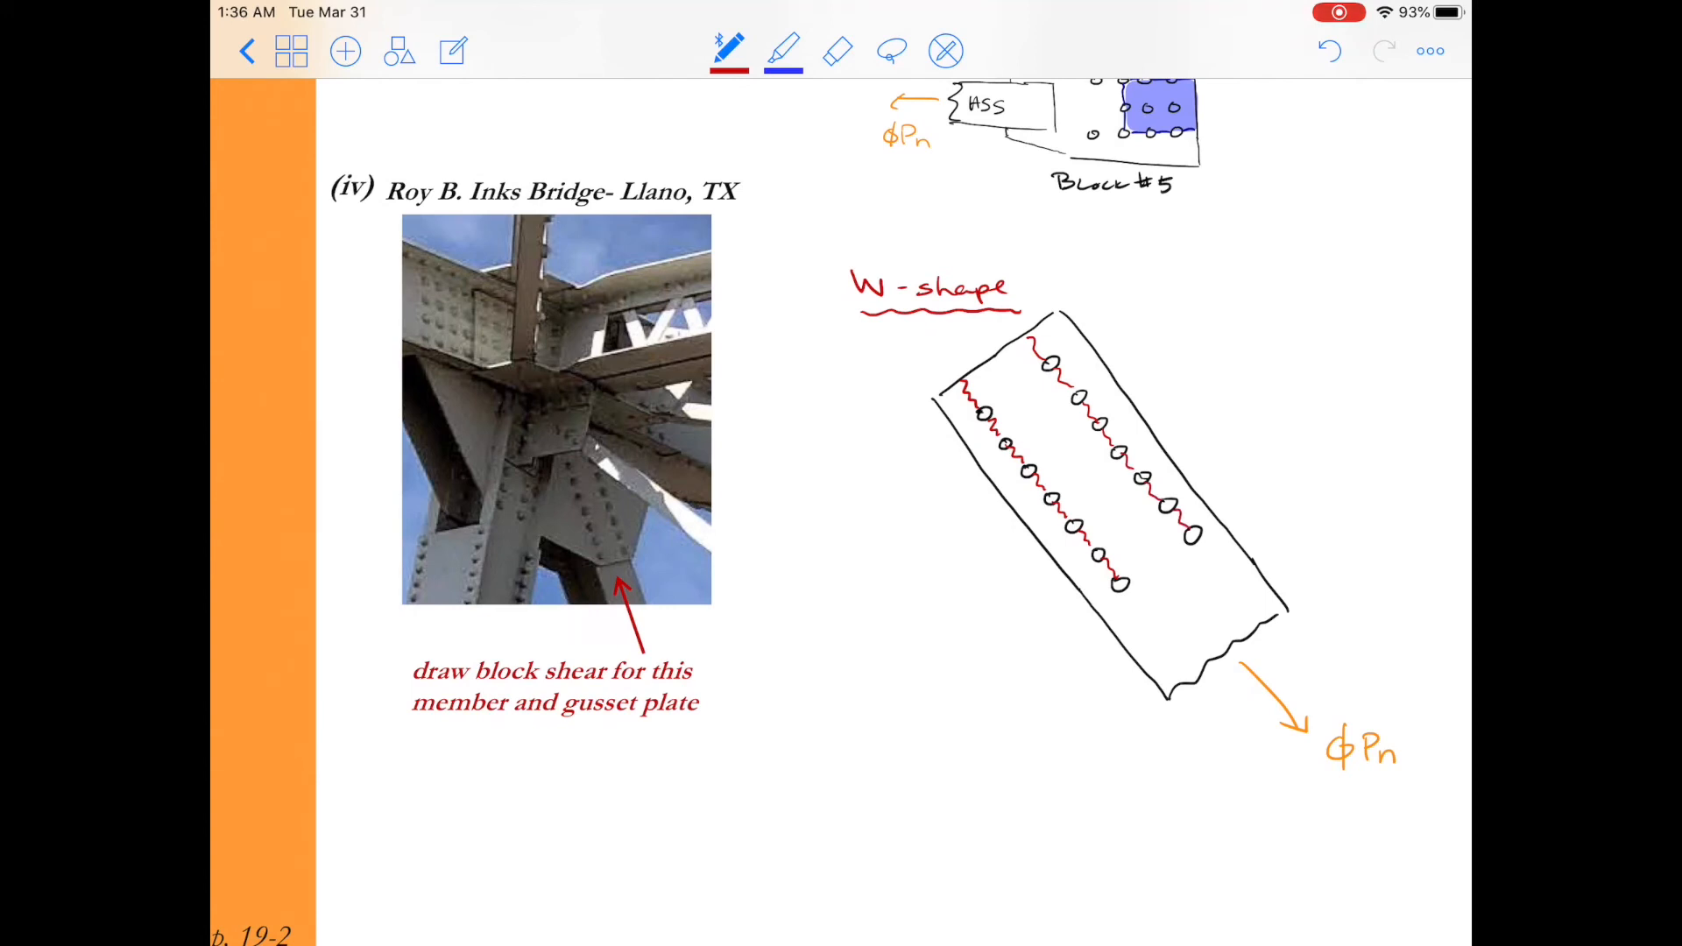
Draw two black dashed lines marking the web and label it 'web'.
click(728, 51)
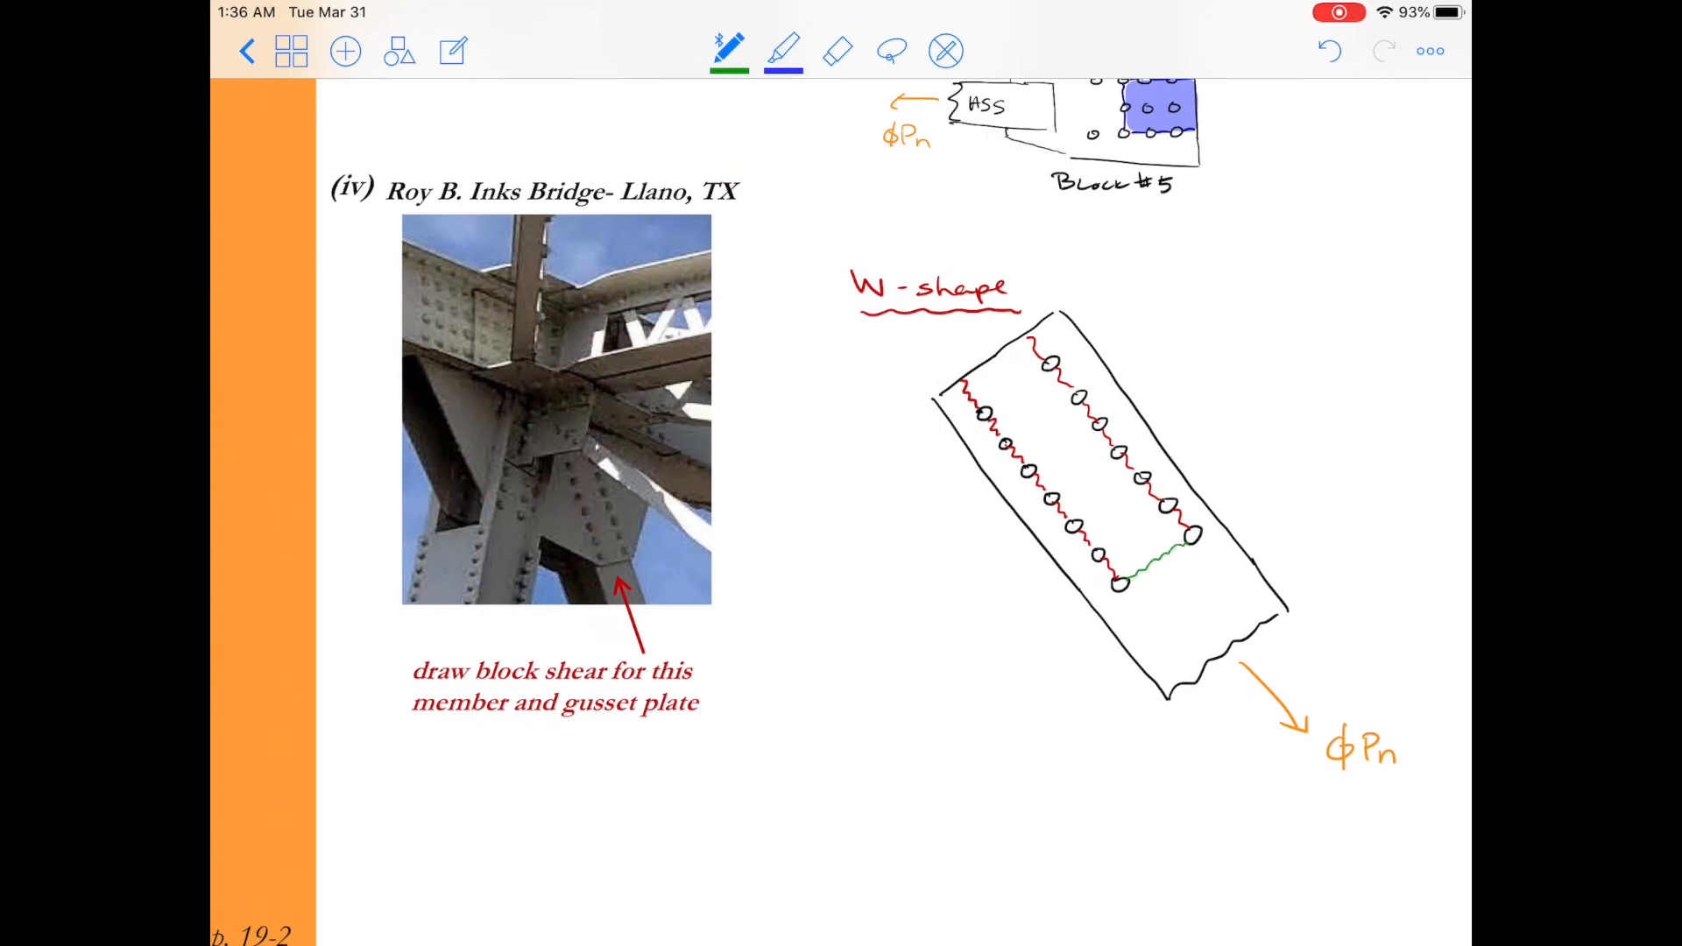
click(728, 51)
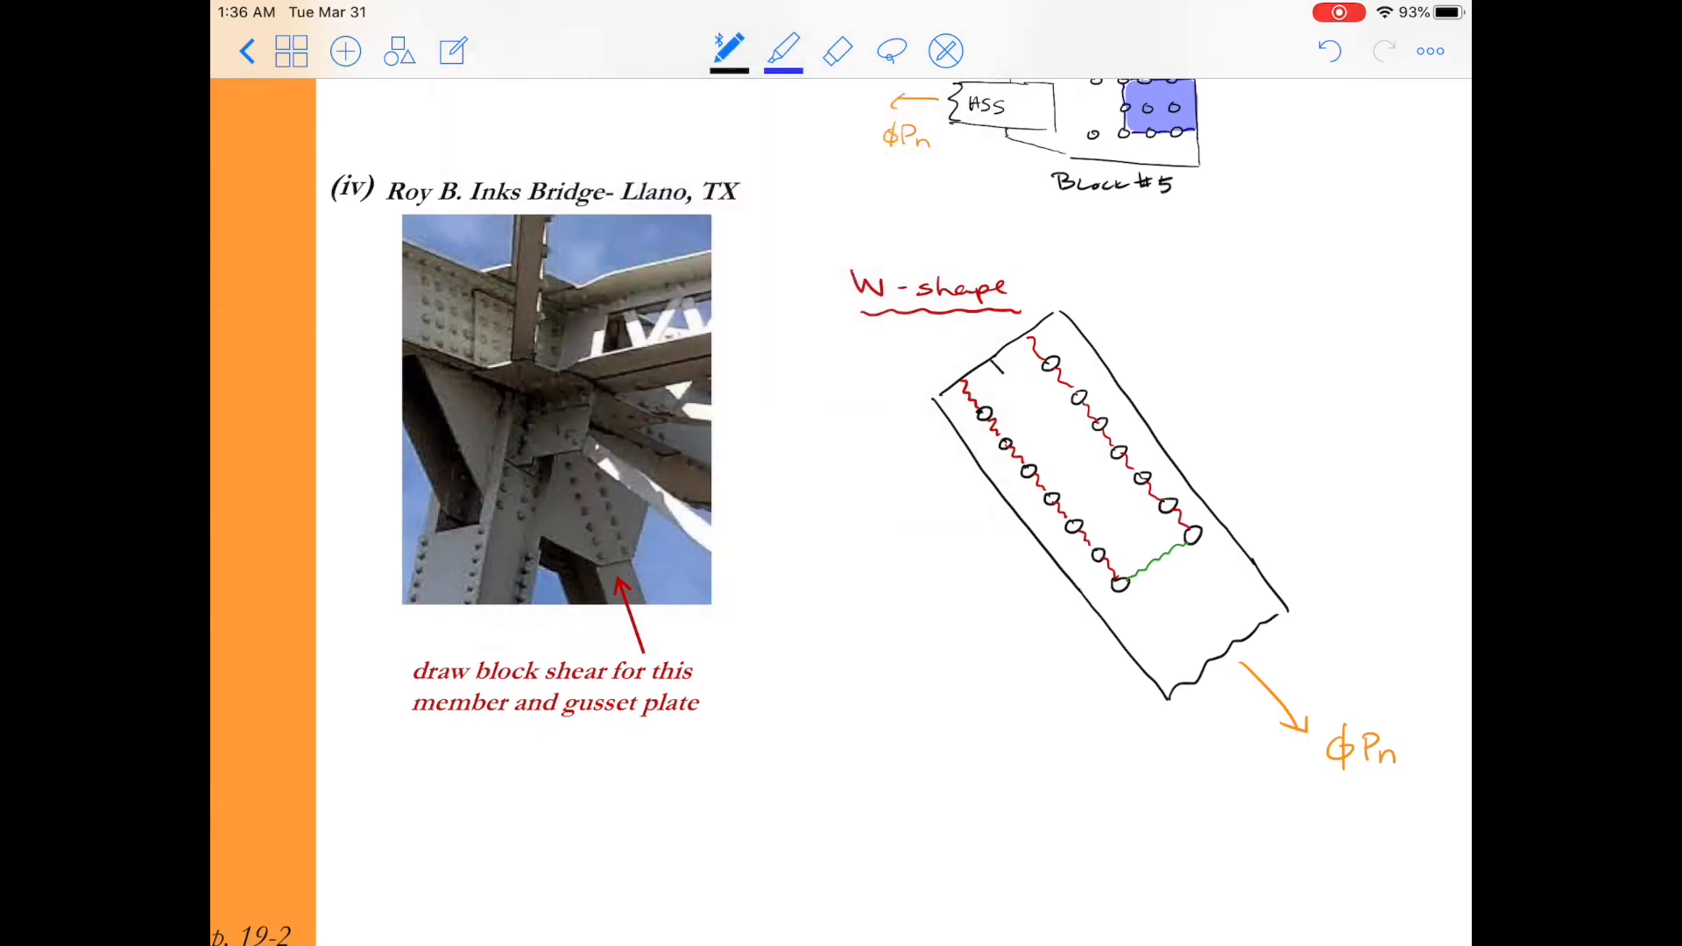
drag(987, 369, 1137, 546)
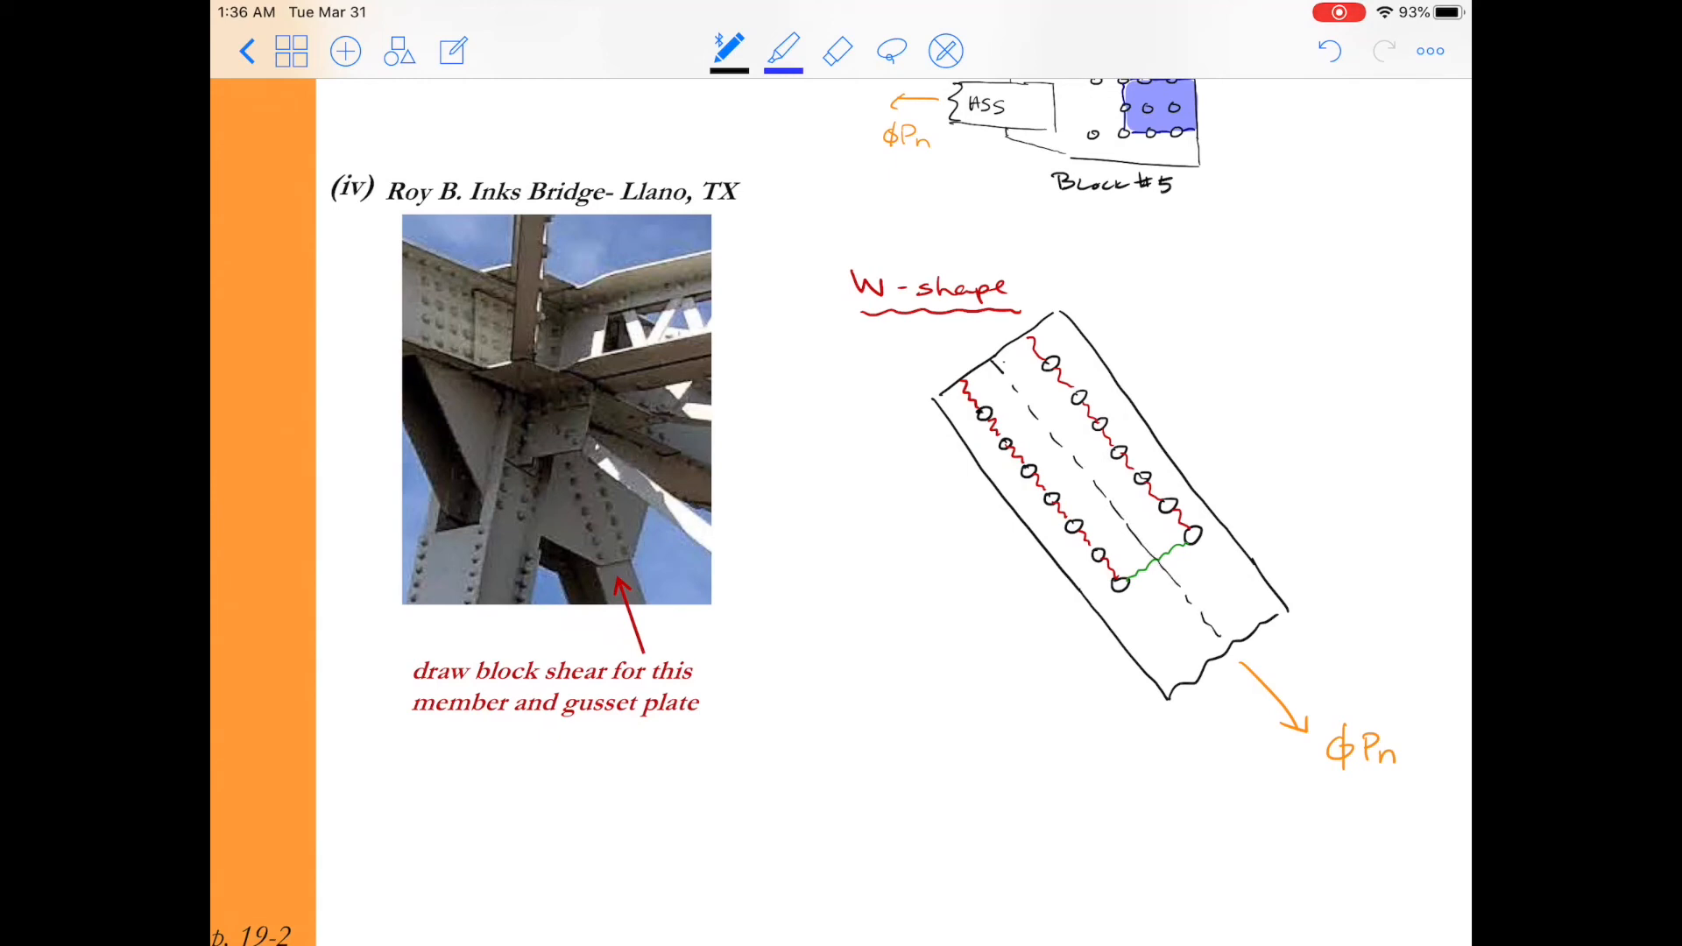
drag(995, 359, 1135, 519)
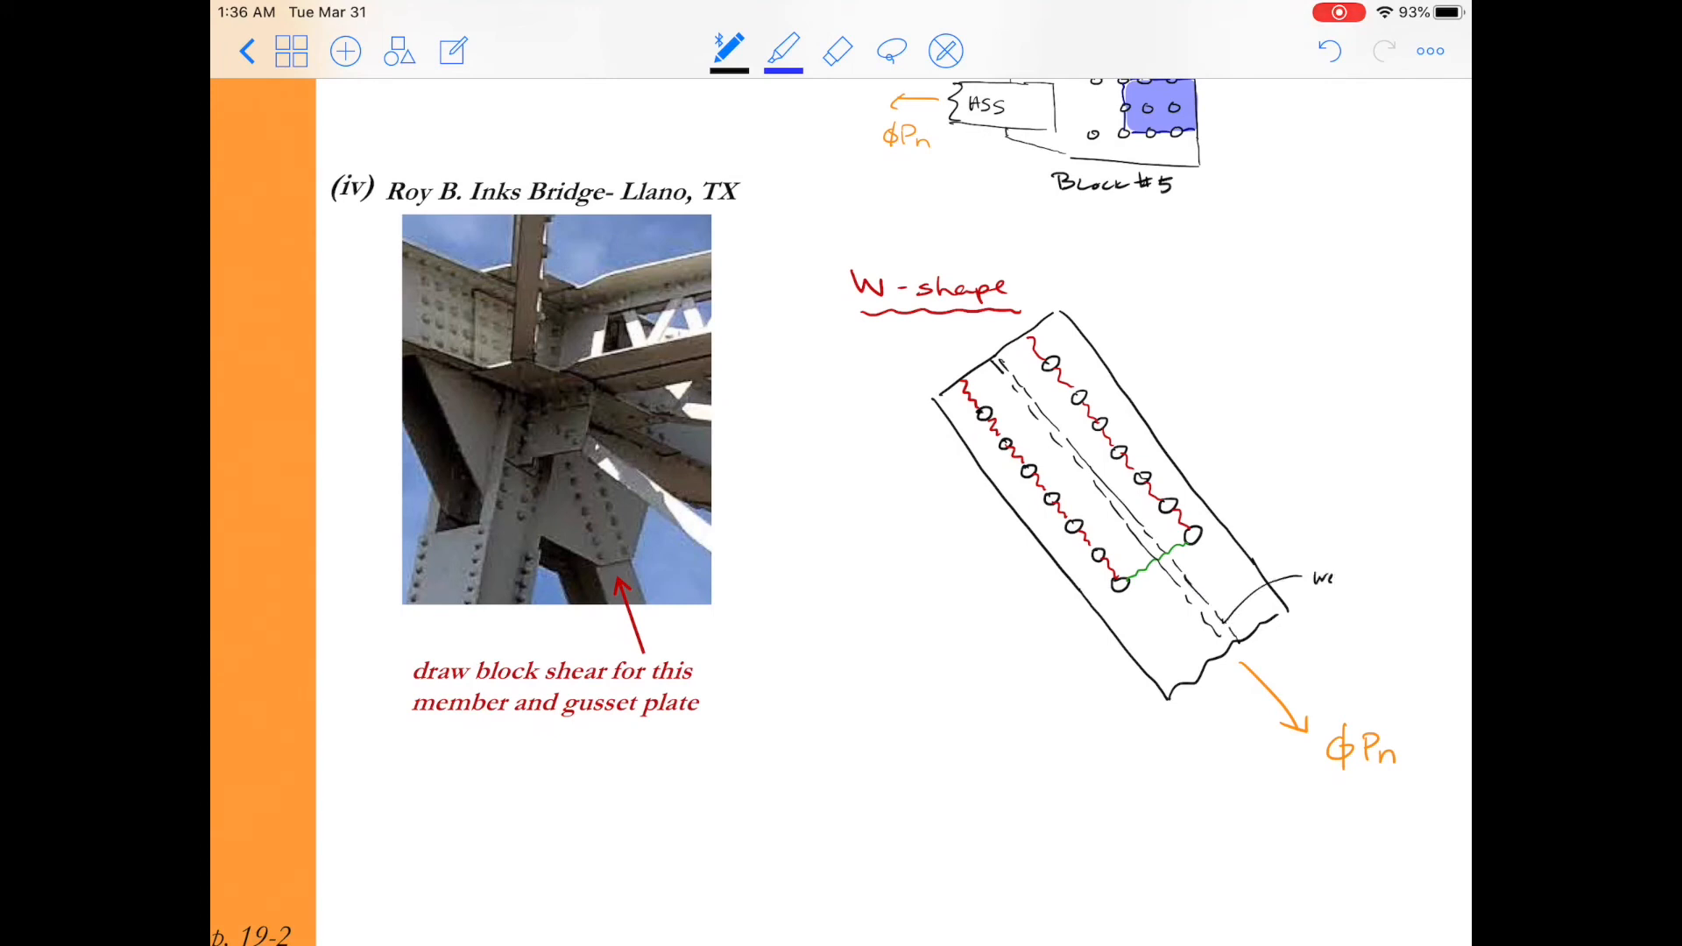
text(b)
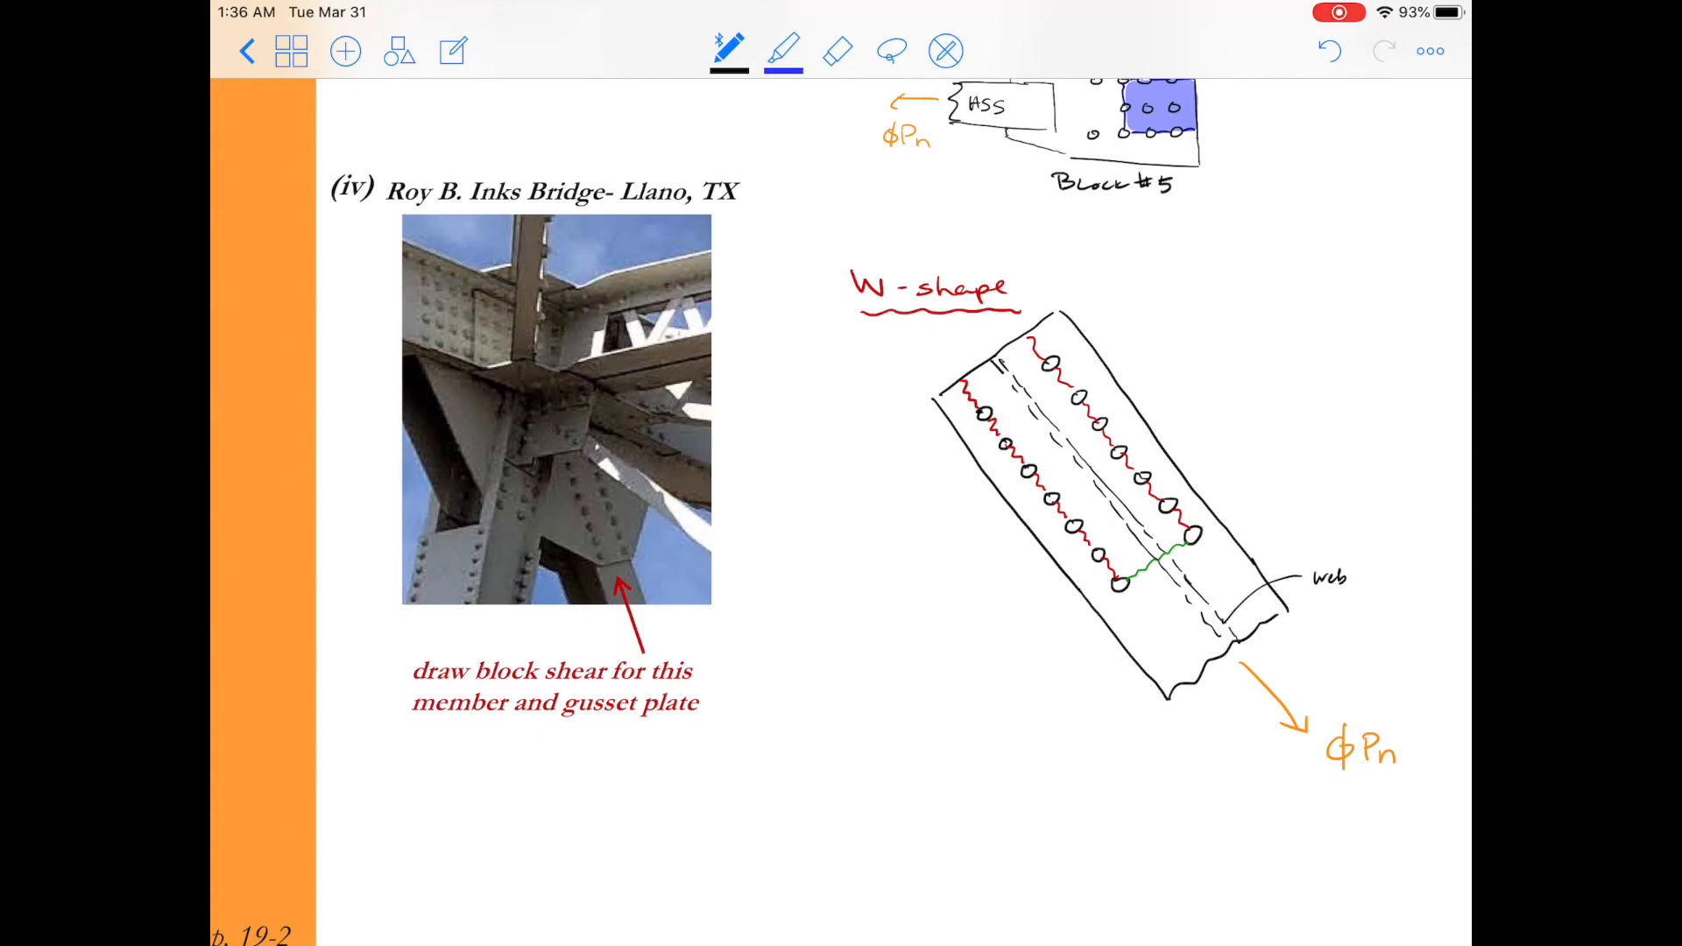
Add a green leader and note: 'failure in Ant across web not likely'.
click(728, 51)
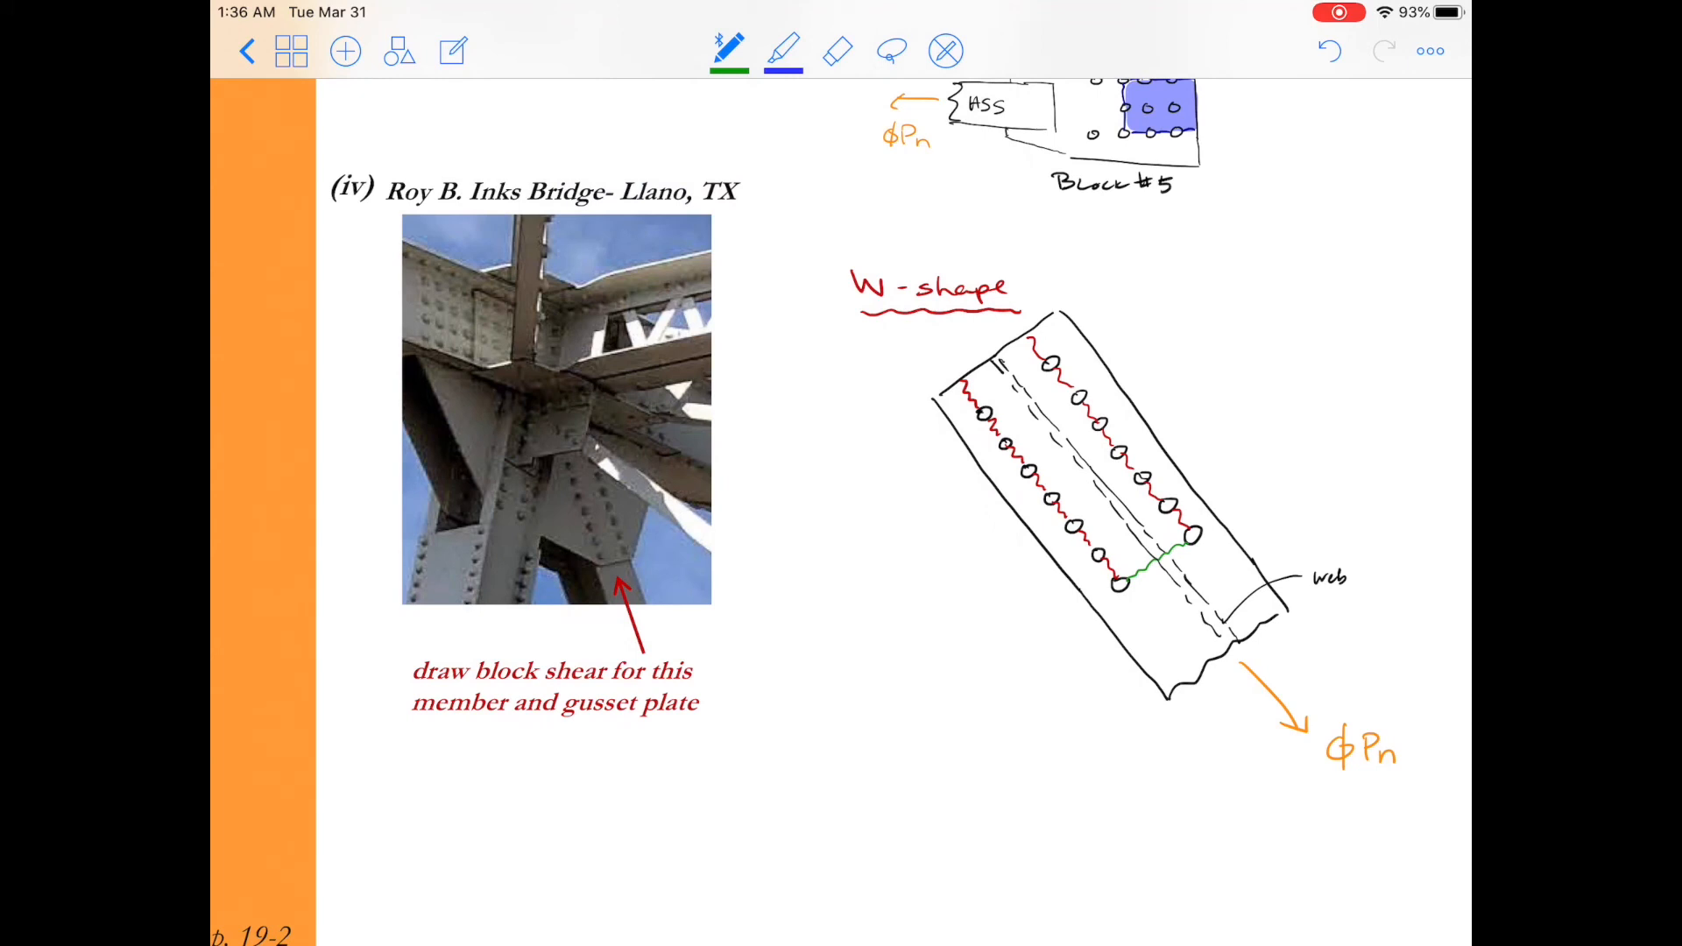
drag(1132, 579, 1293, 483)
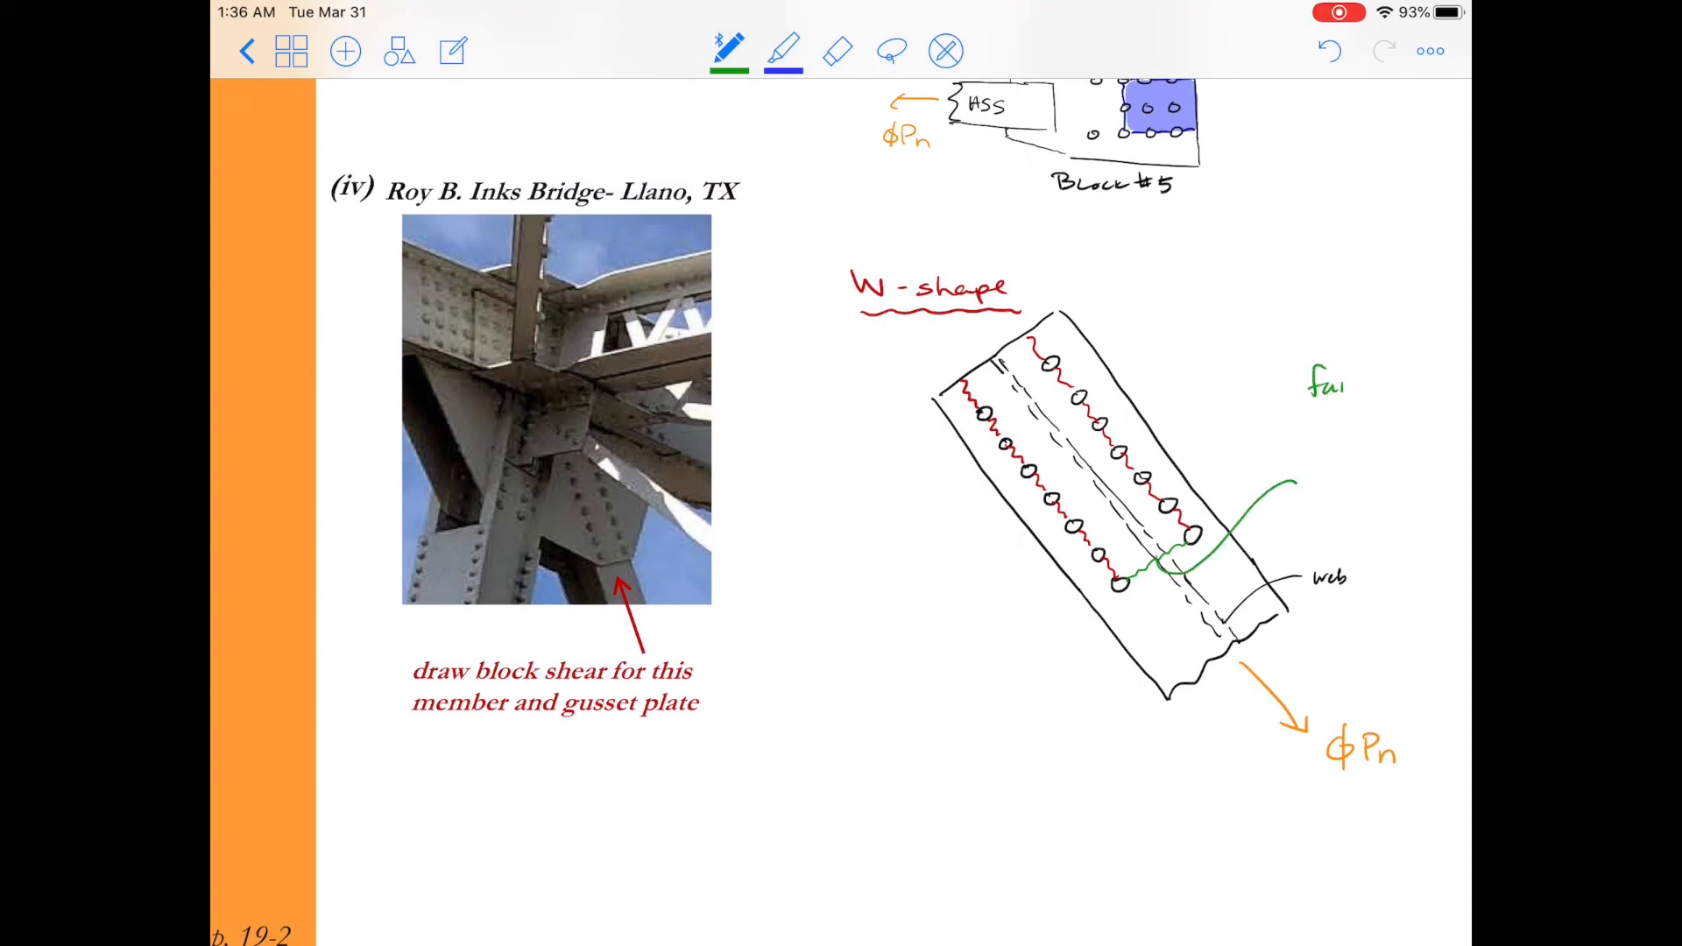
text(failure in)
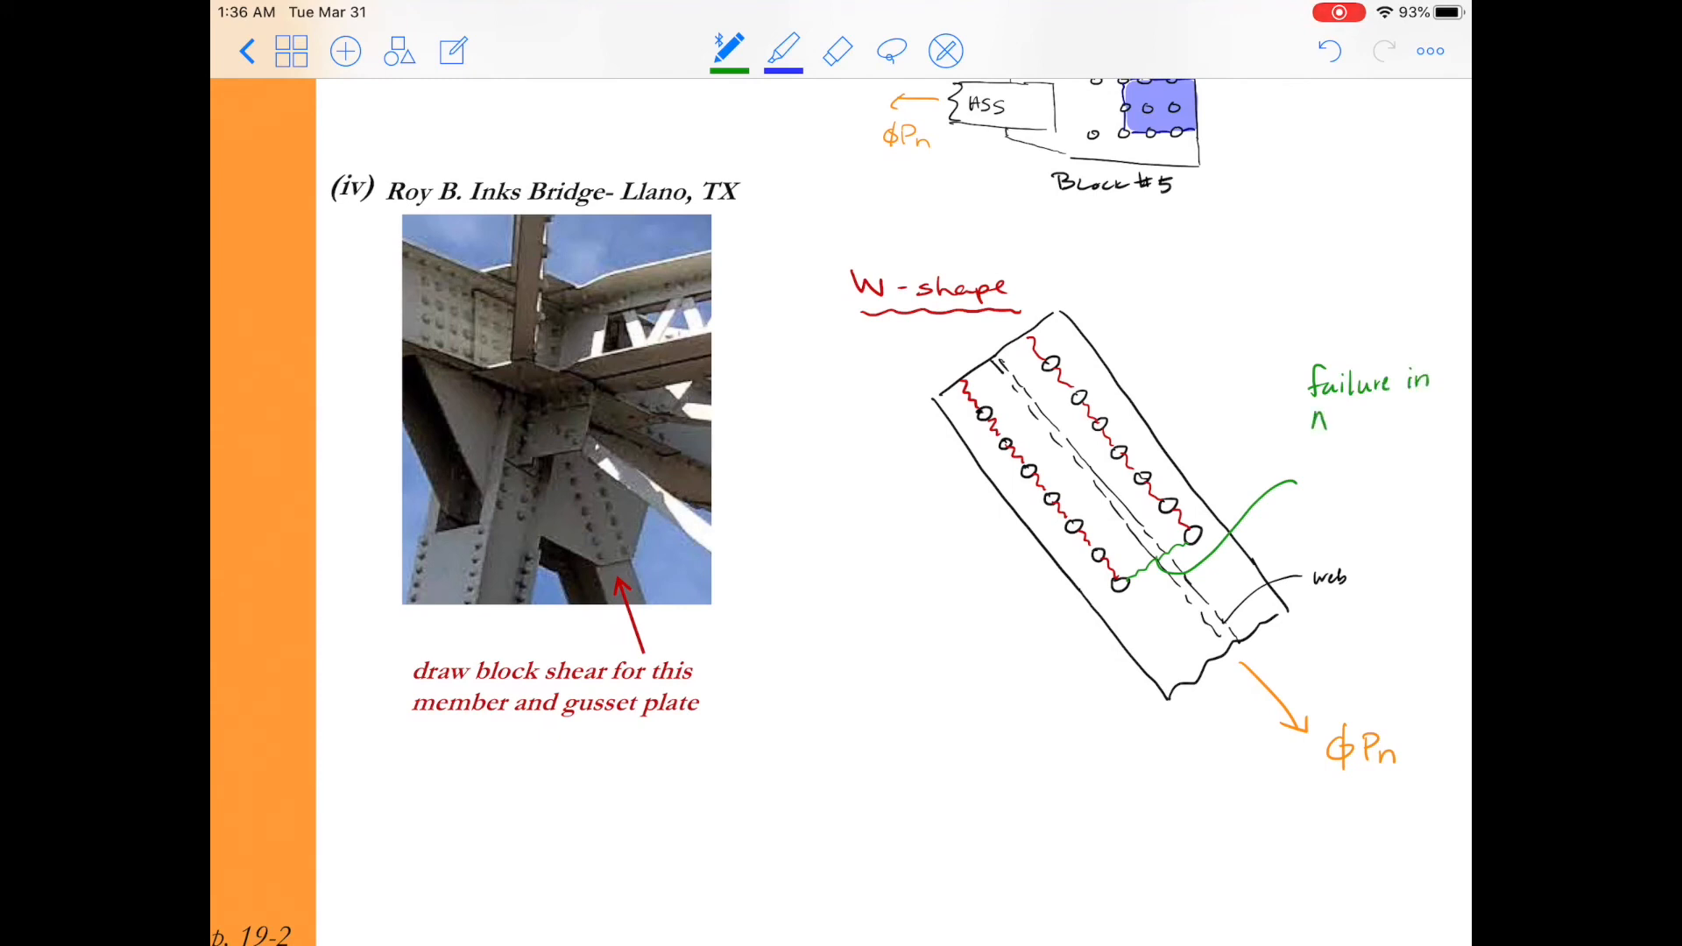
text(Ant a)
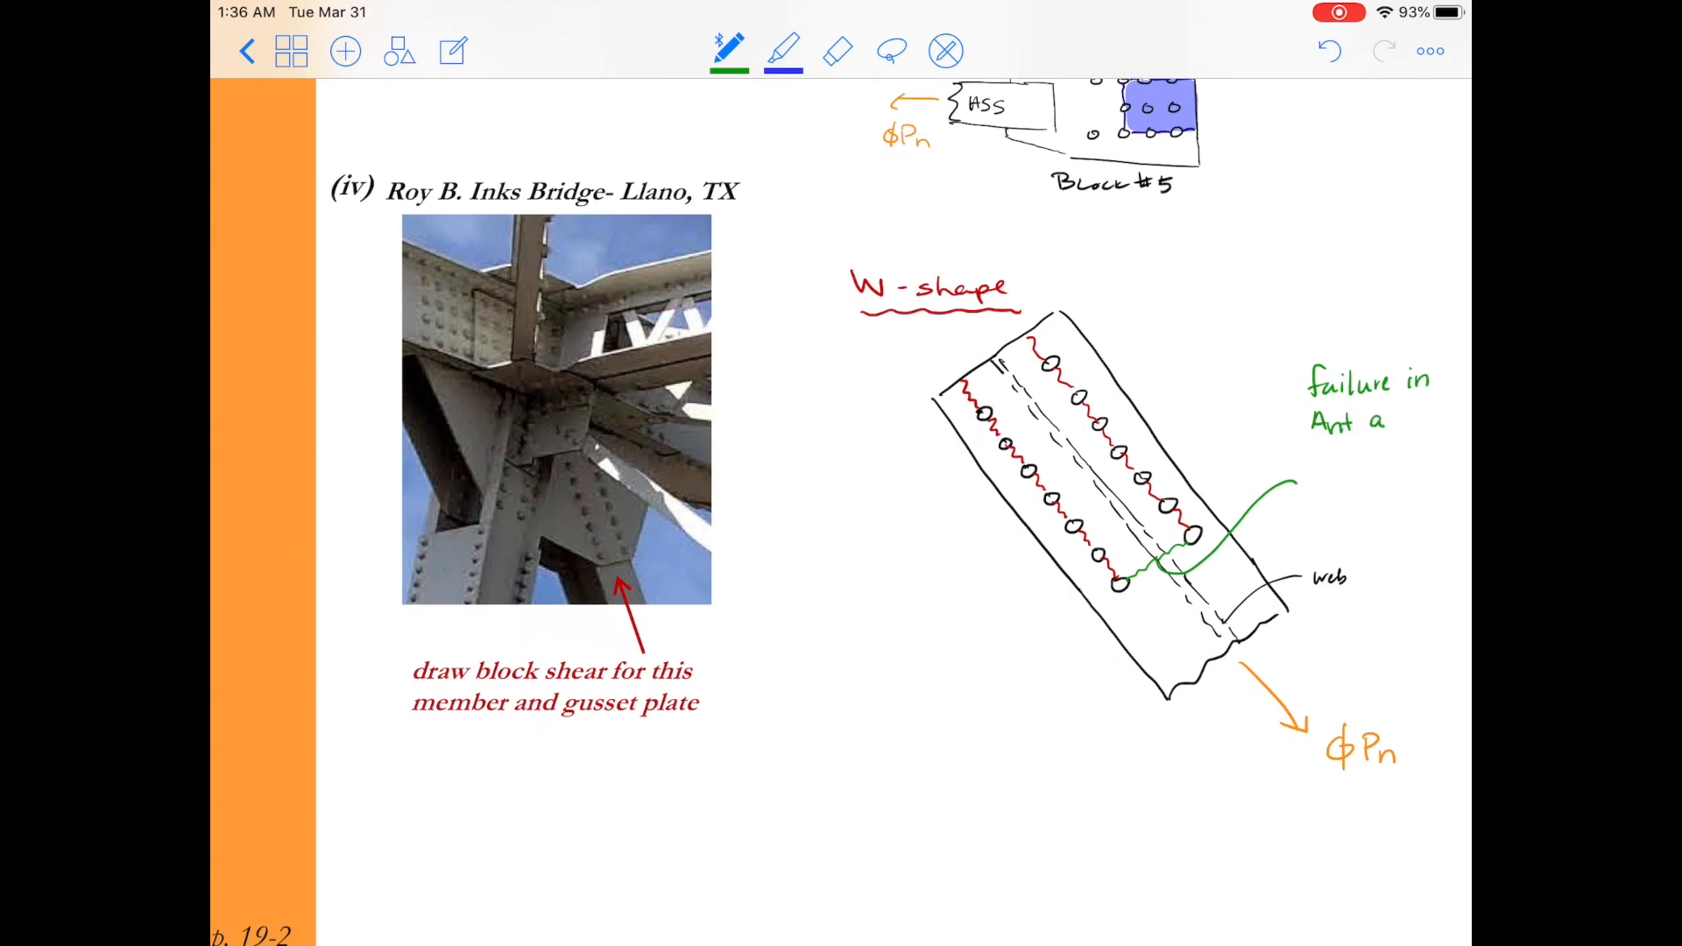
text(across)
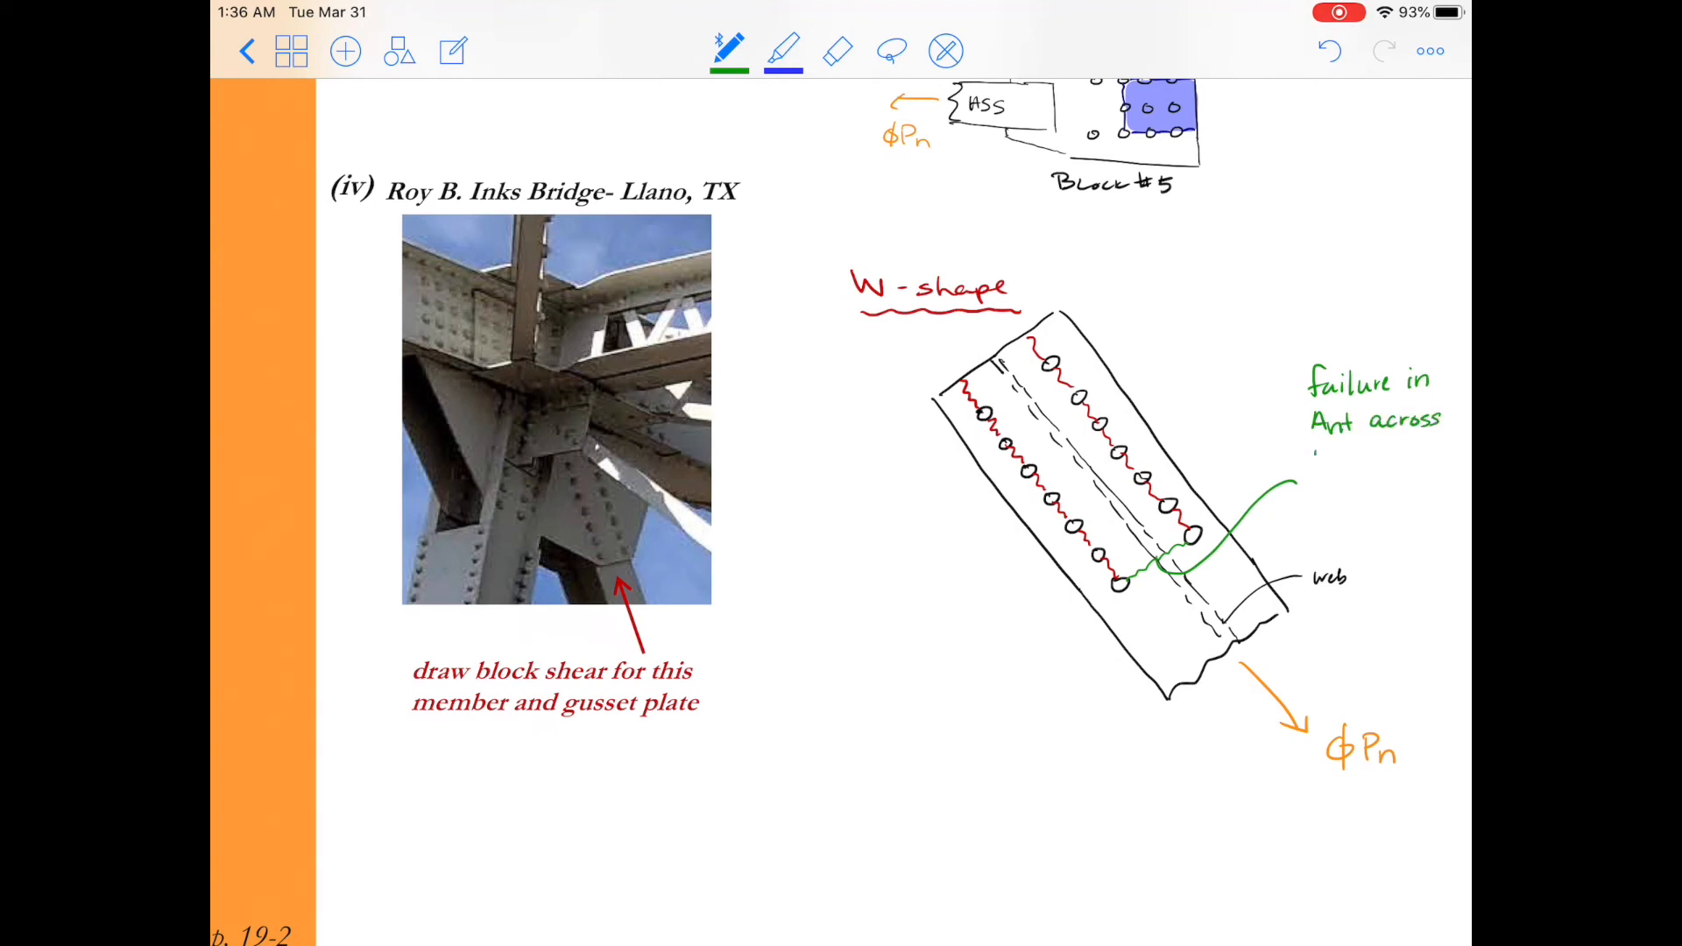
text(web no)
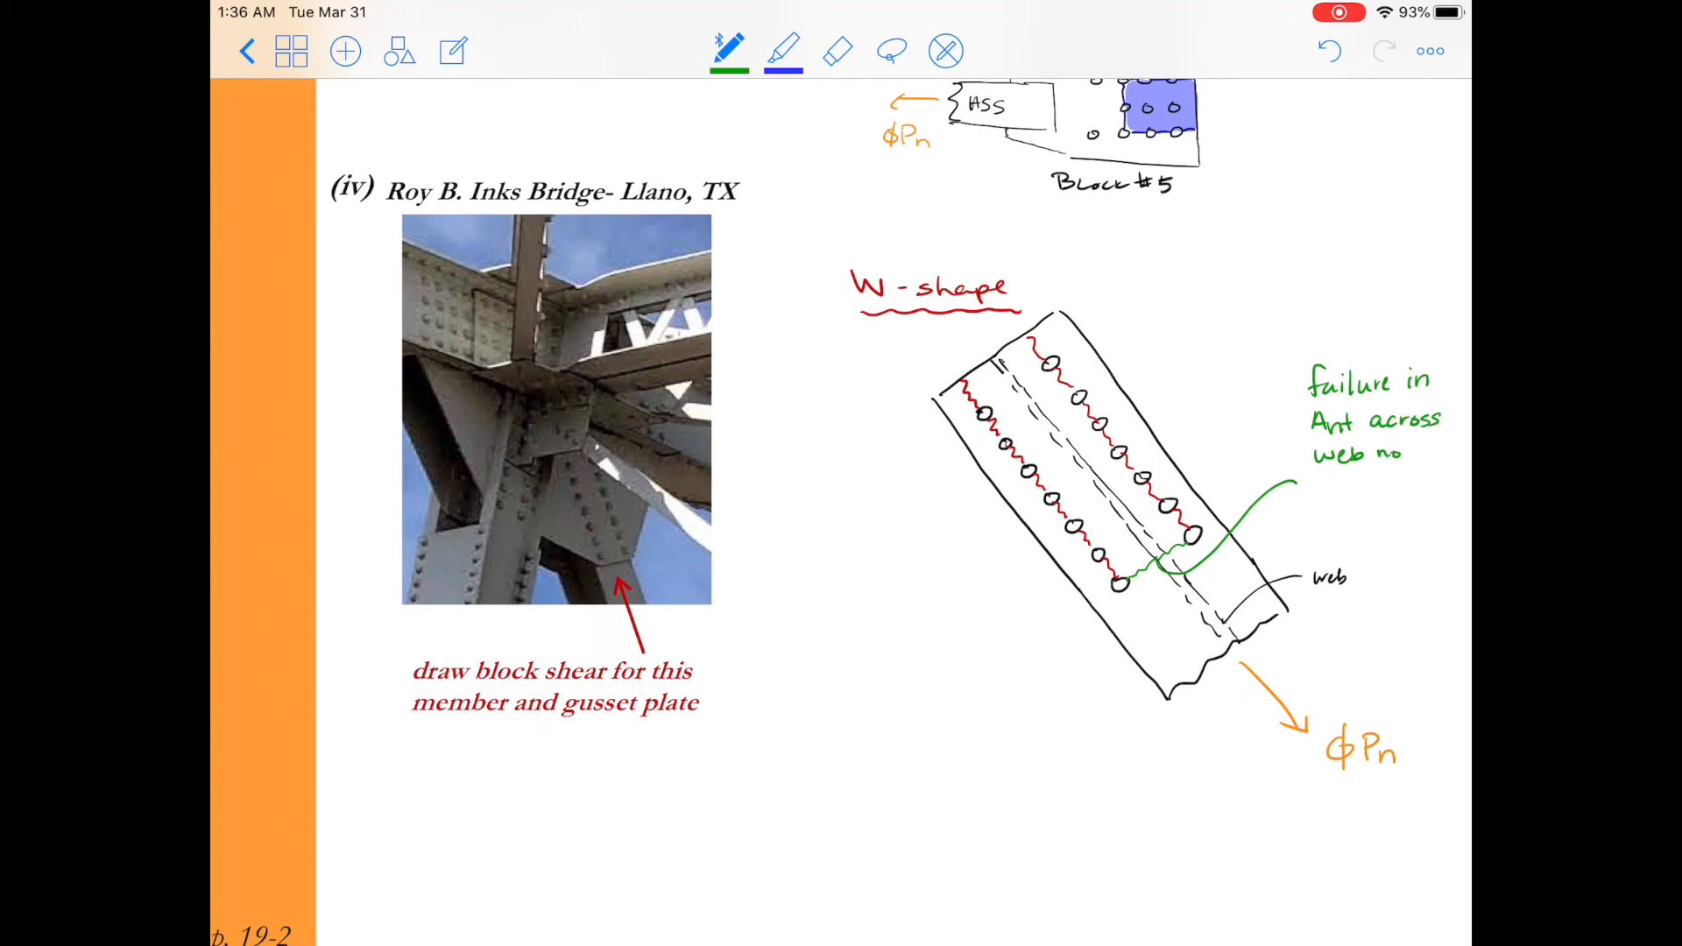
text(not likely t)
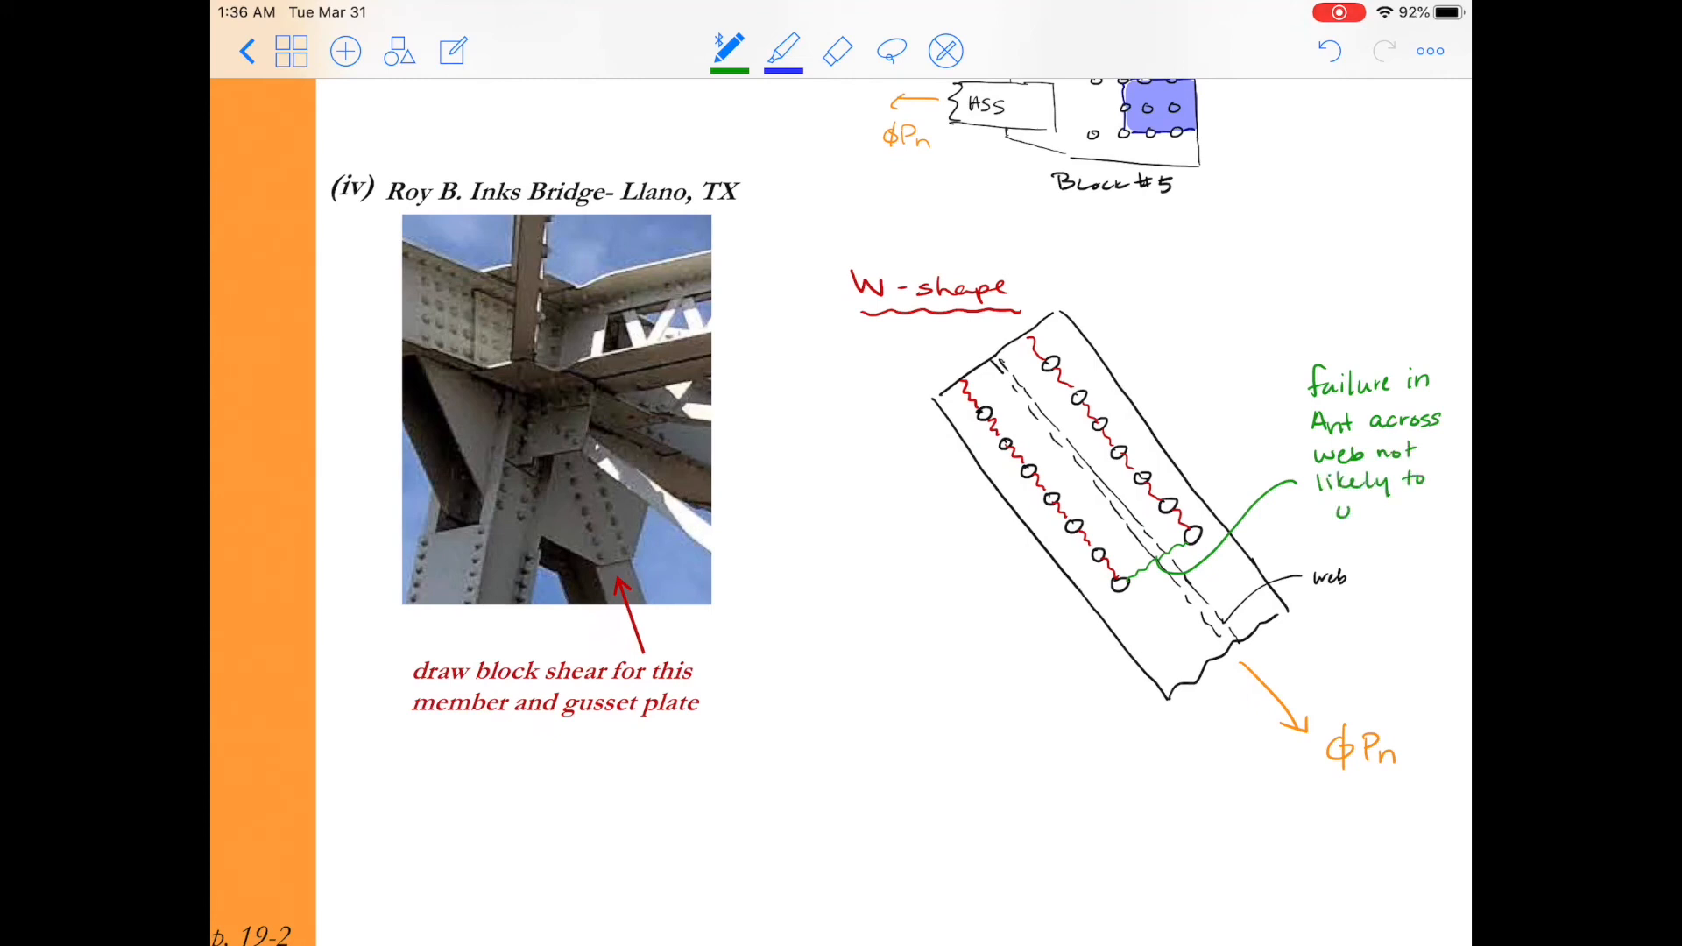
text(occur)
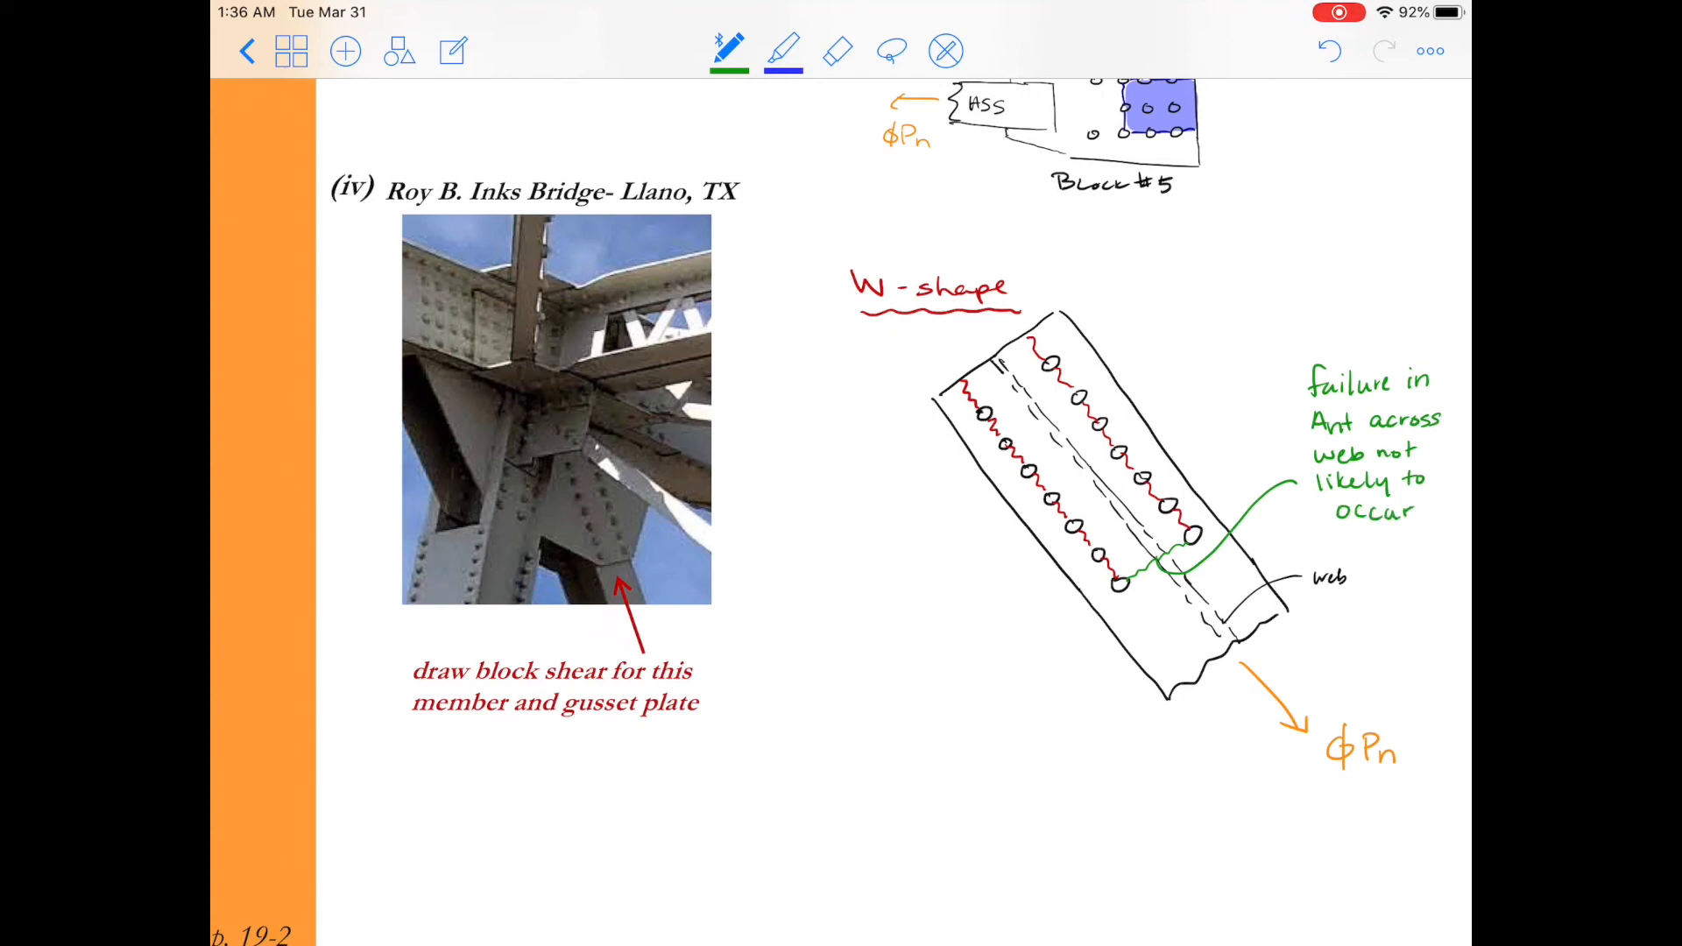
click(728, 51)
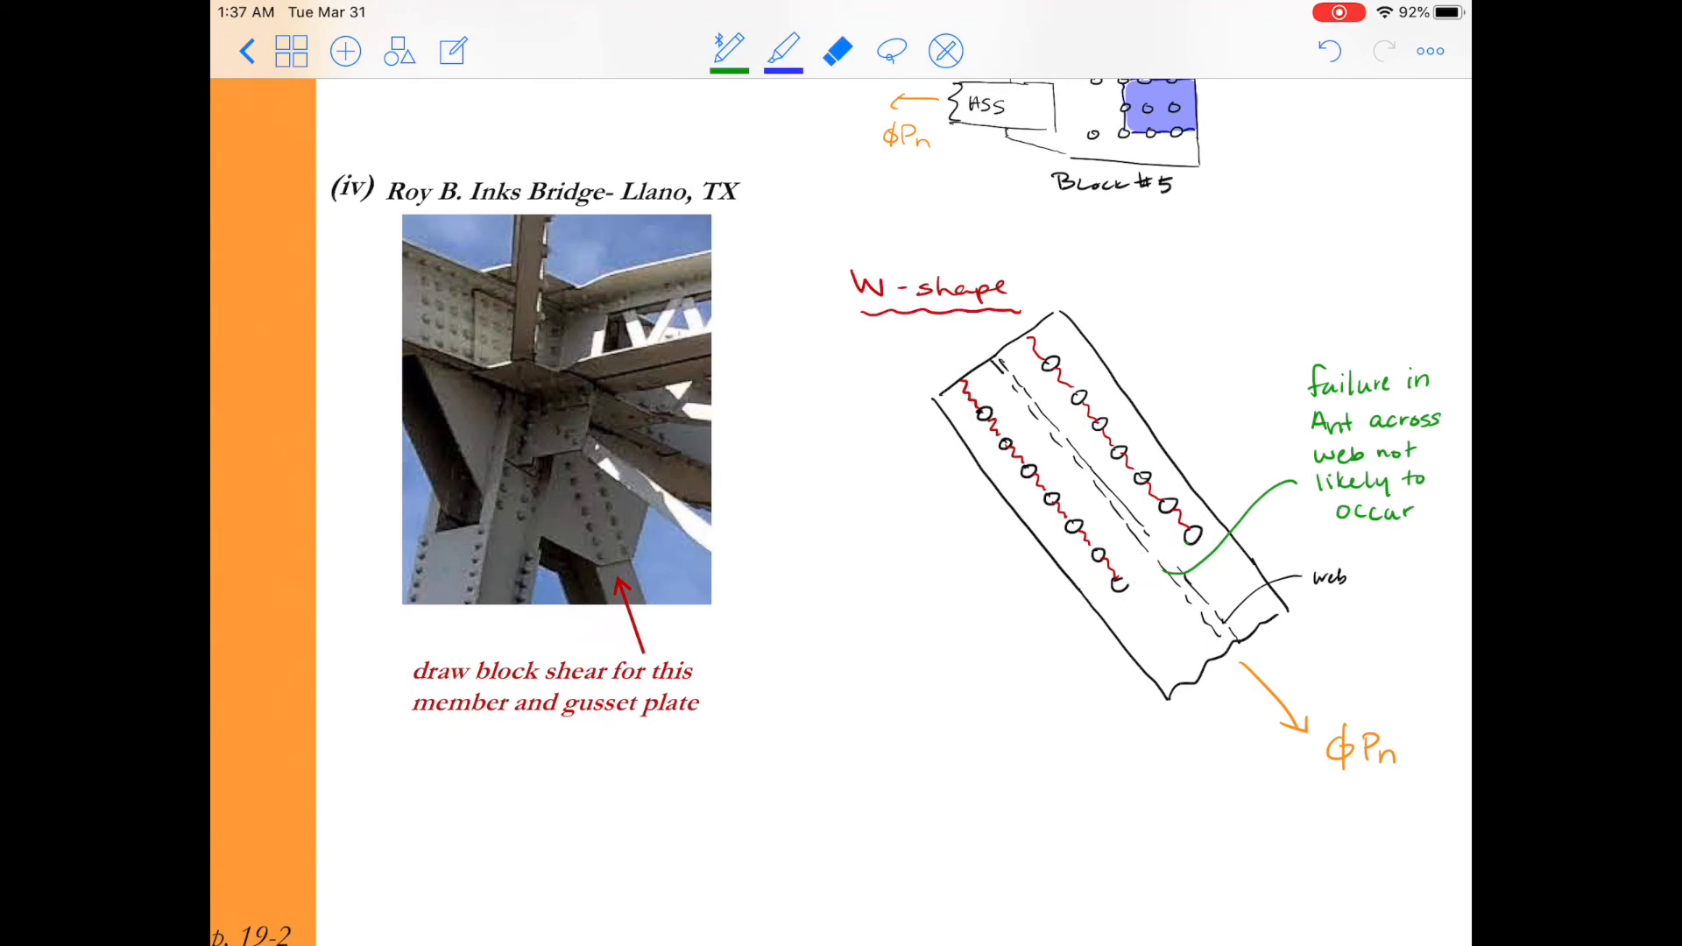
Hatch and fill both W-shape flange failure blocks solid red.
click(728, 50)
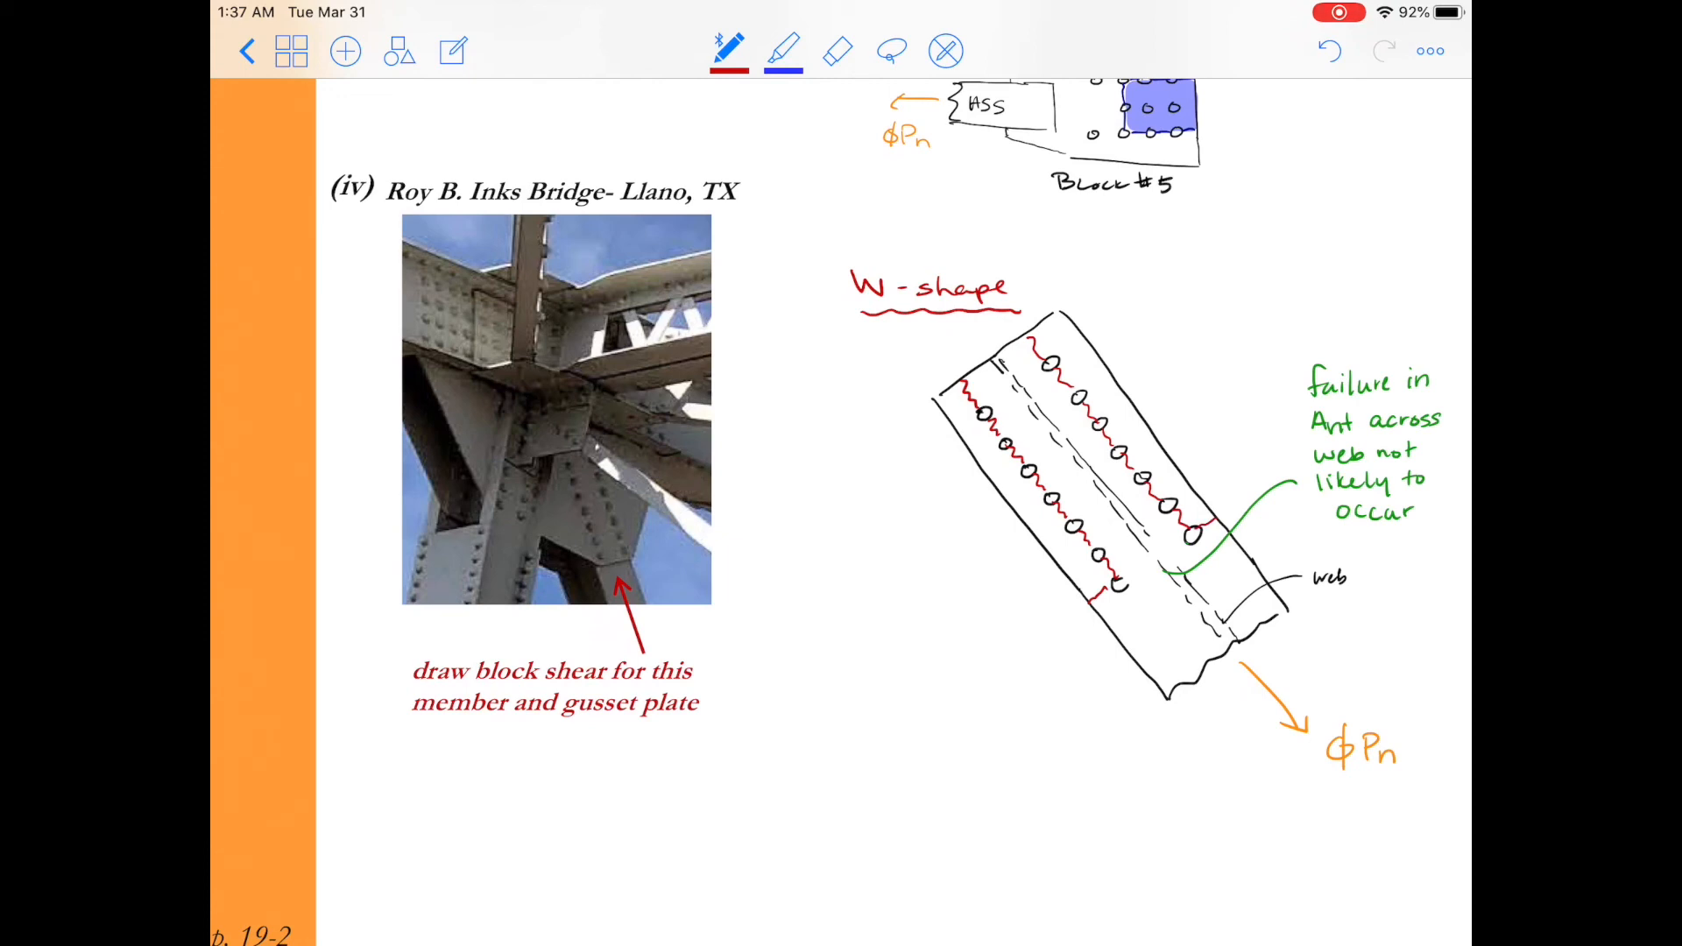
drag(946, 408, 978, 450)
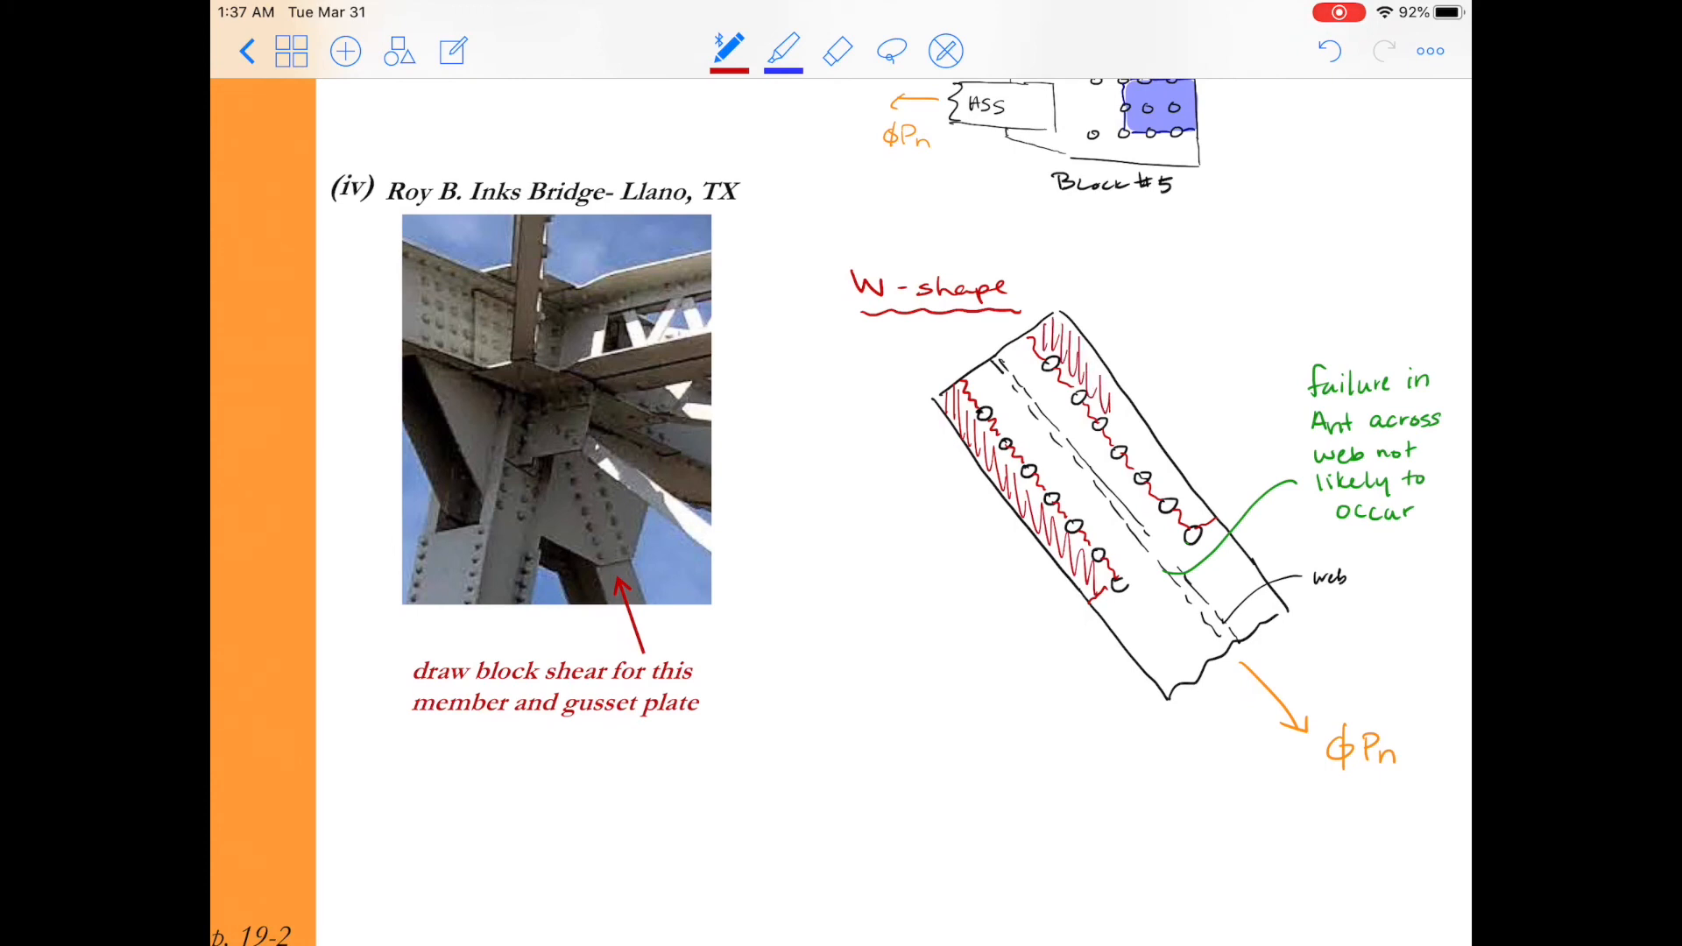
drag(1115, 429, 1196, 510)
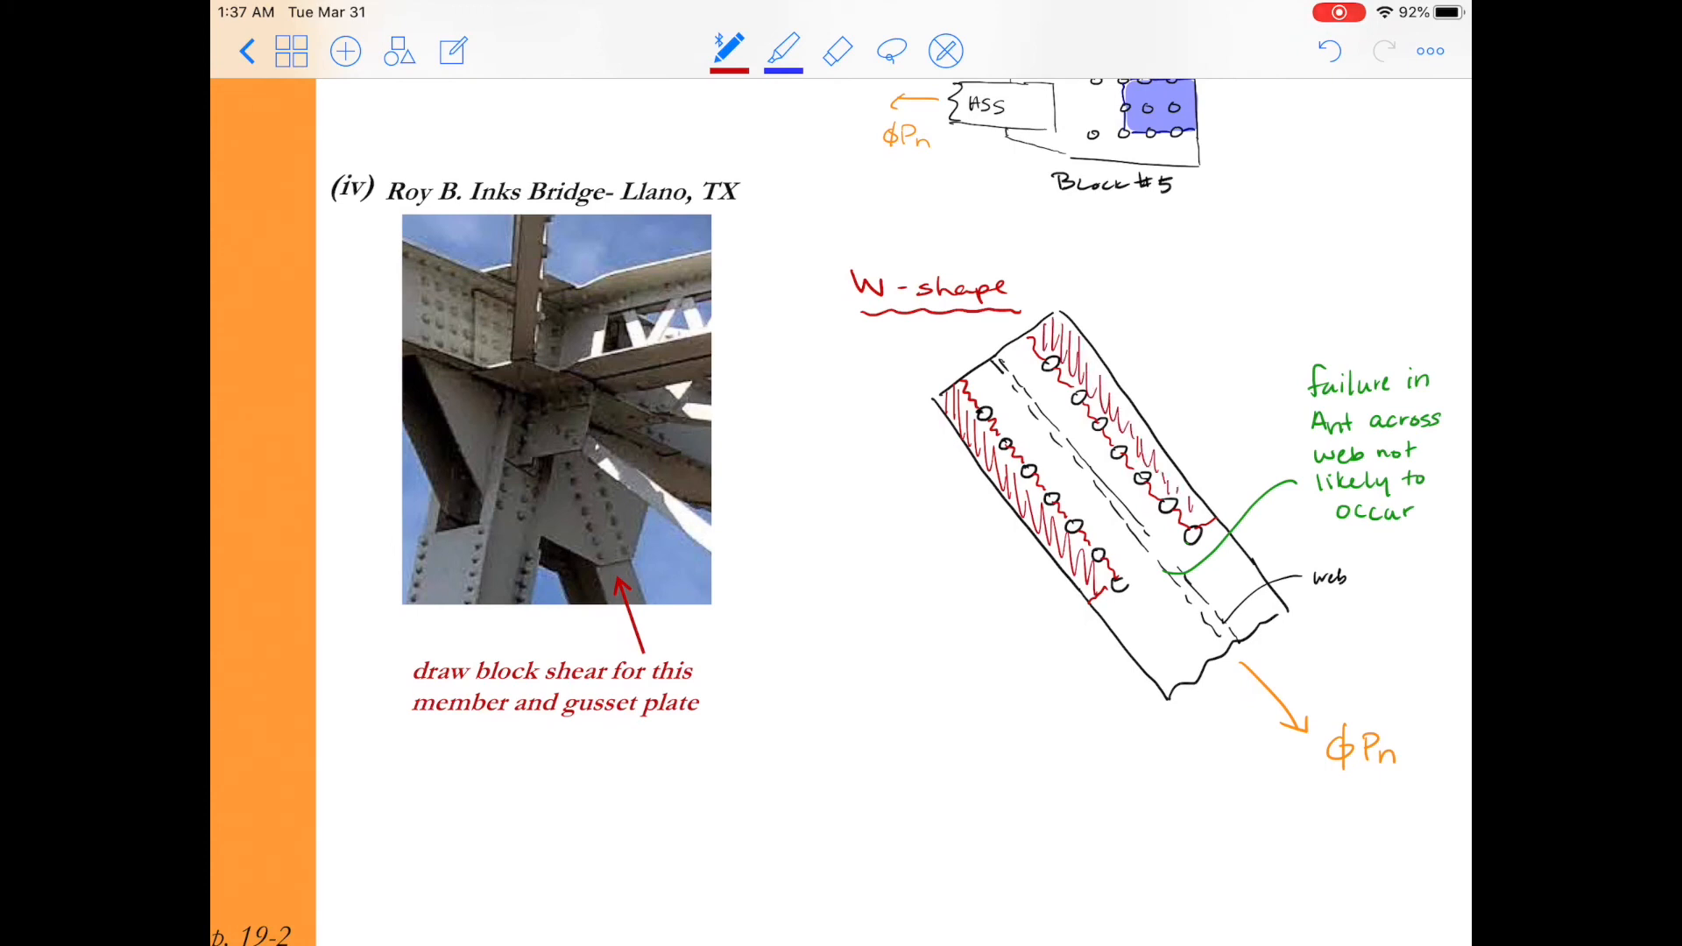
click(784, 50)
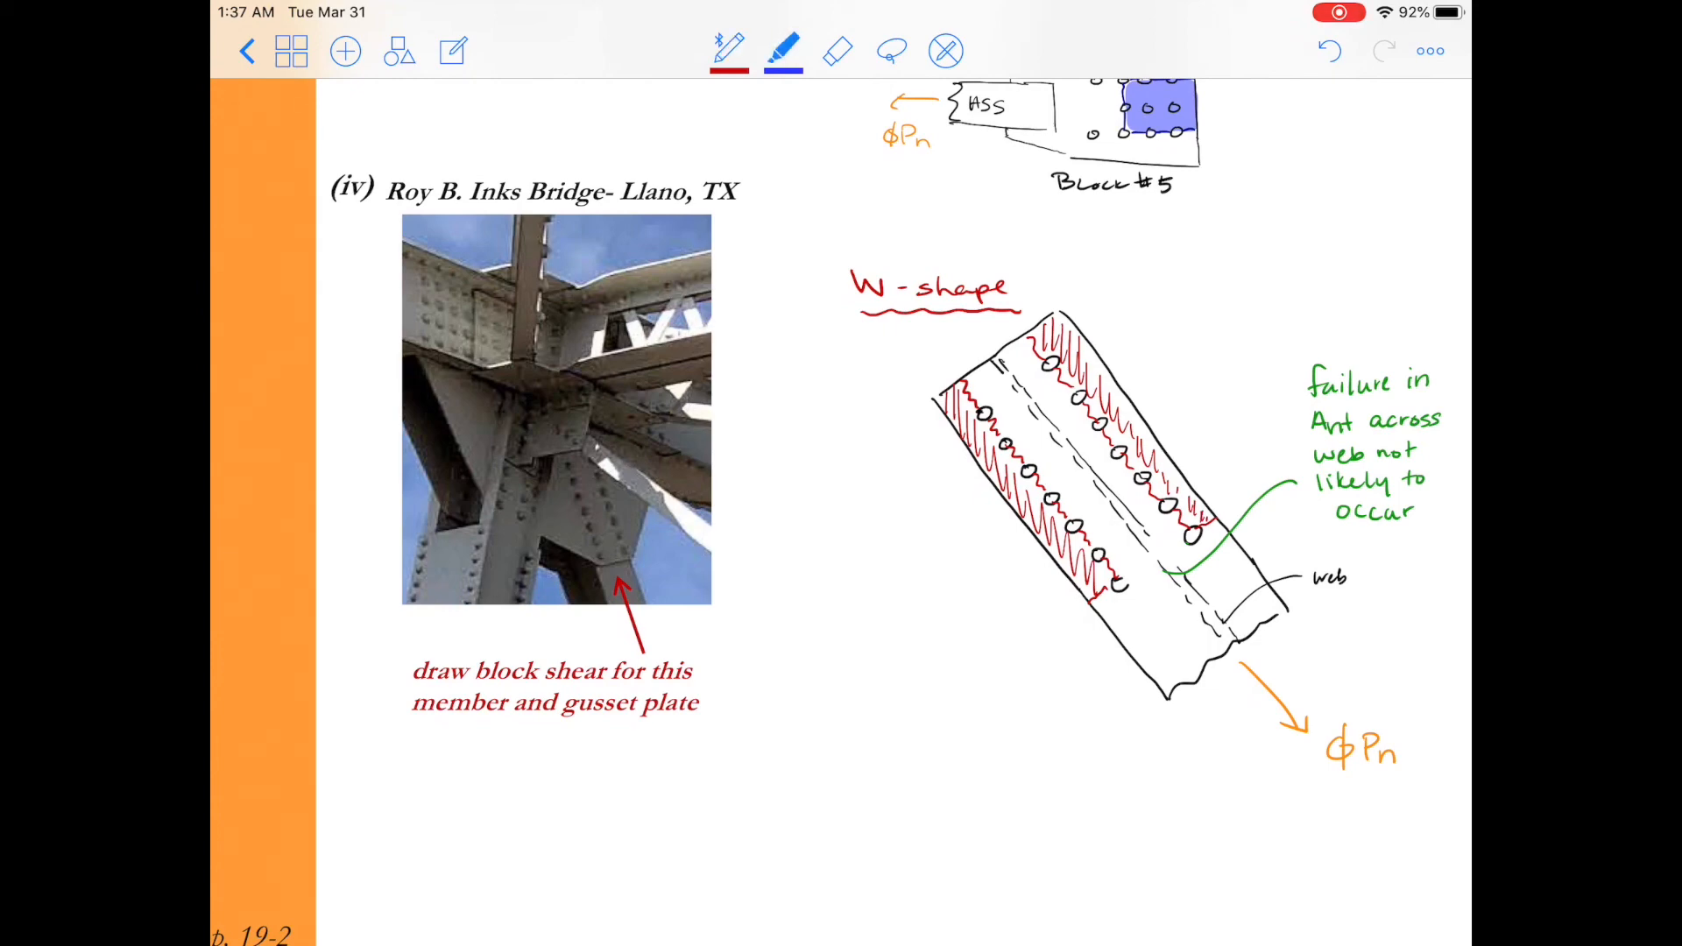
click(783, 51)
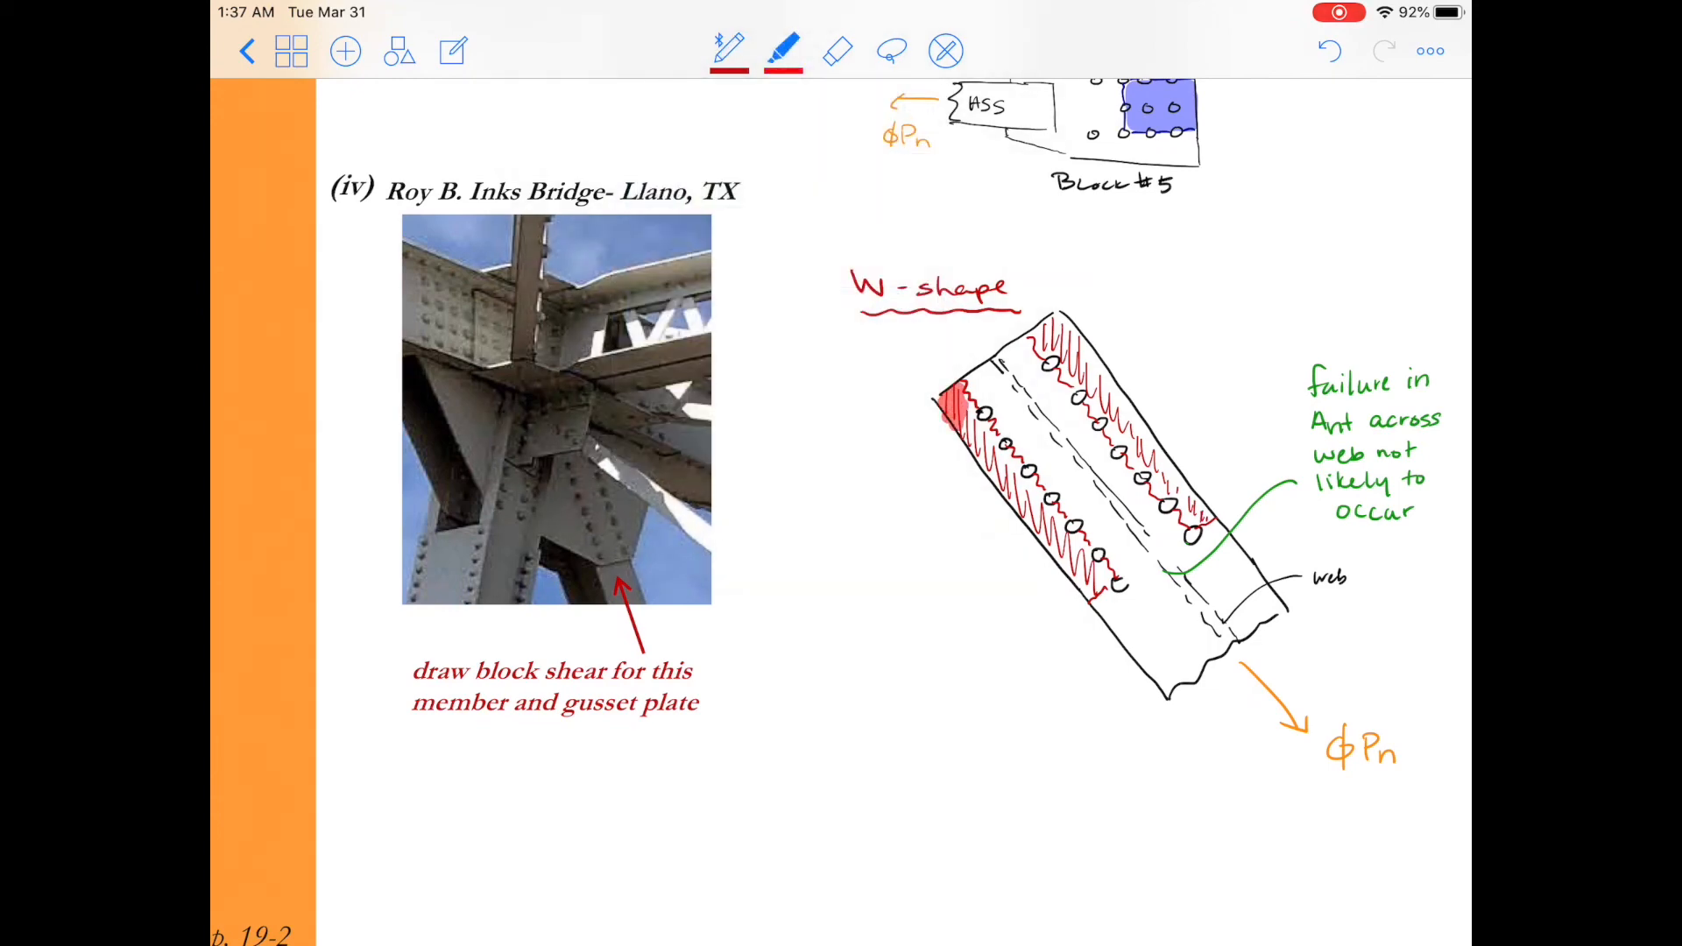
drag(955, 418, 1041, 515)
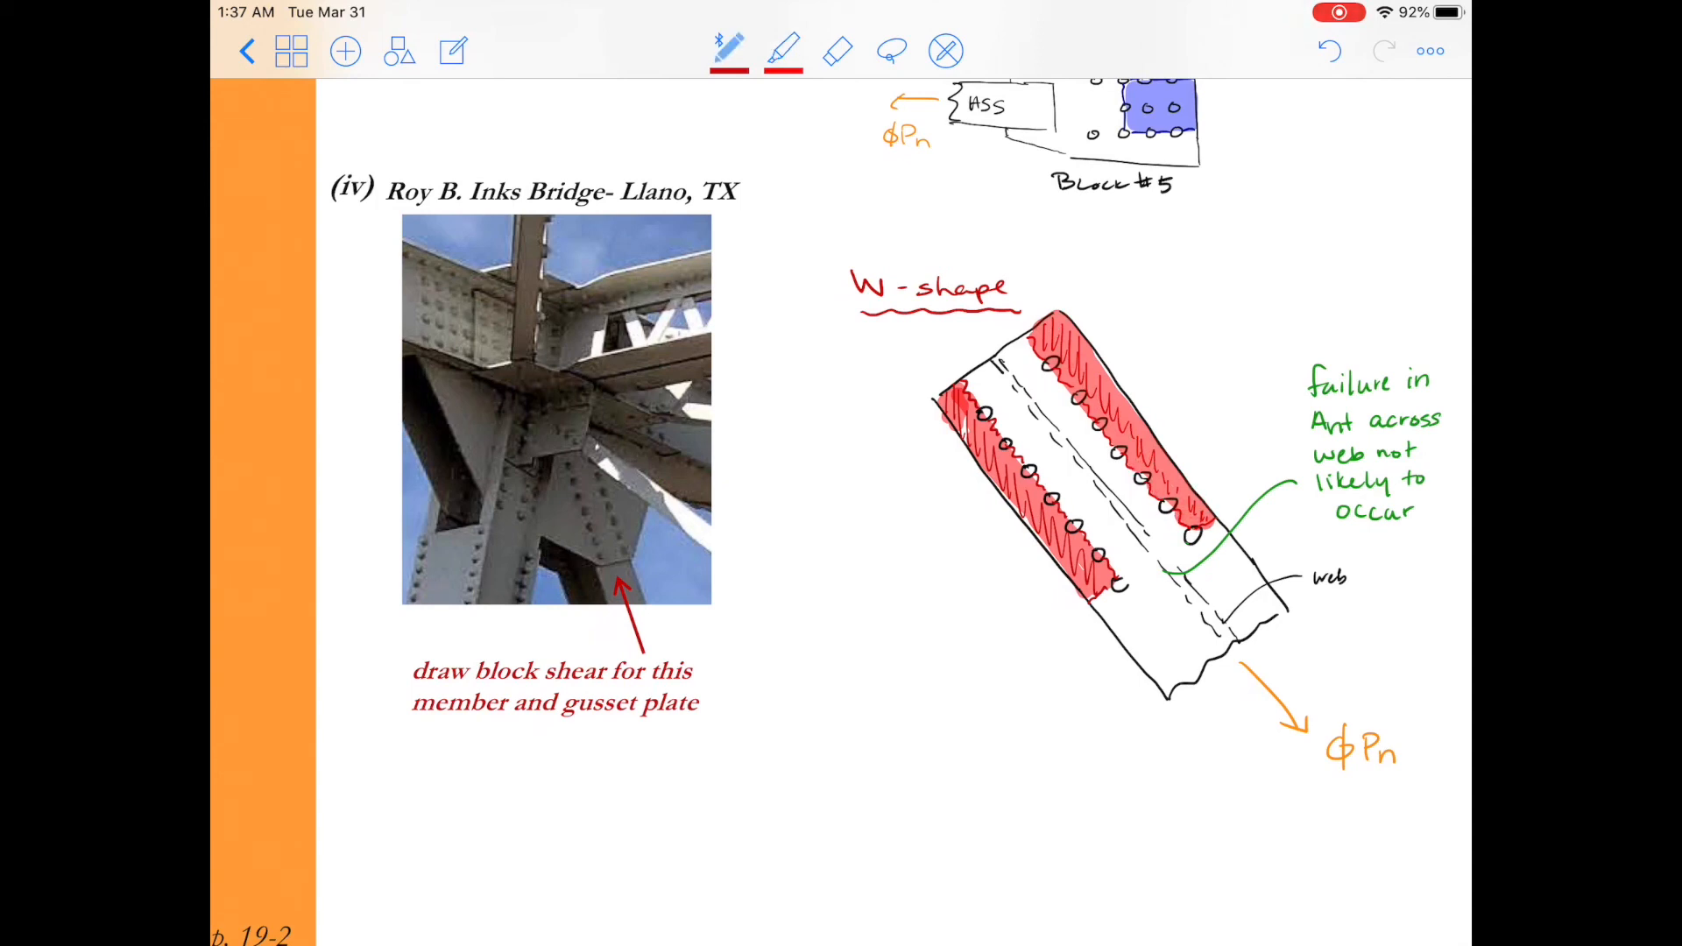
Add "(Similar for WT)" in green under the failure note.
click(730, 51)
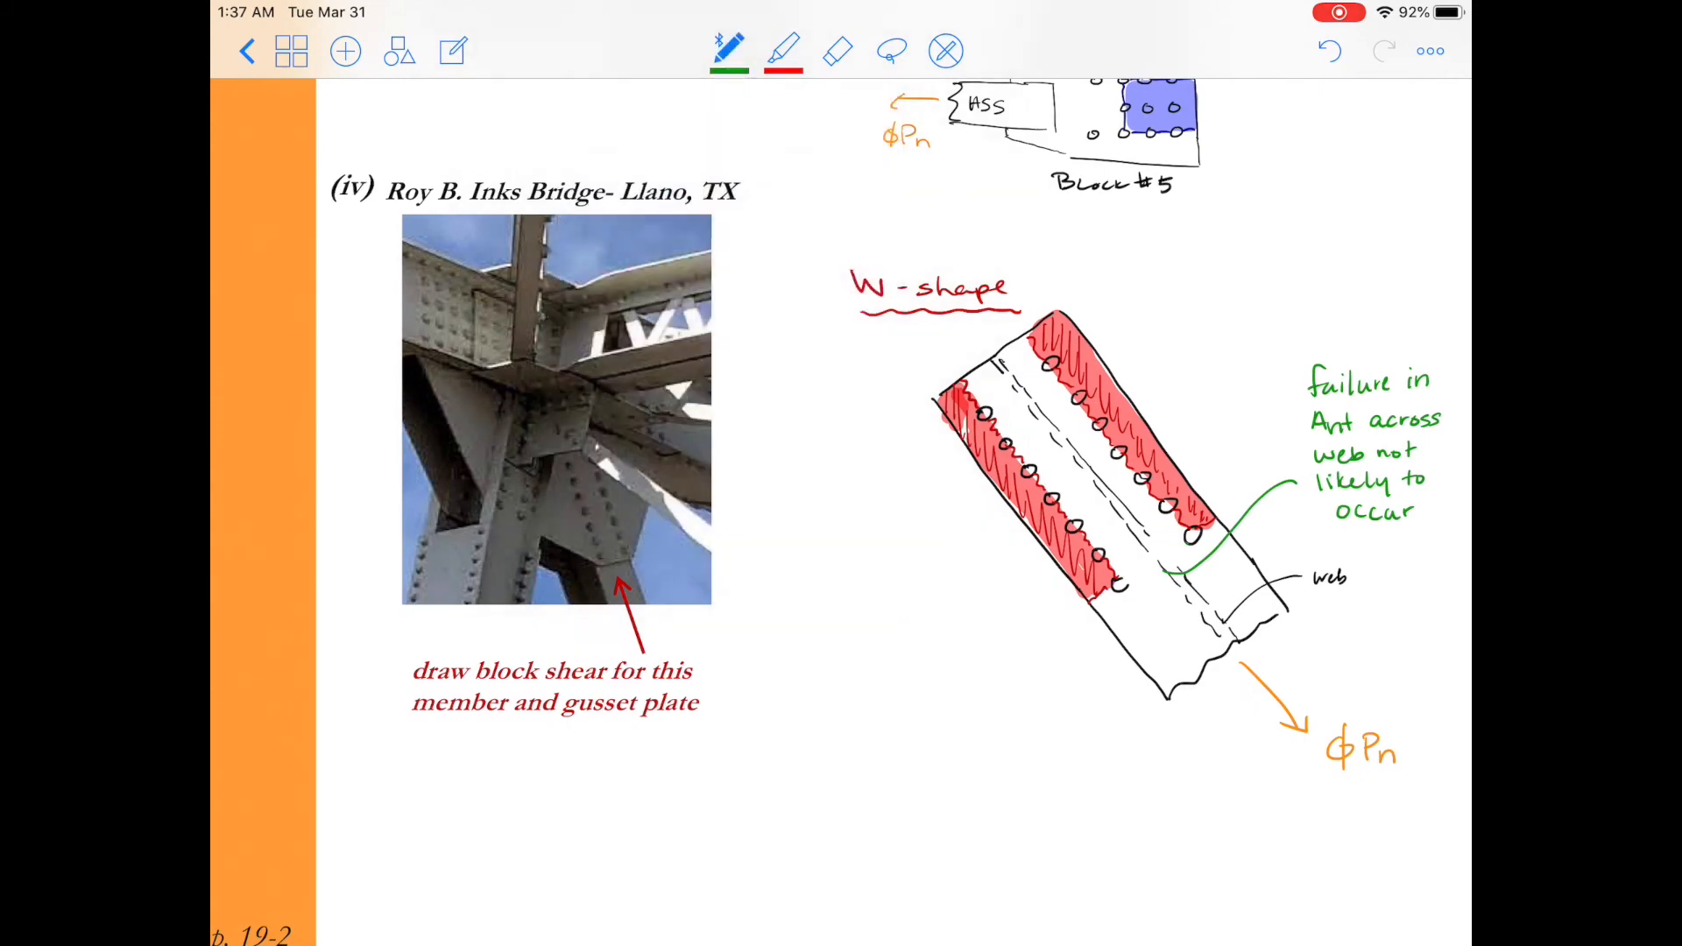
text((Similar for)
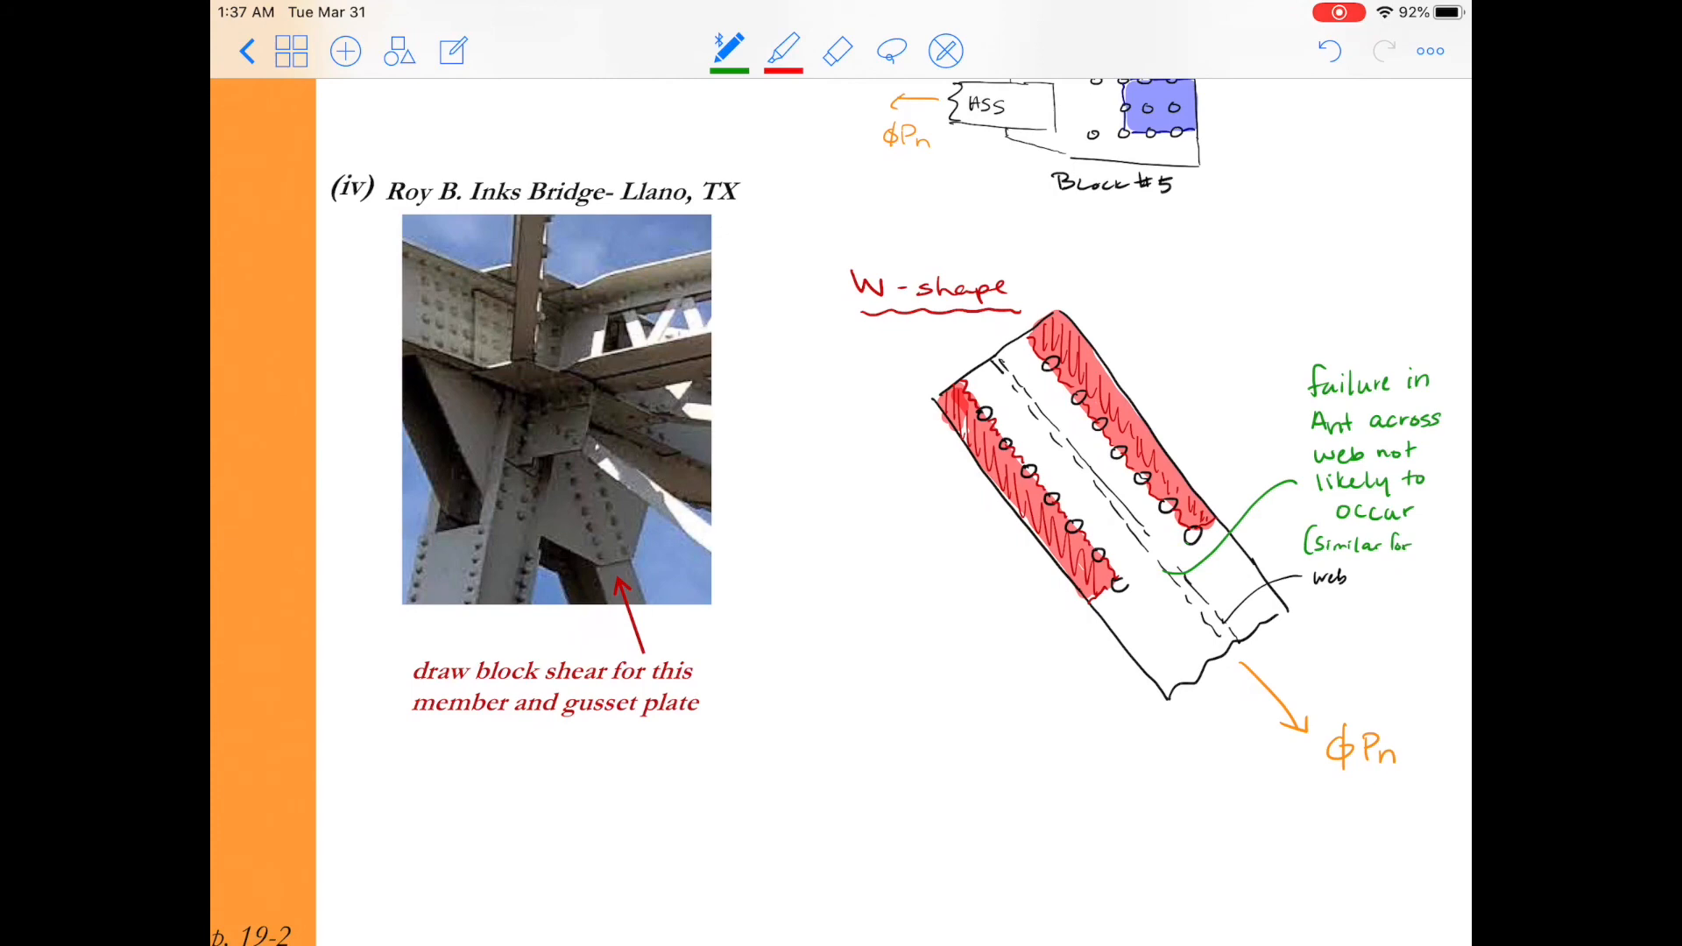
text(WT))
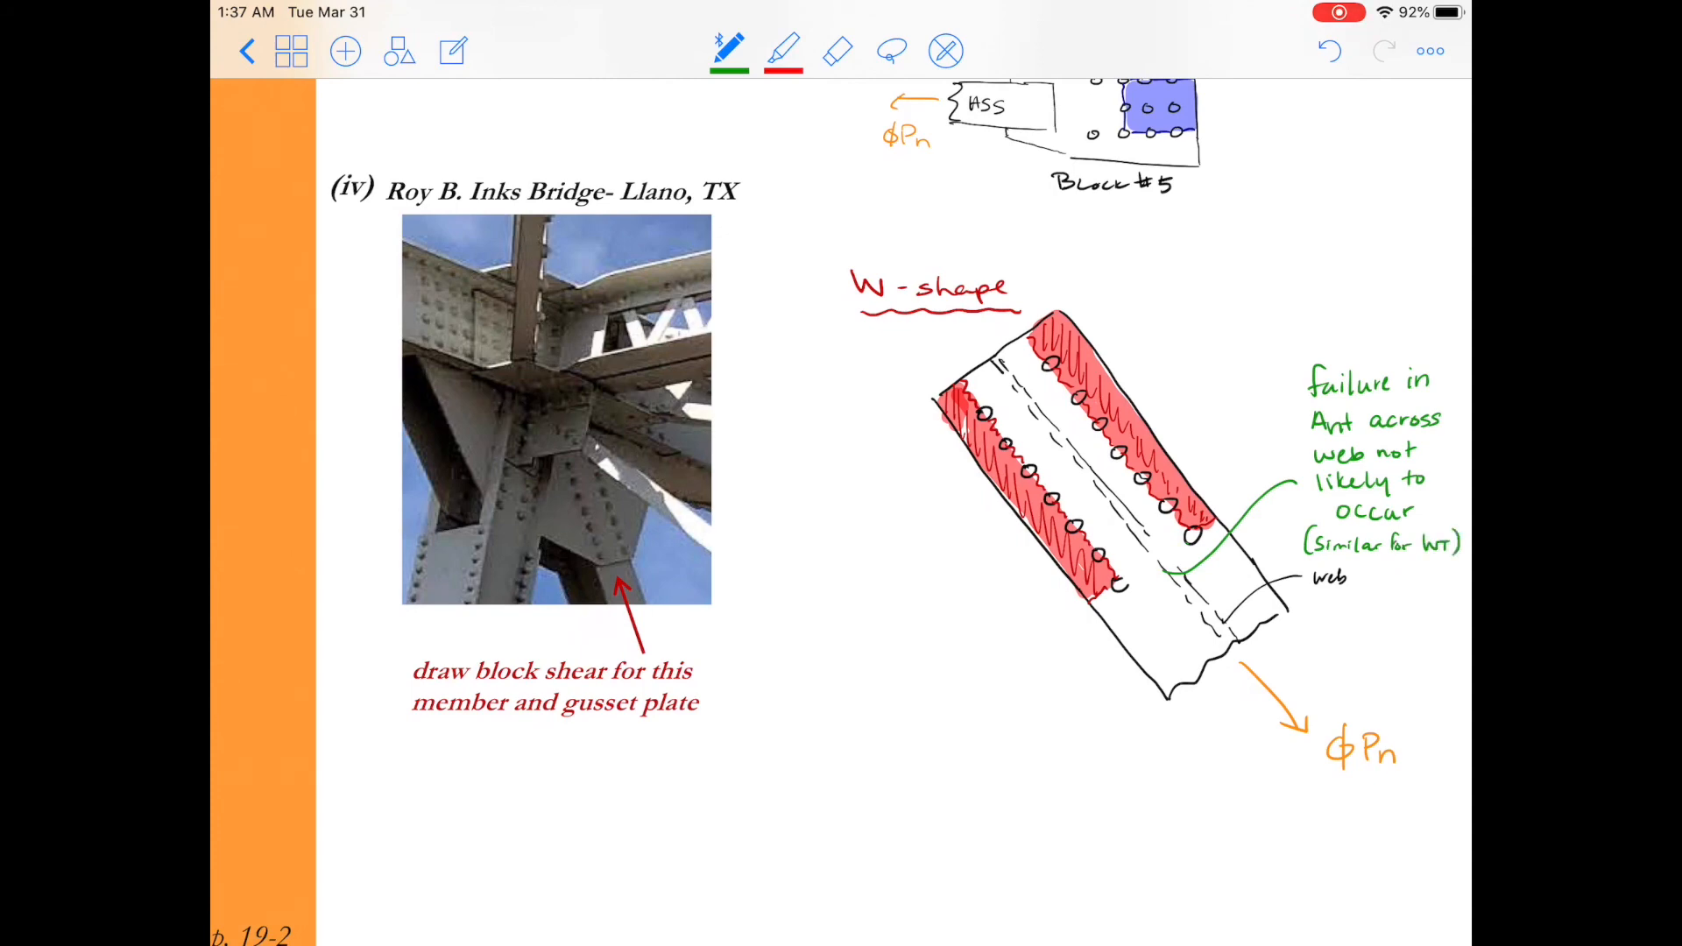
click(728, 51)
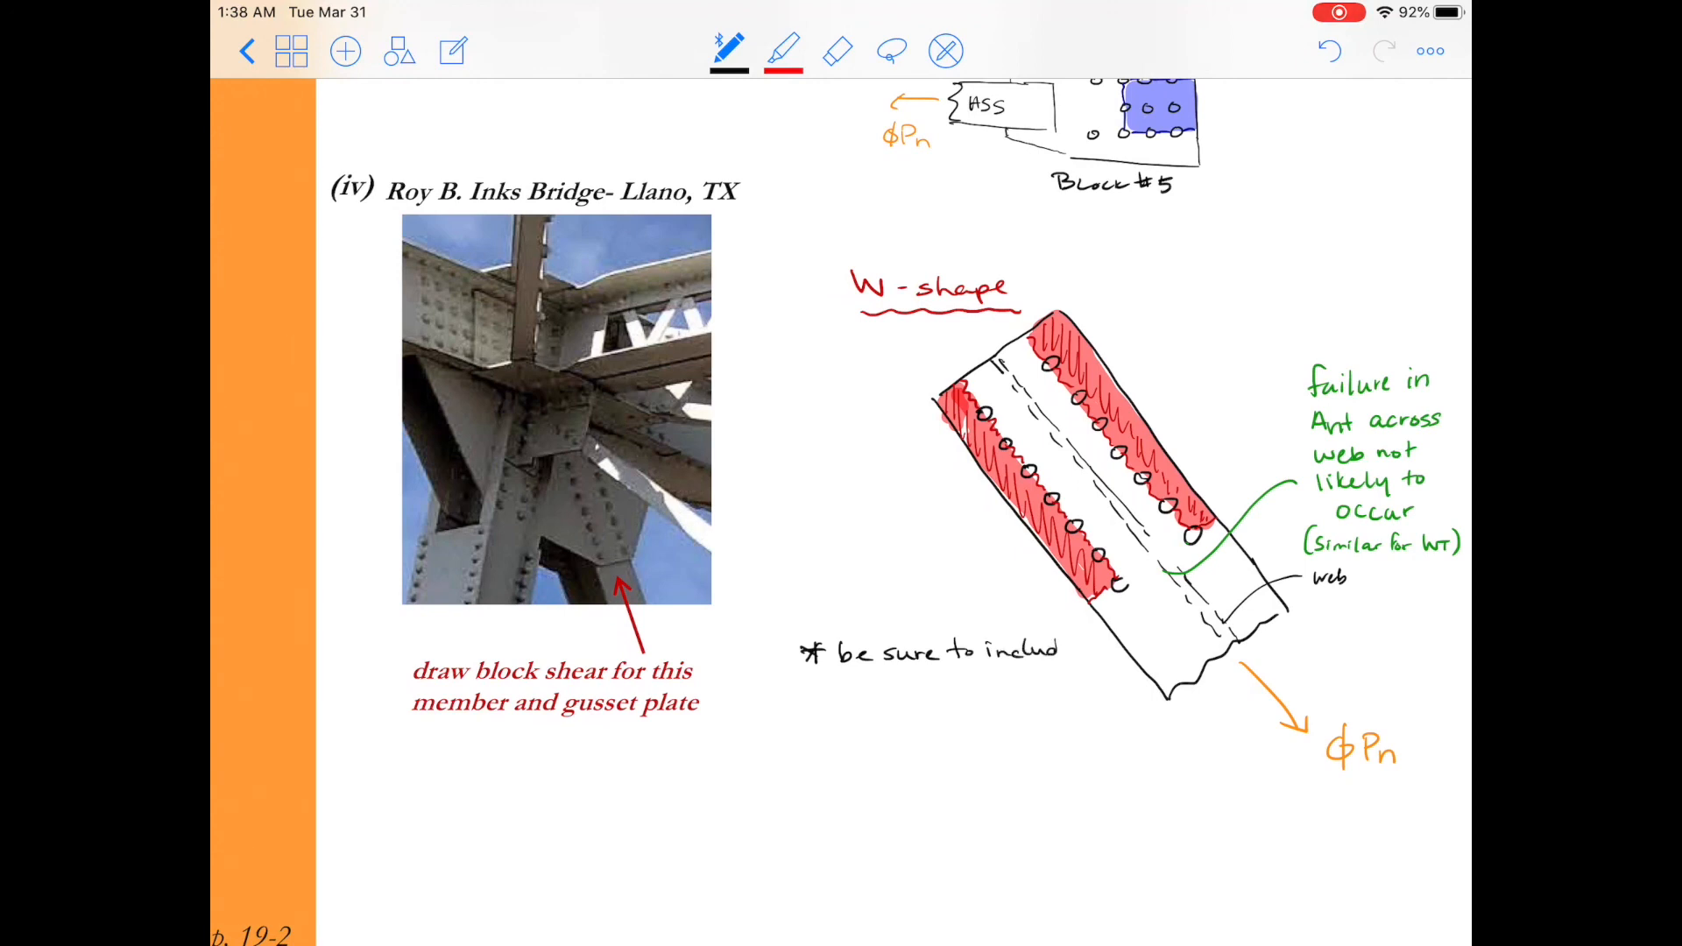
Handwrite 'be sure to include capacity of bottom flange for block shear' in black.
text(capa.)
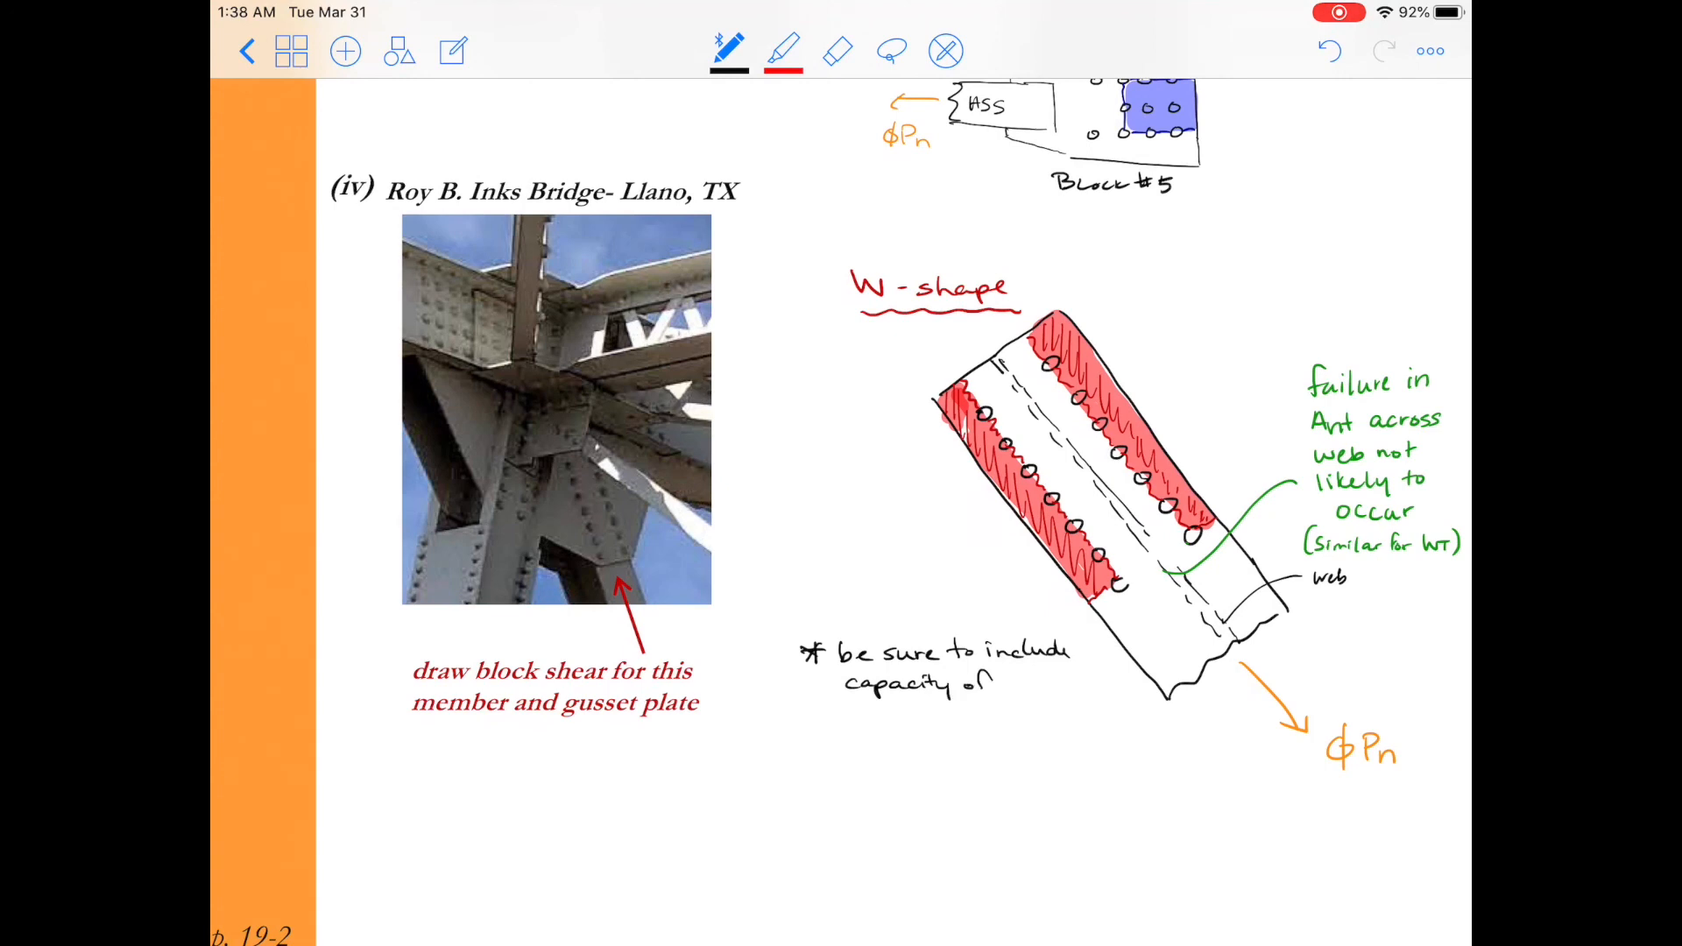
text(bottom)
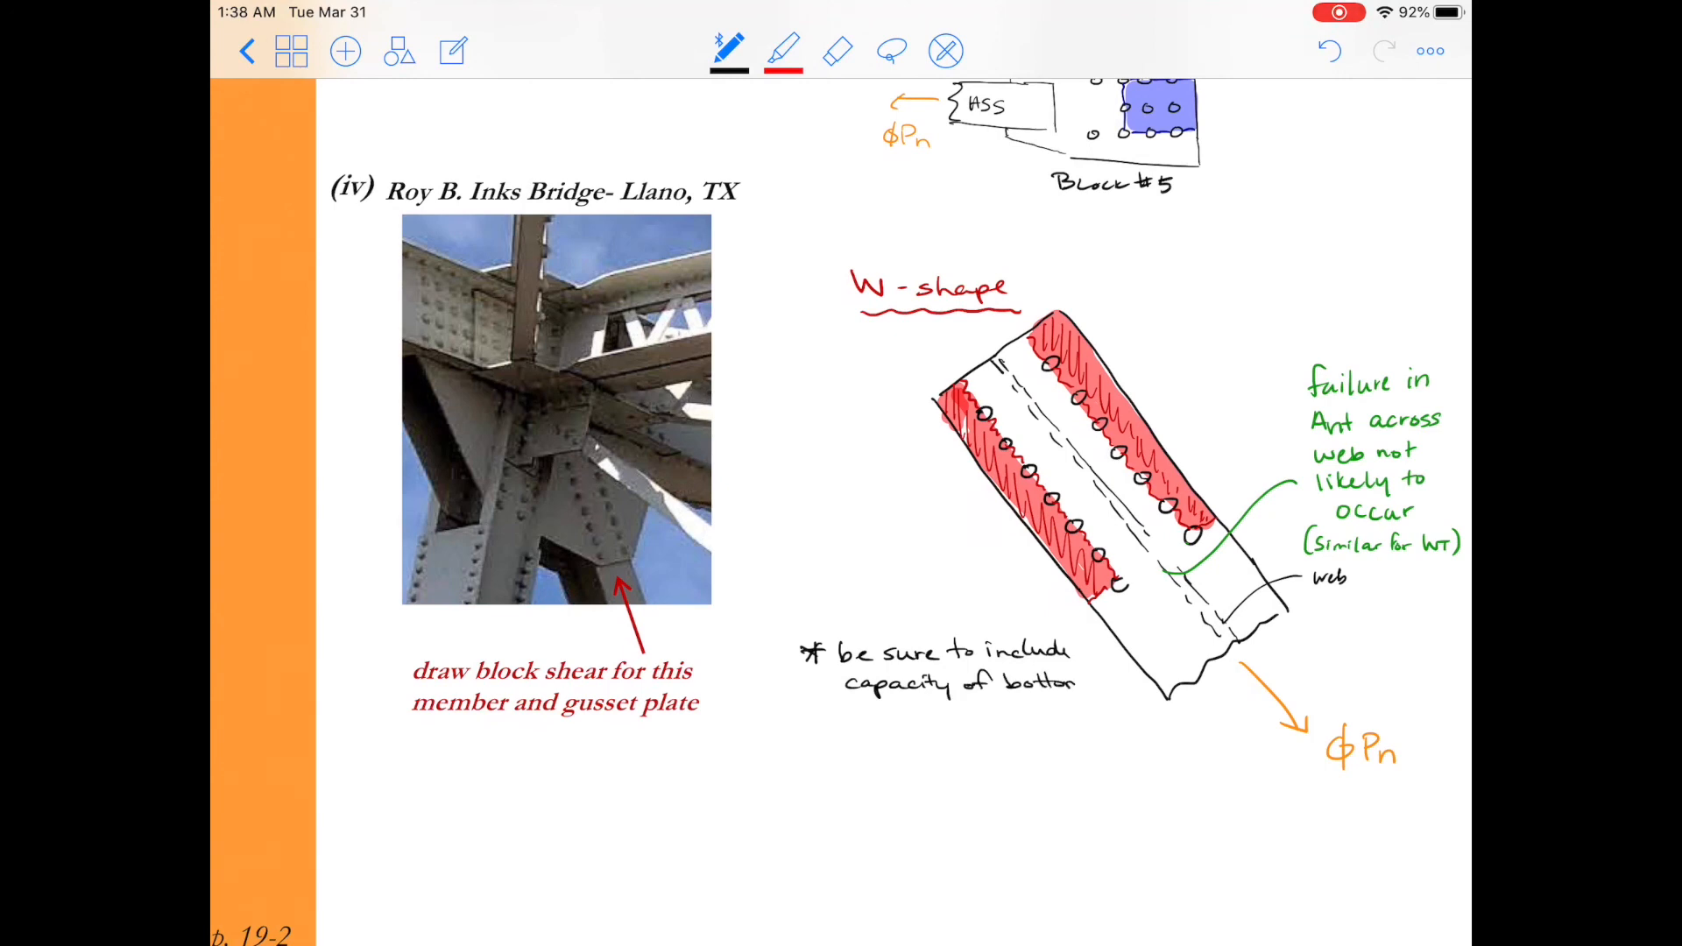
text(flan)
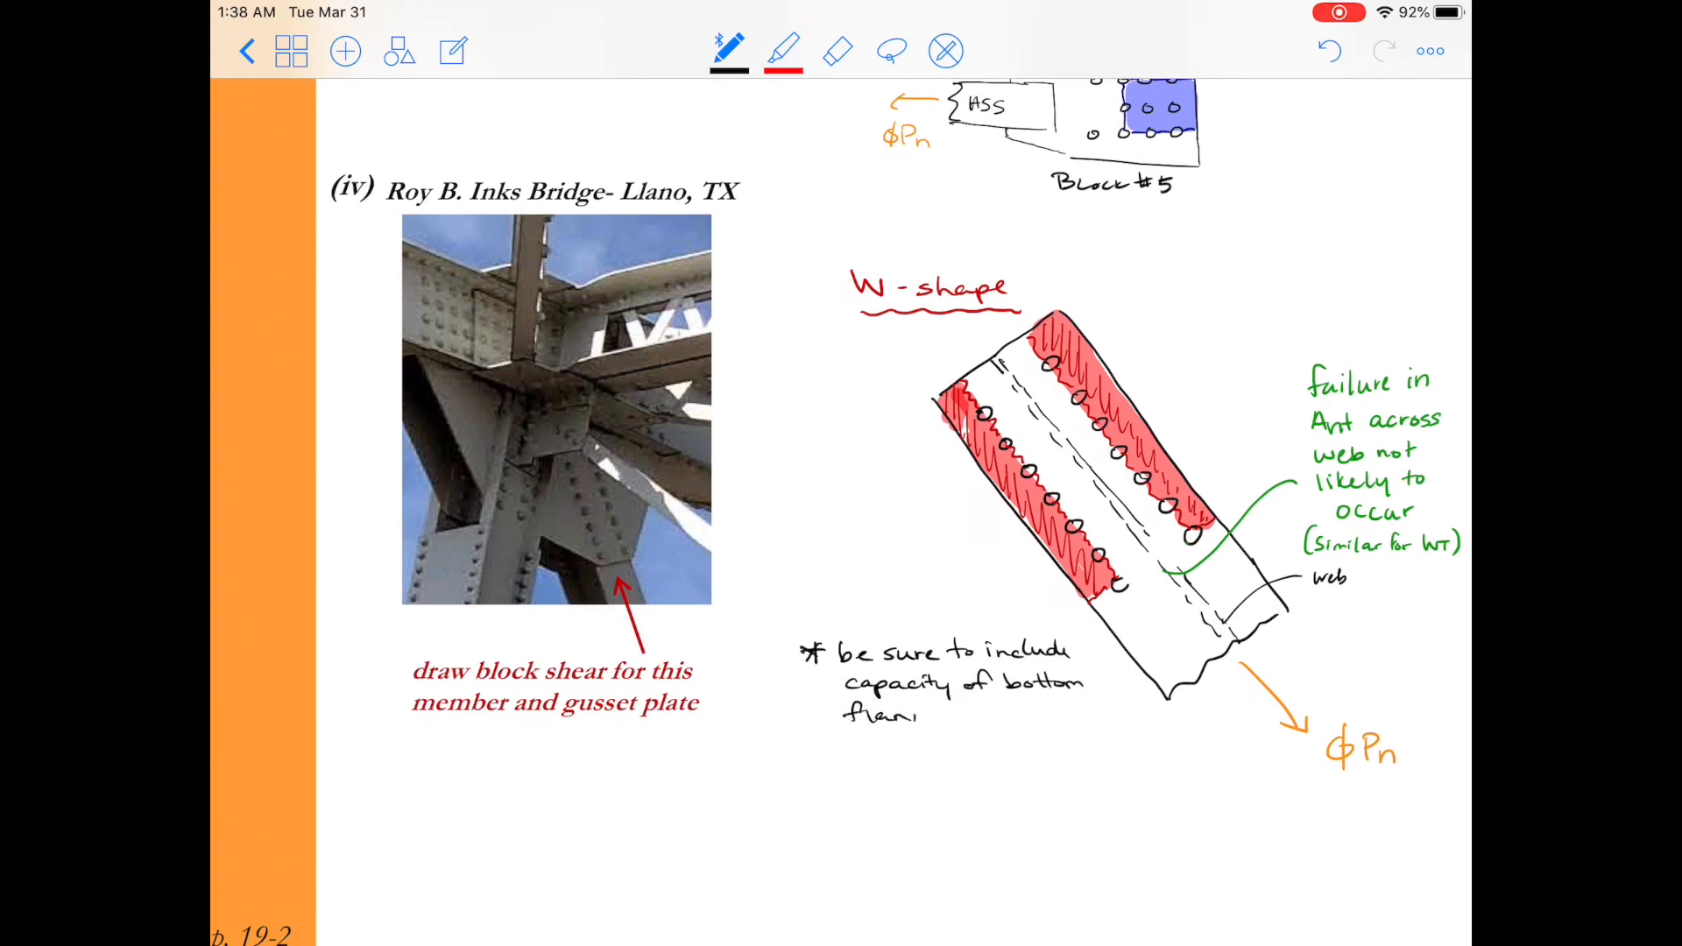
text(flange to)
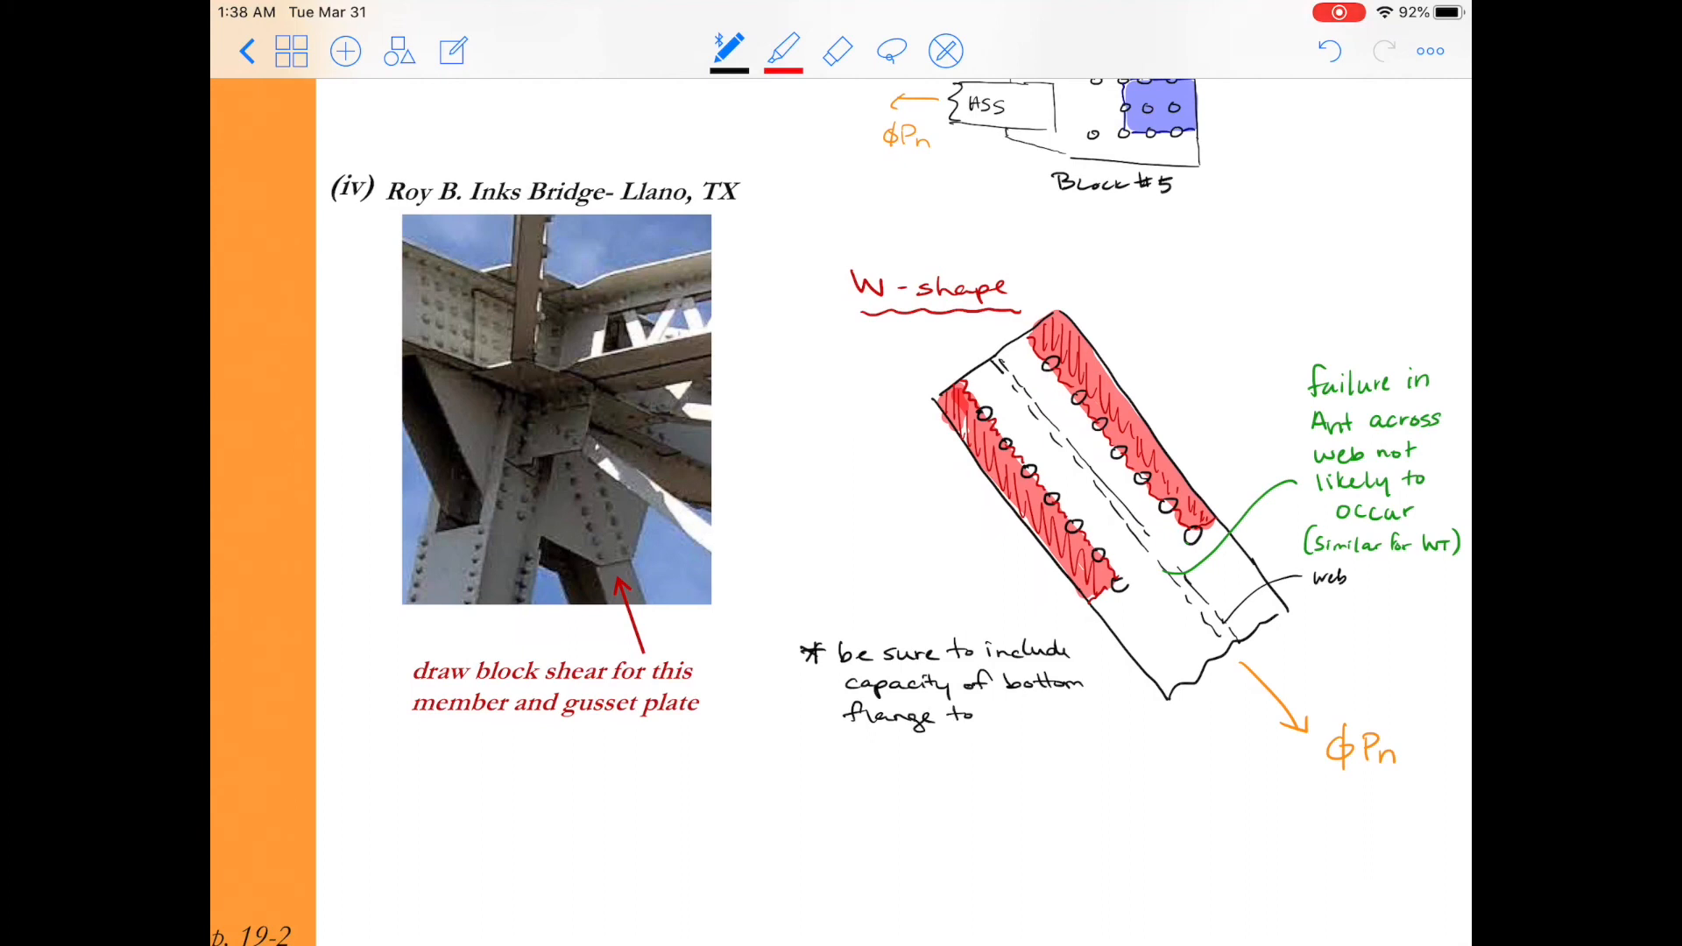
text(for b)
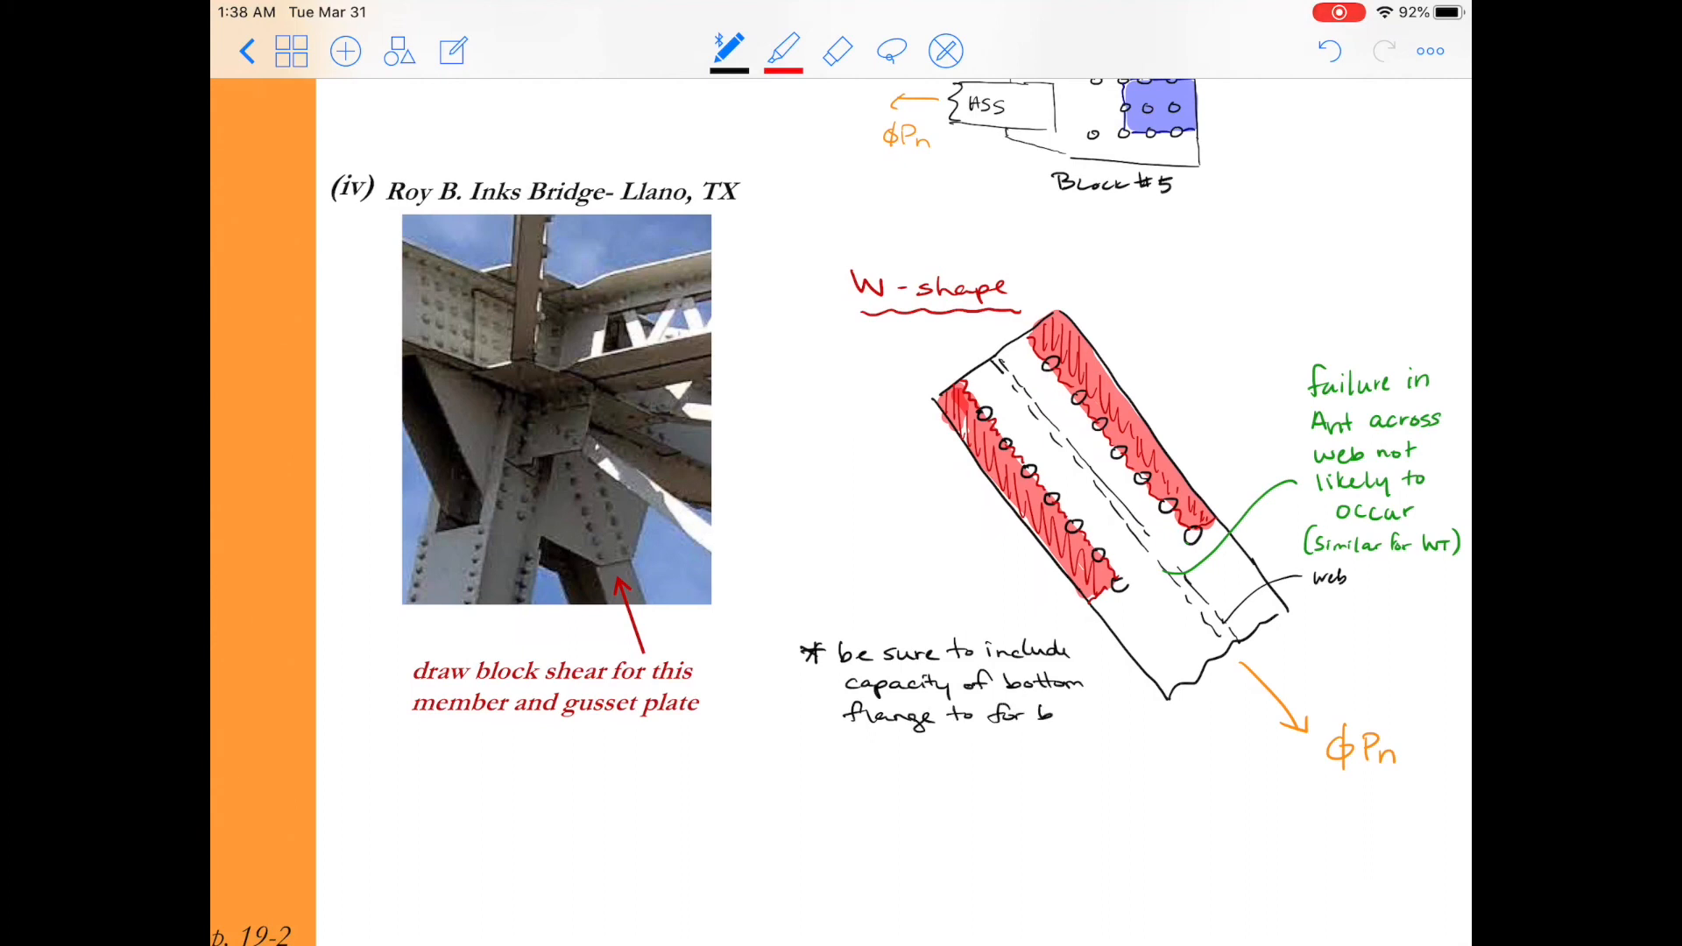
text(block si)
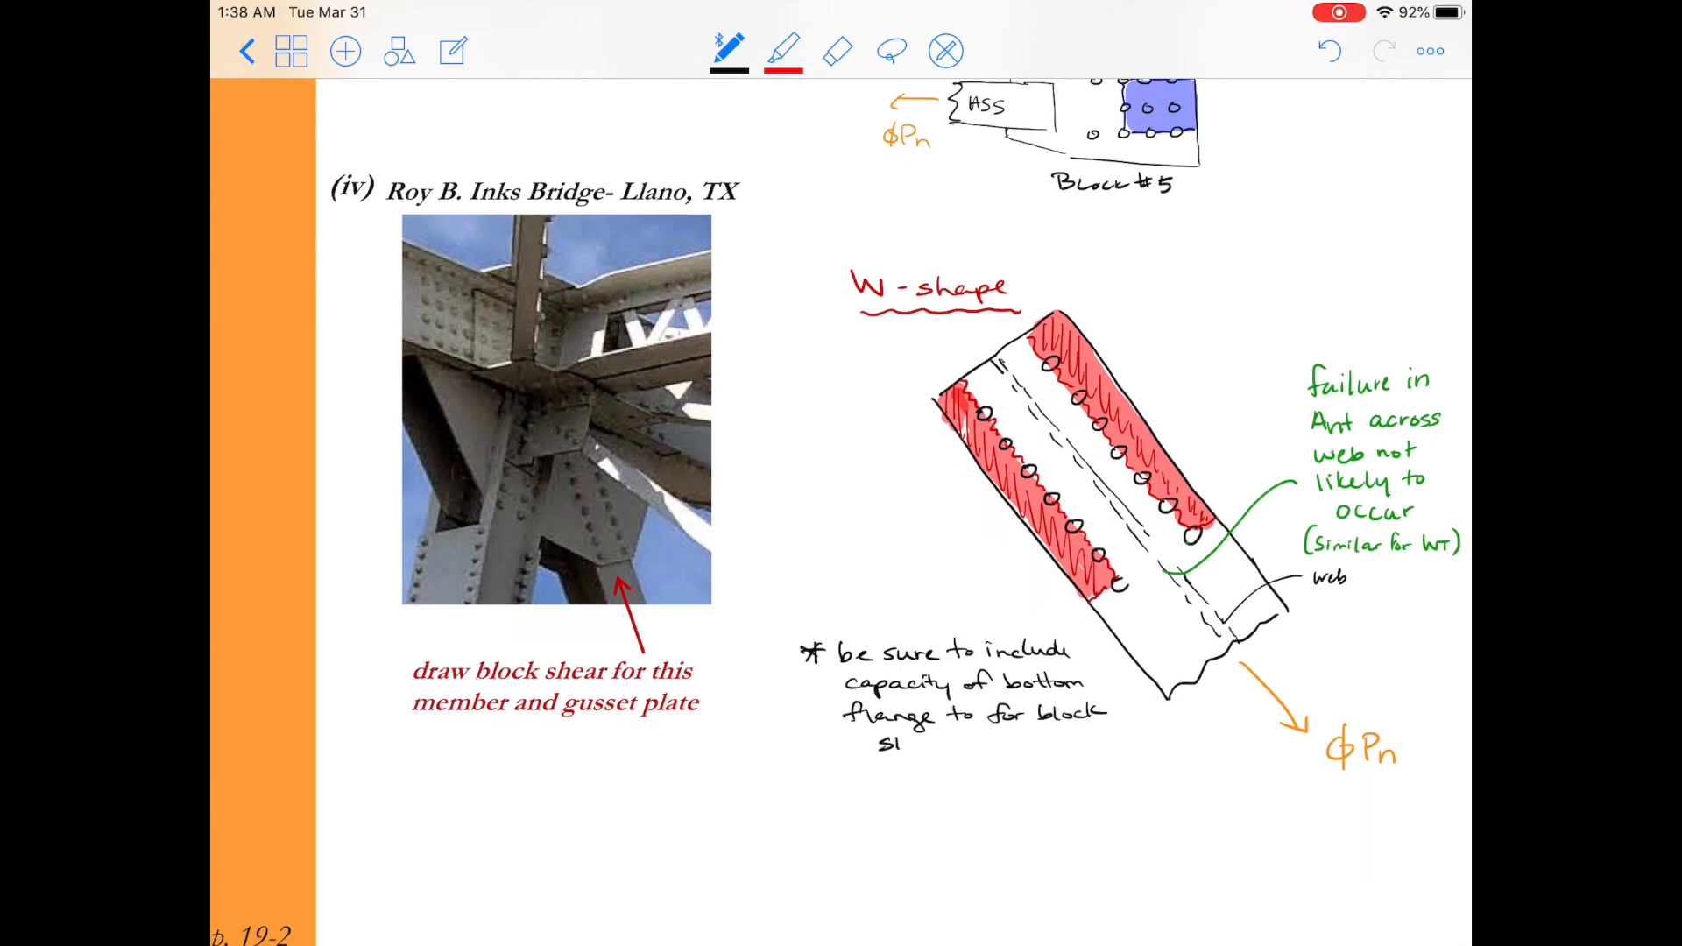
text(shear)
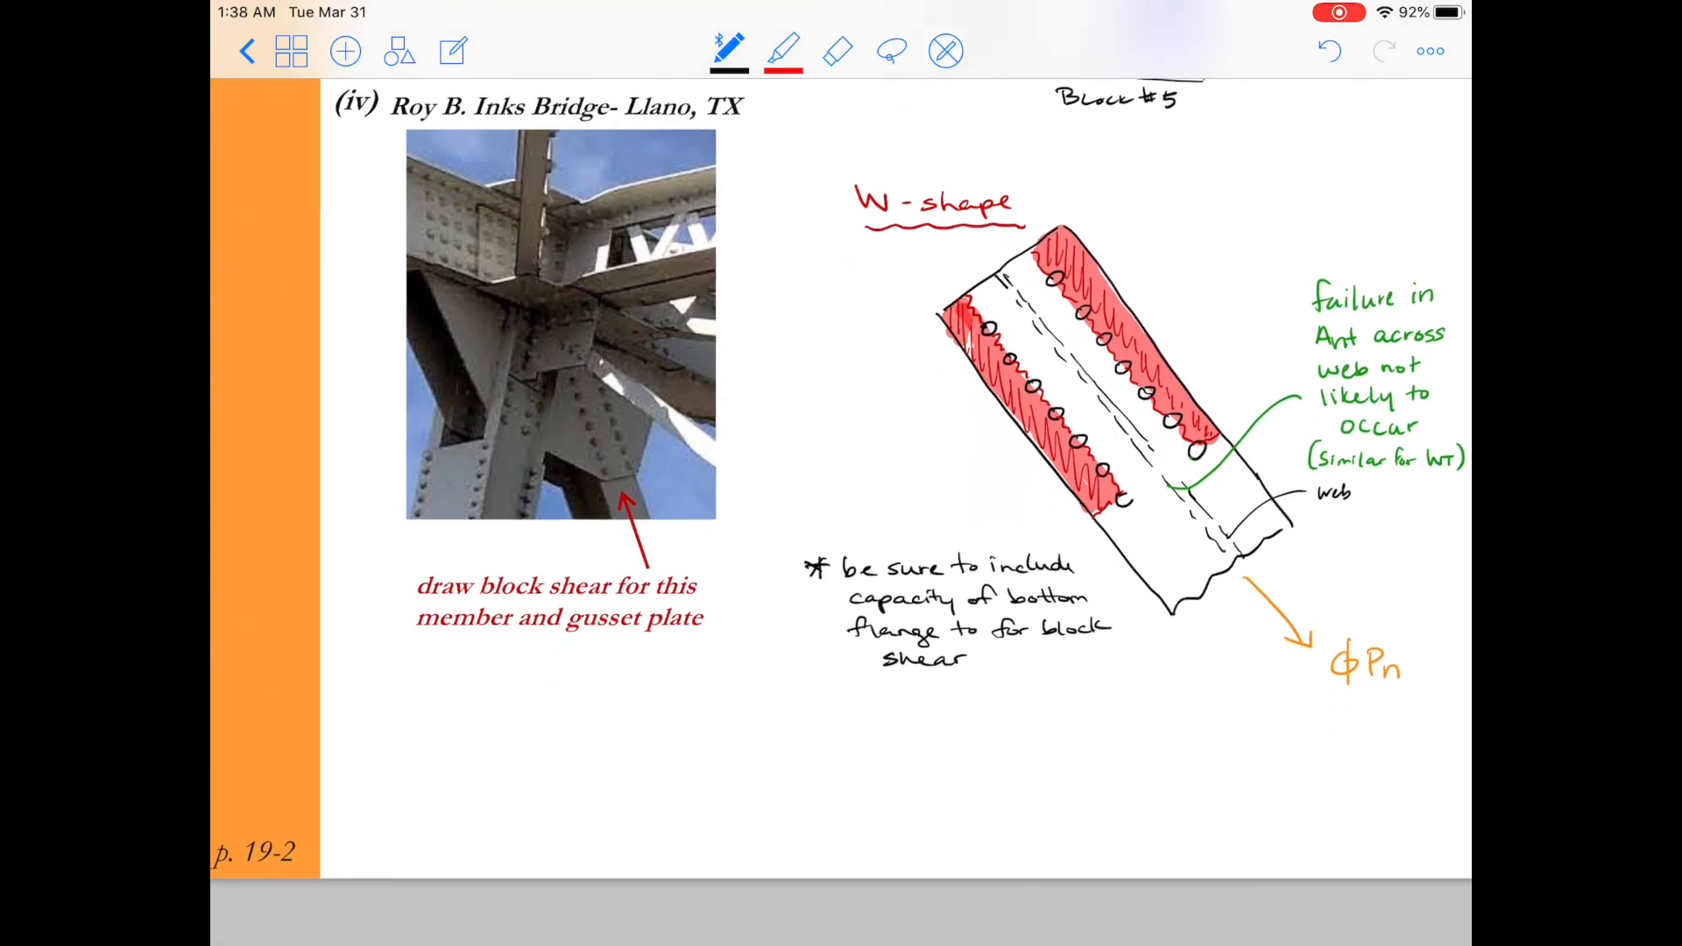
Write and underline a red 'Gusset' heading below the W-shape example.
scroll(down, 3)
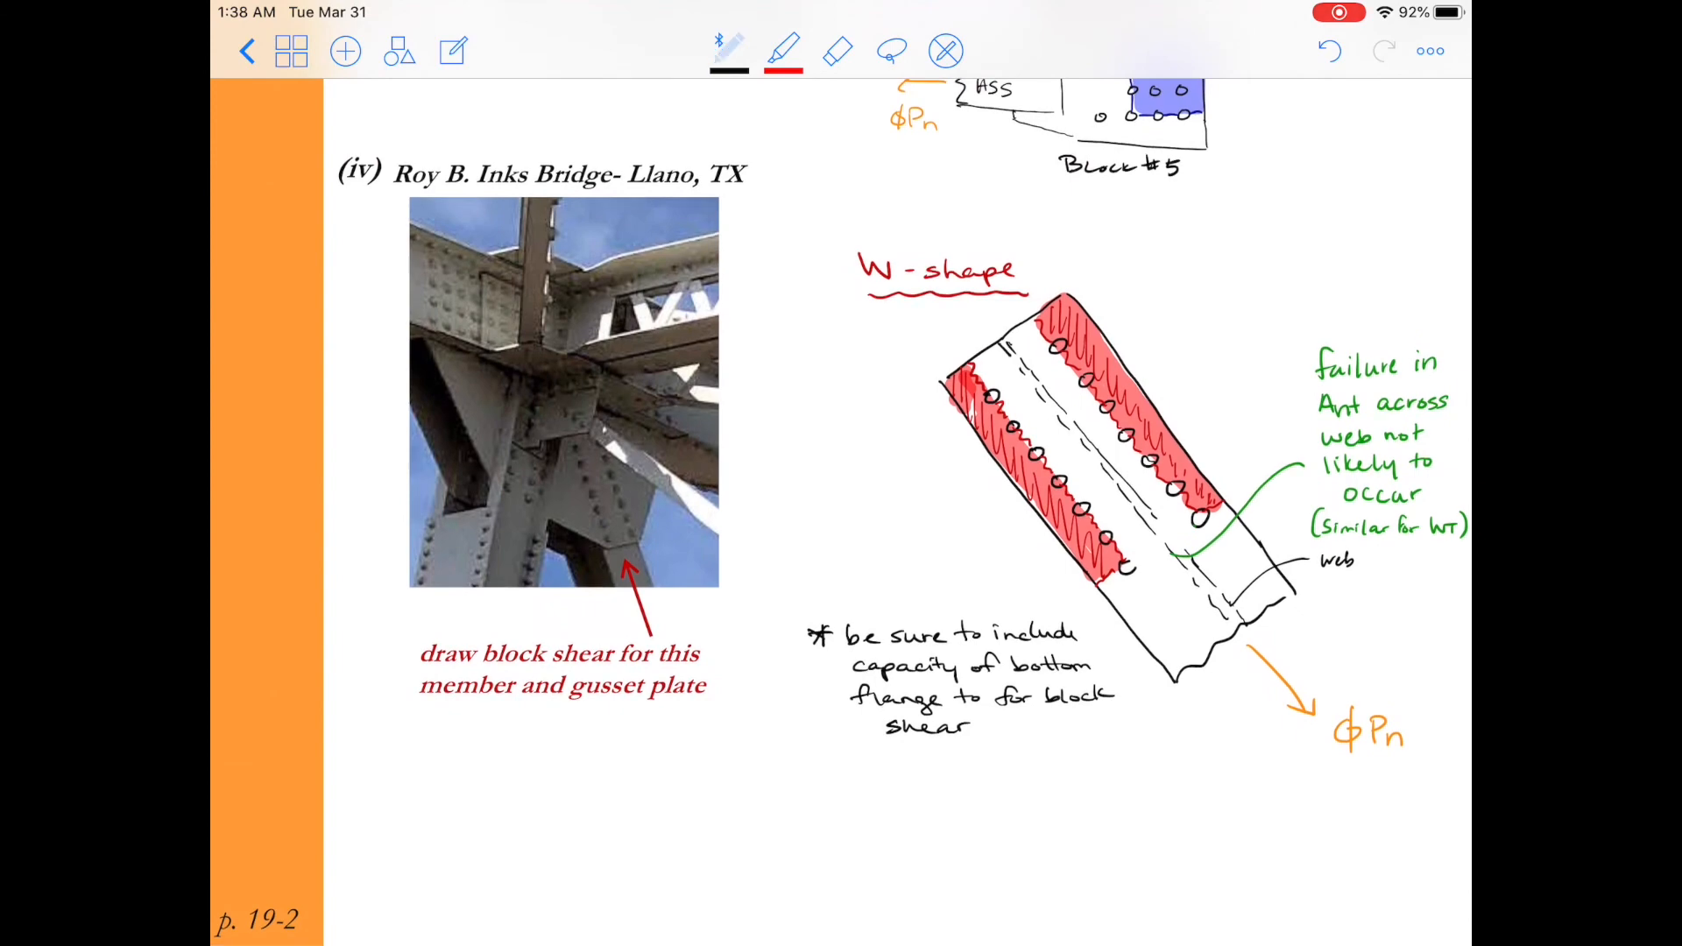
click(727, 51)
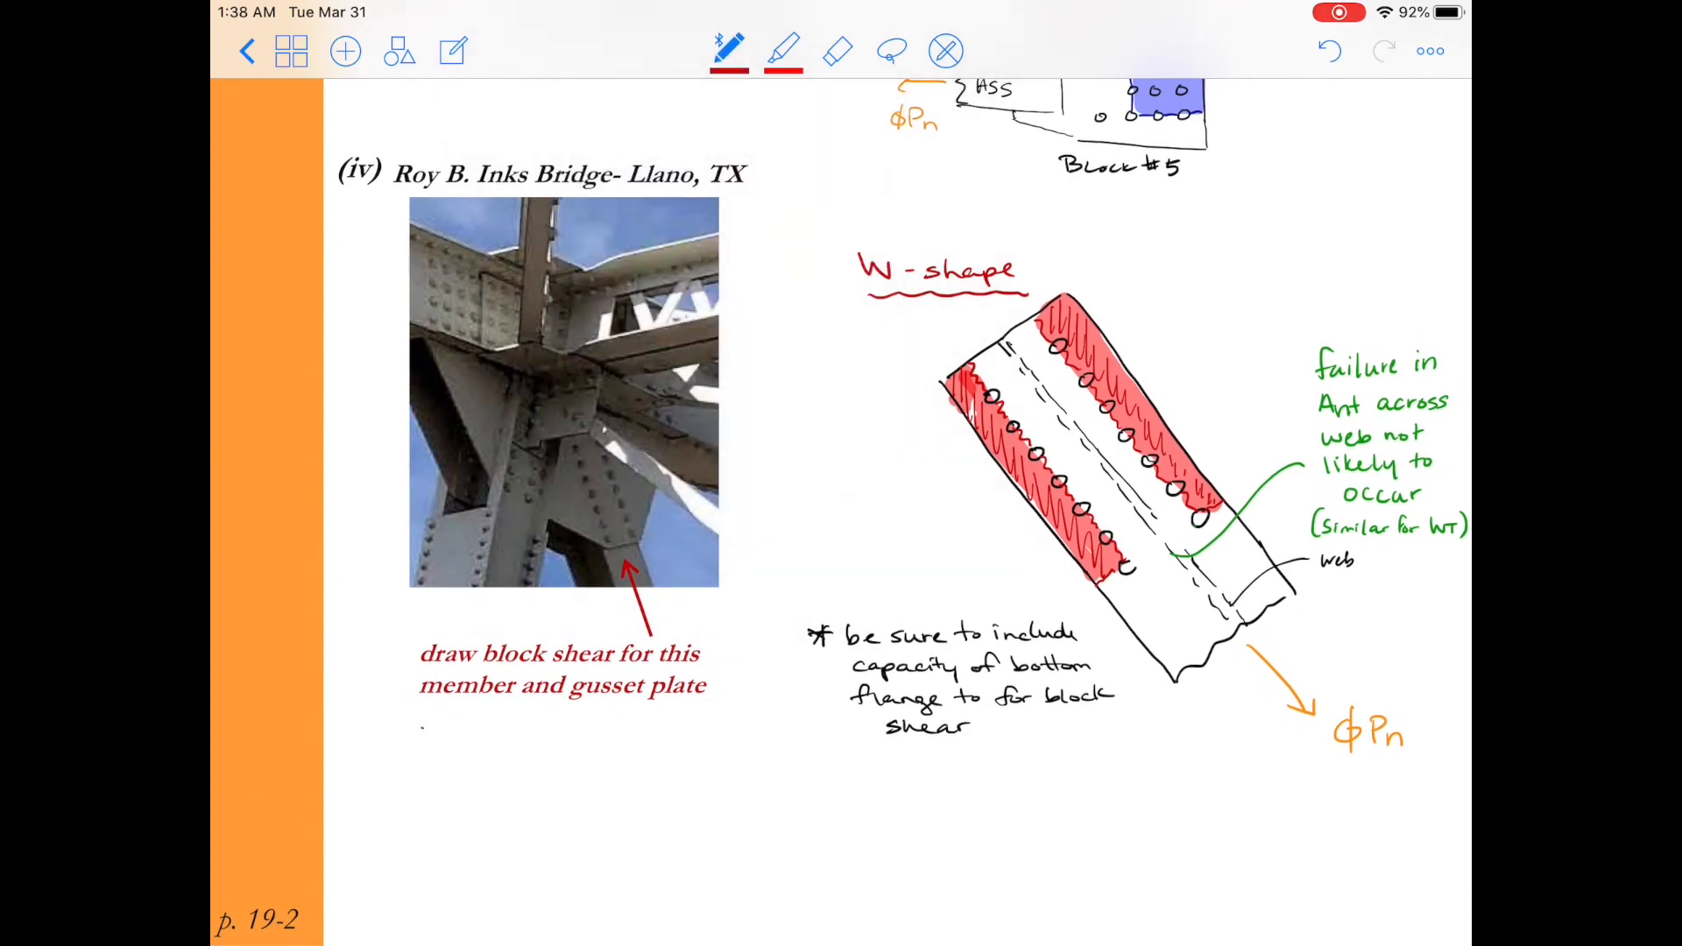
text(Gusset)
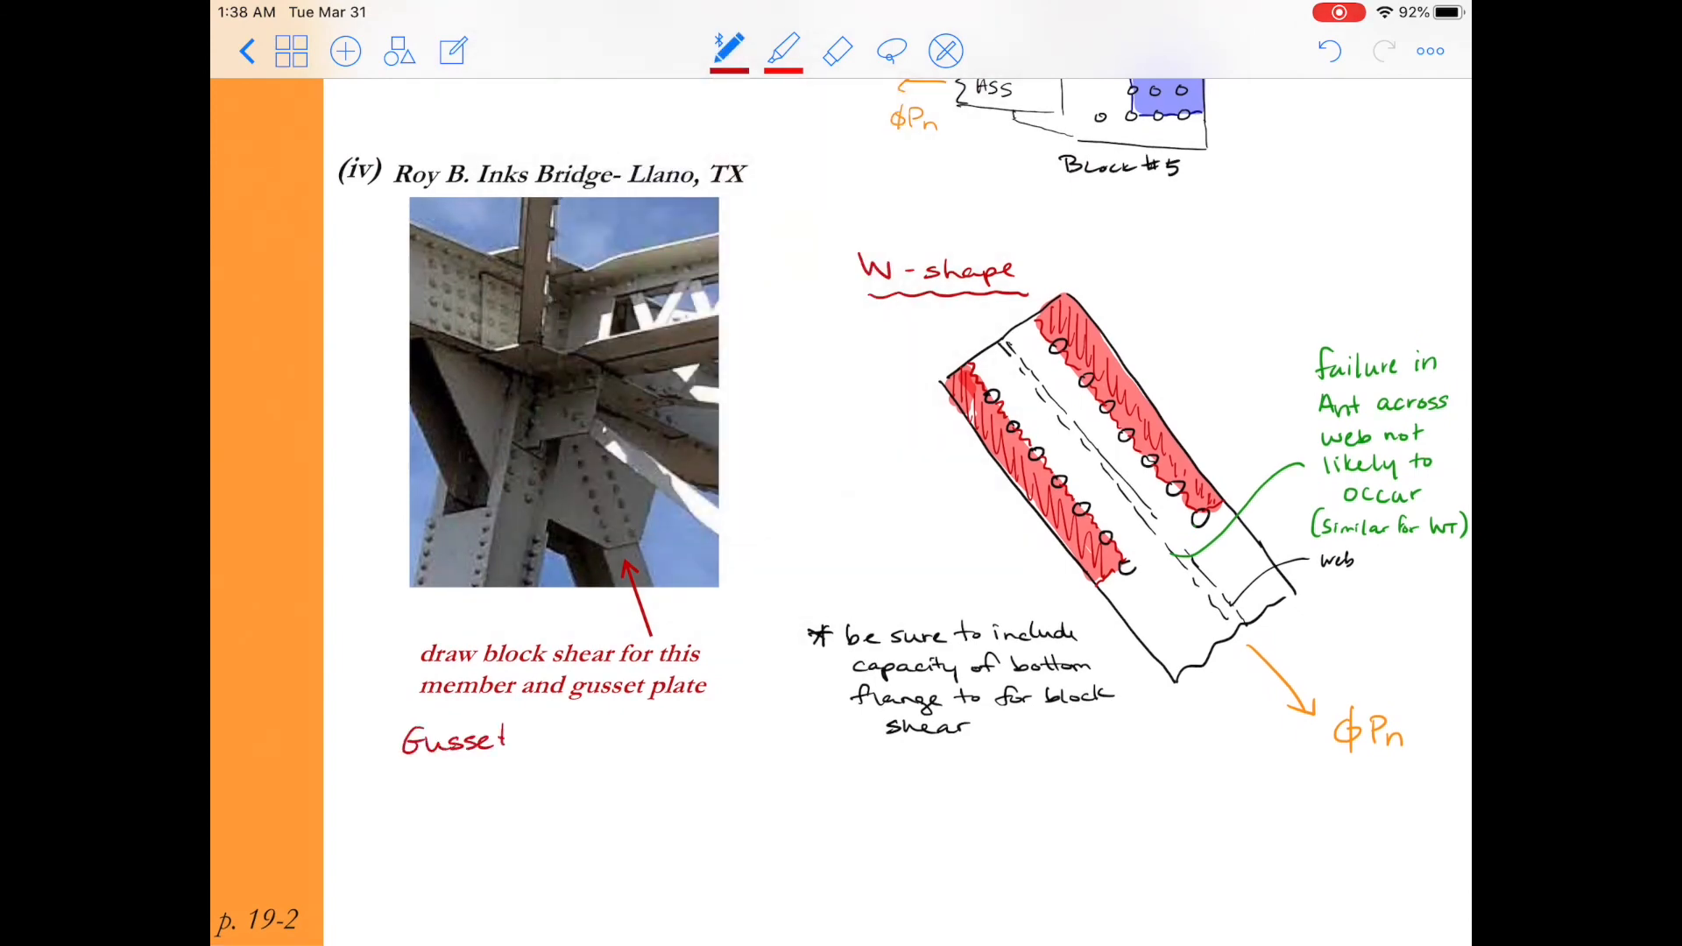
click(728, 51)
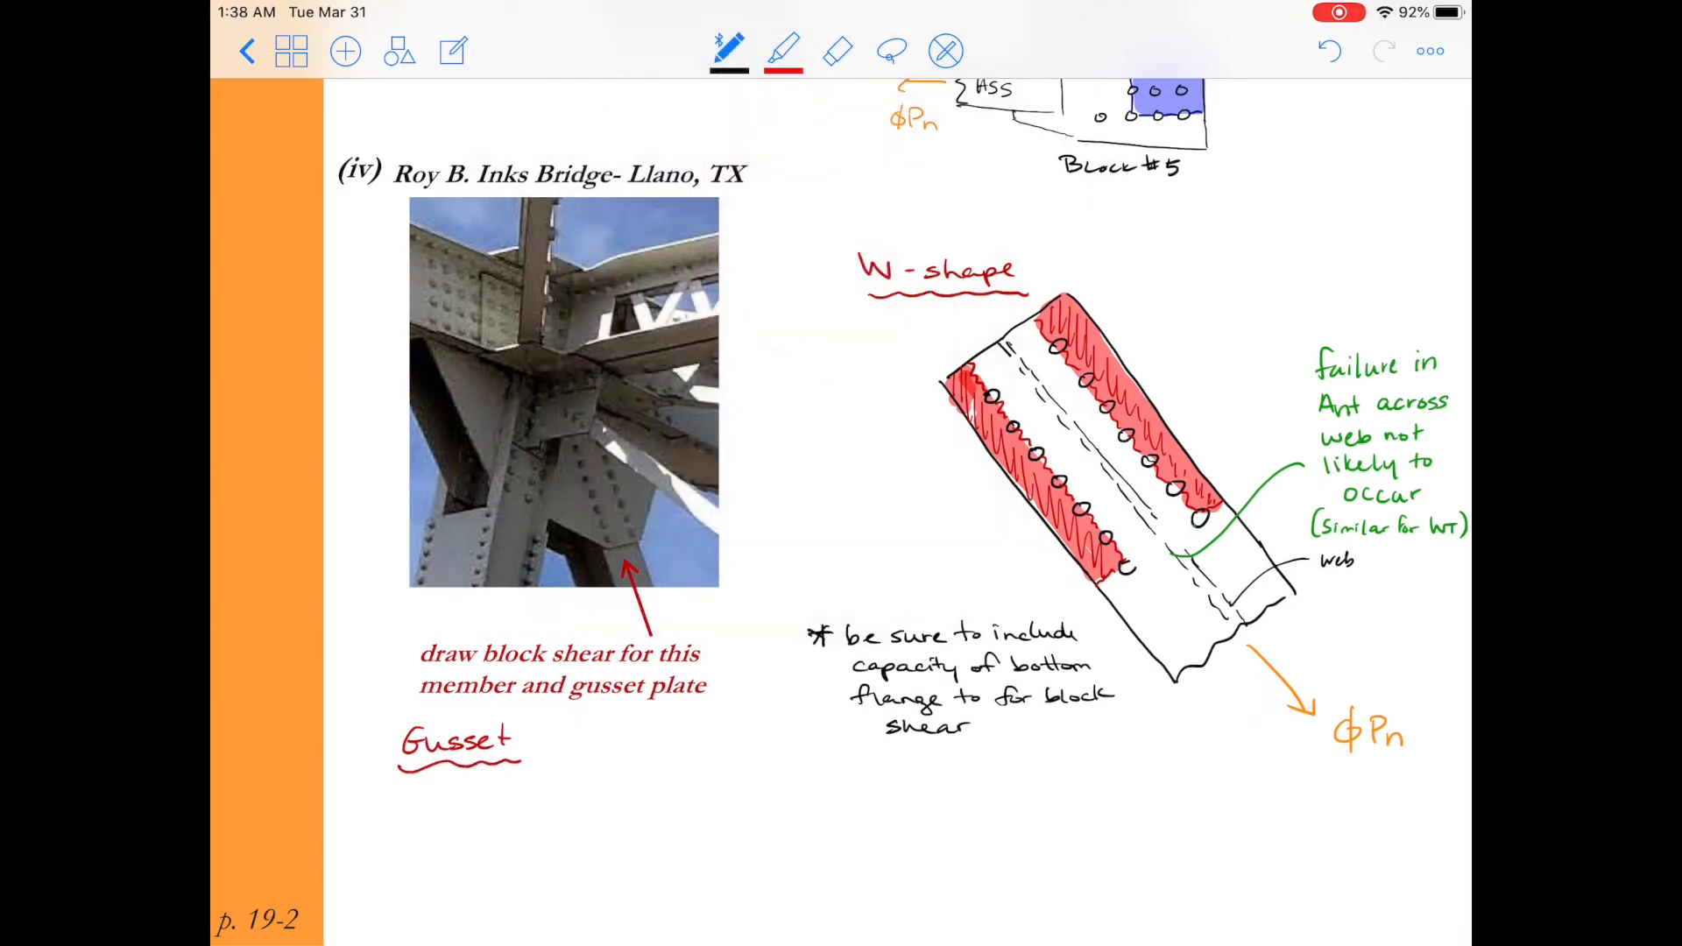
Draw the gusset plate outline with rows of bolt holes.
drag(674, 832, 674, 890)
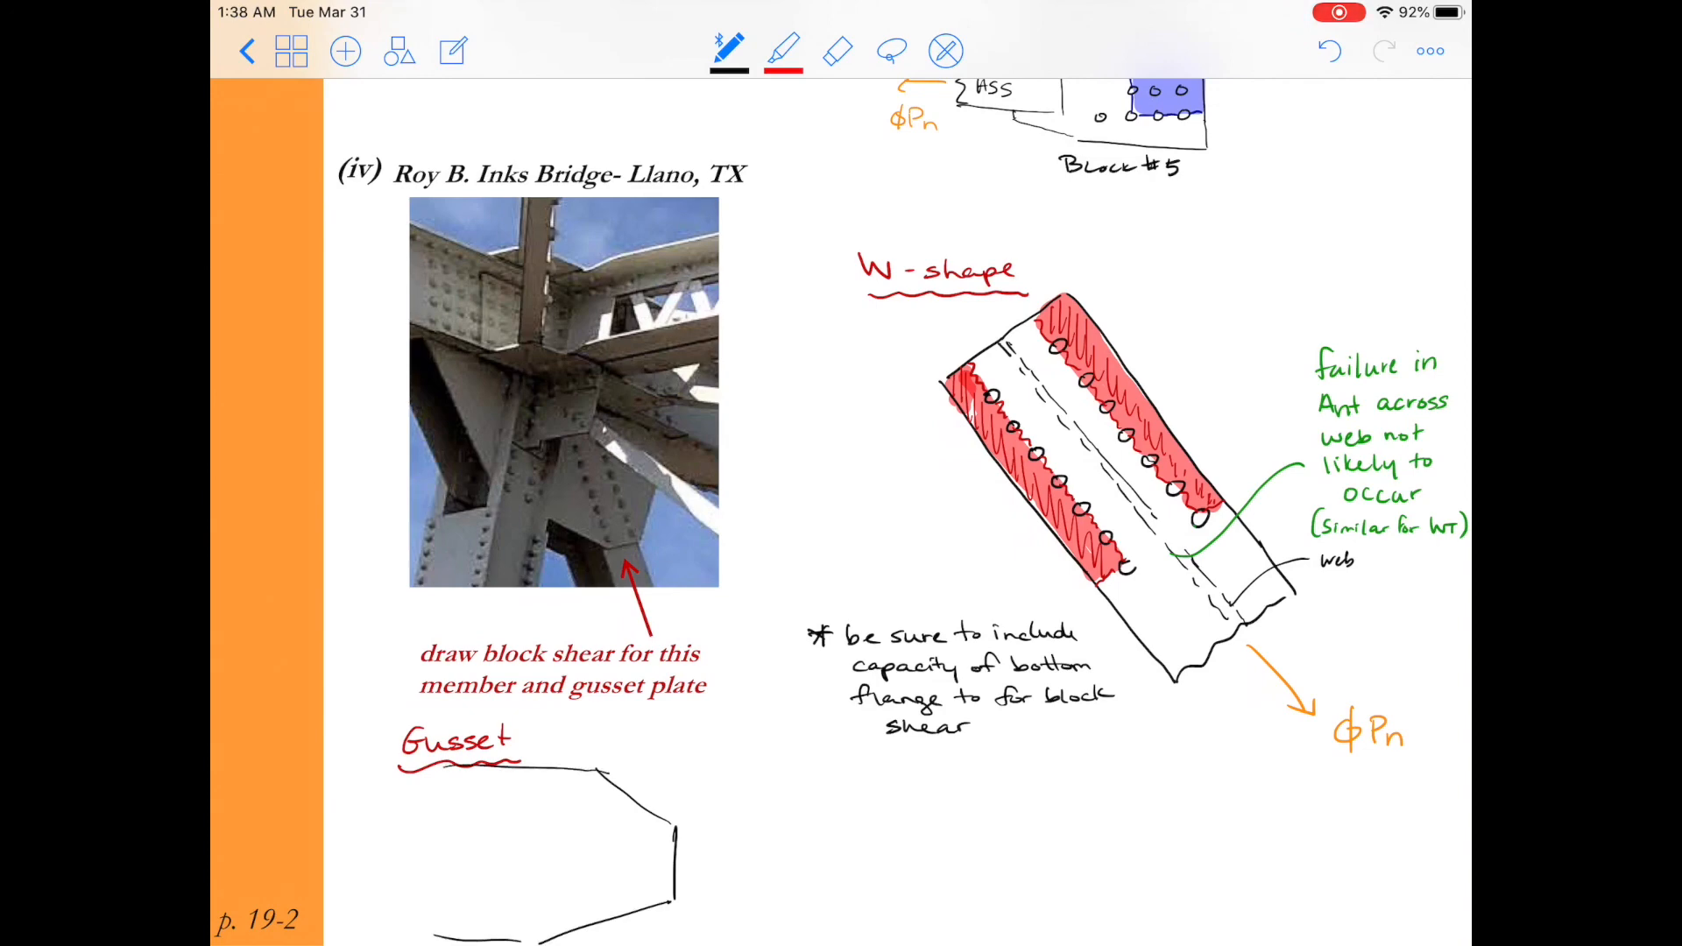
drag(574, 831, 639, 831)
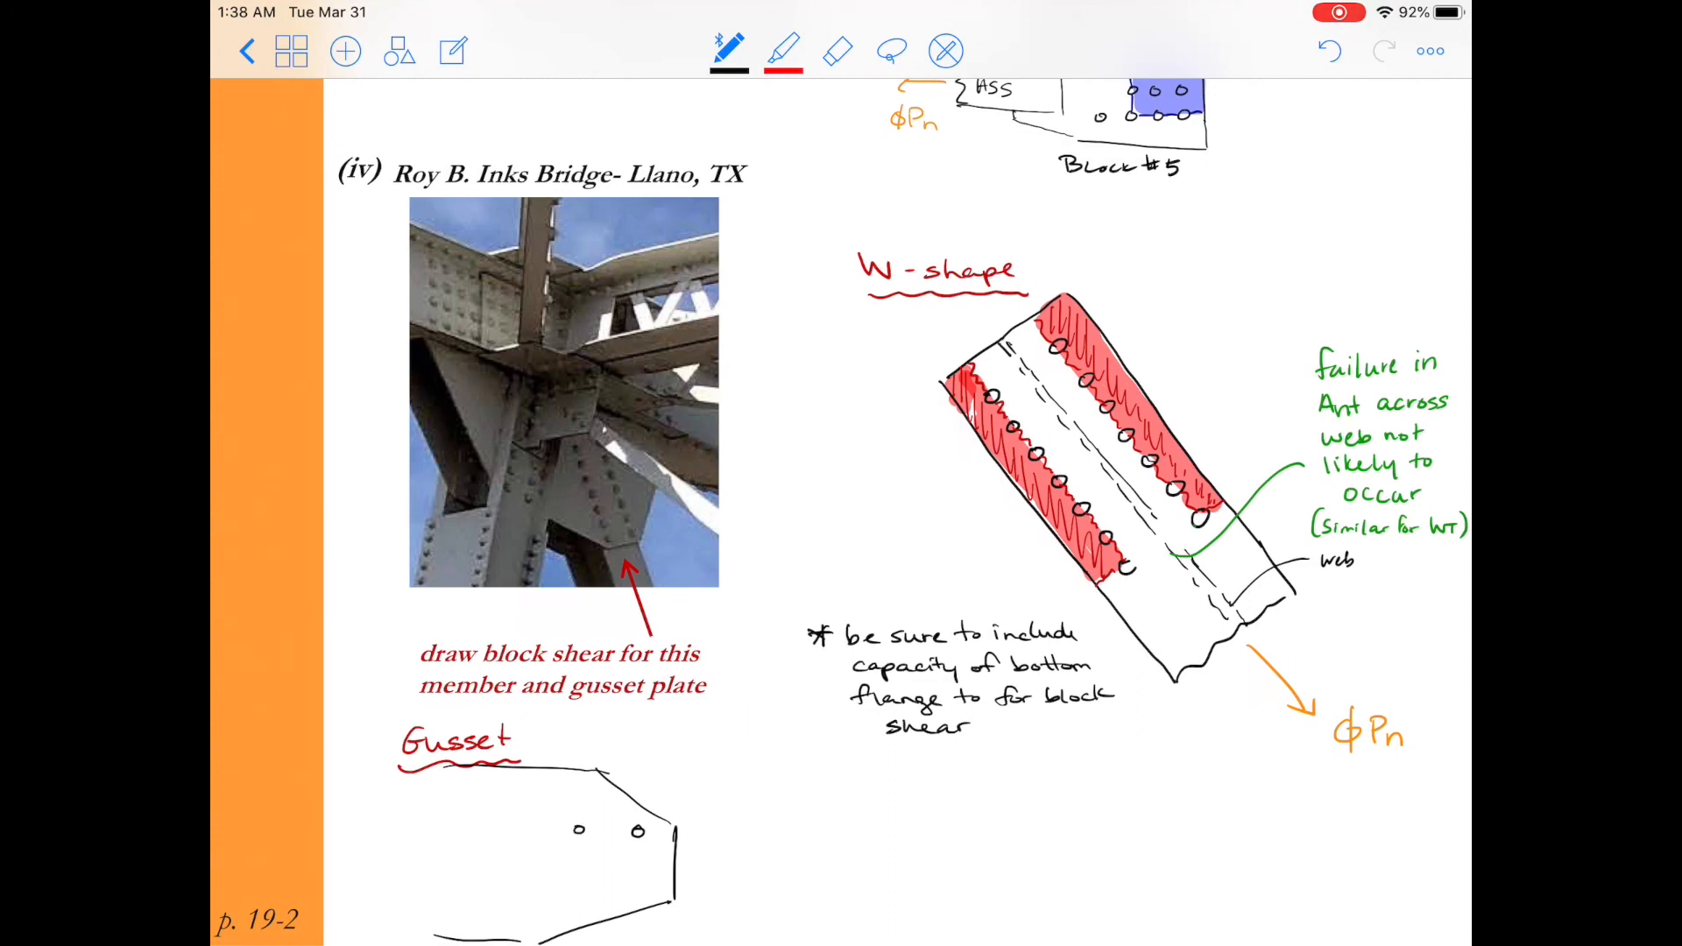
drag(526, 830, 611, 830)
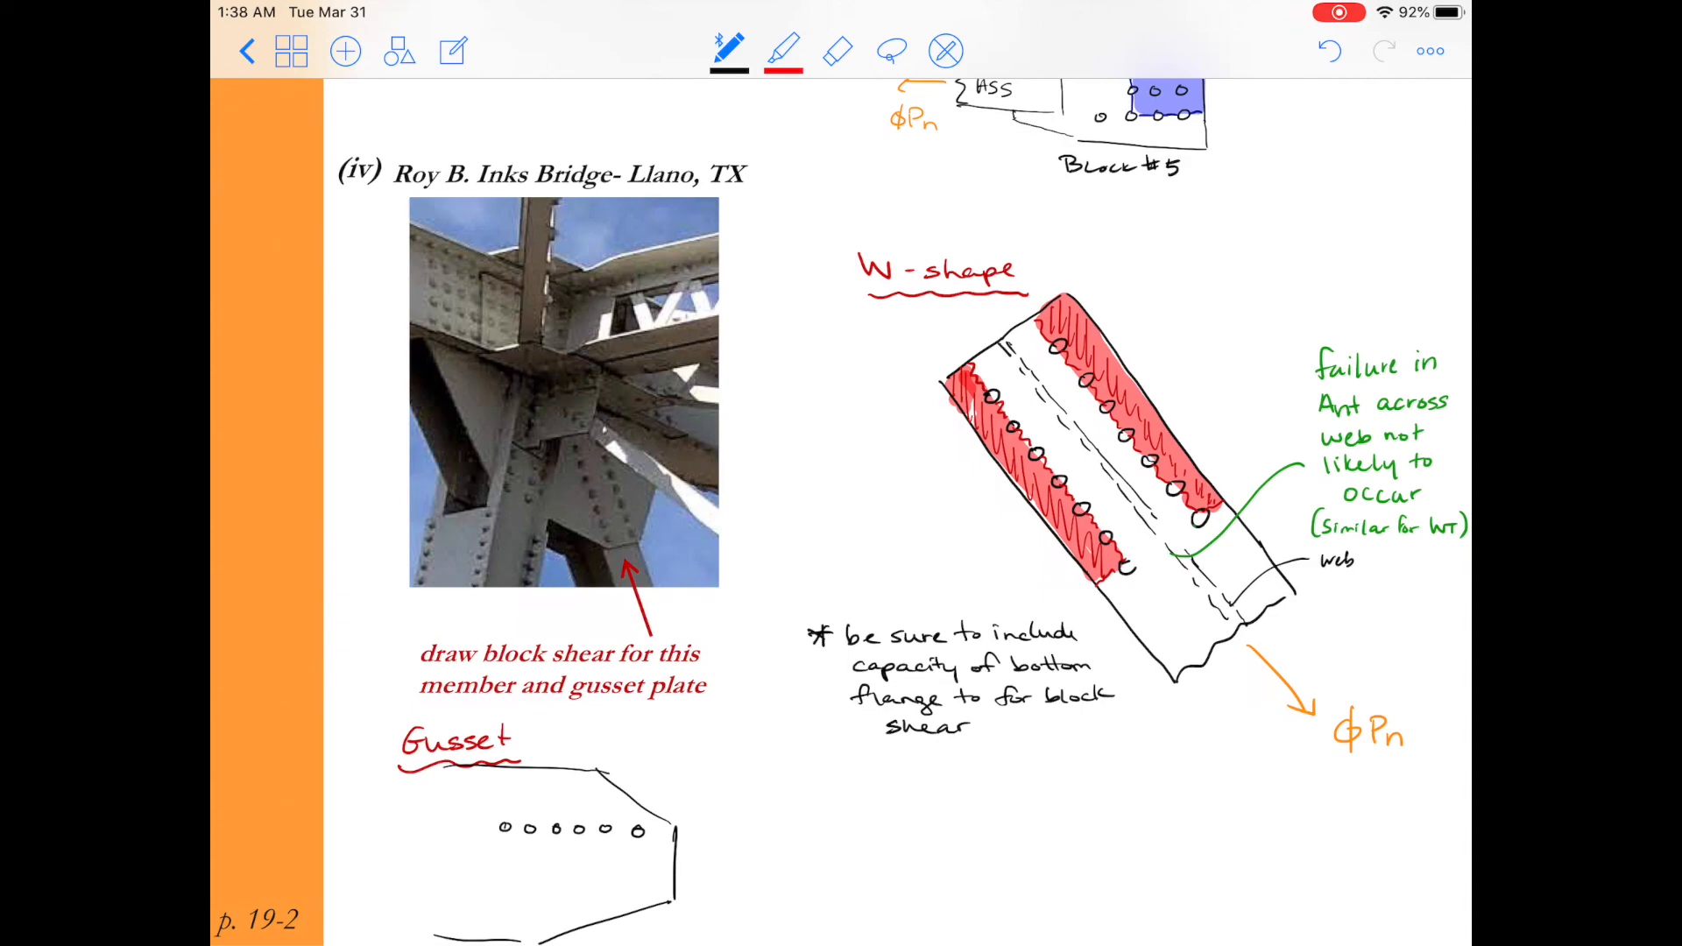
click(654, 830)
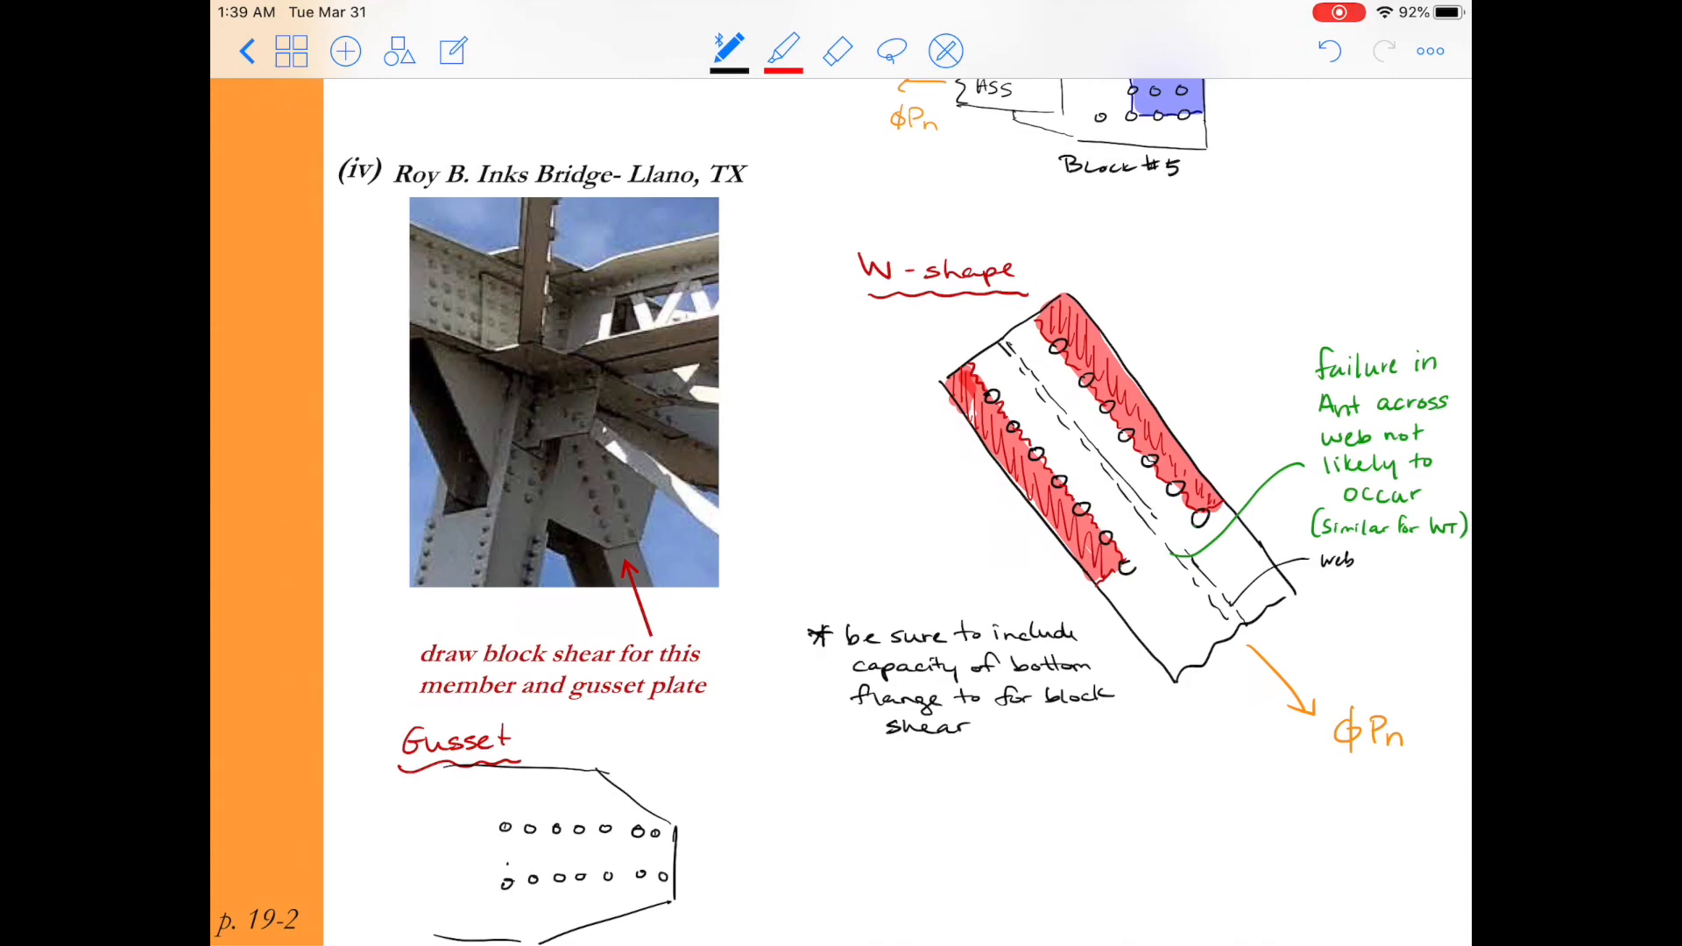
click(728, 51)
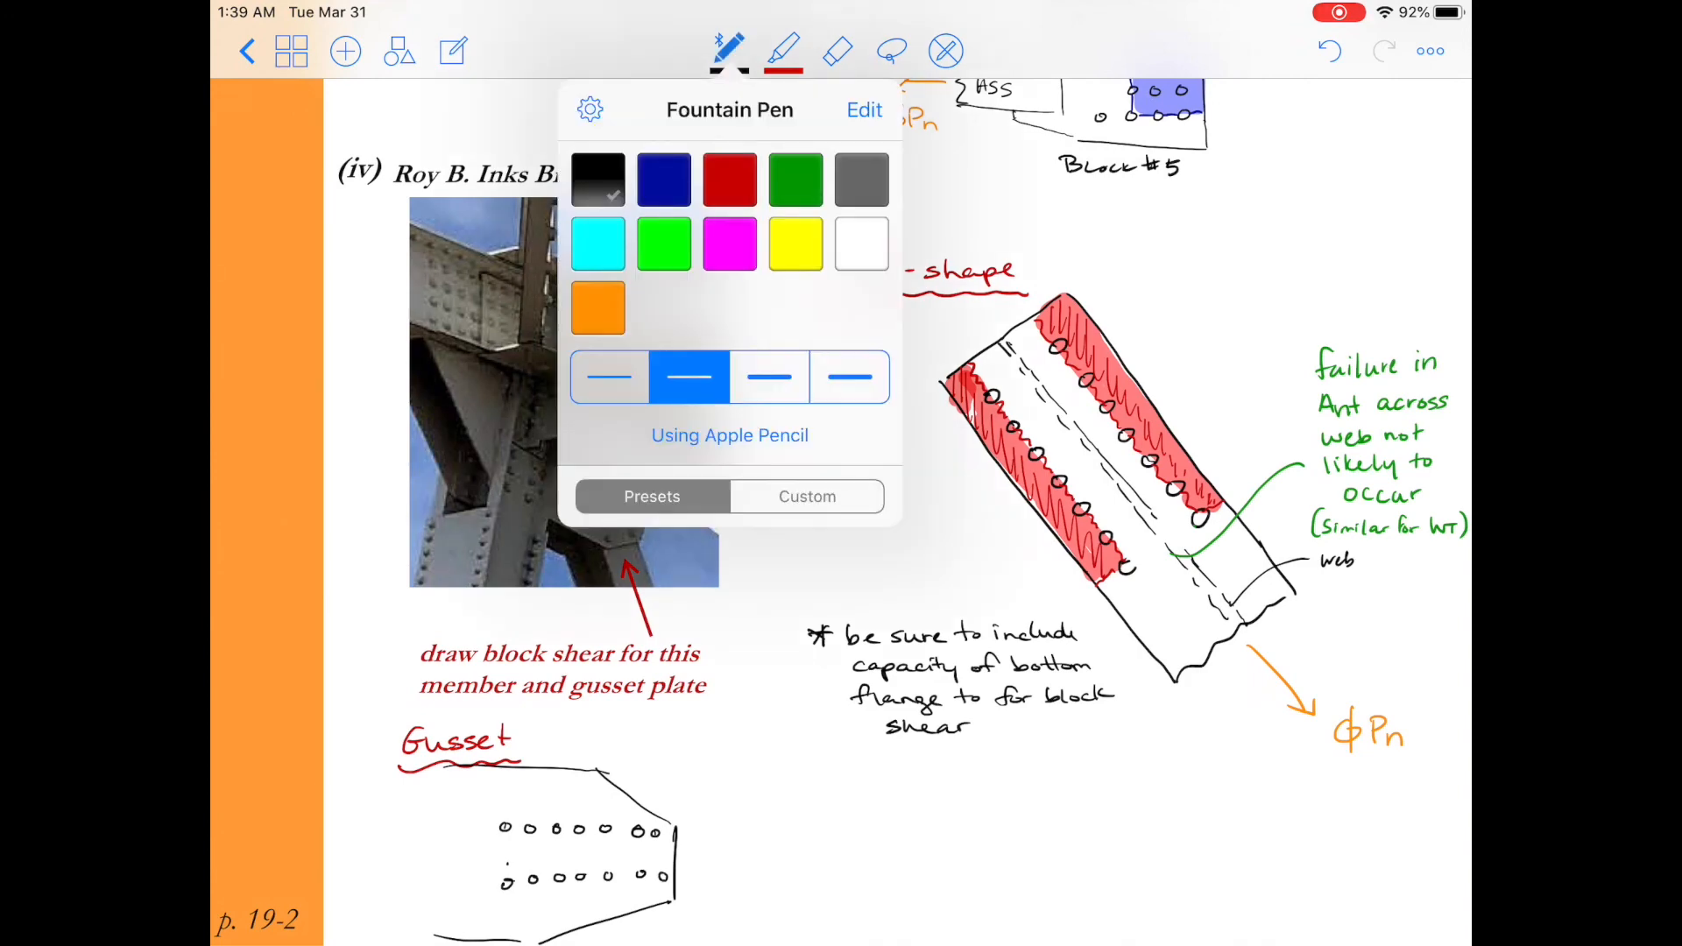
Trace both gusset bolt rows in blue and shade the block between them.
click(730, 178)
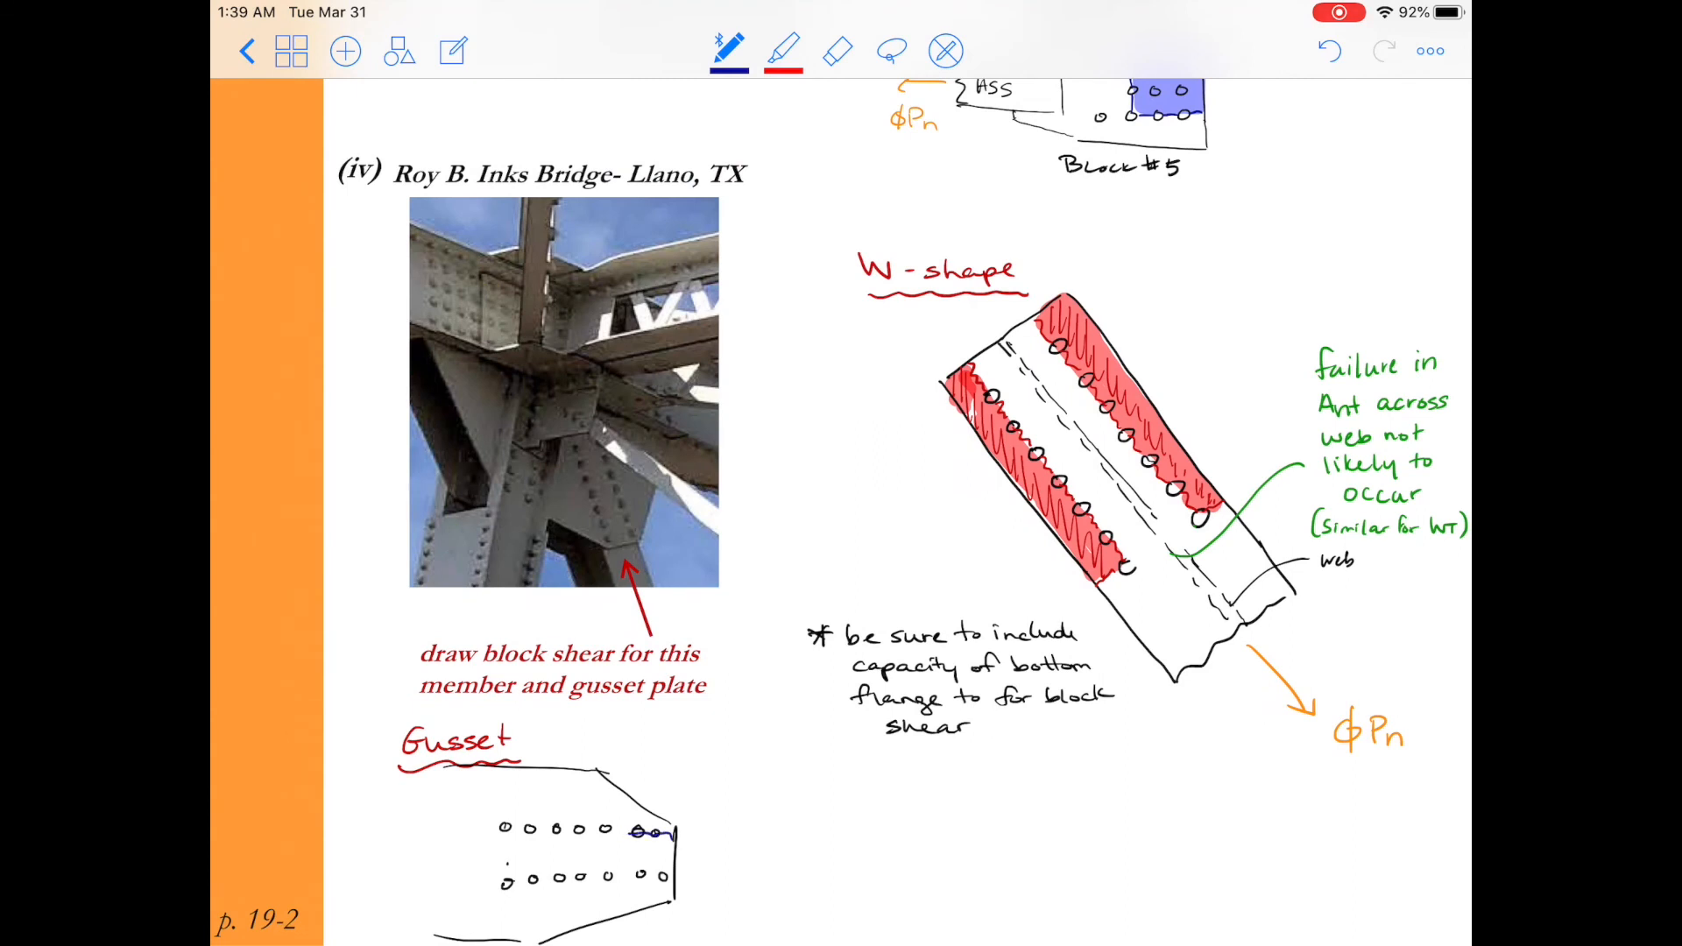
drag(498, 829, 654, 831)
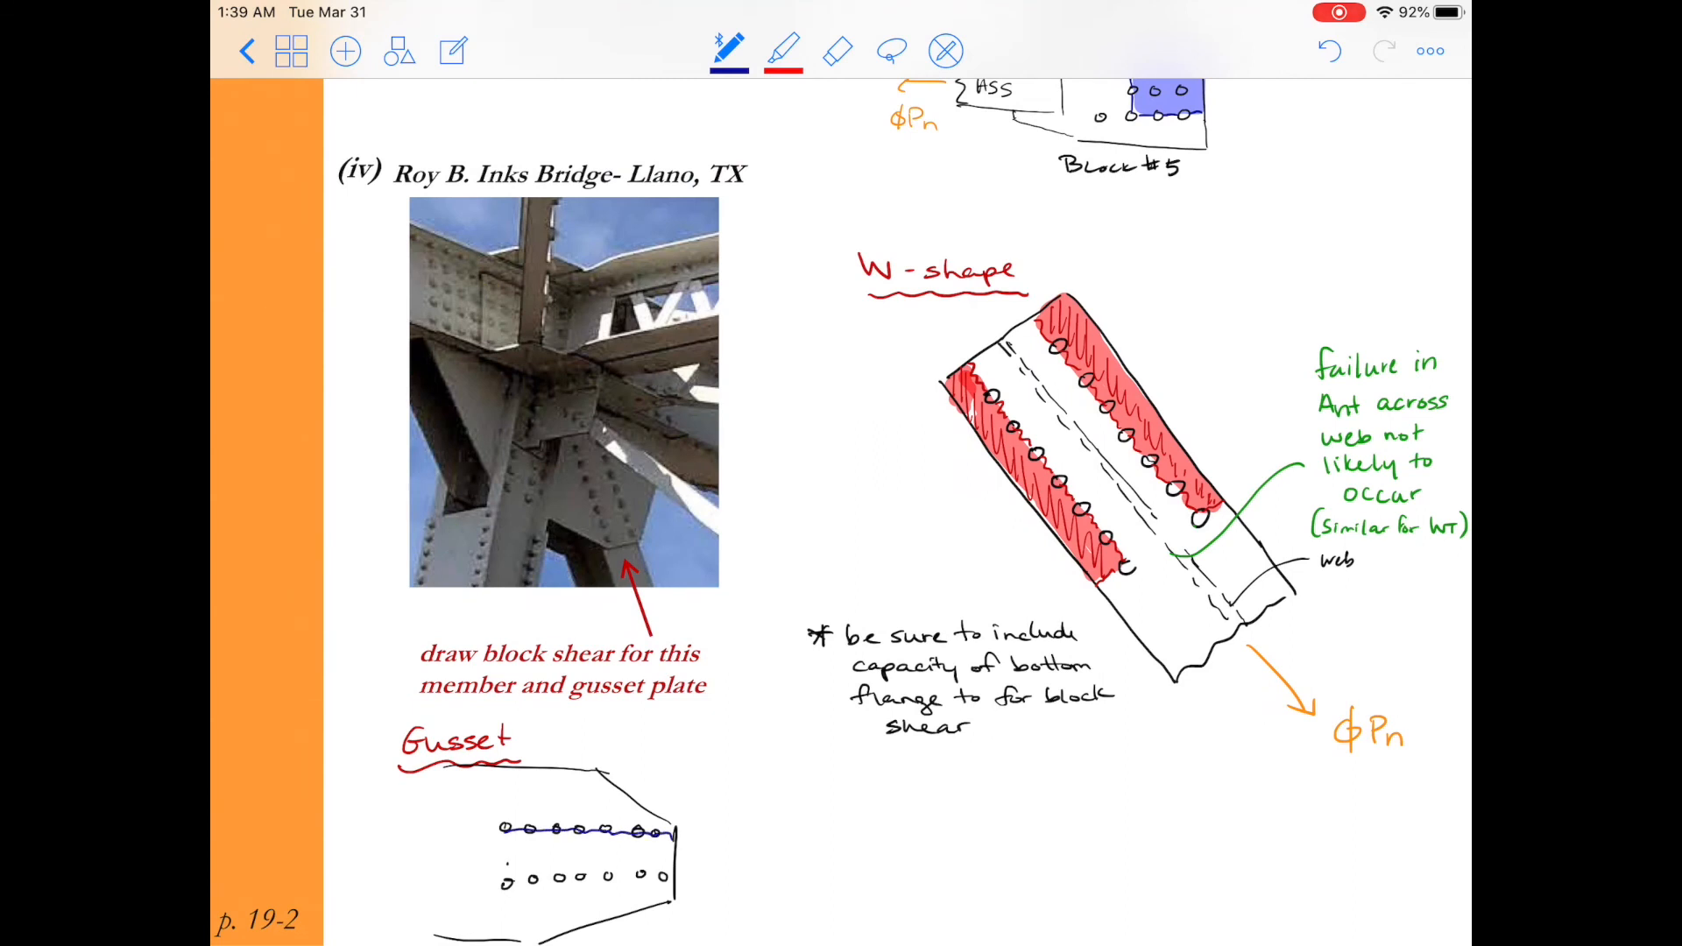
drag(498, 878, 670, 875)
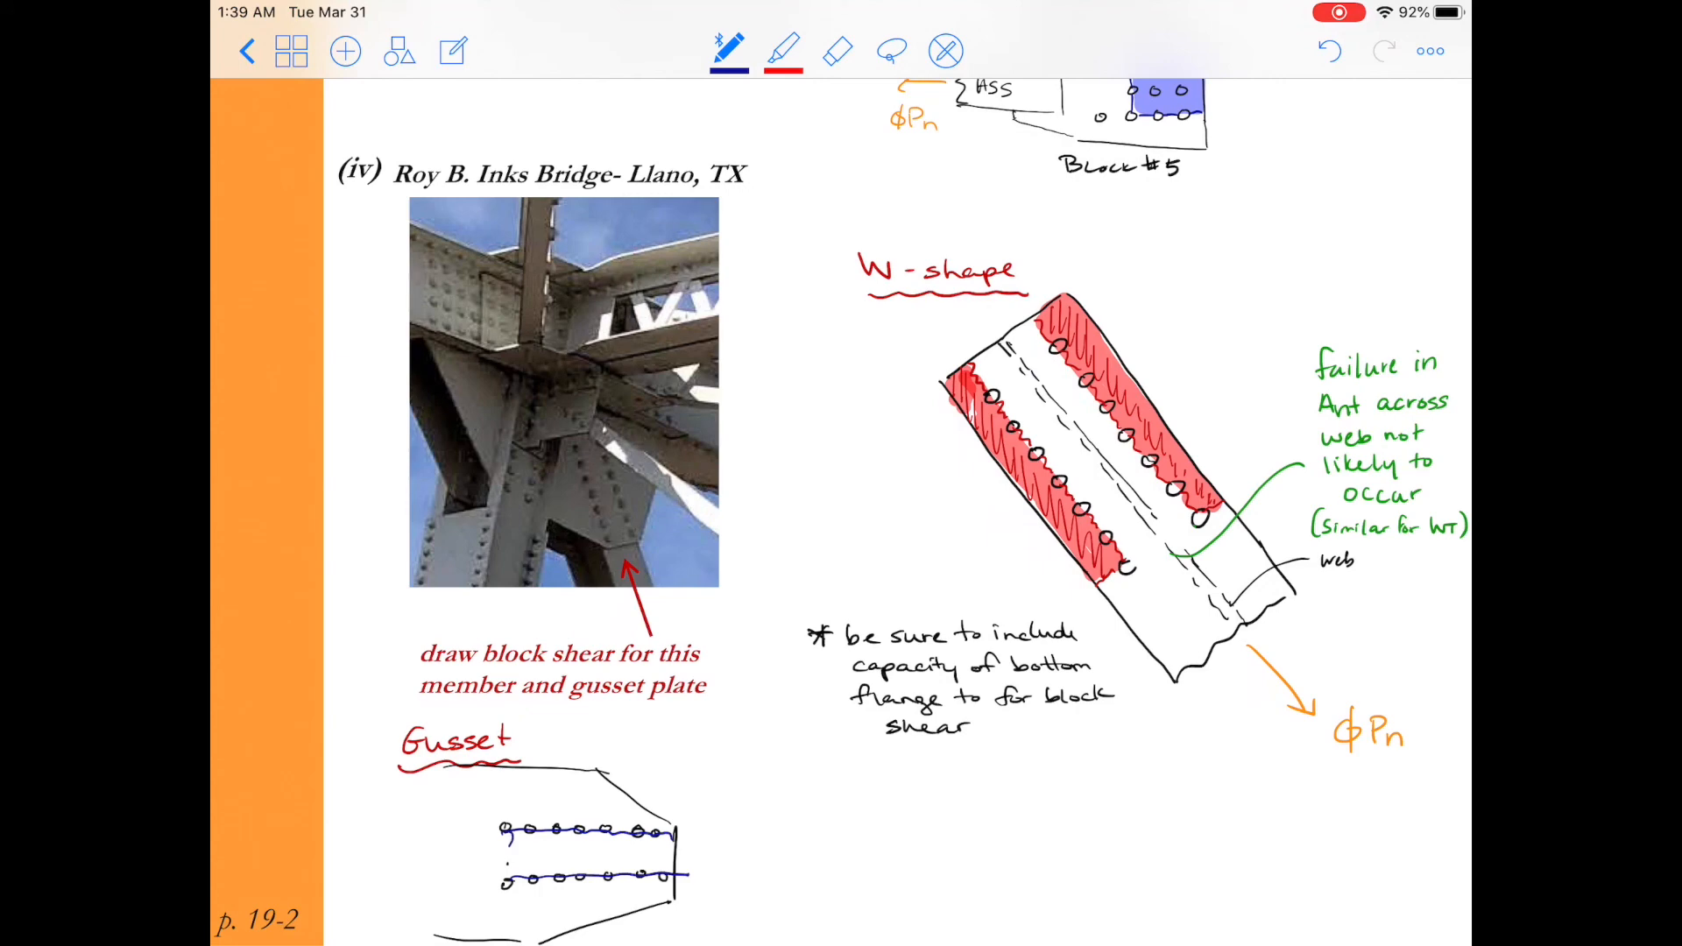
click(784, 51)
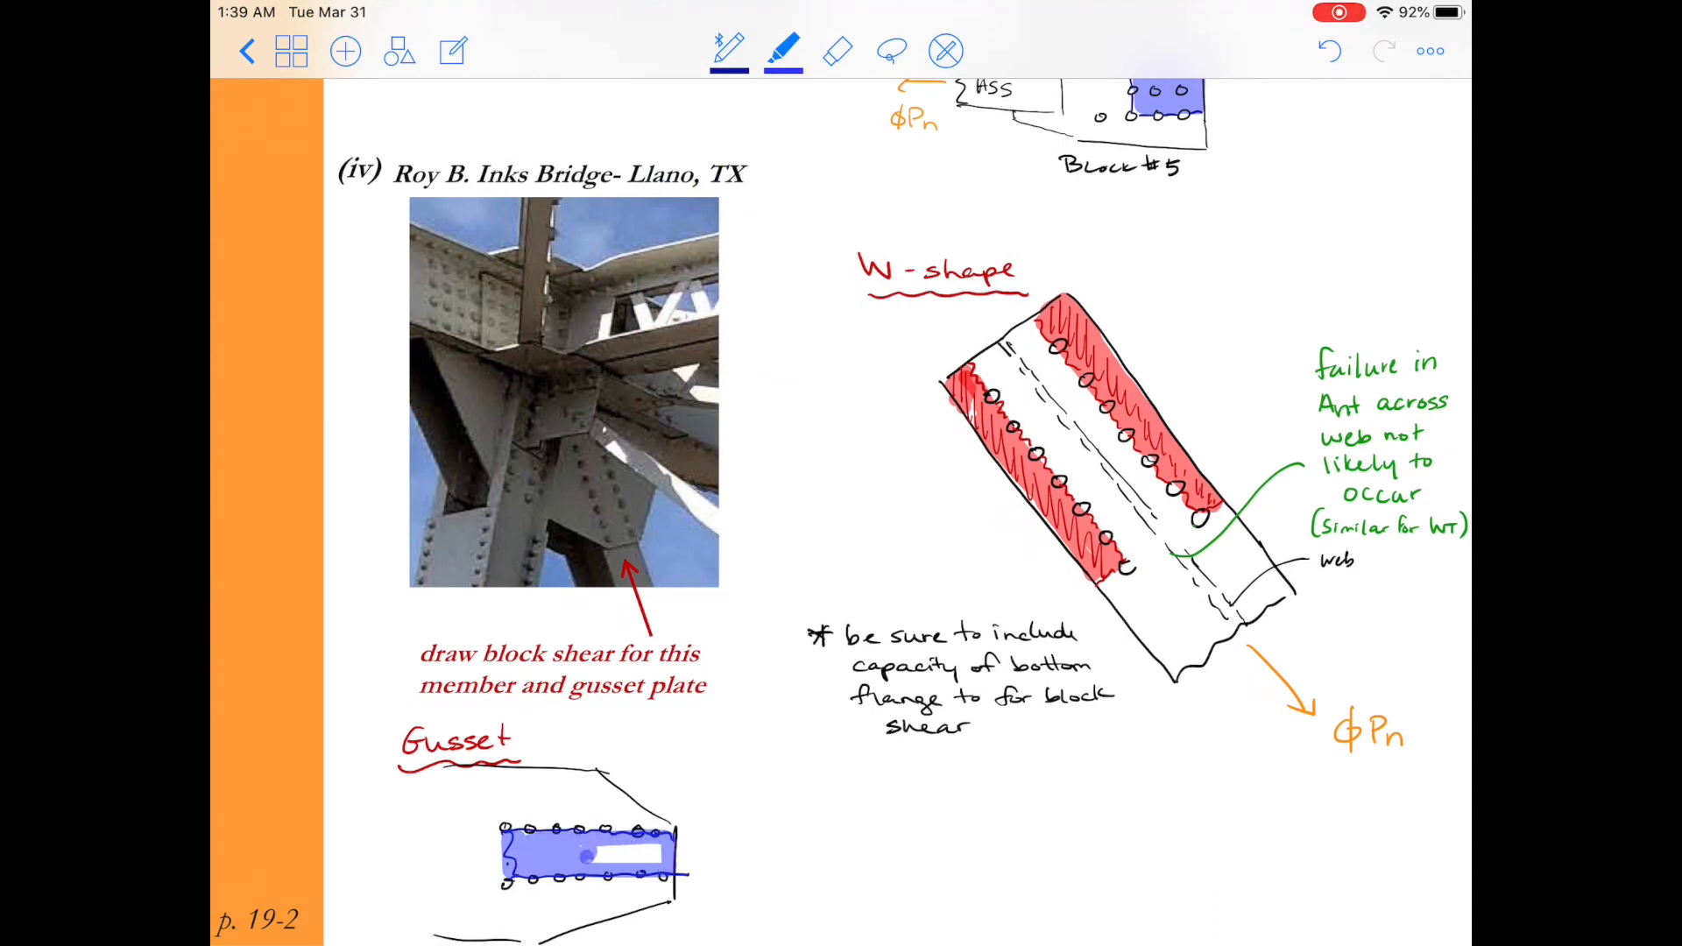
drag(590, 855, 654, 850)
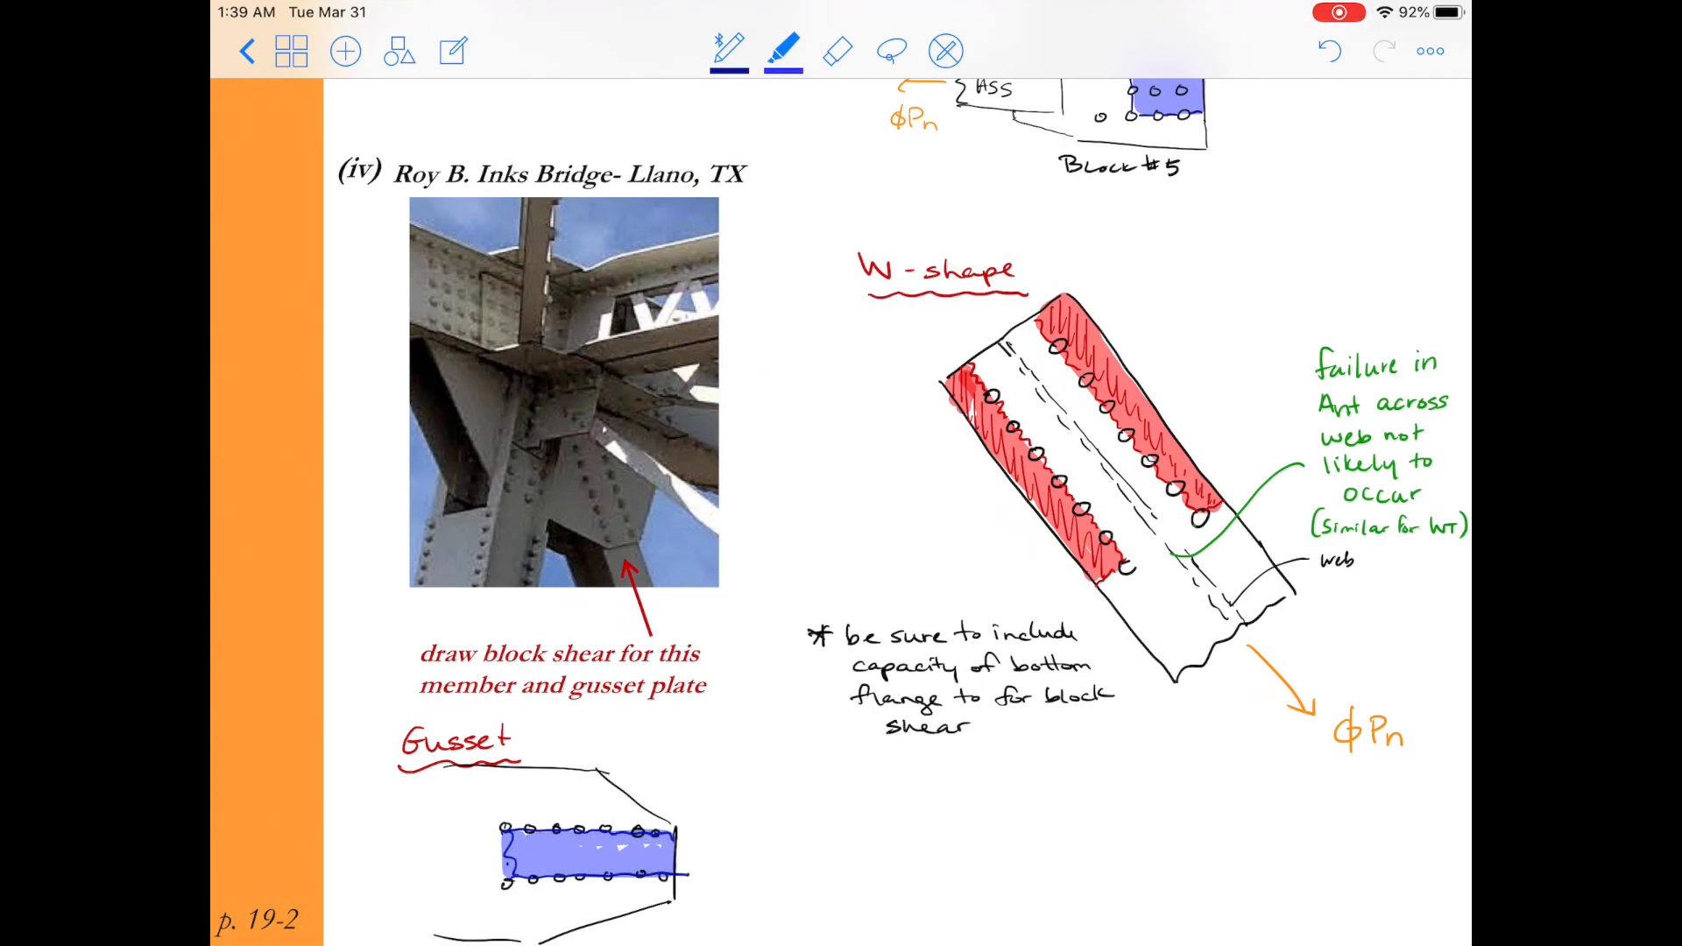
Add an orange φPn load arrow to the gusset.
click(728, 50)
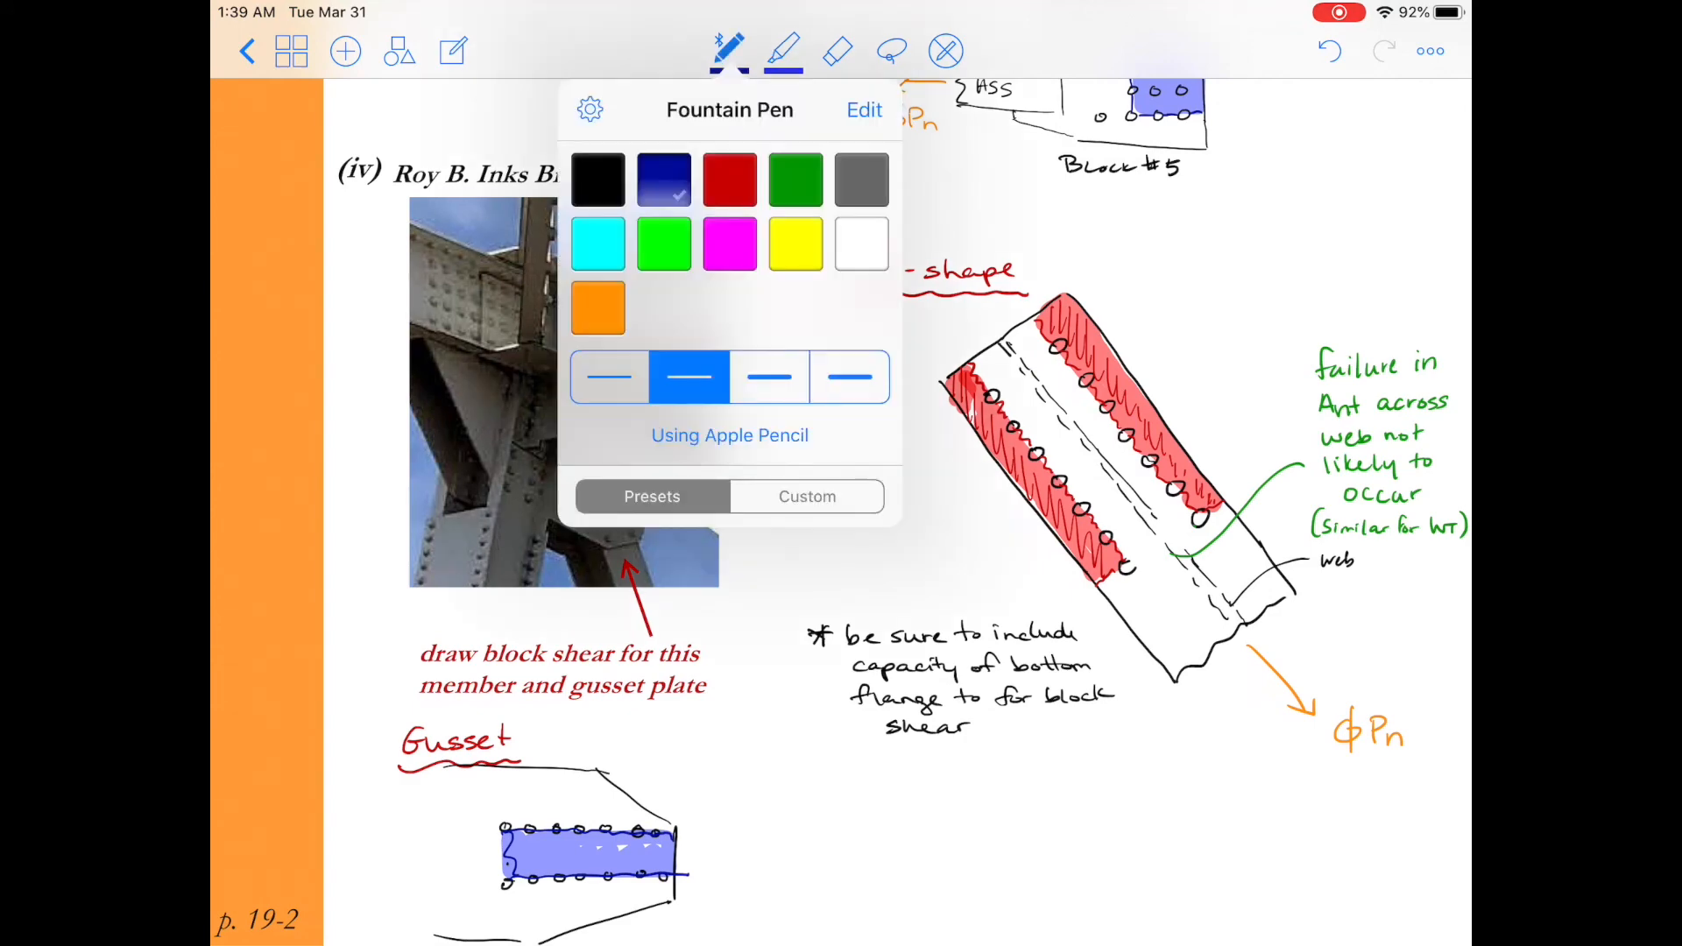
click(728, 51)
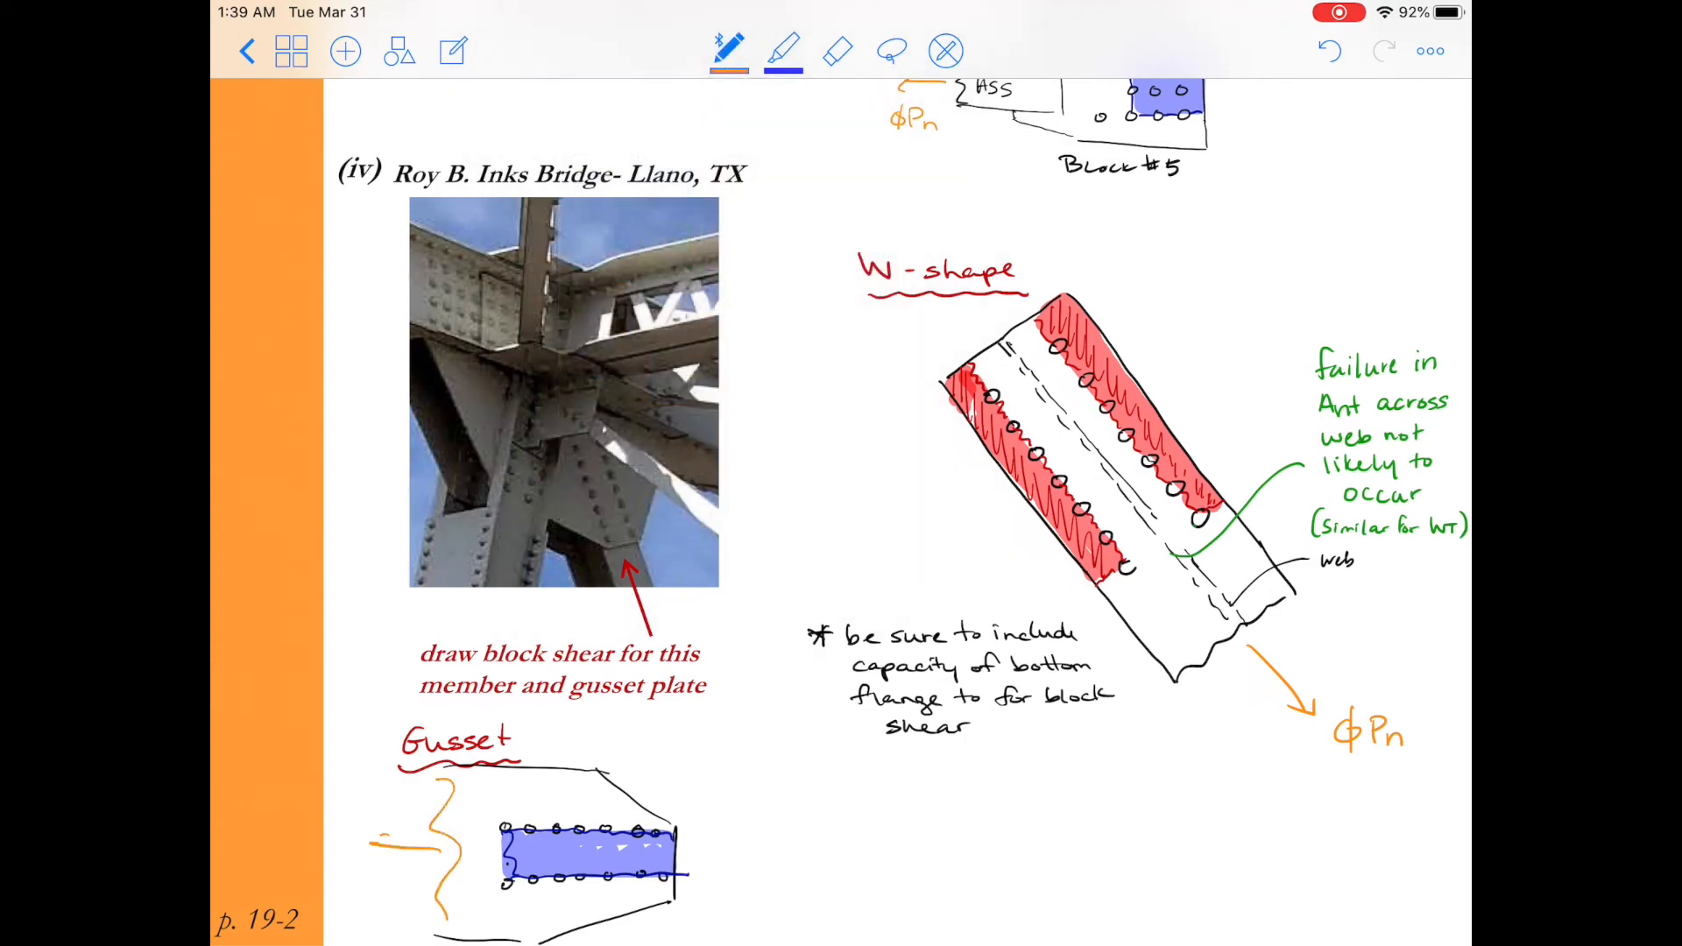
text(φPn)
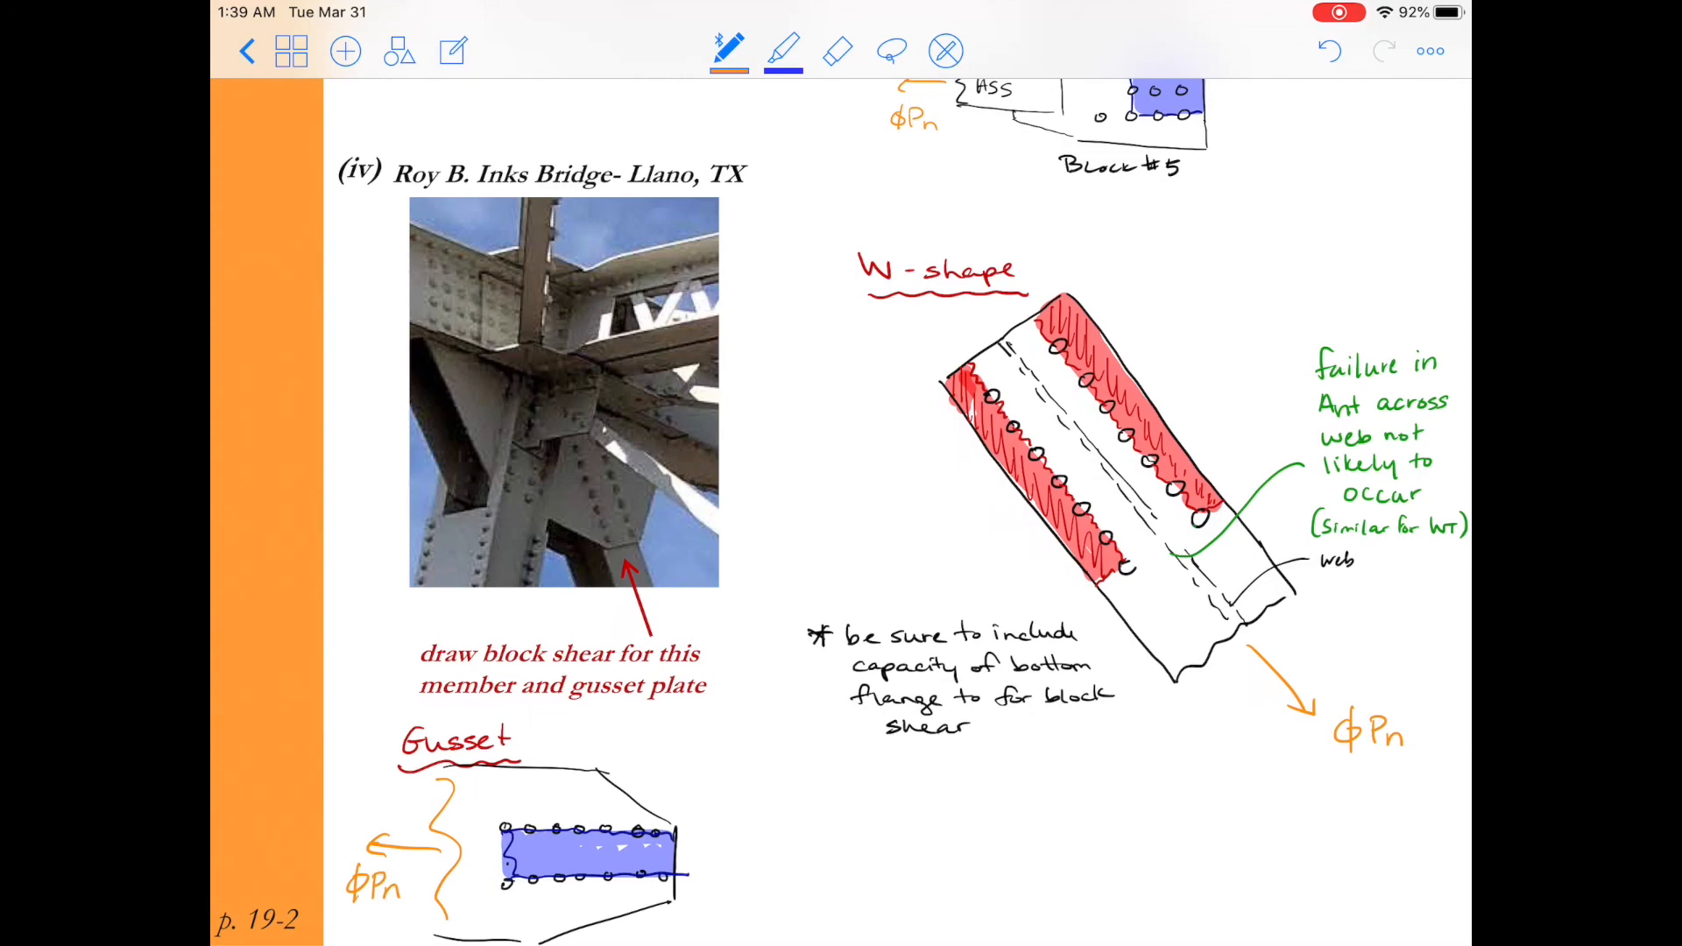